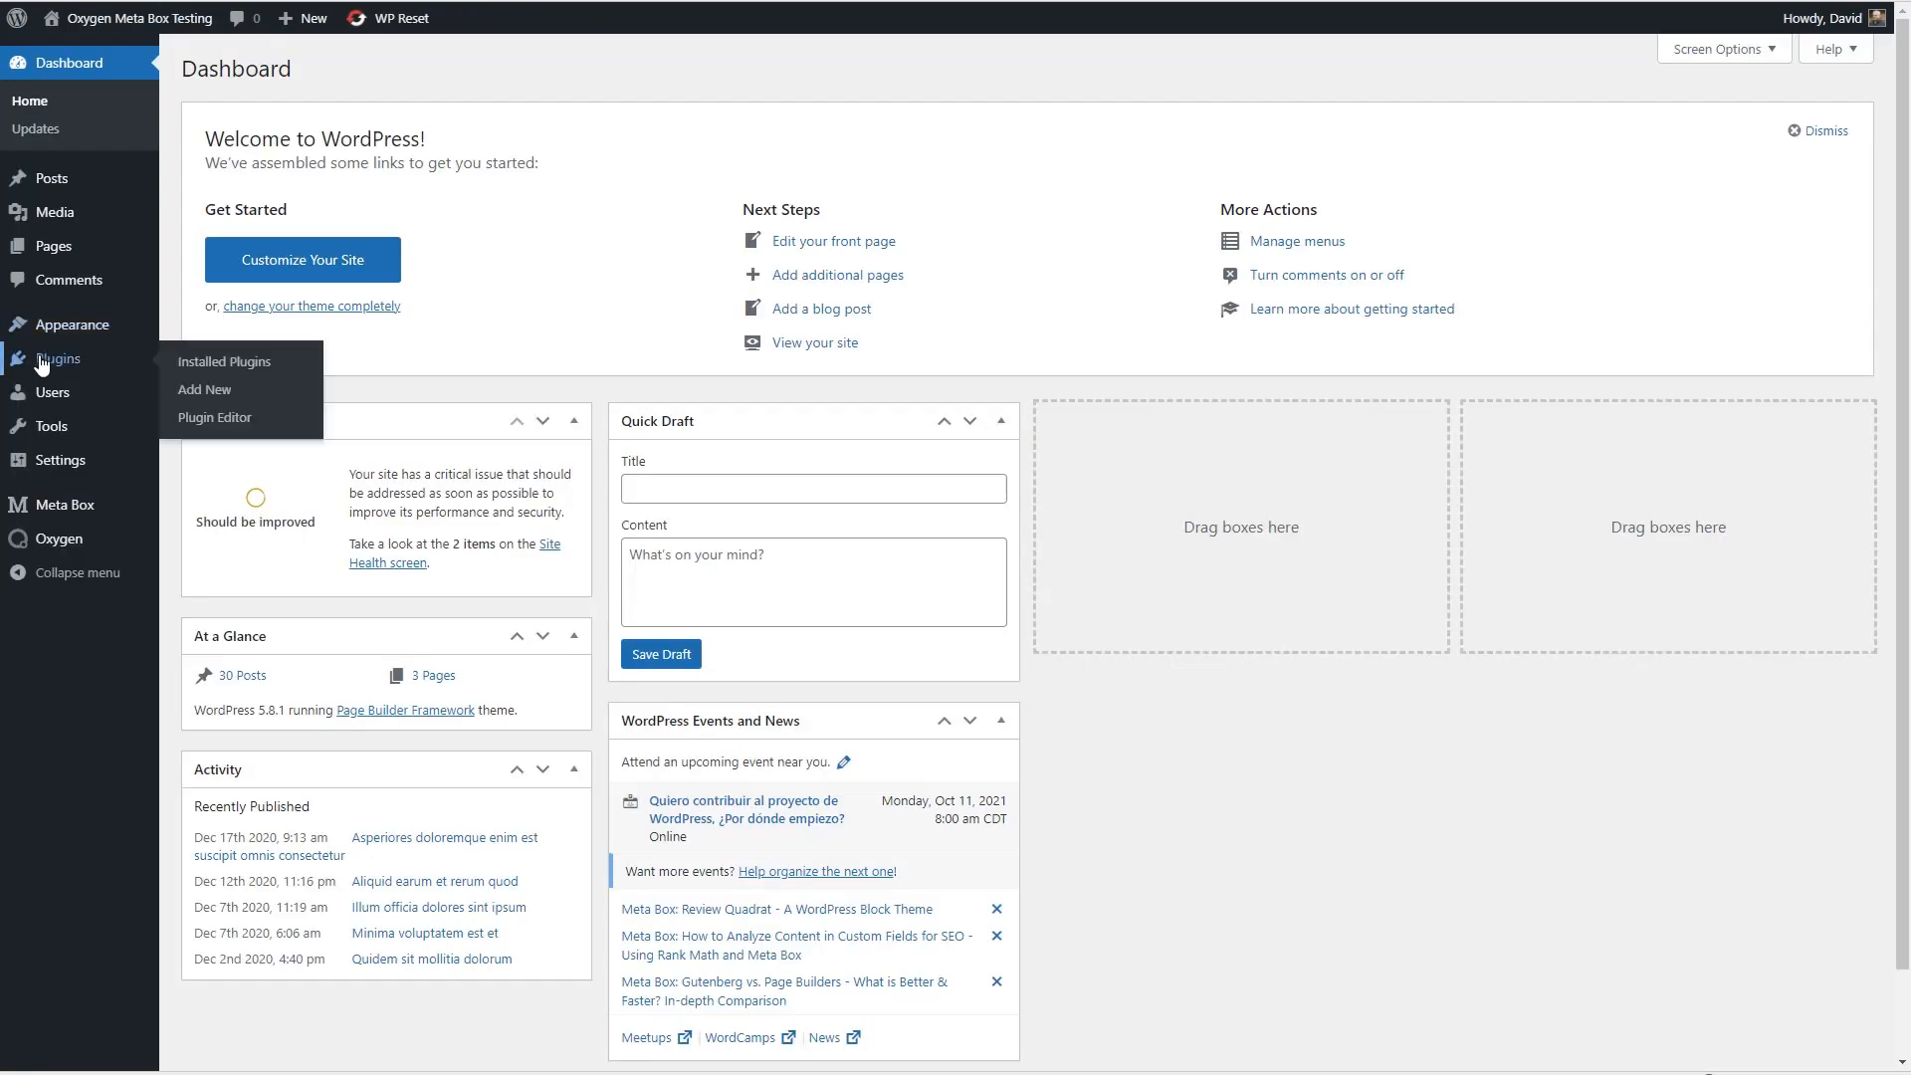
- Review the installed plugins list, confirming Meta Box, Meta Box AIO and Oxygen are active
left_click(224, 361)
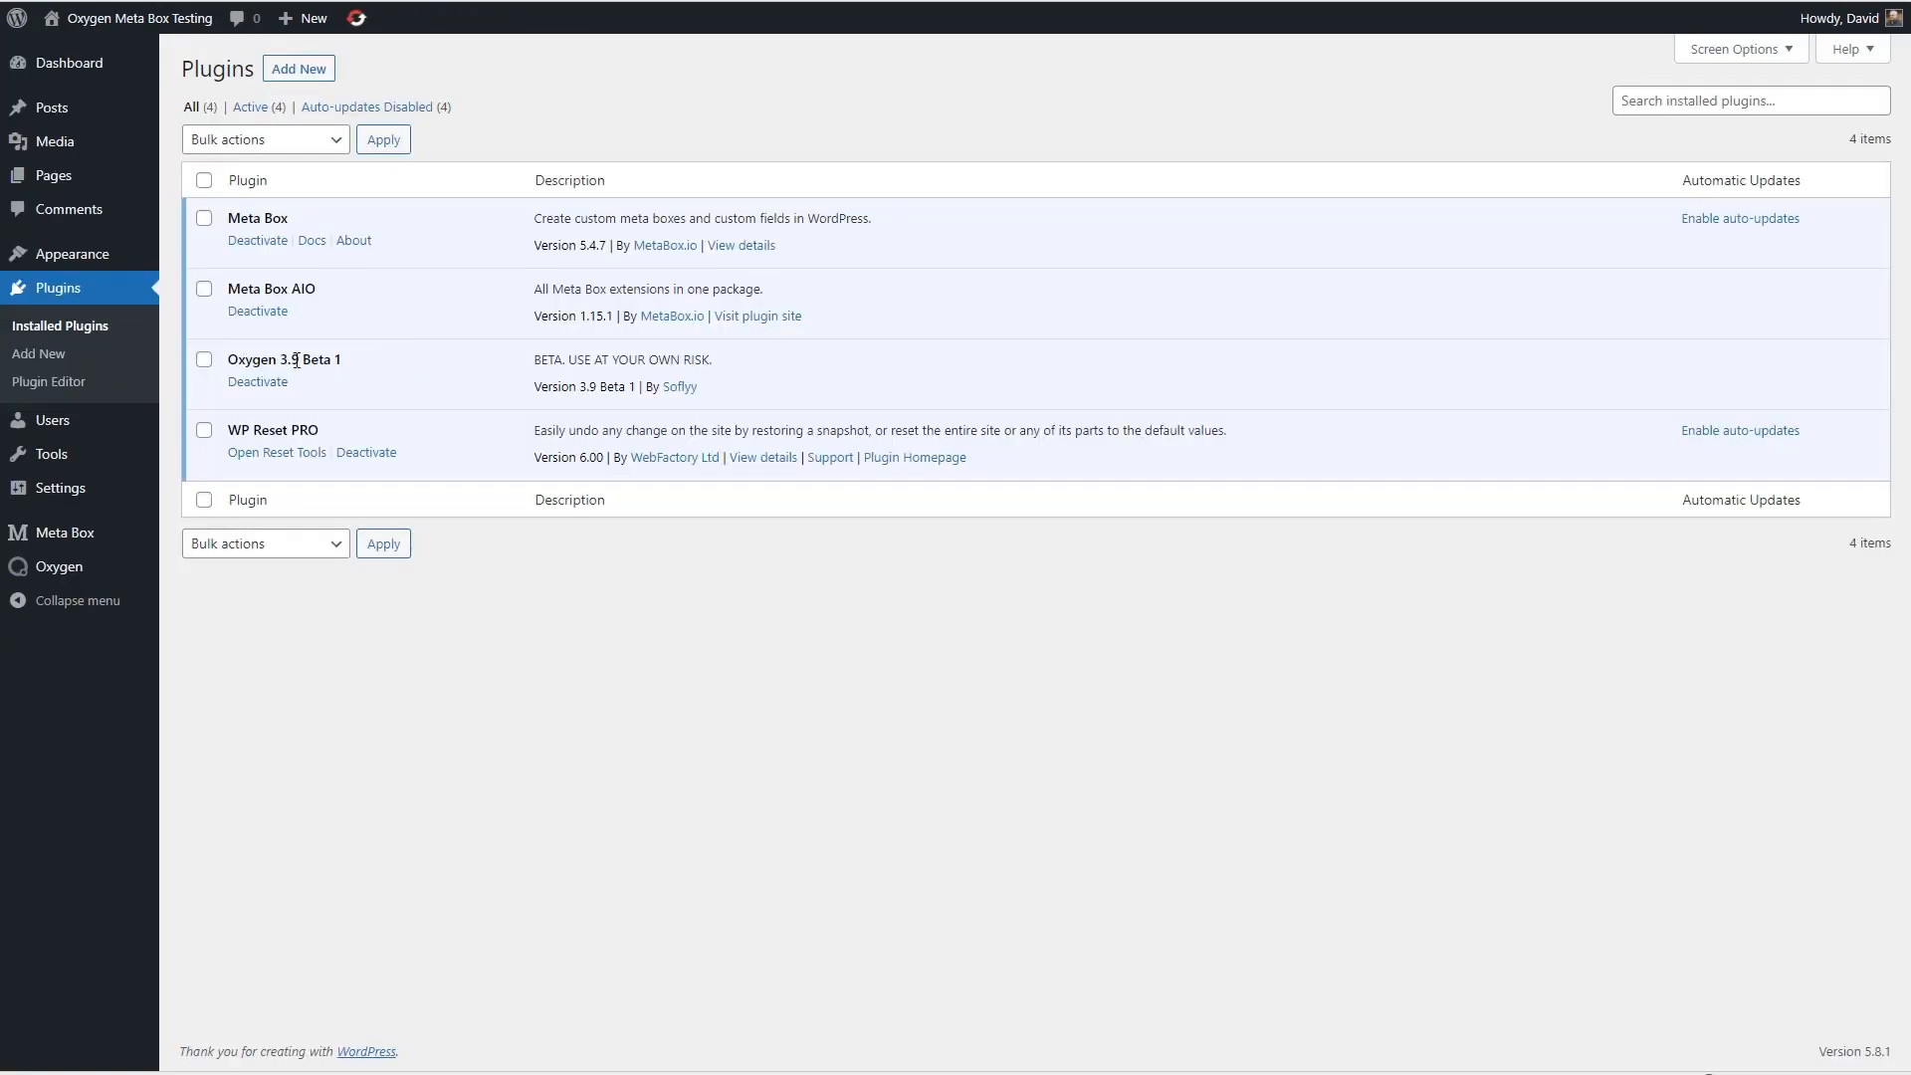
mouse_move(346, 363)
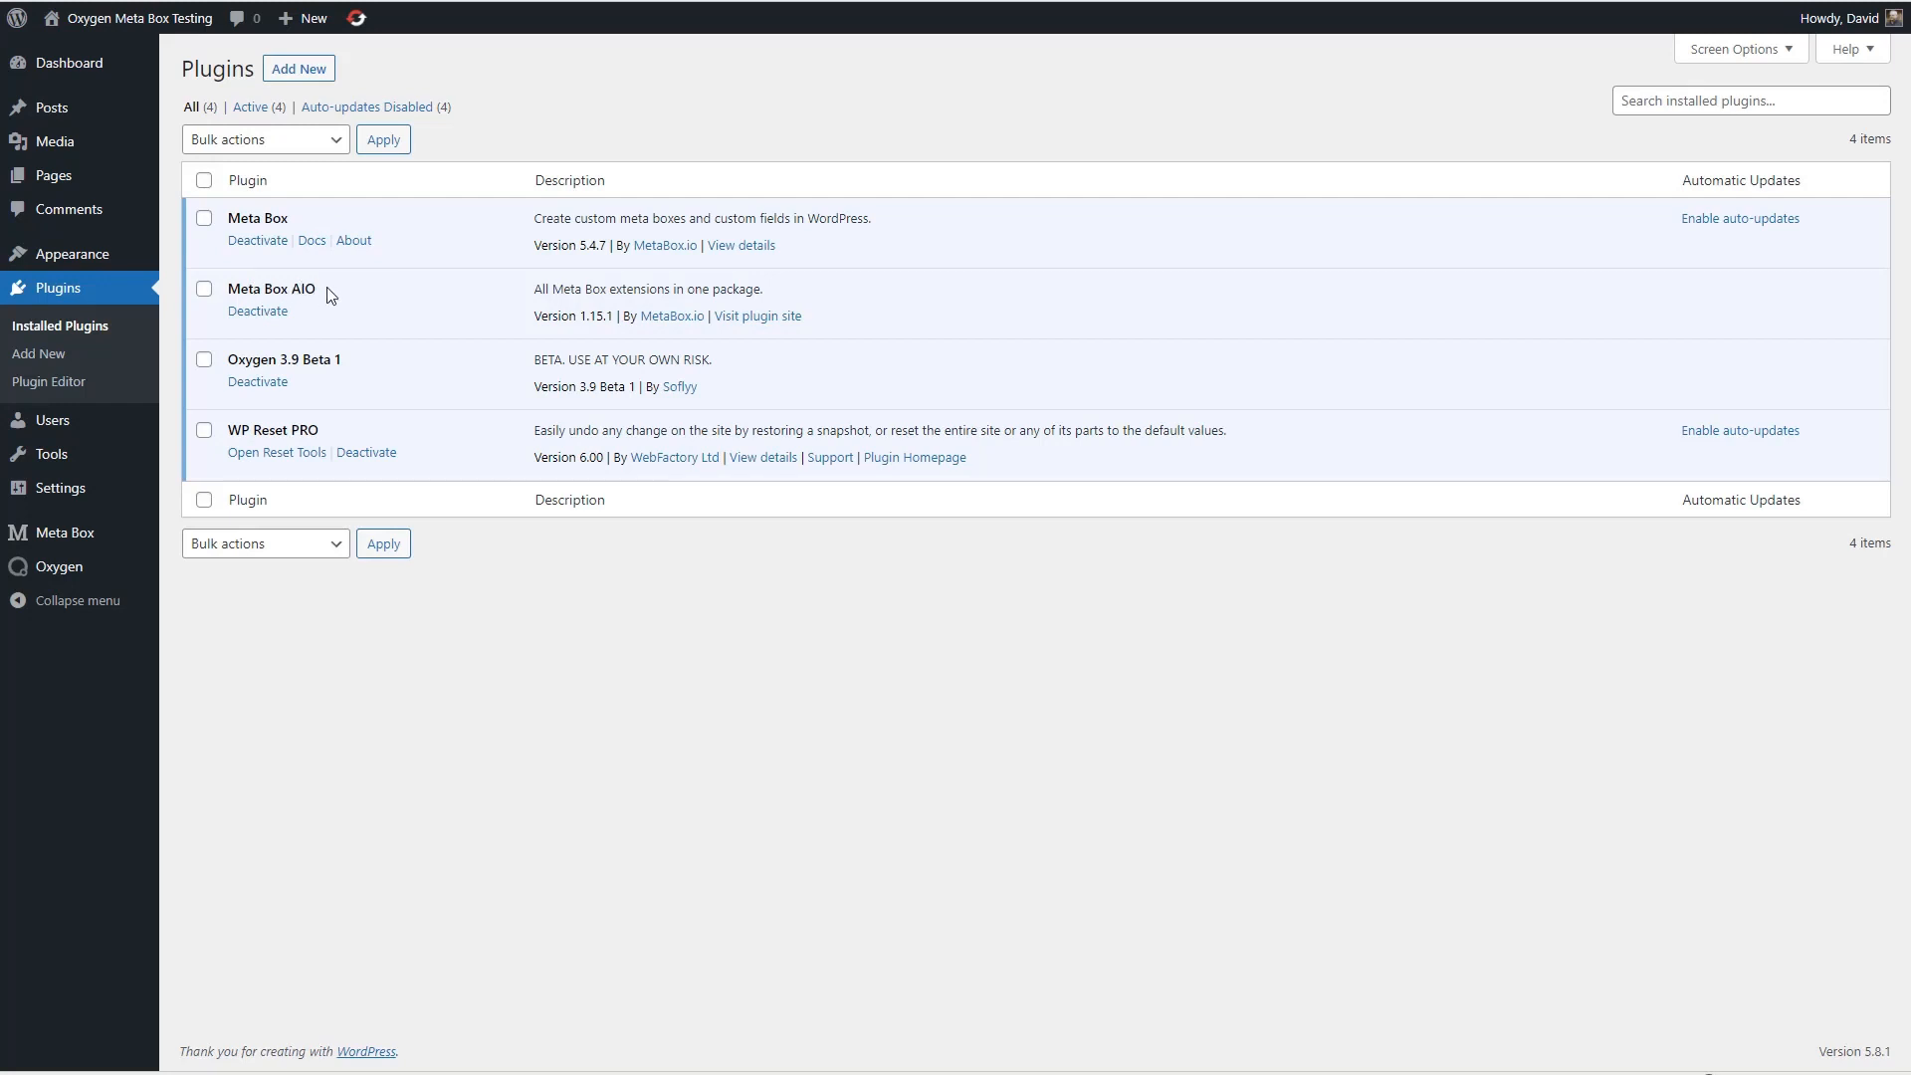
mouse_move(309, 290)
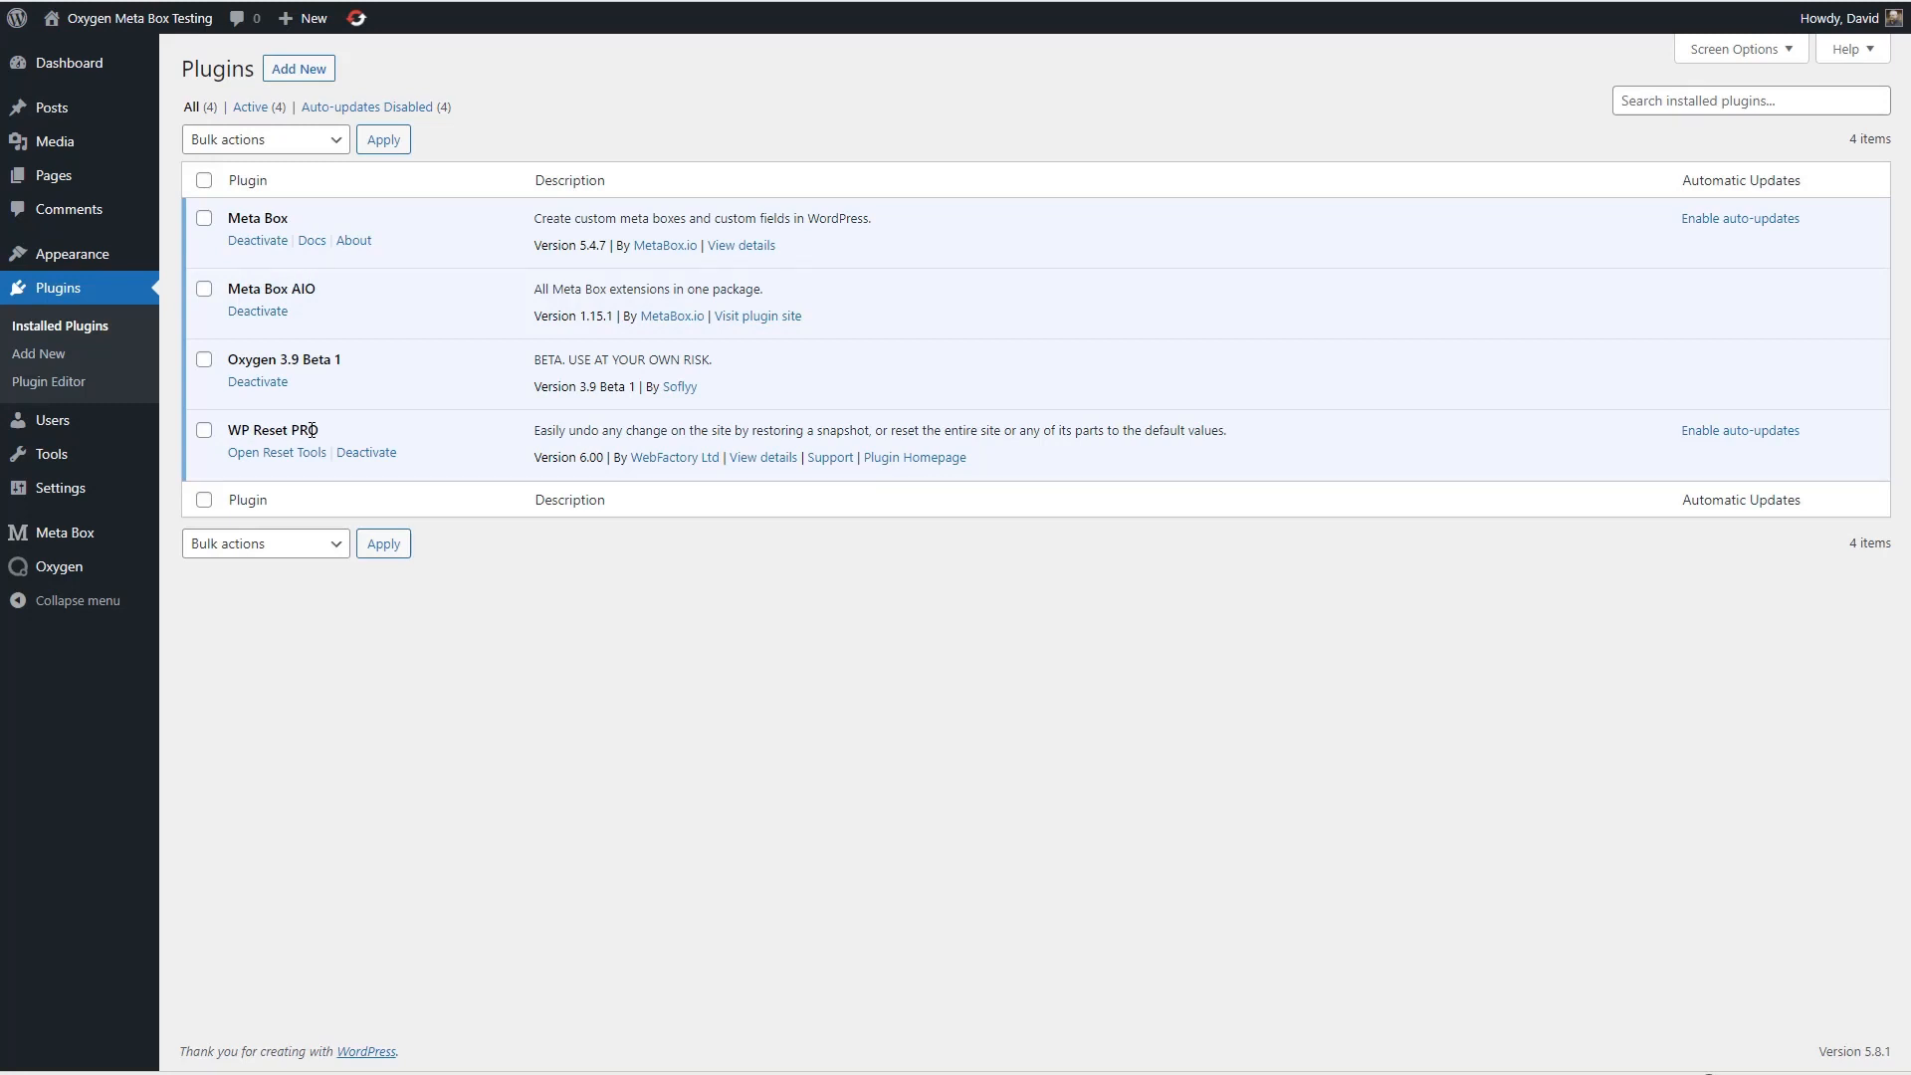
mouse_move(337, 433)
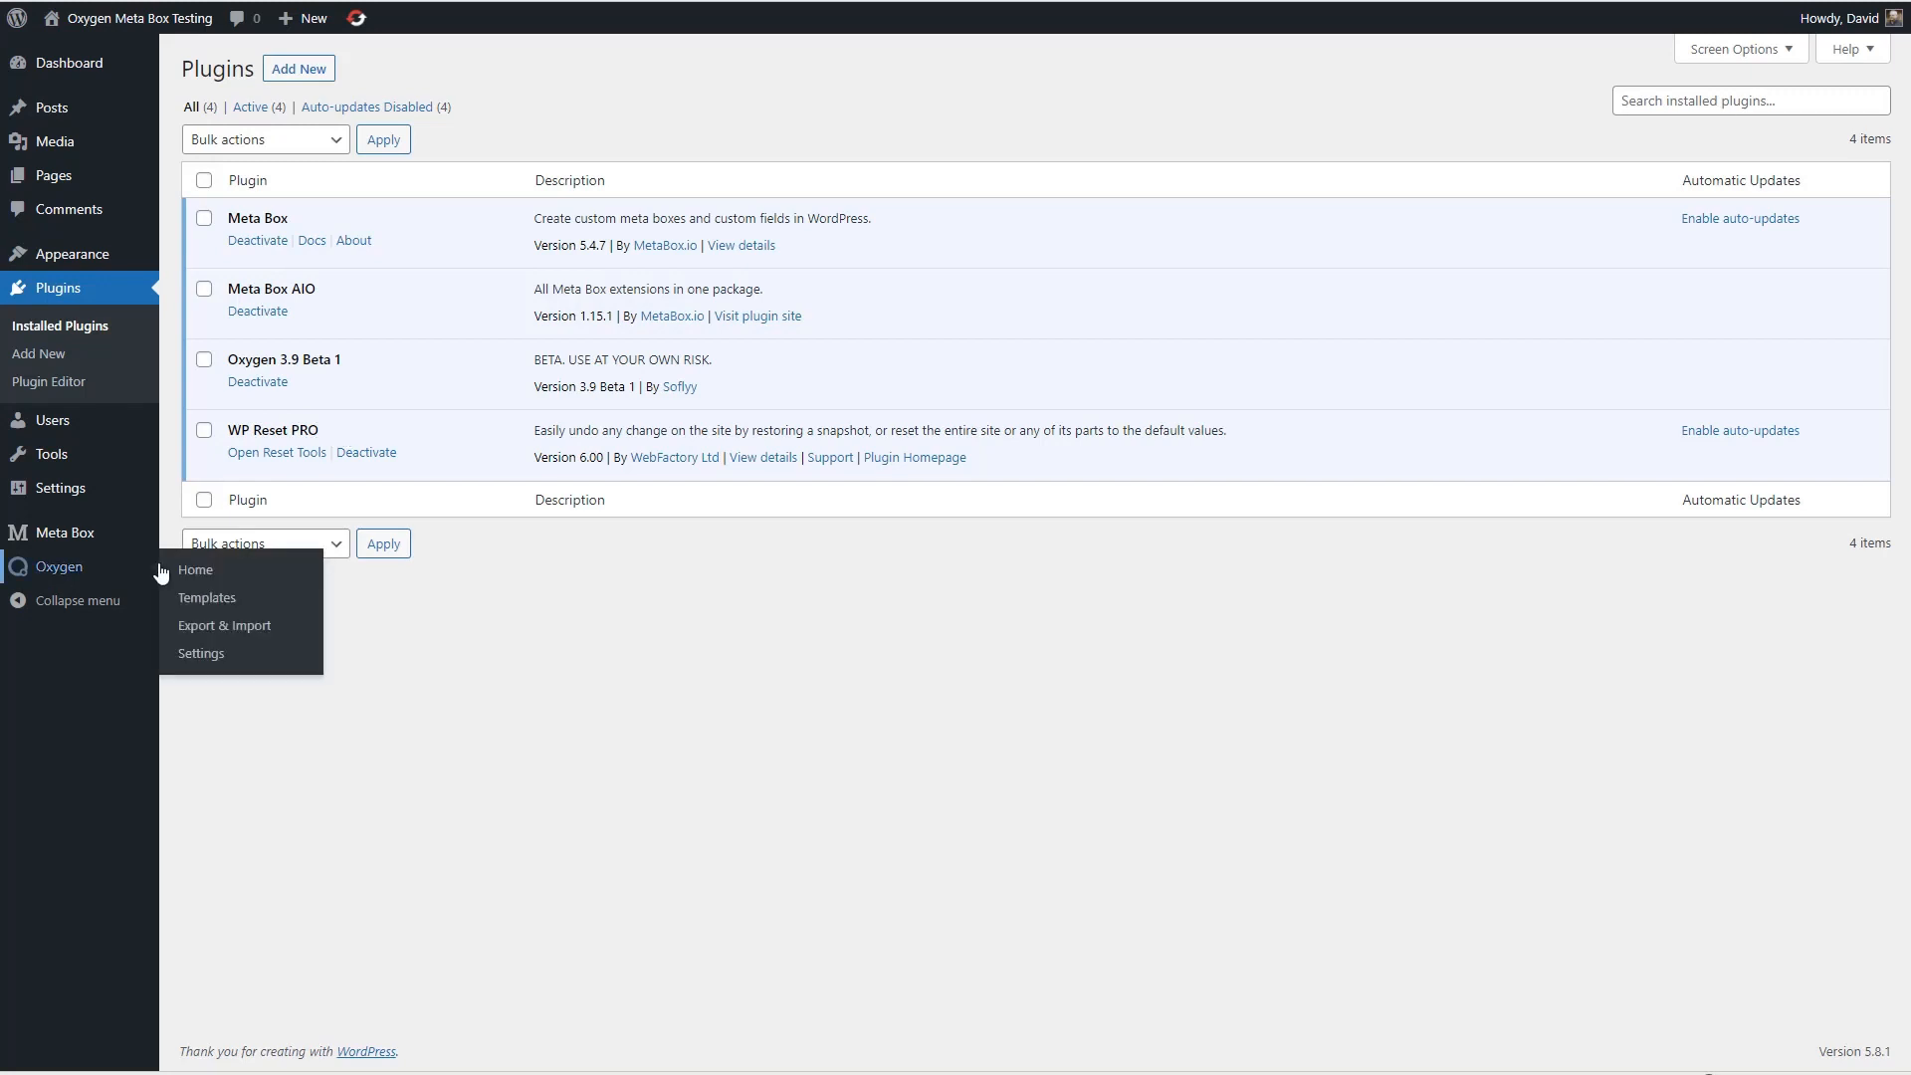
- Show the Oxygen templates list: Single Pages, Single Posts, Blog Posts, All Archives, Main
left_click(207, 598)
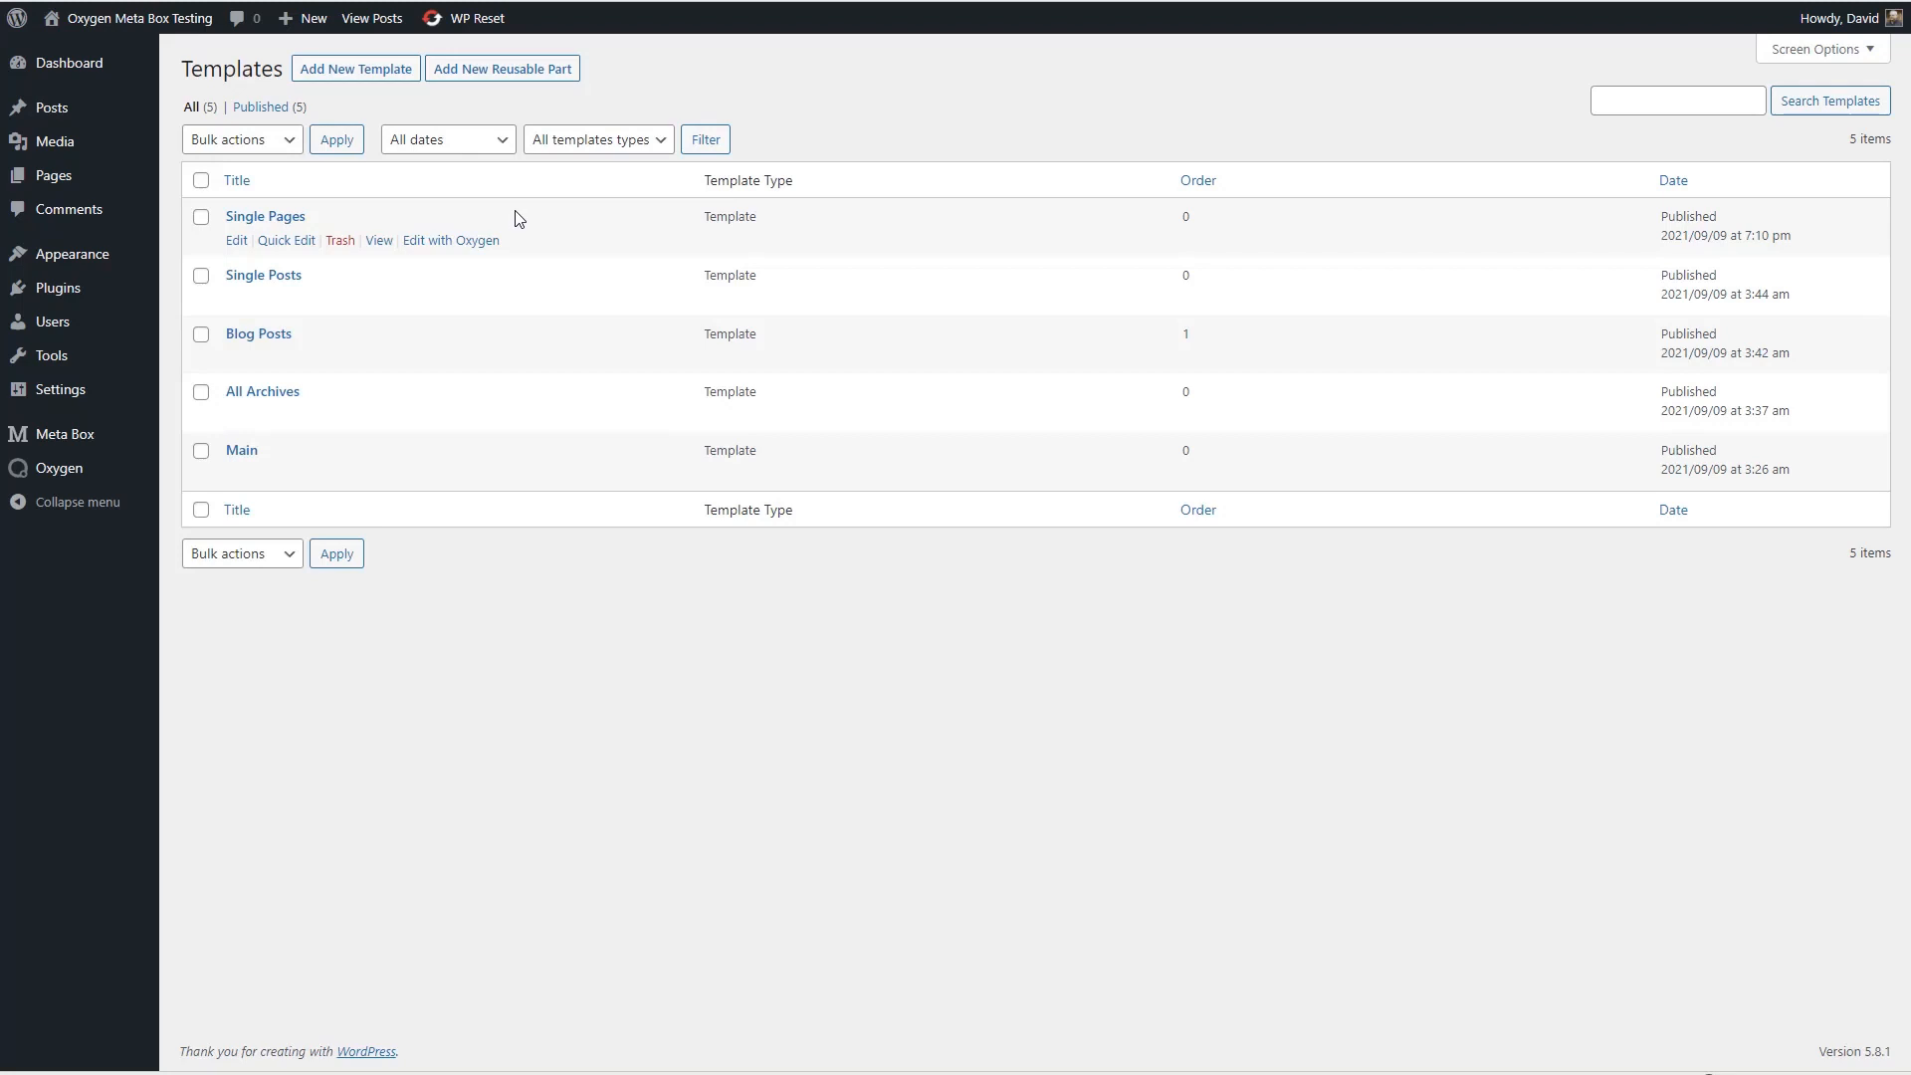
mouse_move(530, 214)
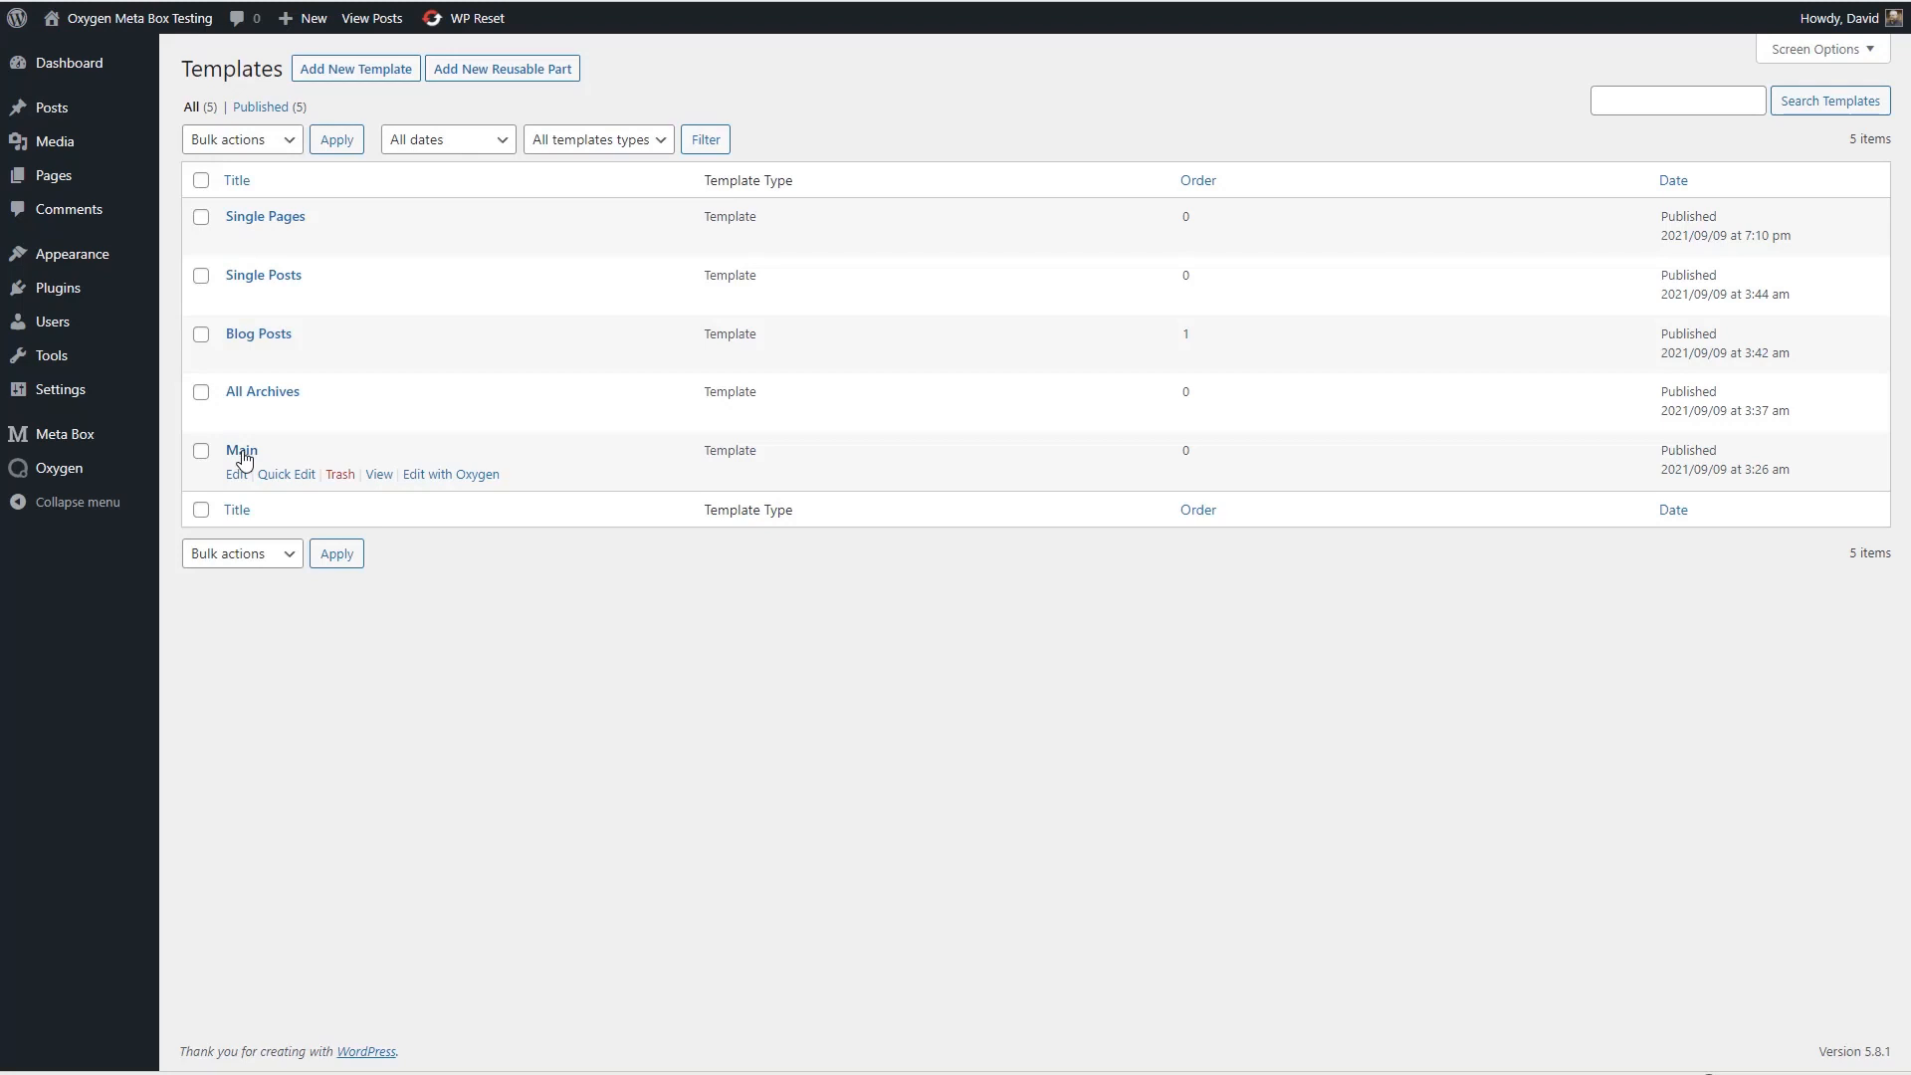
mouse_move(296, 398)
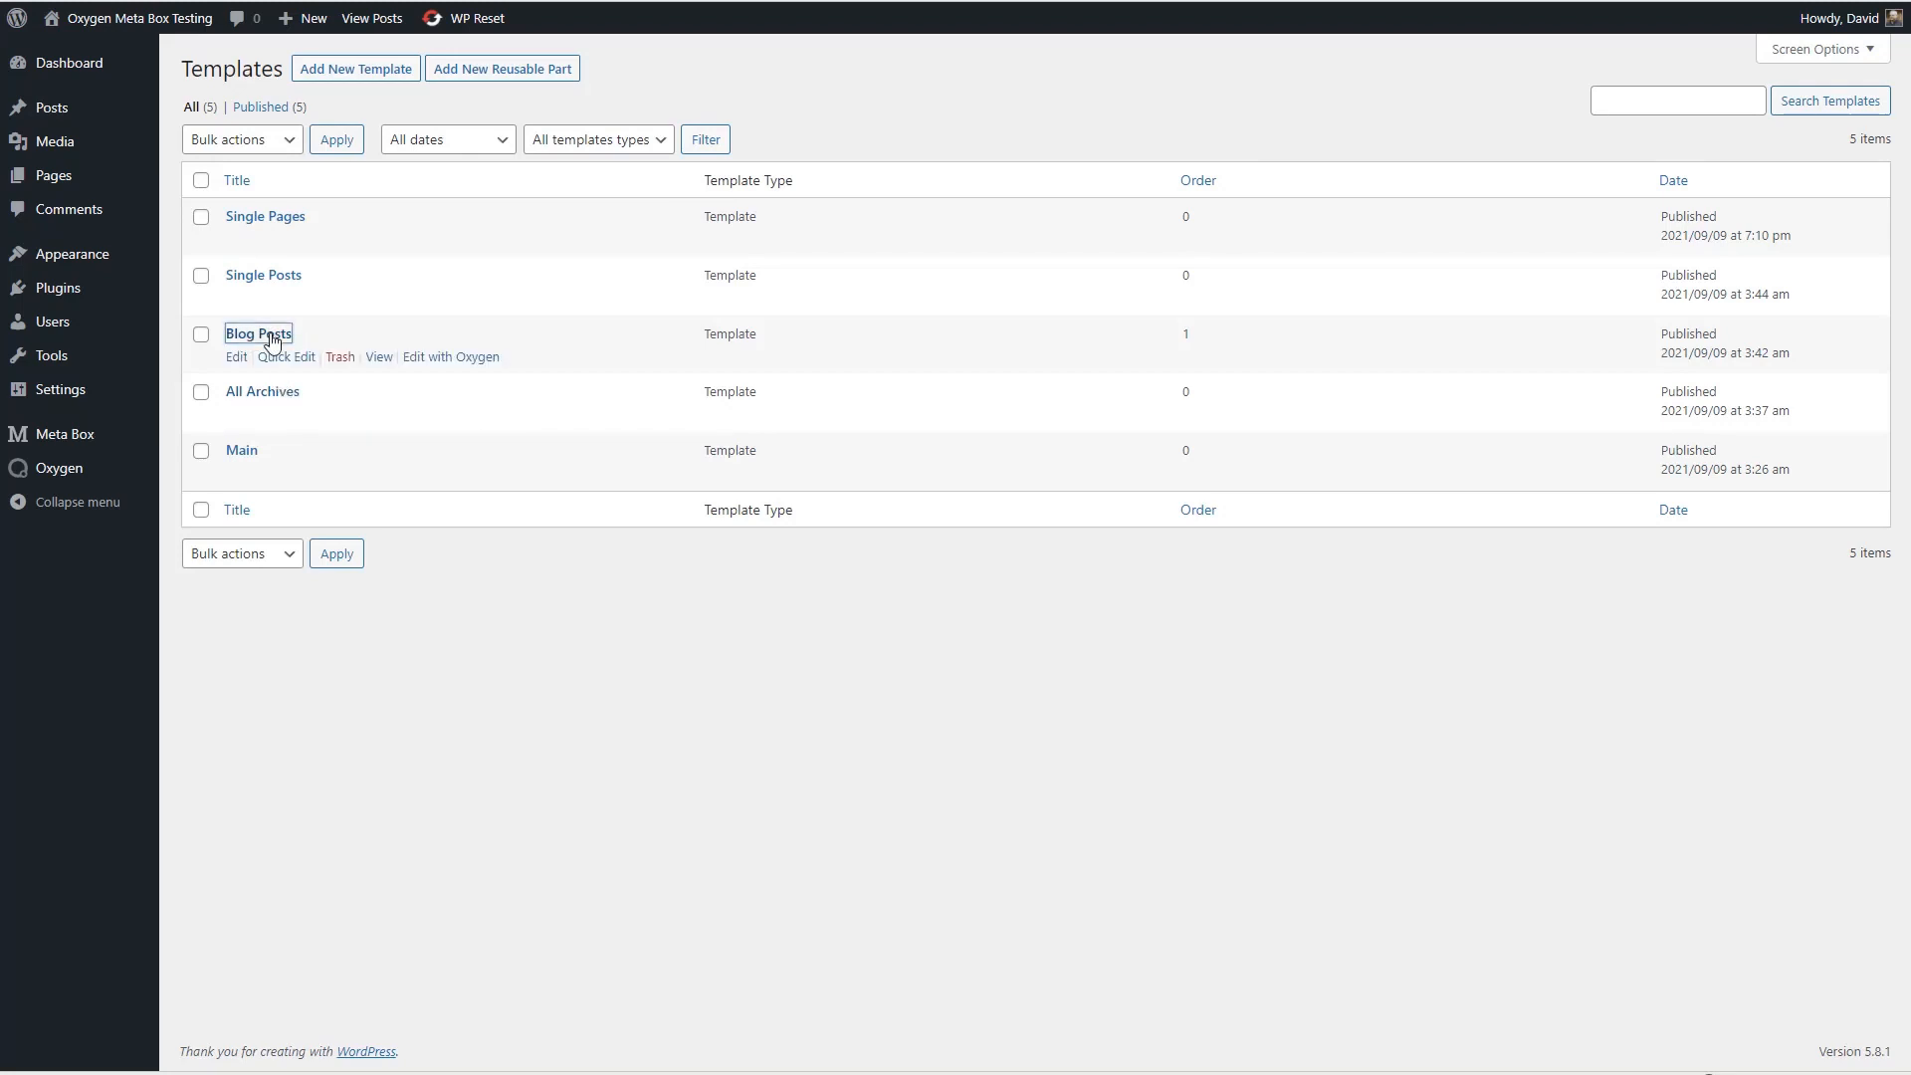
left_click(258, 333)
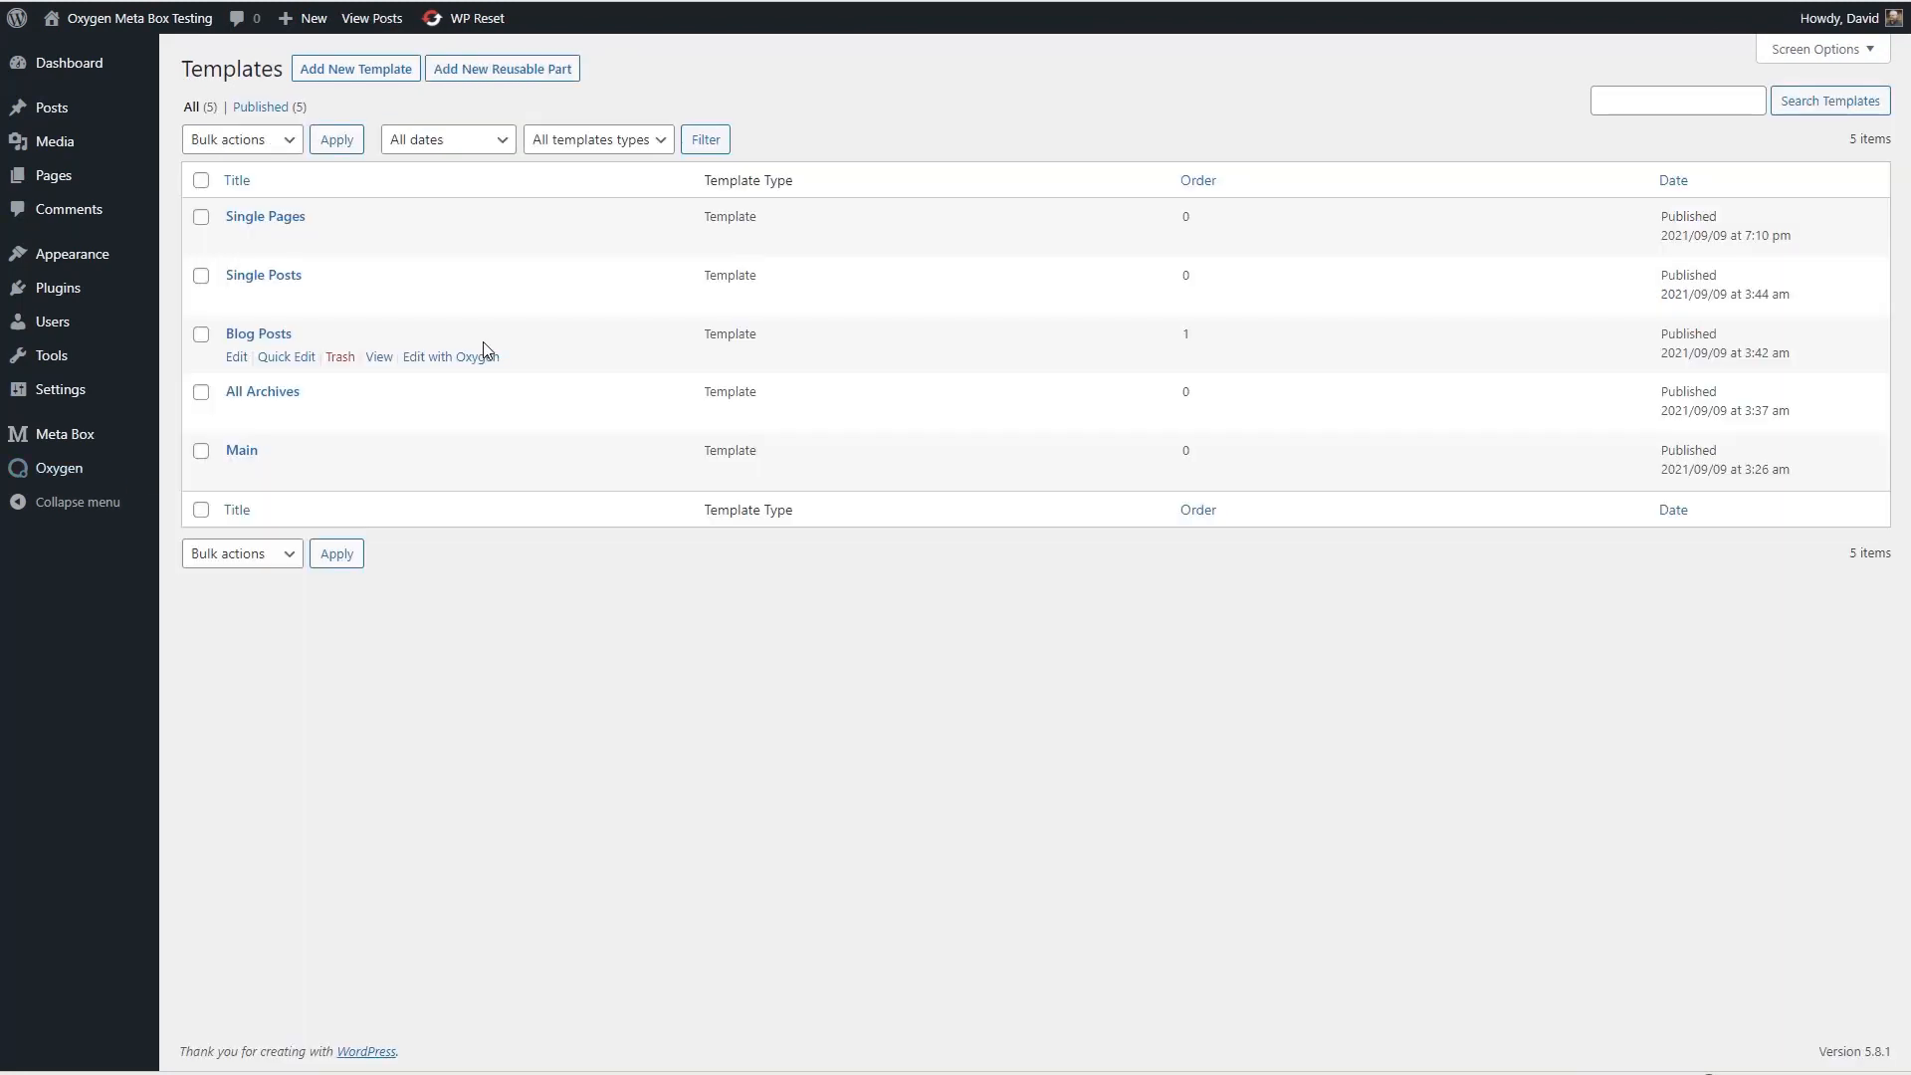
mouse_move(247, 217)
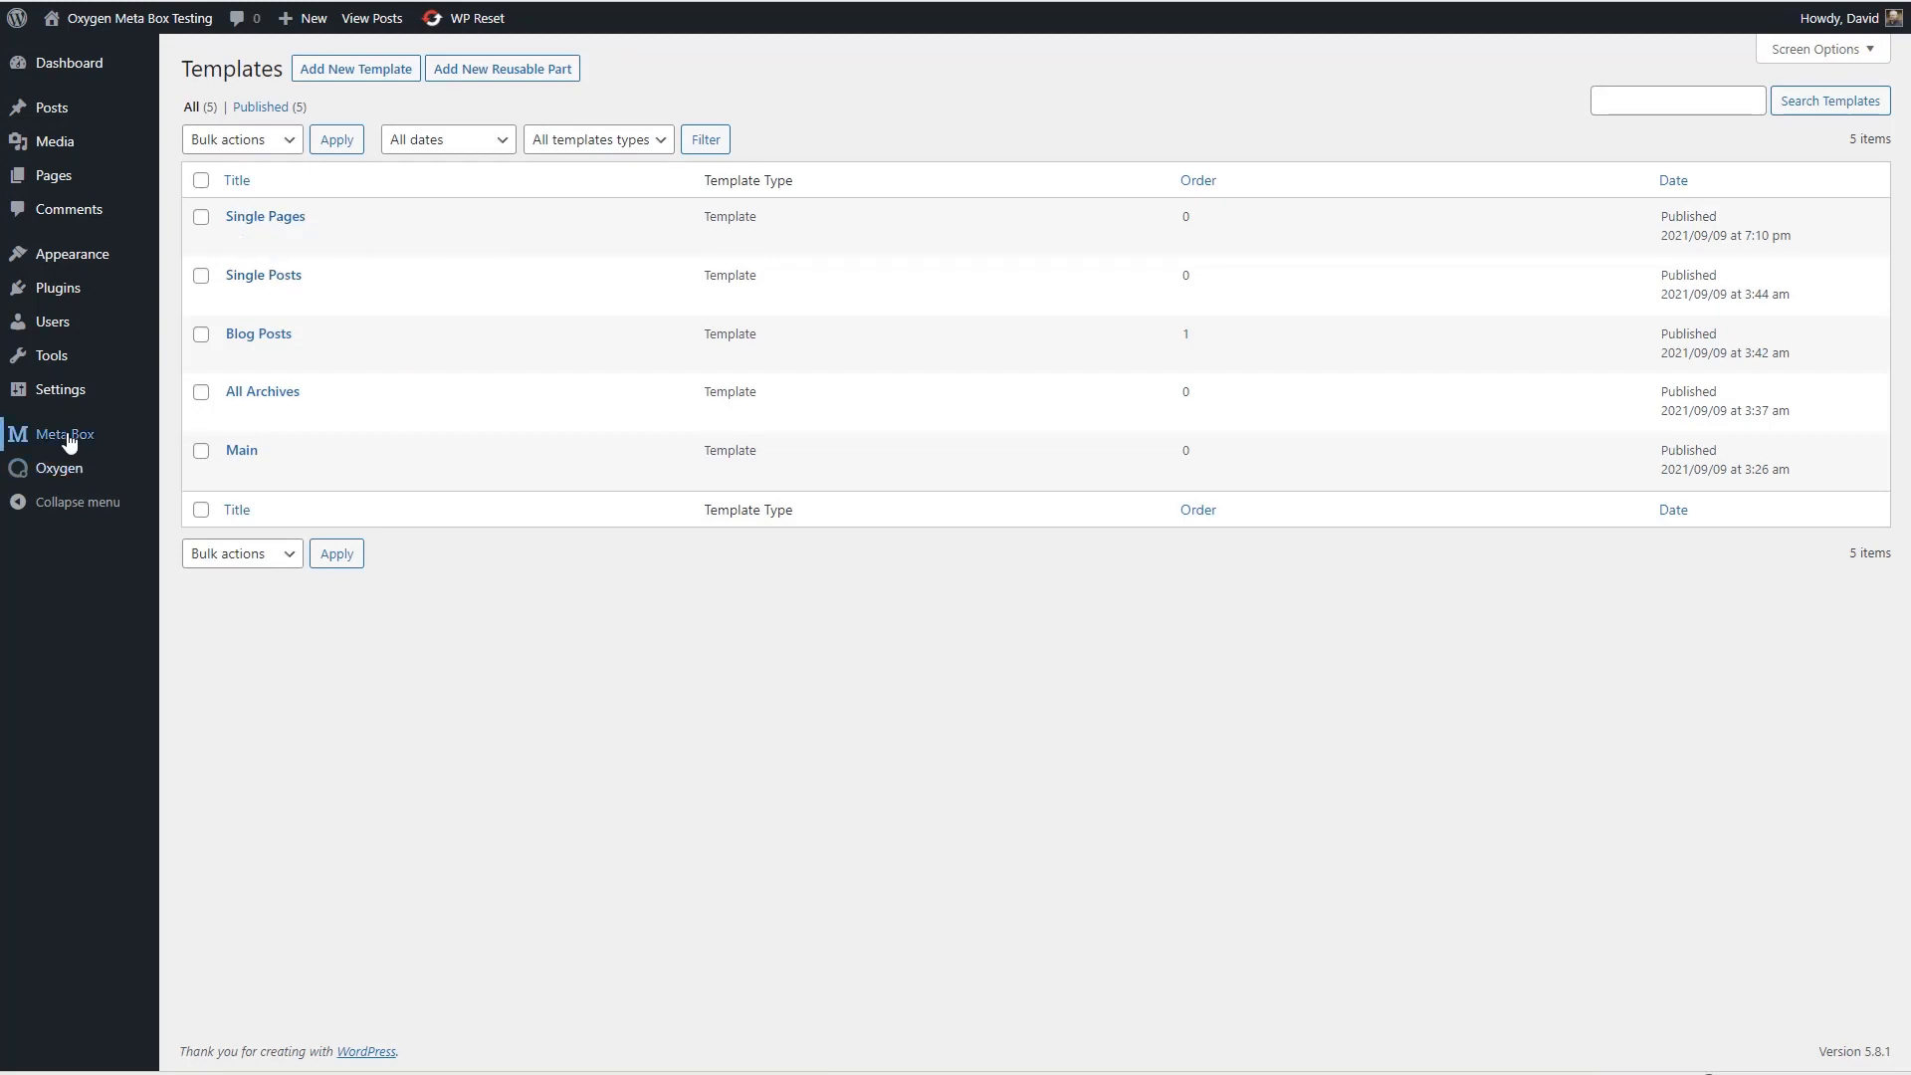
mouse_move(64, 434)
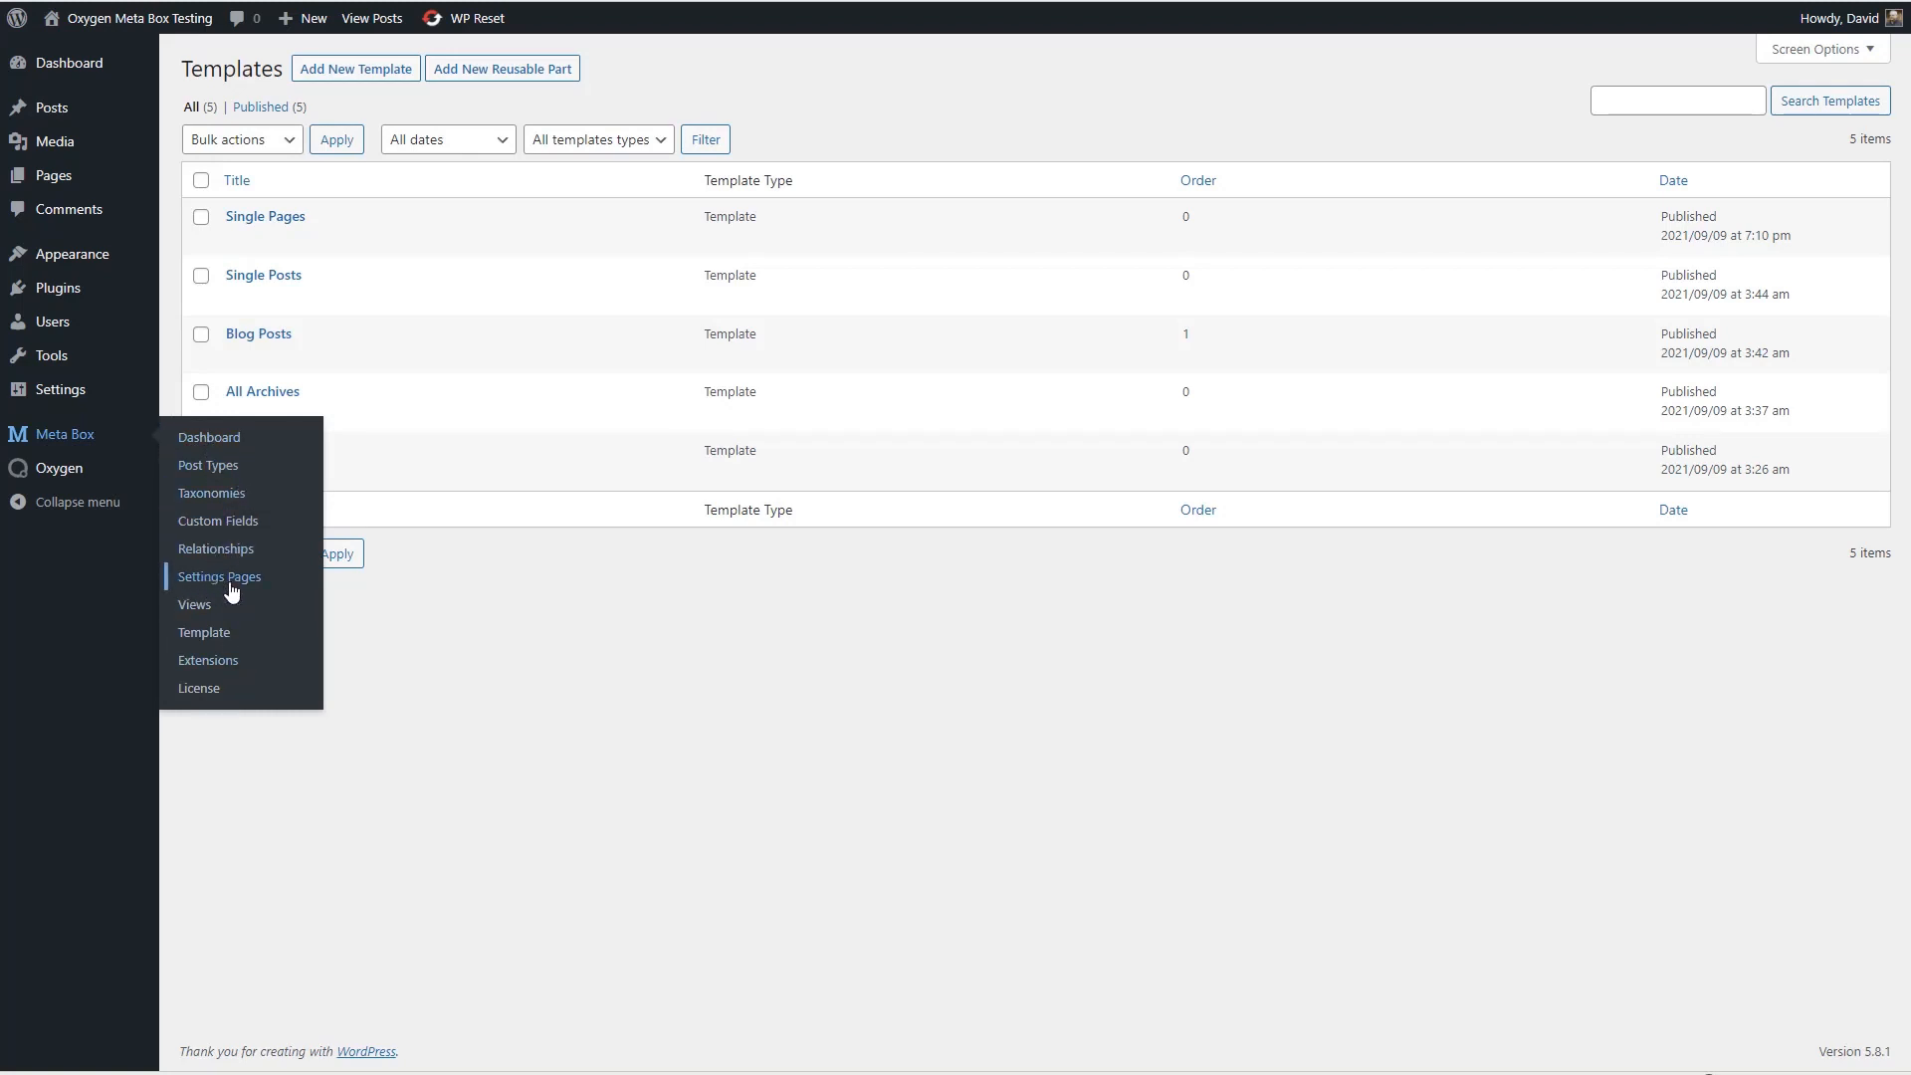
mouse_move(204, 585)
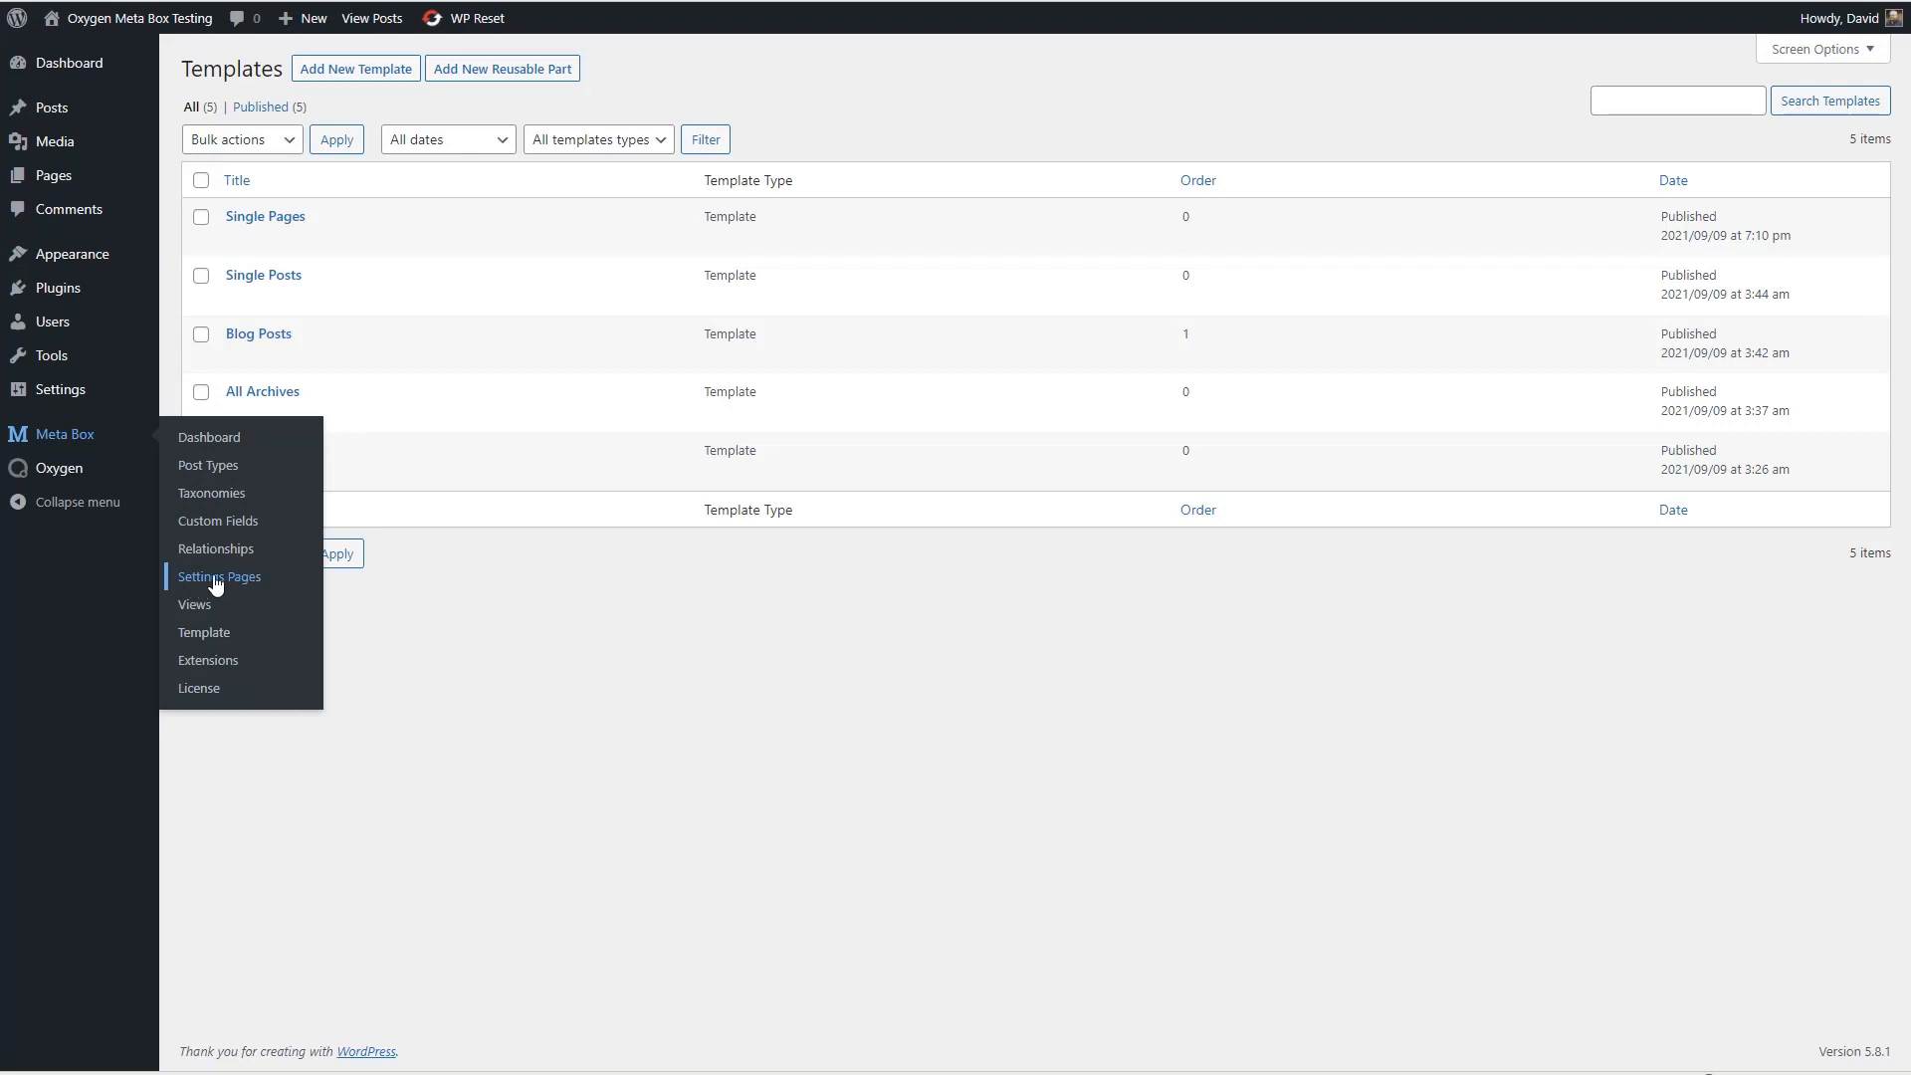
mouse_move(211, 666)
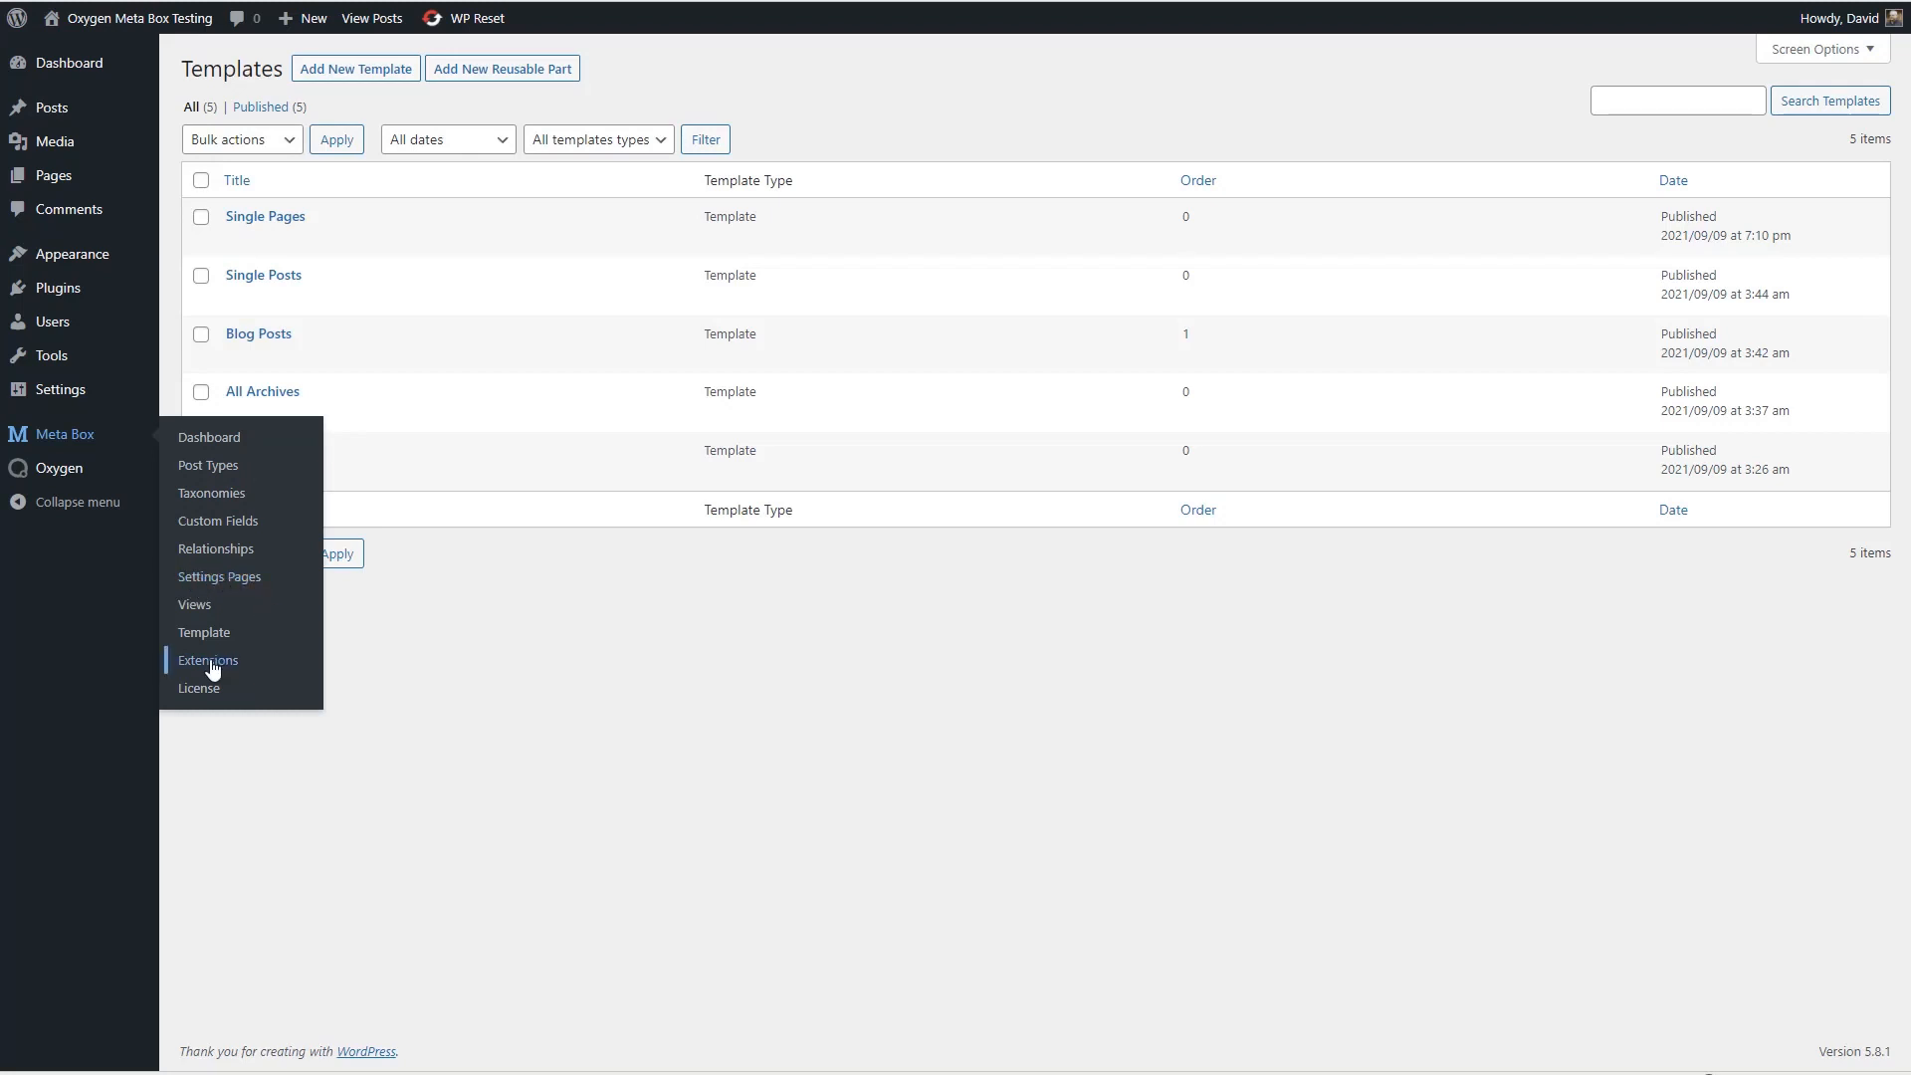
- Confirm MB Settings Page is enabled in Meta Box Extensions, then view the empty Settings Pages list
left_click(207, 660)
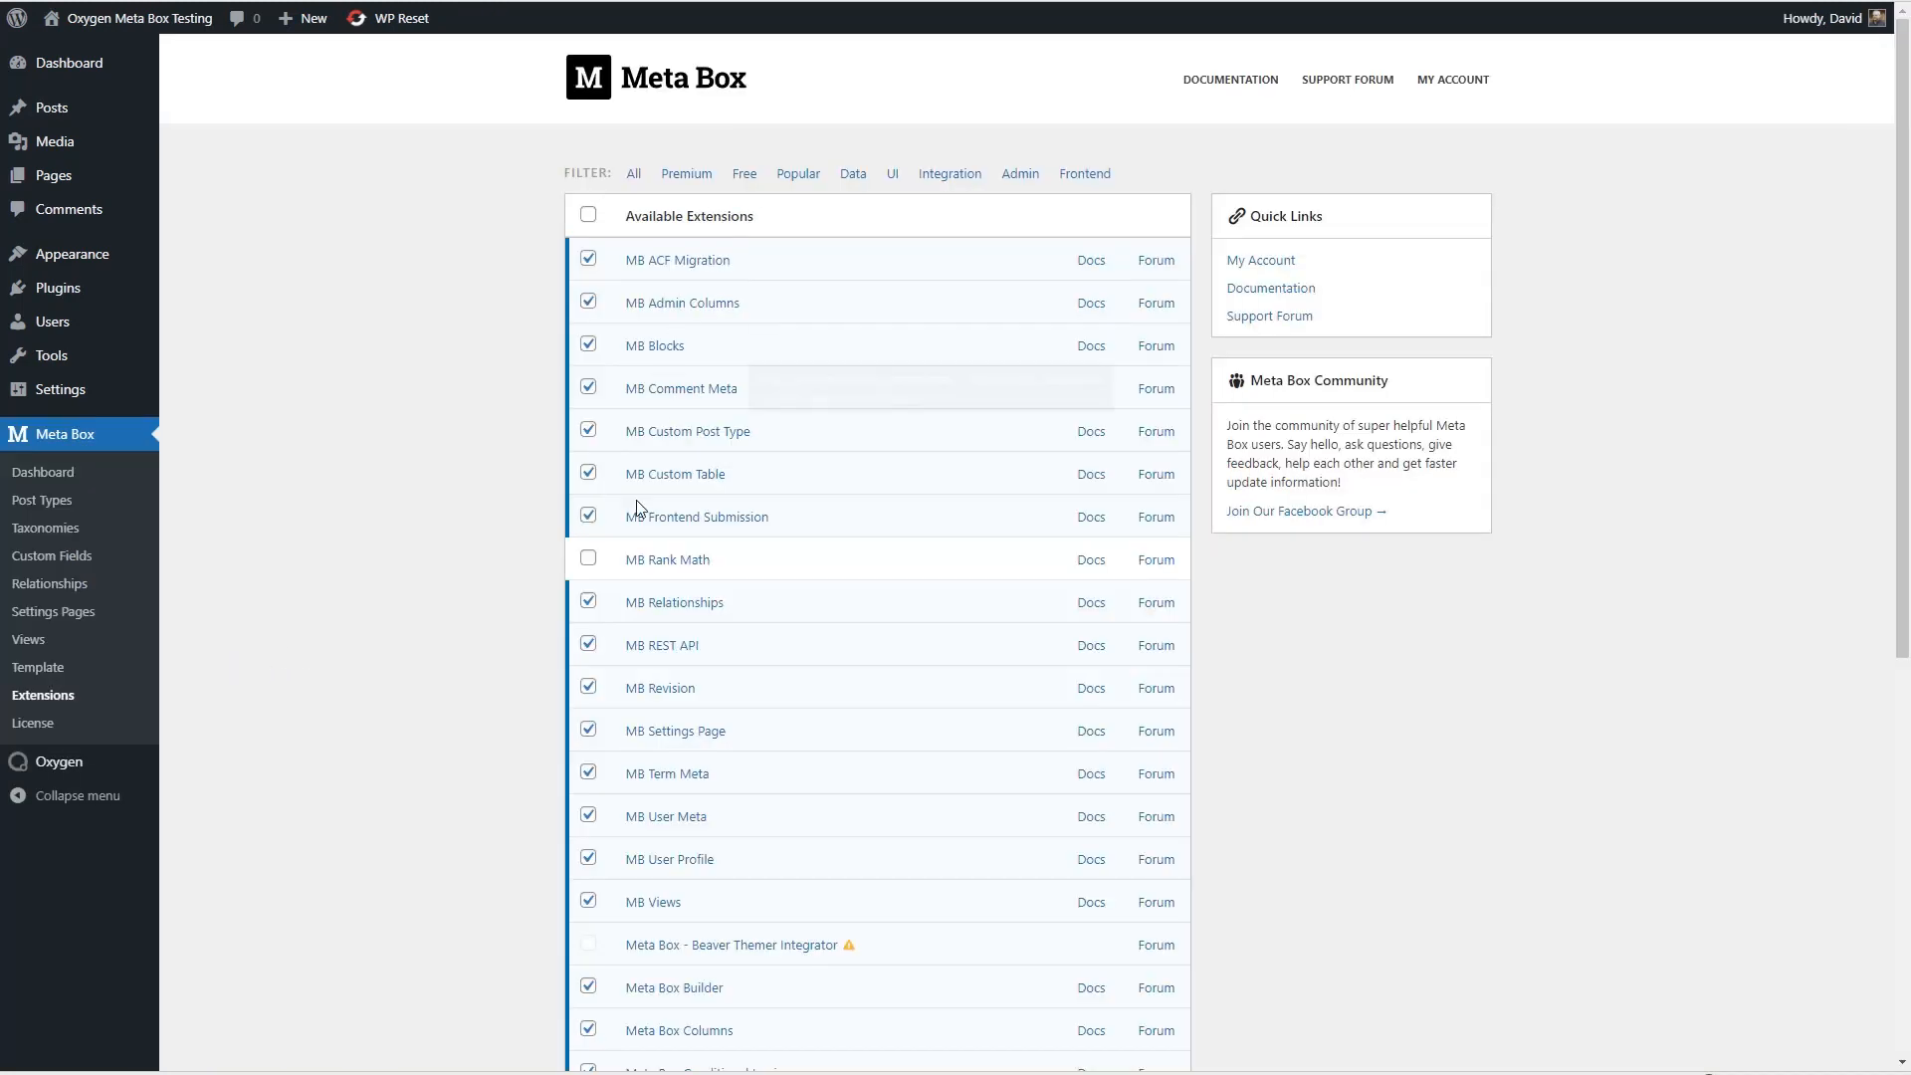
mouse_move(728, 337)
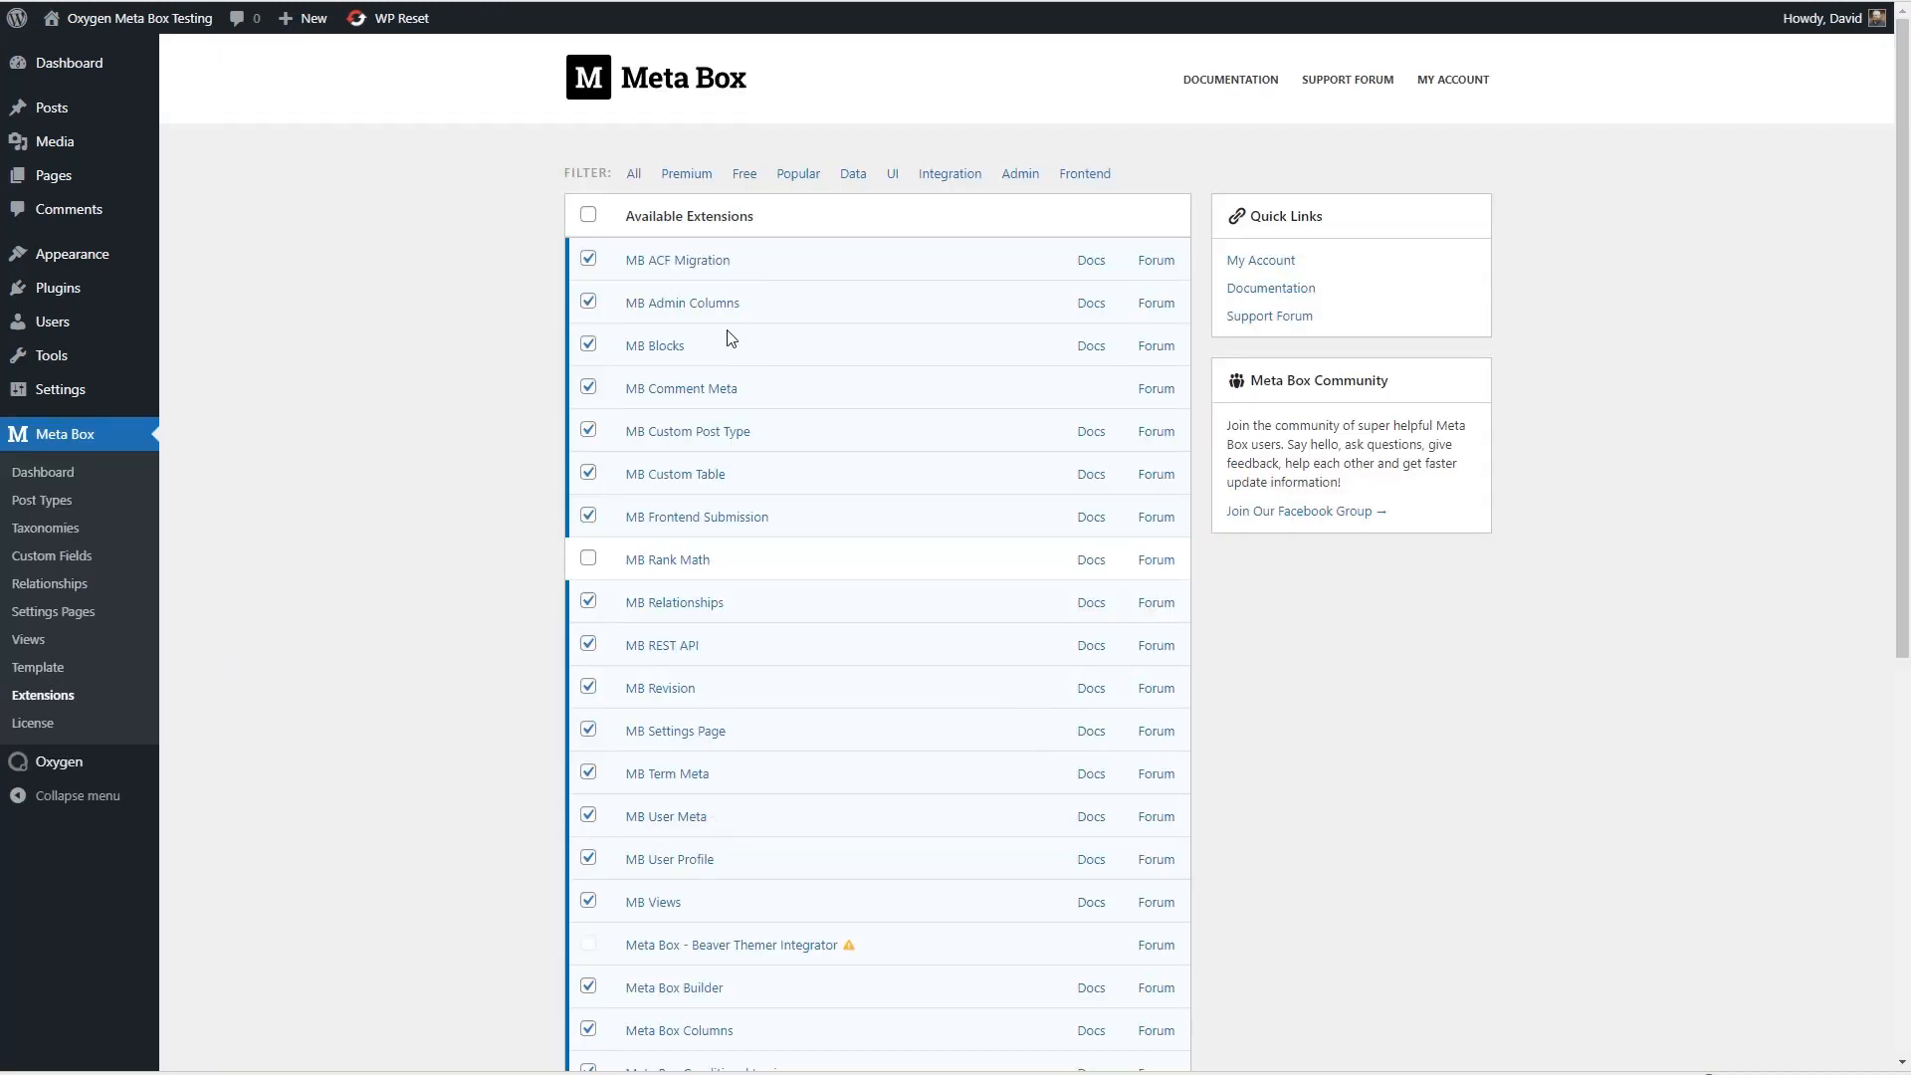
mouse_move(744, 351)
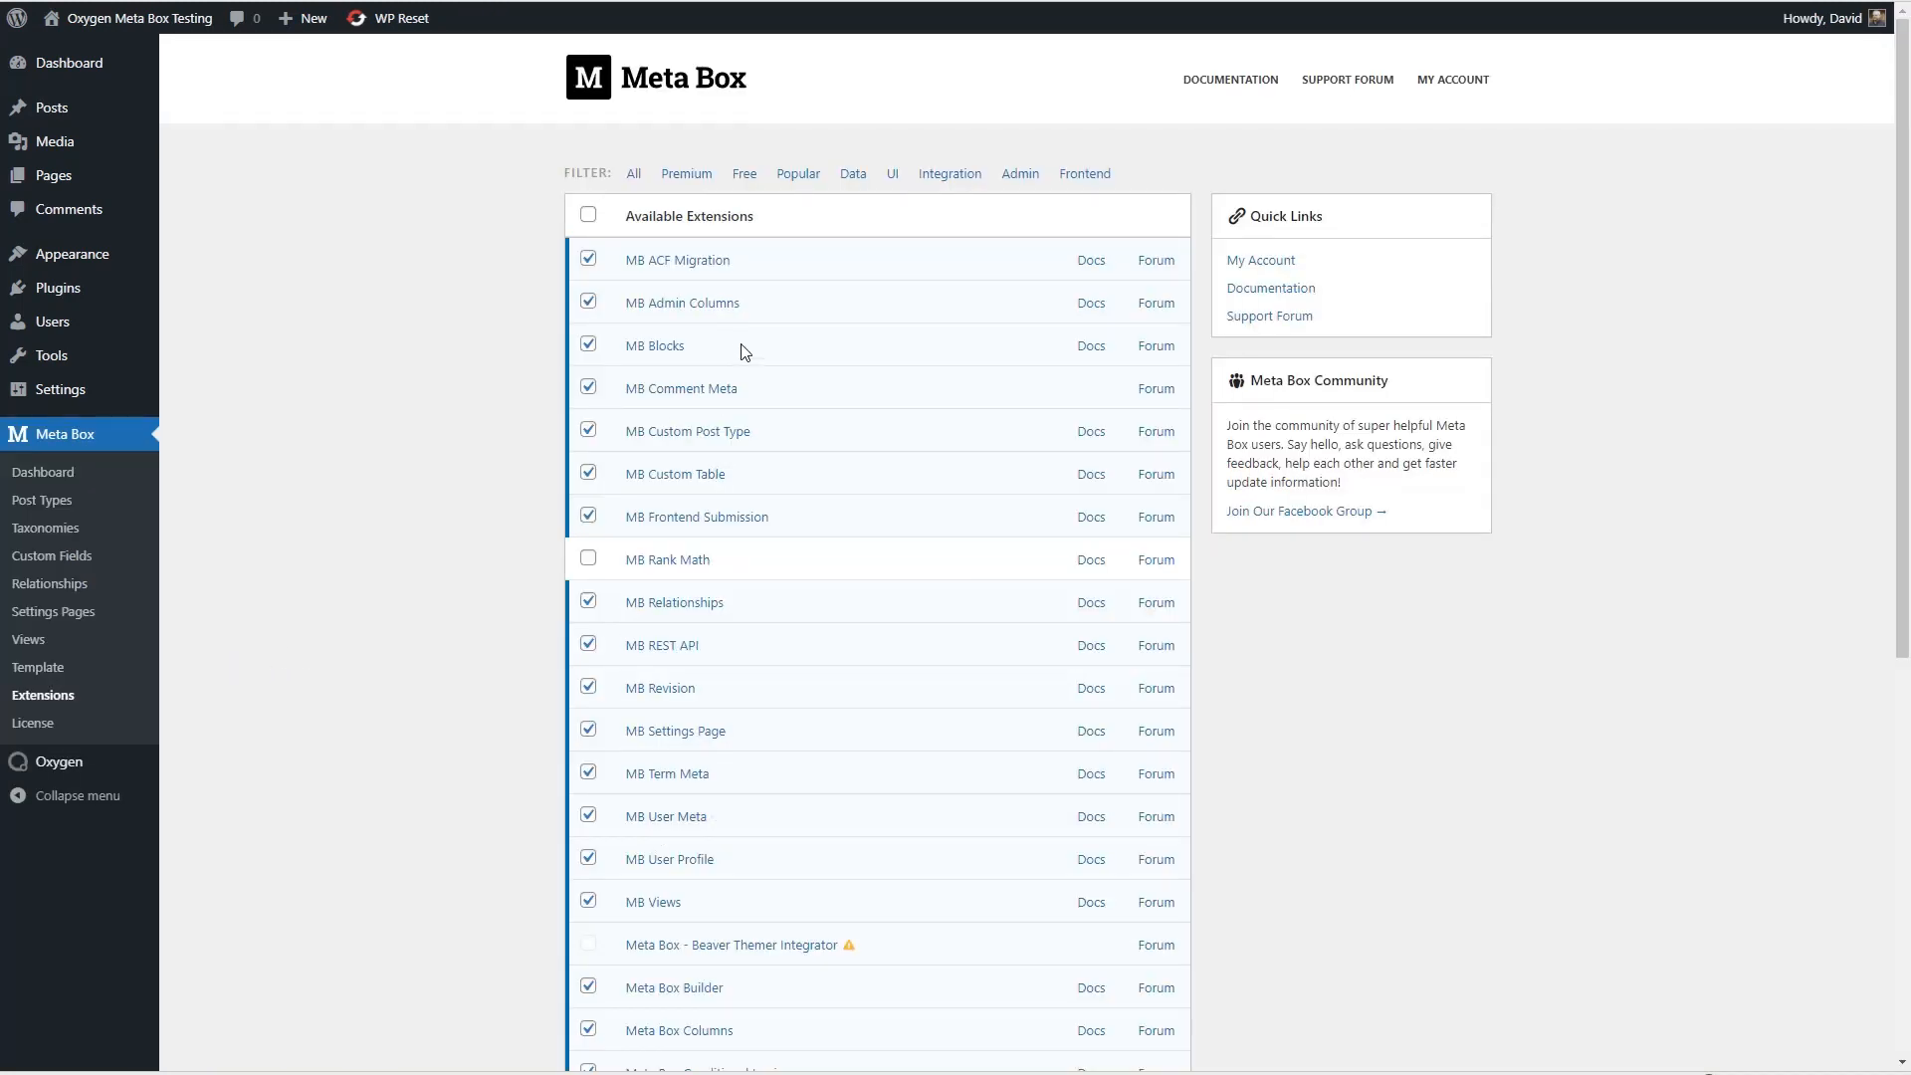
mouse_move(672, 744)
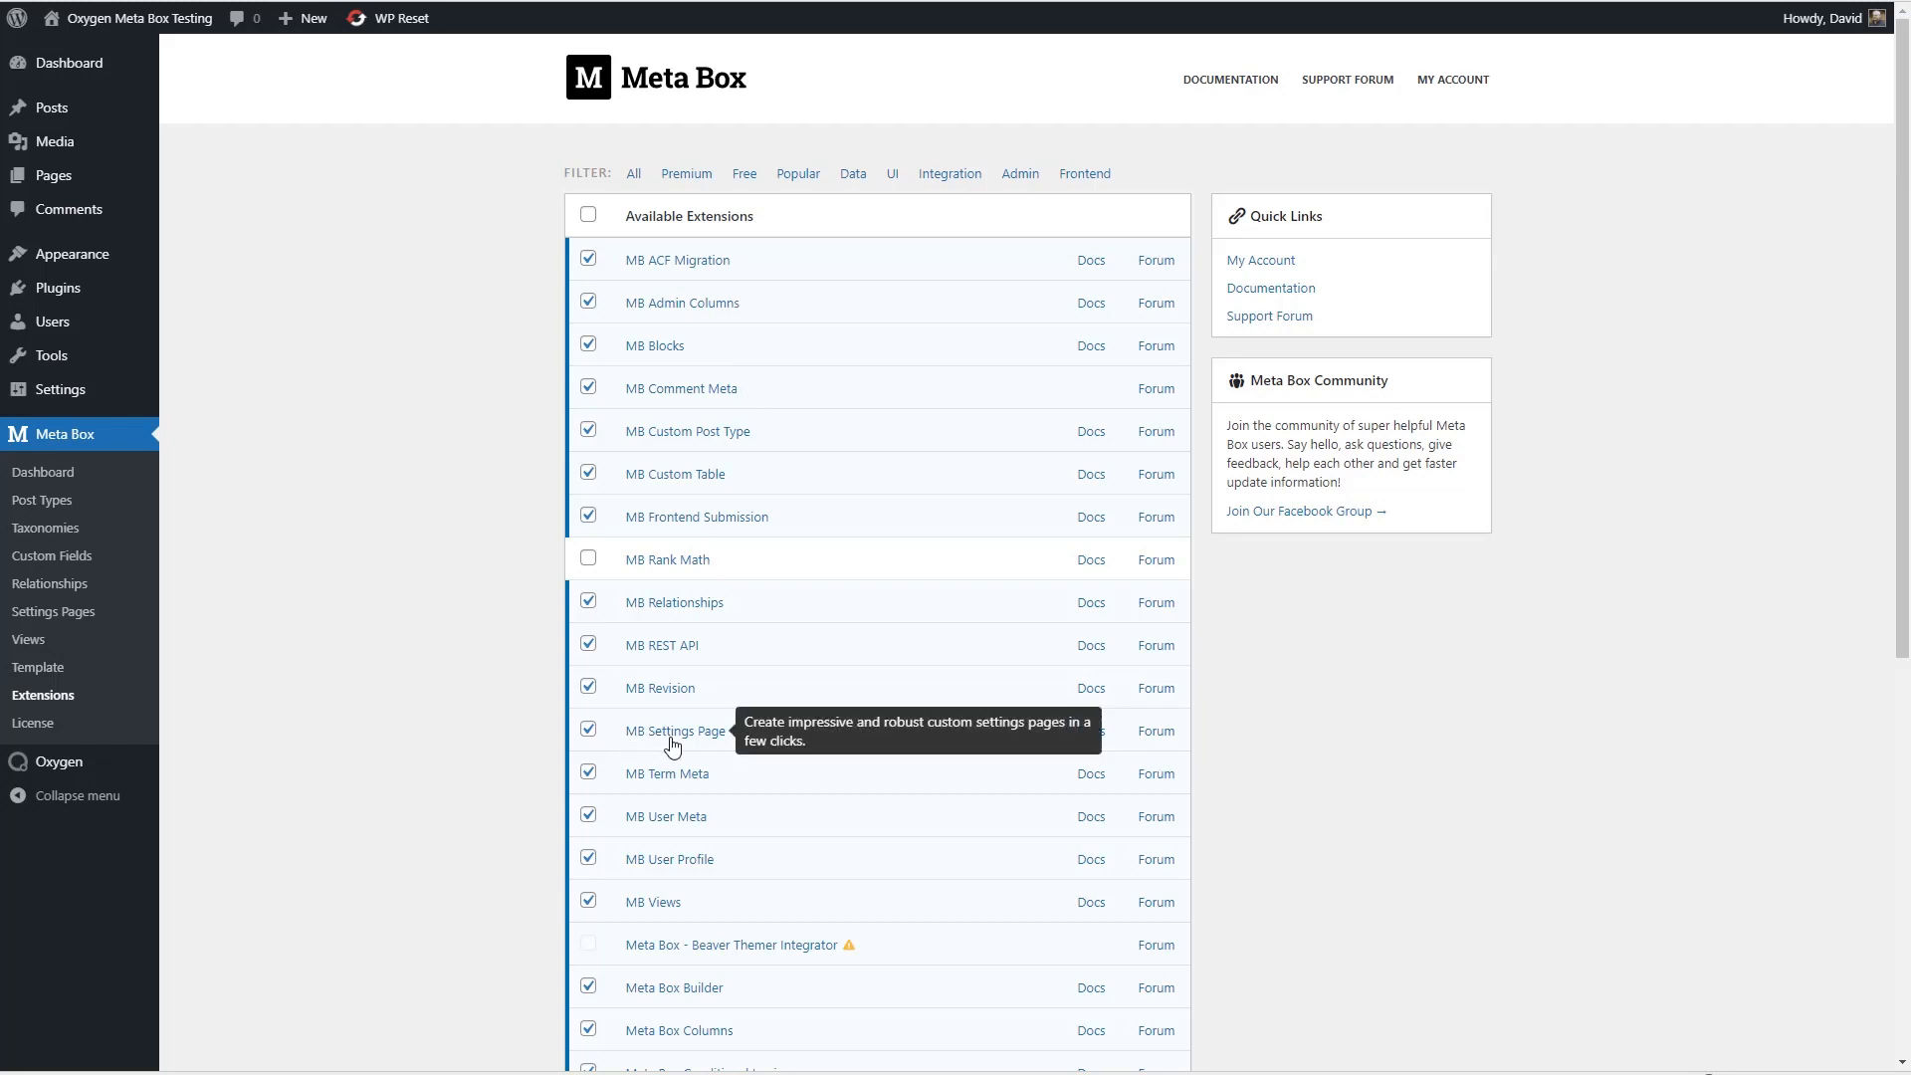
left_click(53, 611)
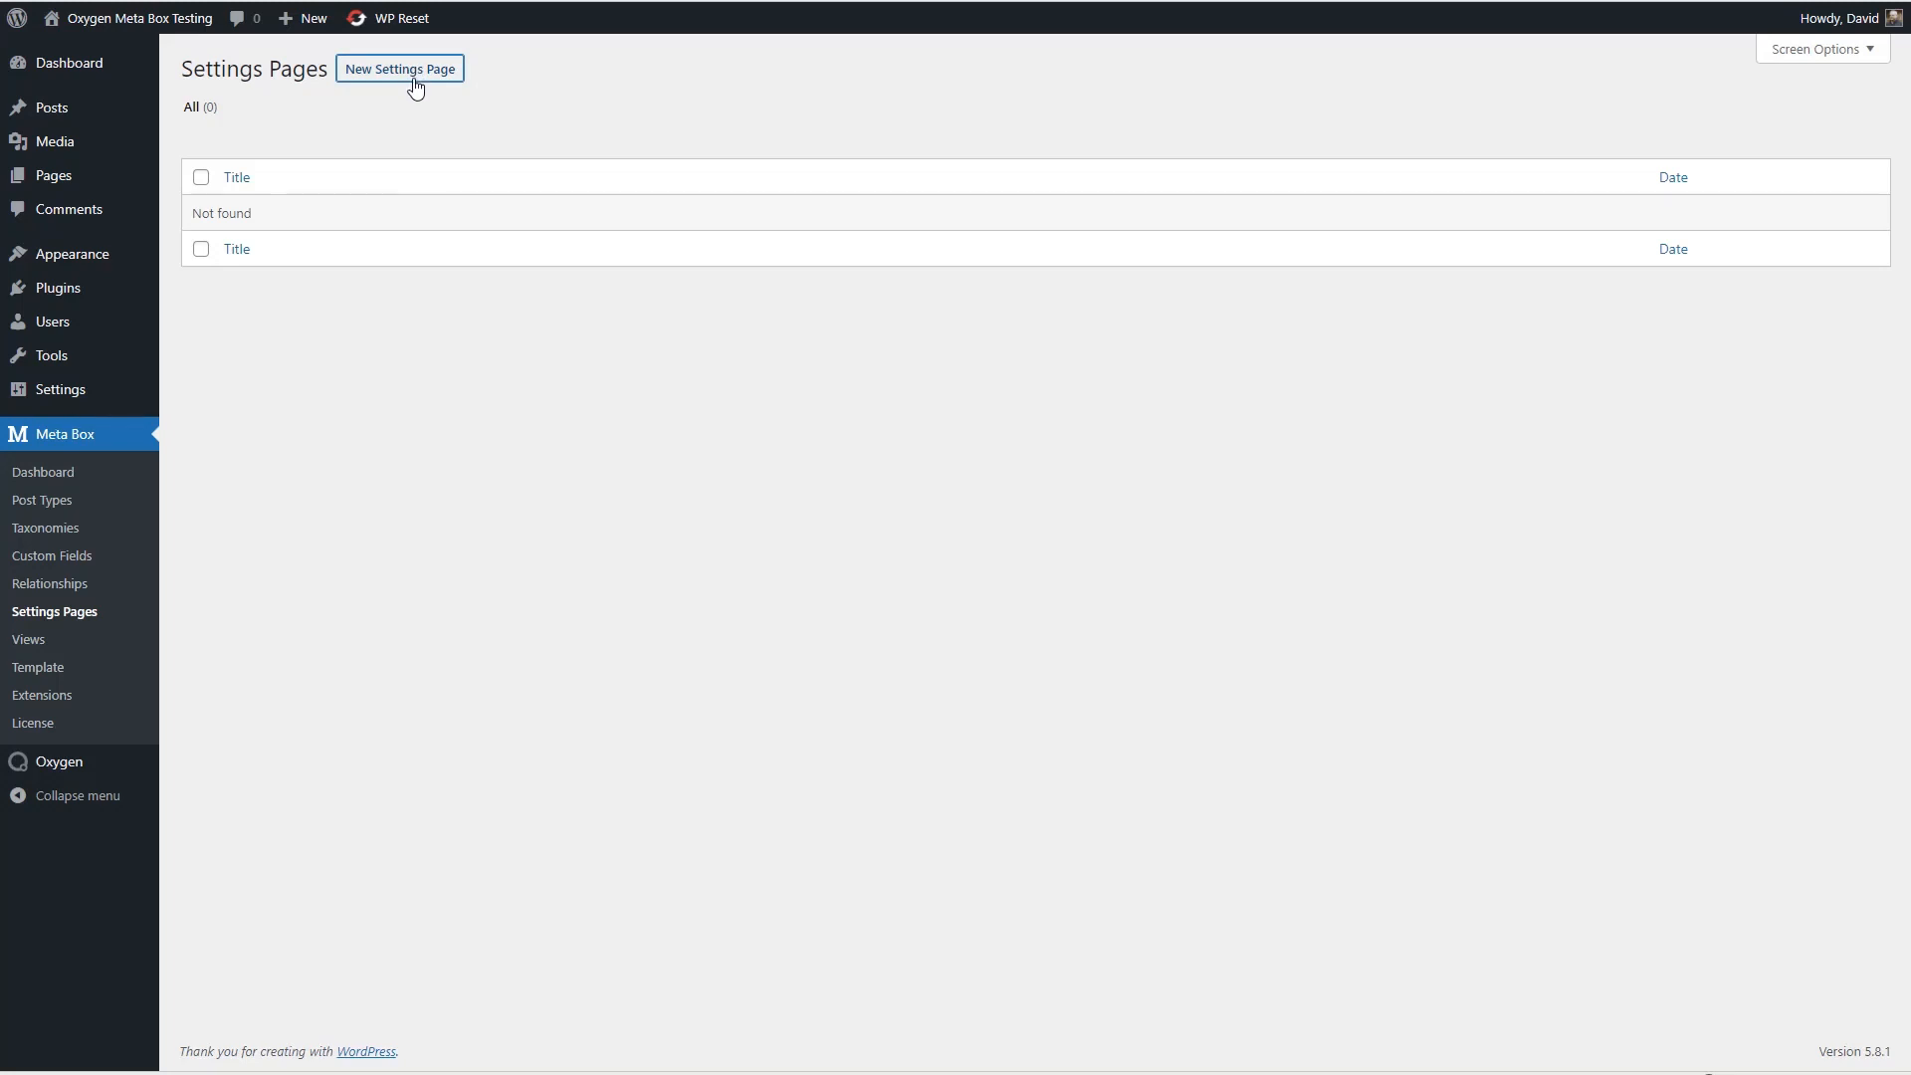
- Create a settings page titled 'Site Settings', ID 'site-settings', with its menu shown after Settings
left_click(400, 67)
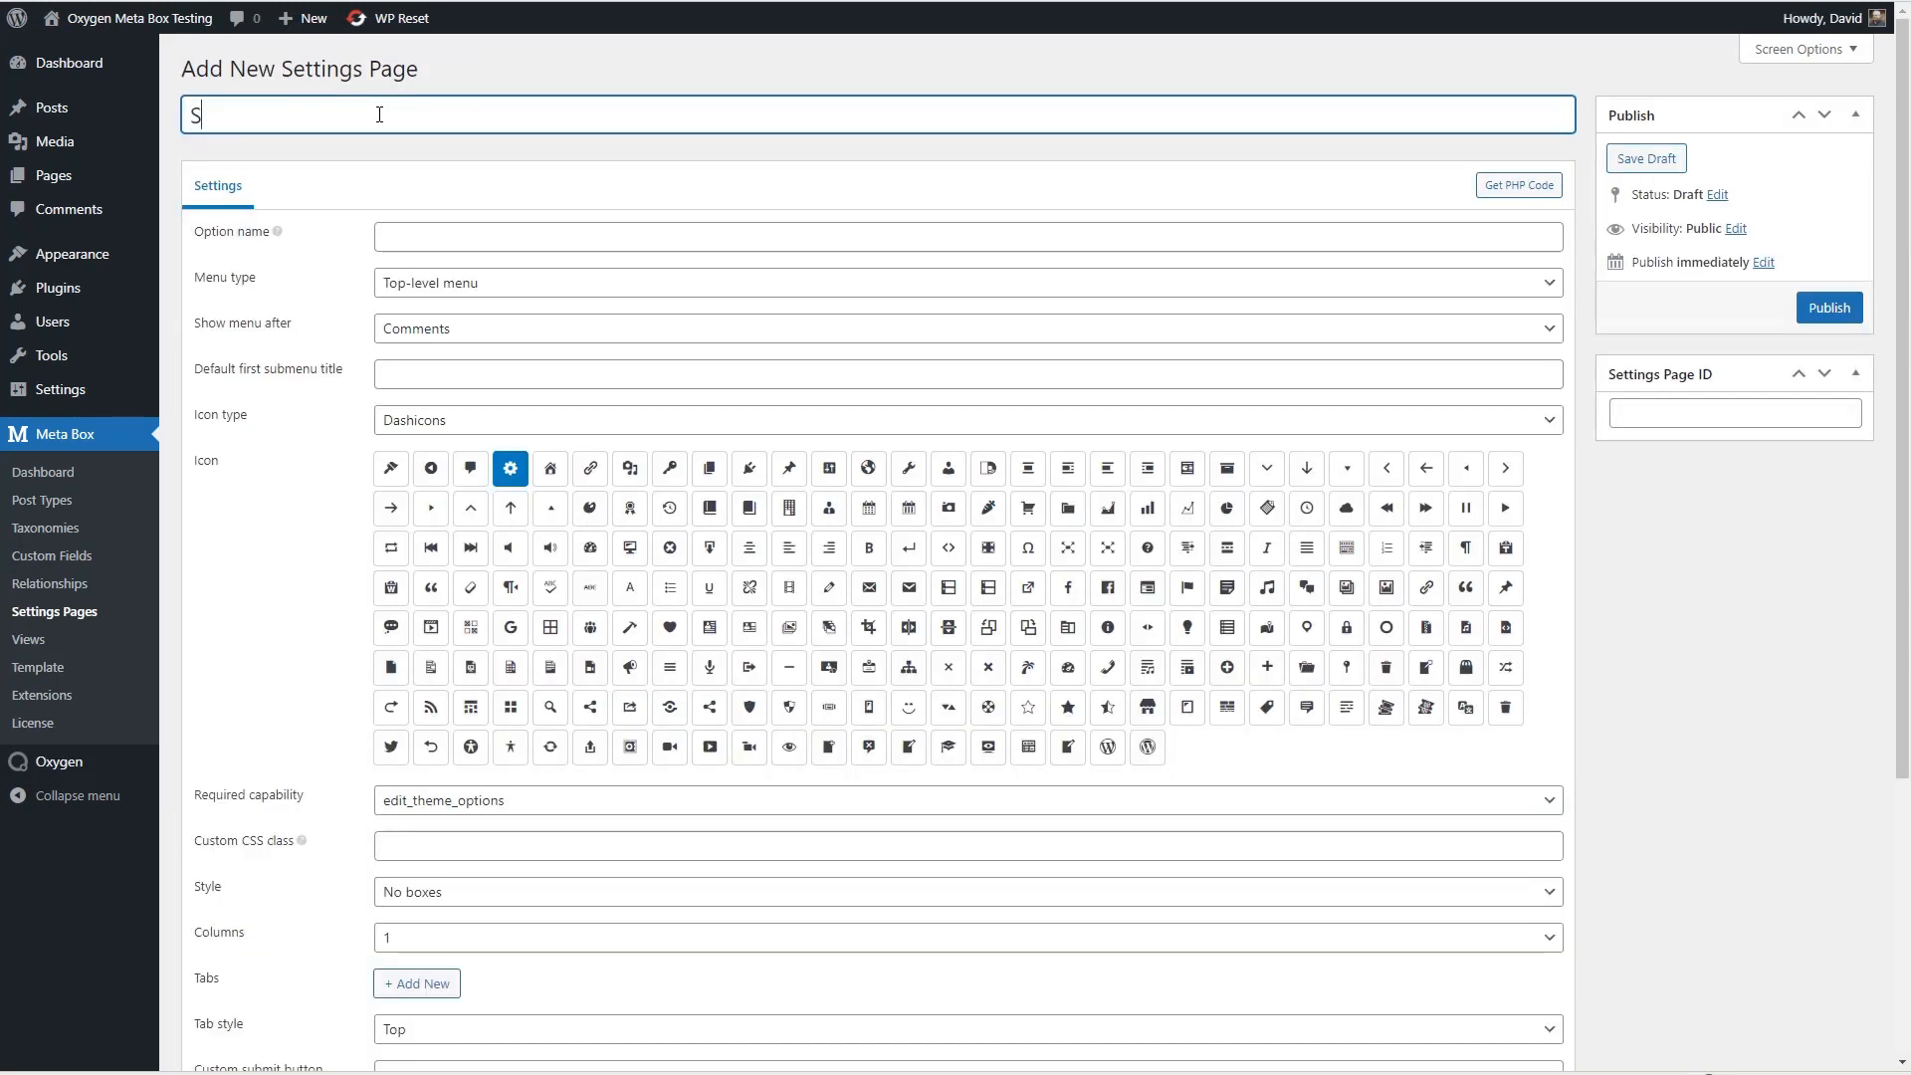
type("Setting")
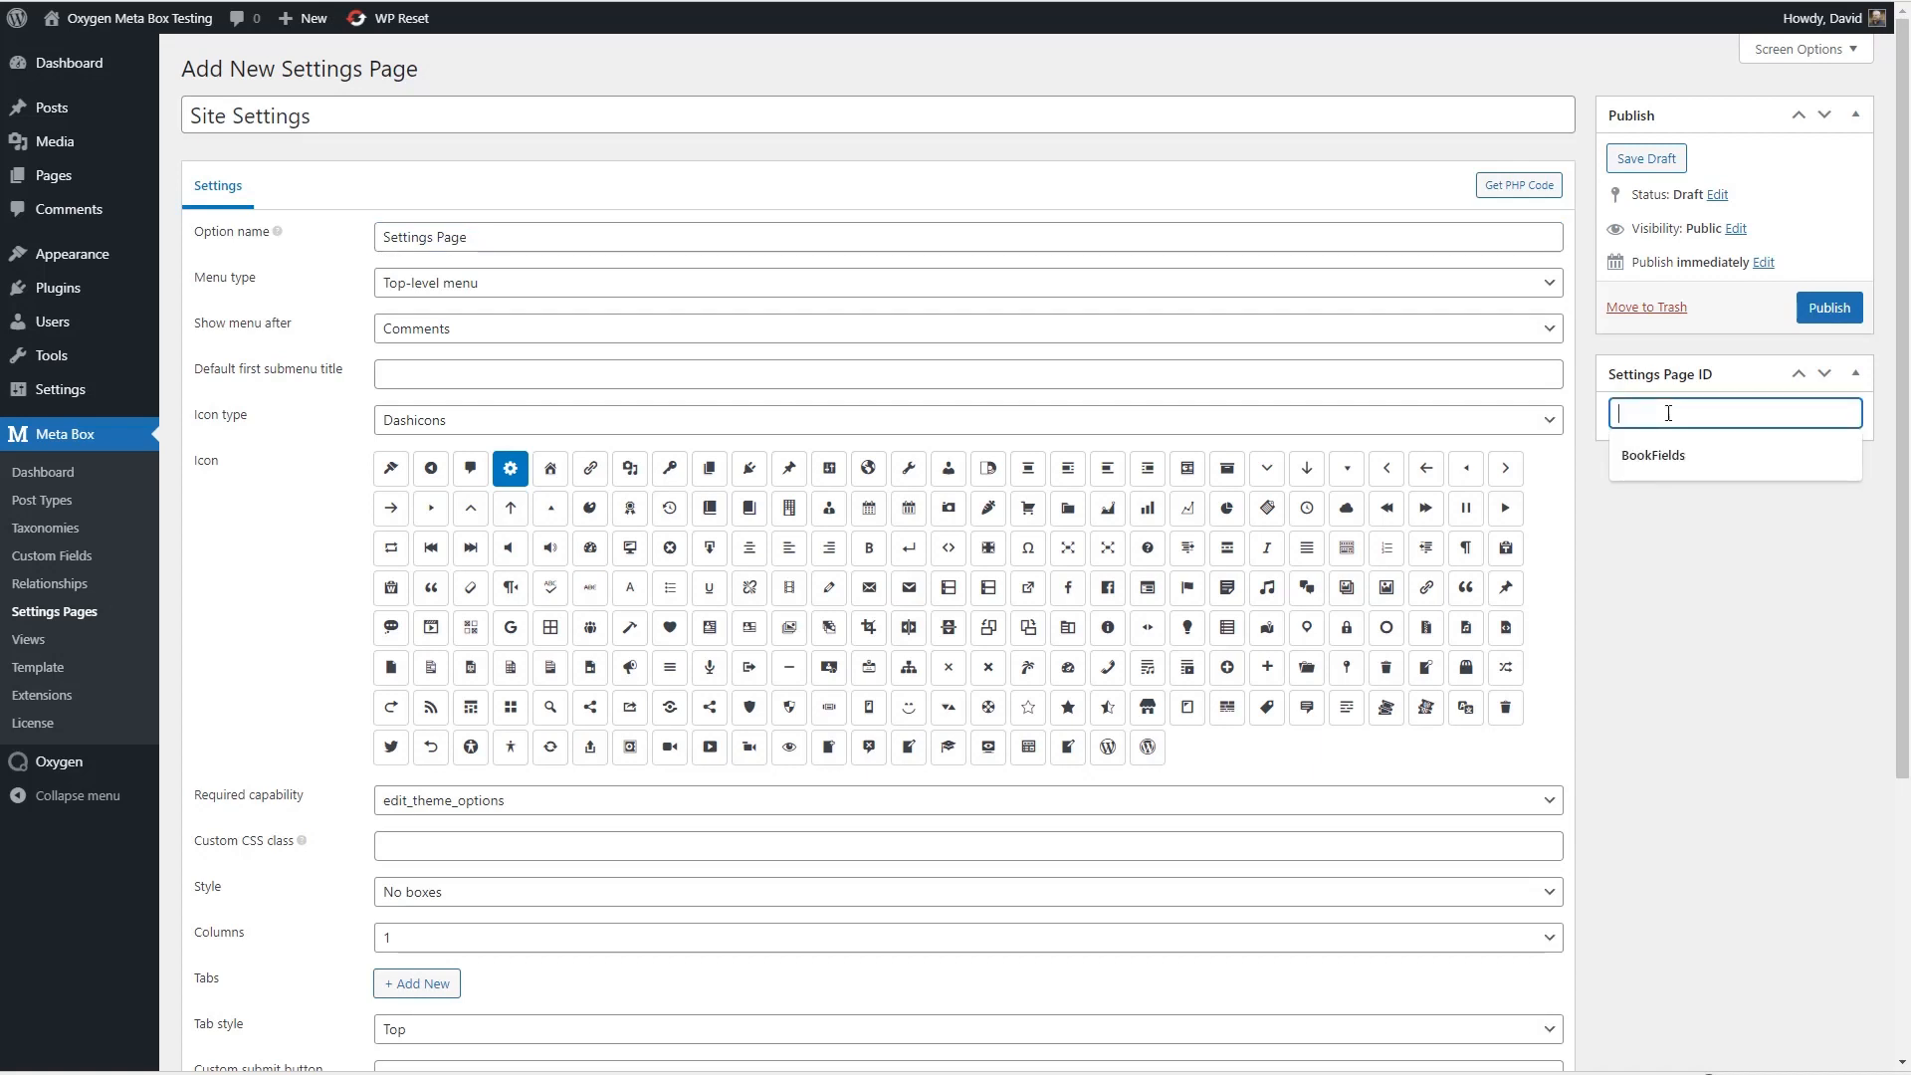
type("set")
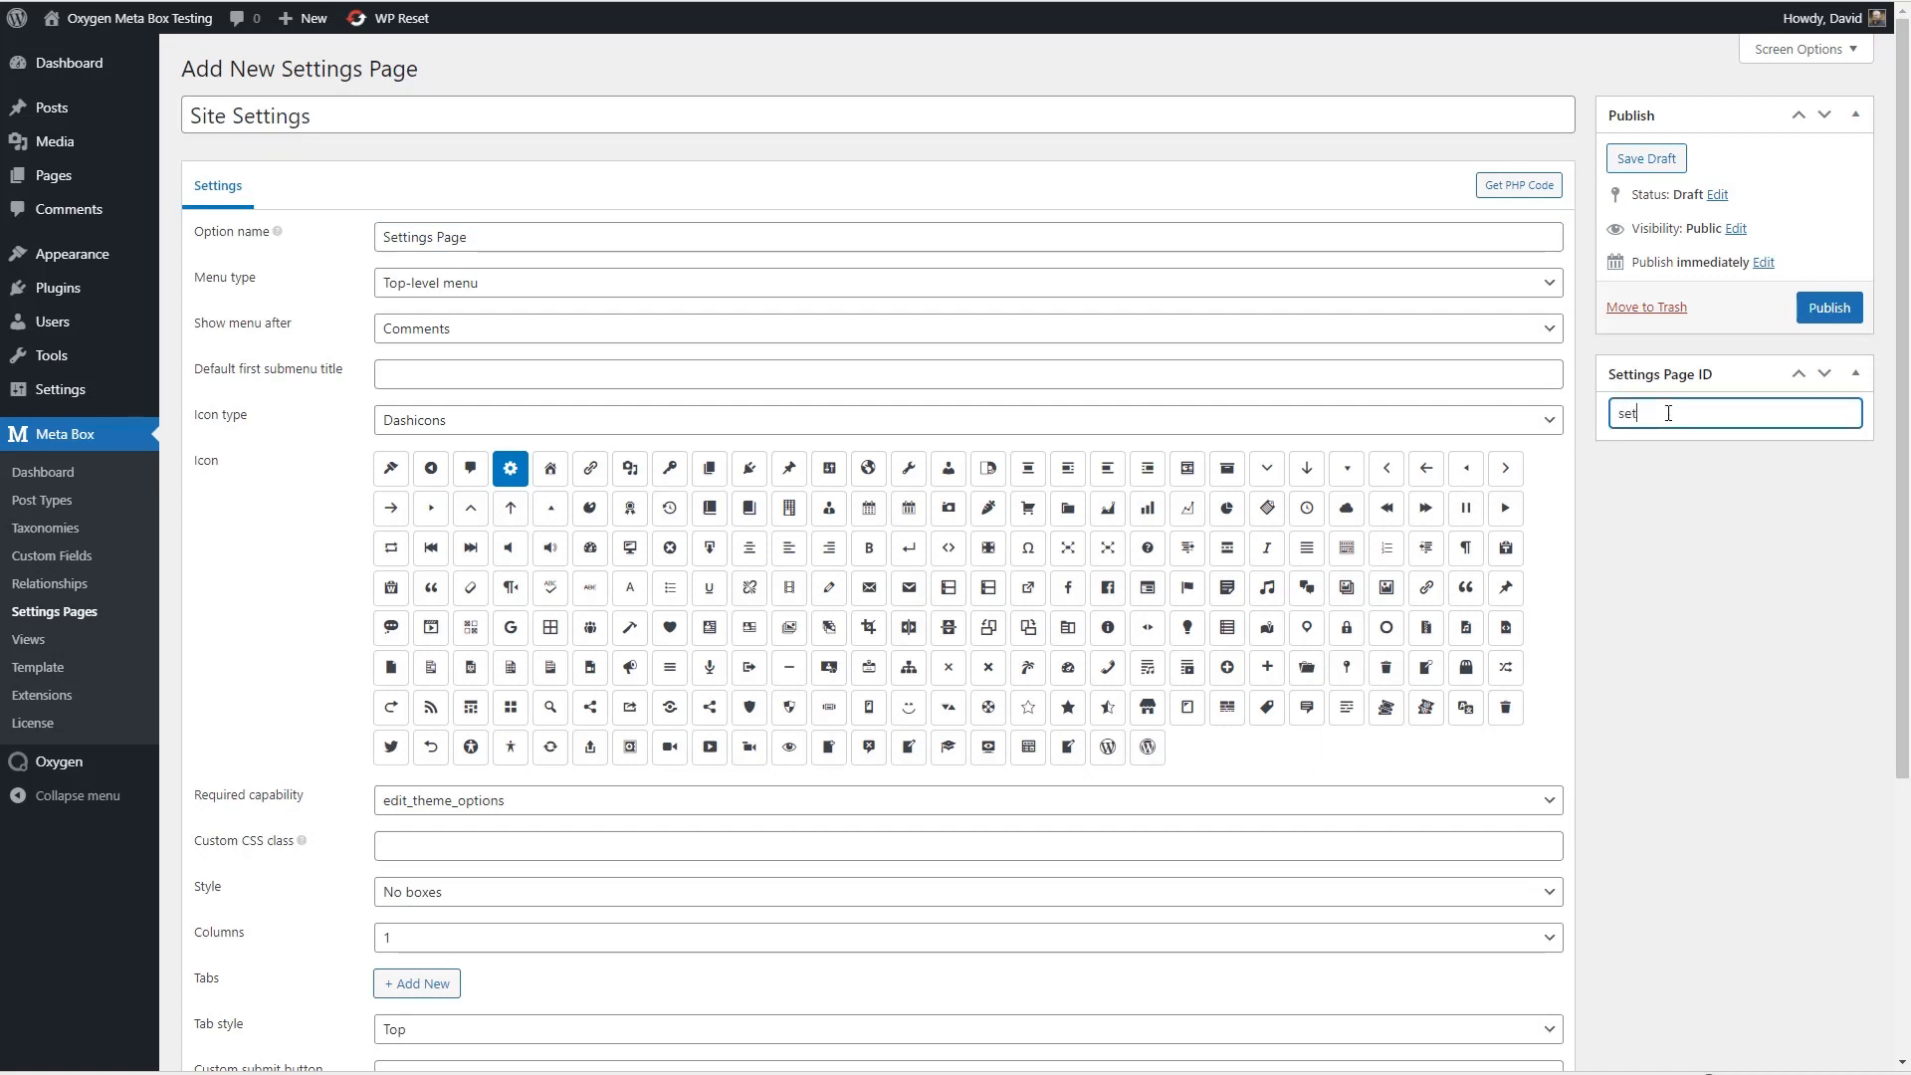
type("site-settings")
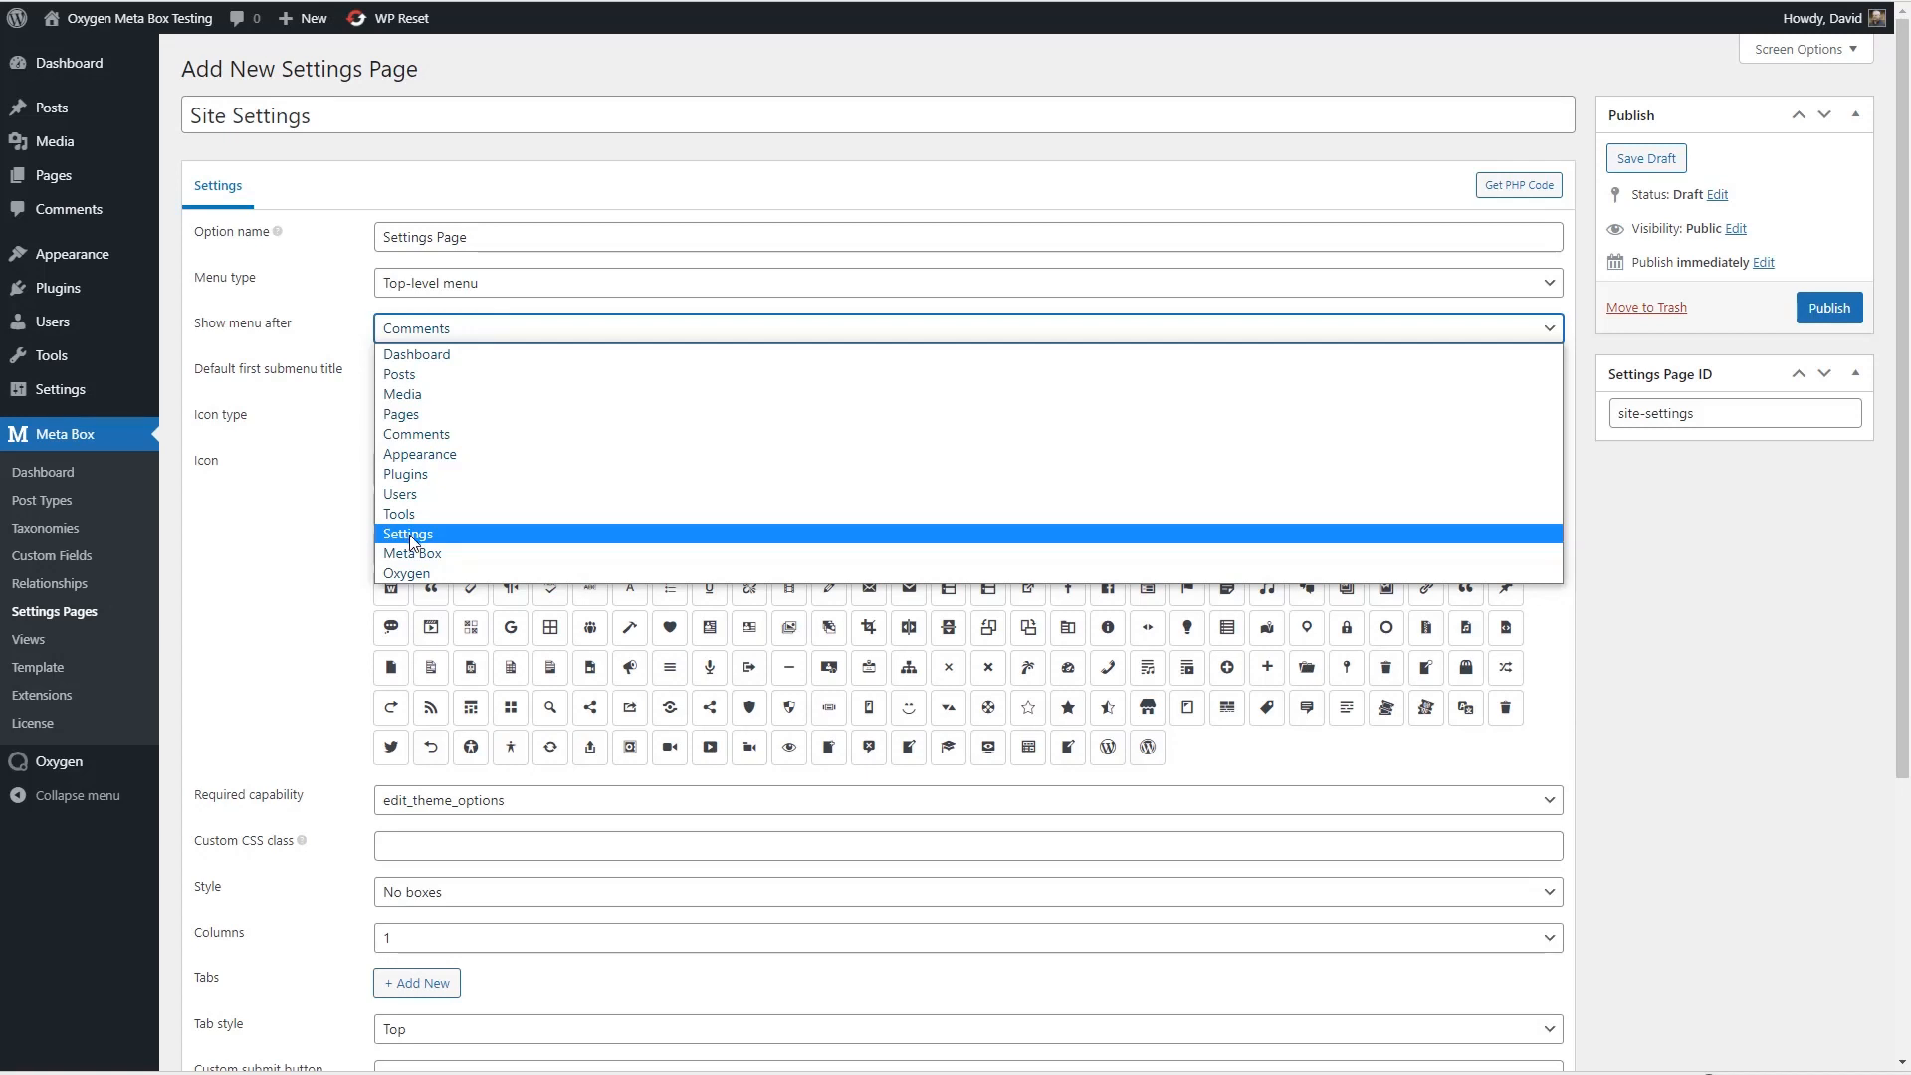
mouse_move(400, 545)
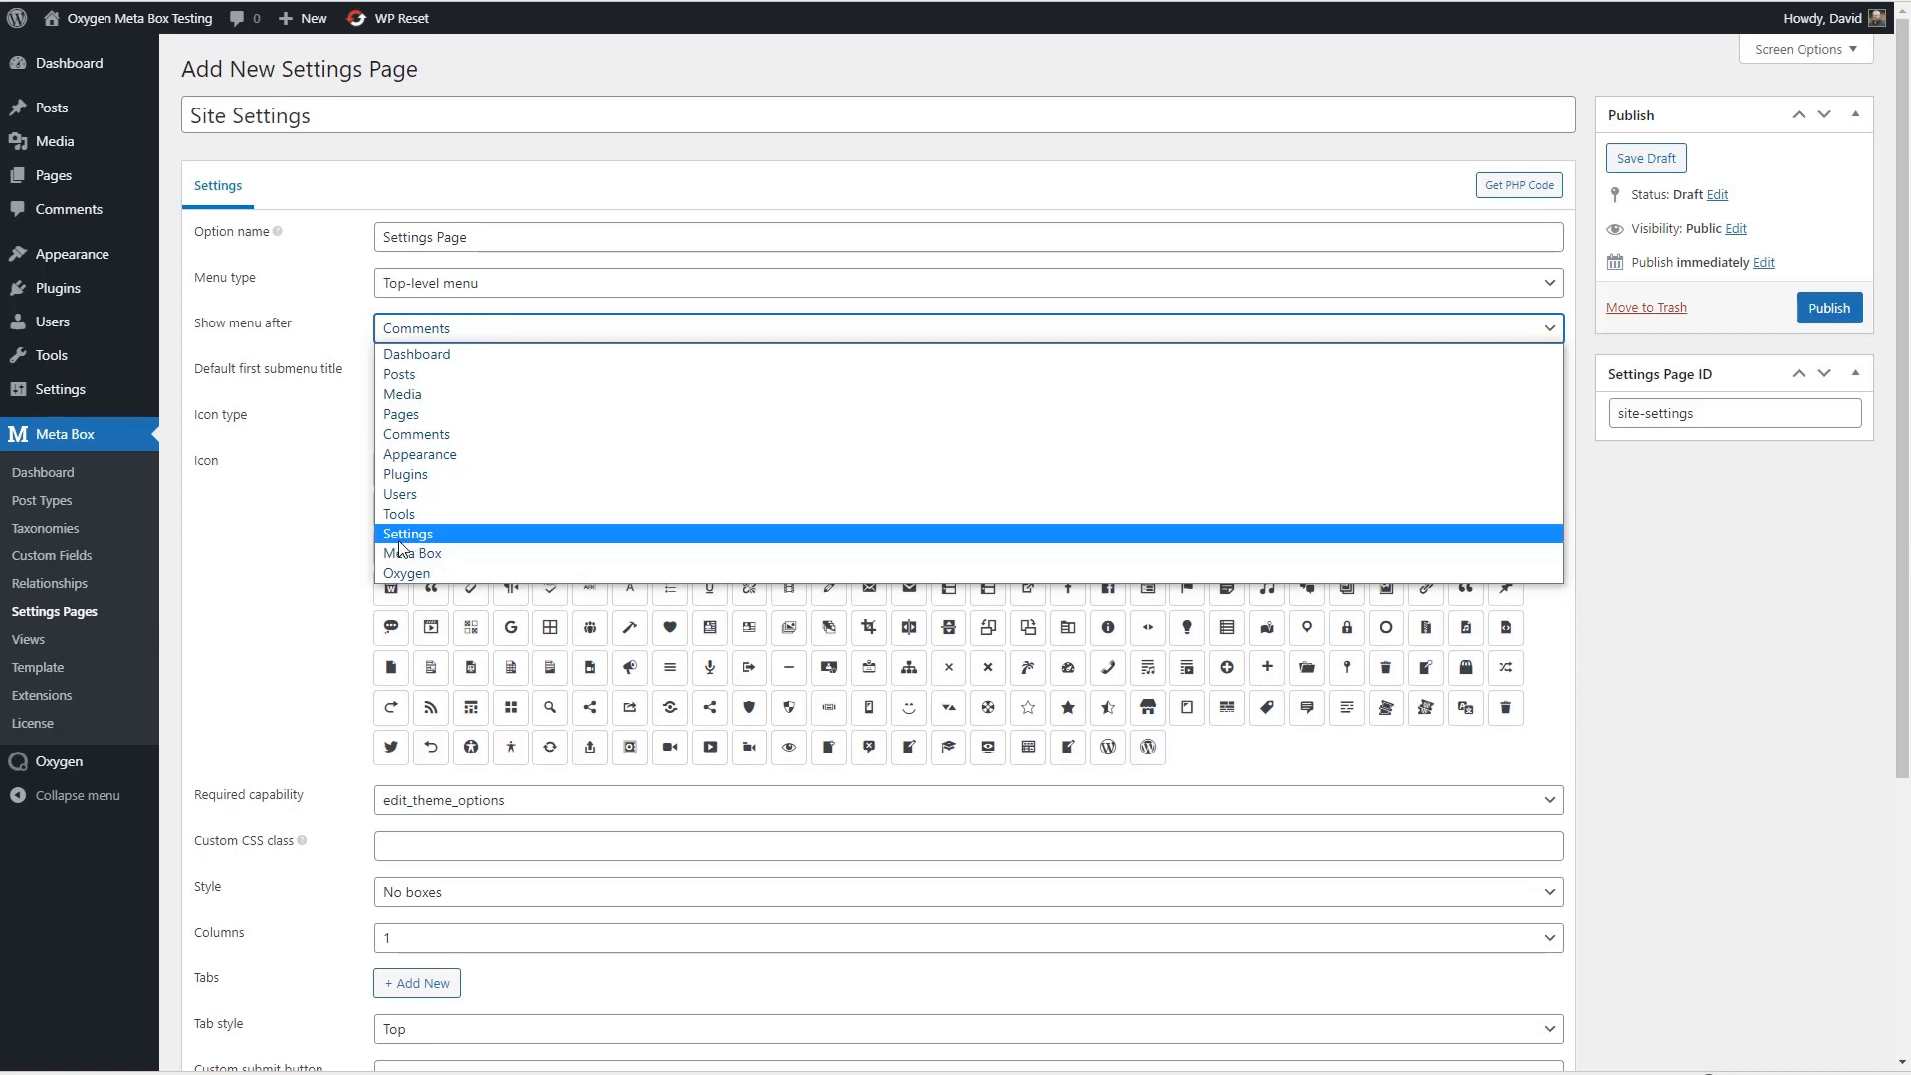
mouse_move(413, 547)
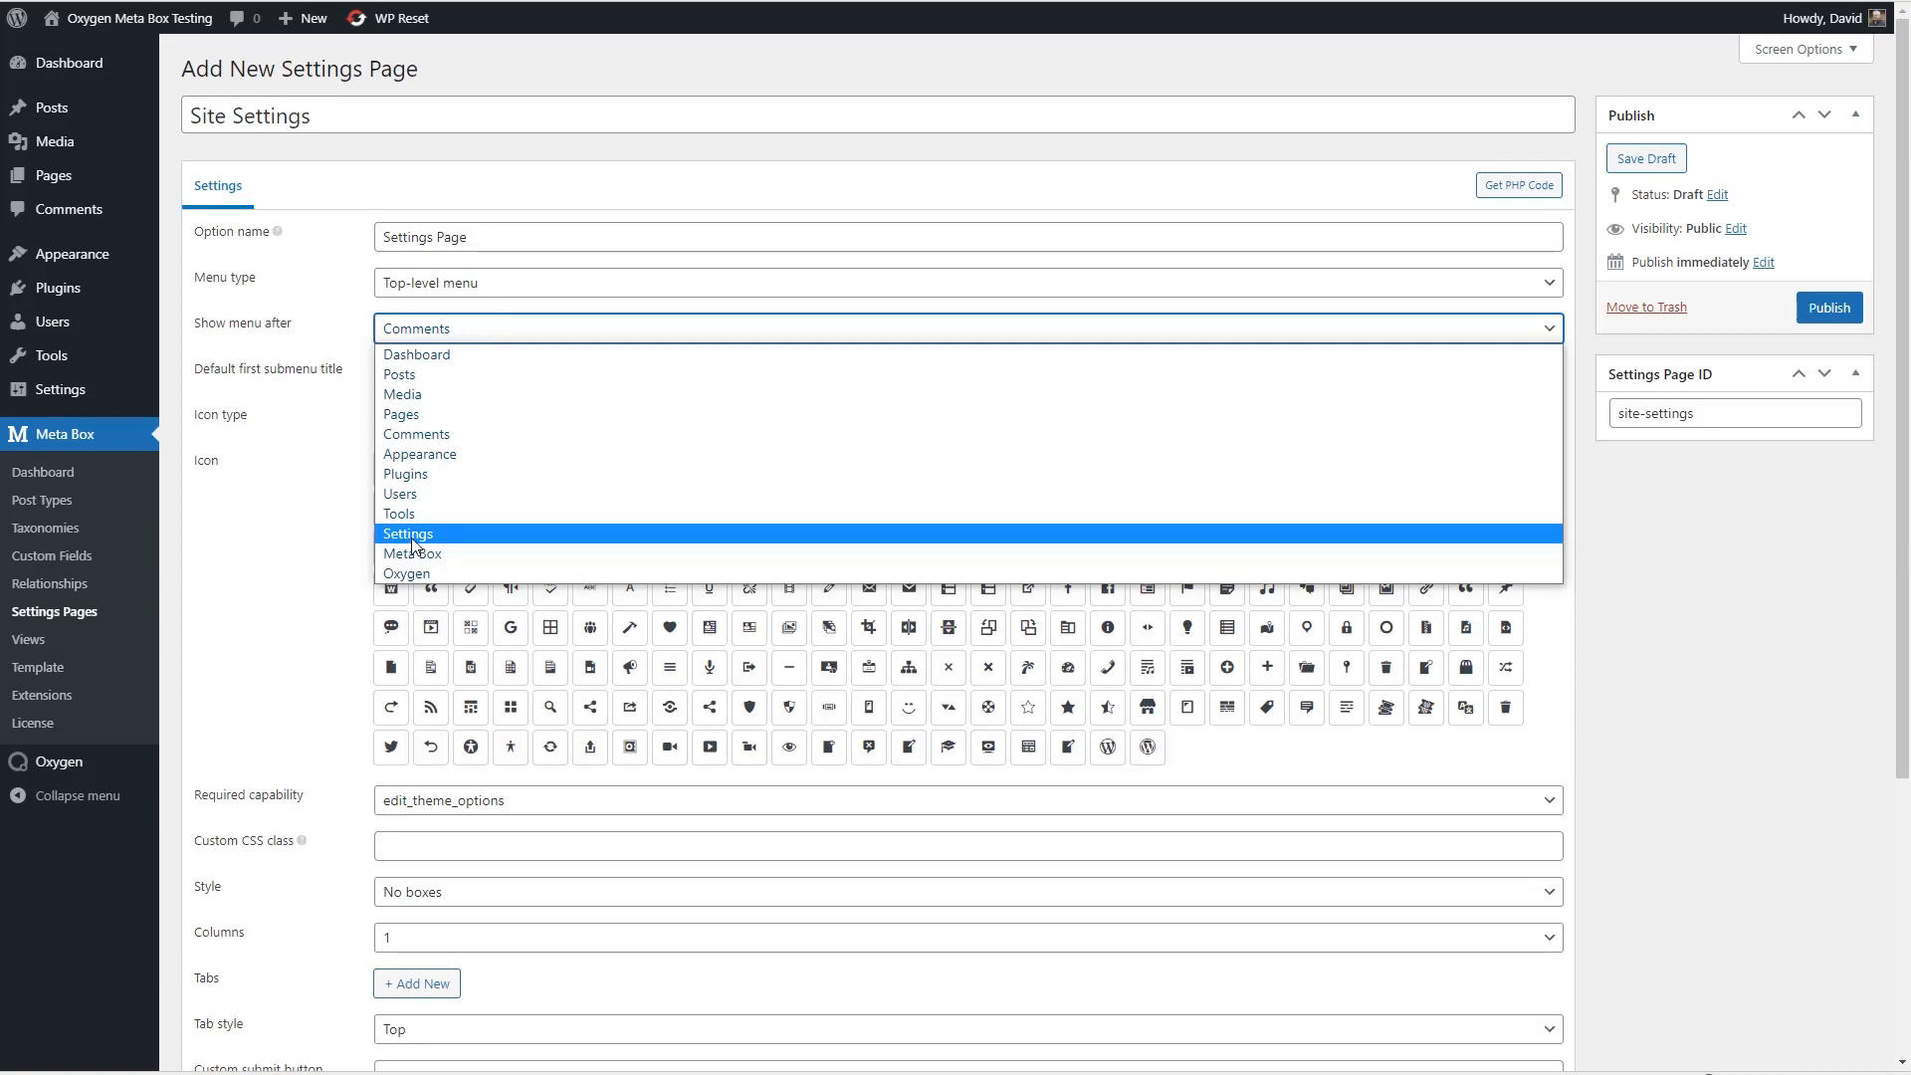
left_click(407, 533)
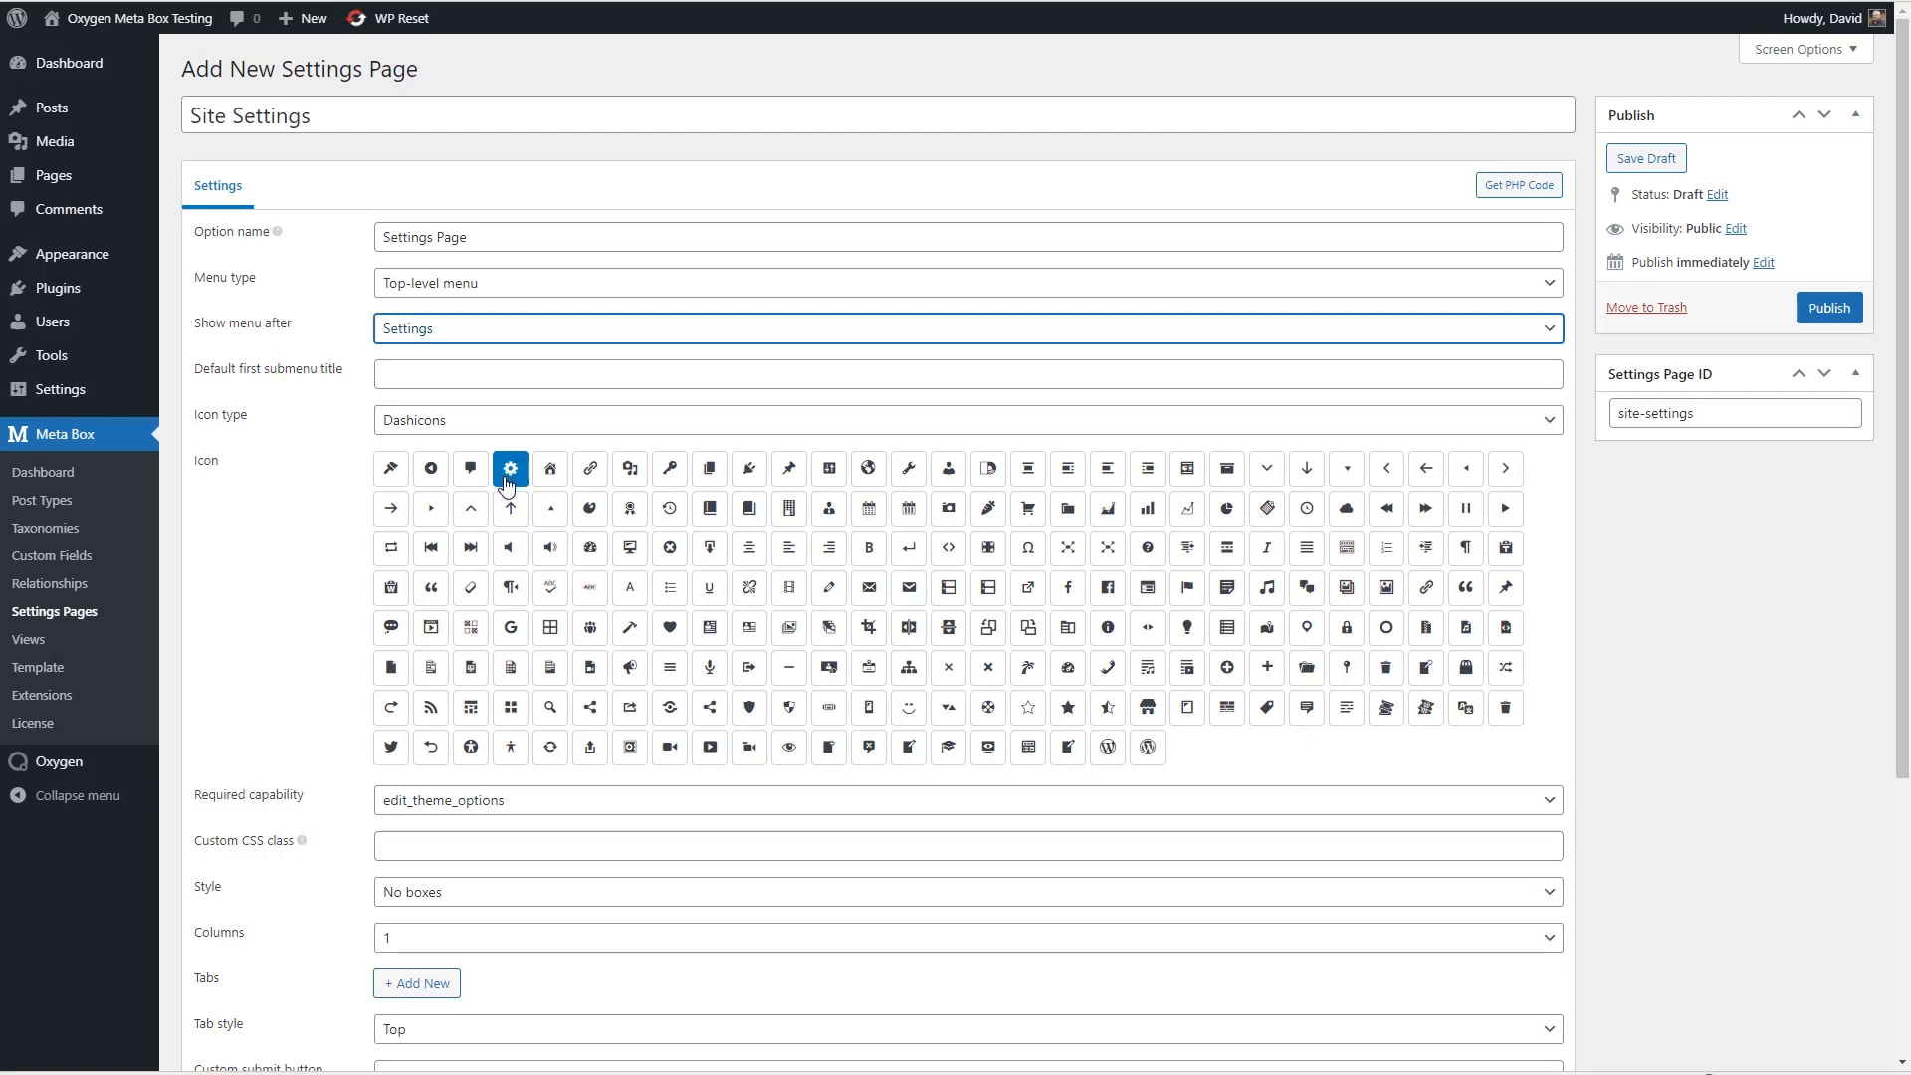
- Scroll through the Site Settings options, keeping edit_theme_options as the required capability
scroll("down", 3)
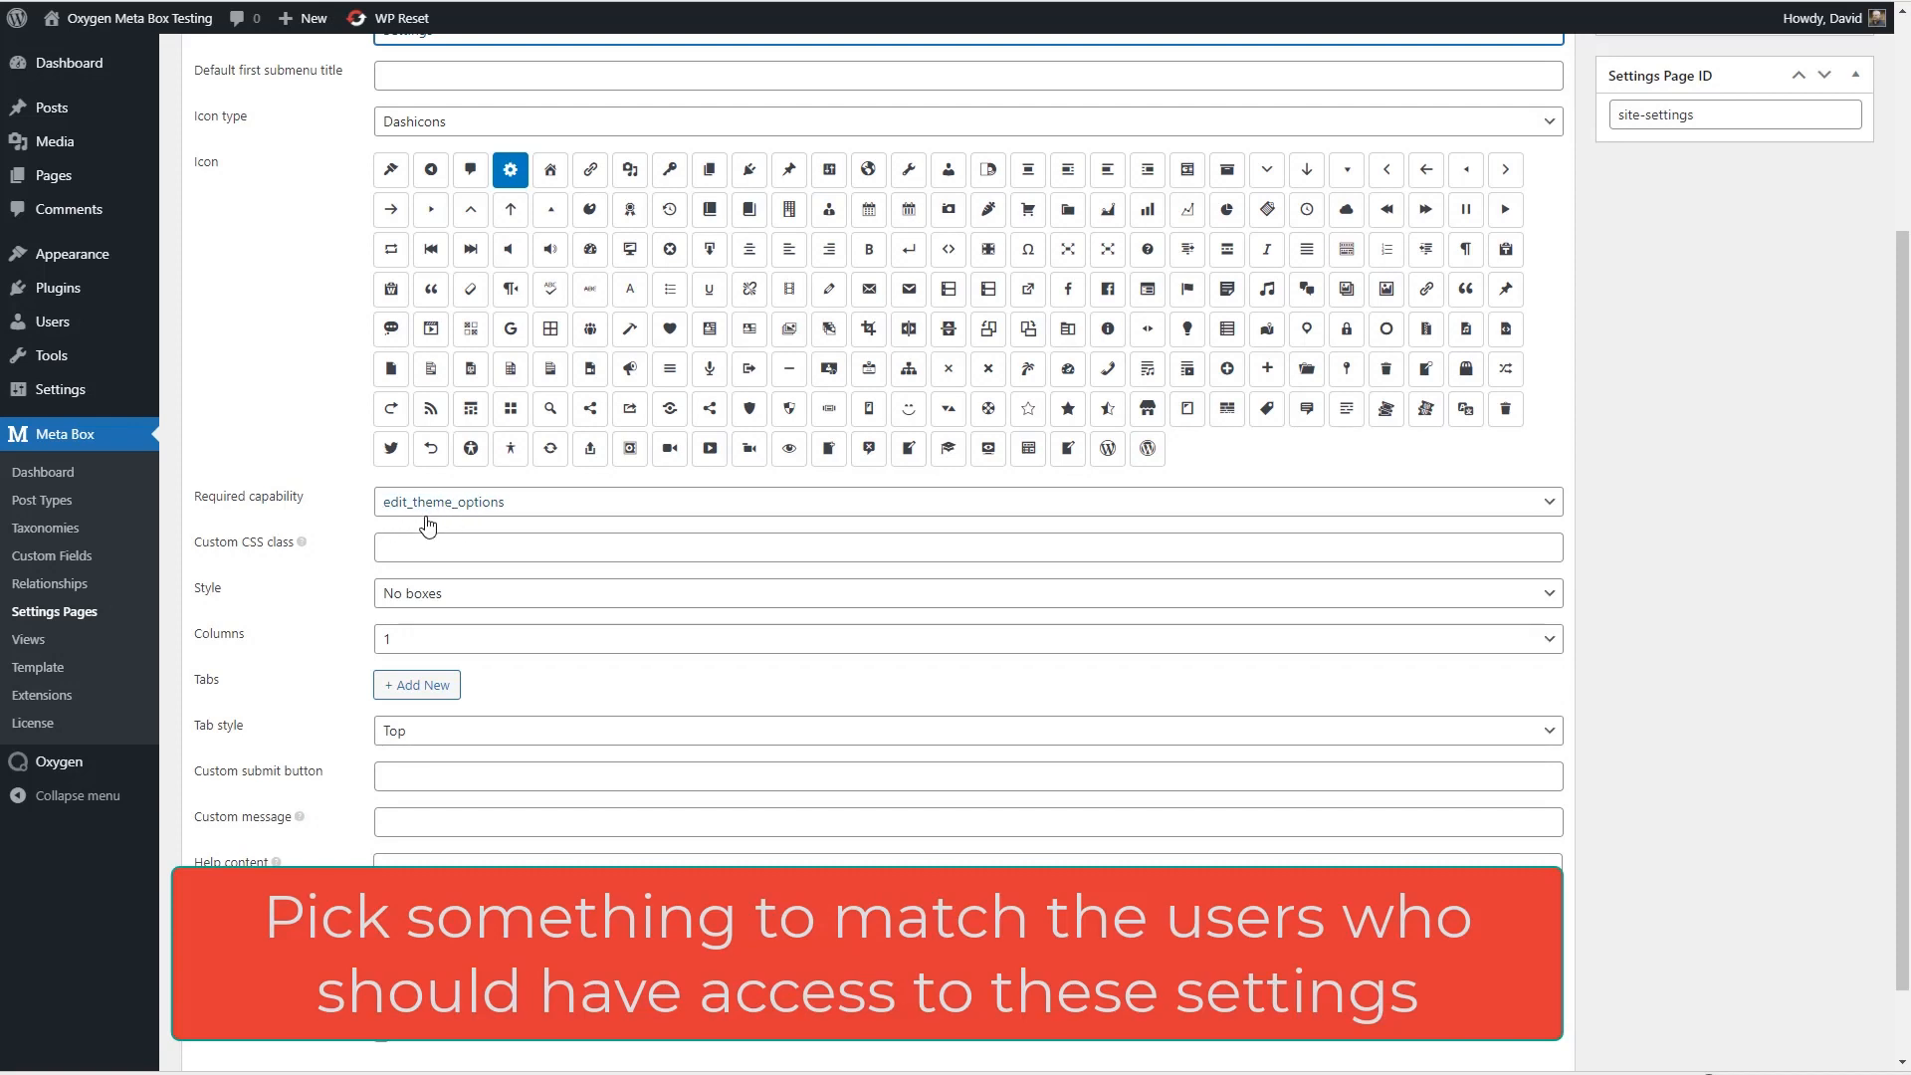
mouse_move(467, 527)
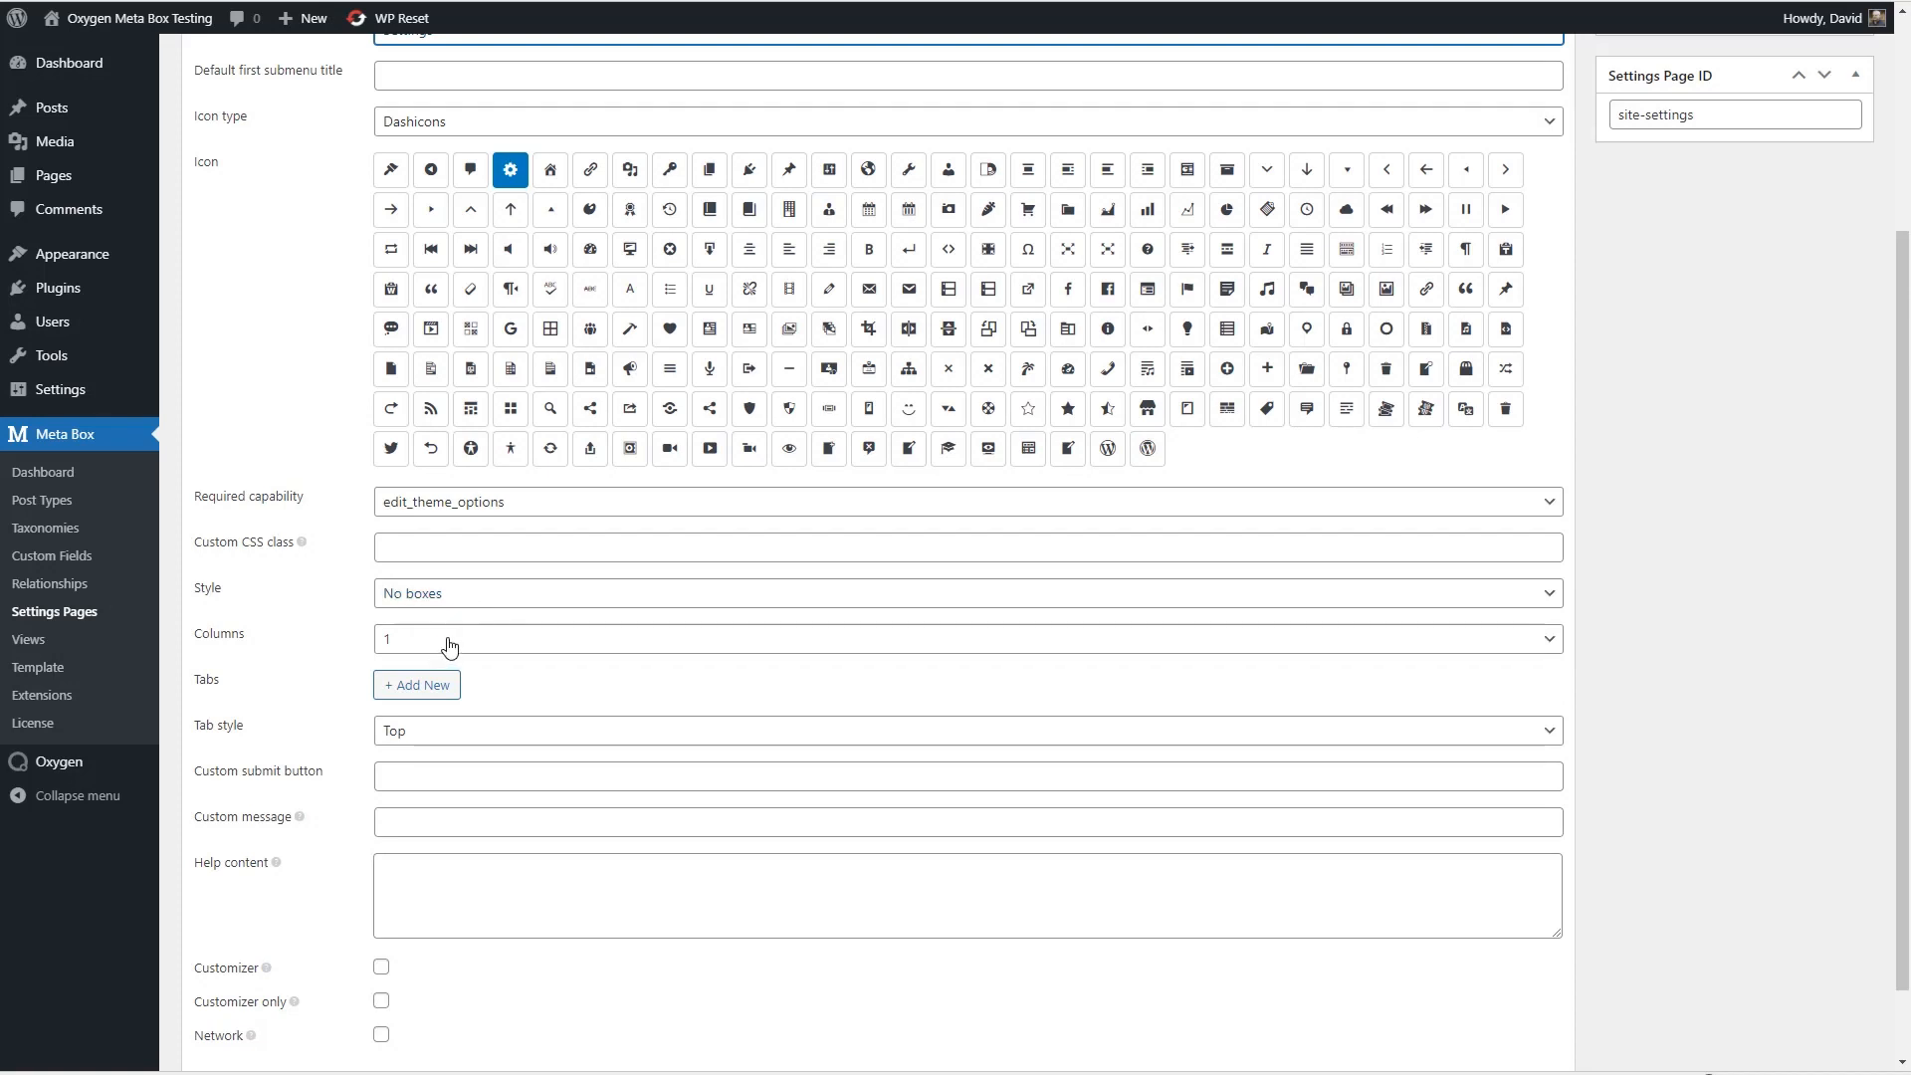
scroll("down", 3)
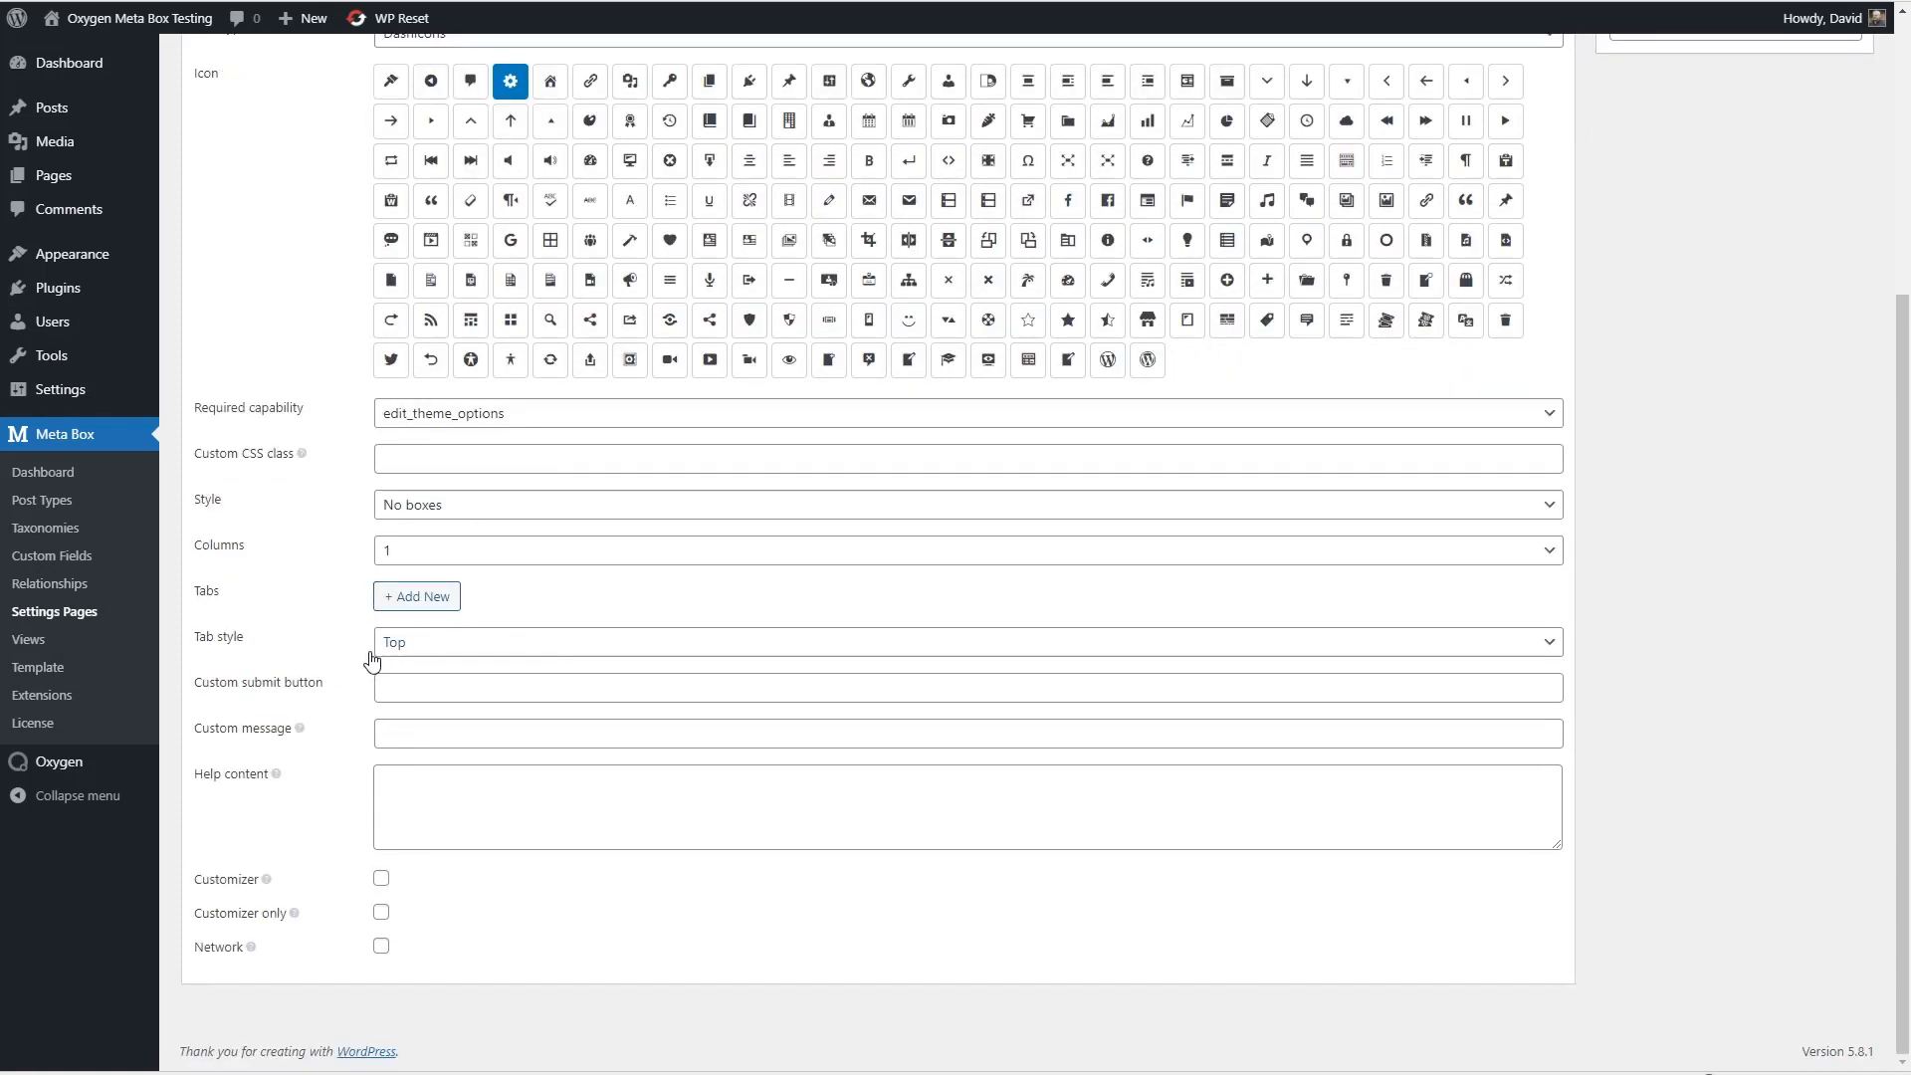
mouse_move(345, 693)
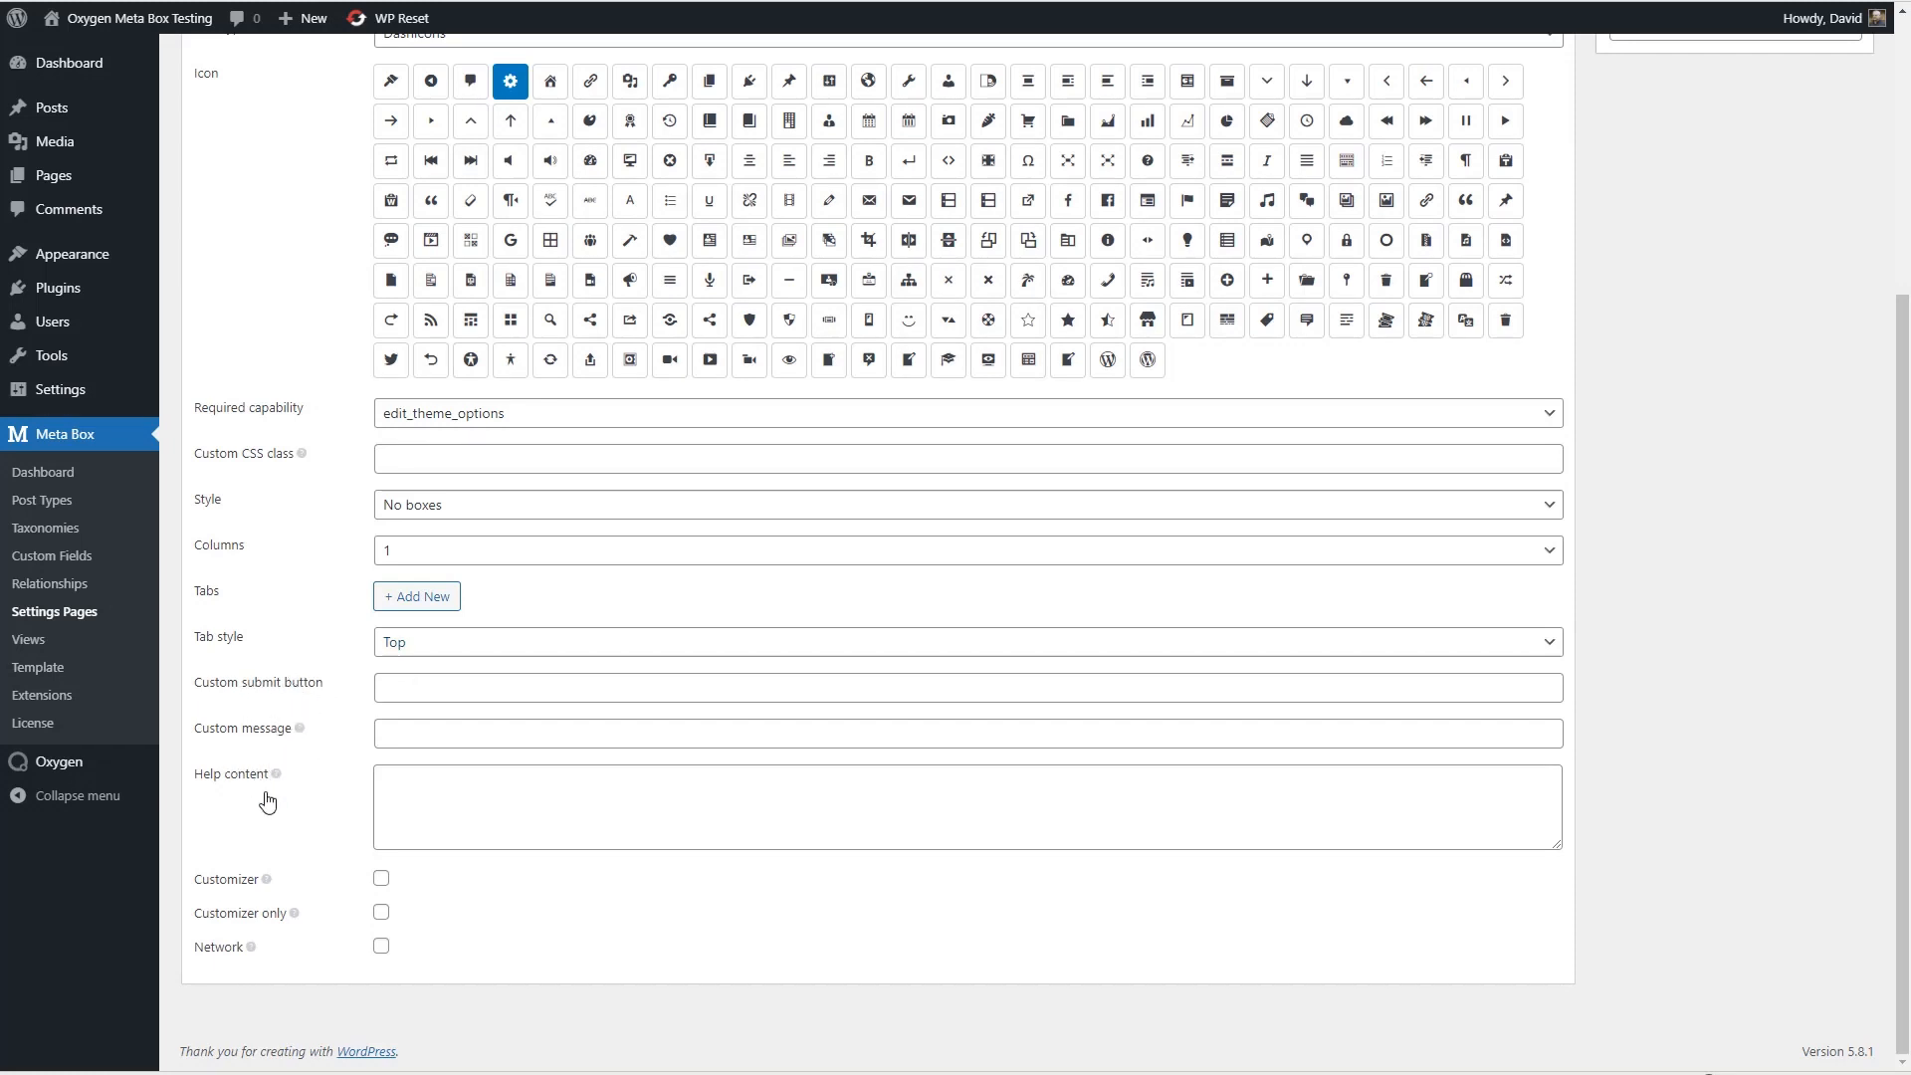
mouse_move(272, 927)
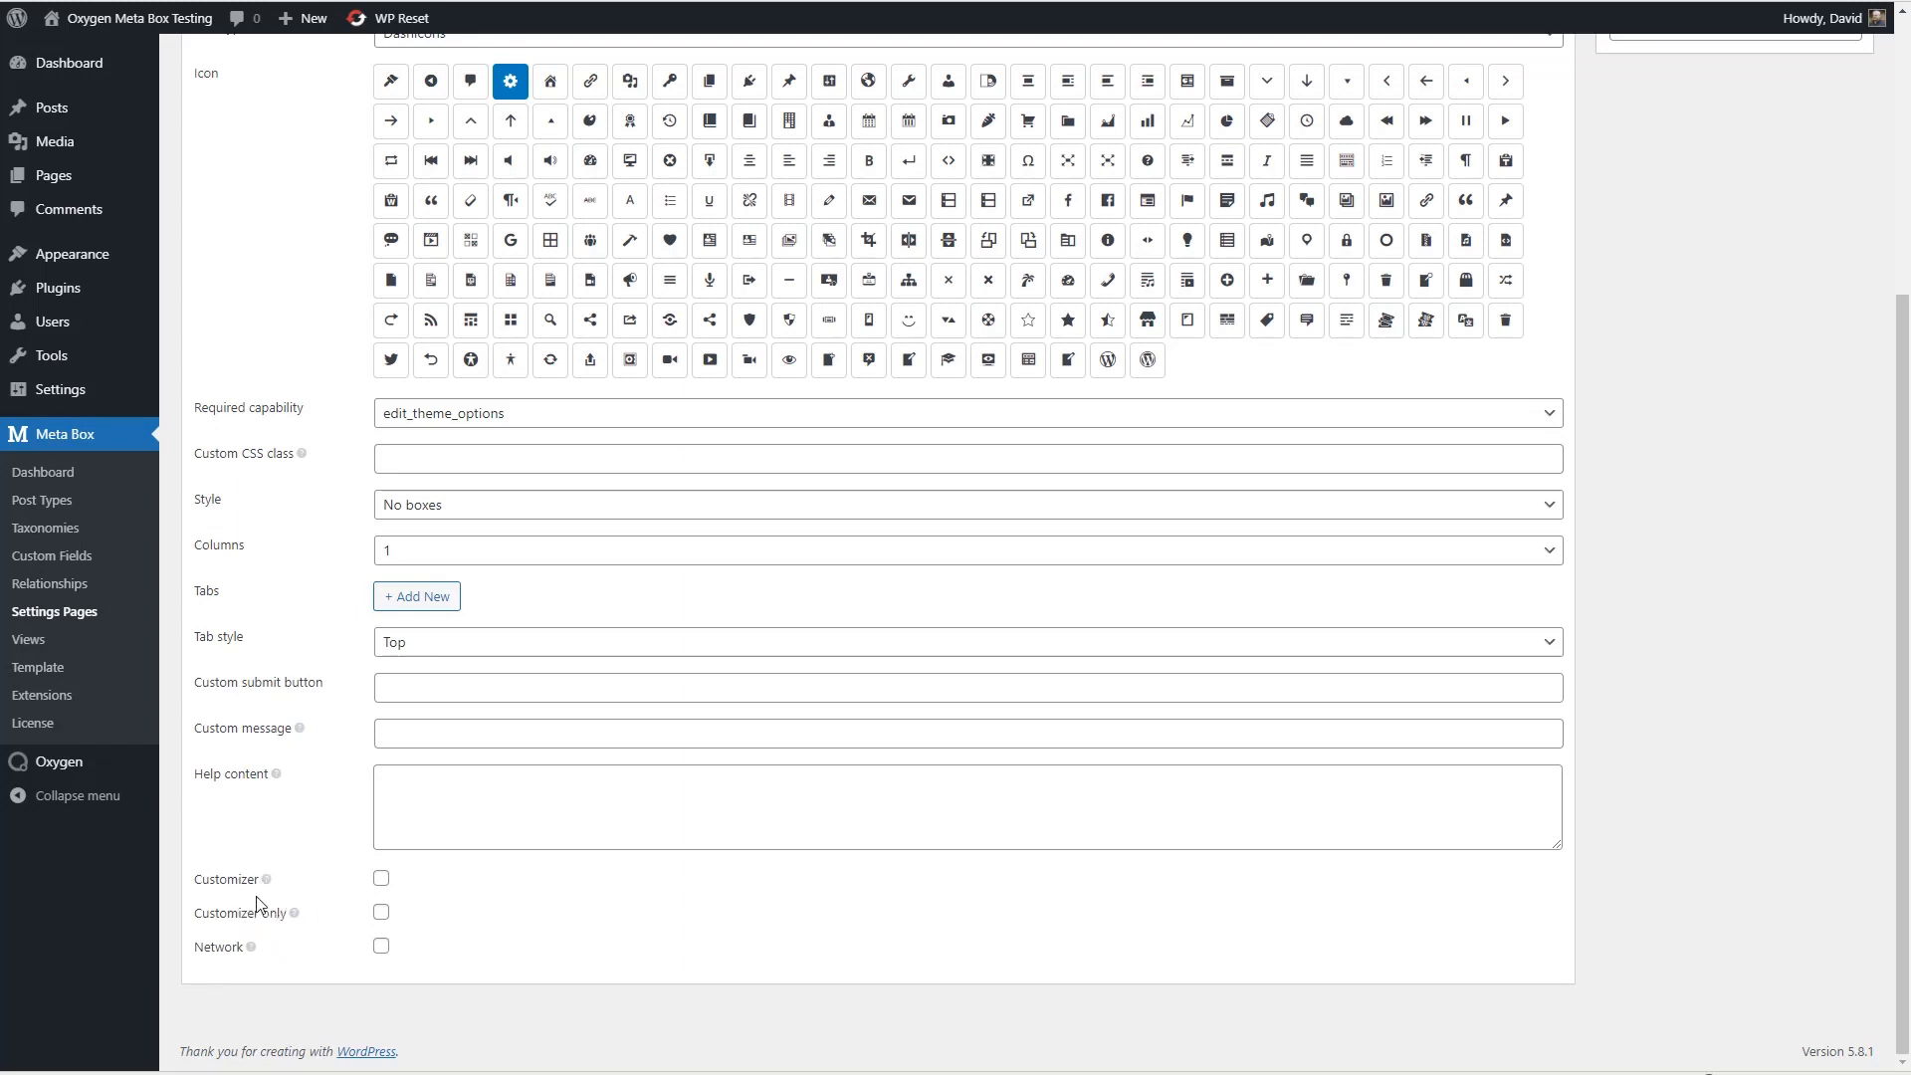
mouse_move(384, 911)
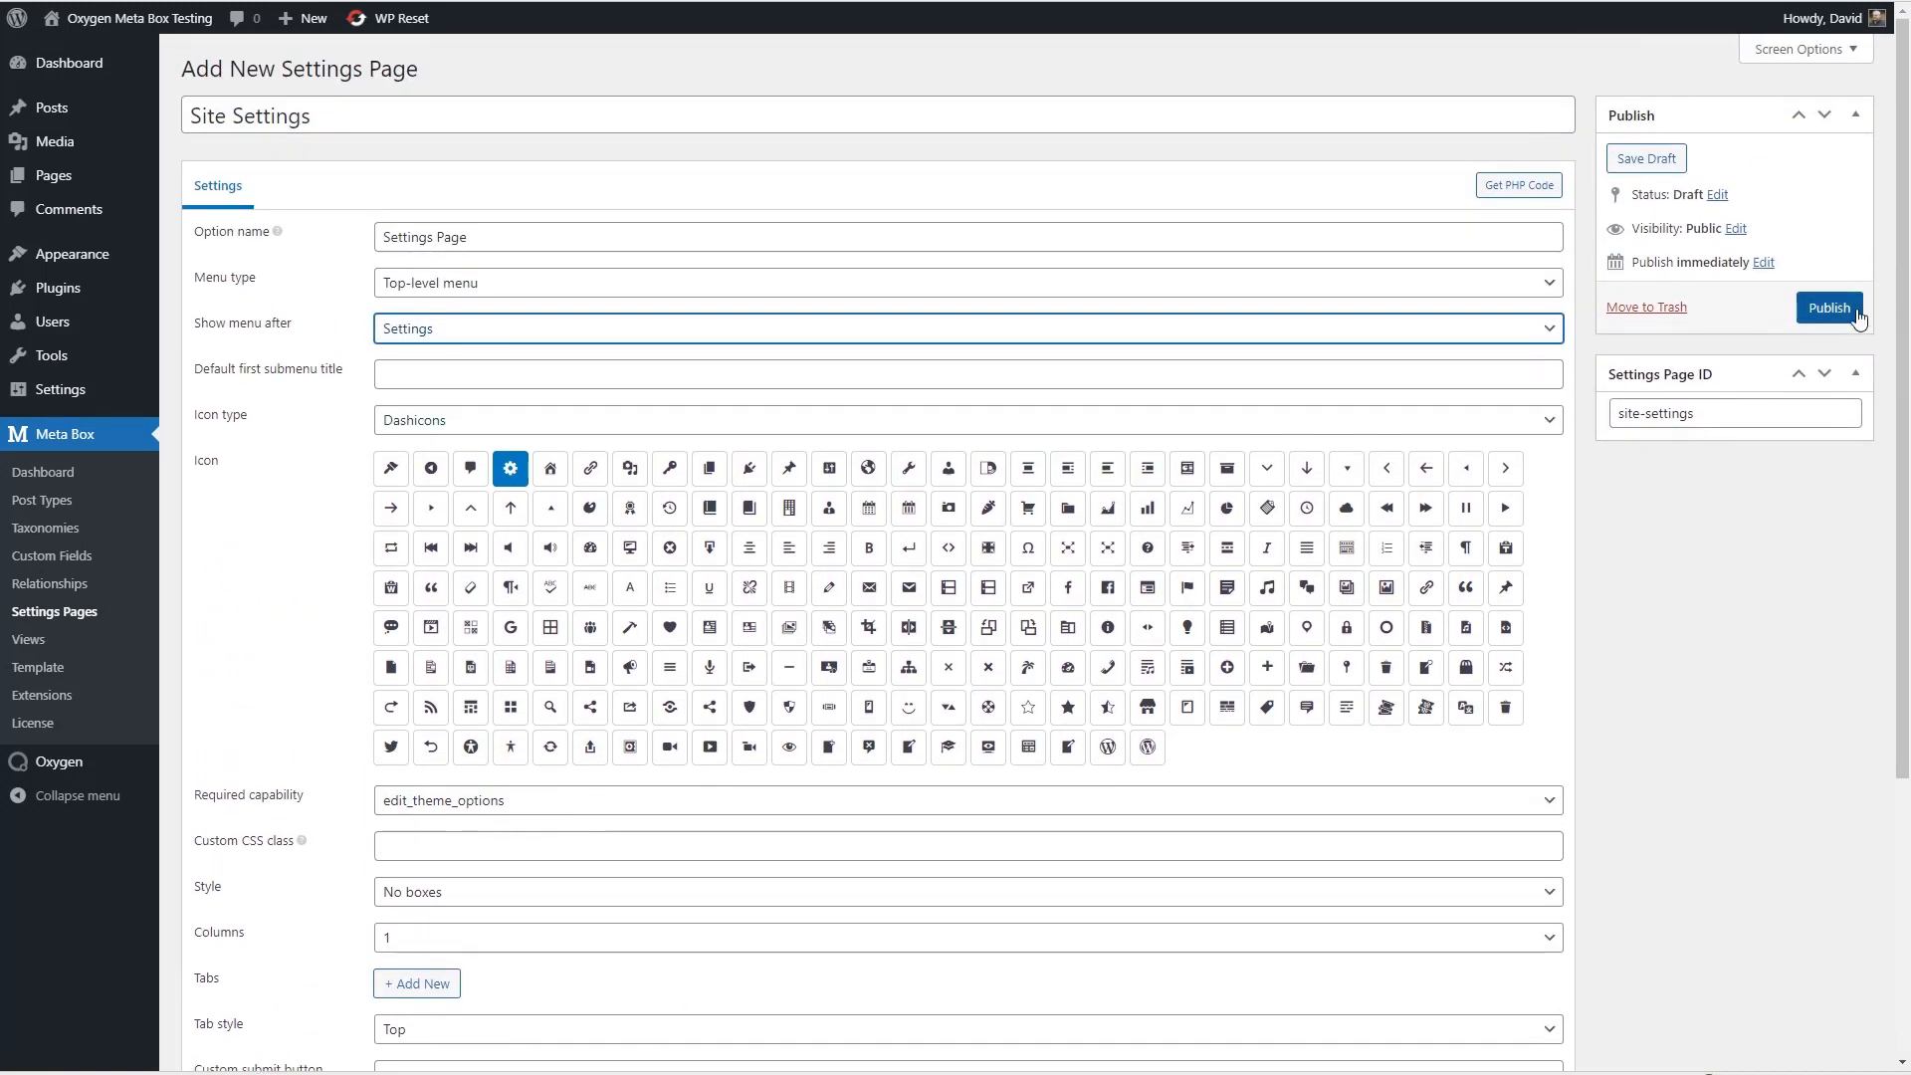
- Publish the Site Settings page so its entry appears in the admin menu
left_click(1828, 306)
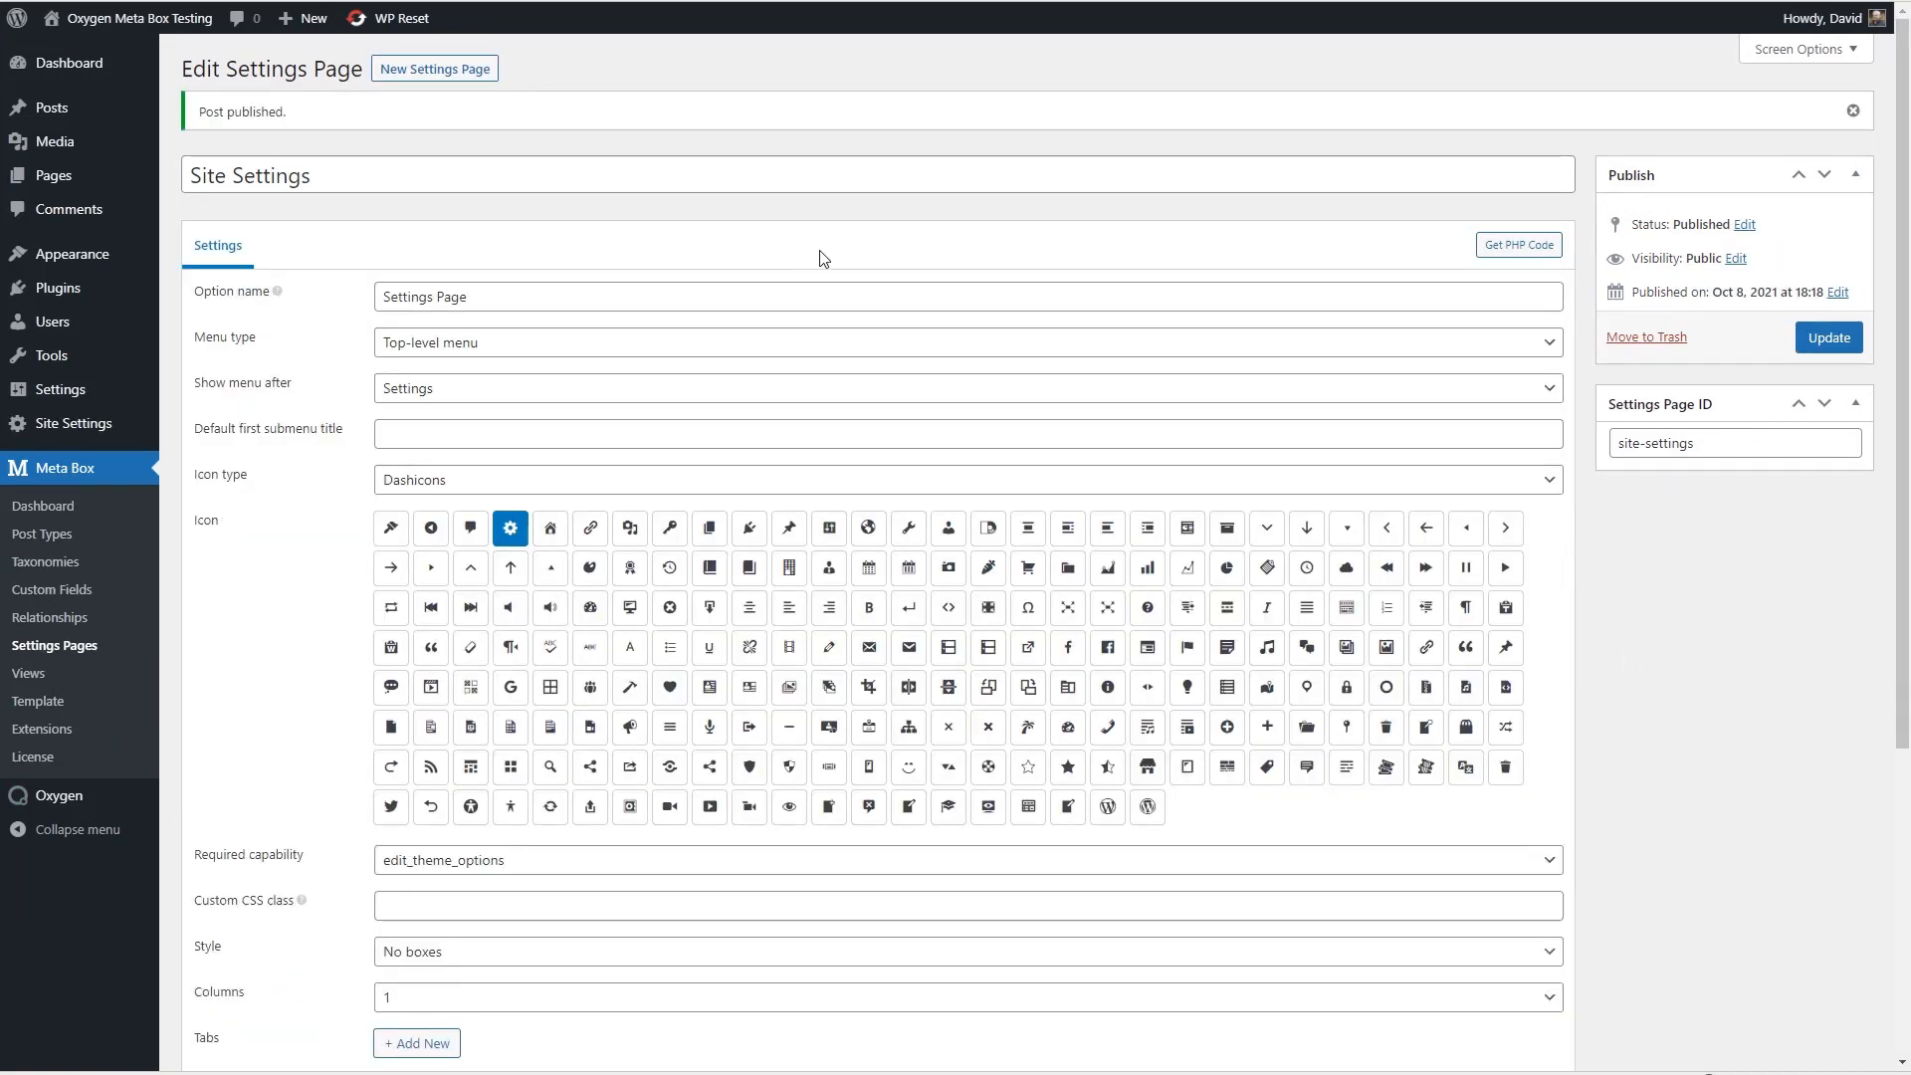
mouse_move(828, 253)
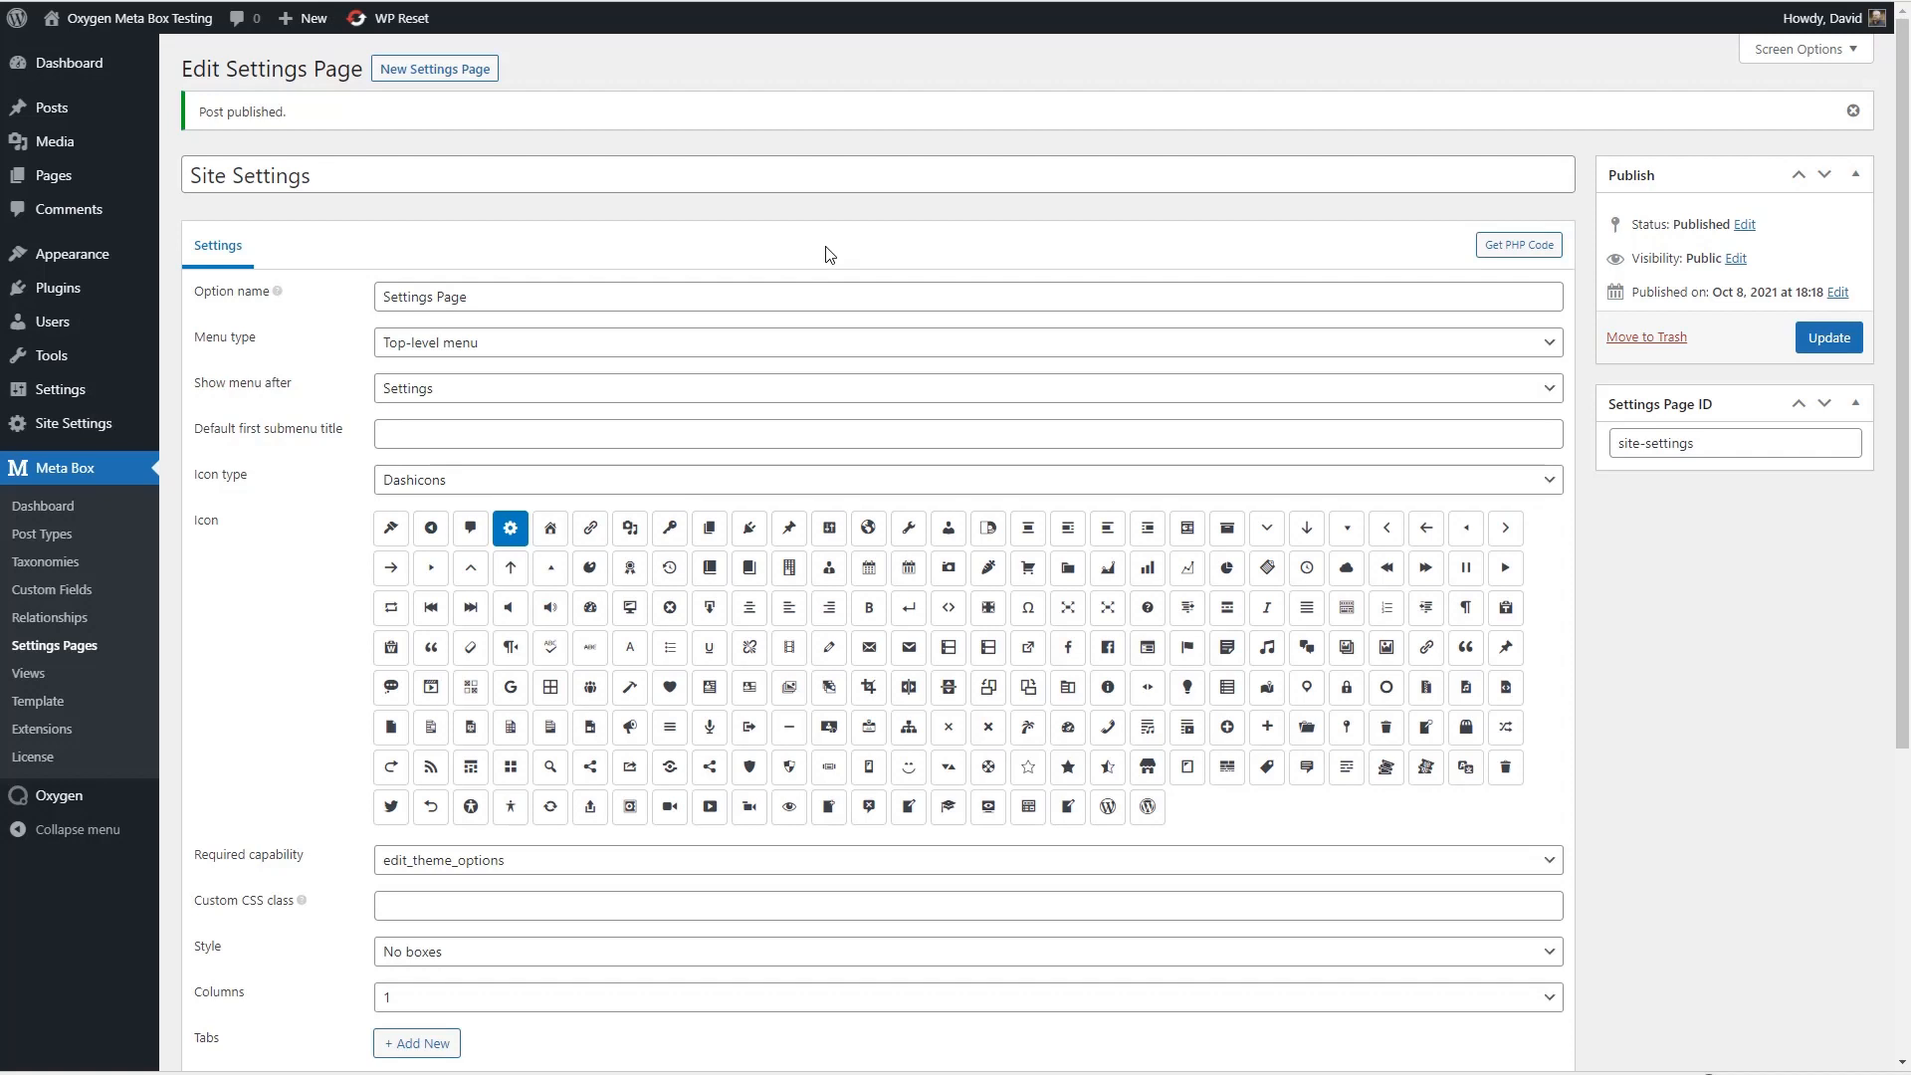
mouse_move(1500, 280)
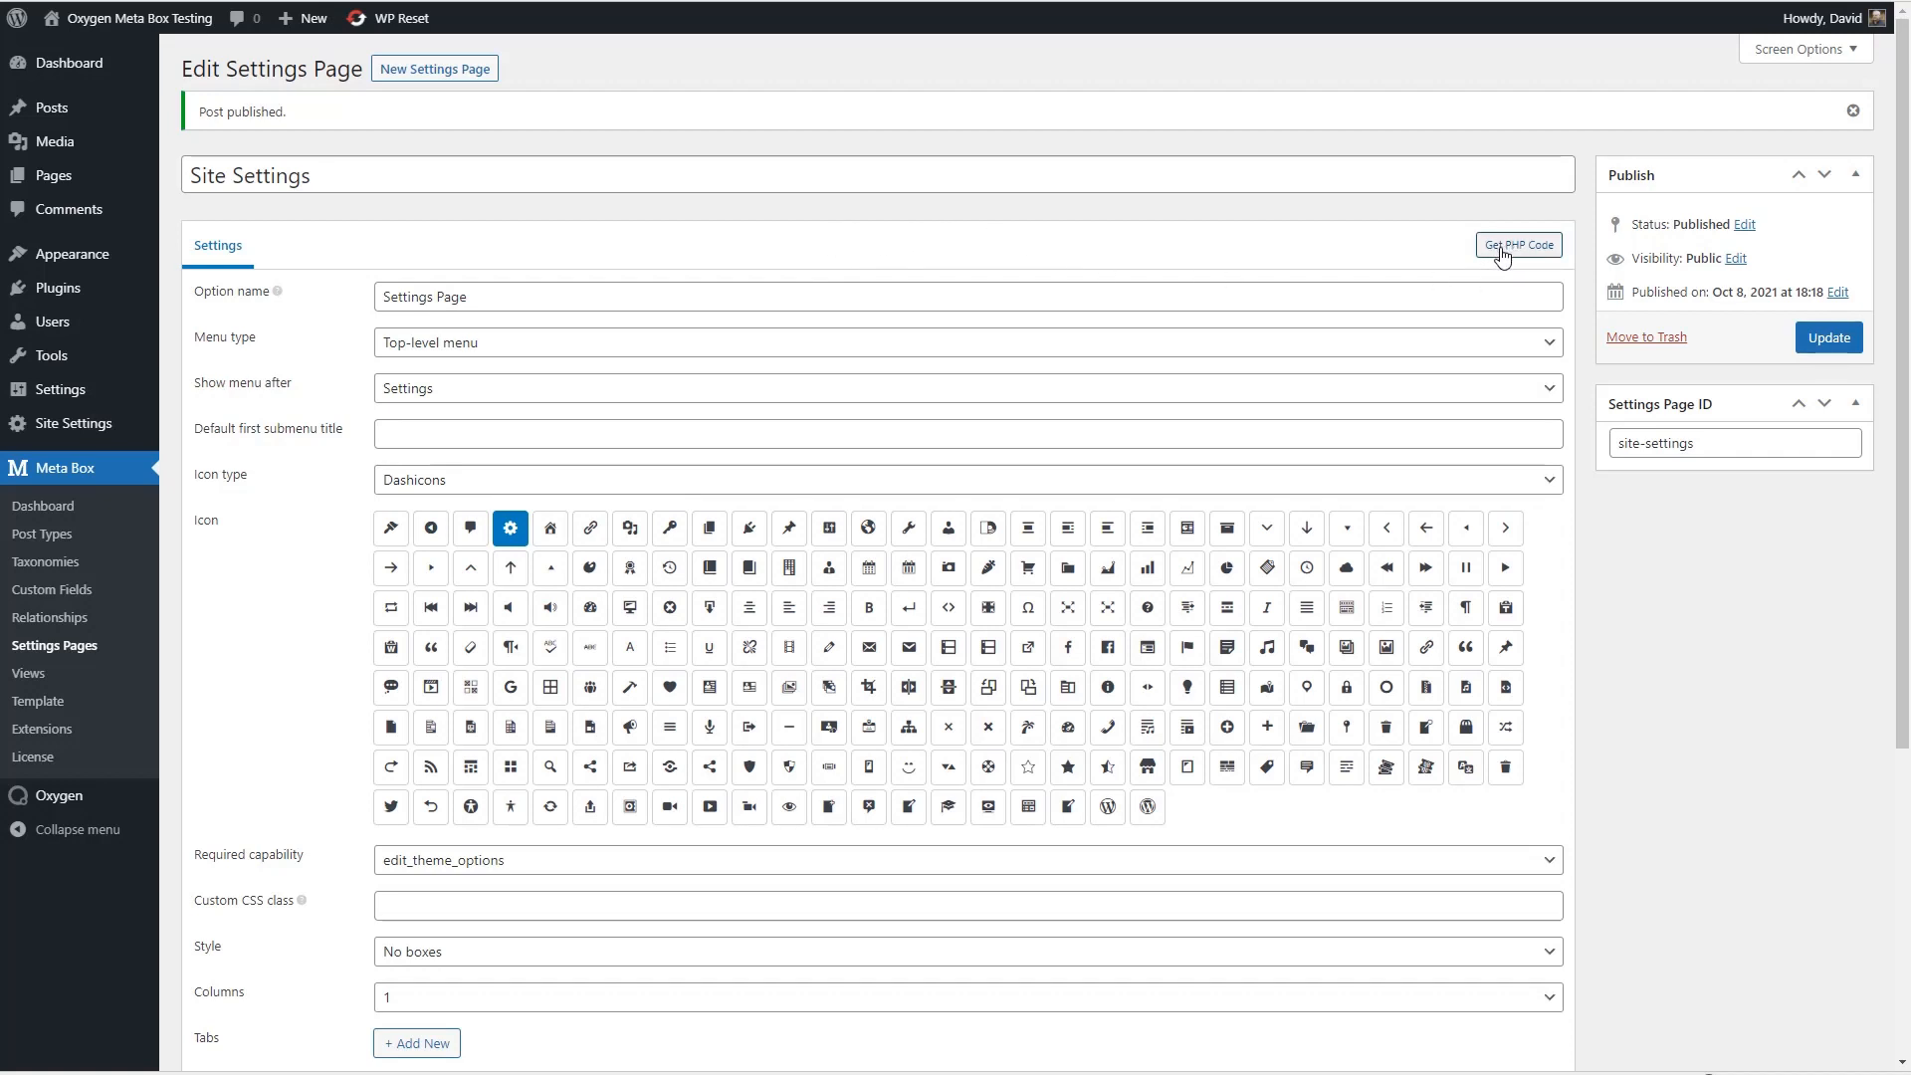
mouse_move(1522, 263)
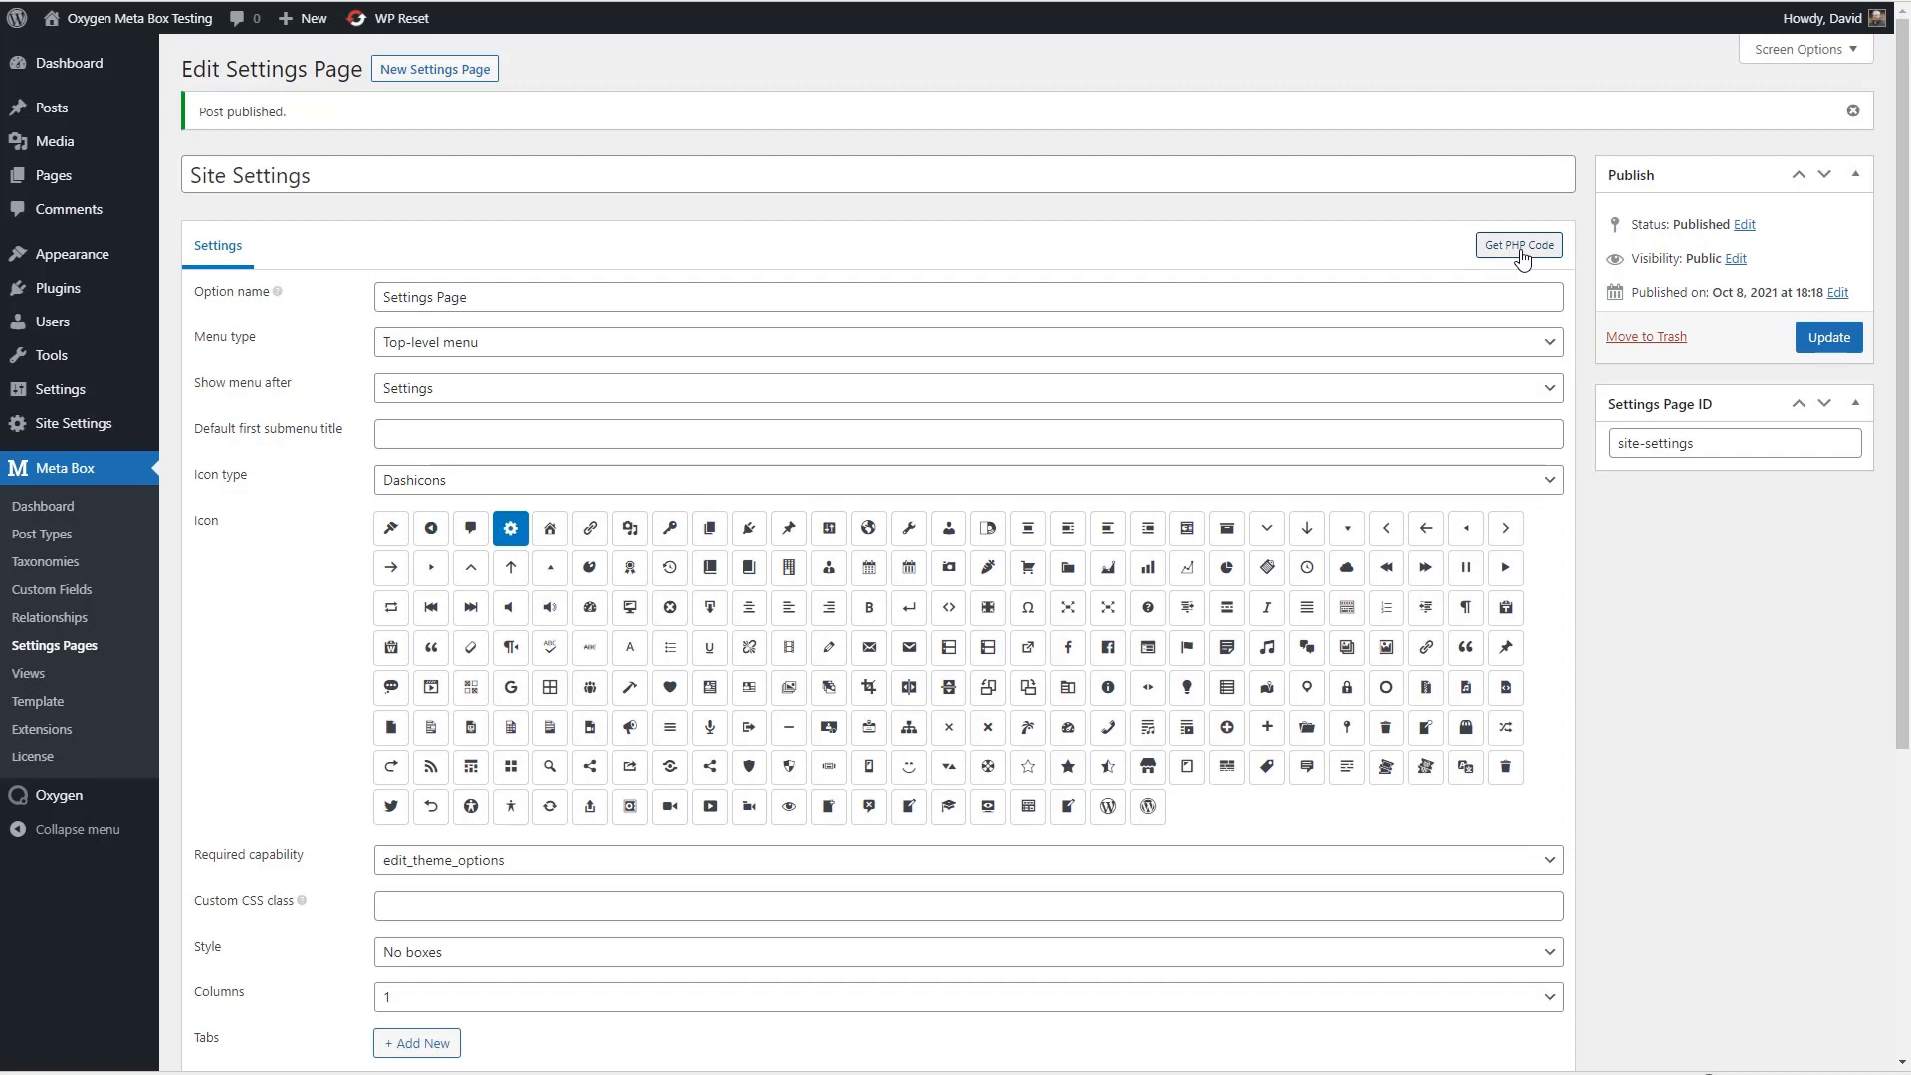
mouse_move(1513, 252)
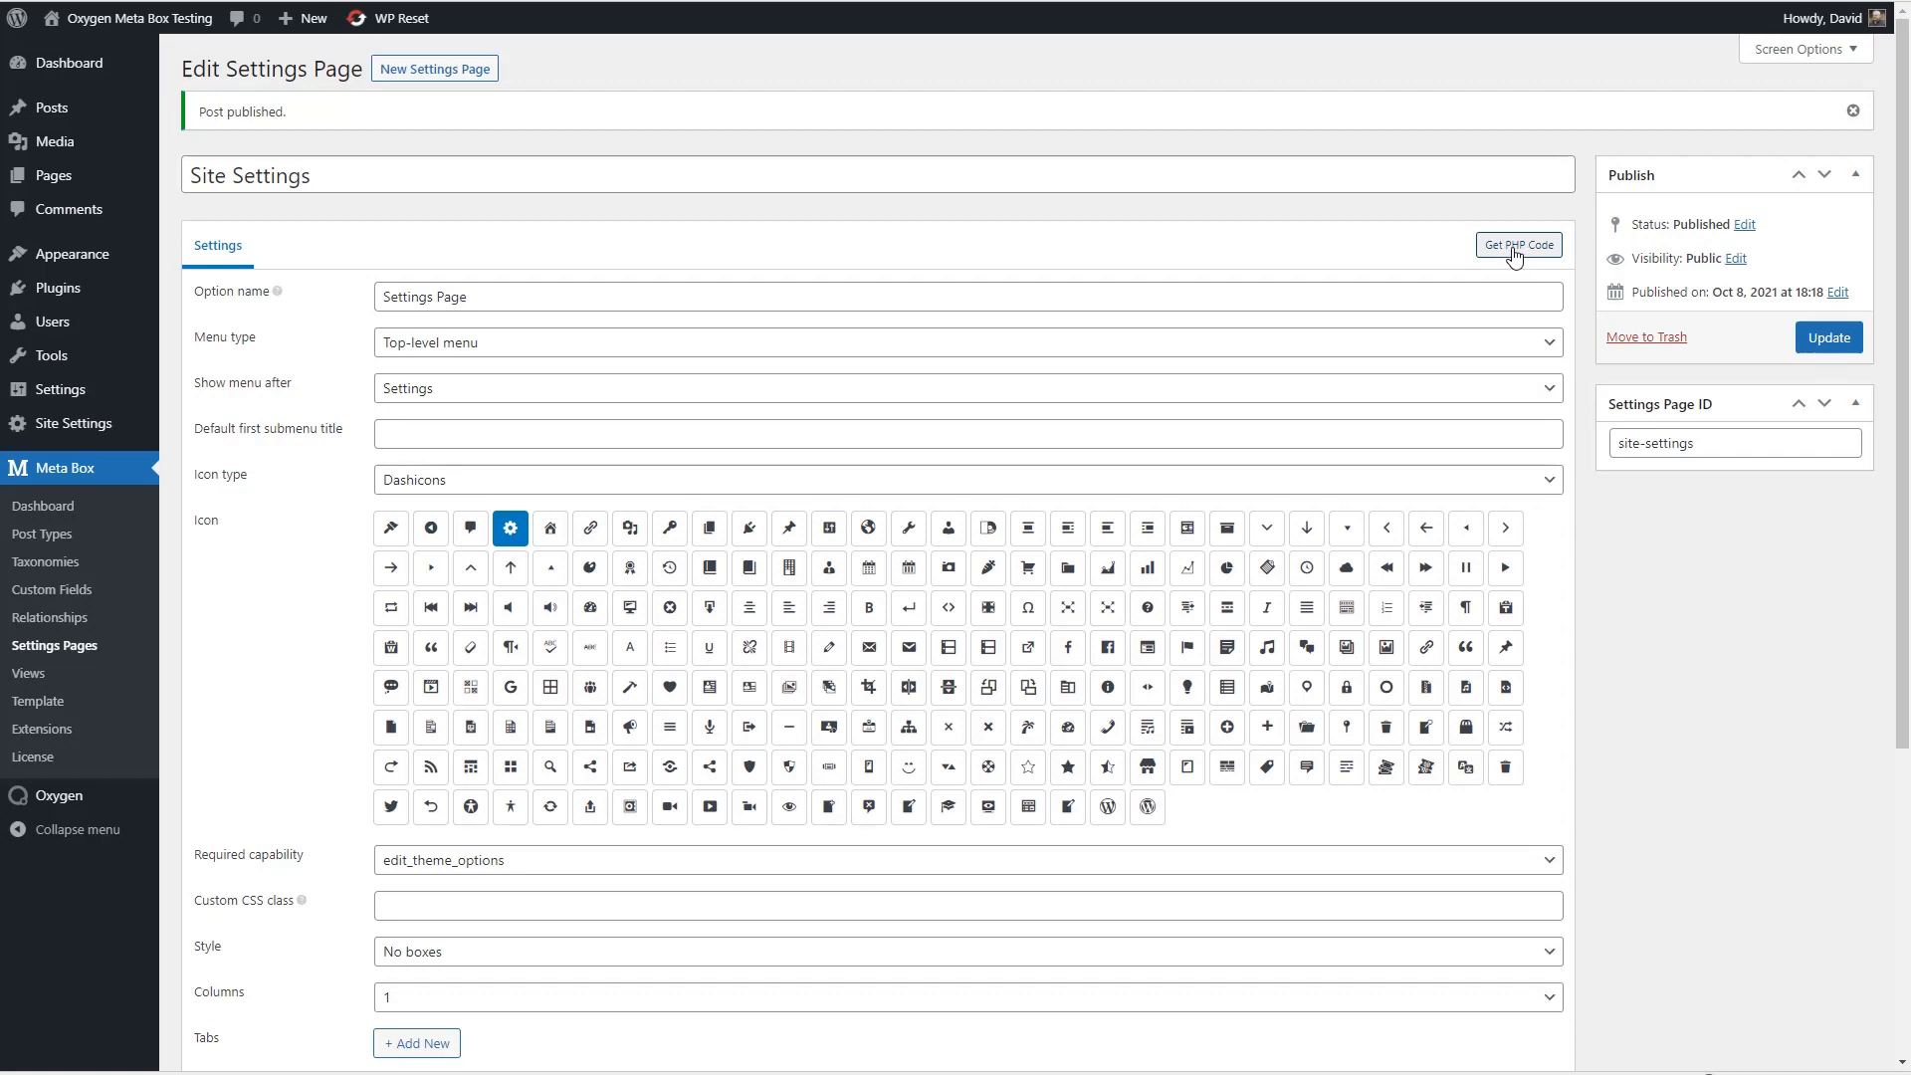
mouse_move(804, 242)
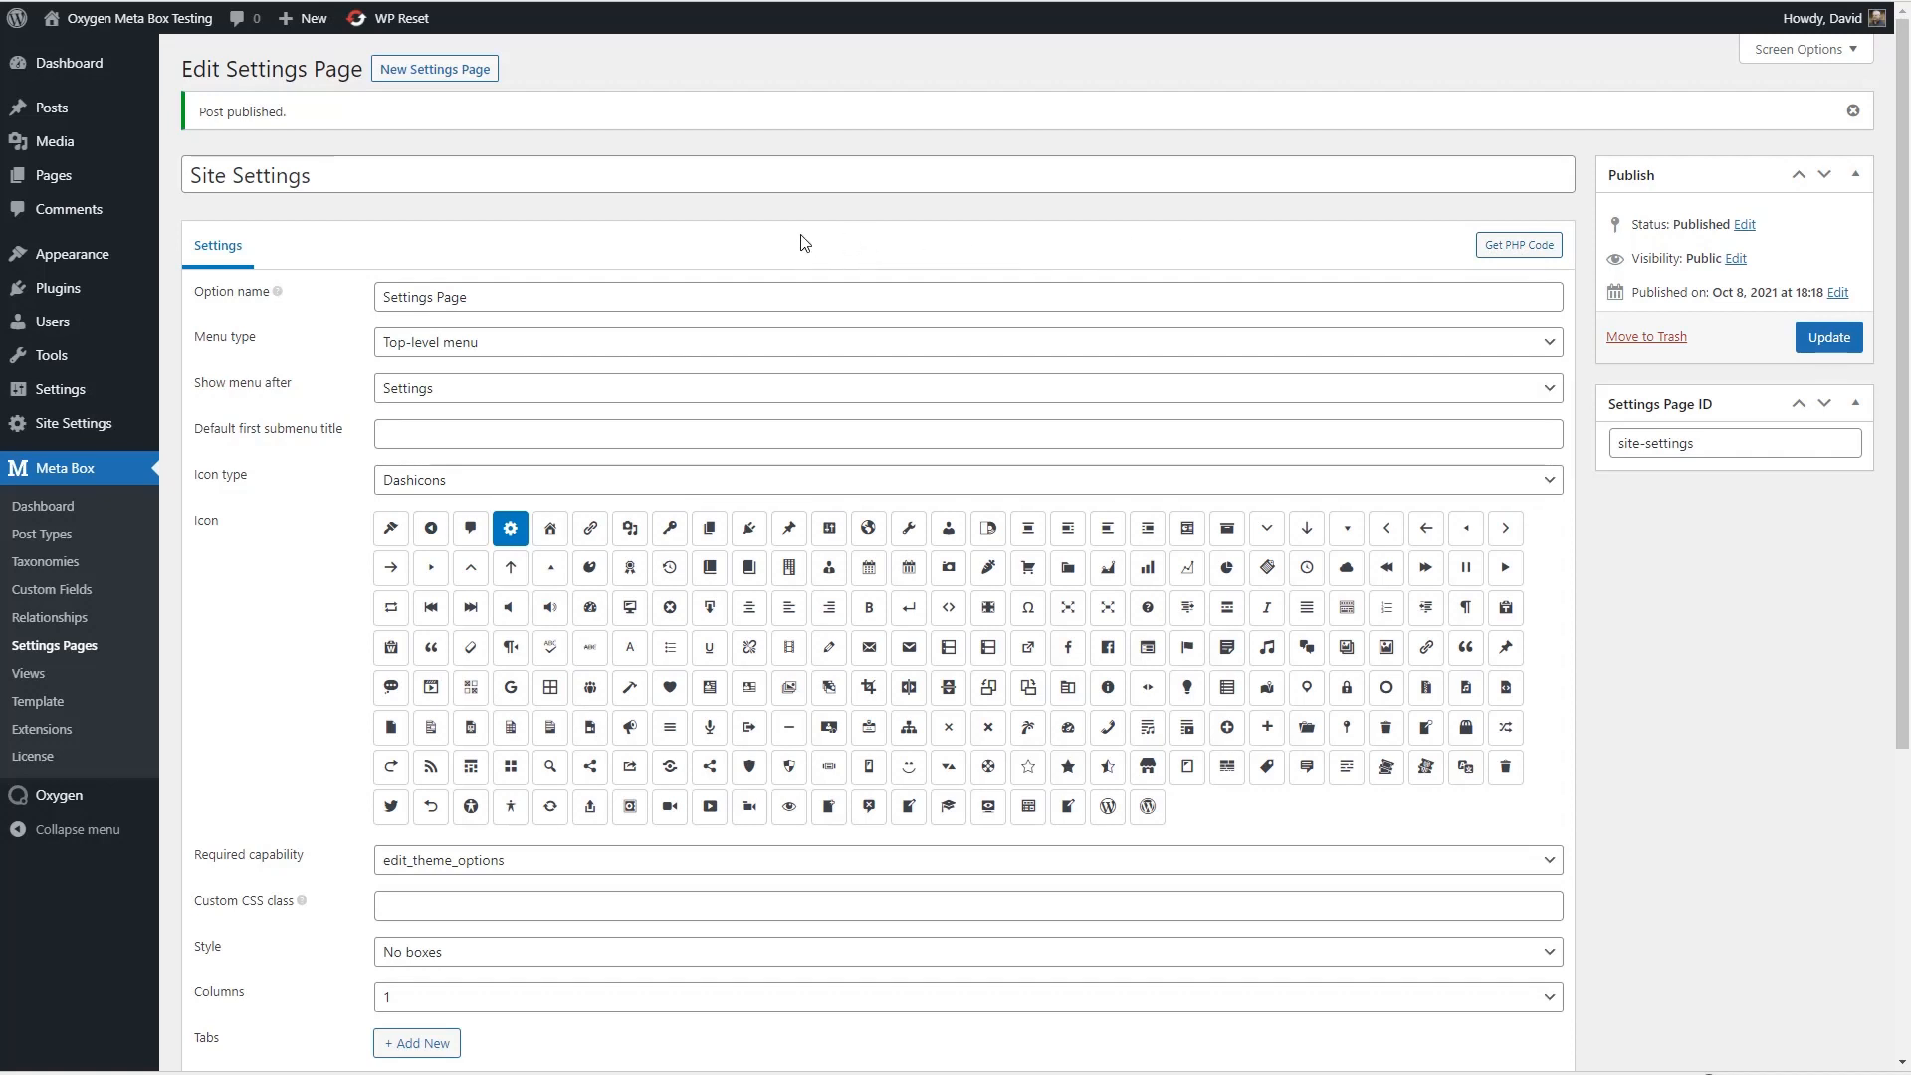
mouse_move(216, 650)
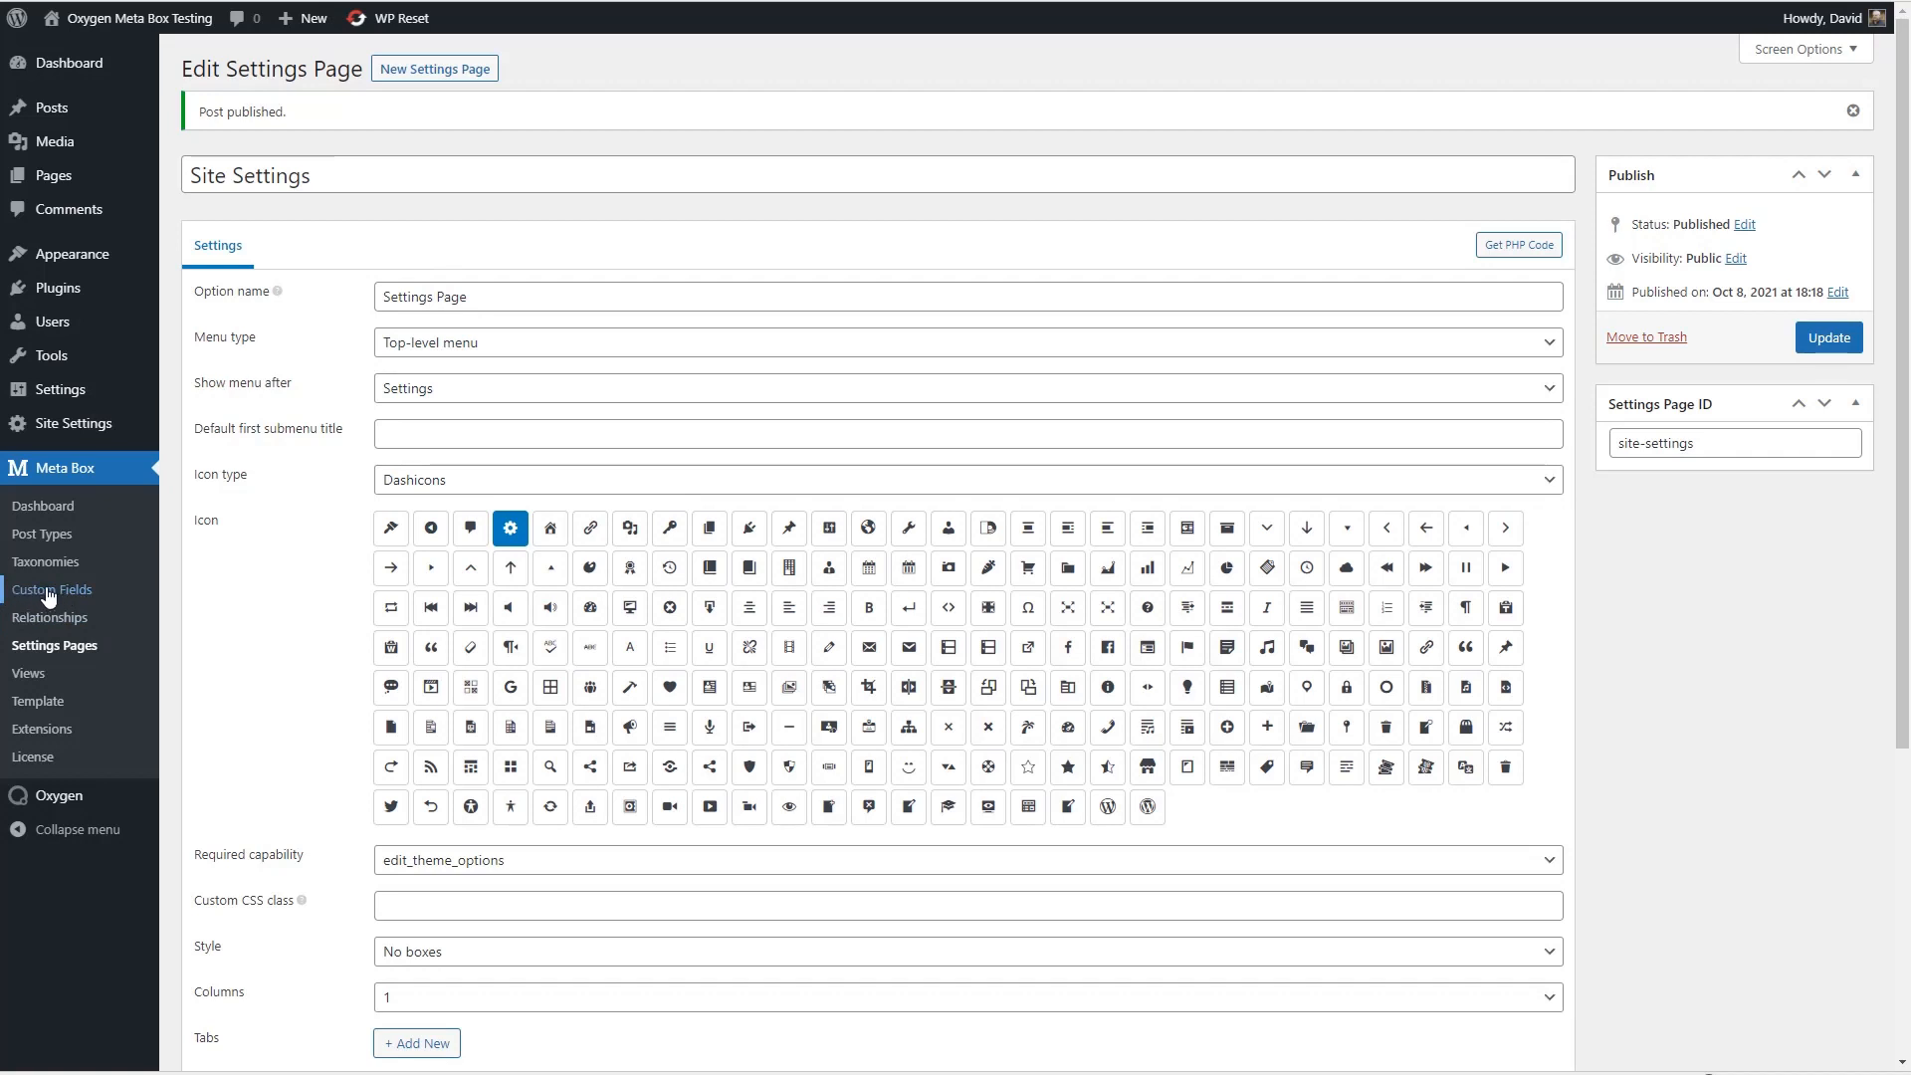
- Create a new field group located on the Site Settings settings page, showing its empty field list
left_click(52, 590)
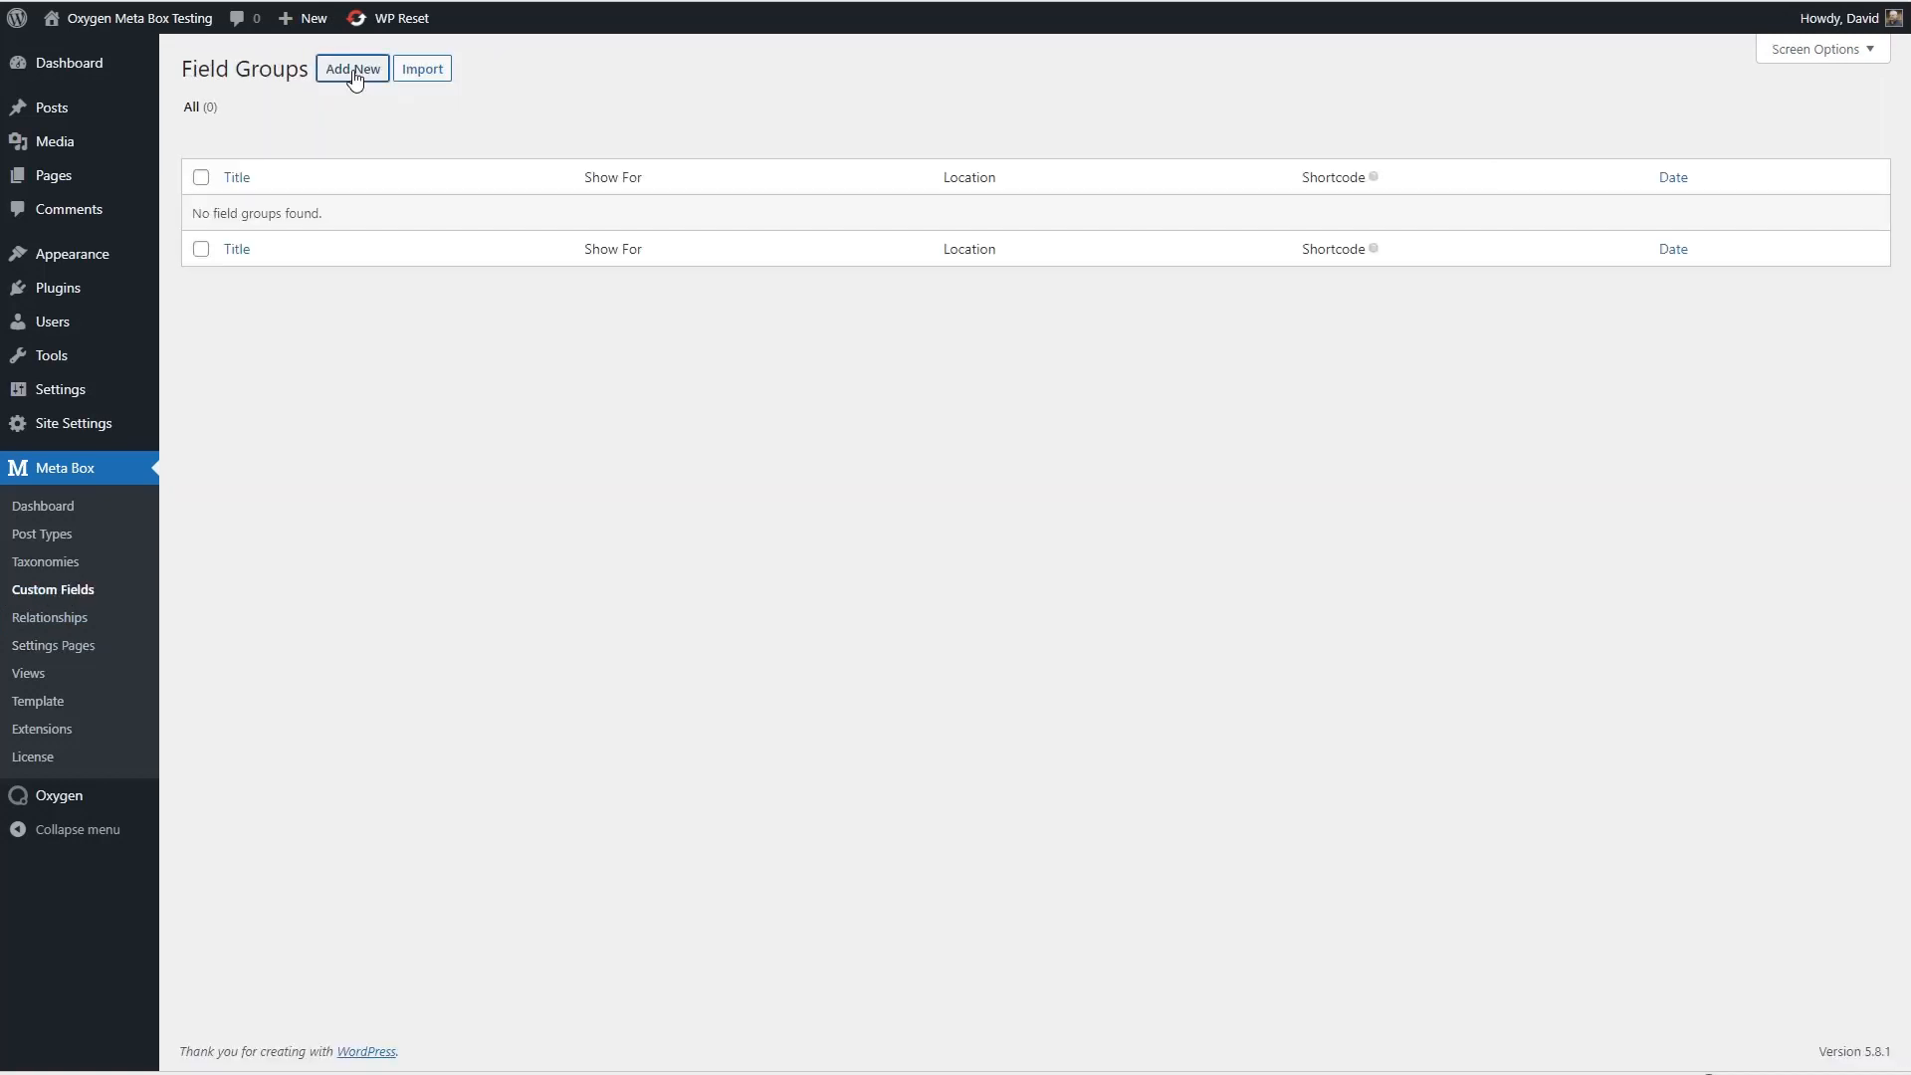
left_click(351, 68)
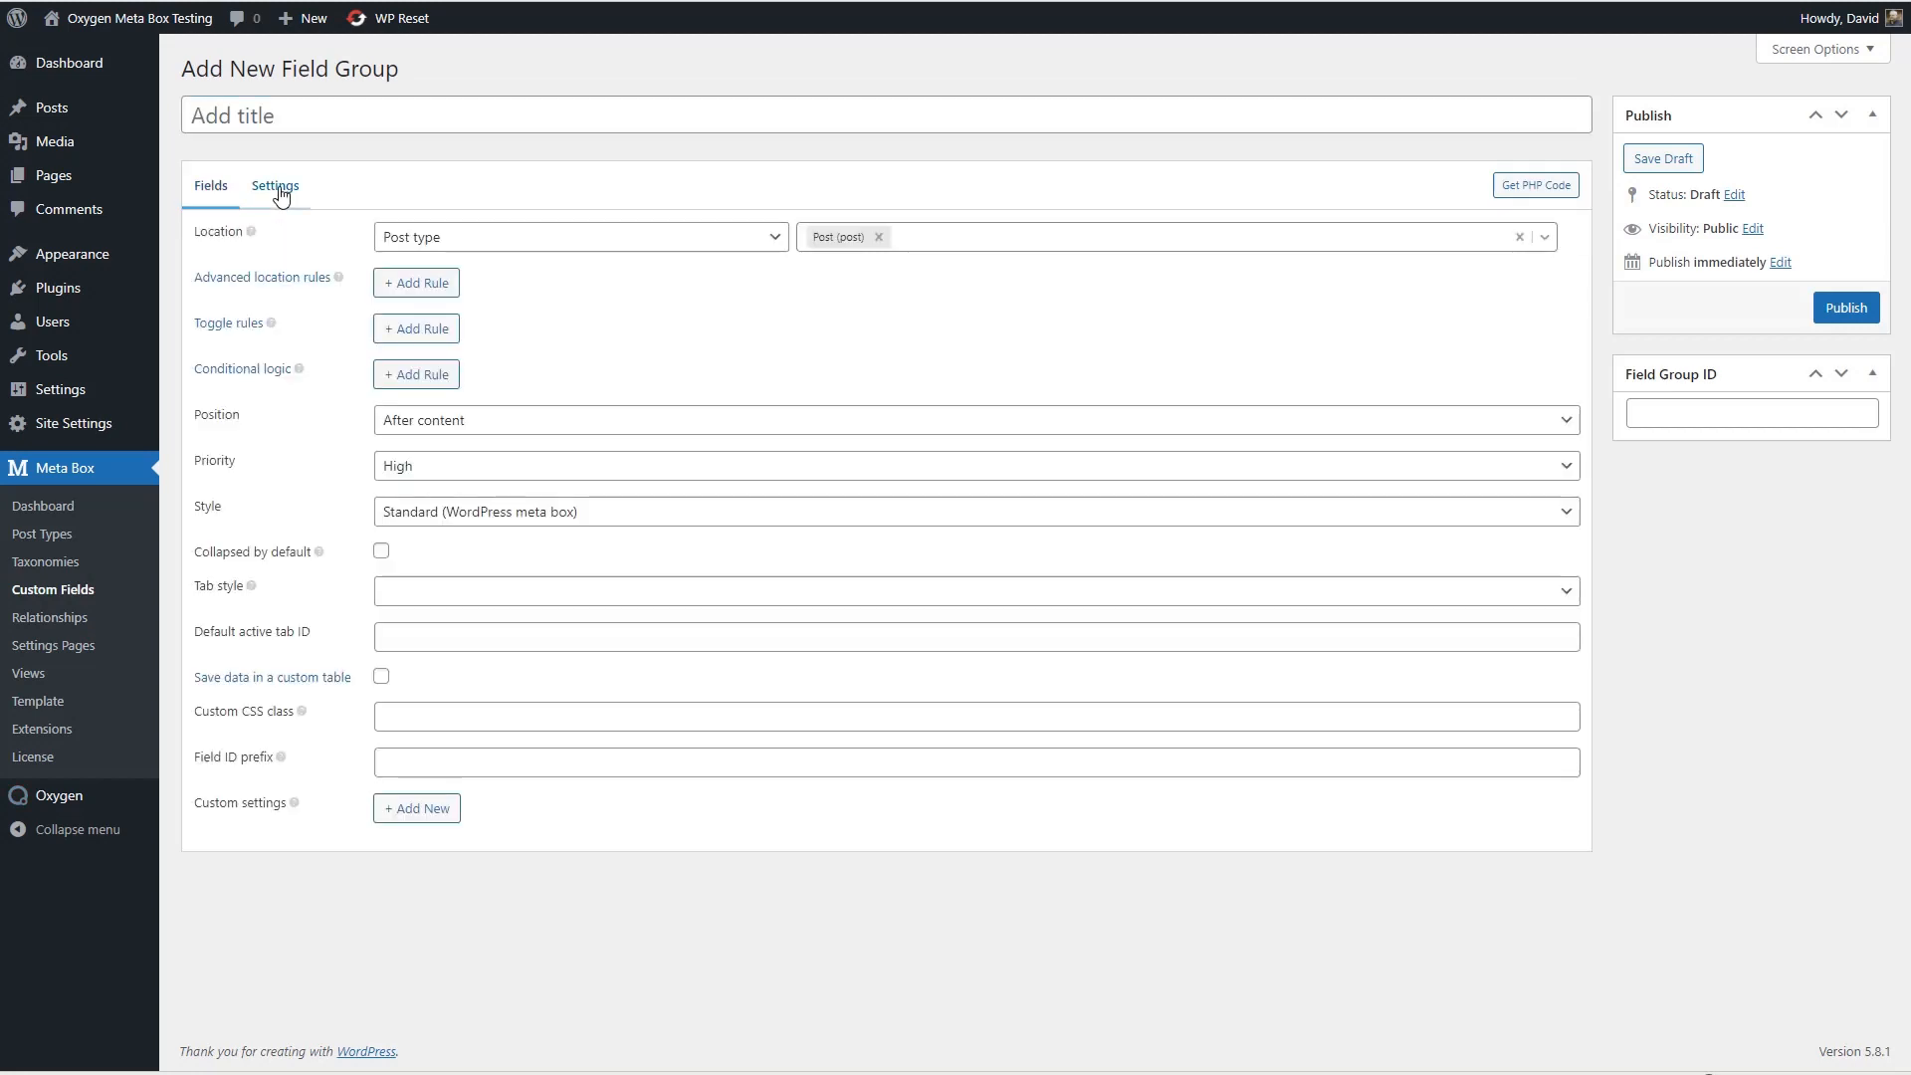
left_click(275, 186)
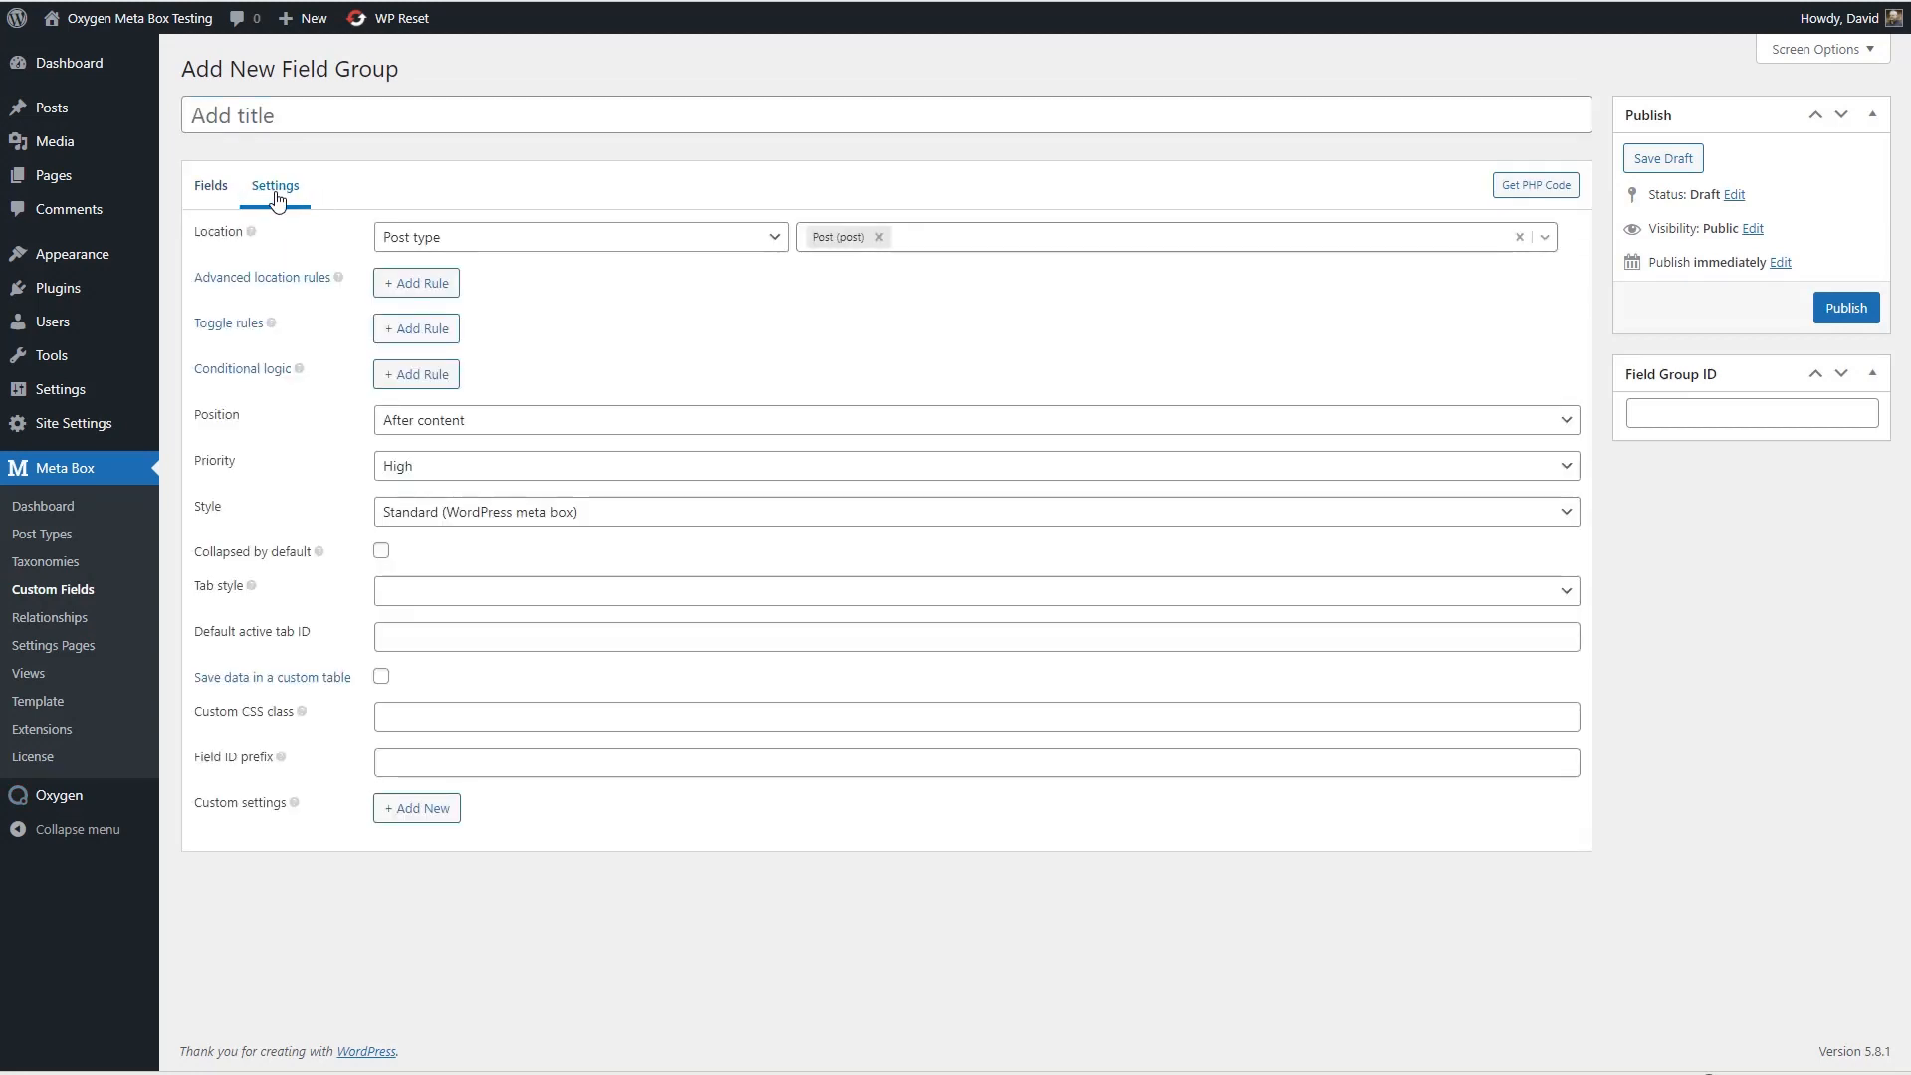
left_click(578, 236)
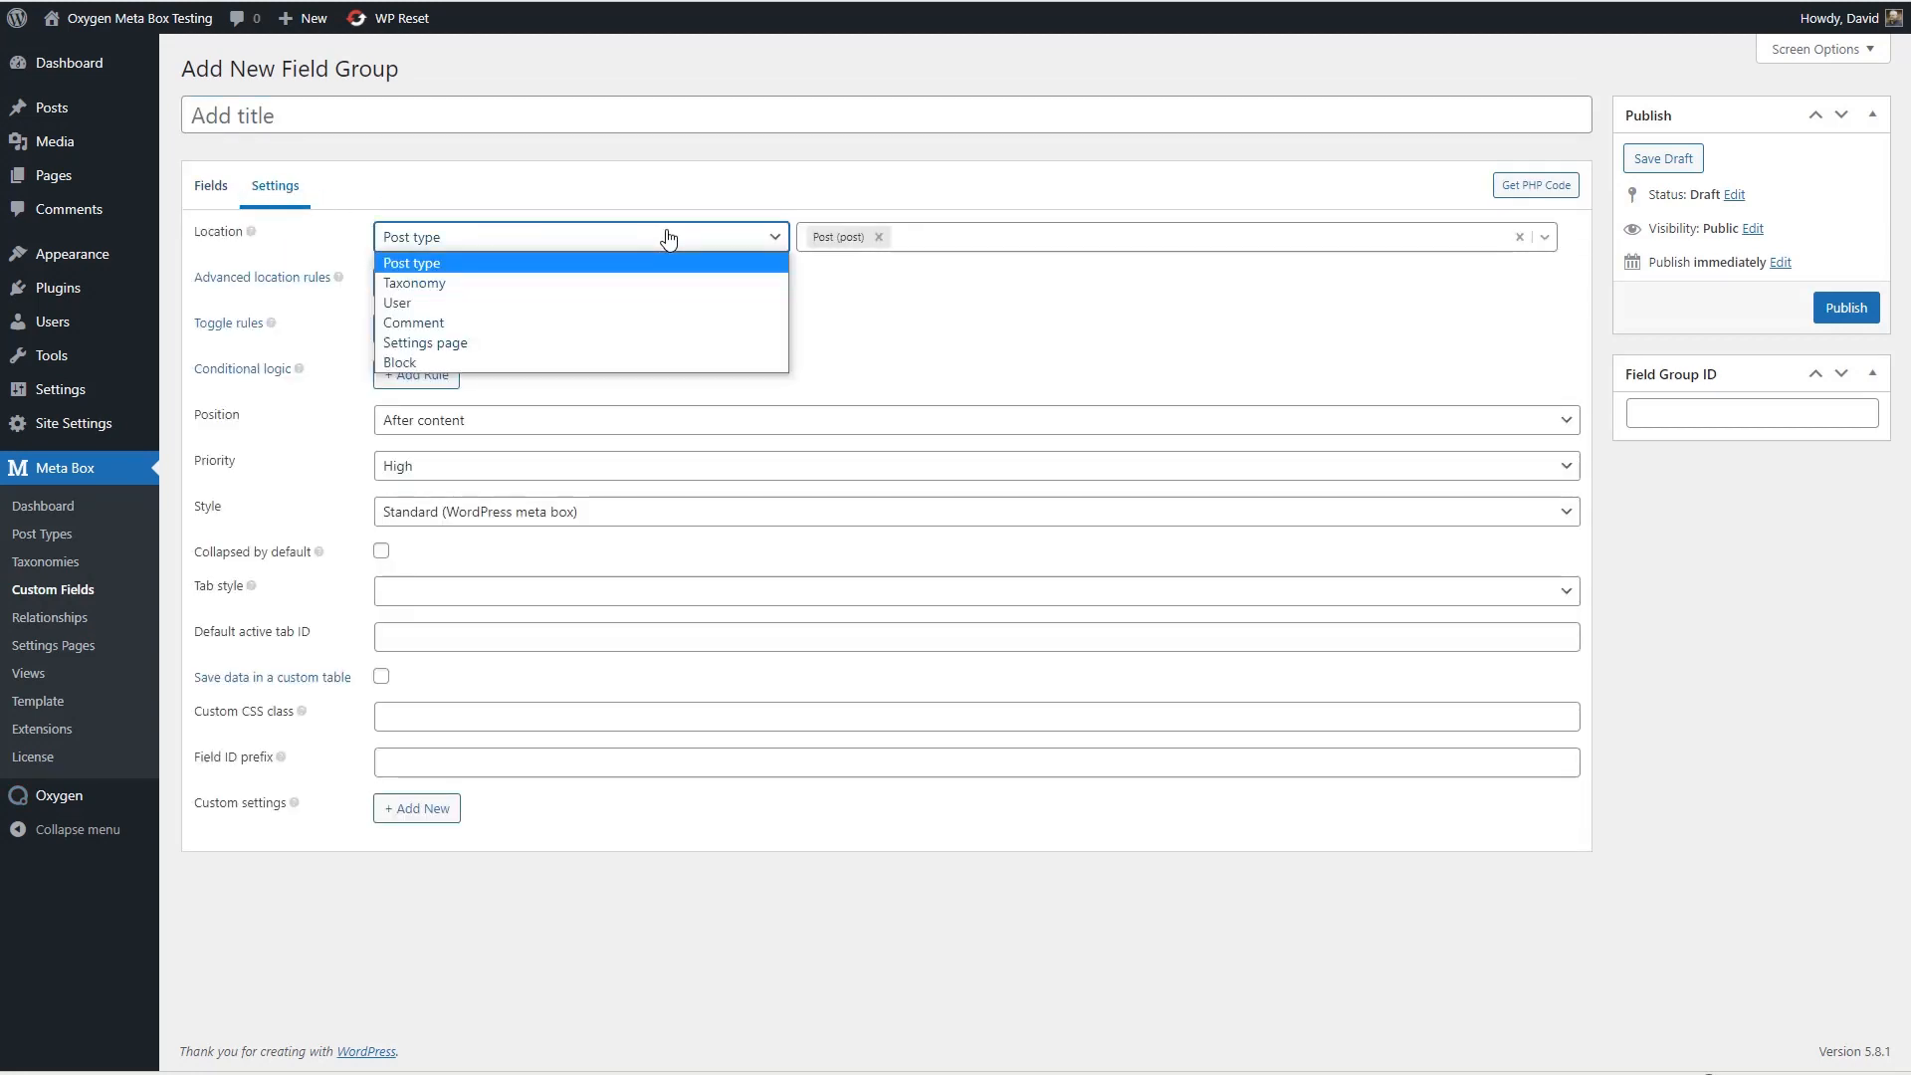
left_click(425, 342)
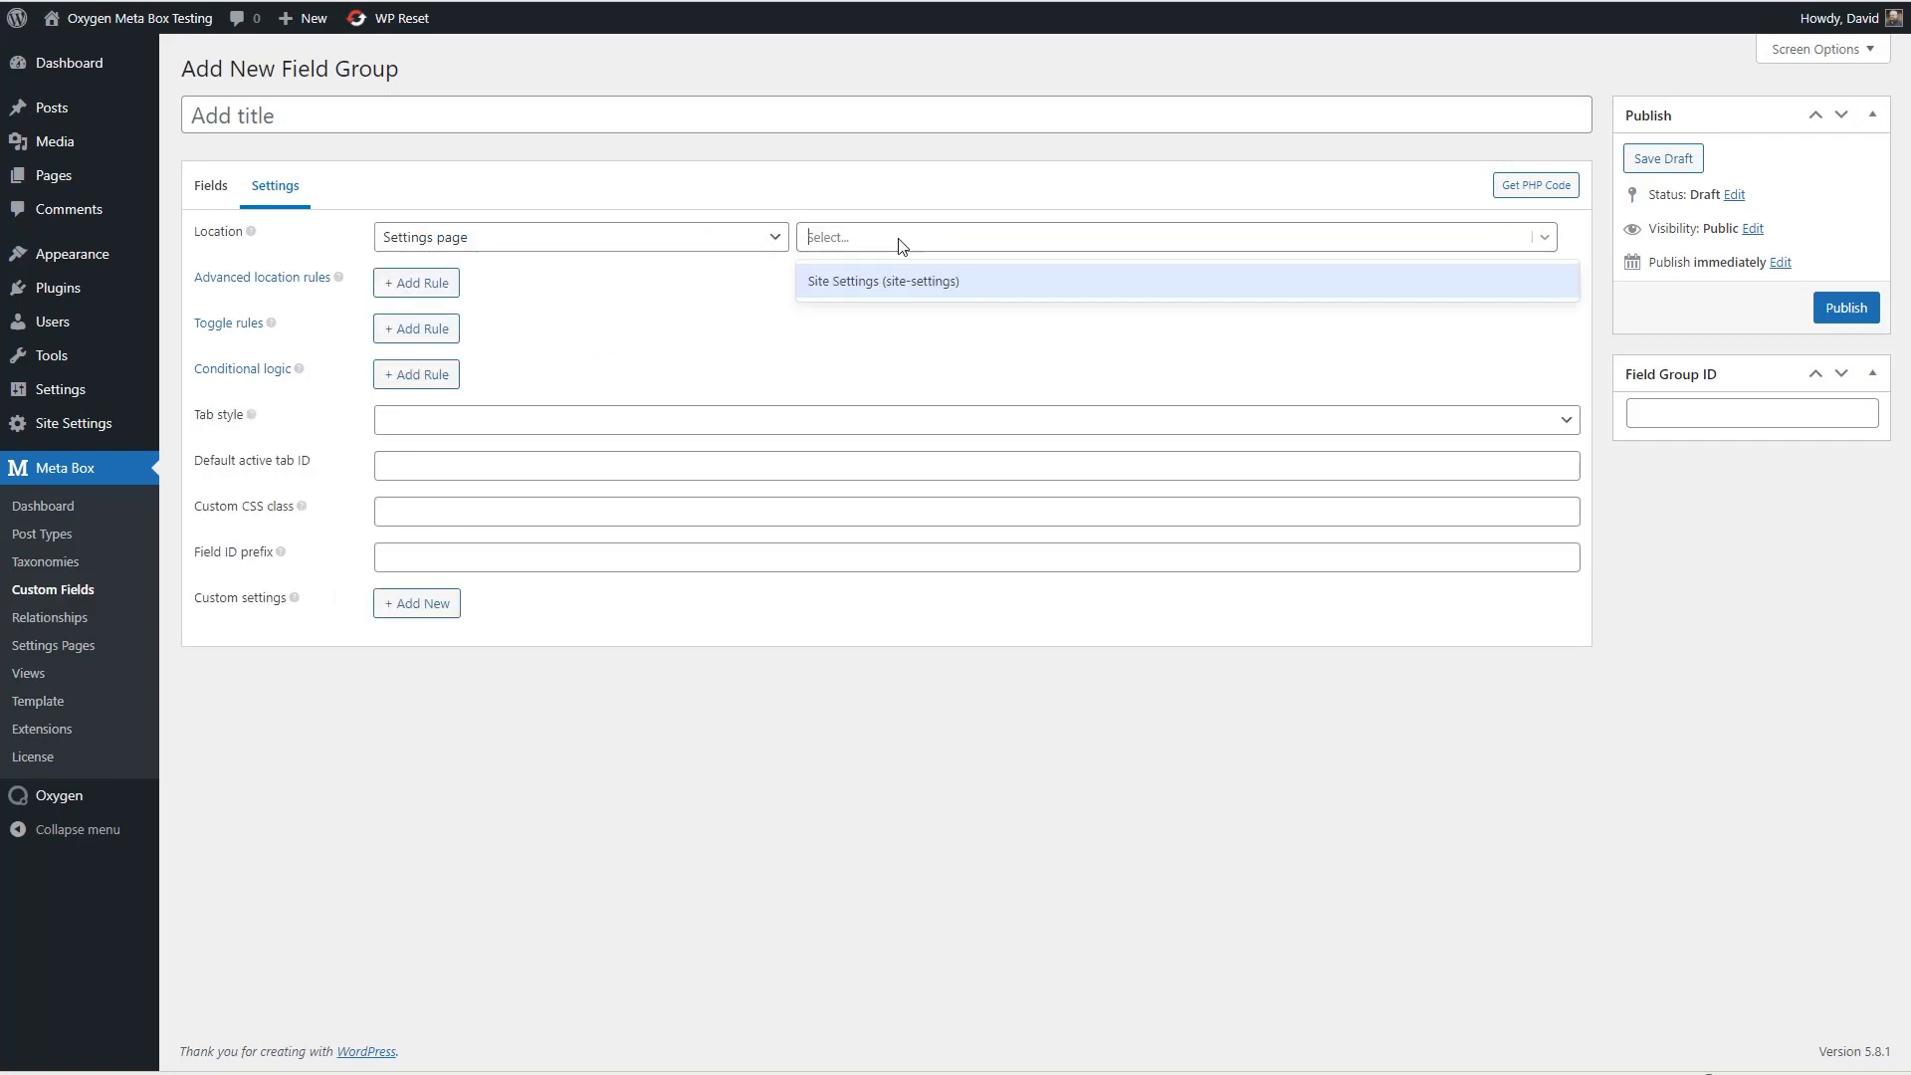
left_click(883, 281)
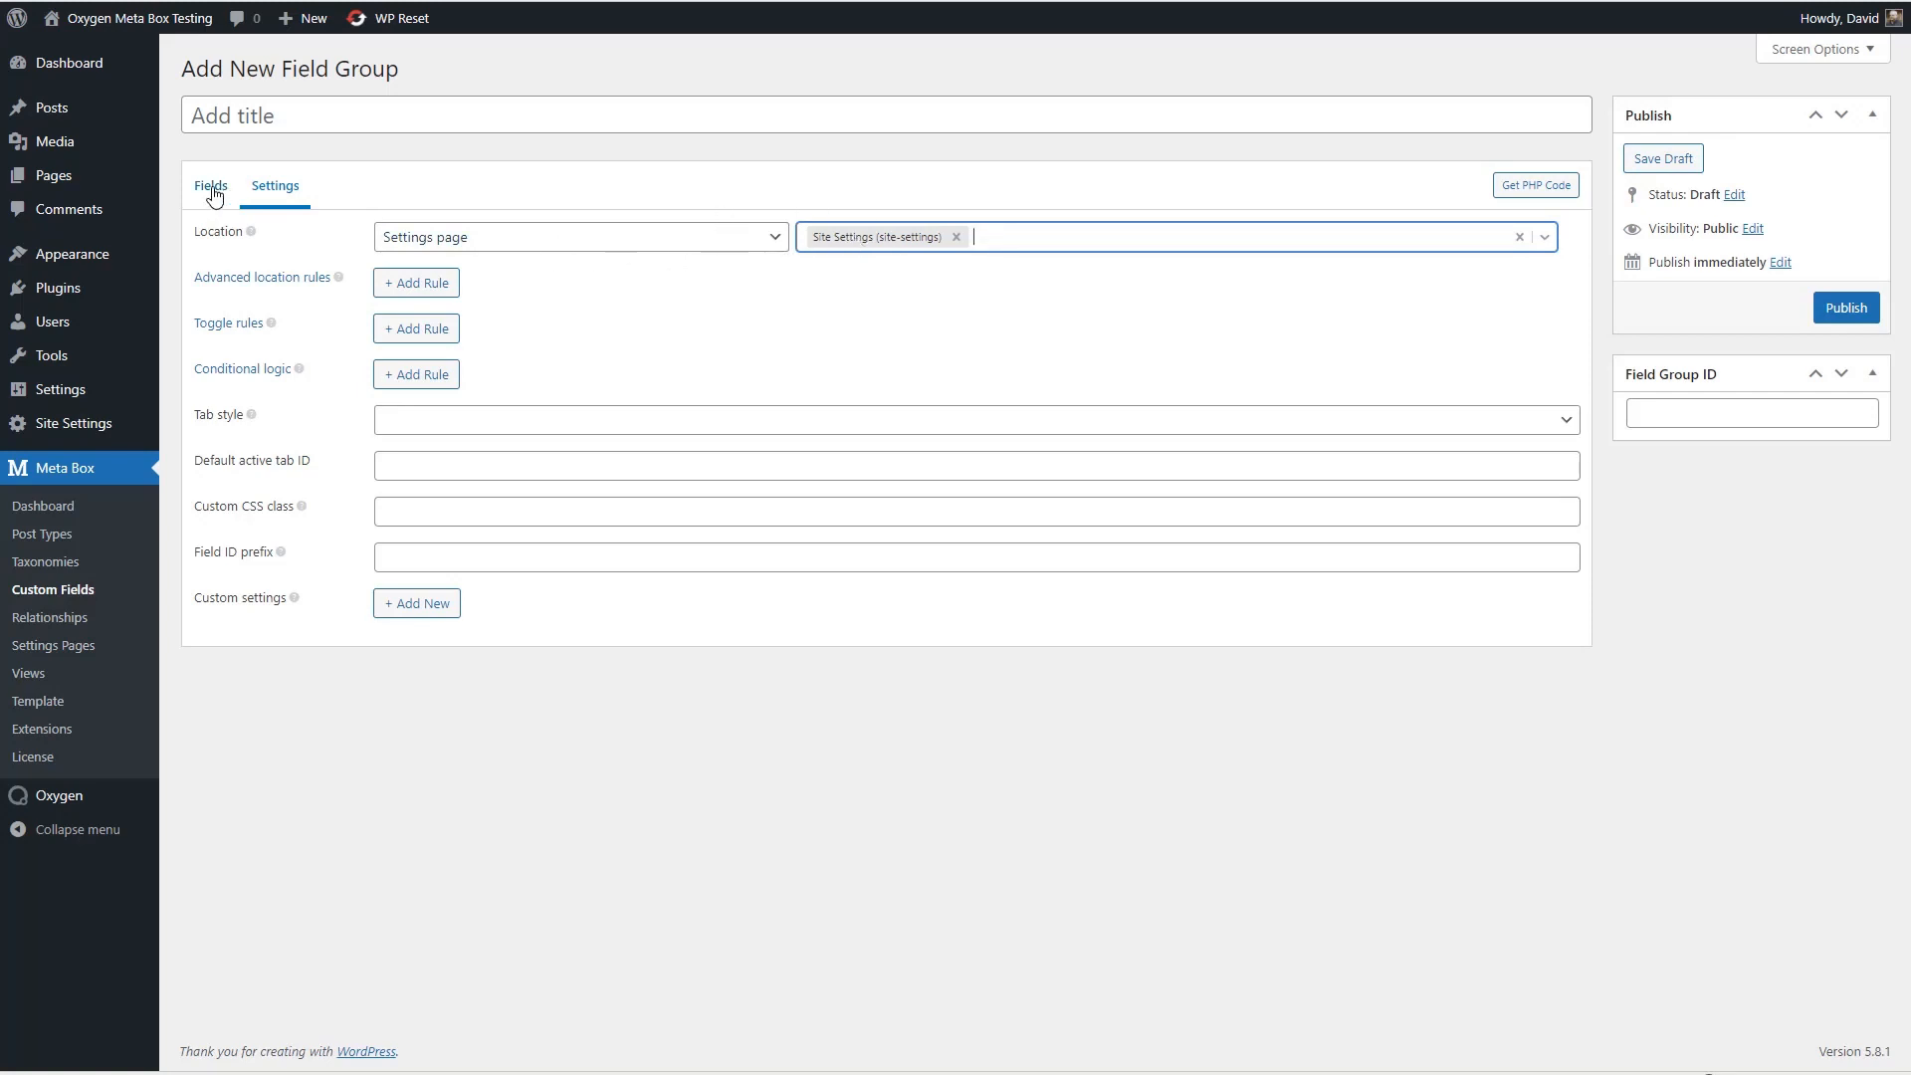
left_click(210, 187)
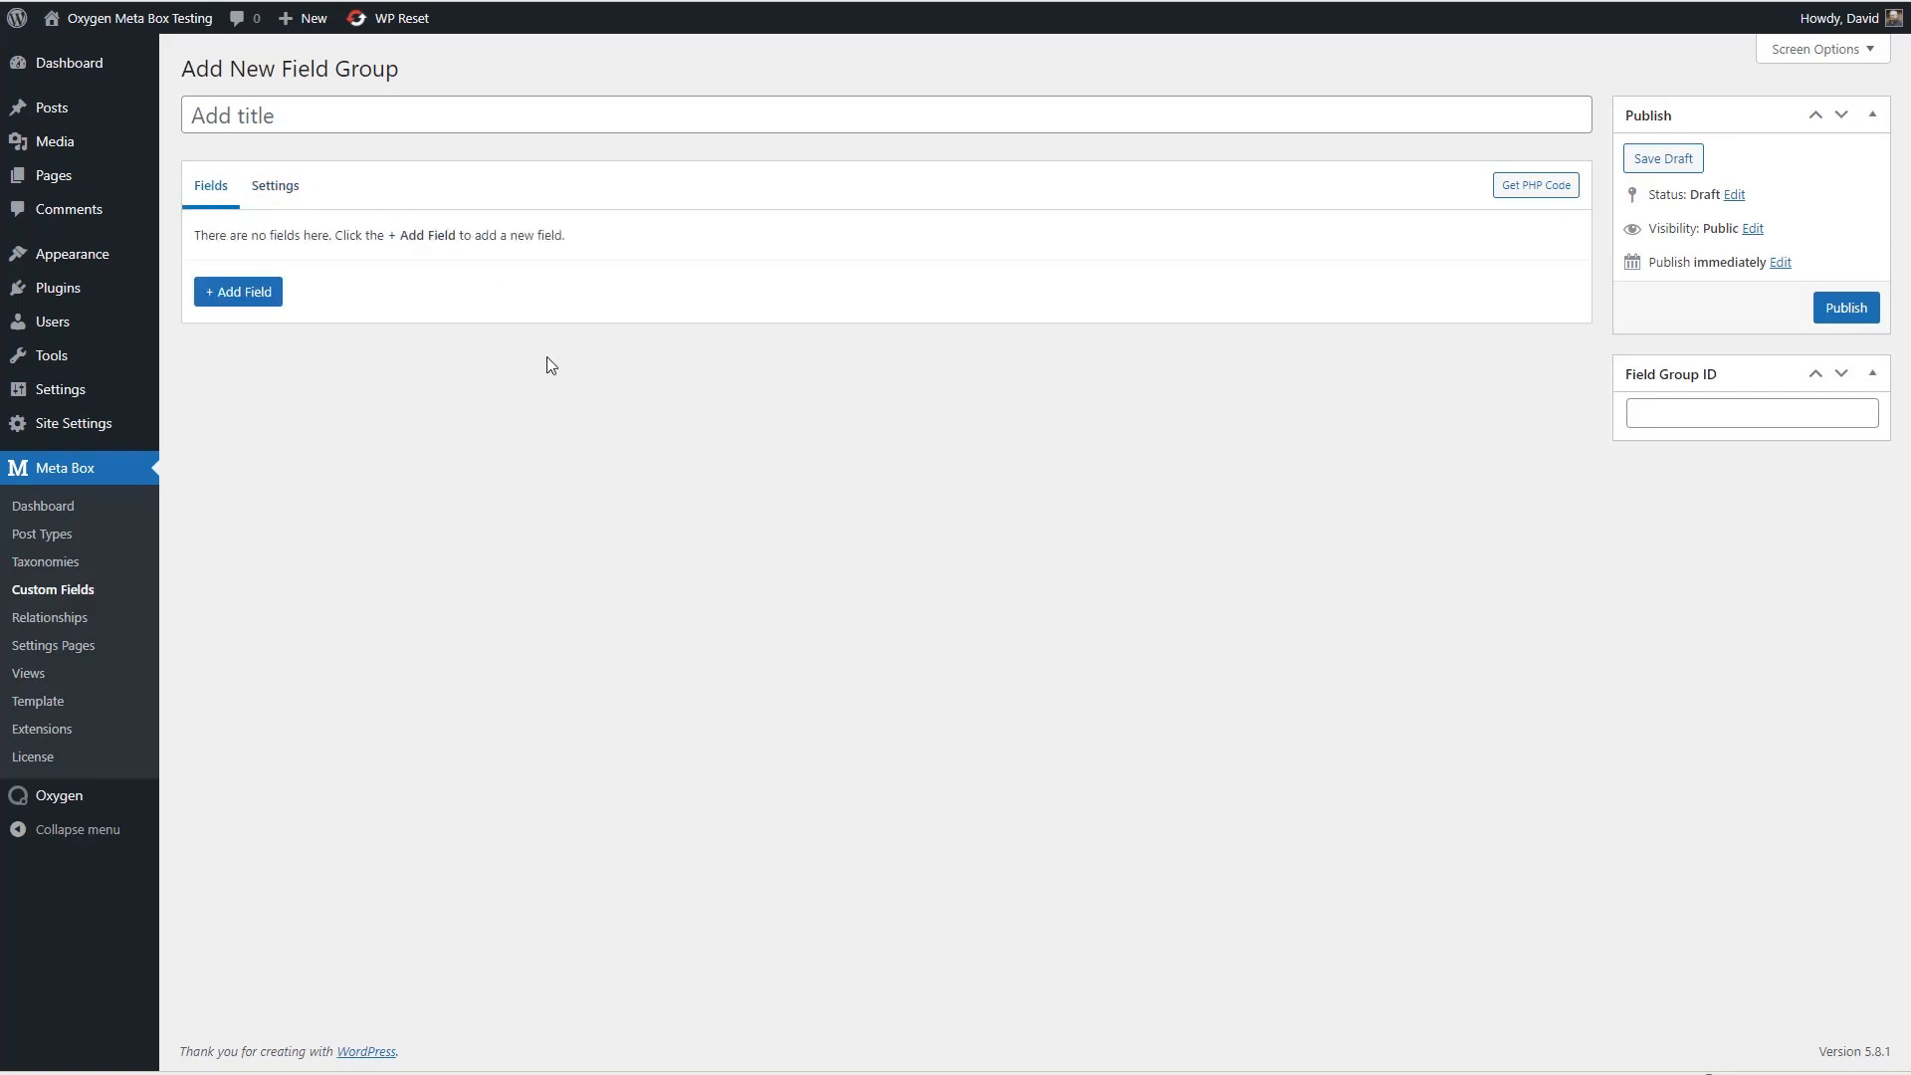
mouse_move(1473, 815)
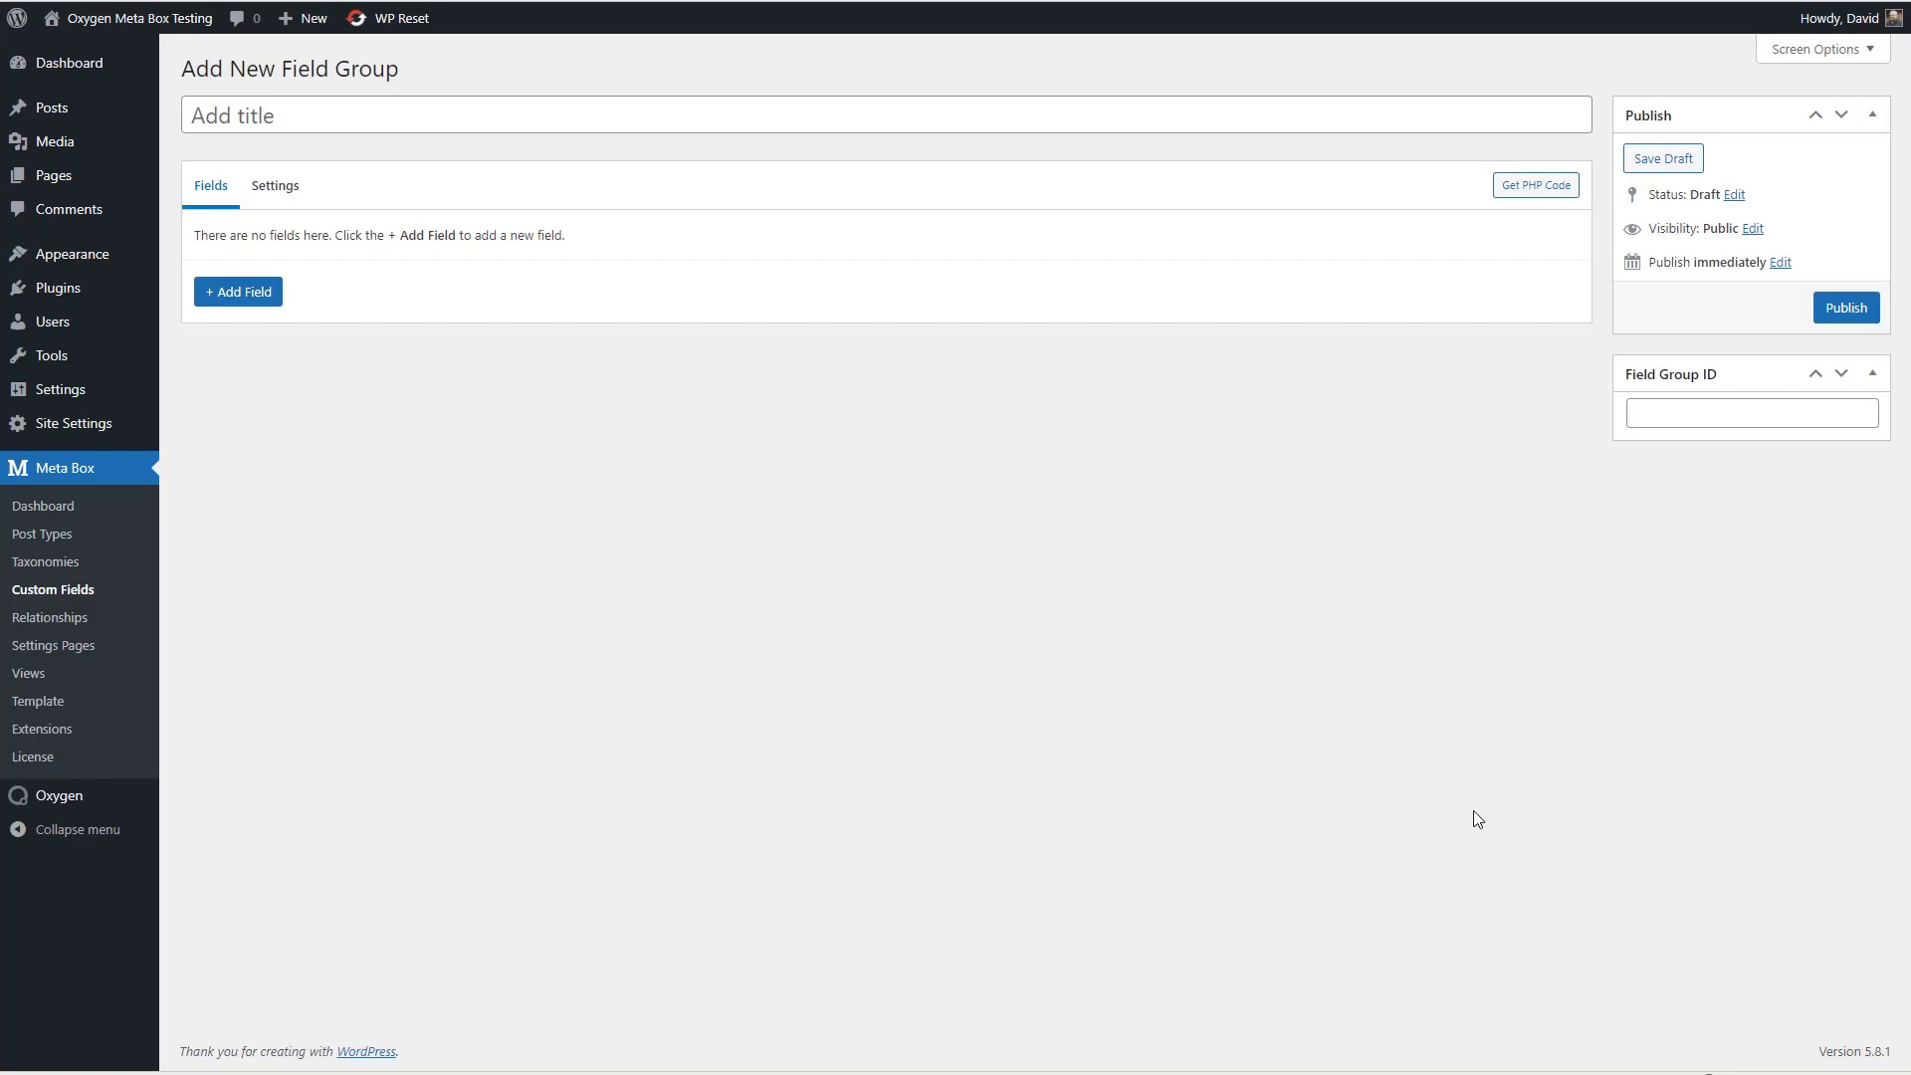
- Add a 'Phone Number' field (ID phone_number) at 6 columns and open the field type picker
left_click(237, 291)
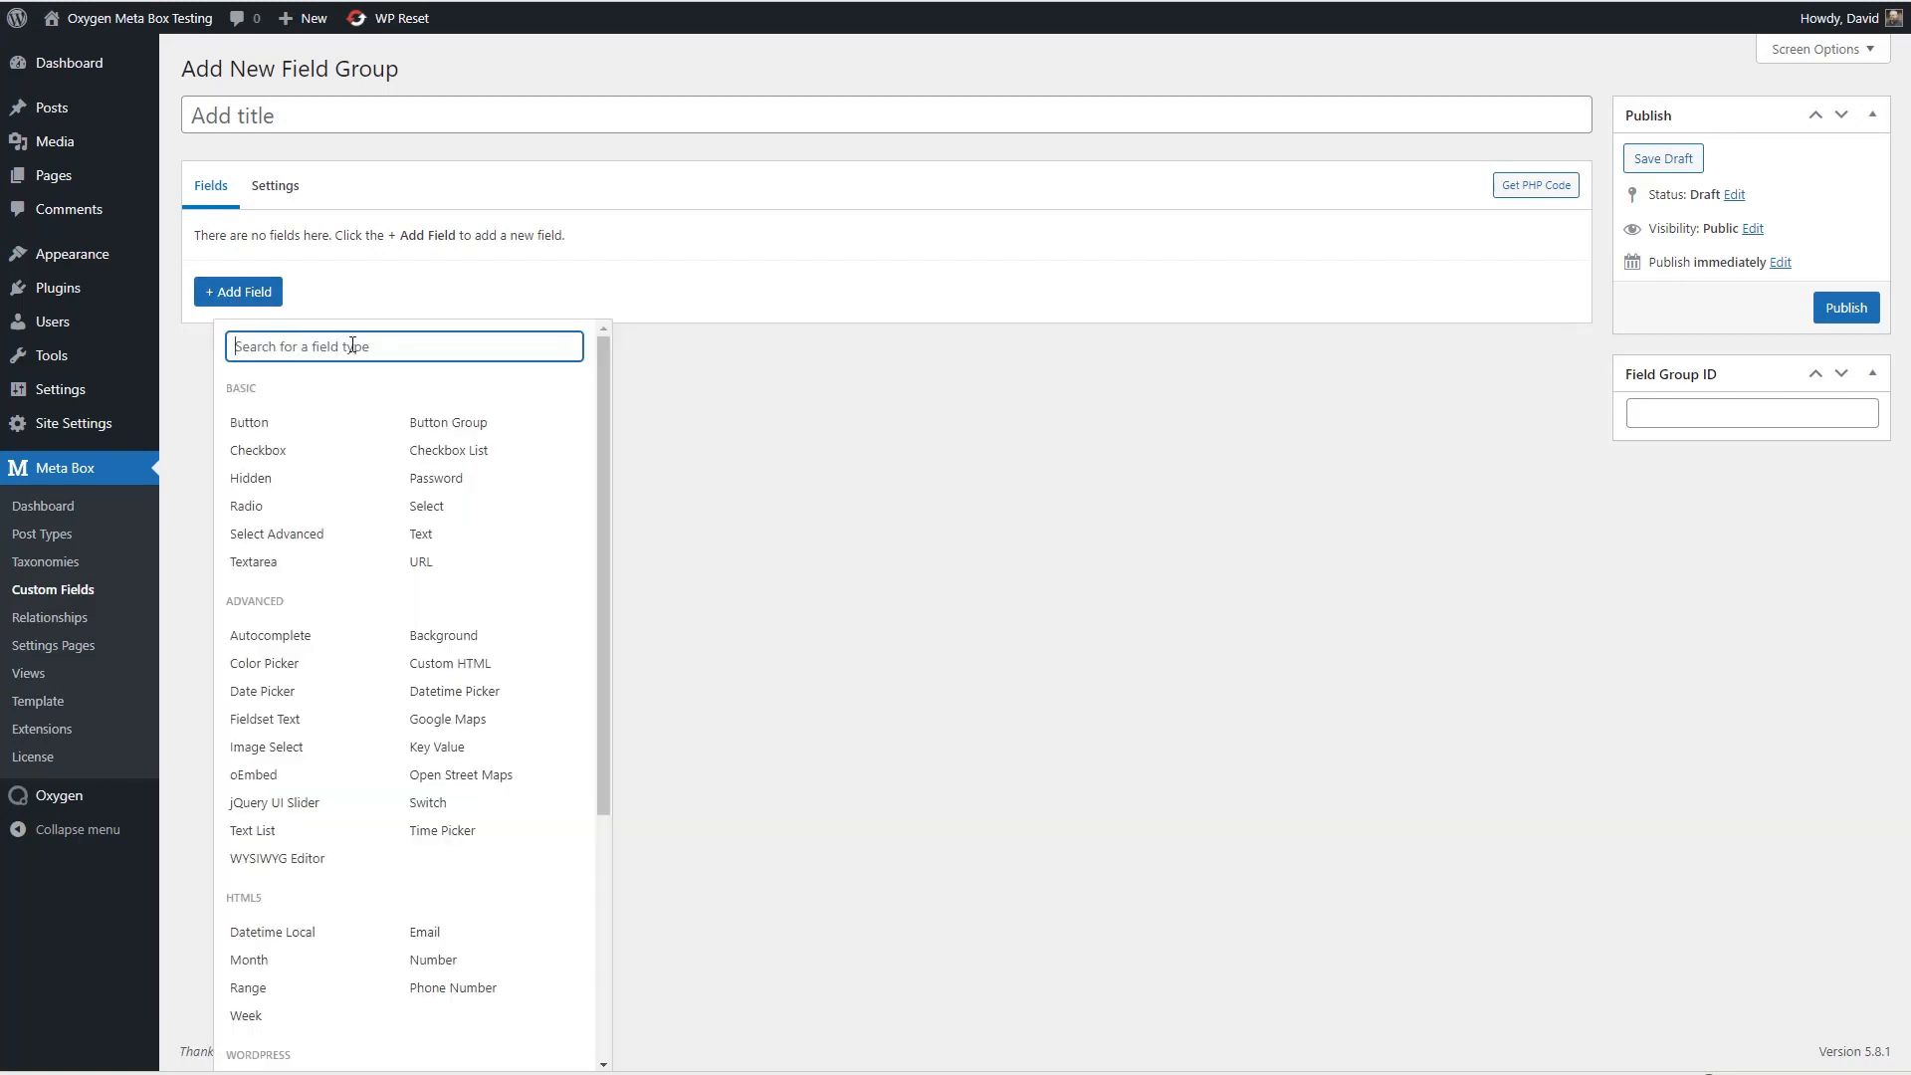
type("phon")
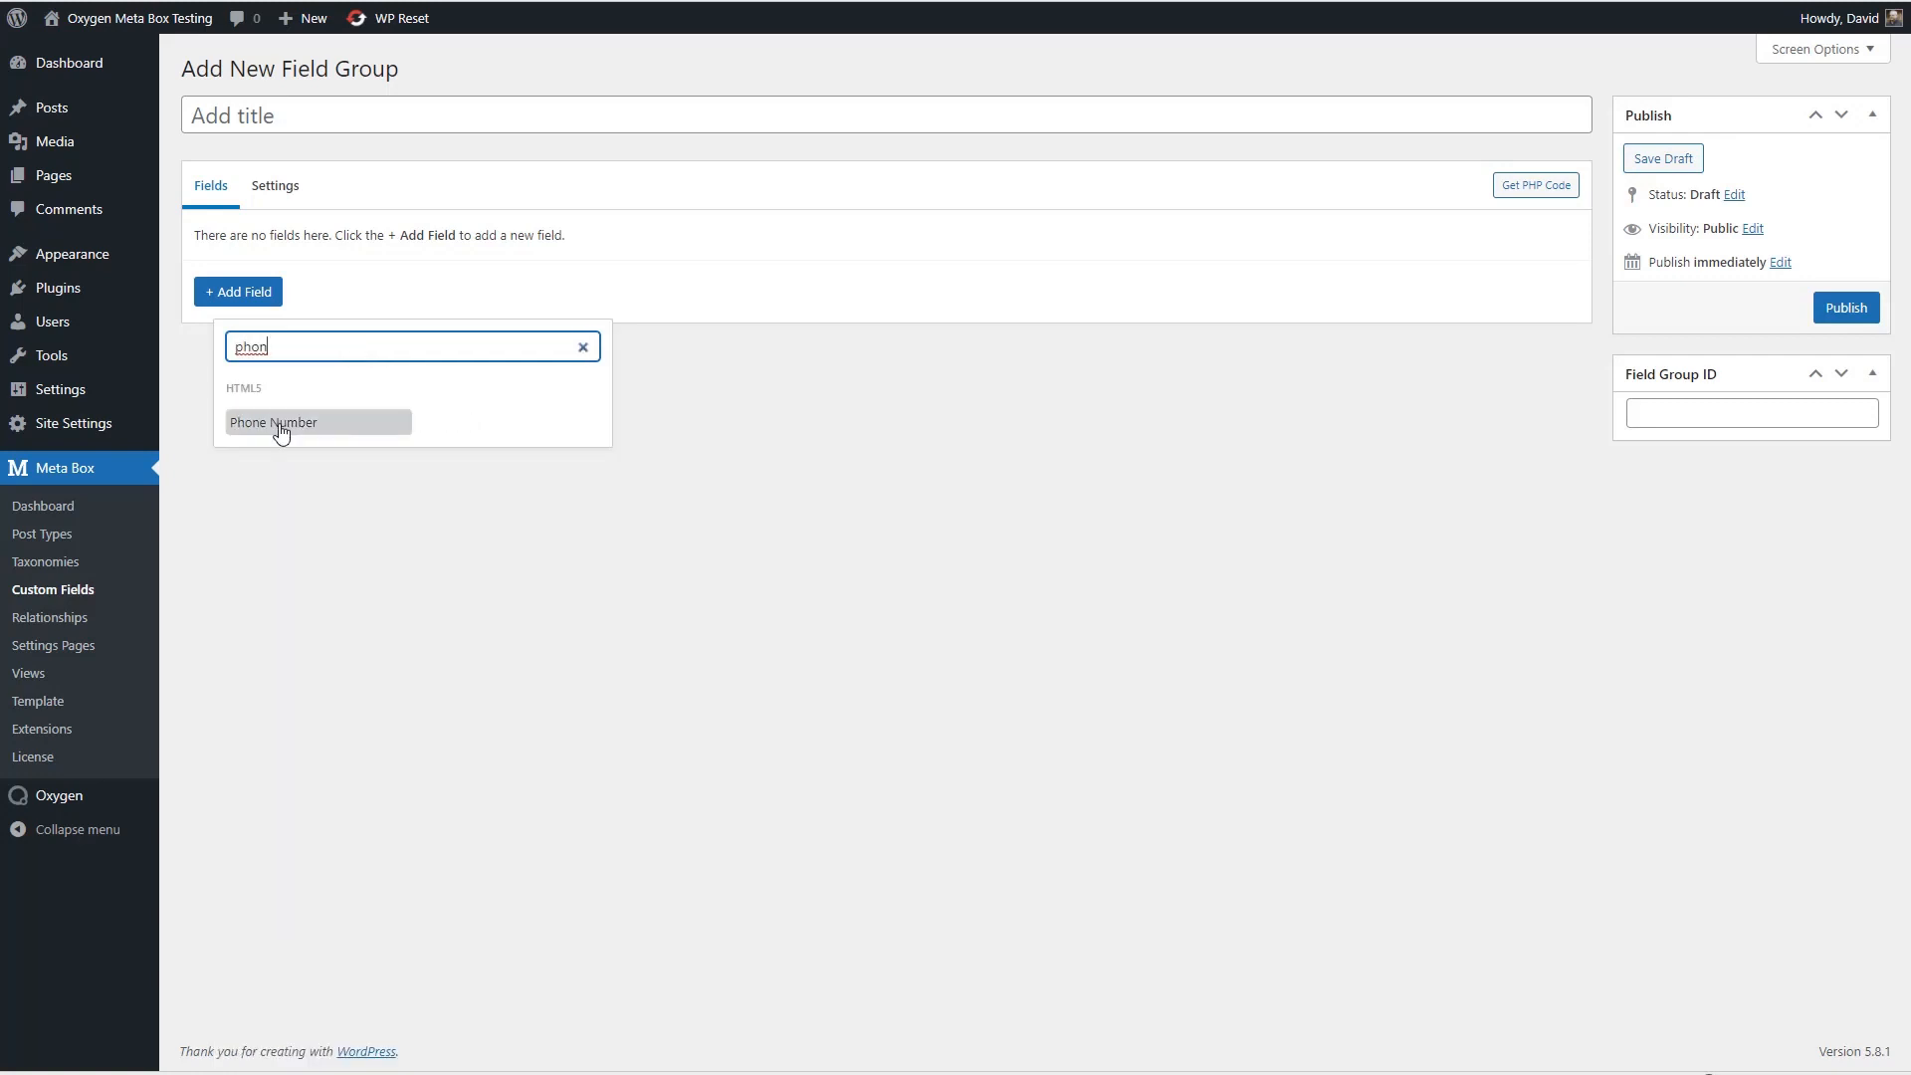
left_click(281, 422)
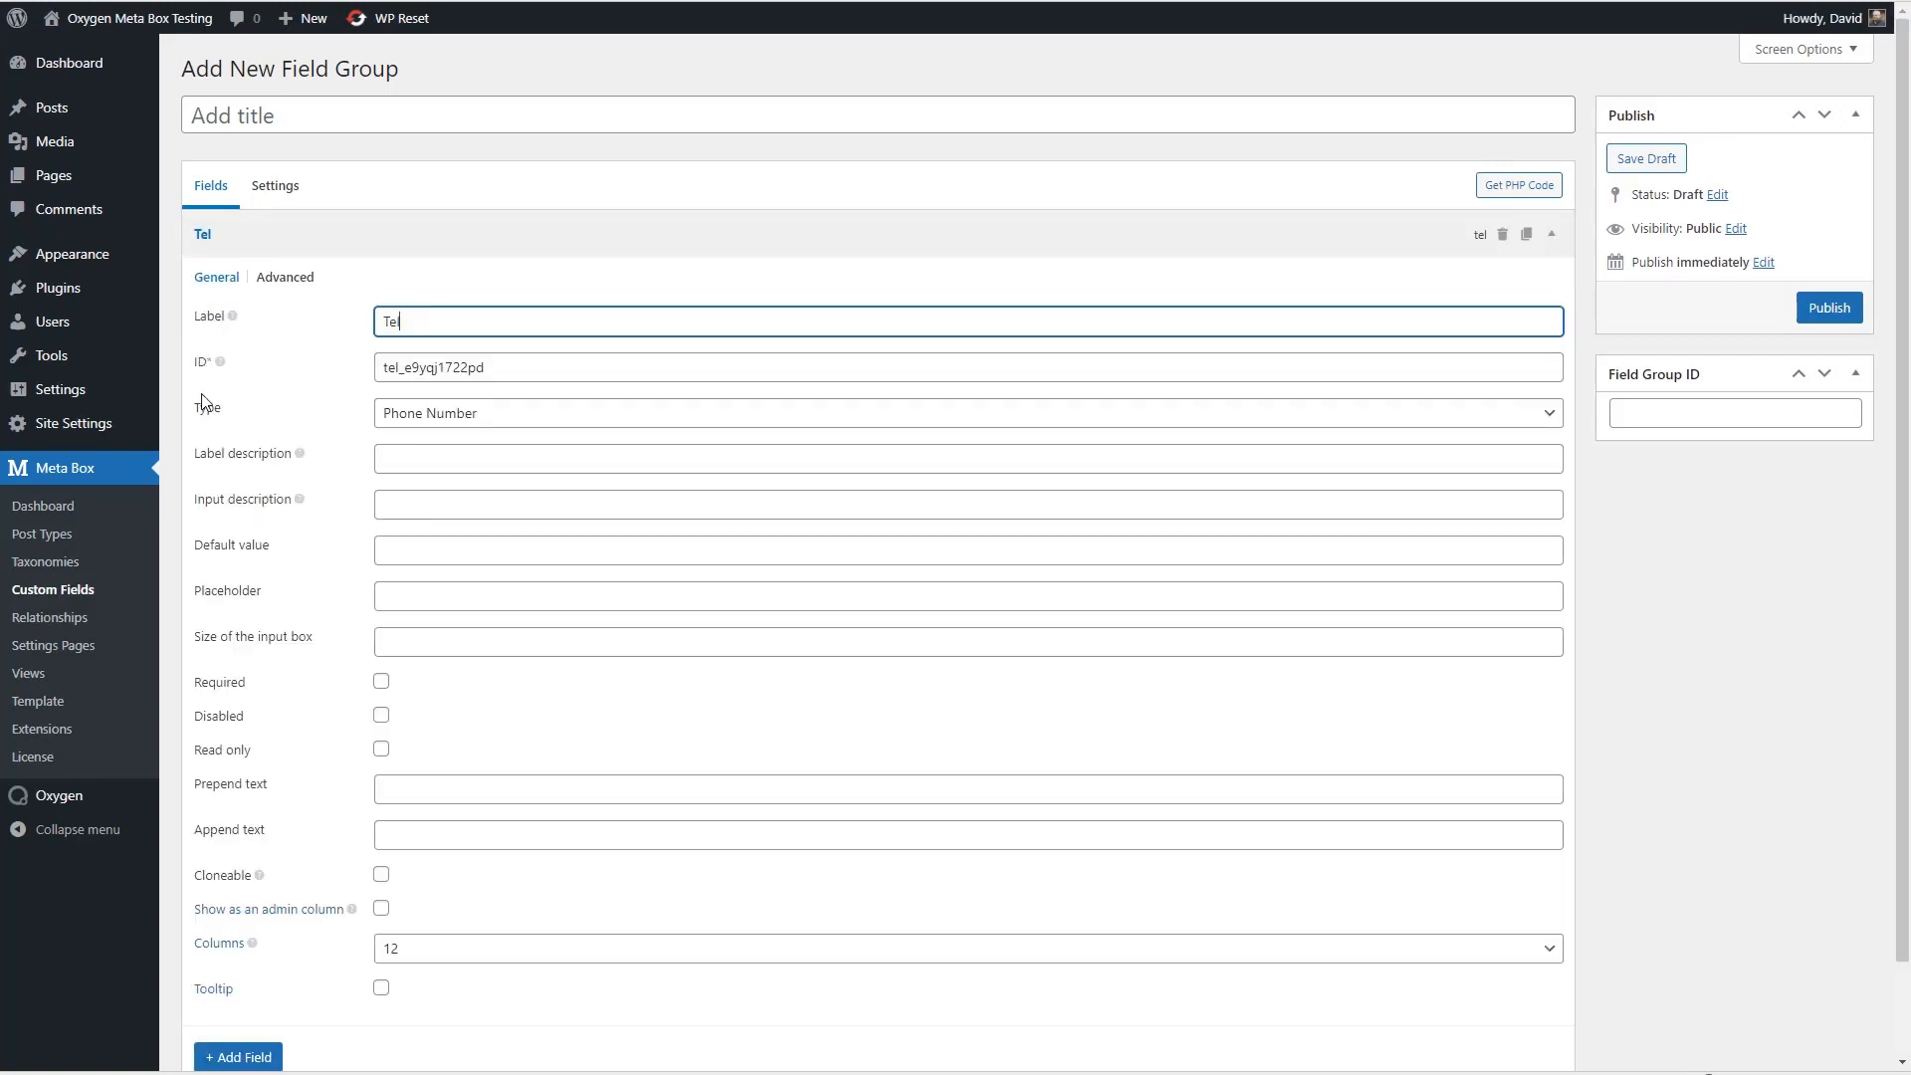
double_click(389, 322)
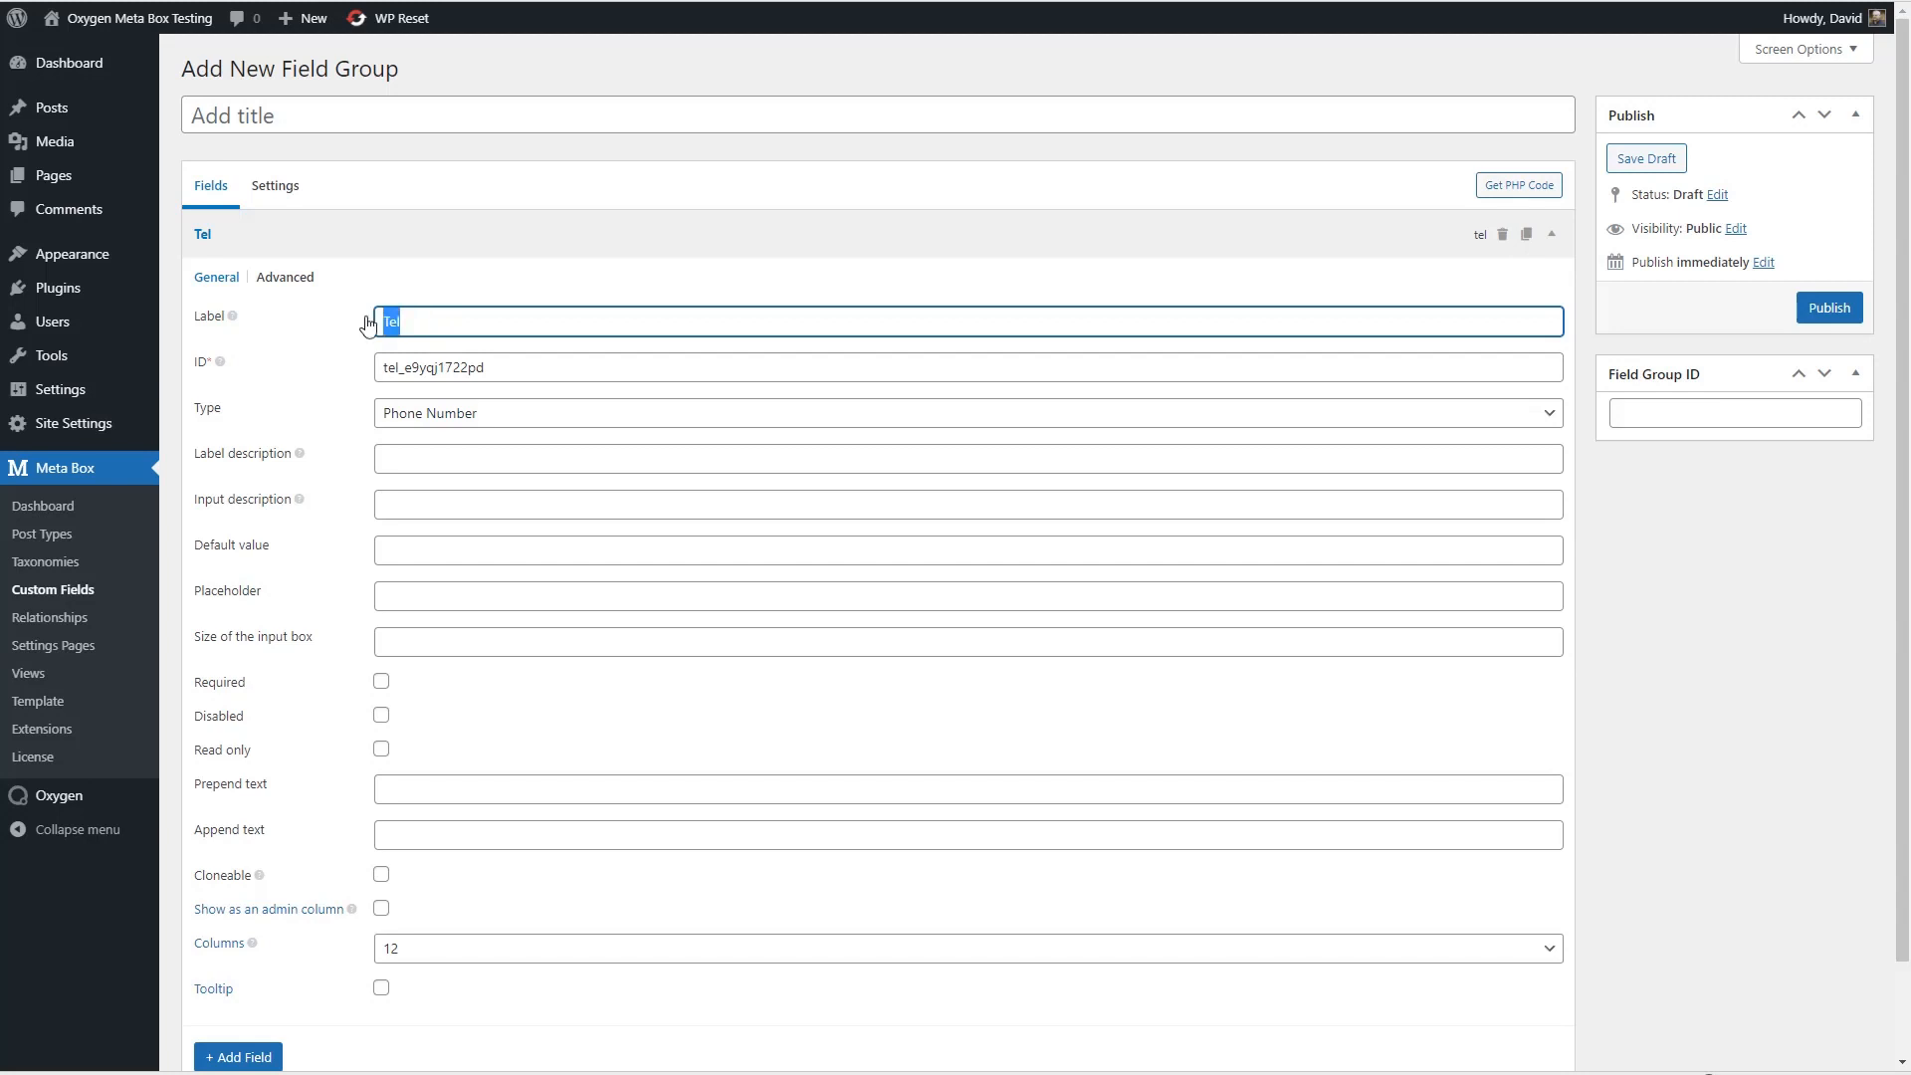
type("Phot")
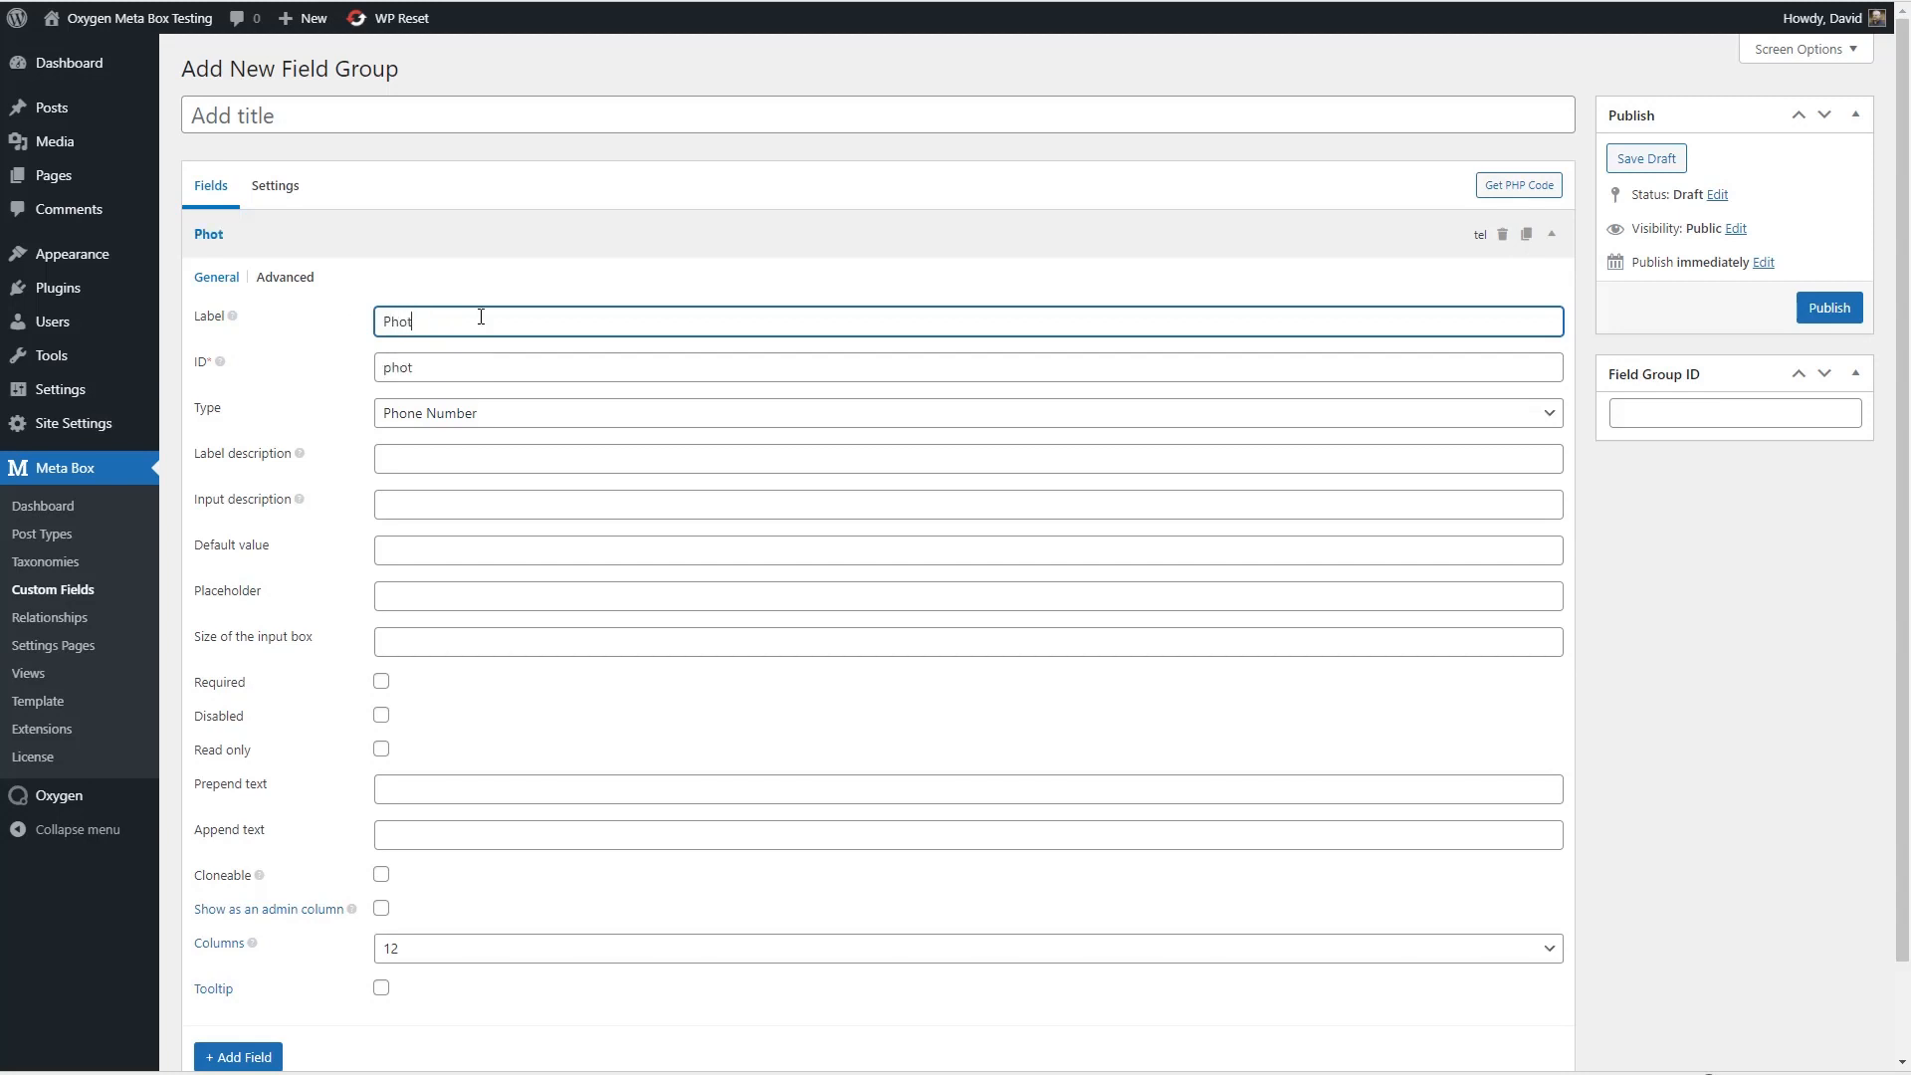
type("Phone Number")
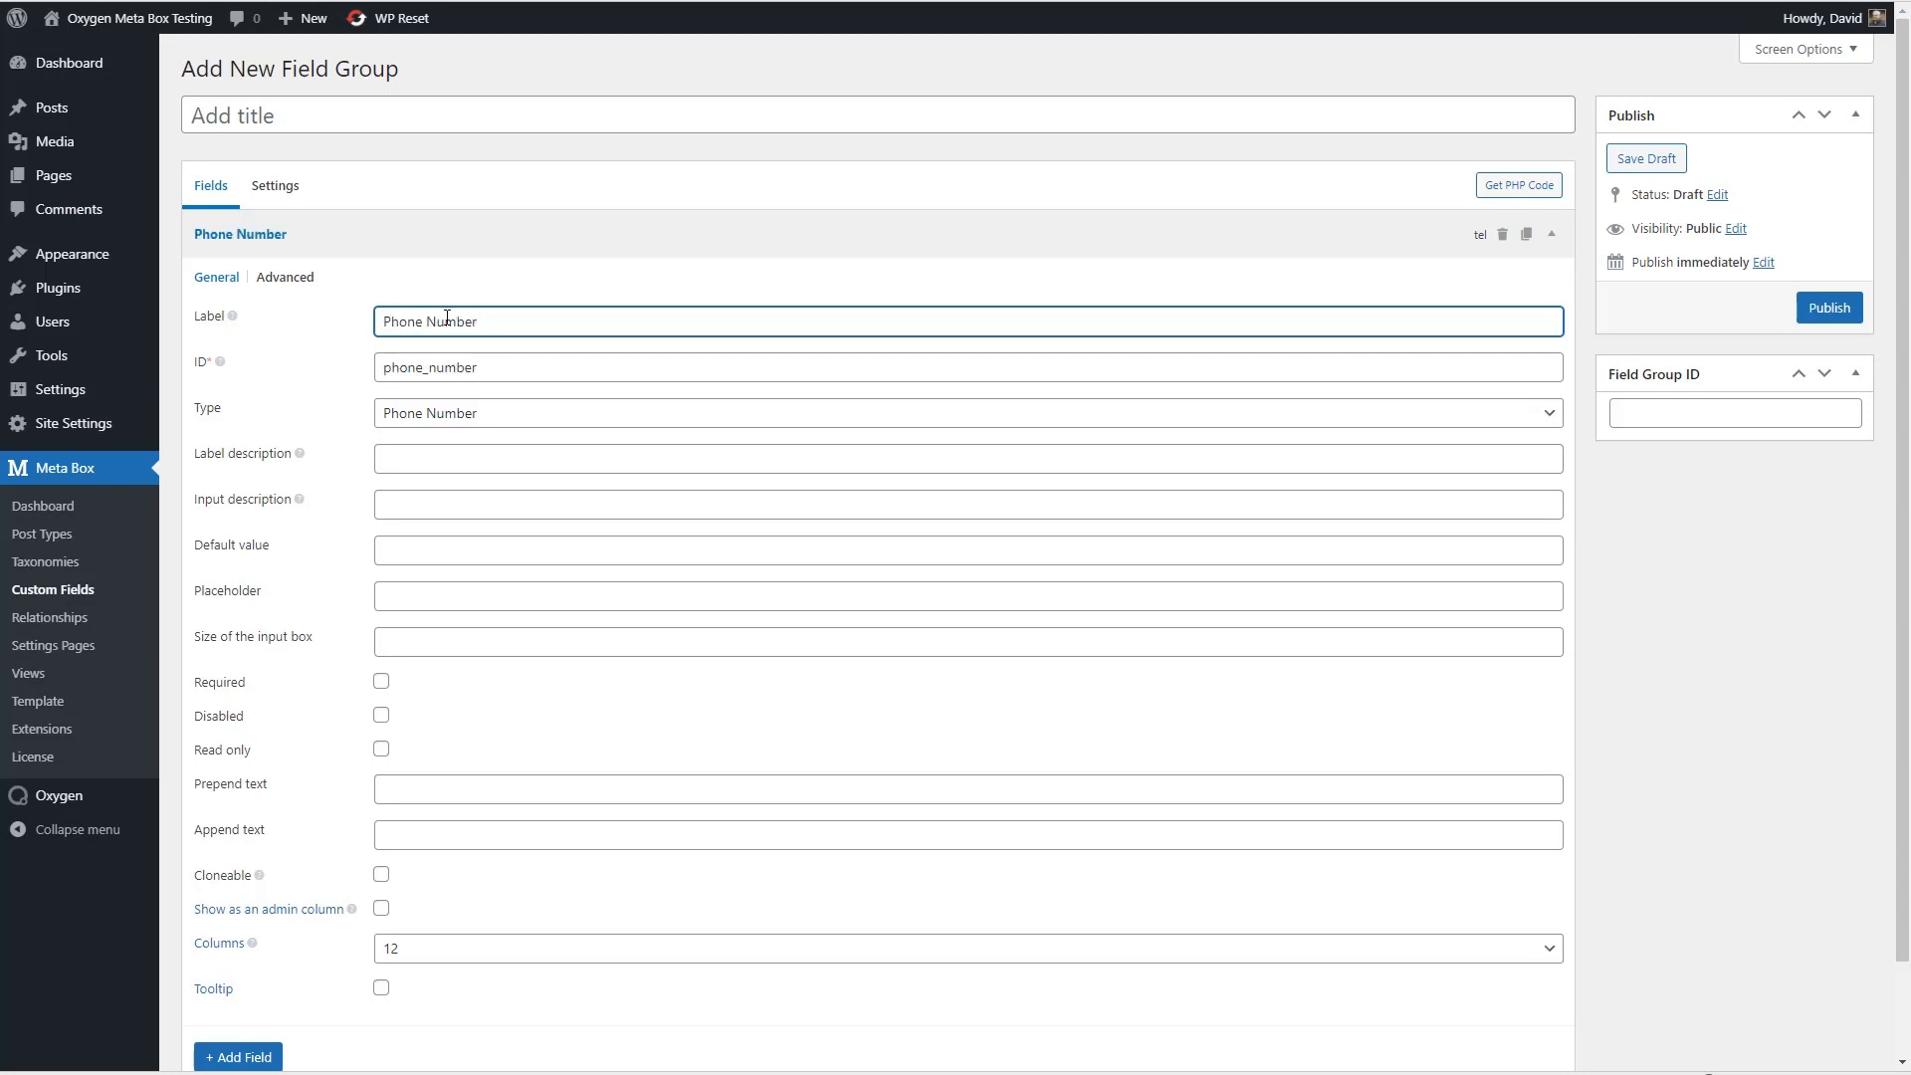
mouse_move(522, 367)
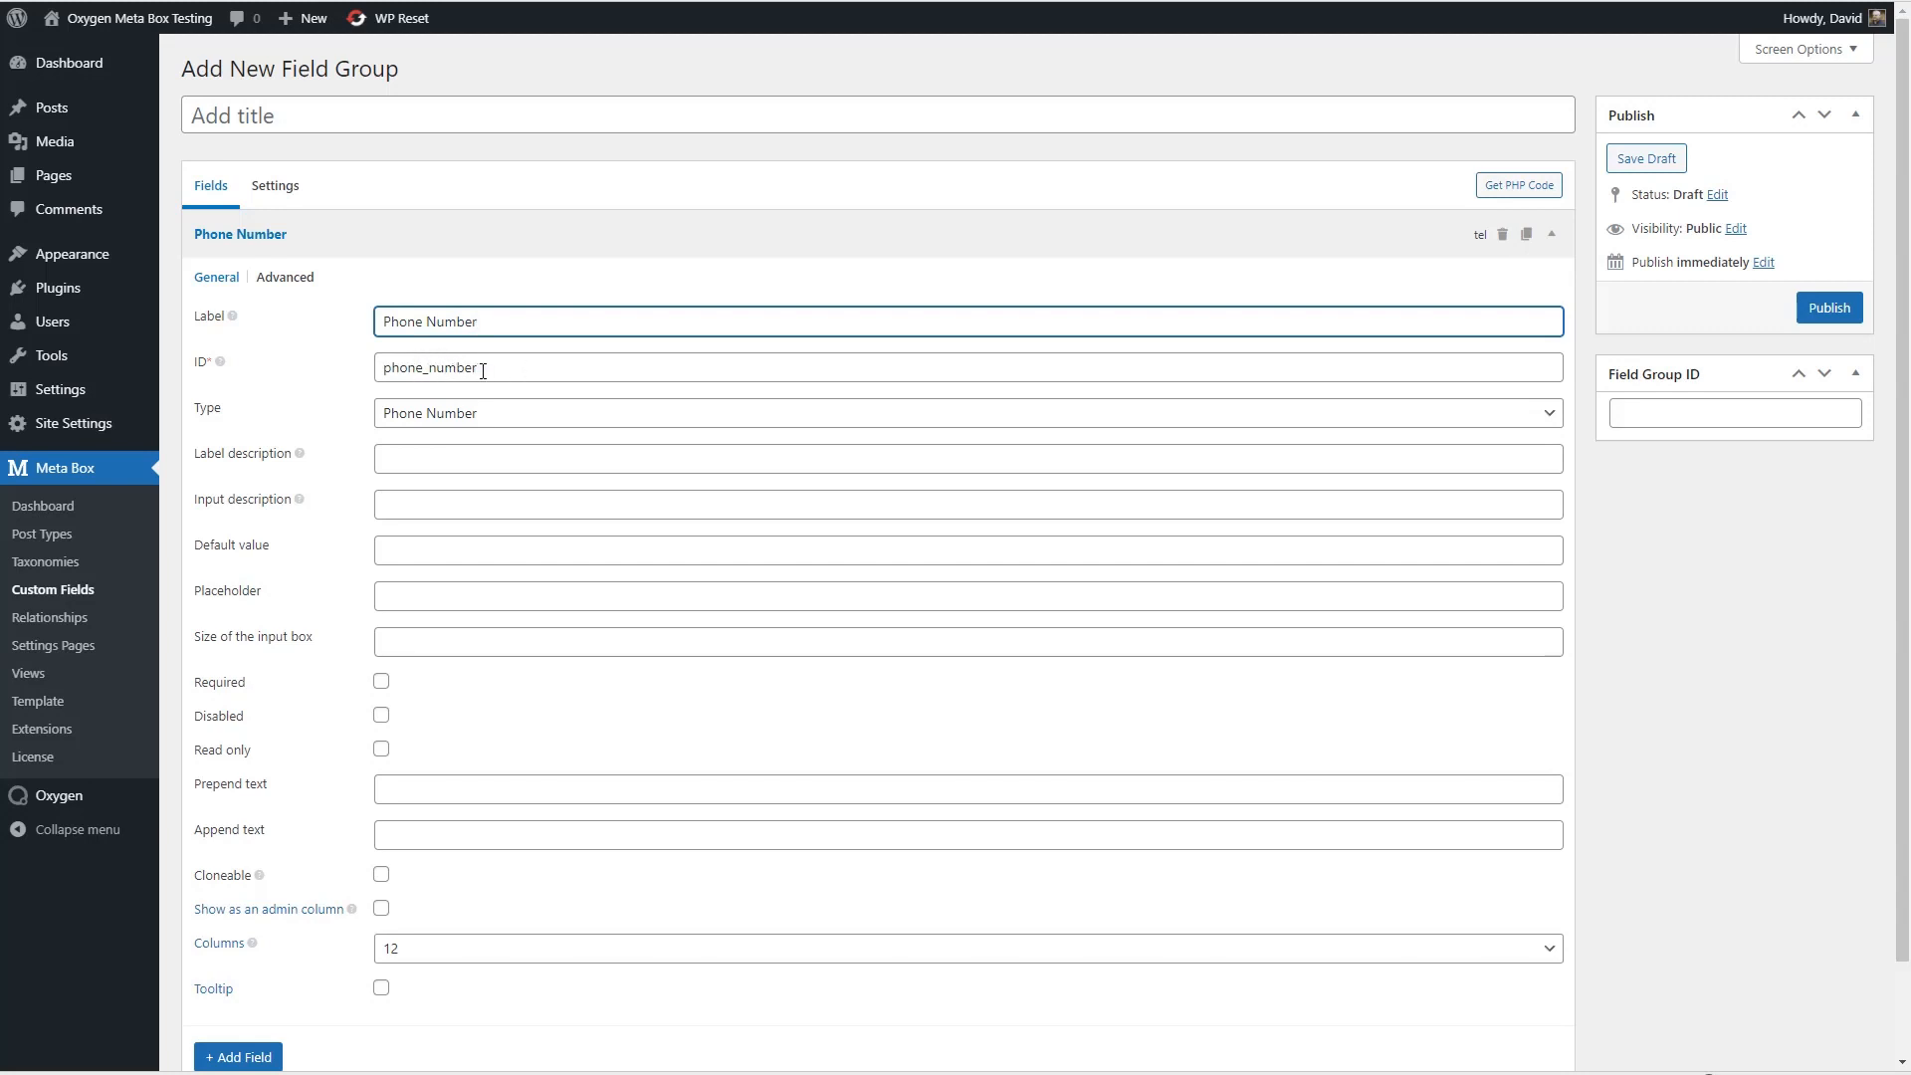
scroll("down", 3)
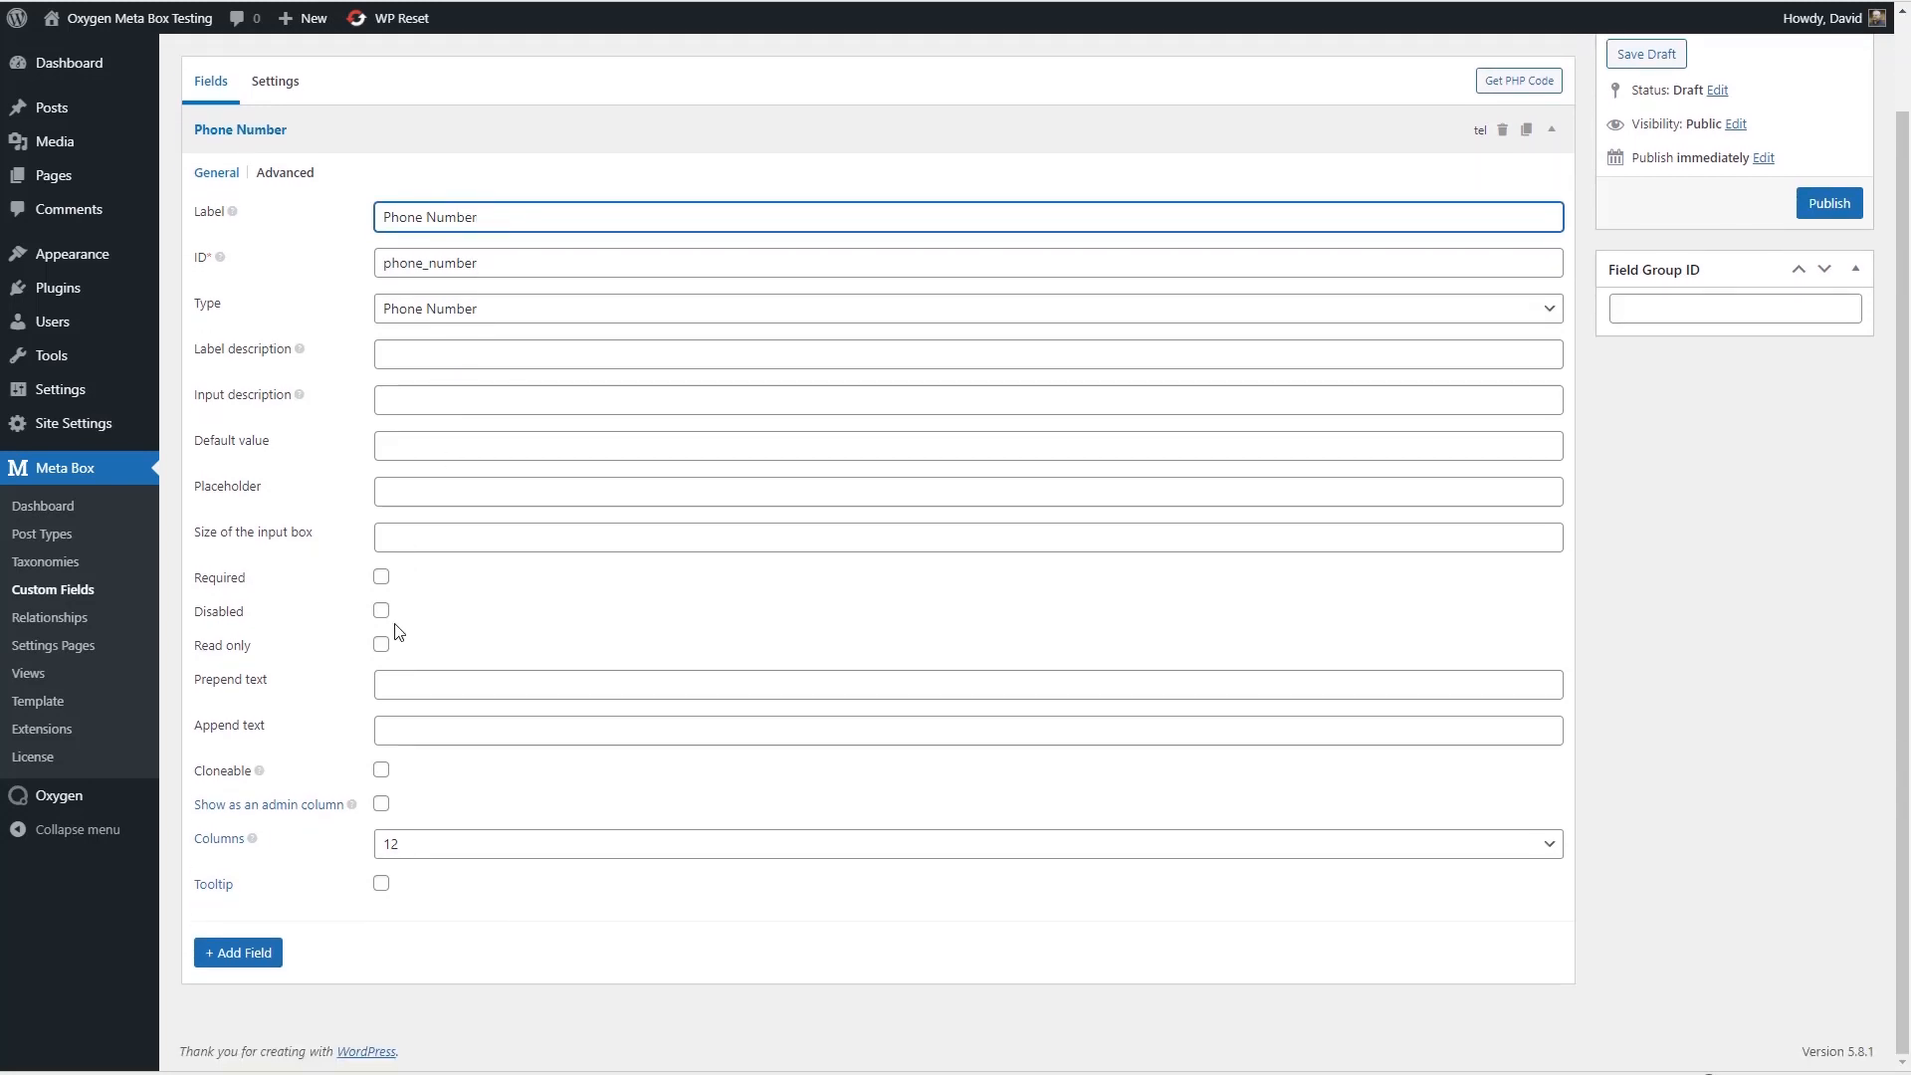
mouse_move(328, 579)
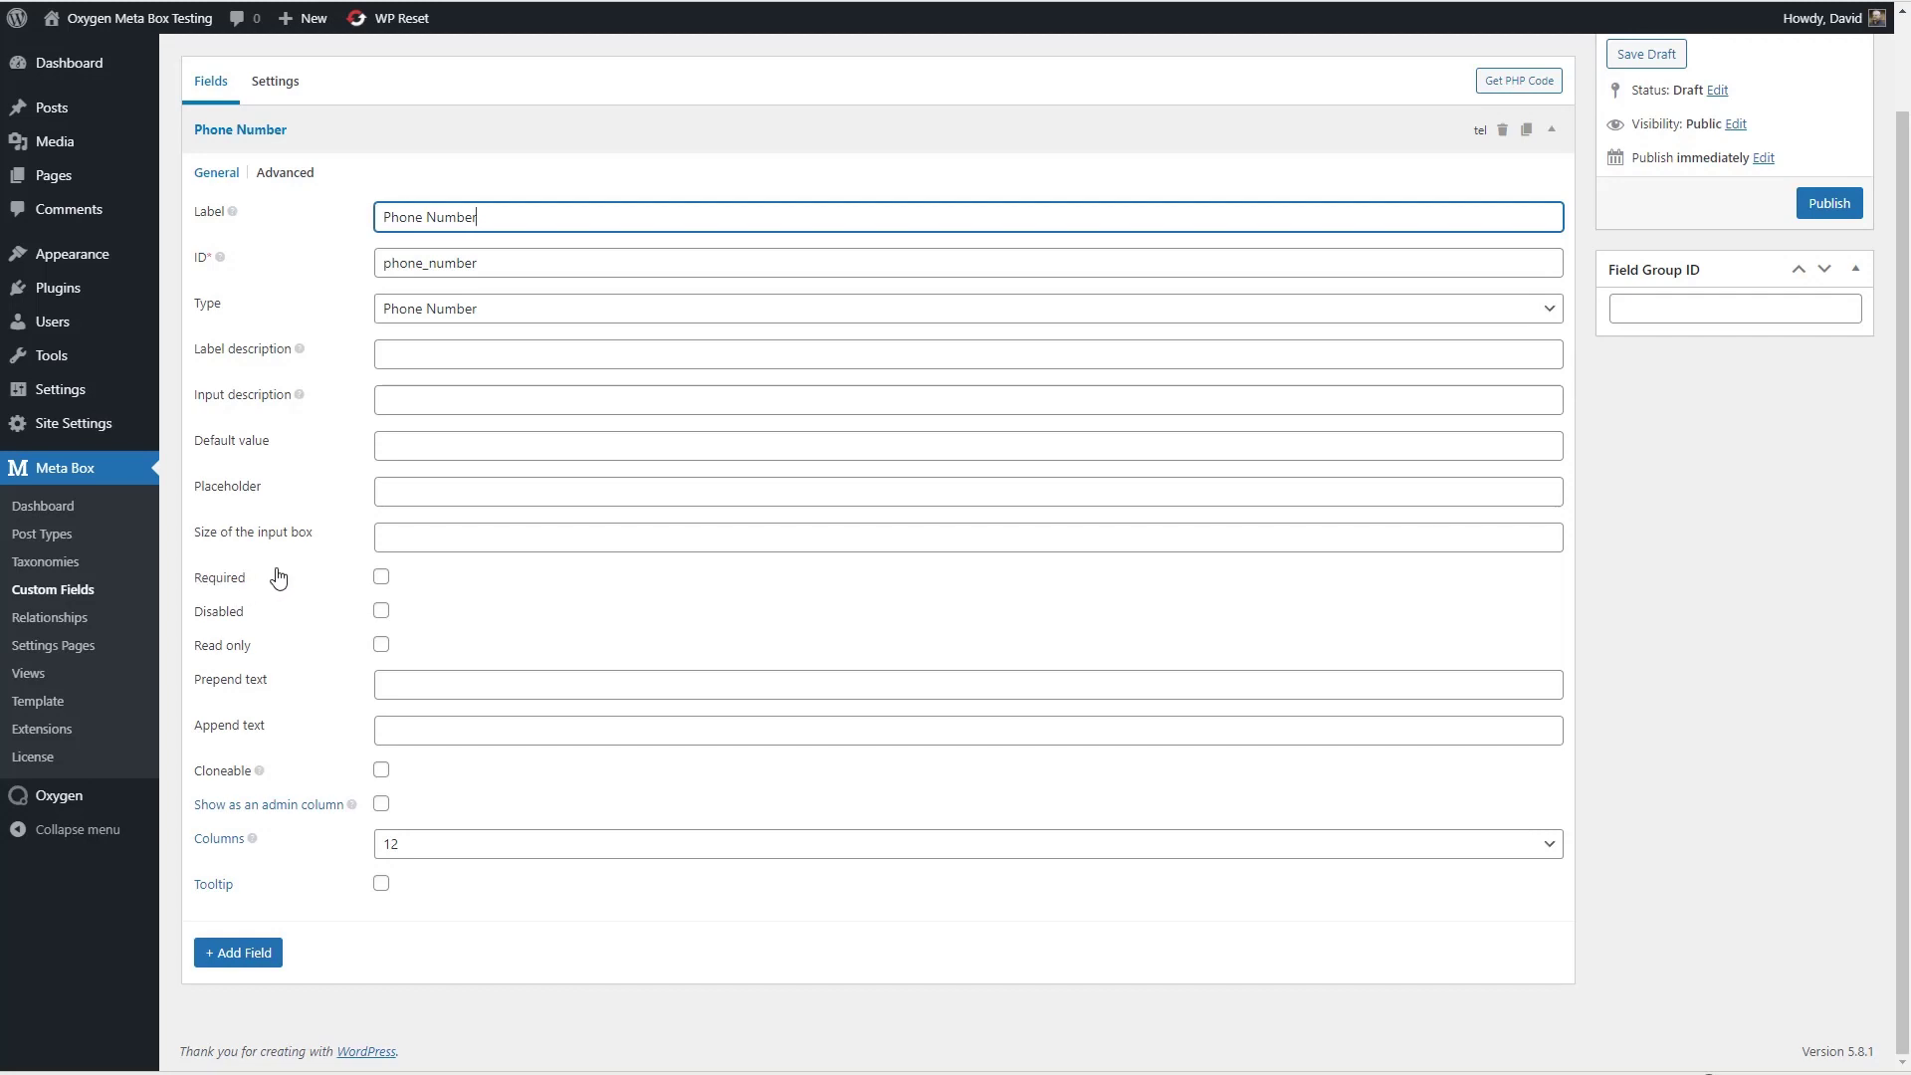
mouse_move(246, 672)
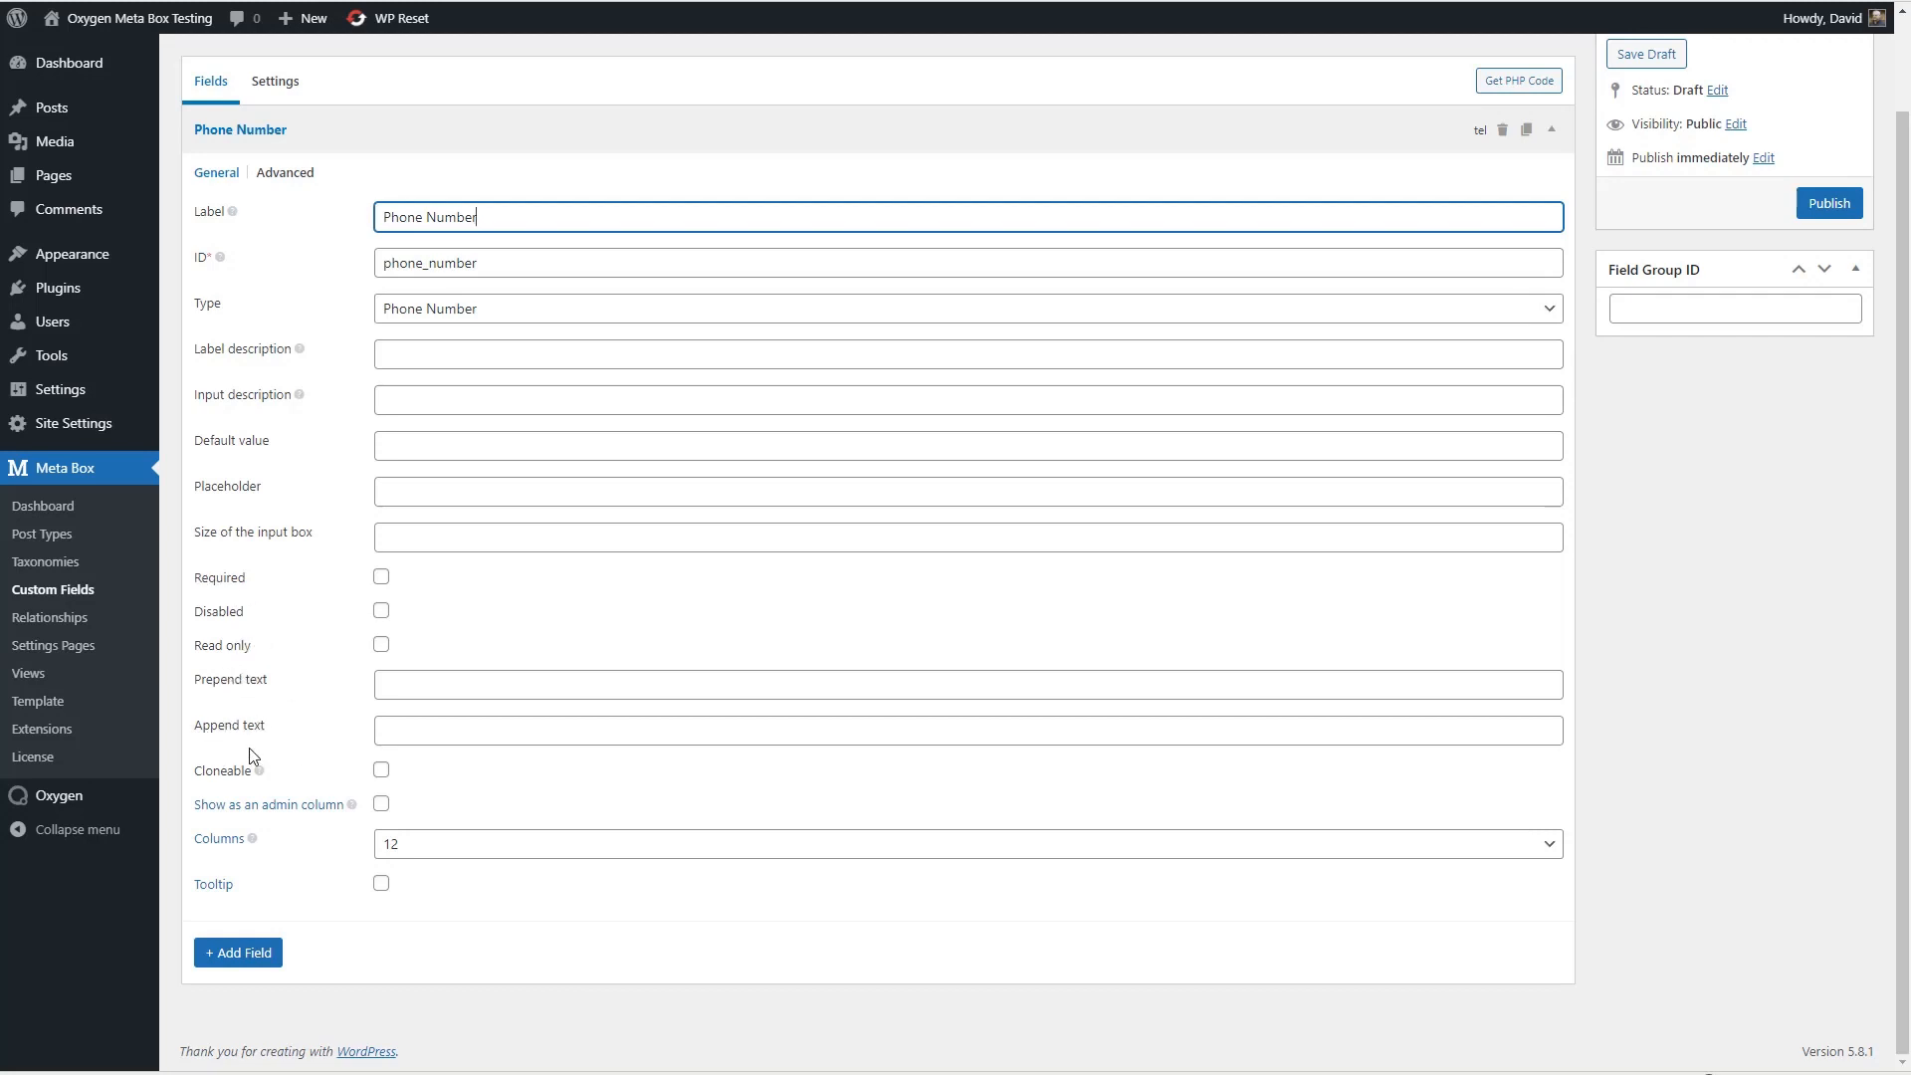
mouse_move(317, 786)
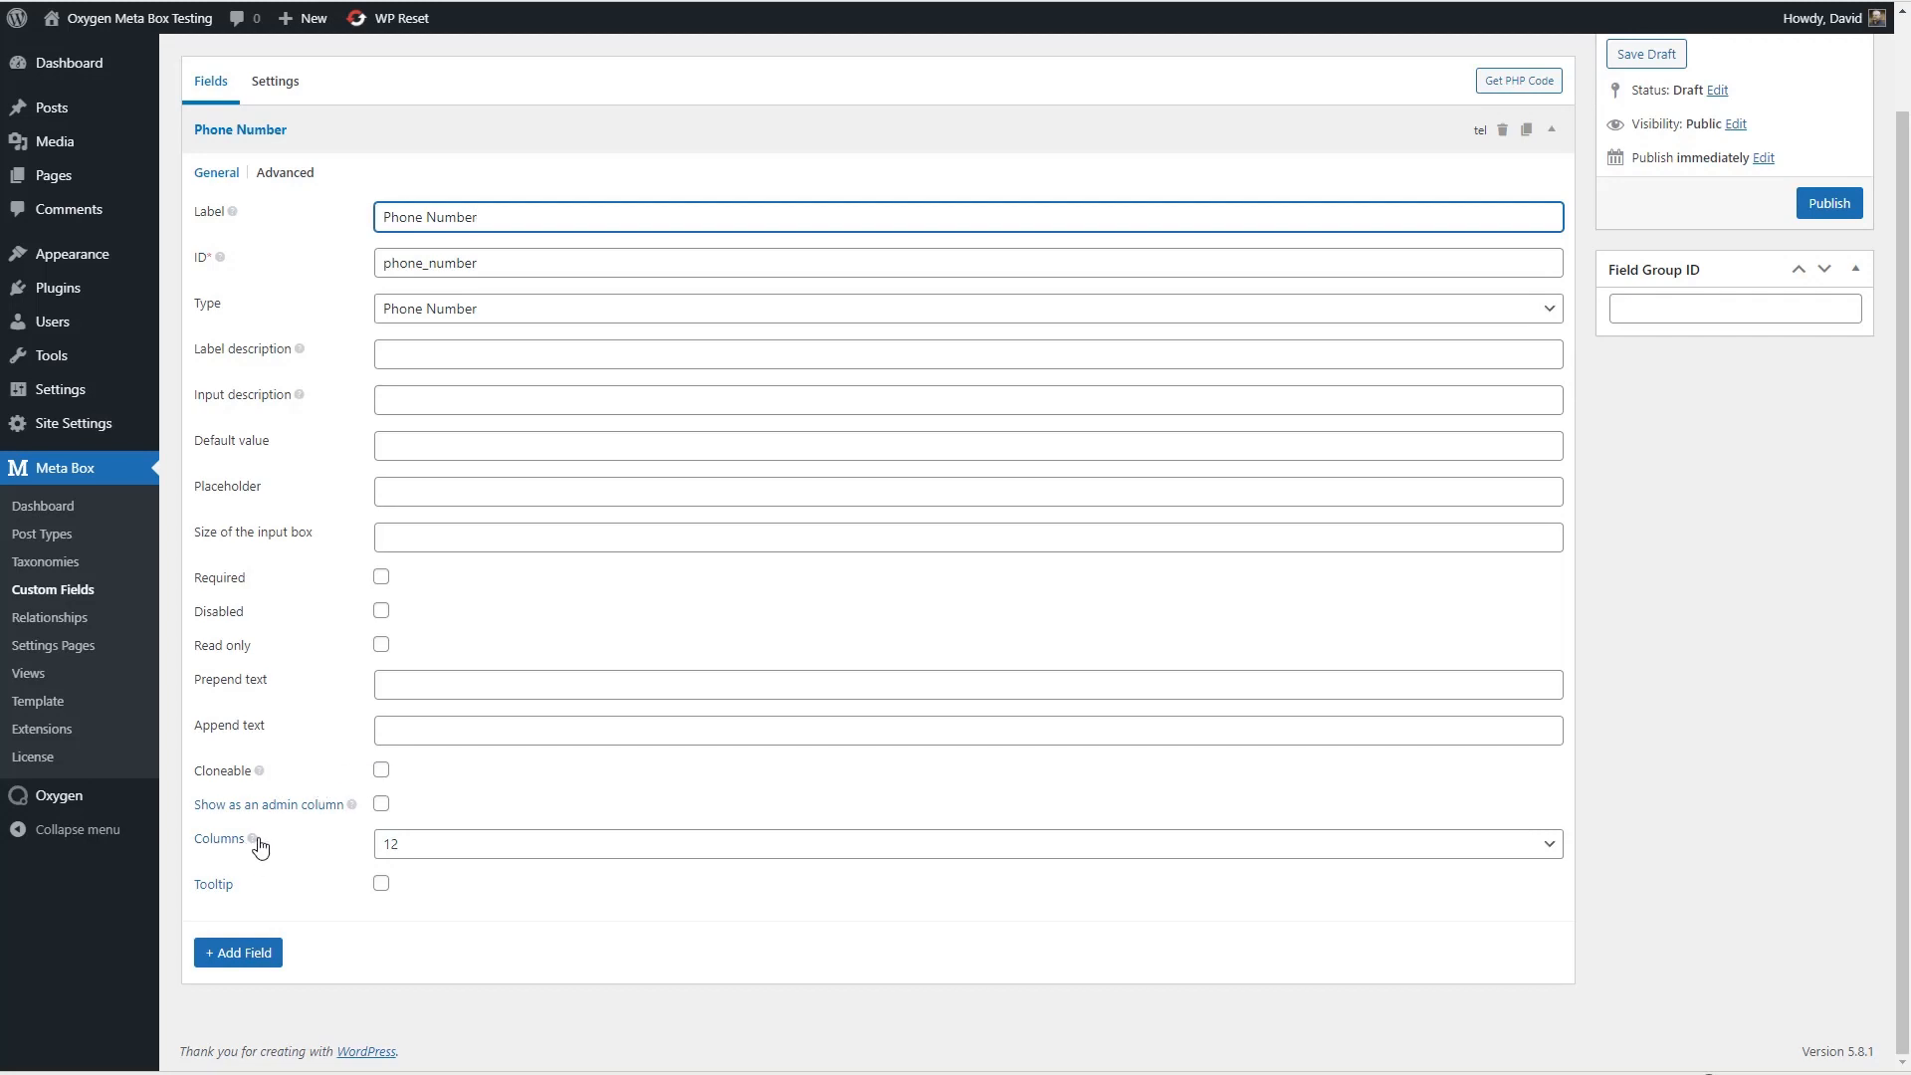
mouse_move(297, 847)
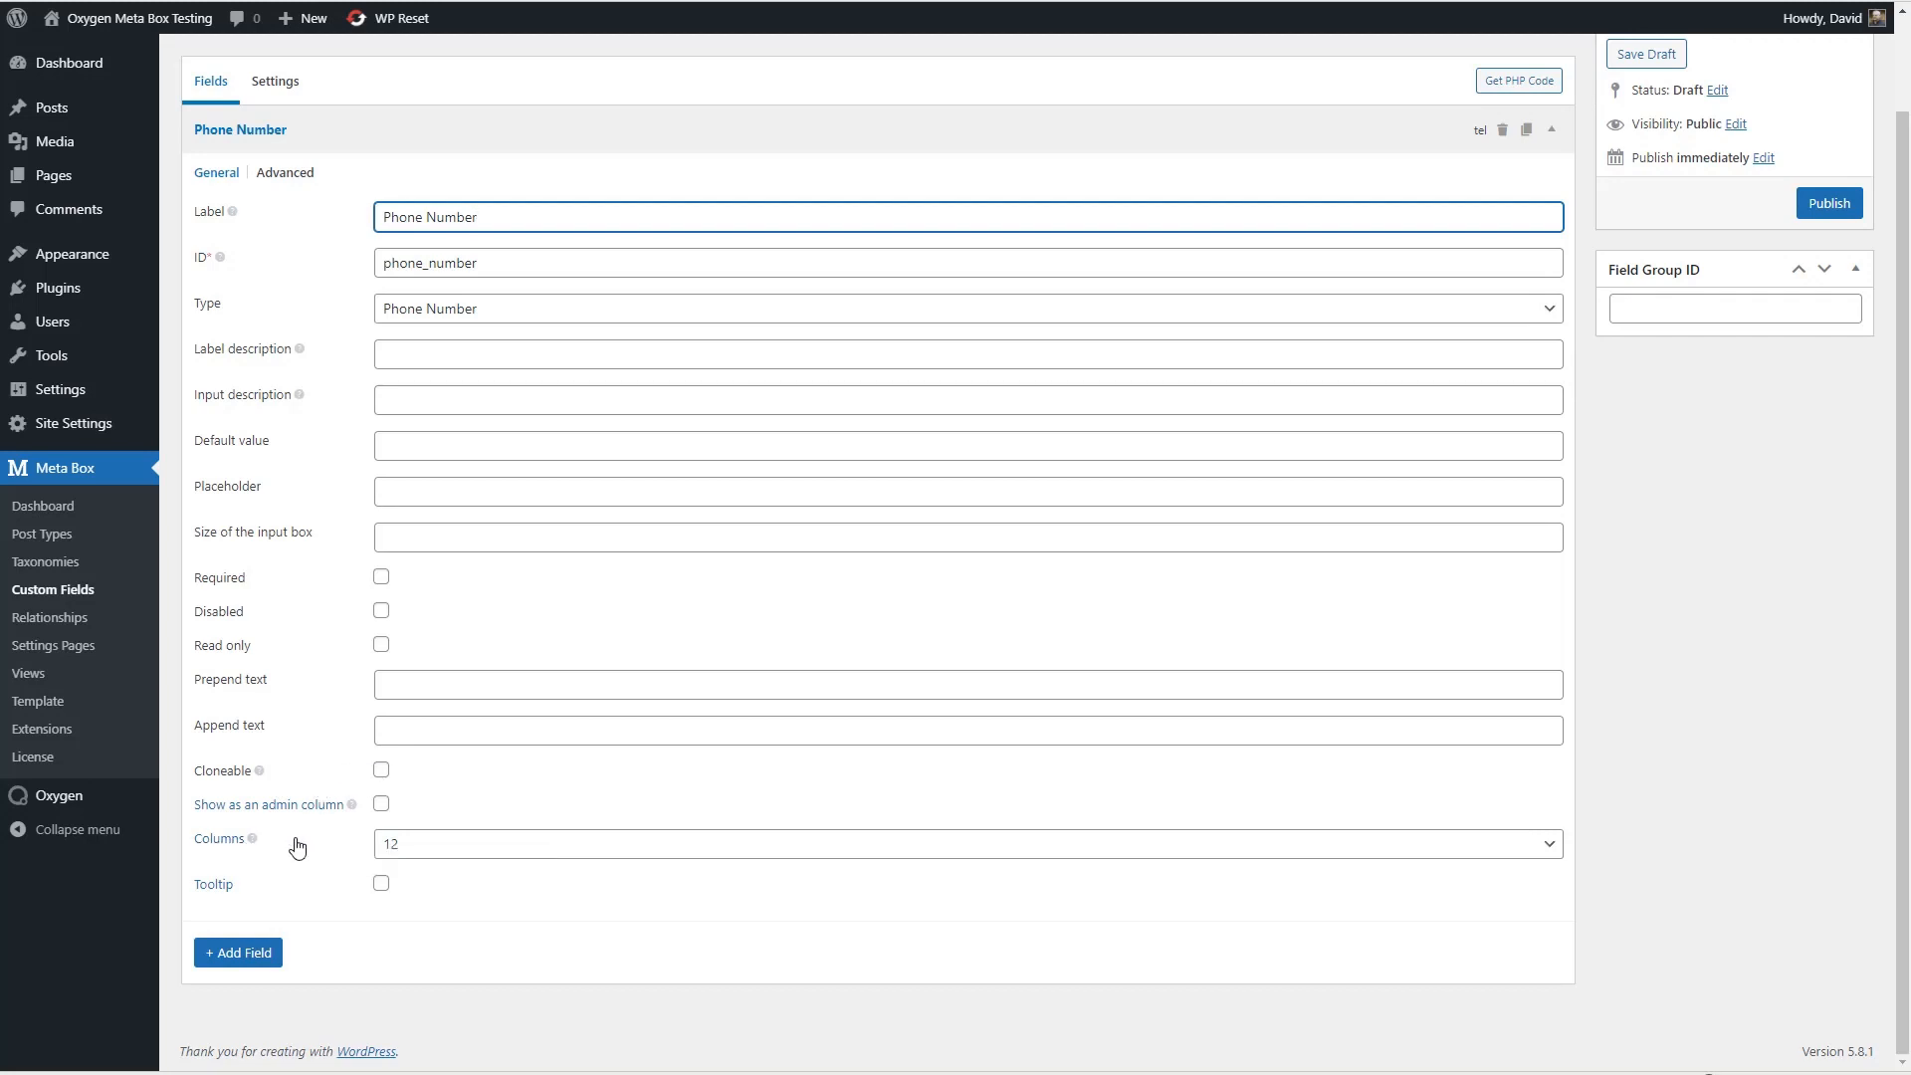
mouse_move(303, 844)
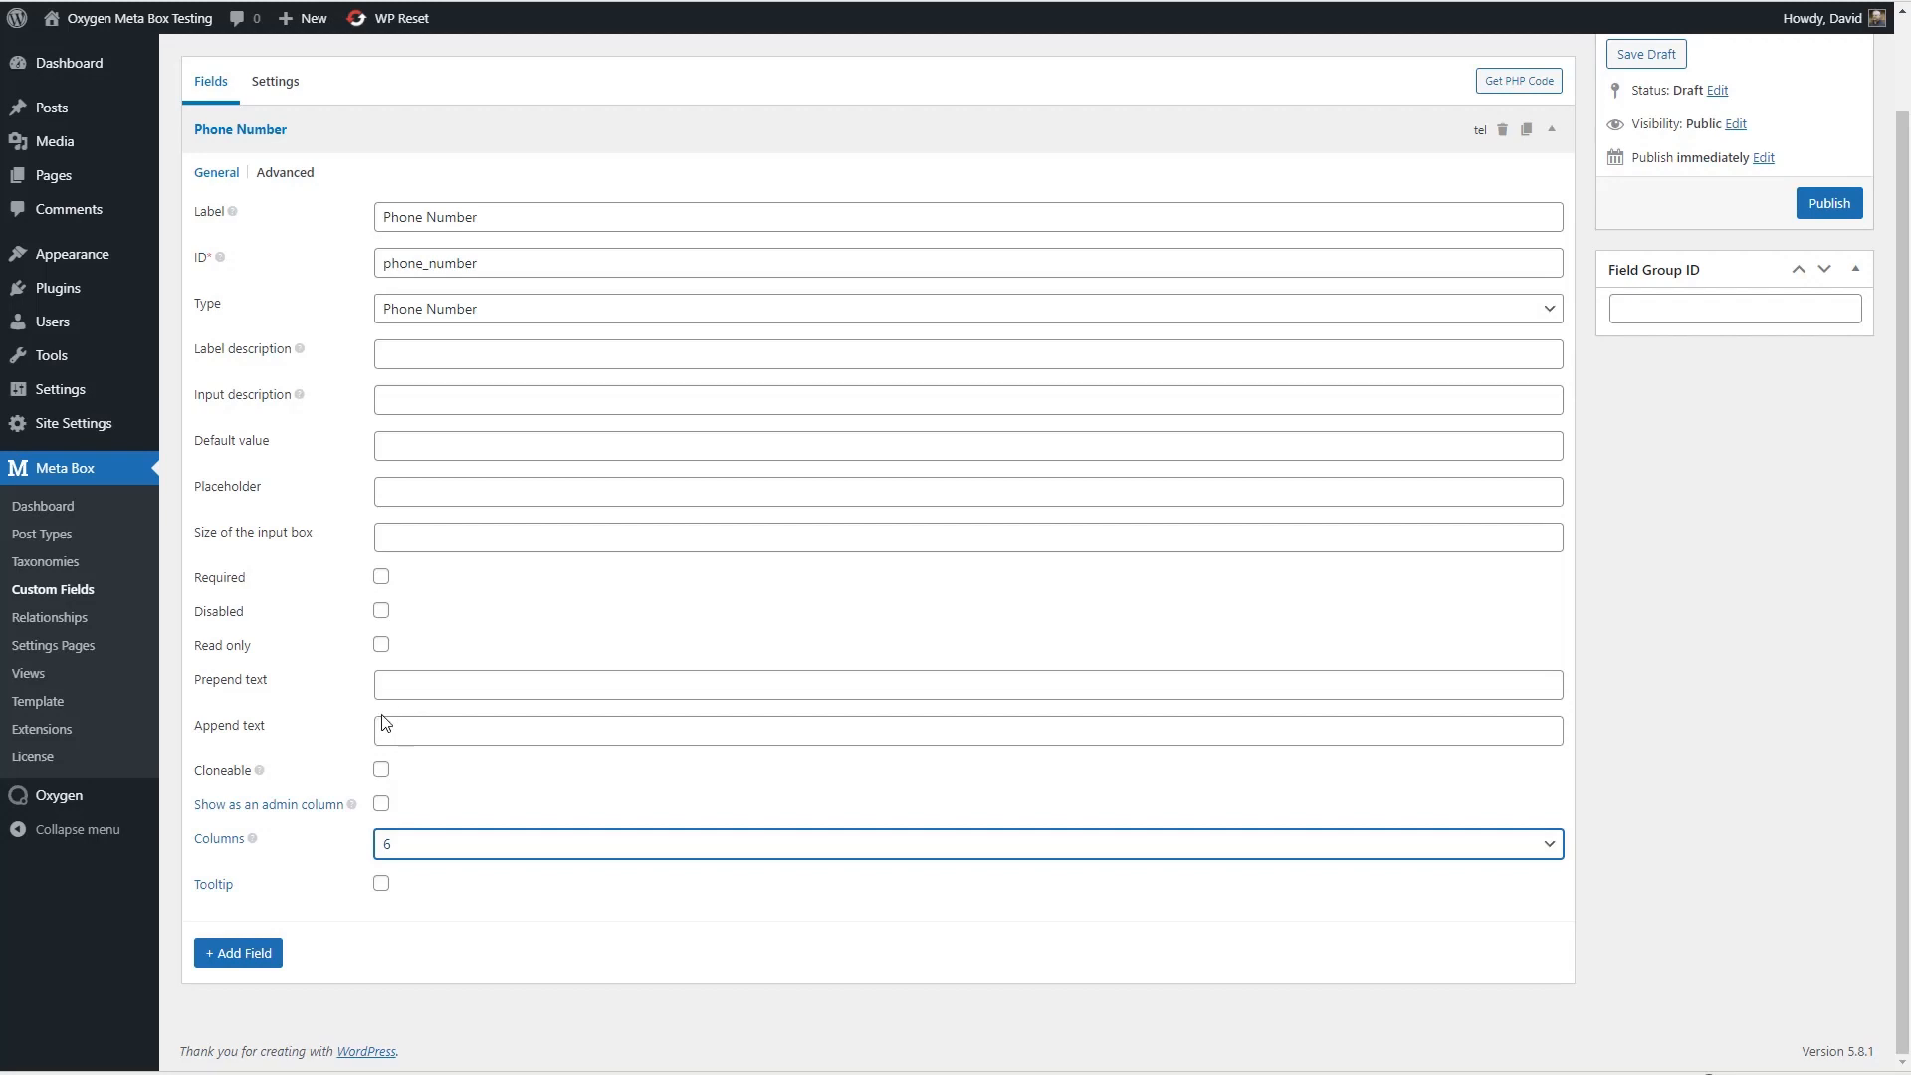
mouse_move(330, 848)
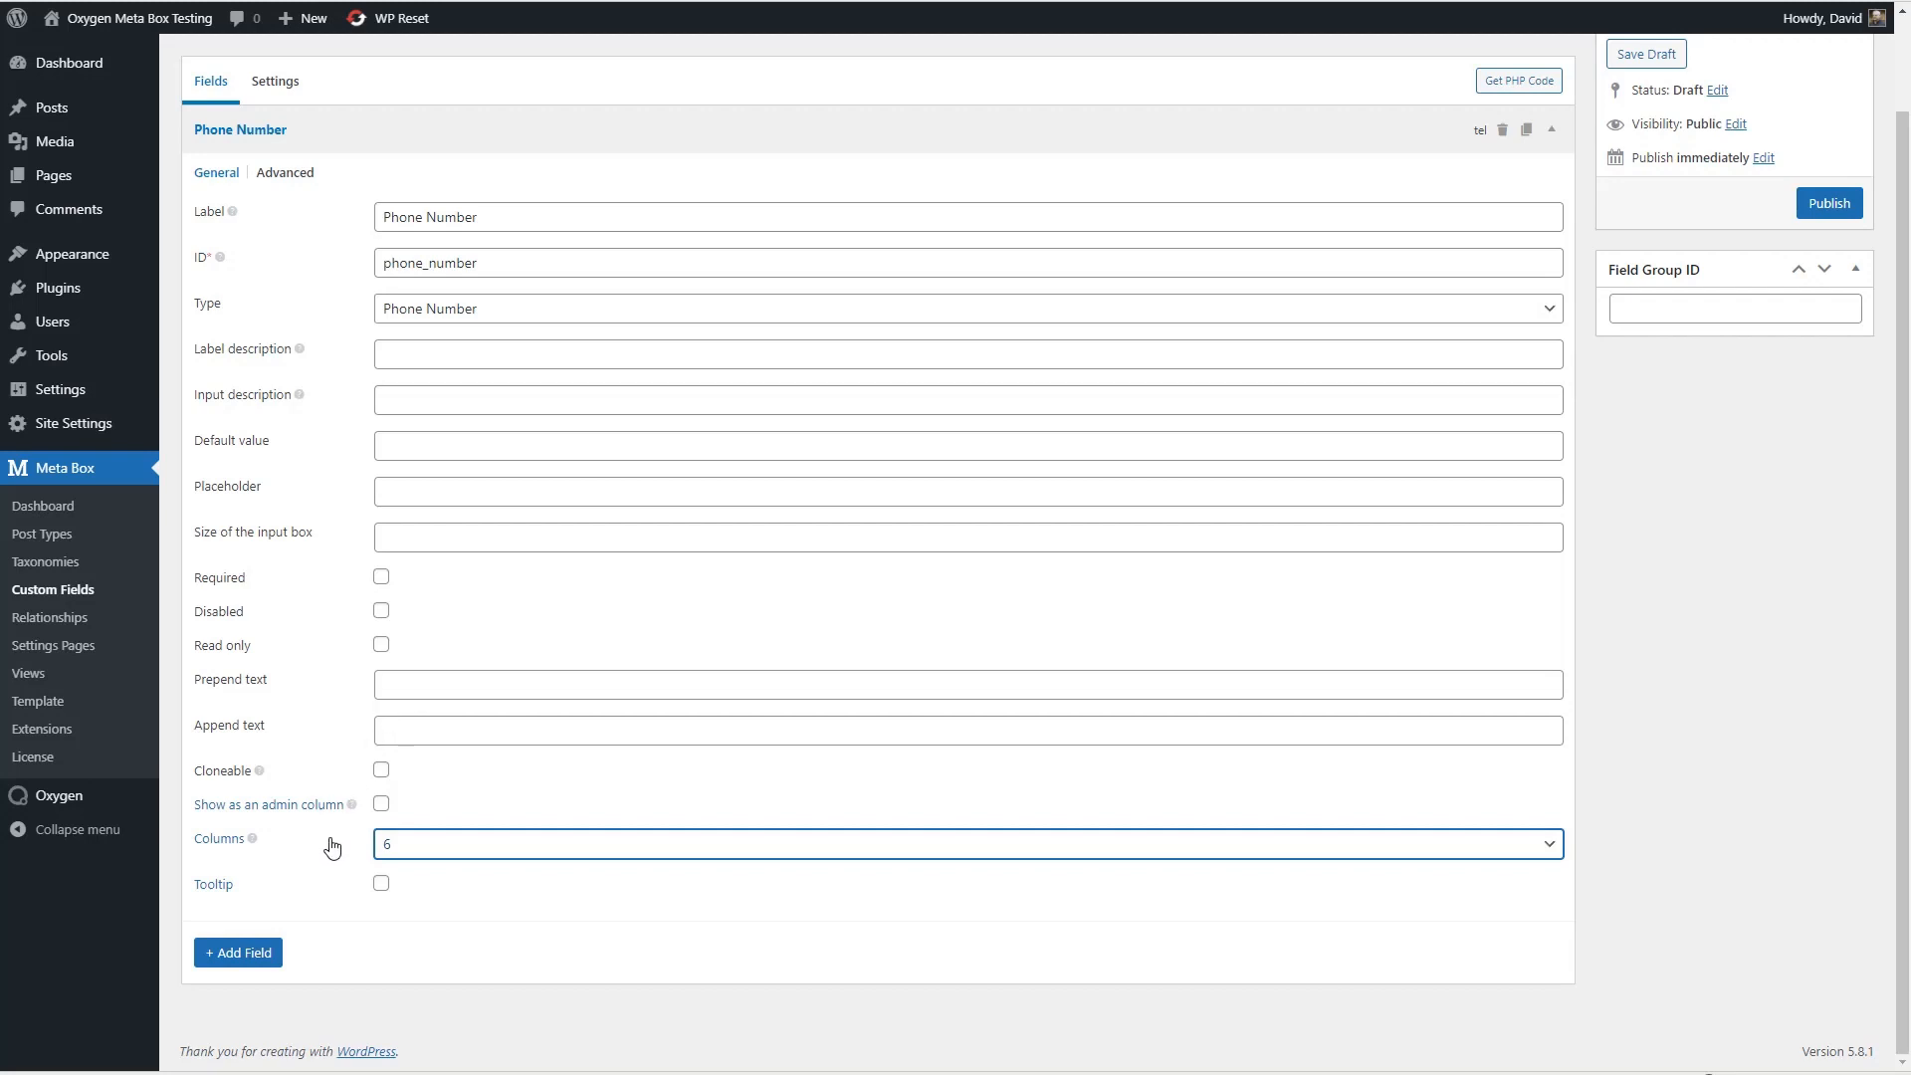
mouse_move(279, 983)
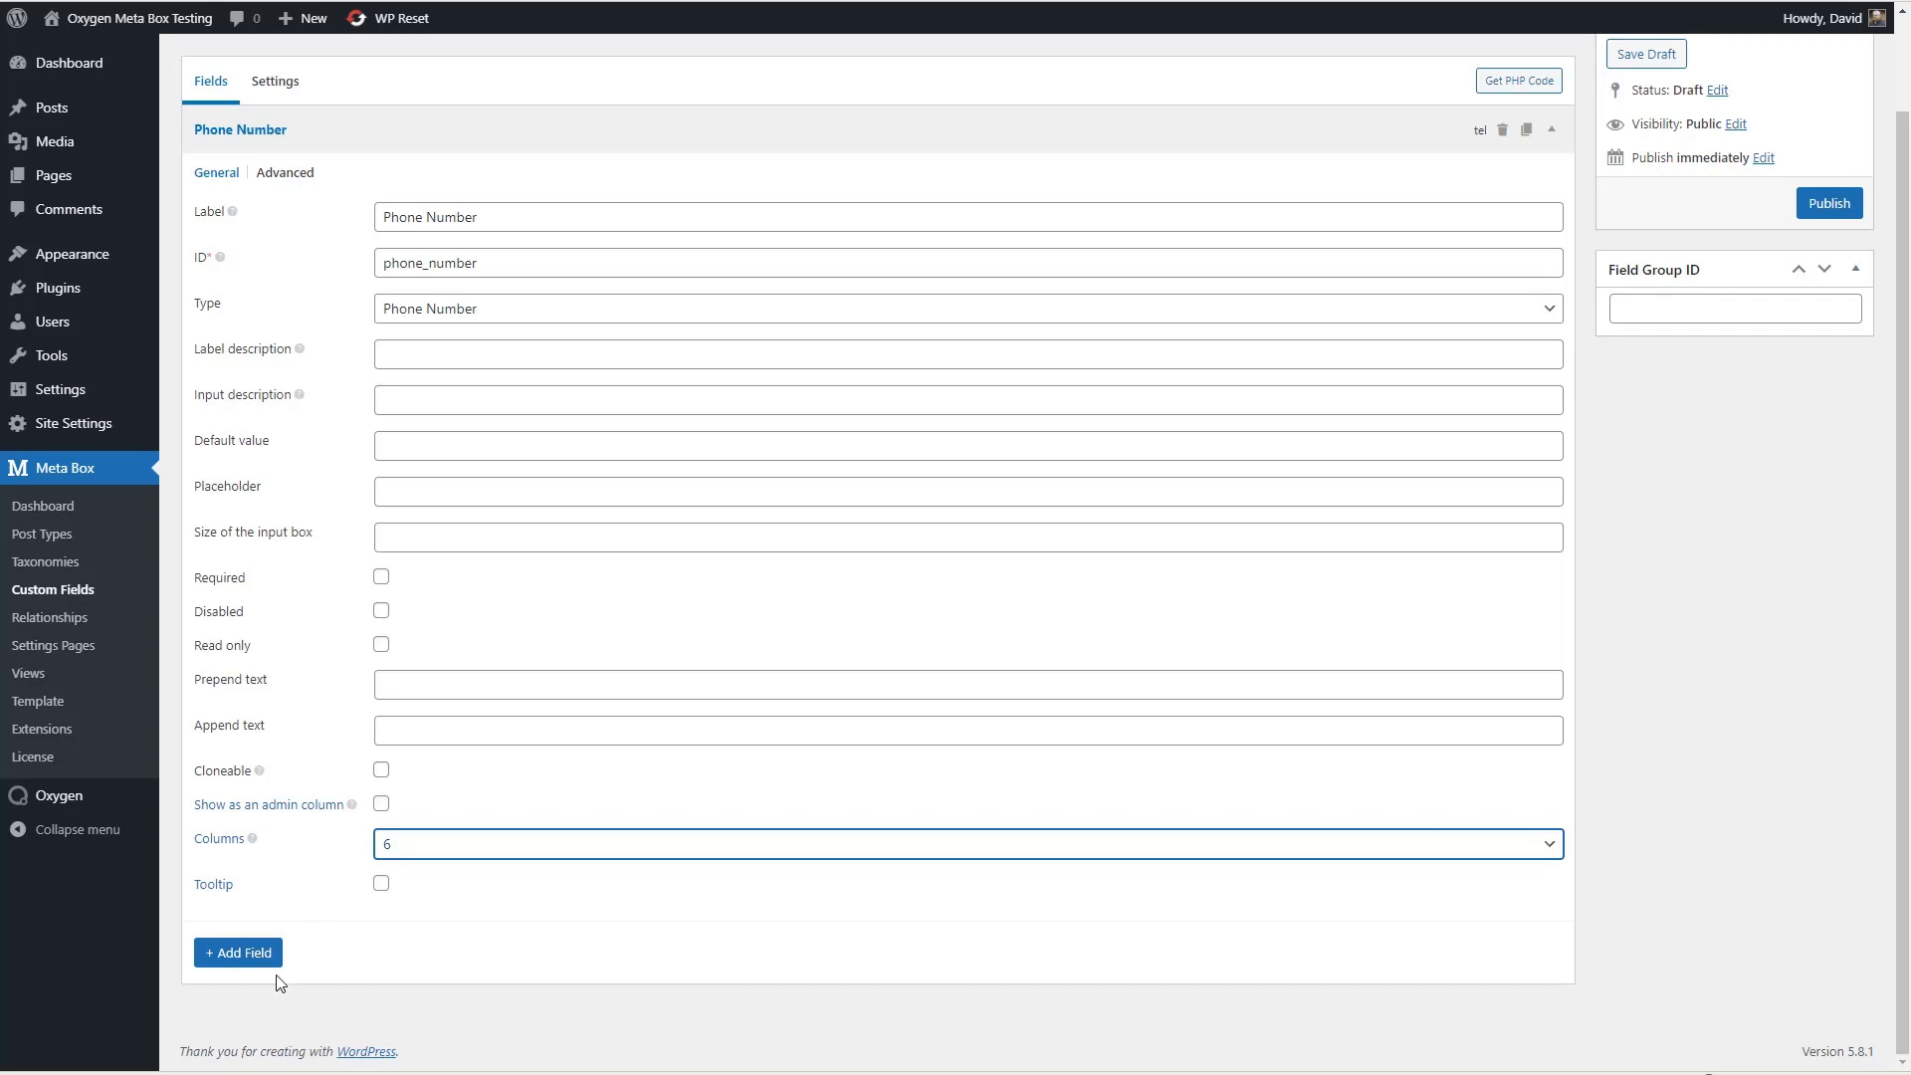
left_click(238, 952)
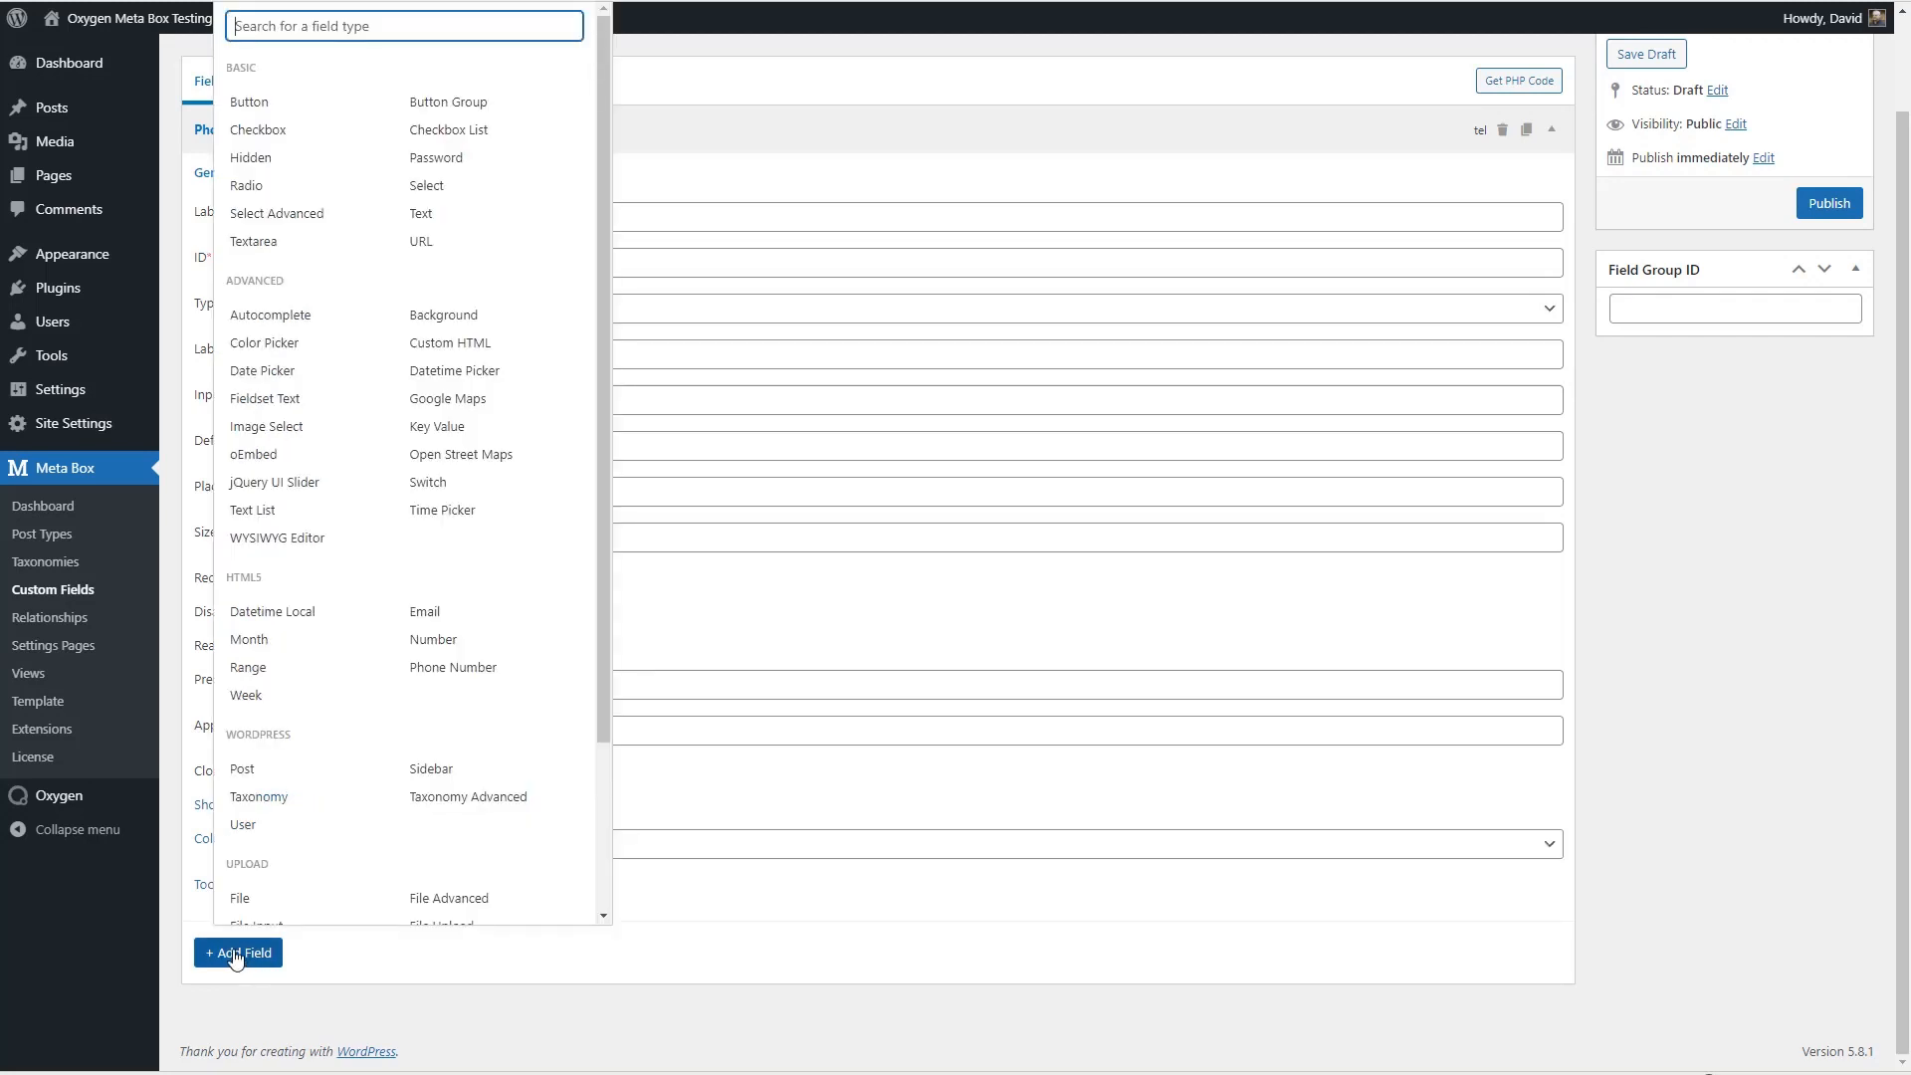
mouse_move(289, 100)
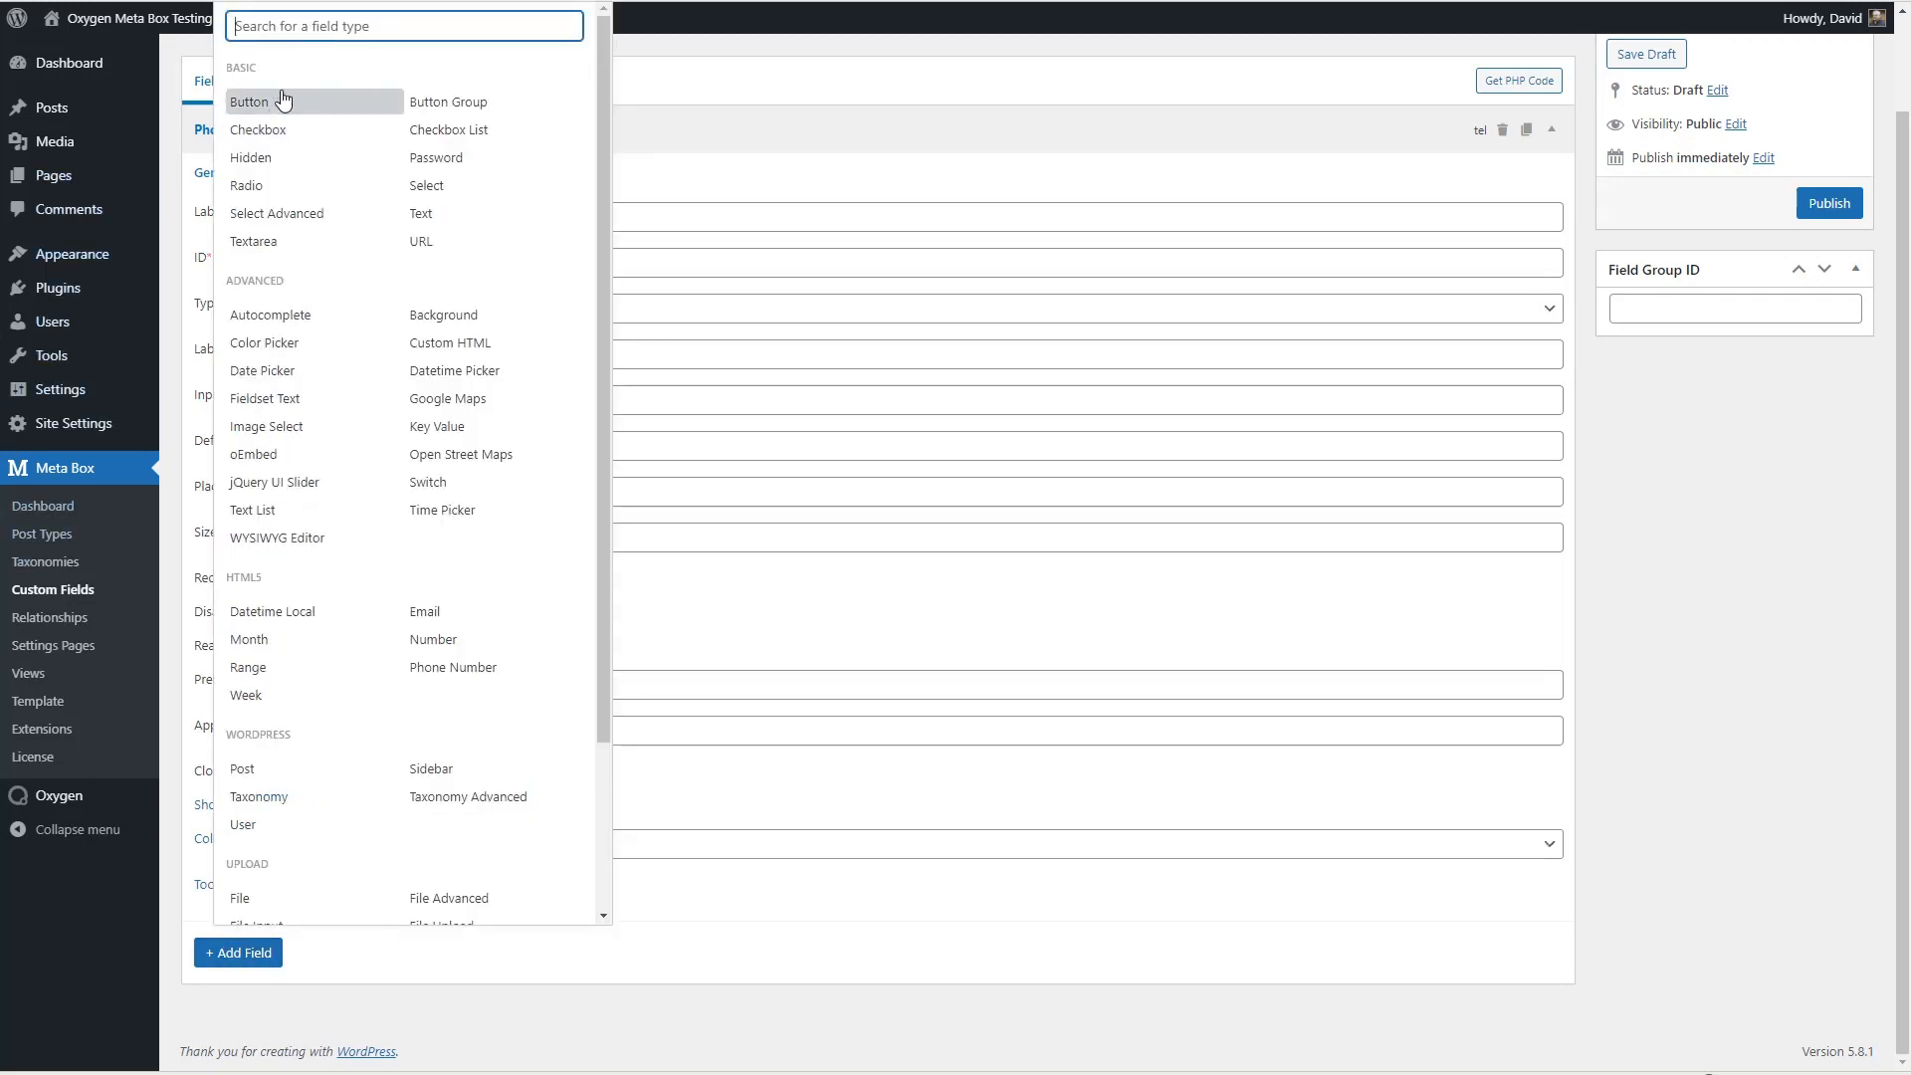
mouse_move(301, 82)
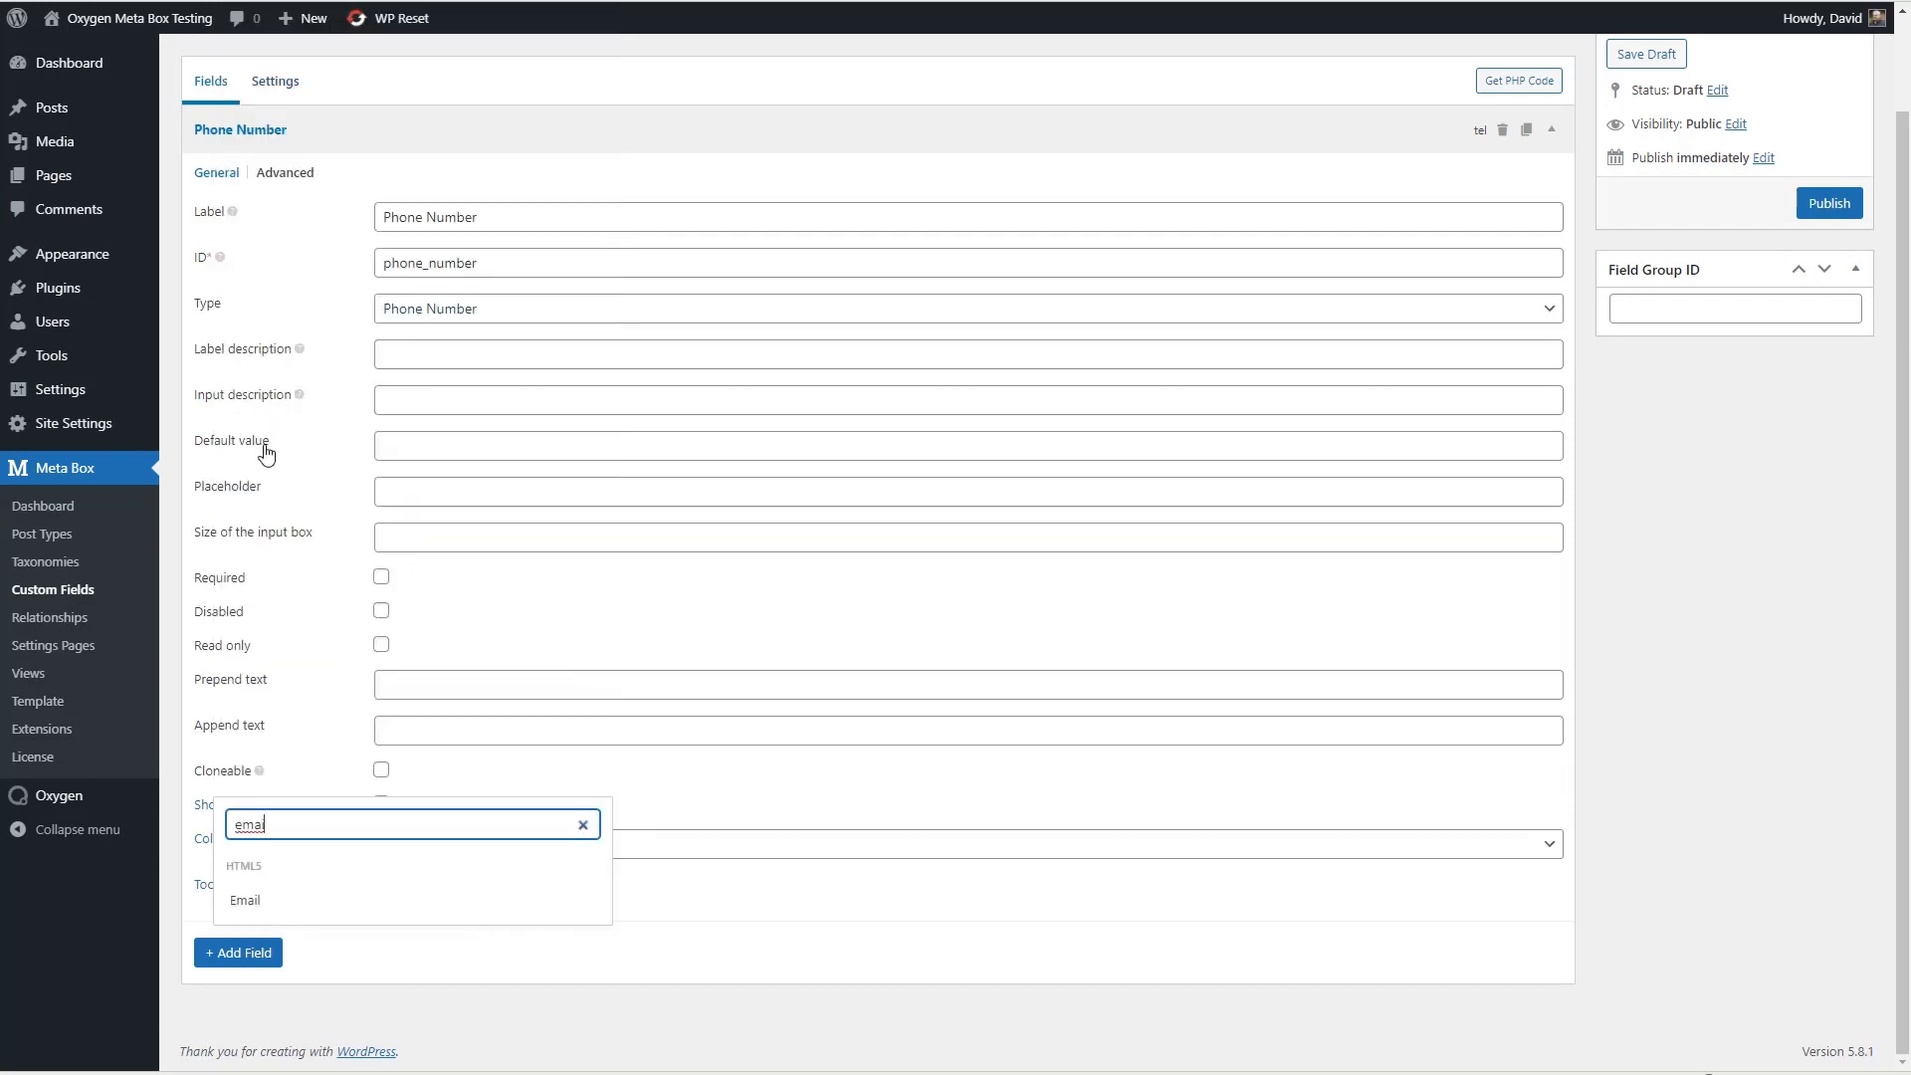
- Add an Email-type 'Site Email' field (ID site_email) at 6 columns wide
left_click(244, 900)
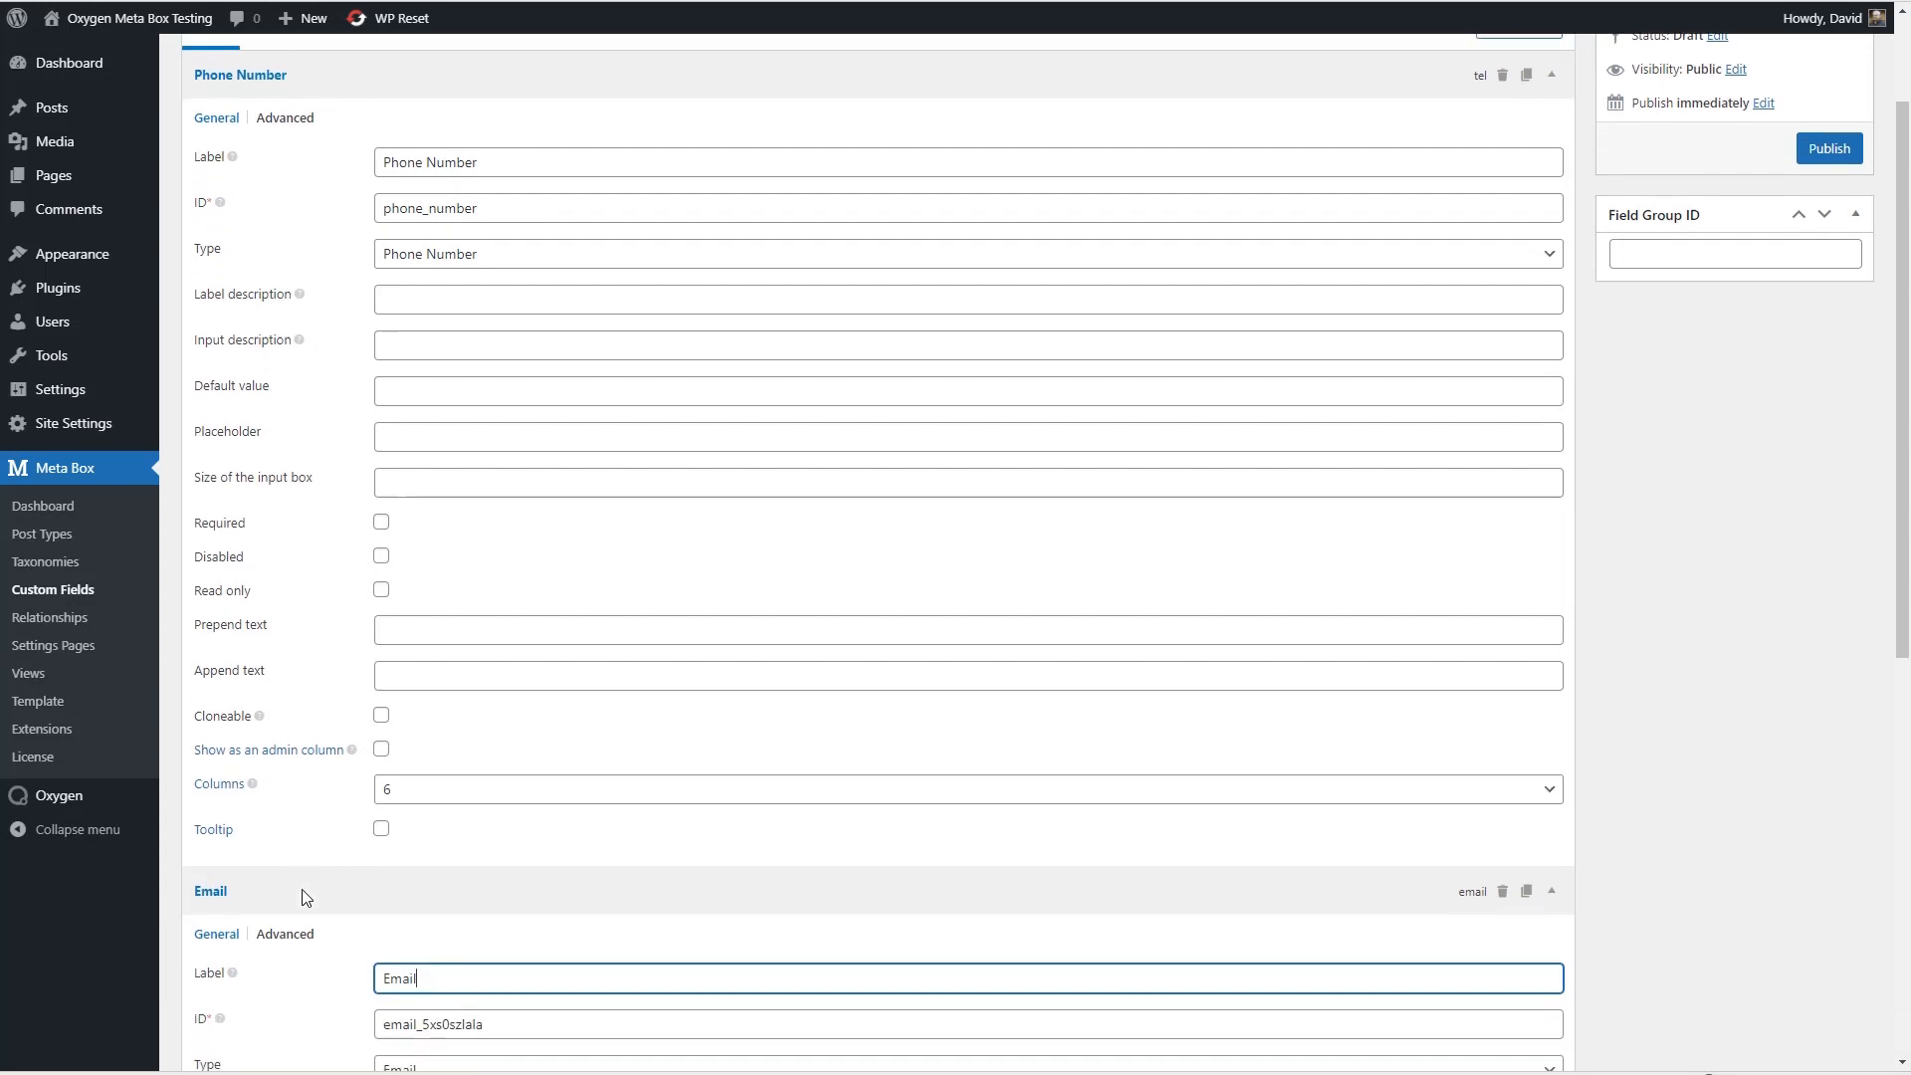
scroll("down", 3)
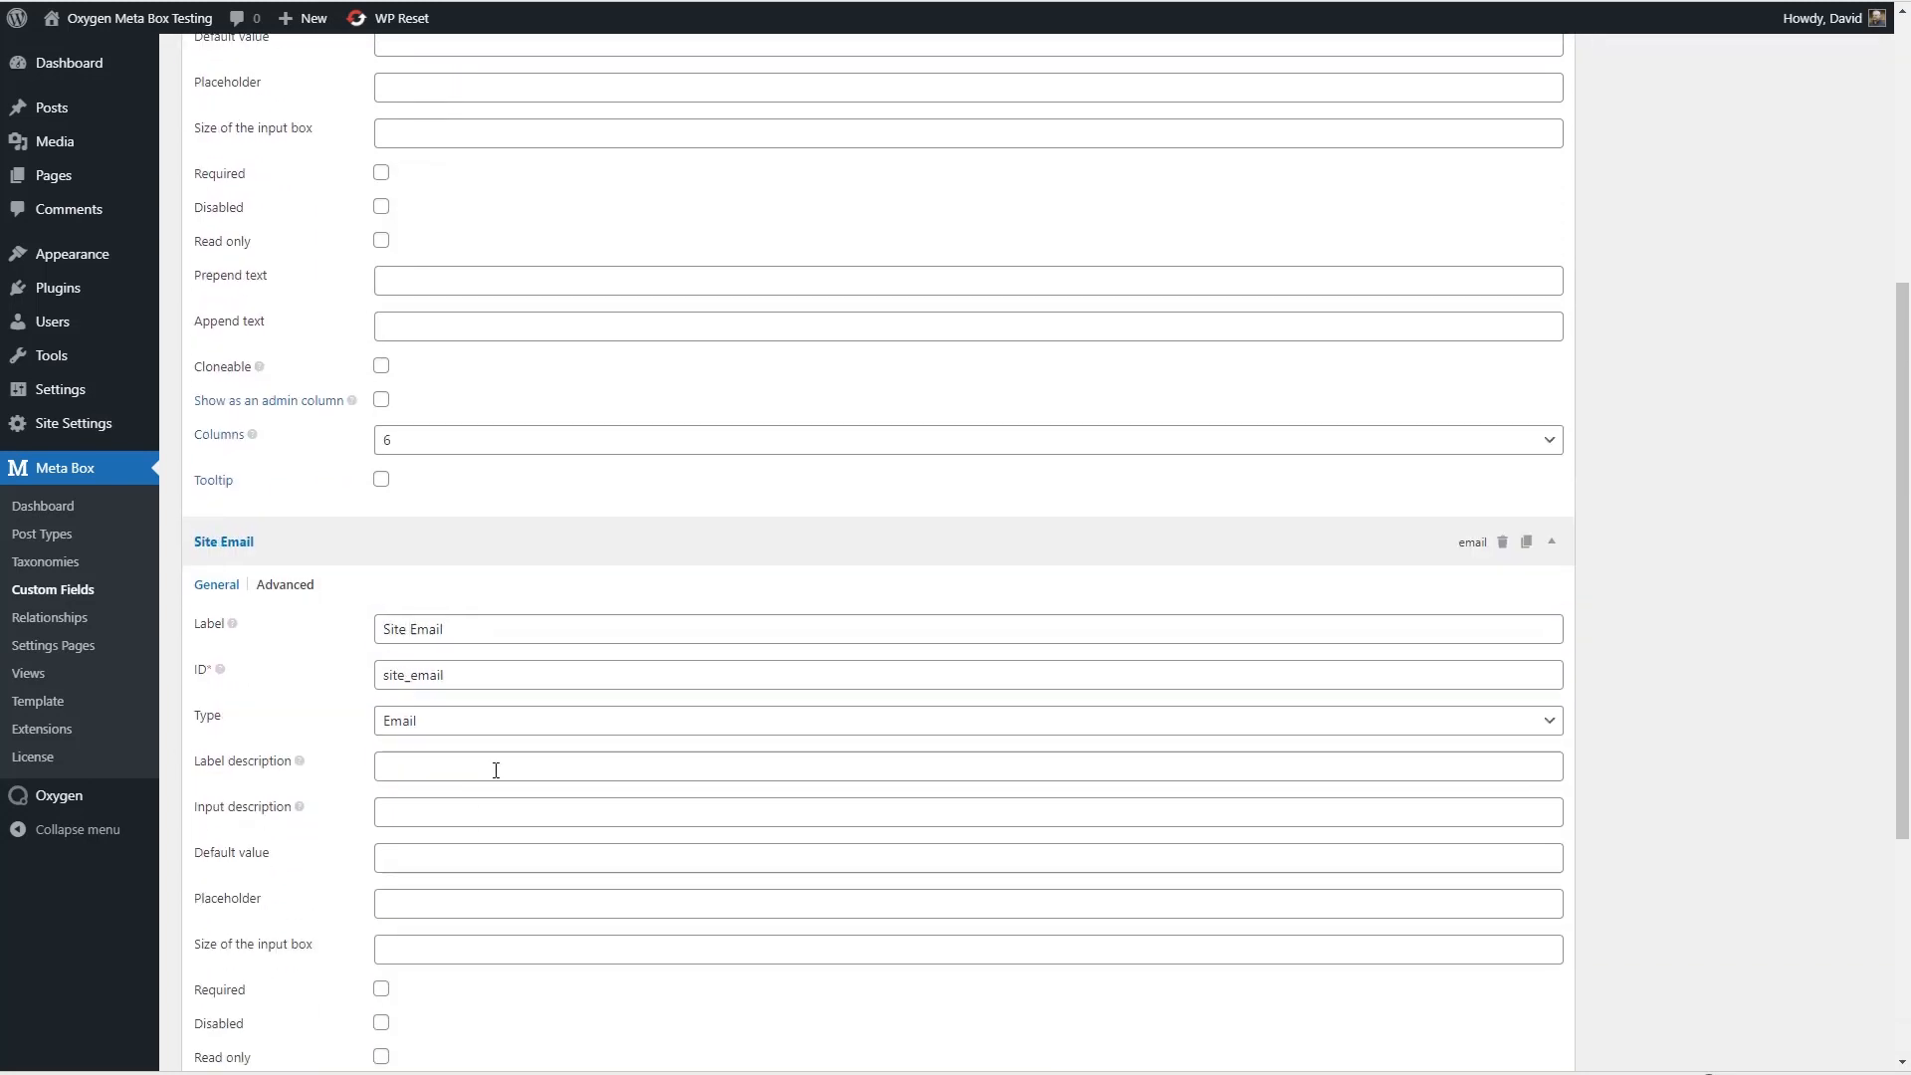
scroll("down", 3)
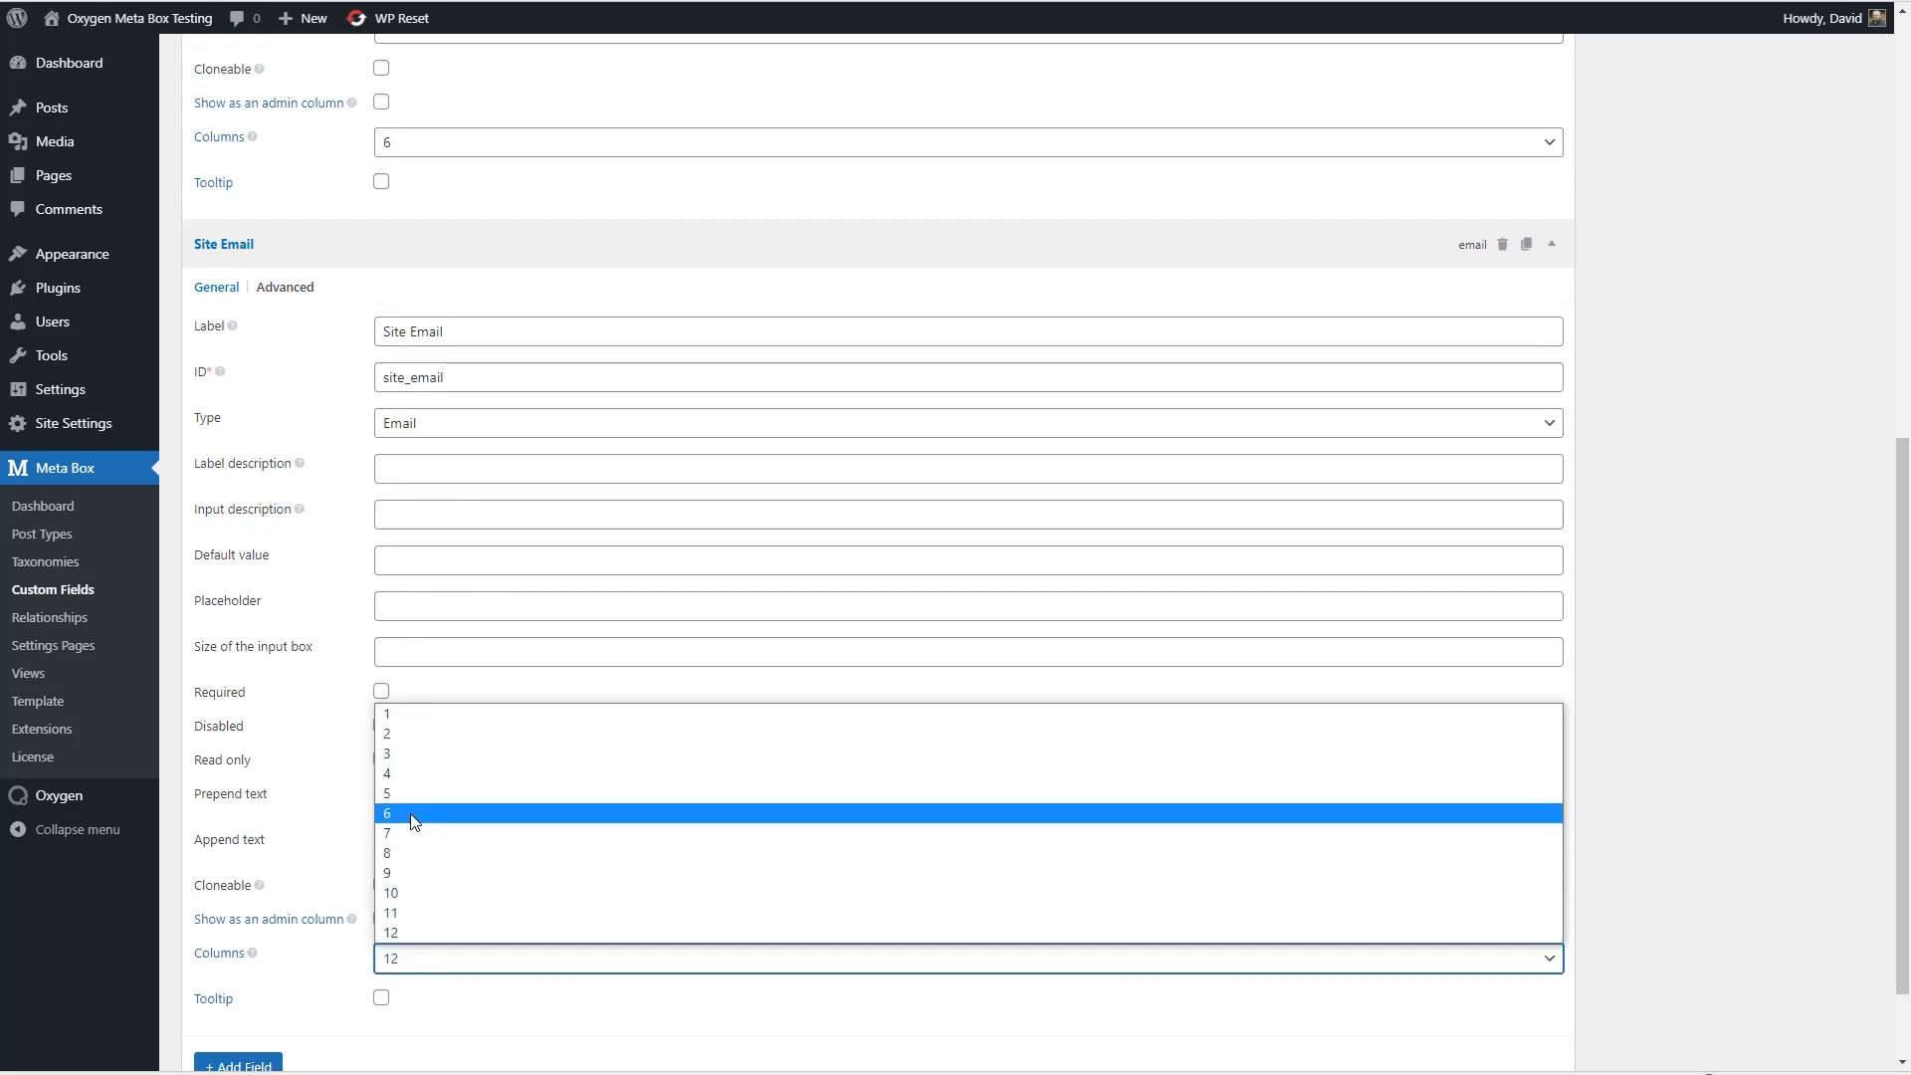
left_click(387, 813)
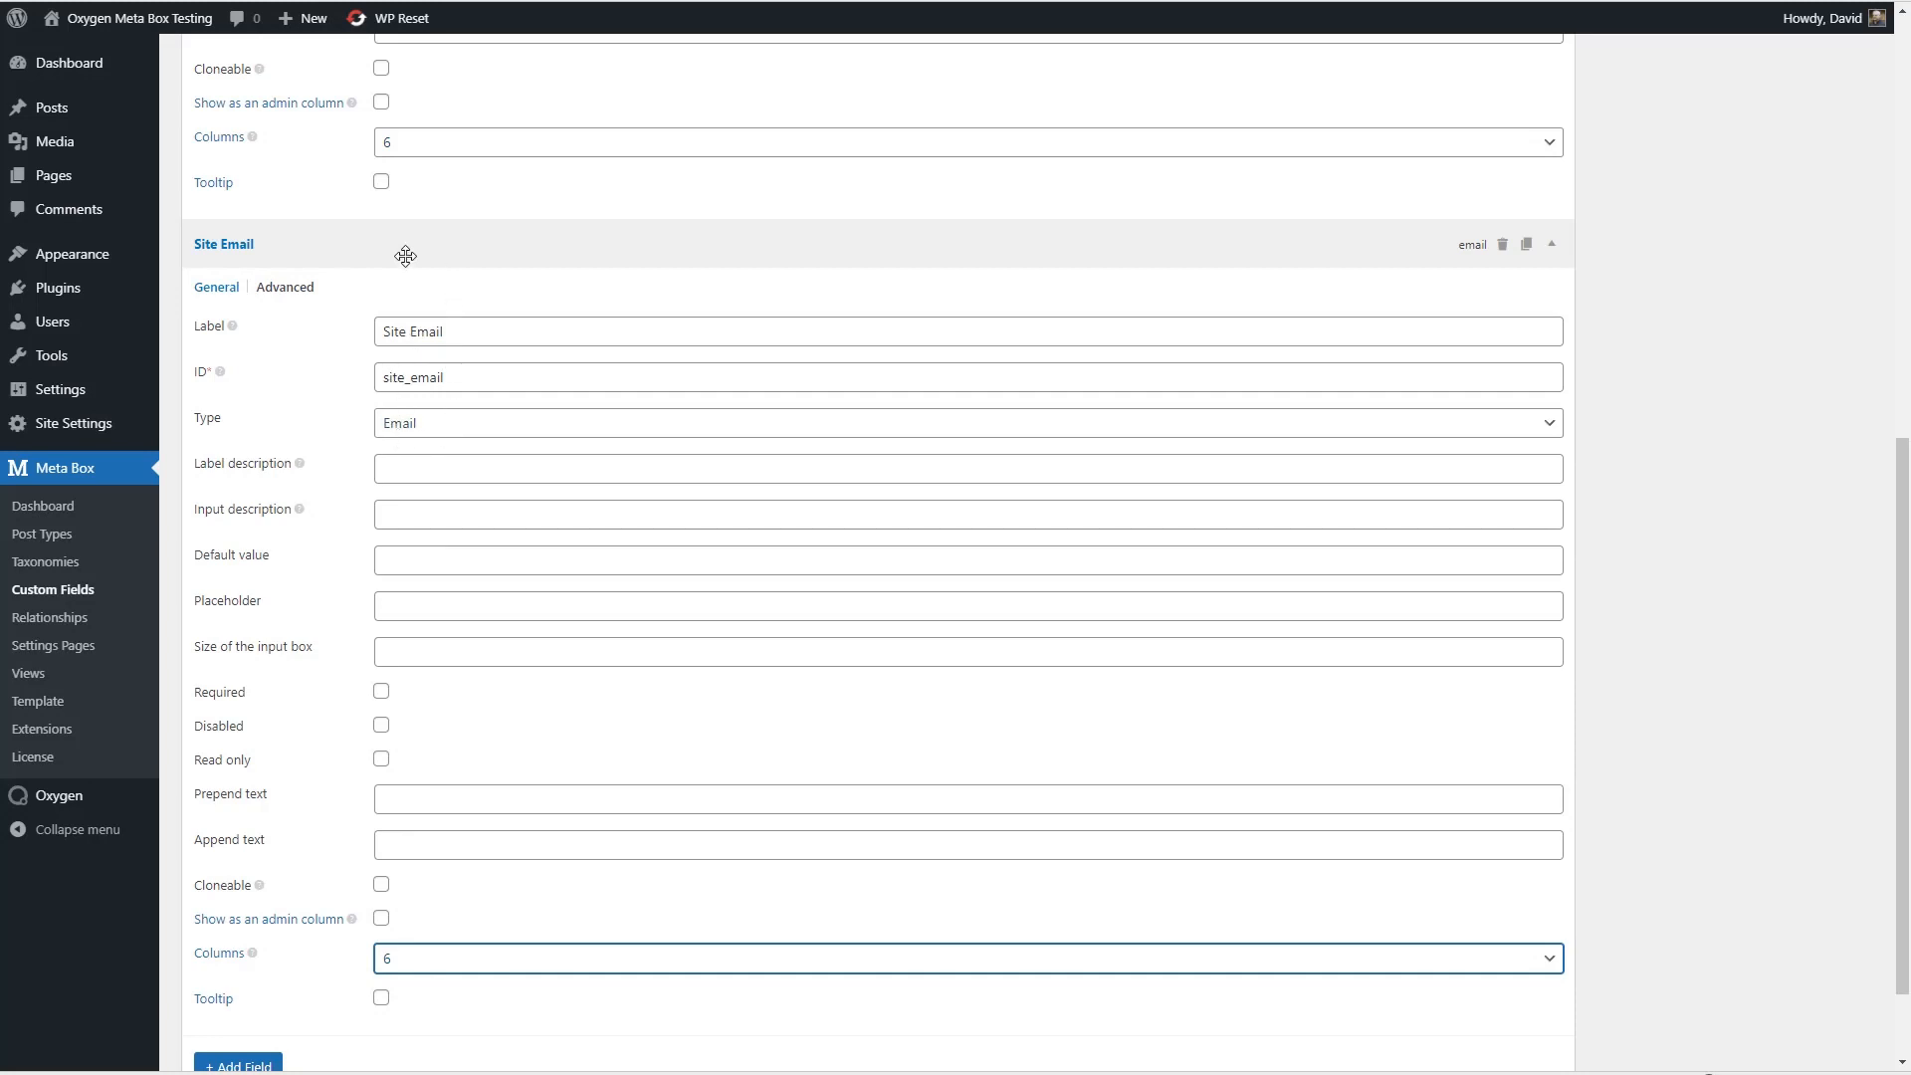
scroll("down", 3)
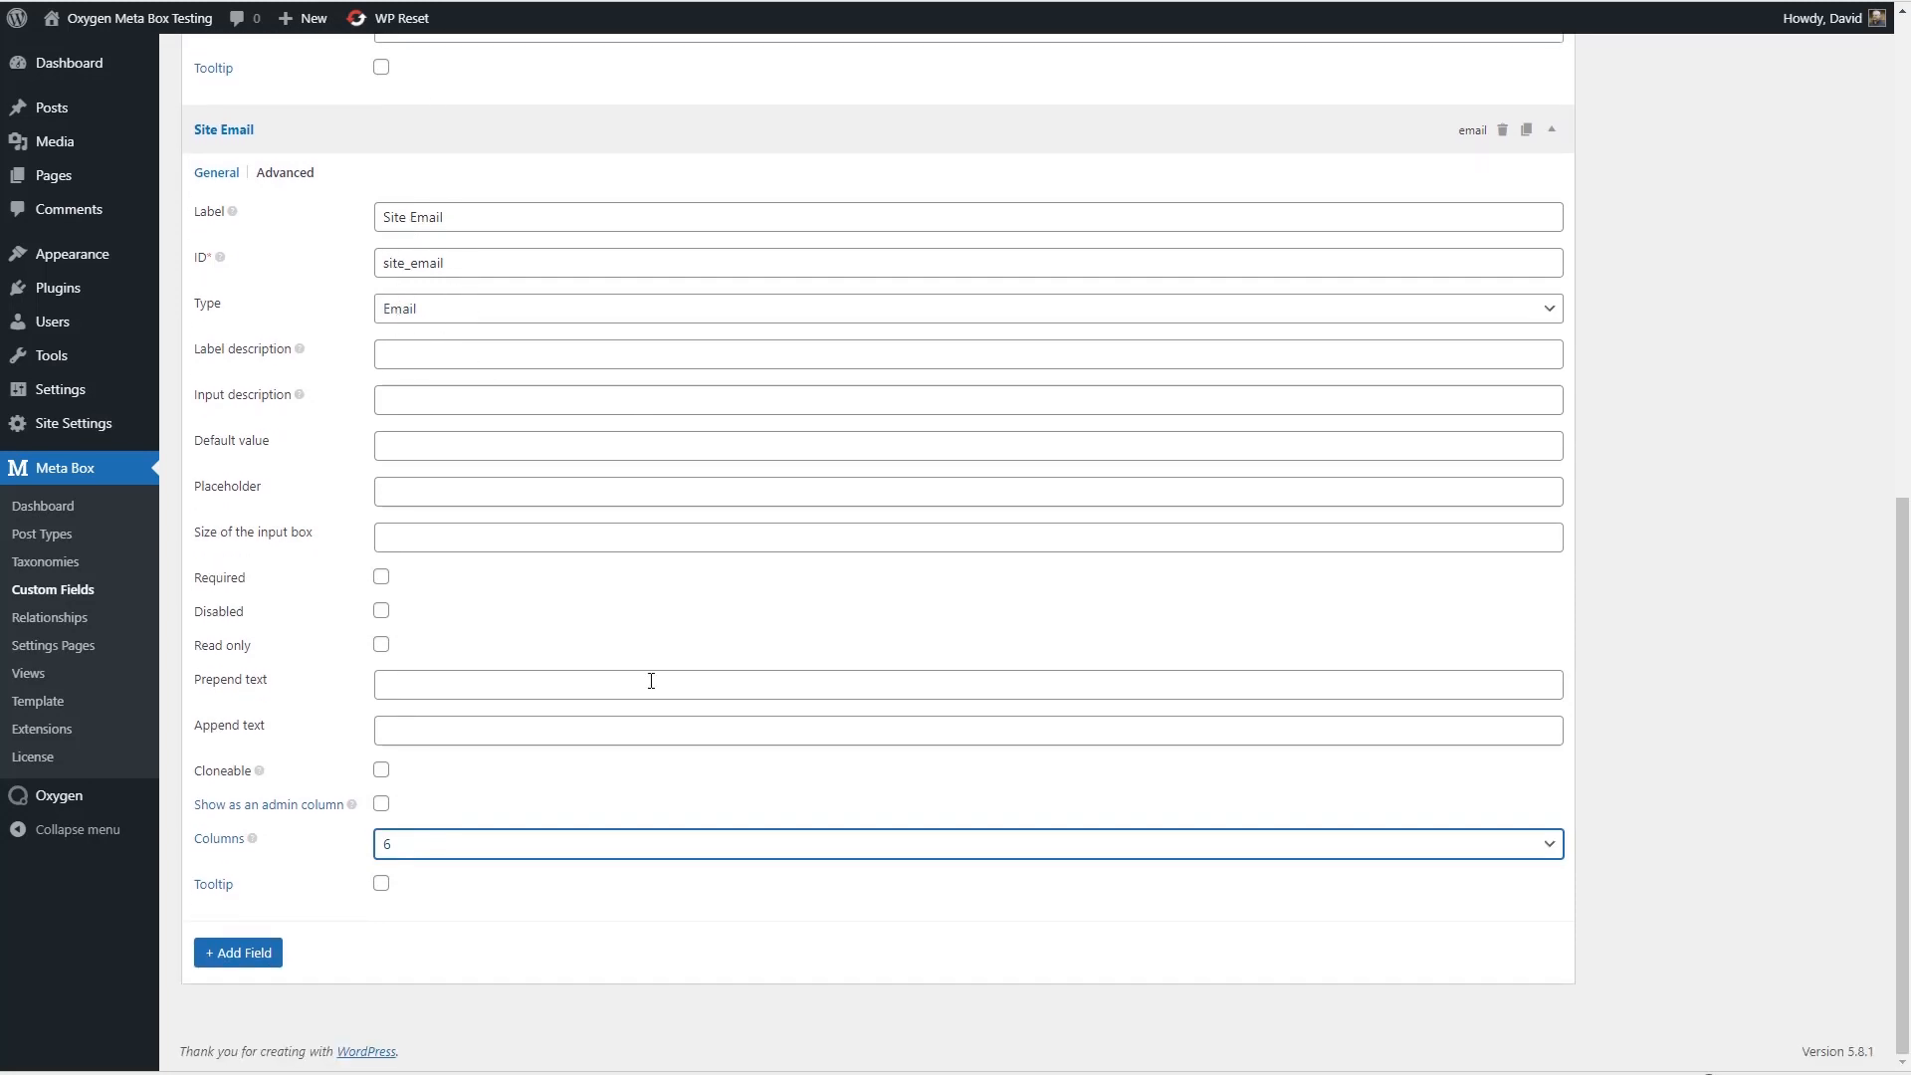
left_click(237, 952)
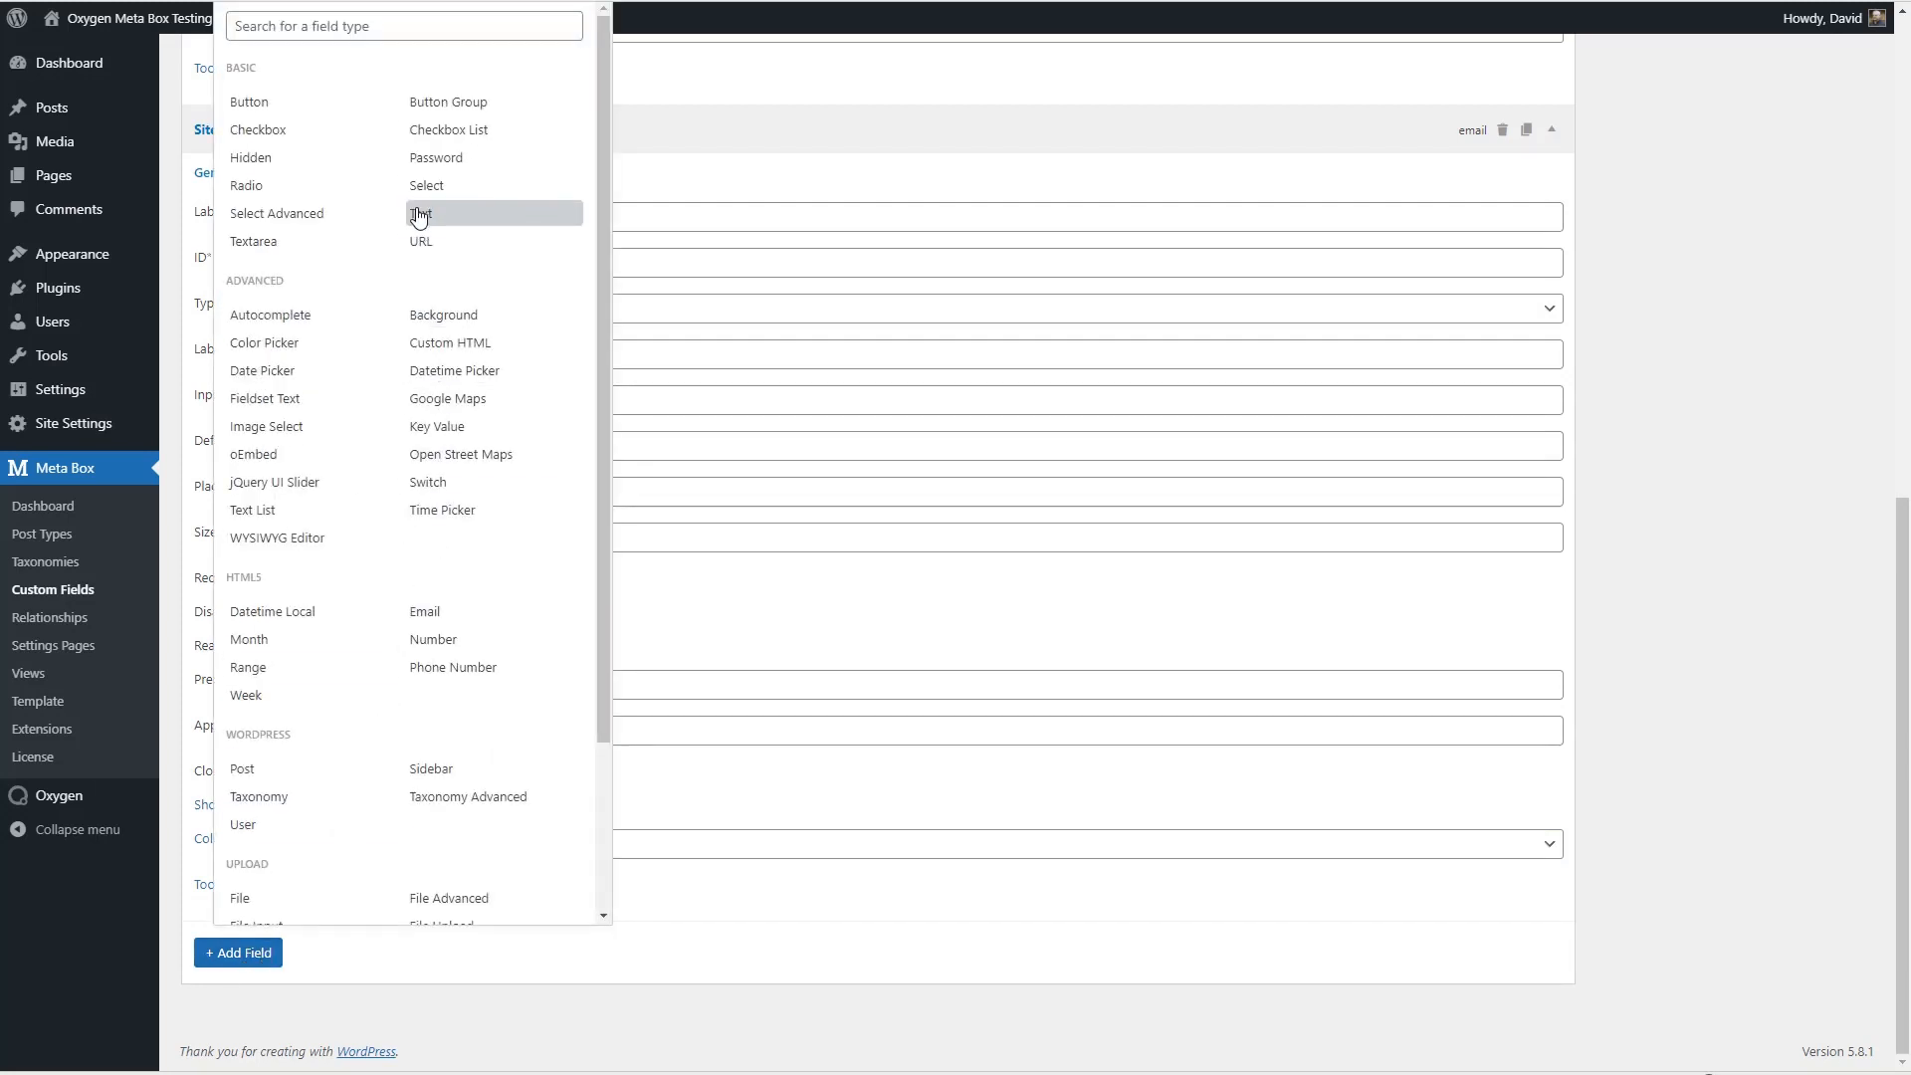
- Add a cloneable 'Open Hours' text field (ID open_hours) and publish the field group
left_click(422, 214)
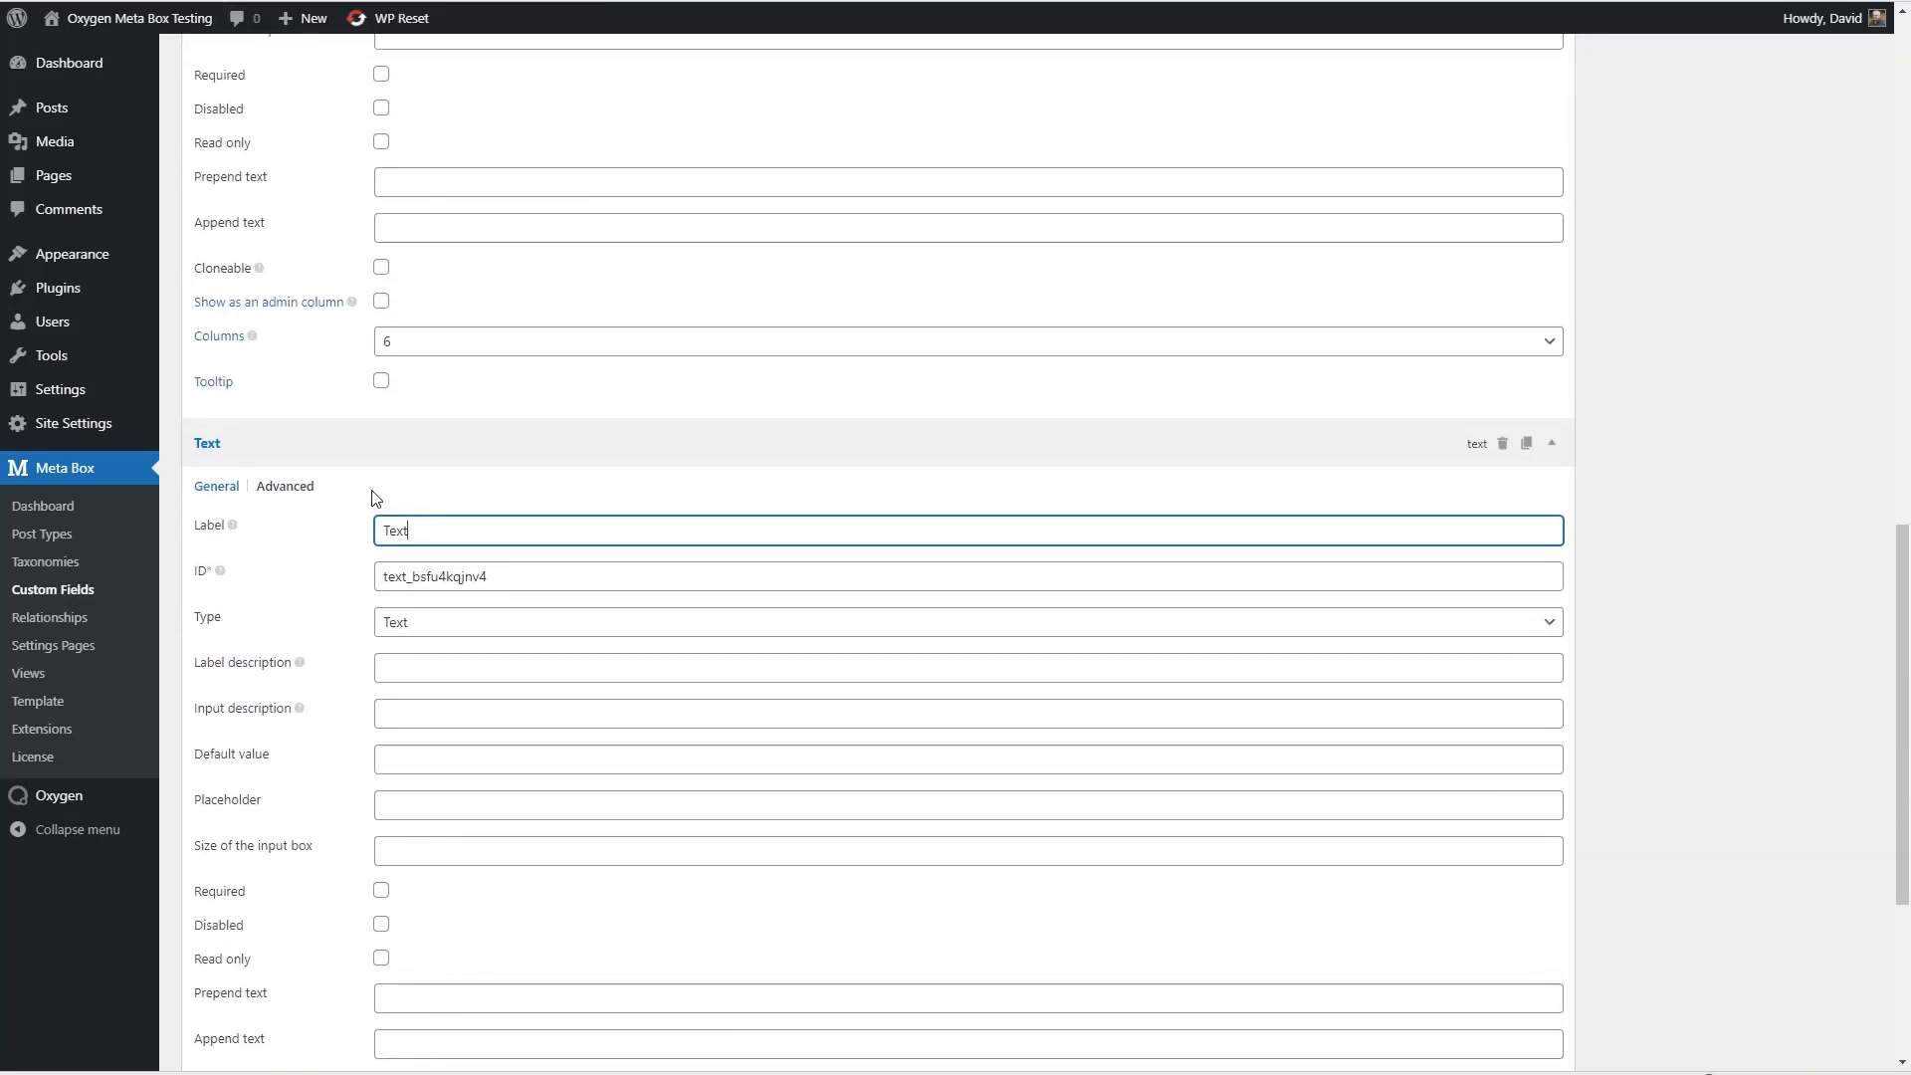
type("Open Hours")
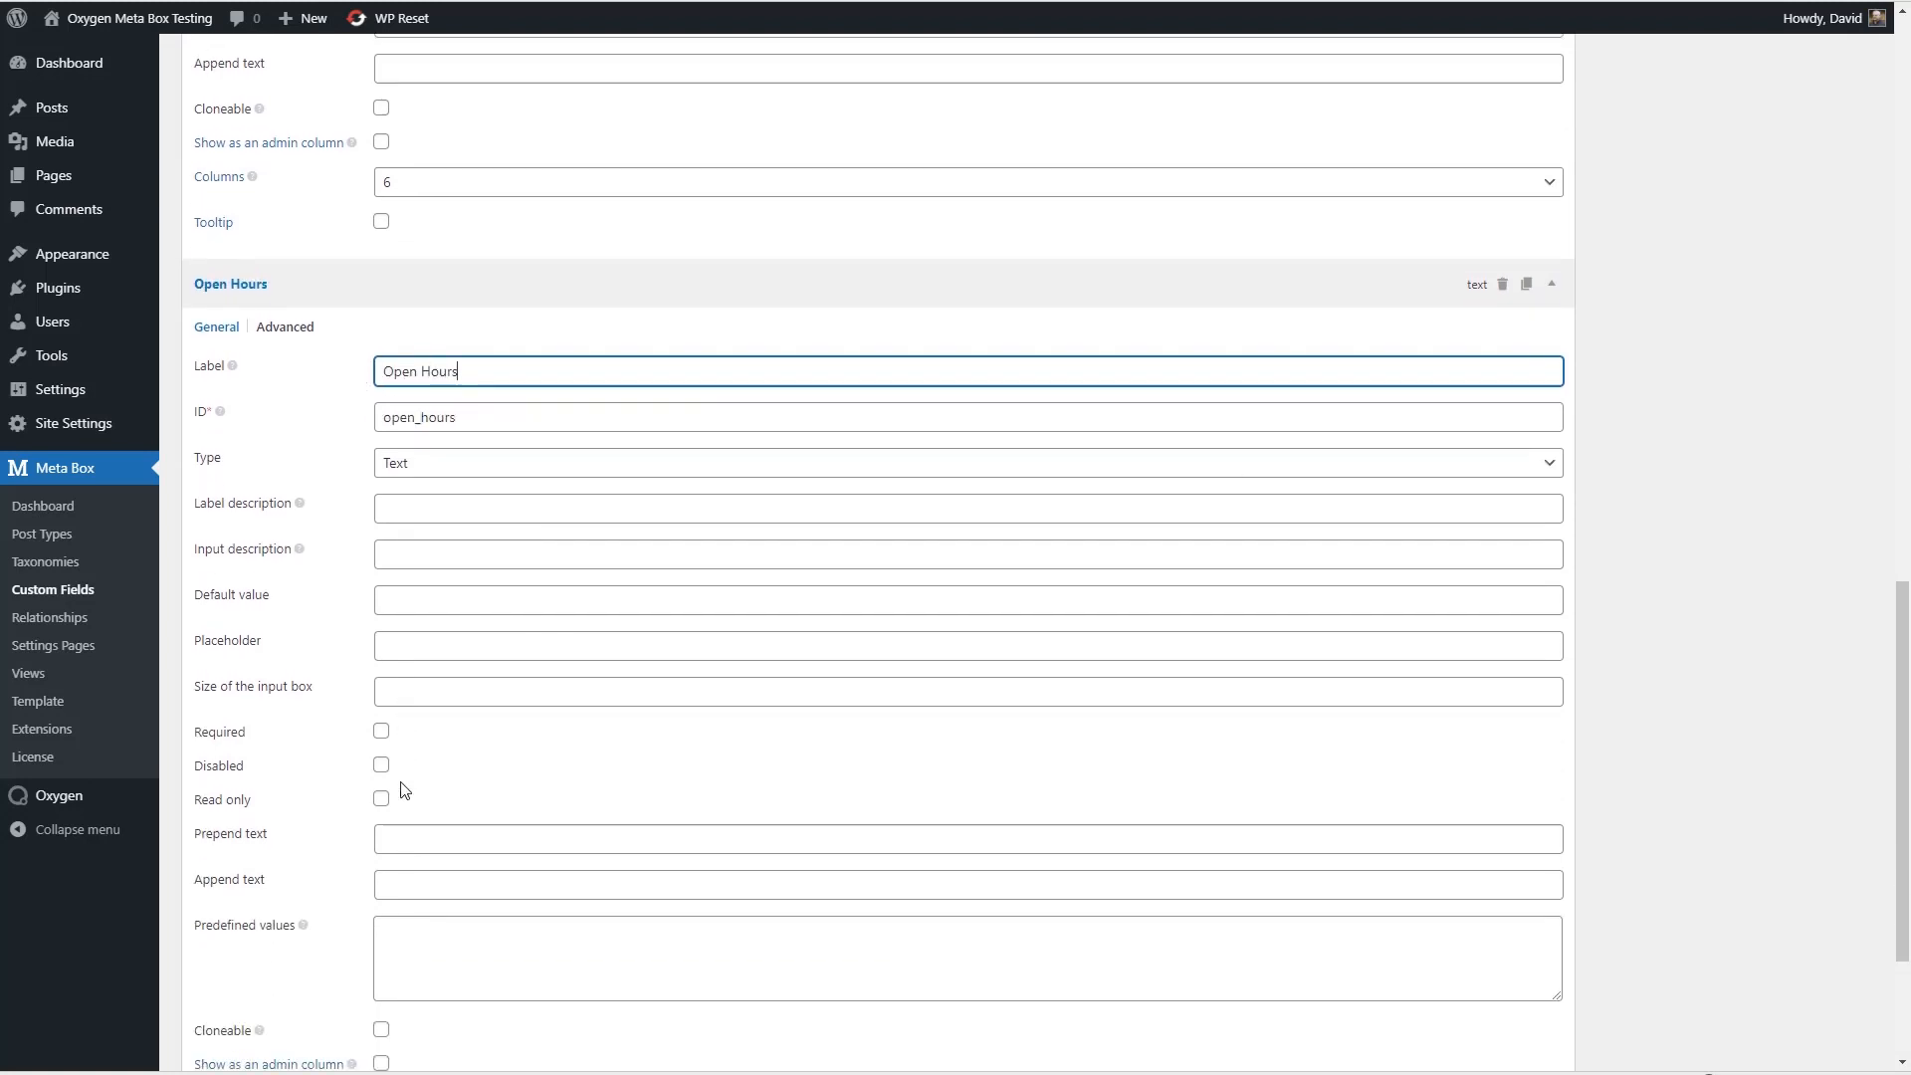
scroll("down", 3)
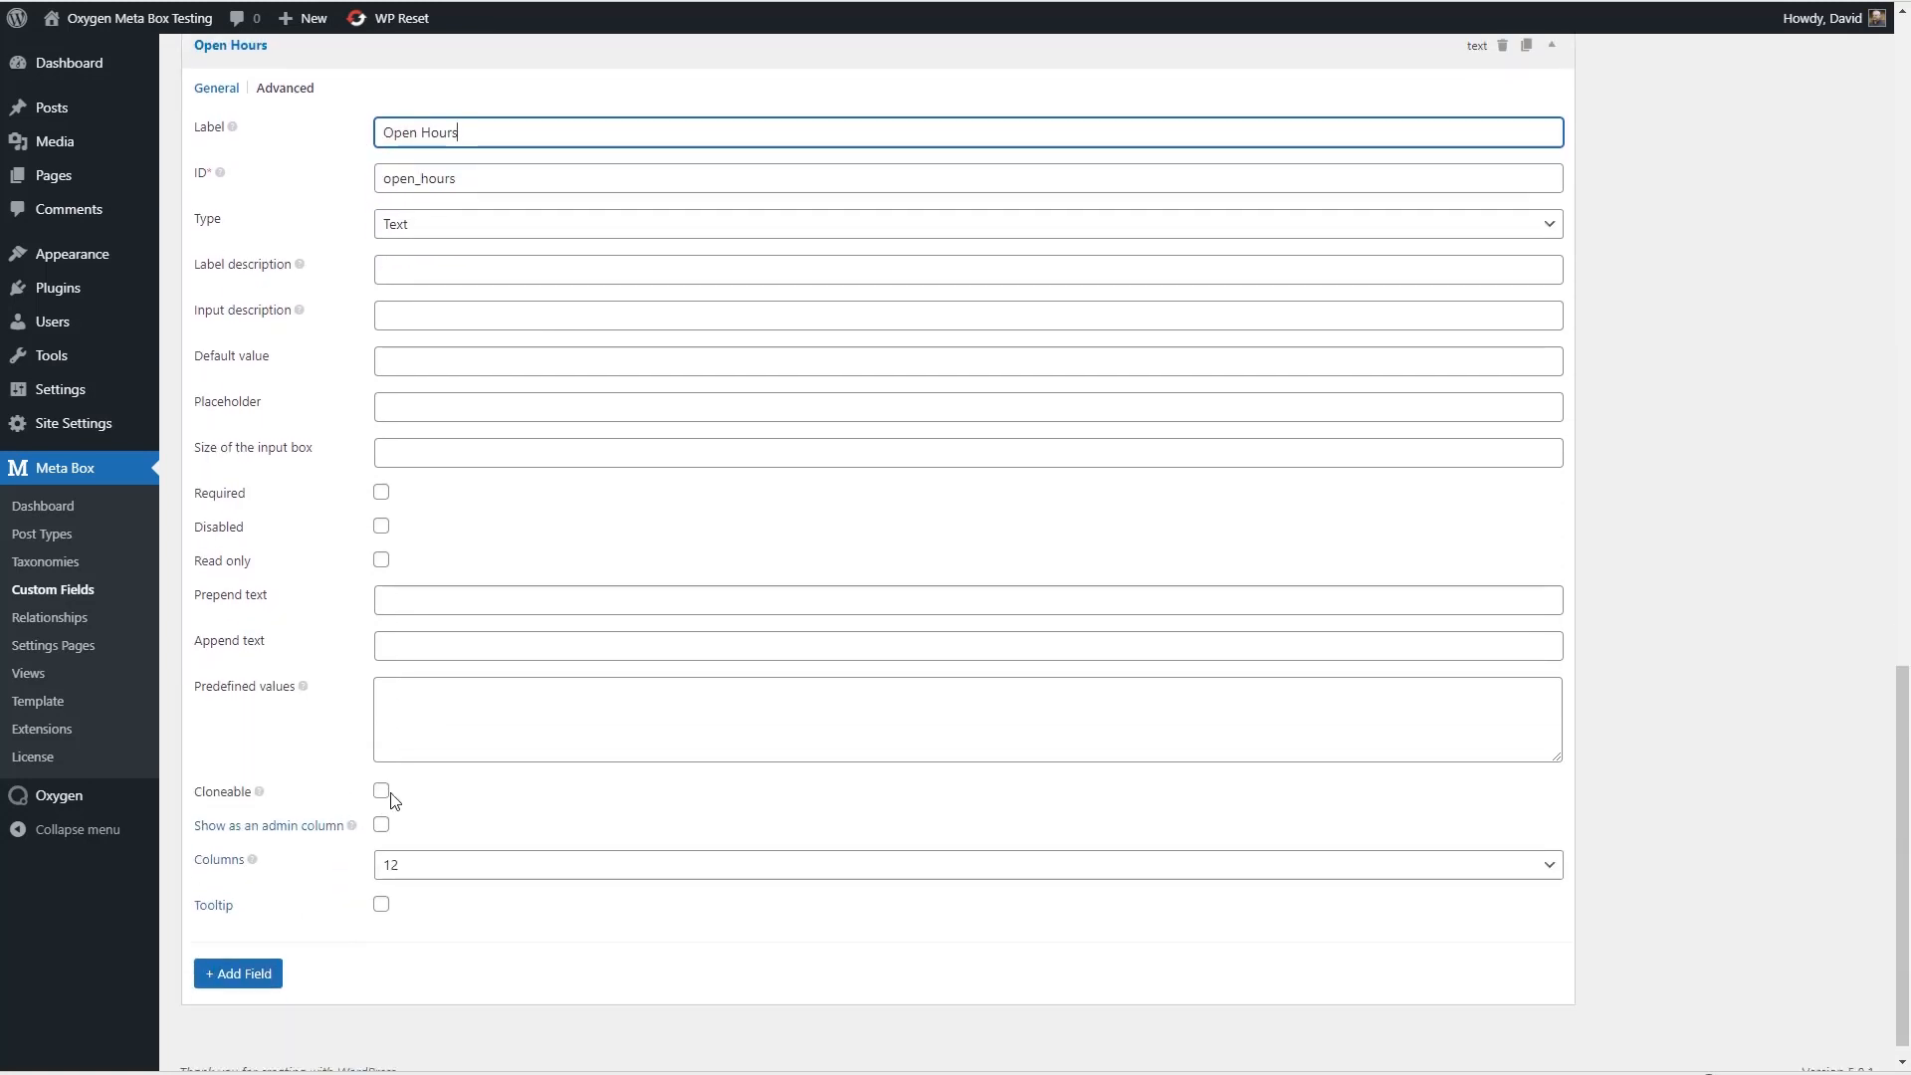
left_click(380, 790)
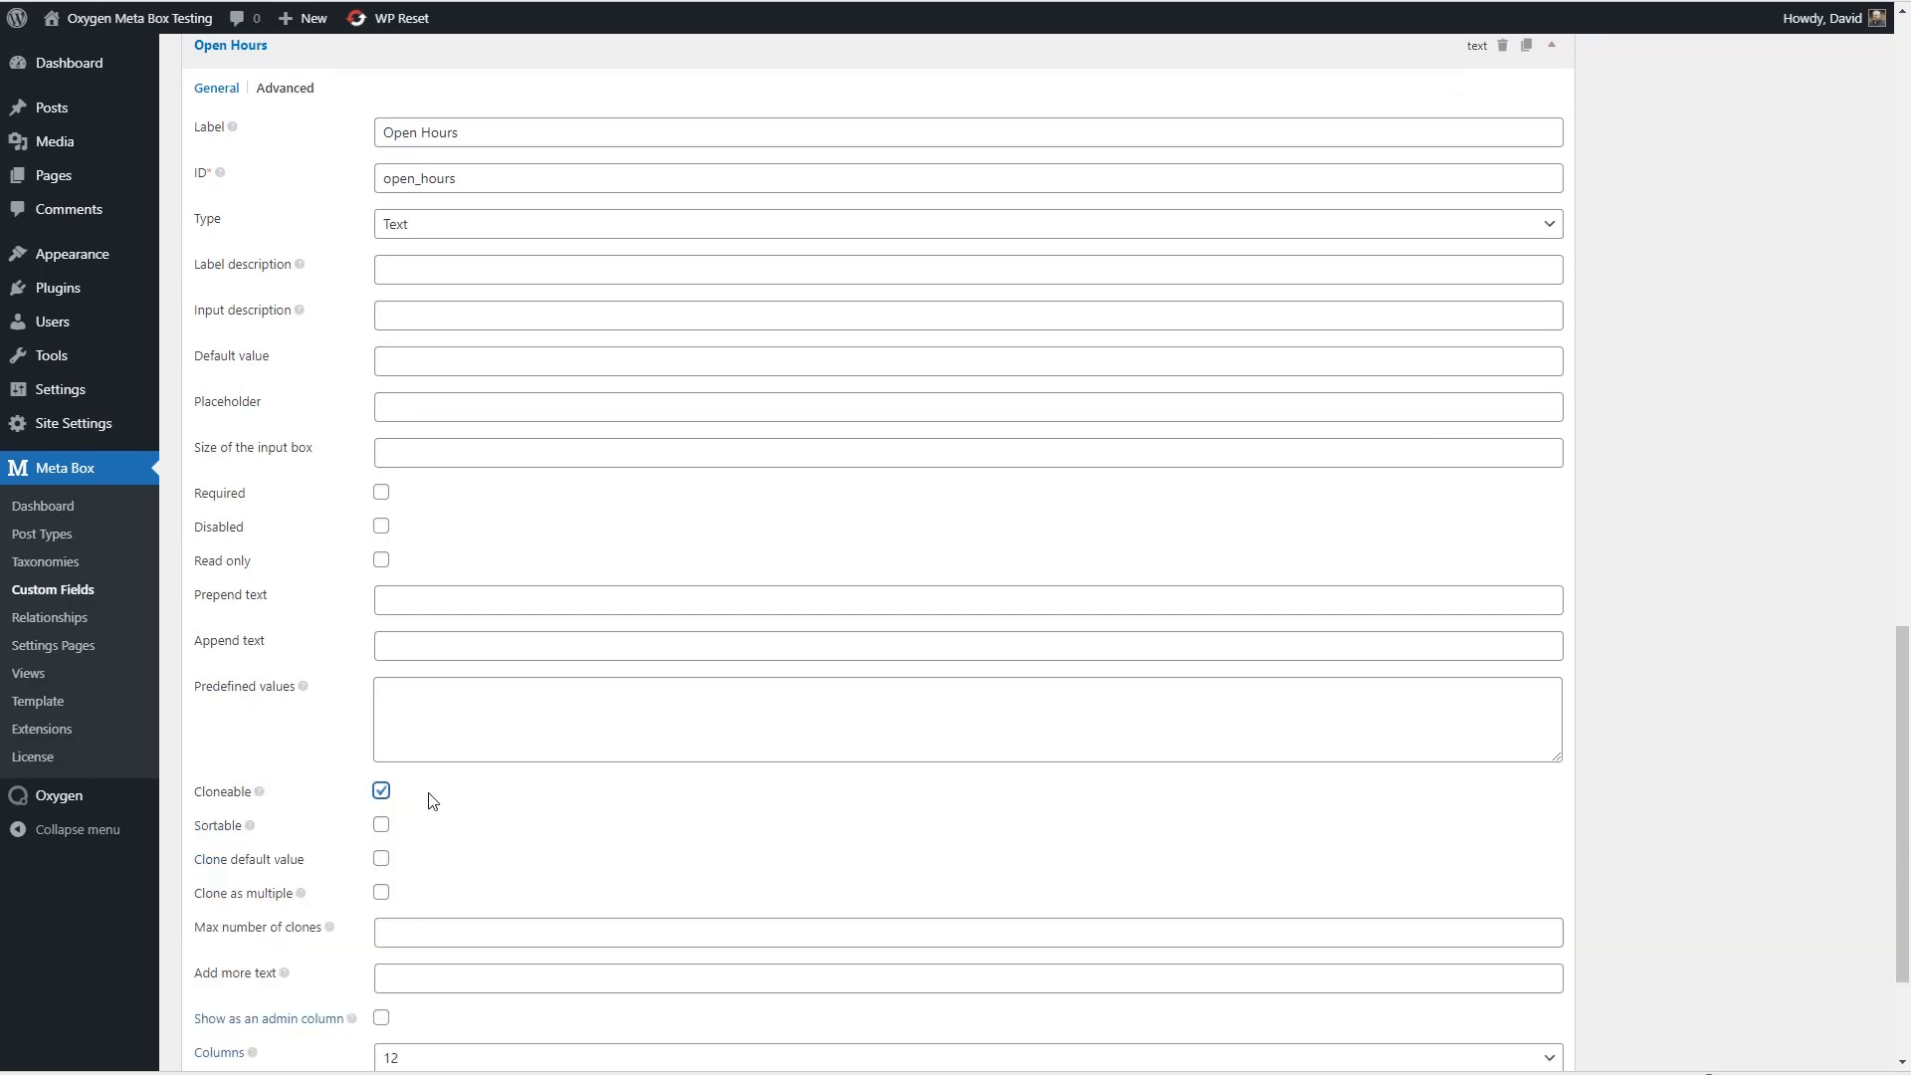
scroll("down", 3)
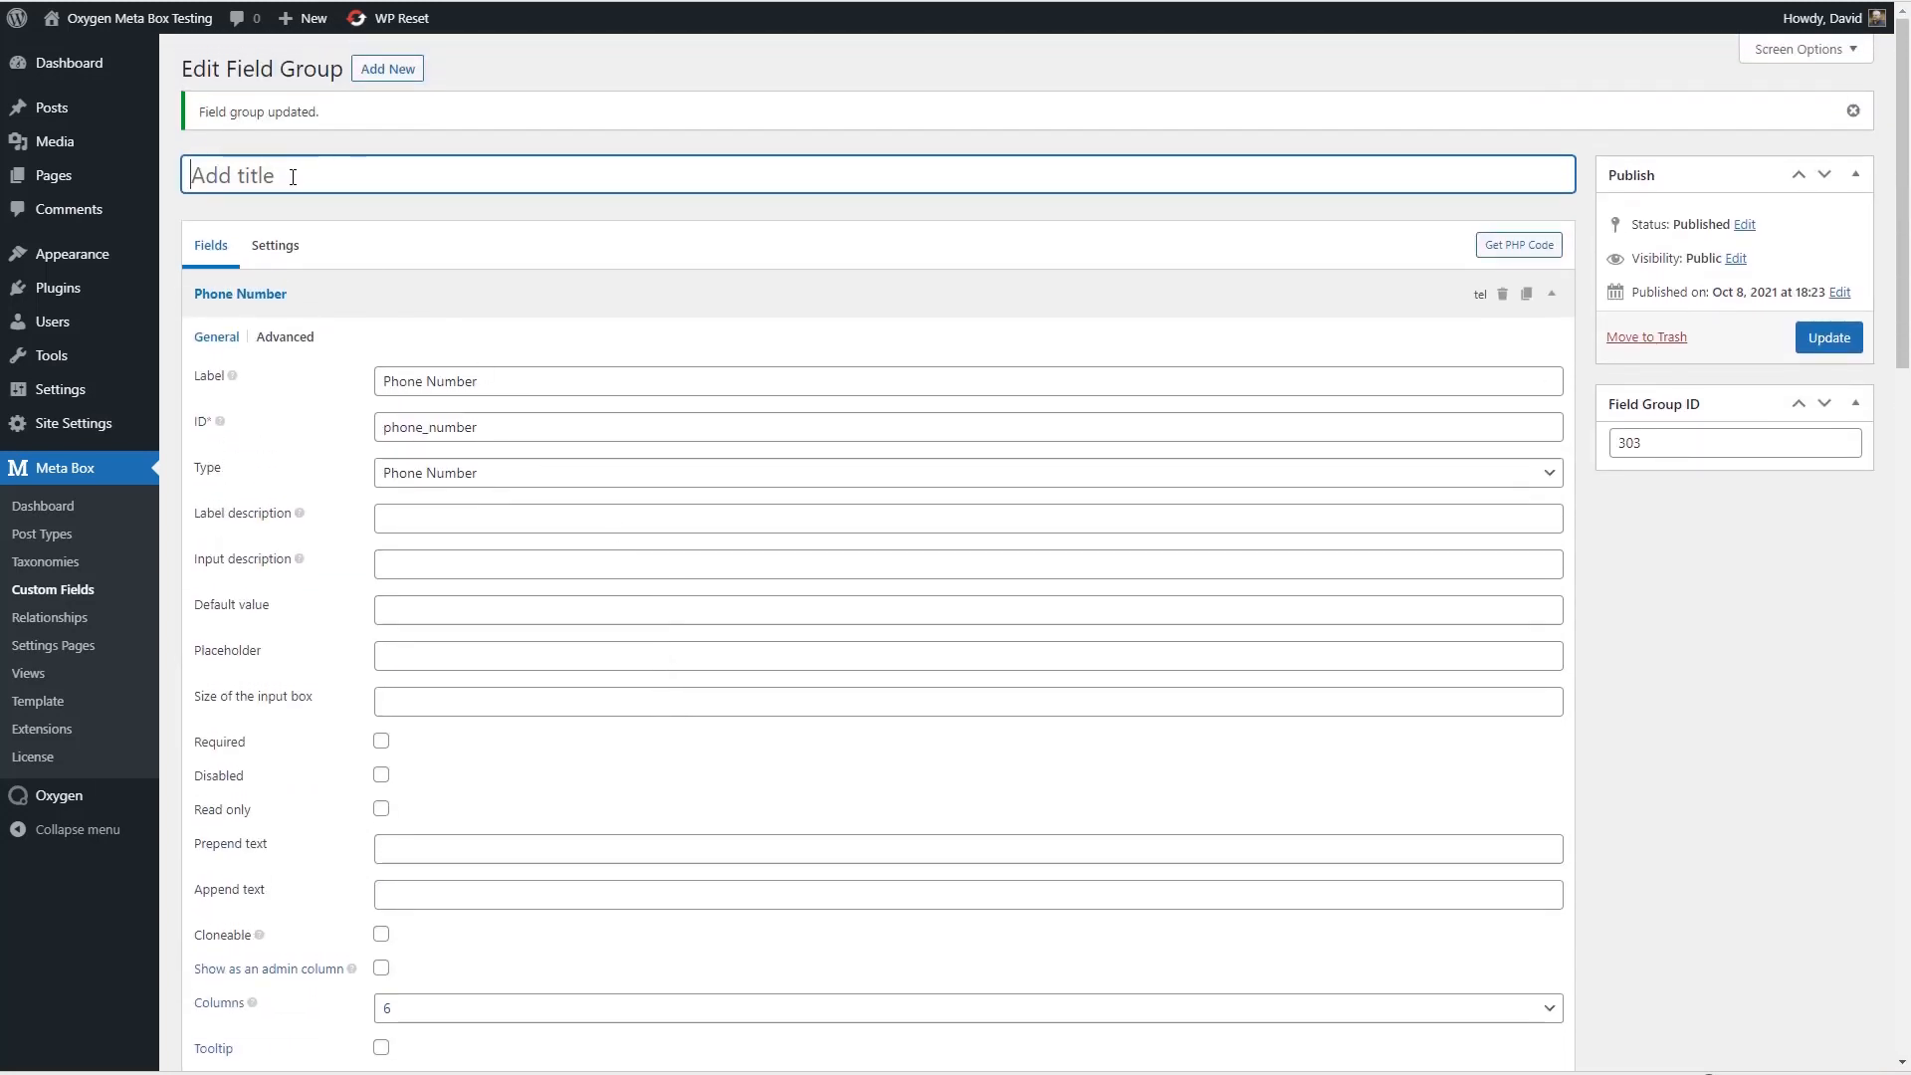
- Title the field group 'Site Setting Fields', set ID site-setting-fields, and review its Site Settings location
type("Site Setting Fields")
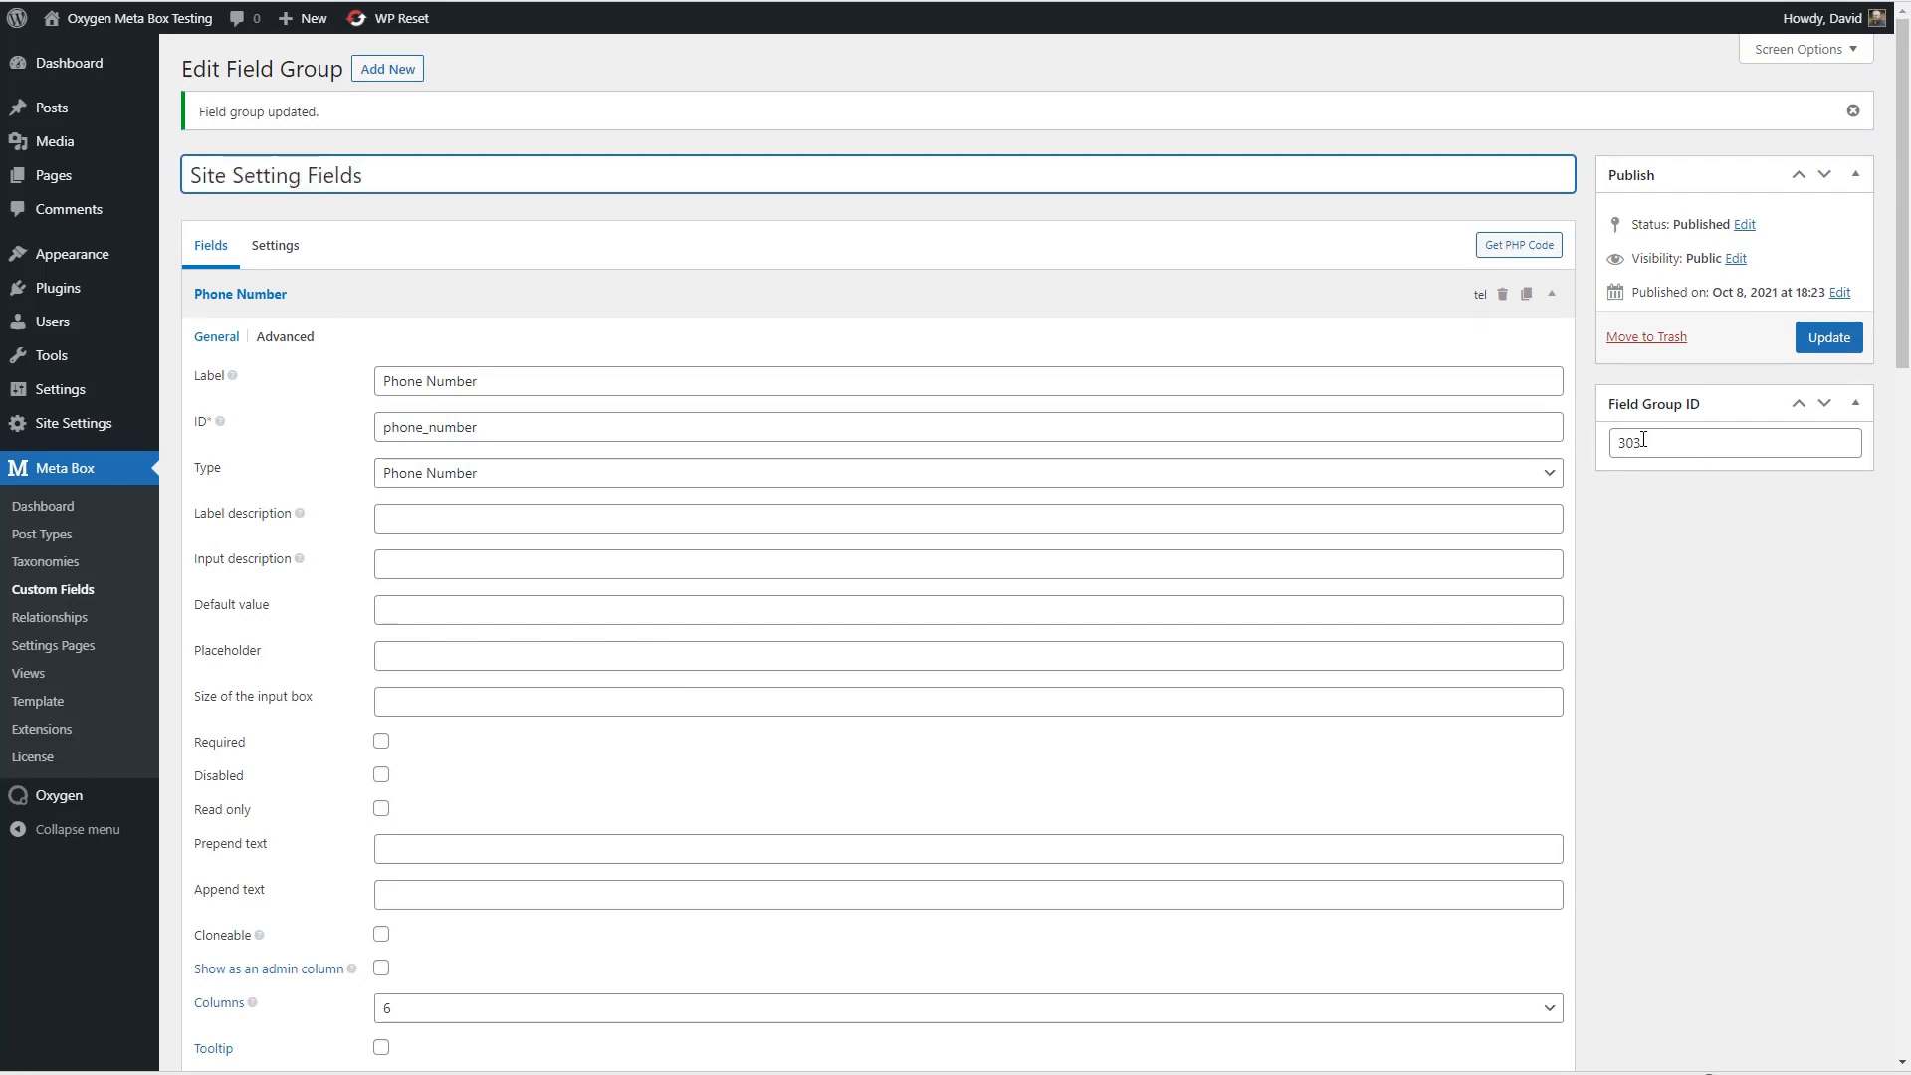
double_click(1629, 443)
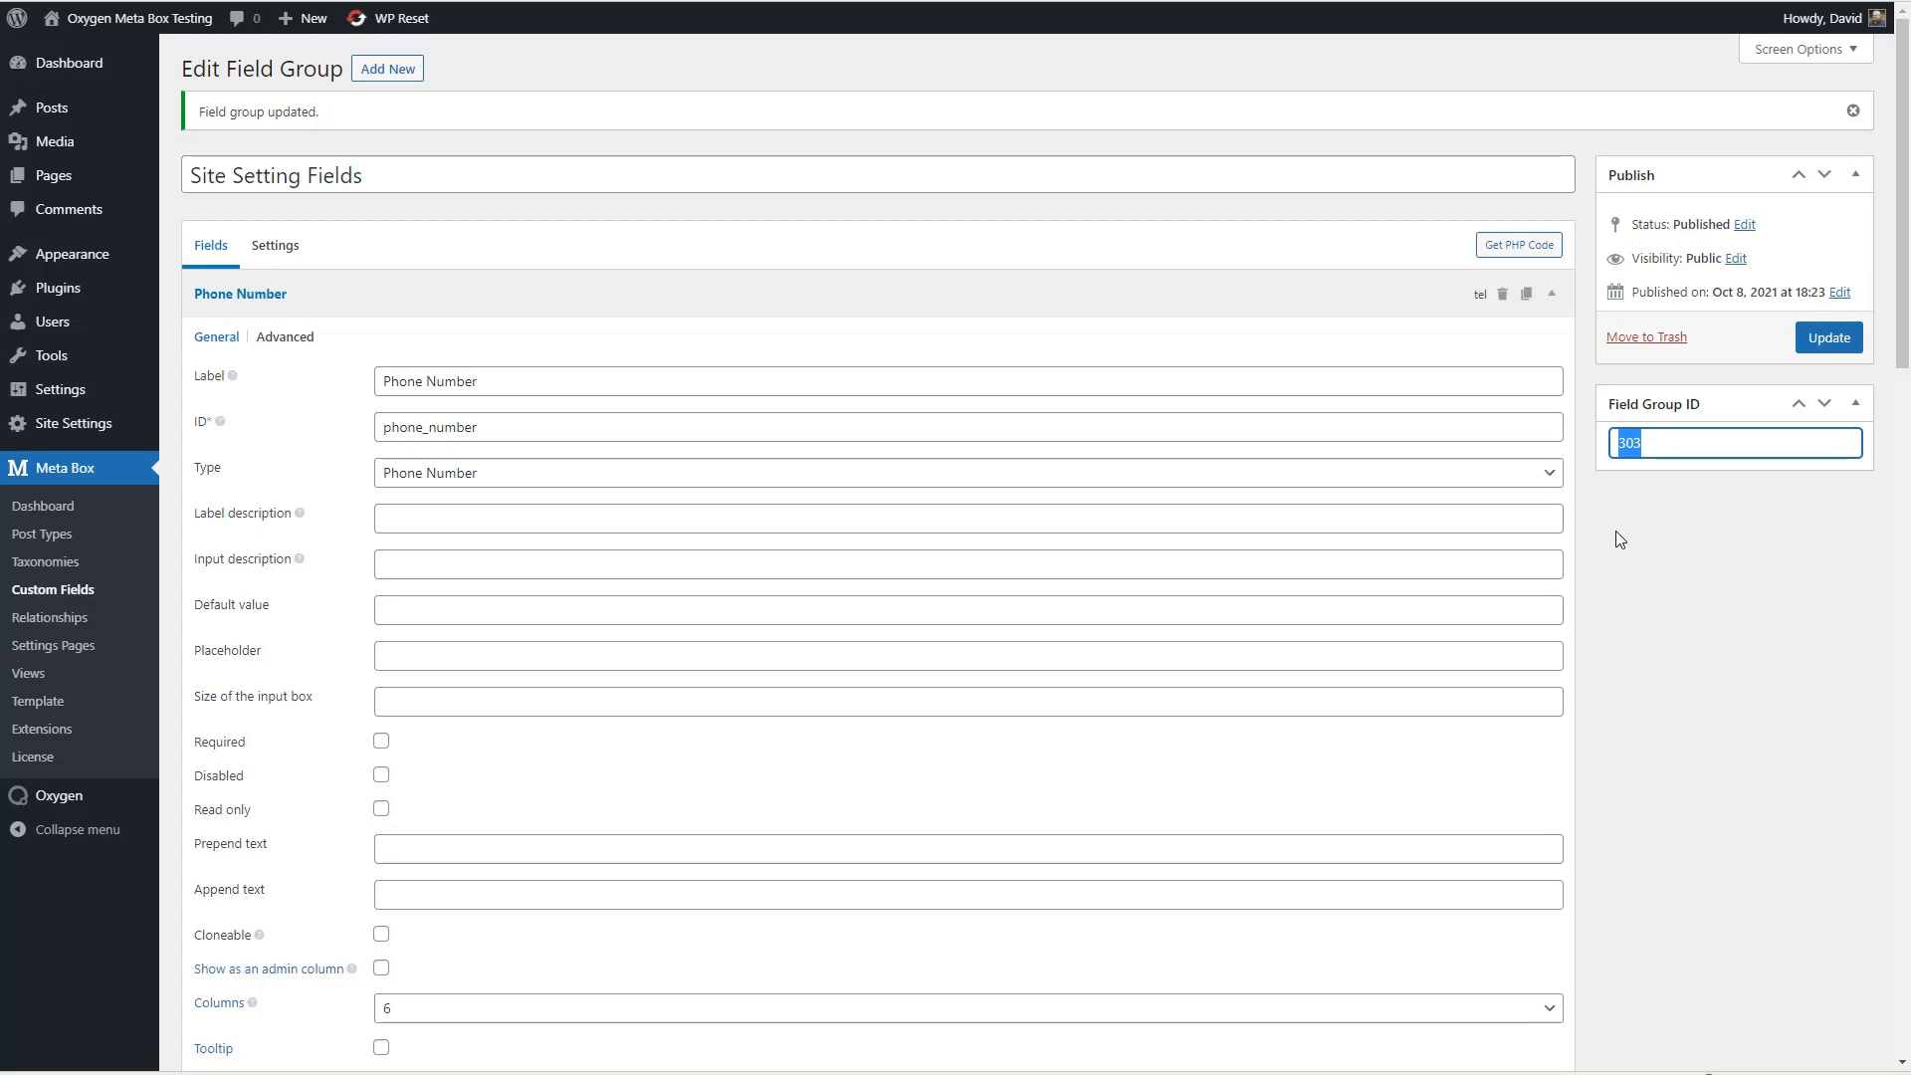
type("site")
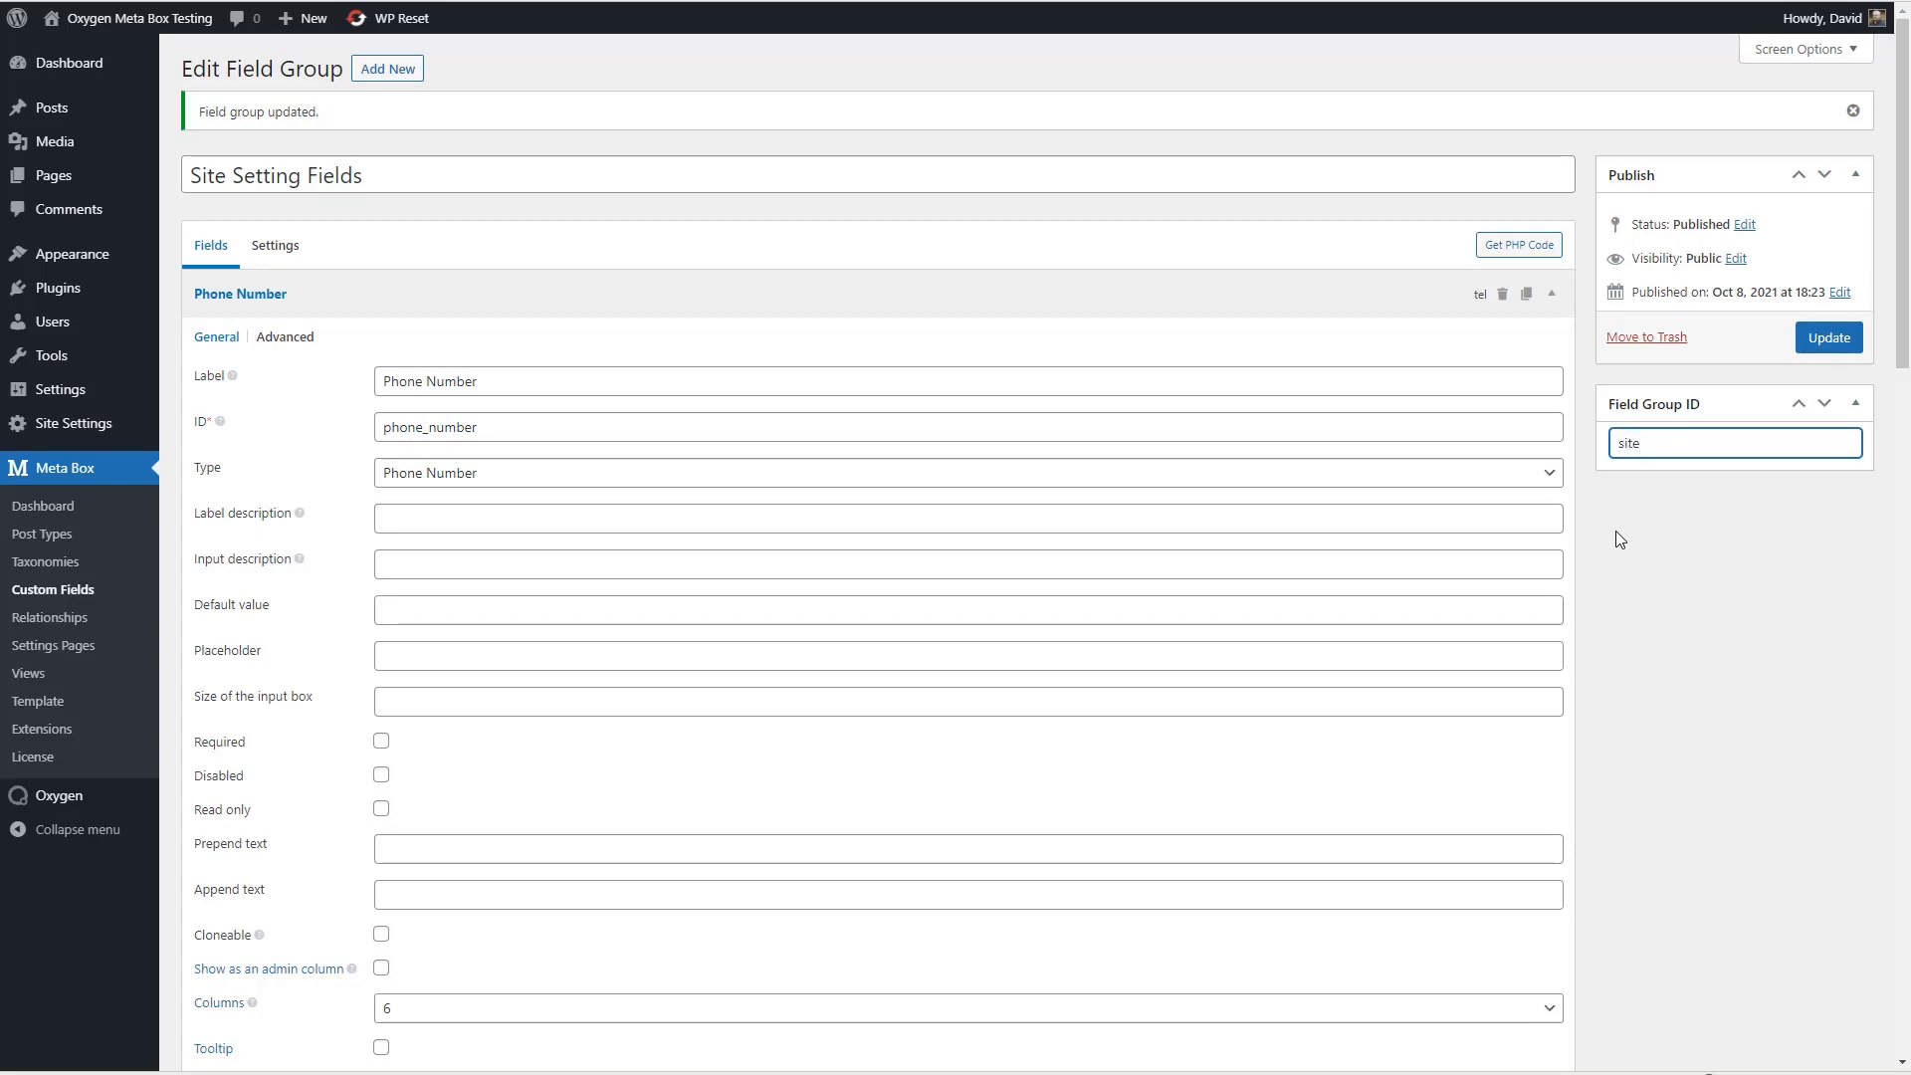
type("site-setting-fields")
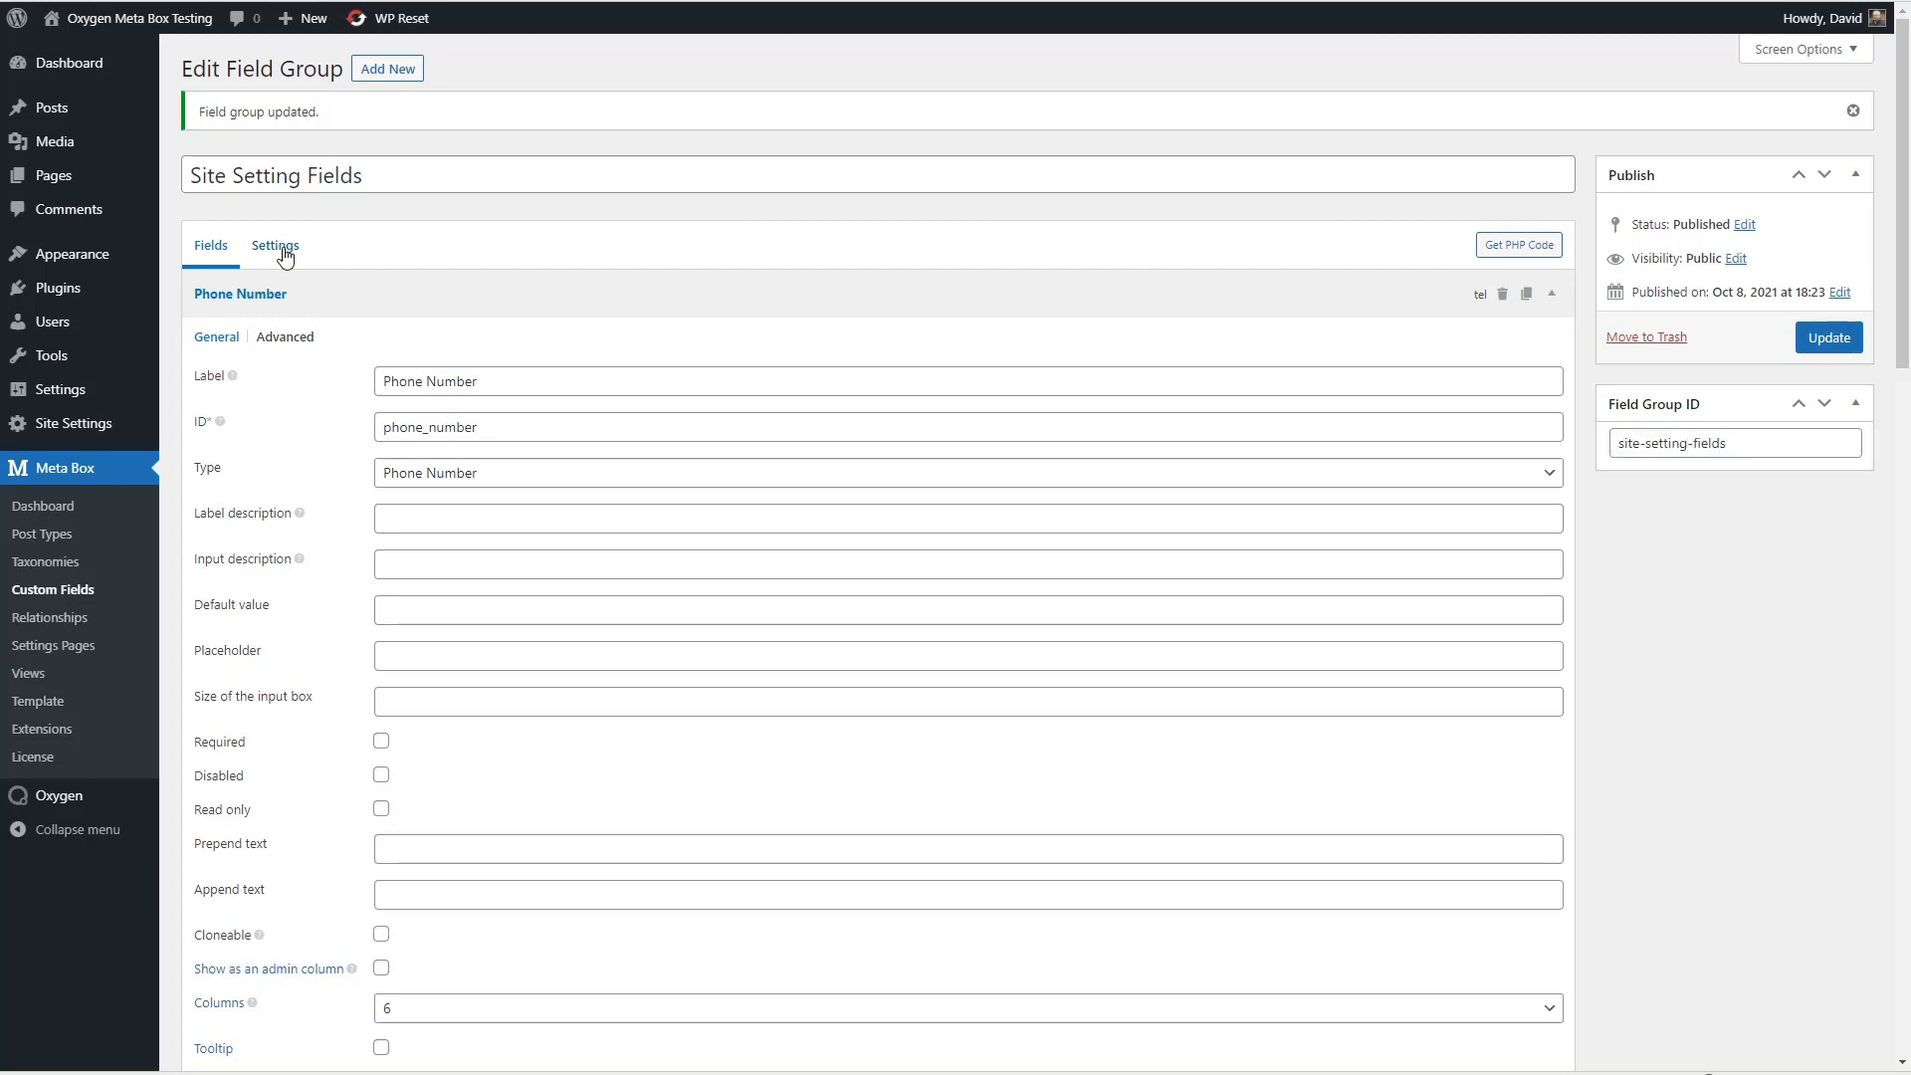
left_click(276, 246)
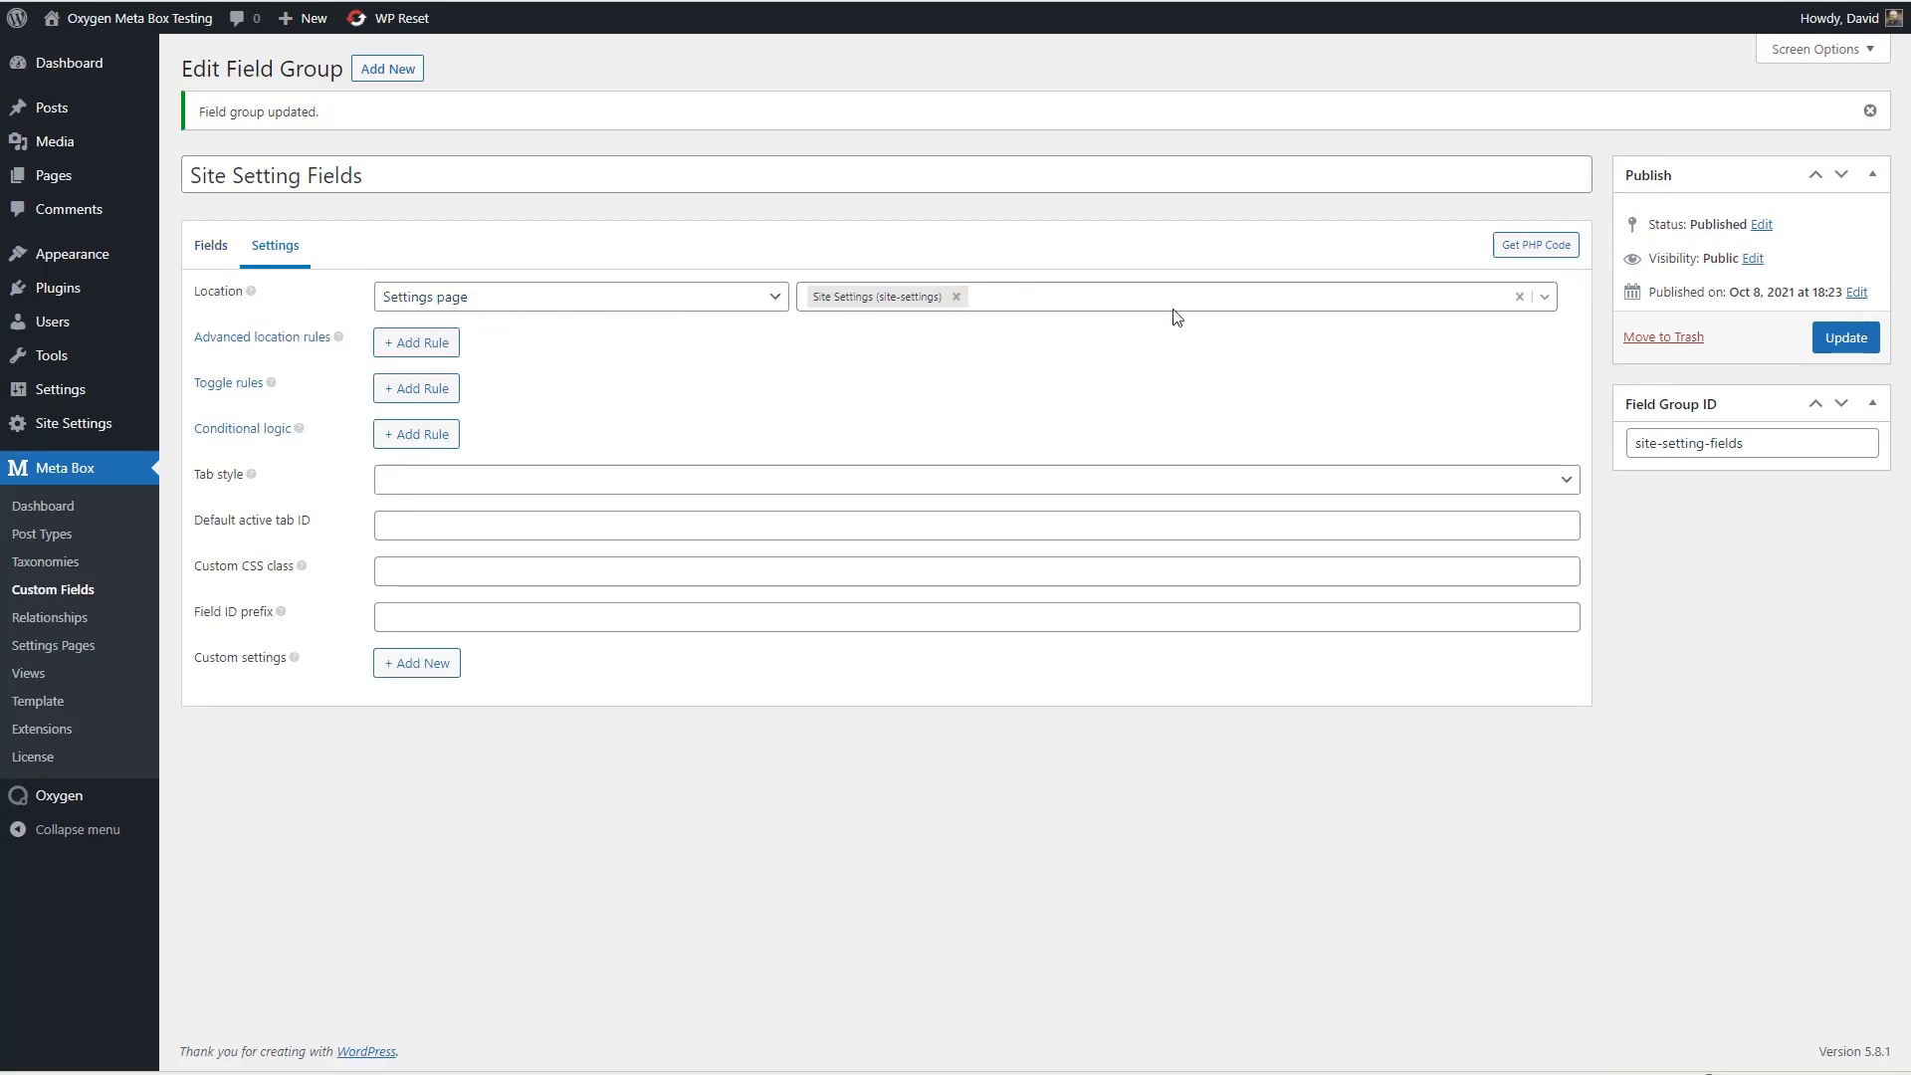
left_click(1844, 338)
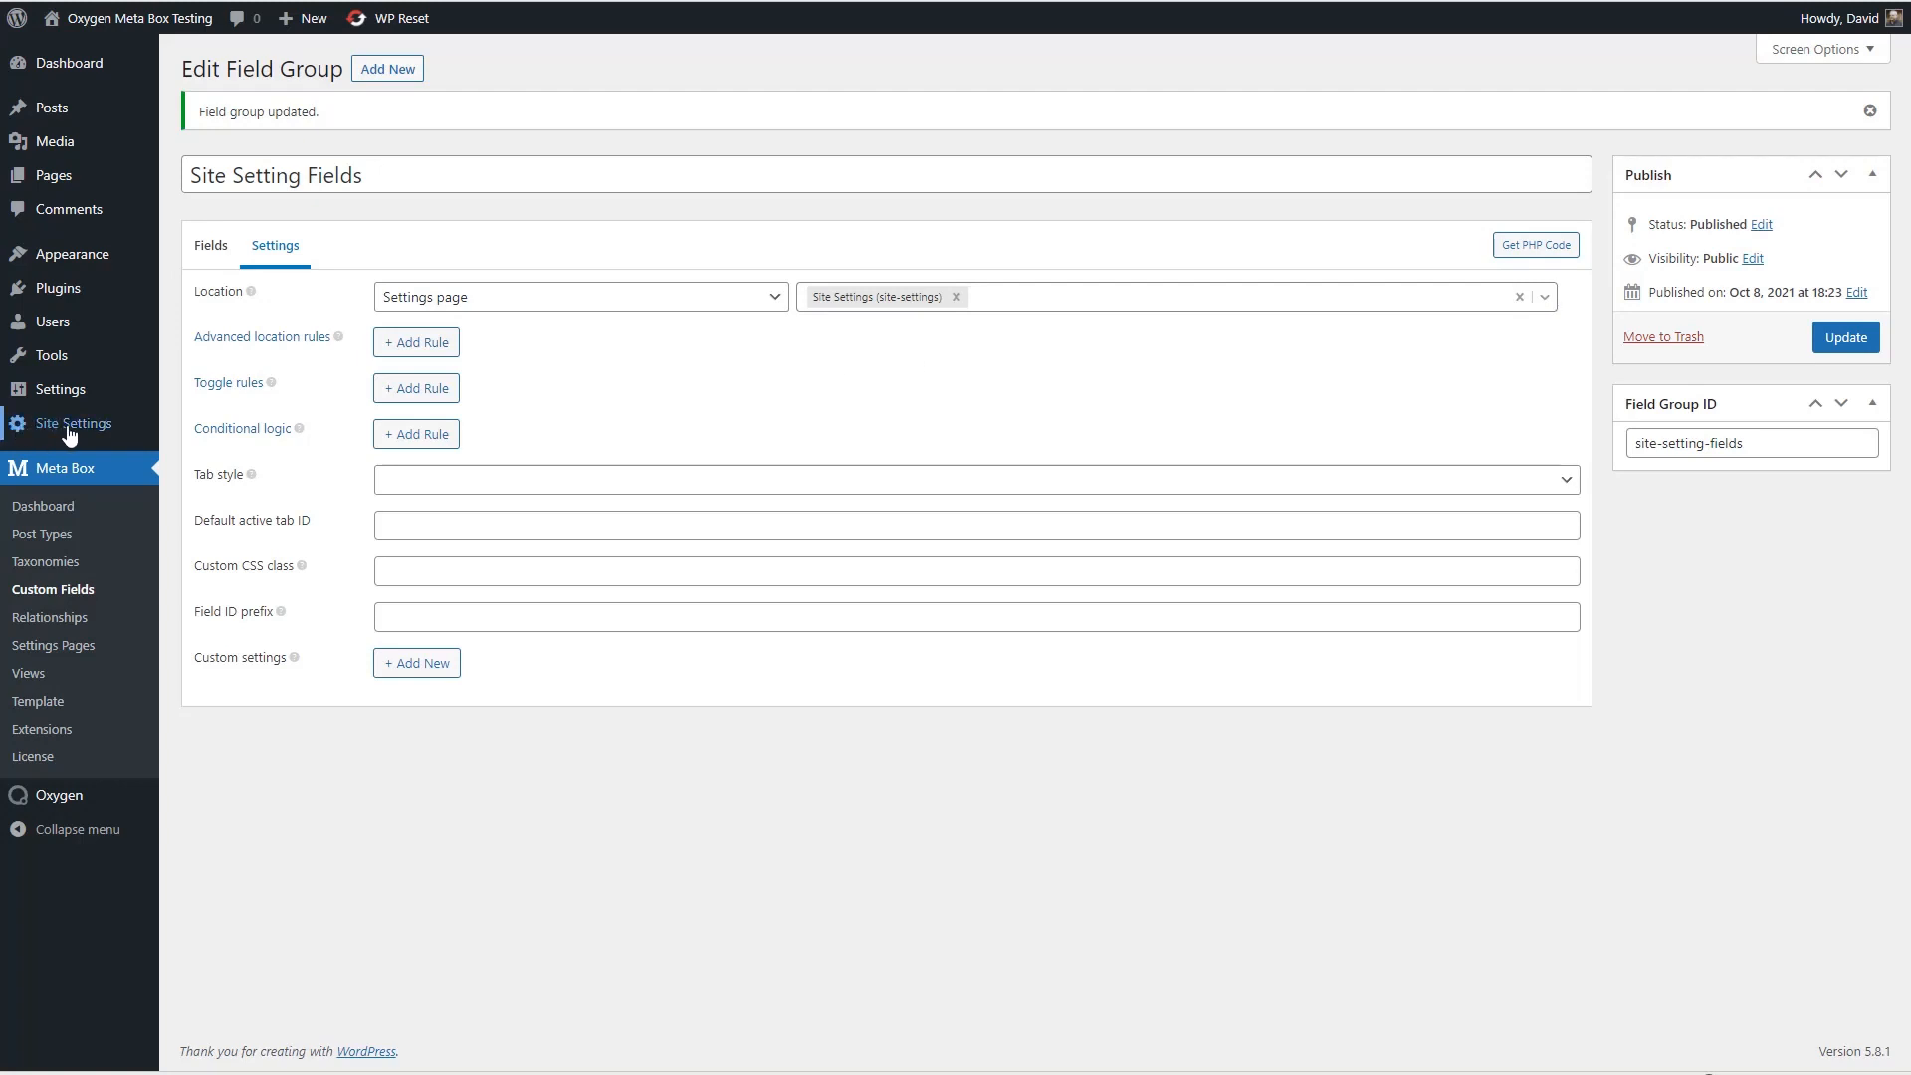
mouse_move(66, 432)
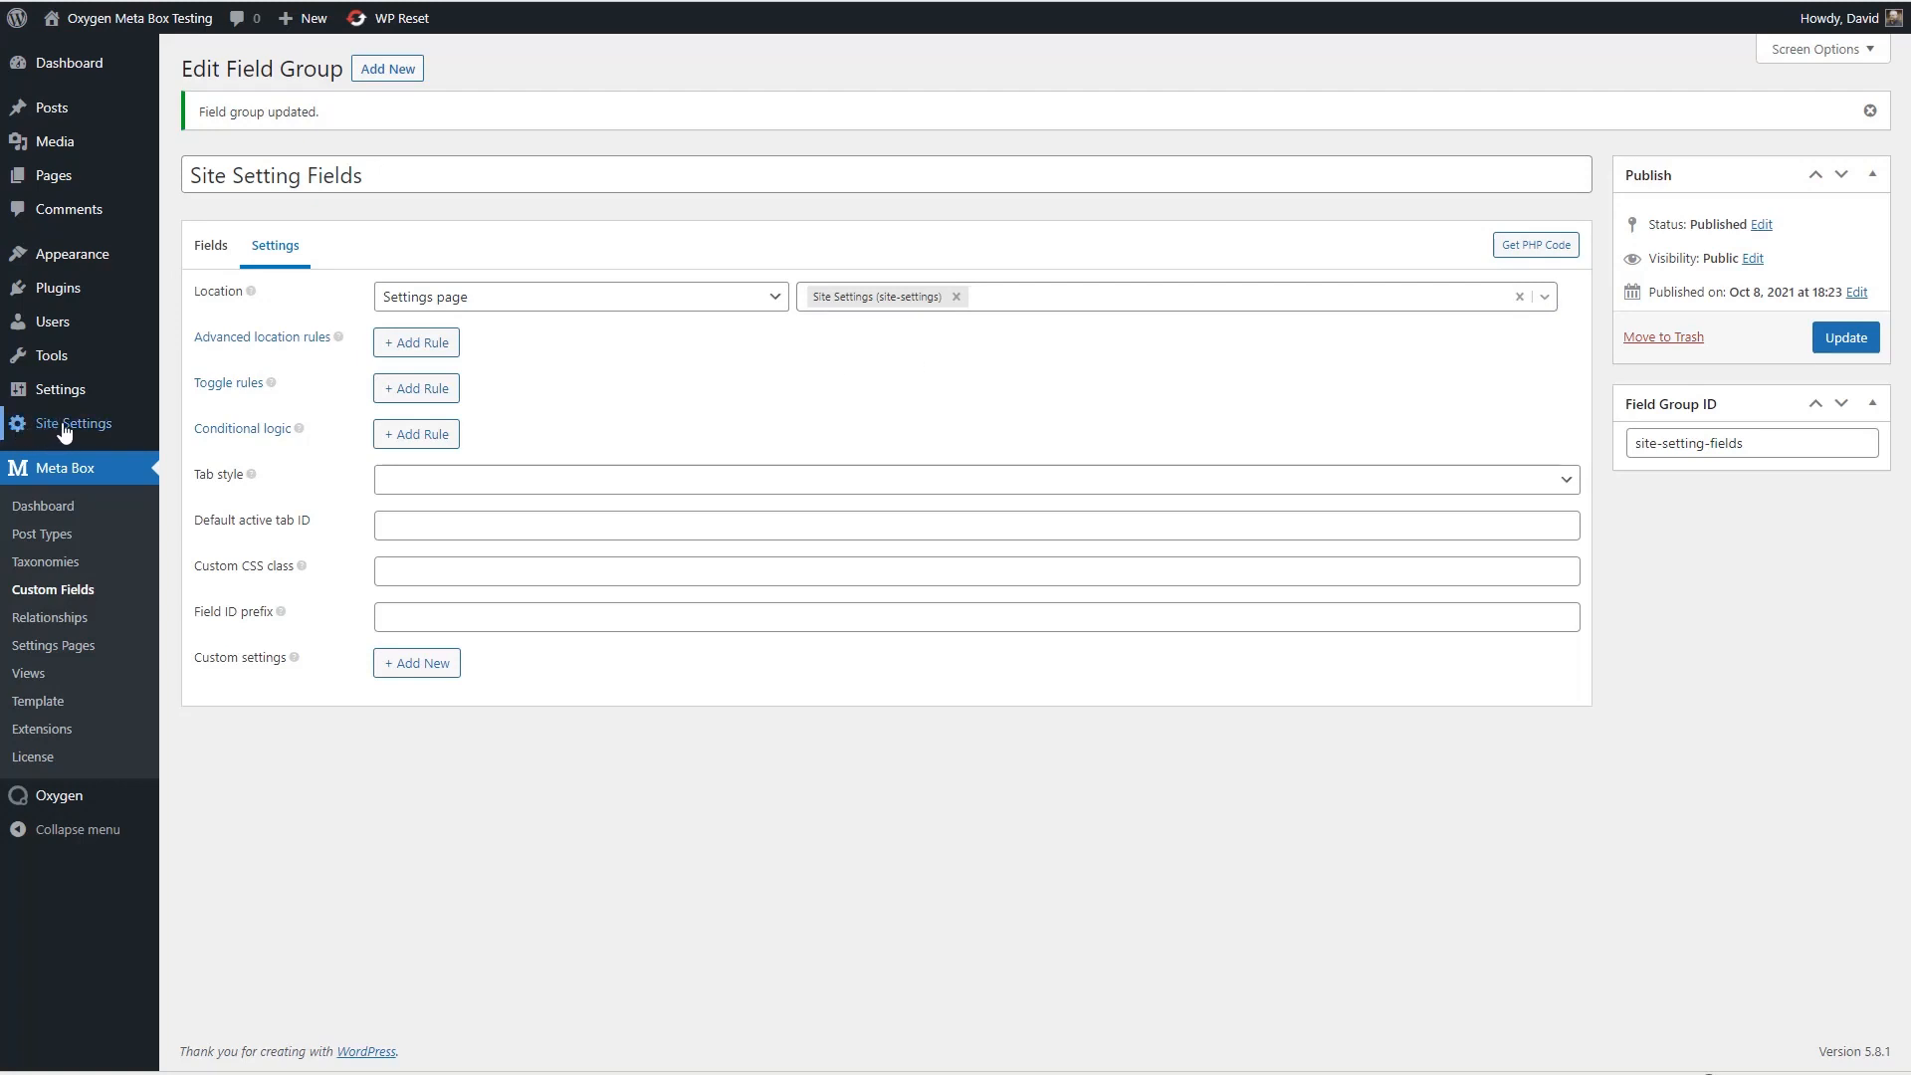
left_click(72, 423)
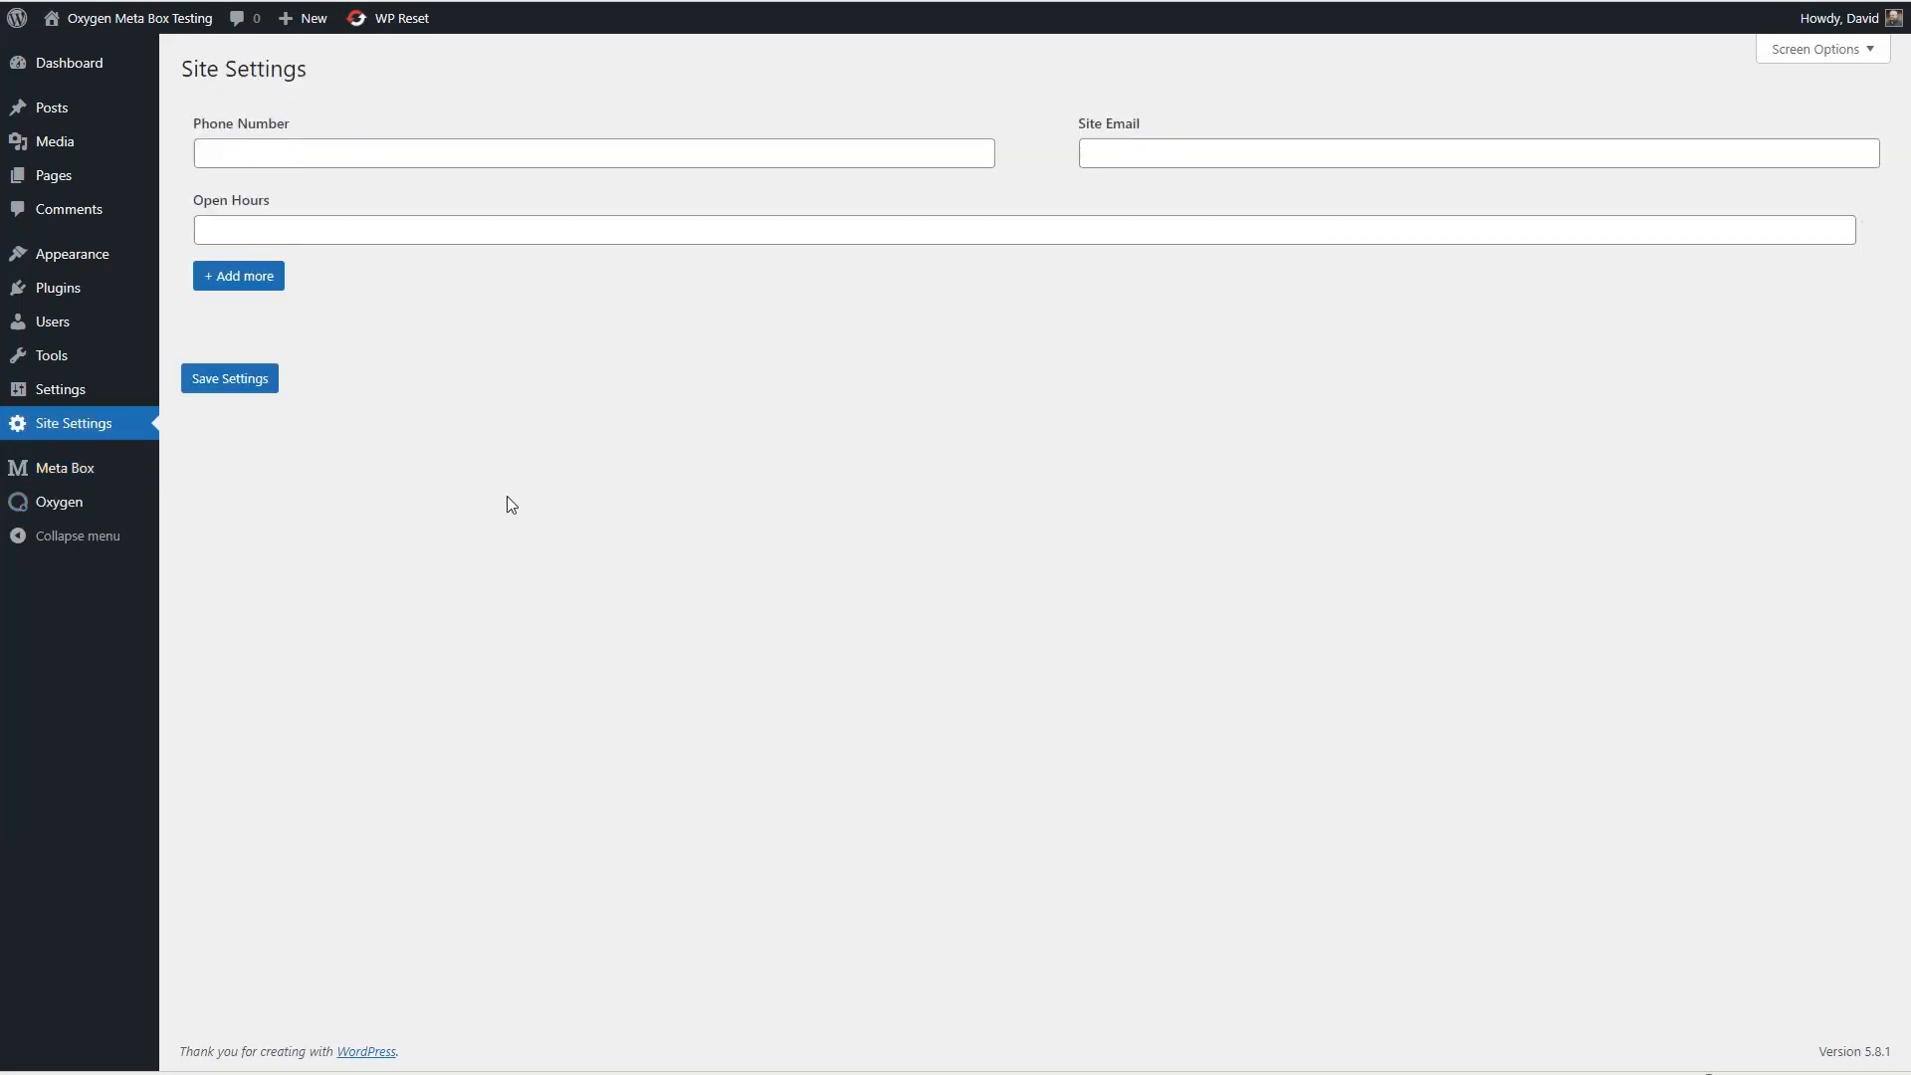
mouse_move(557, 130)
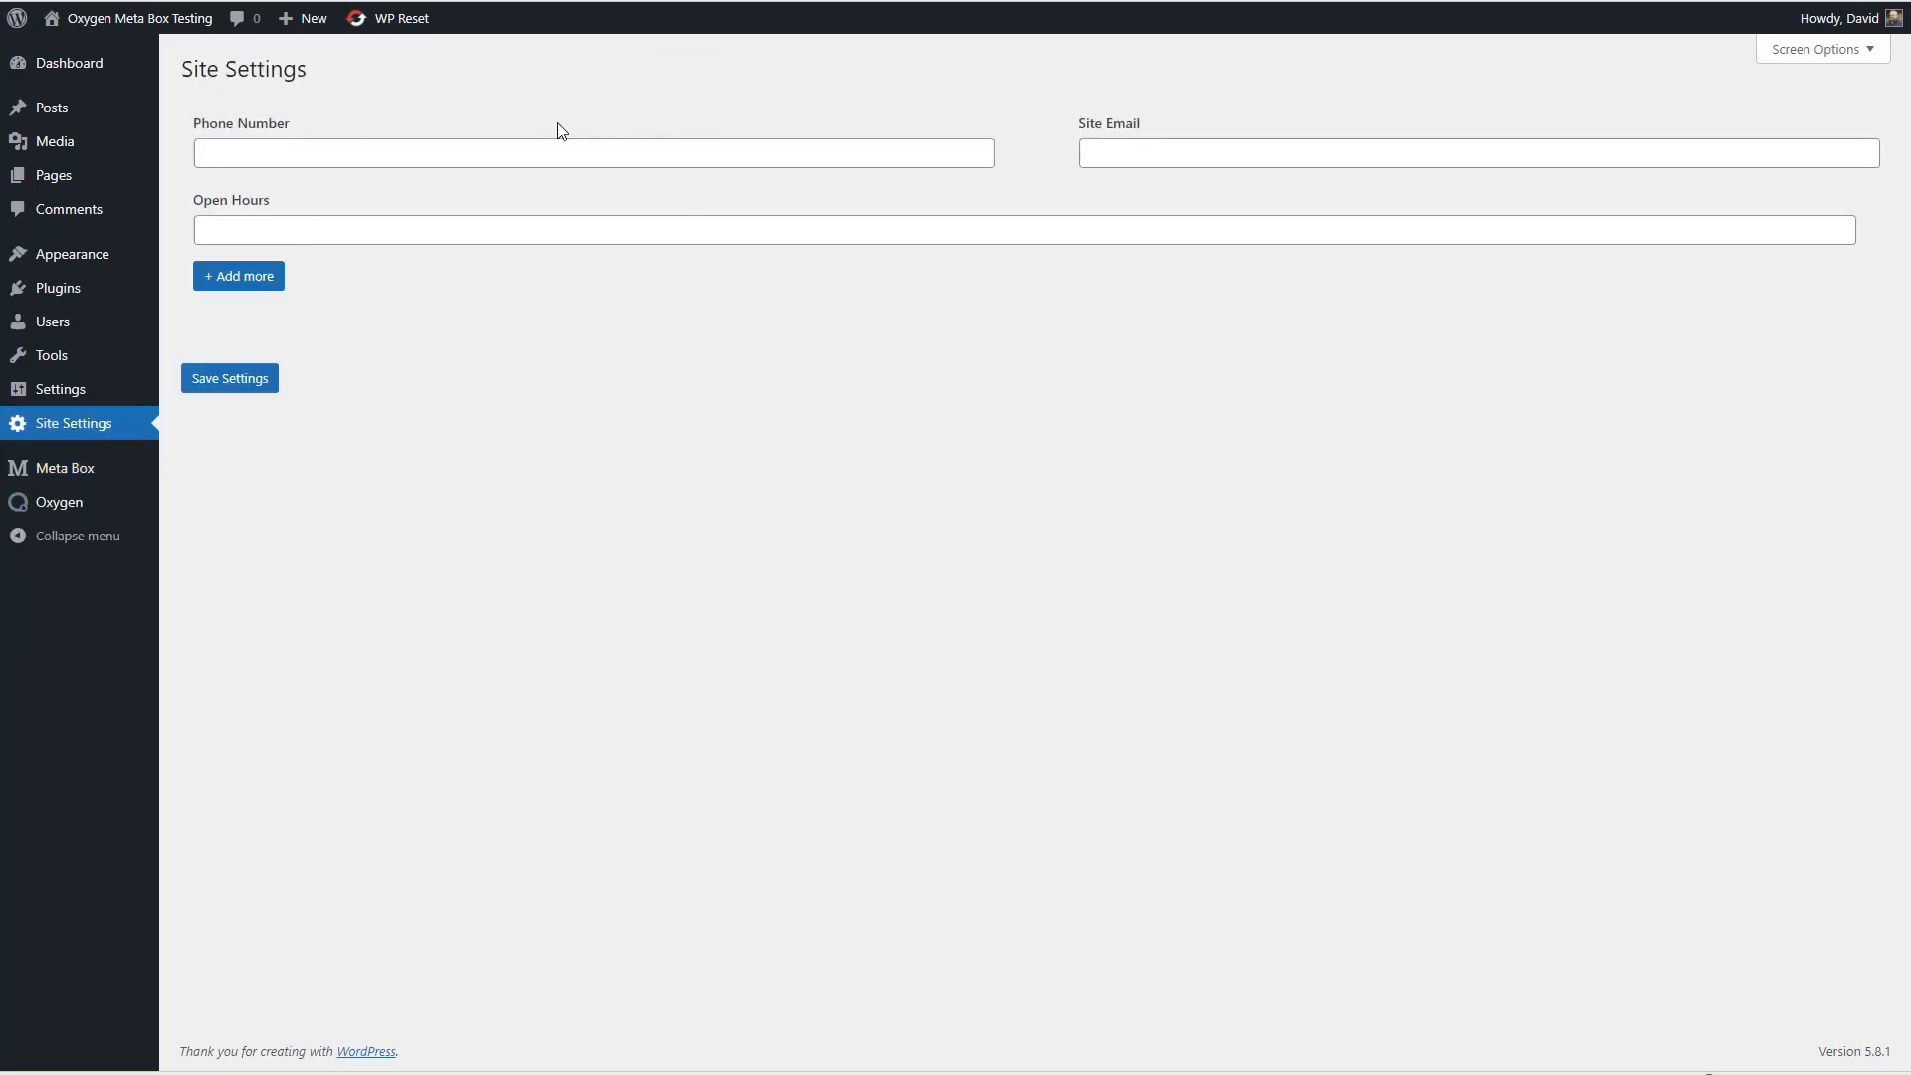
mouse_move(531, 137)
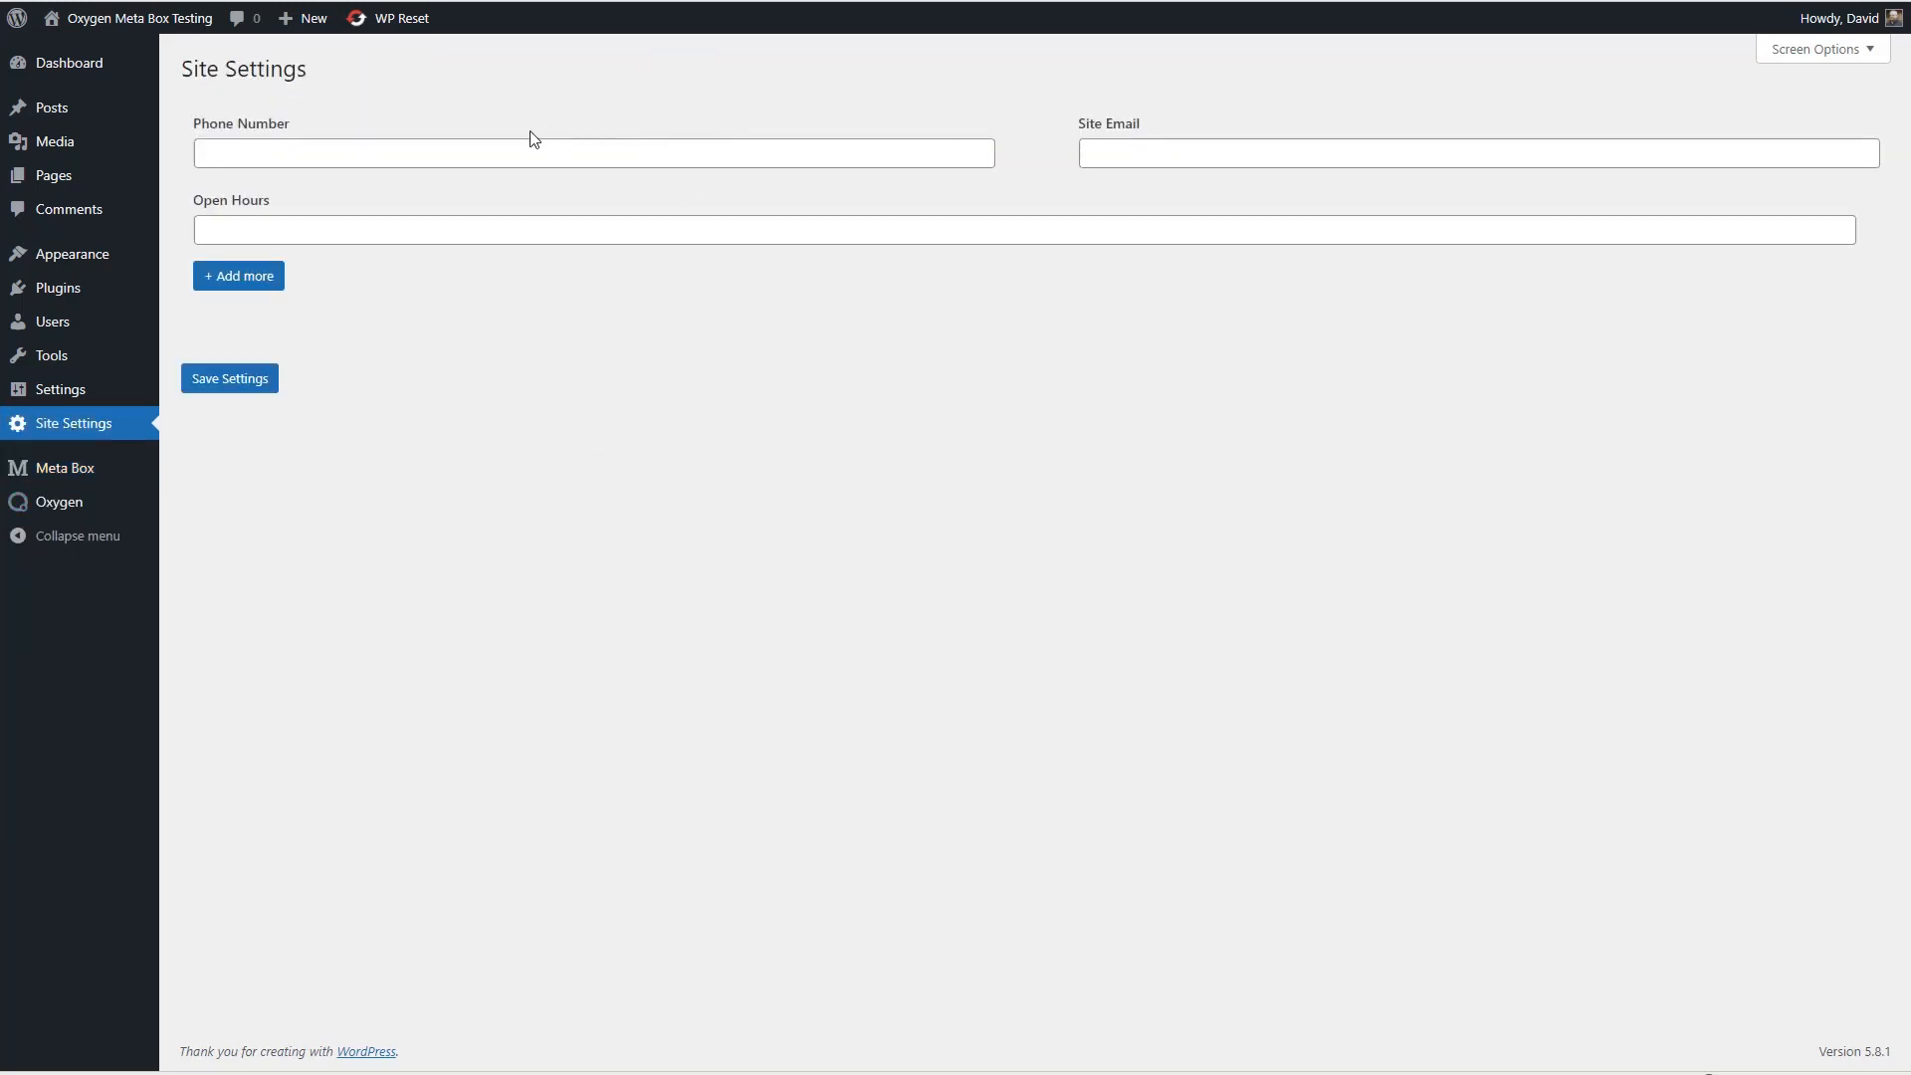
type("202-555-1234")
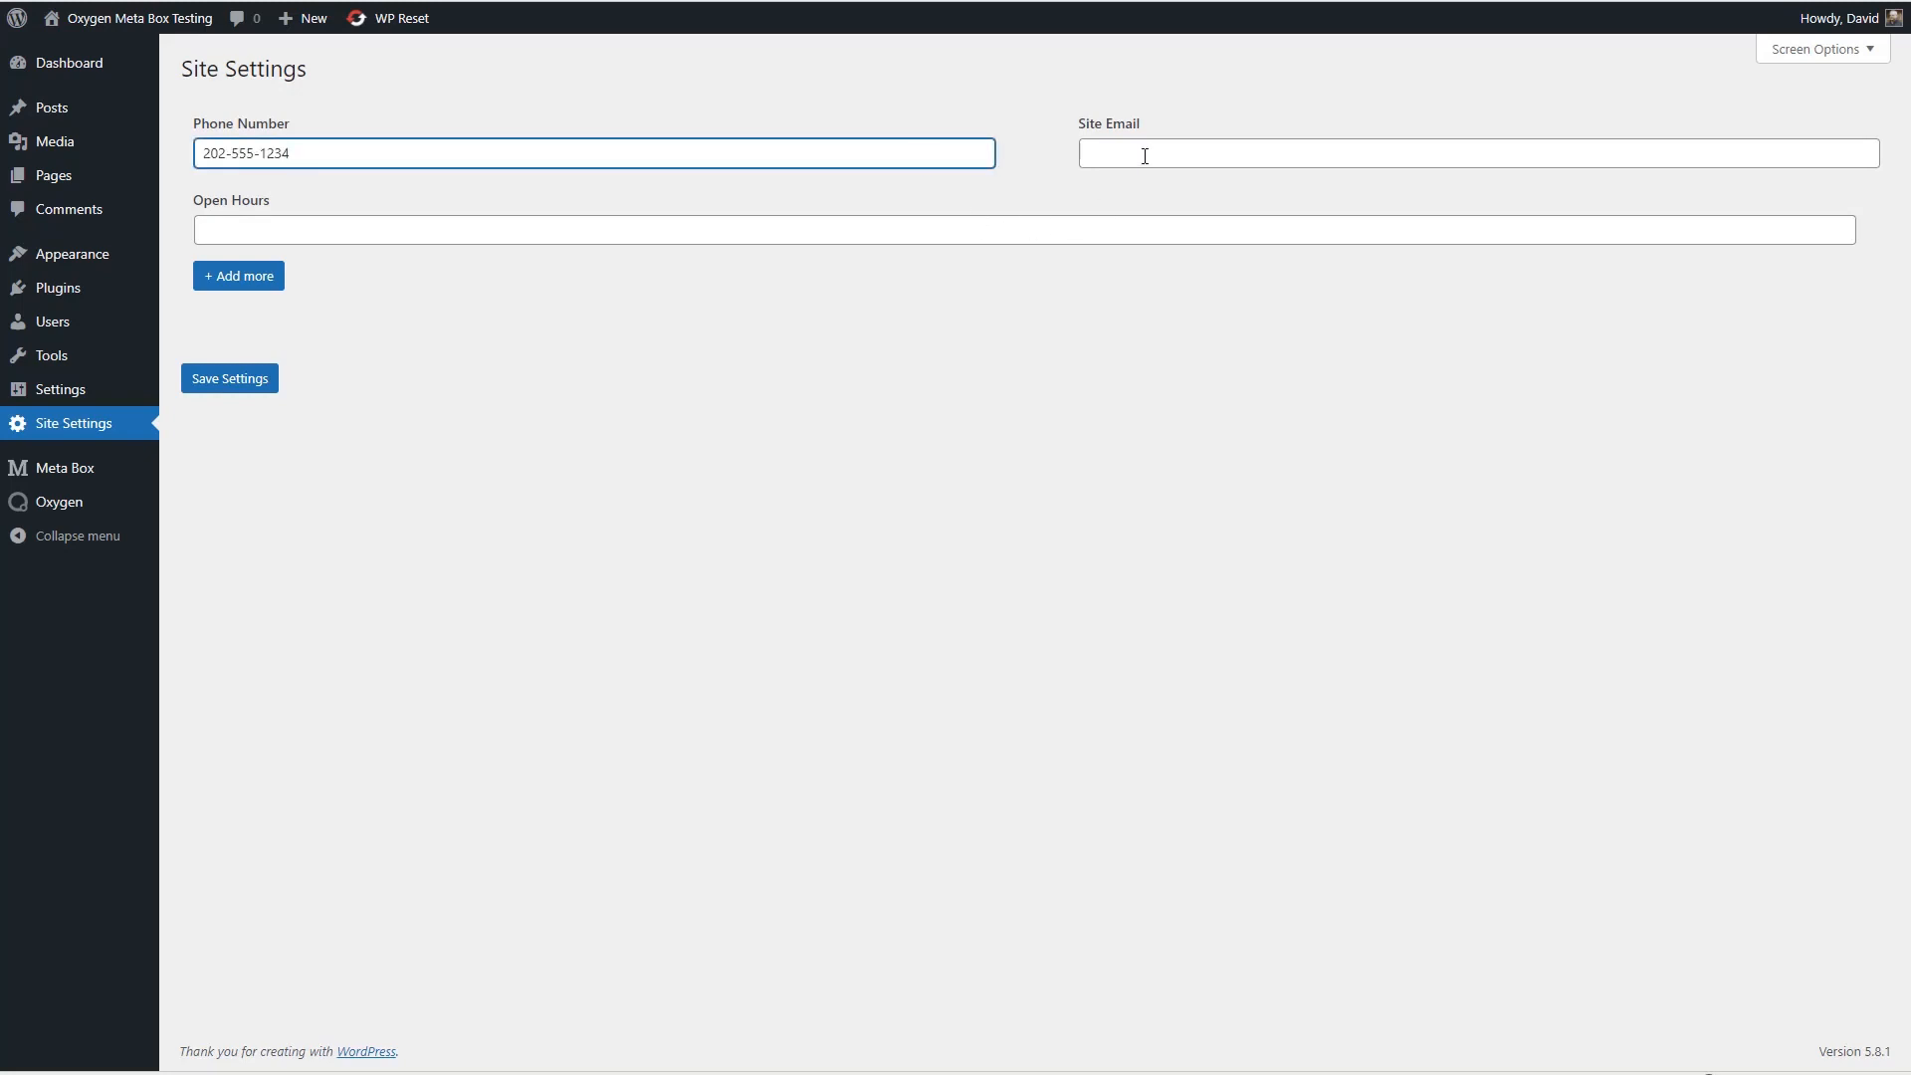
type("hello@example.com")
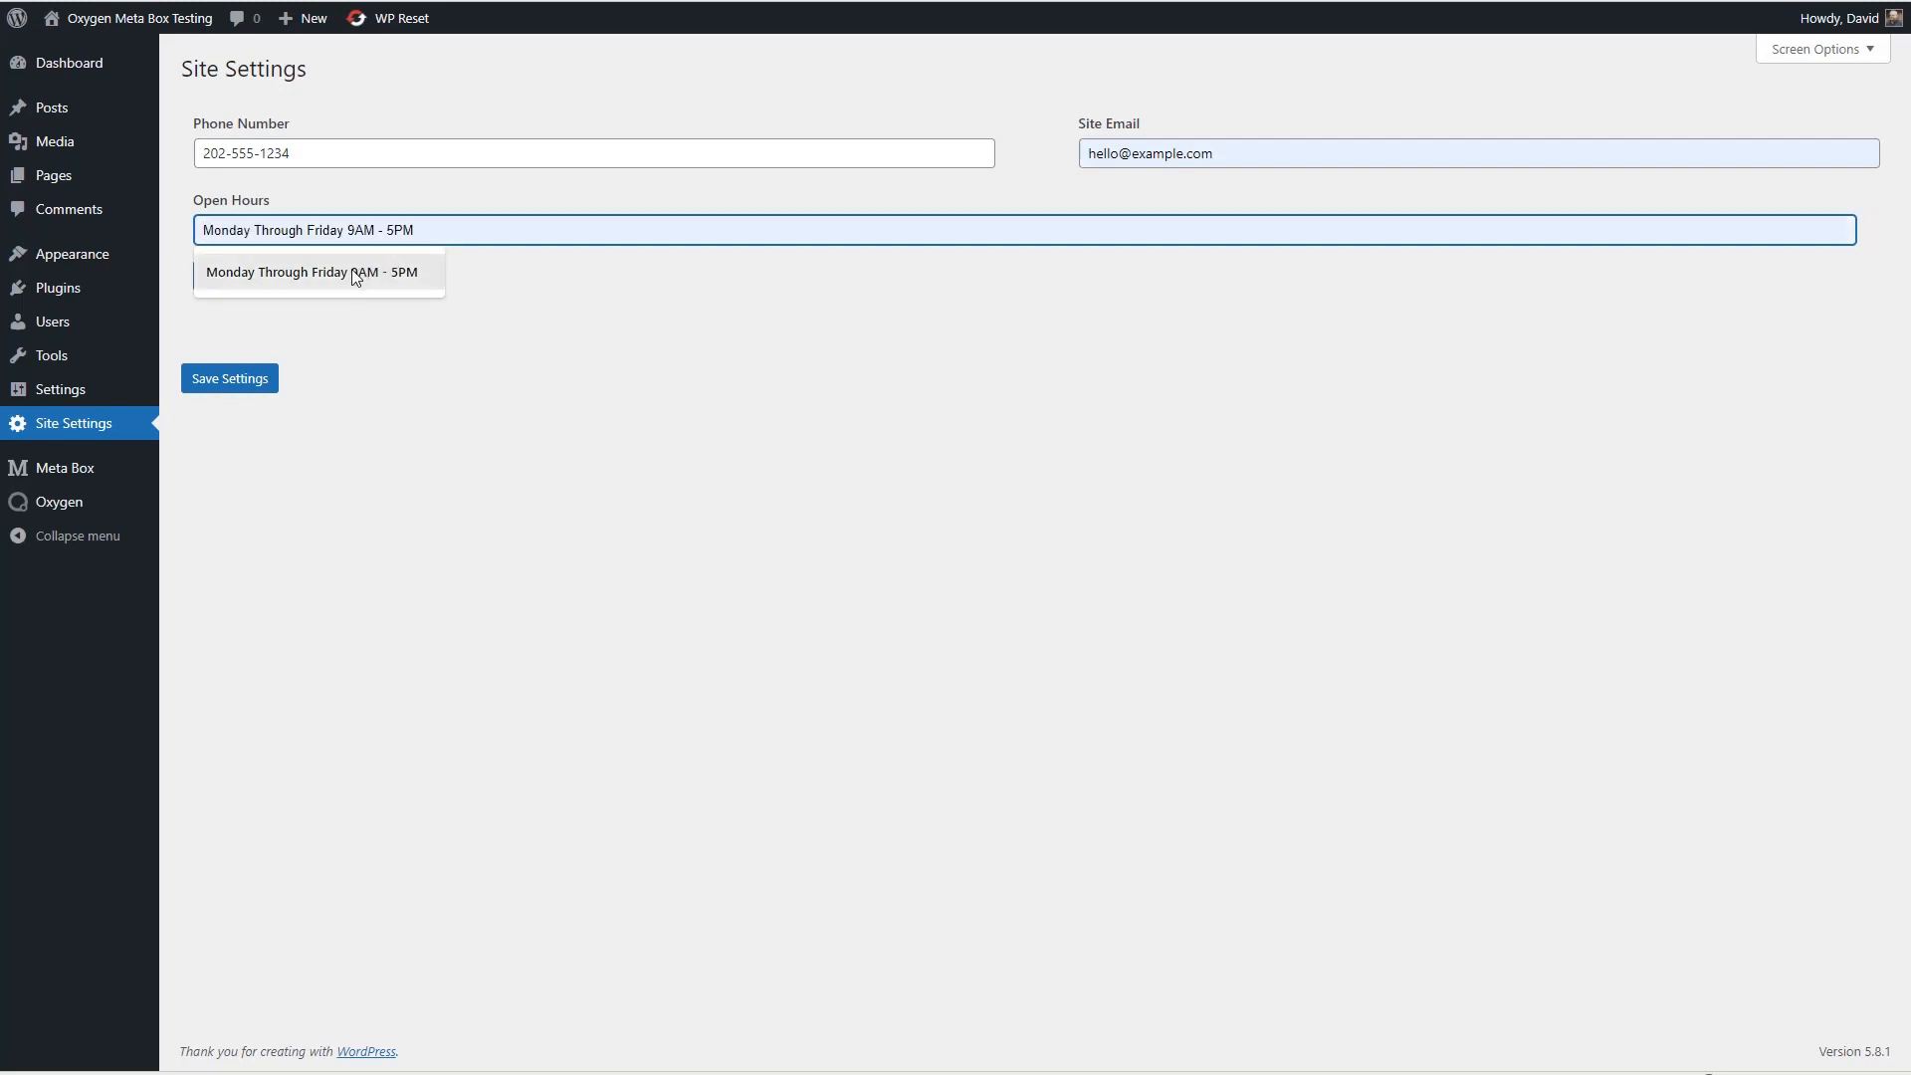
left_click(319, 272)
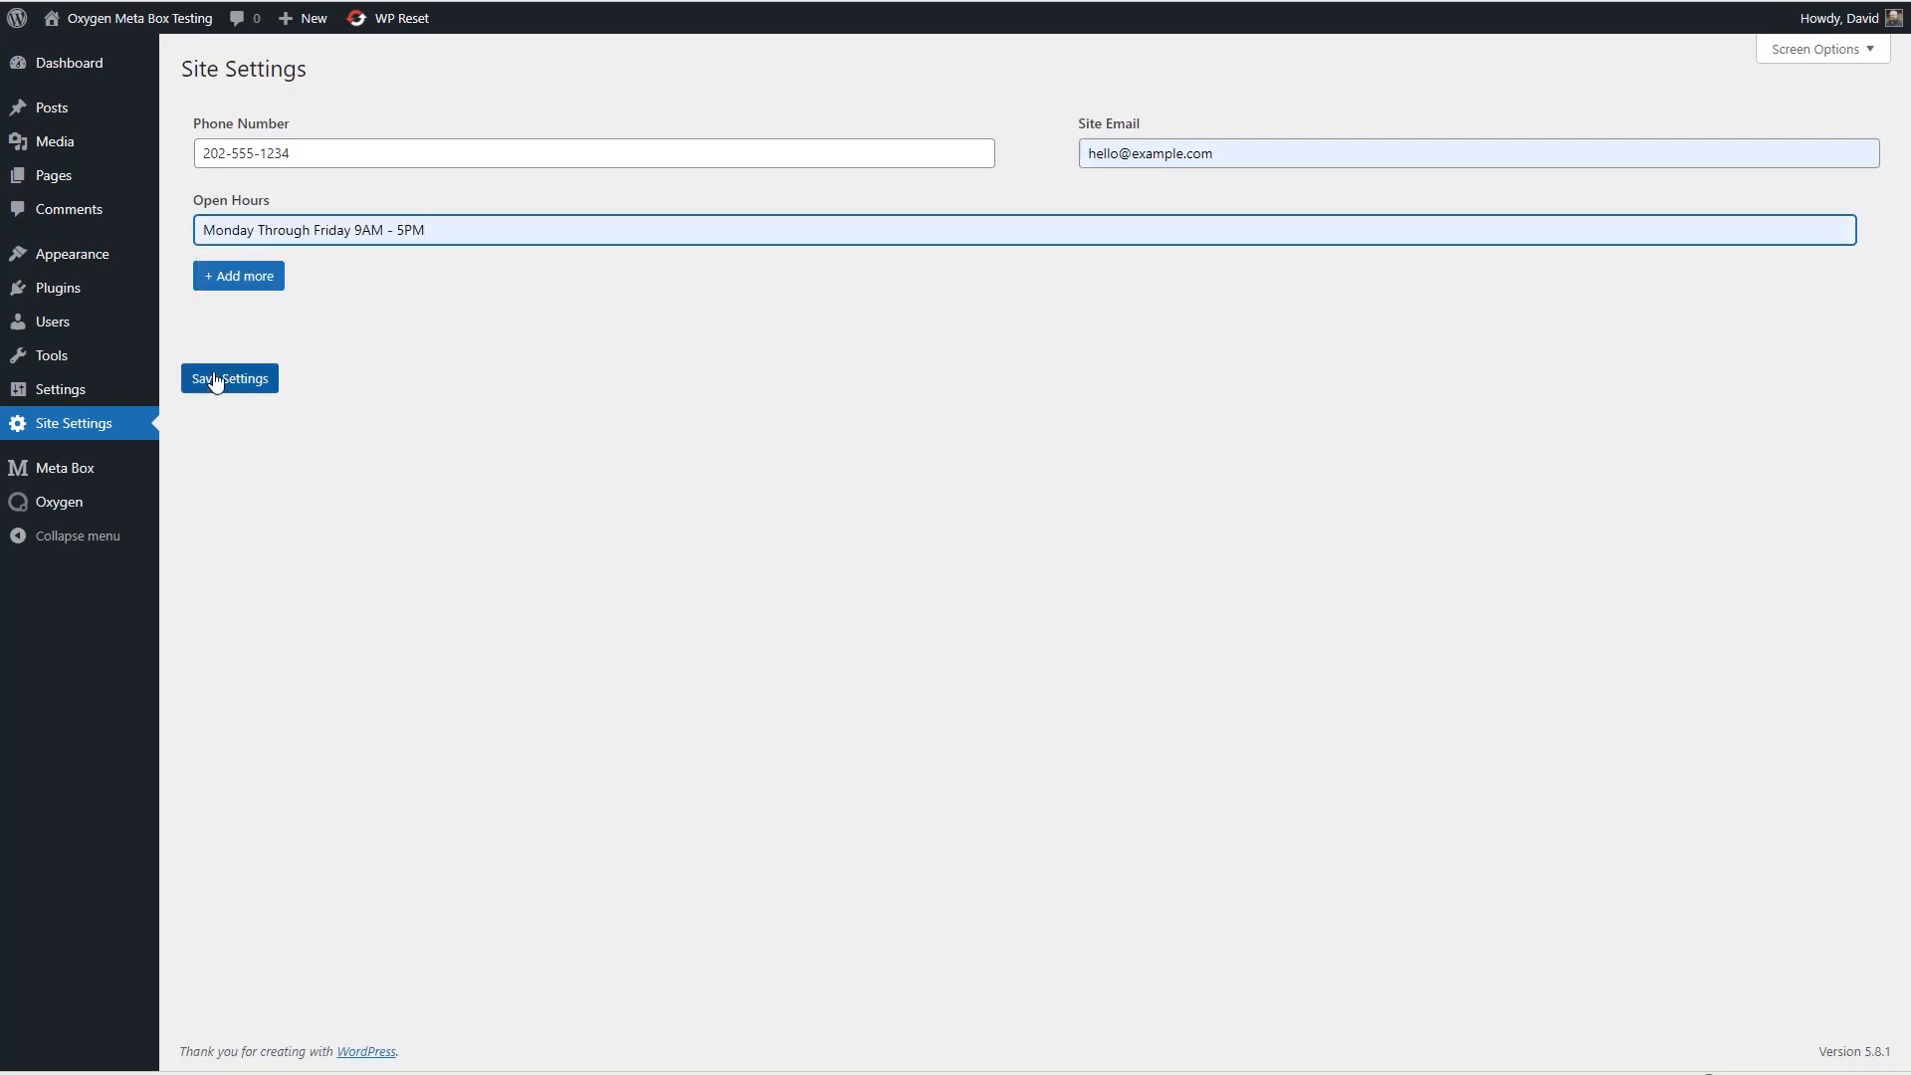
left_click(229, 378)
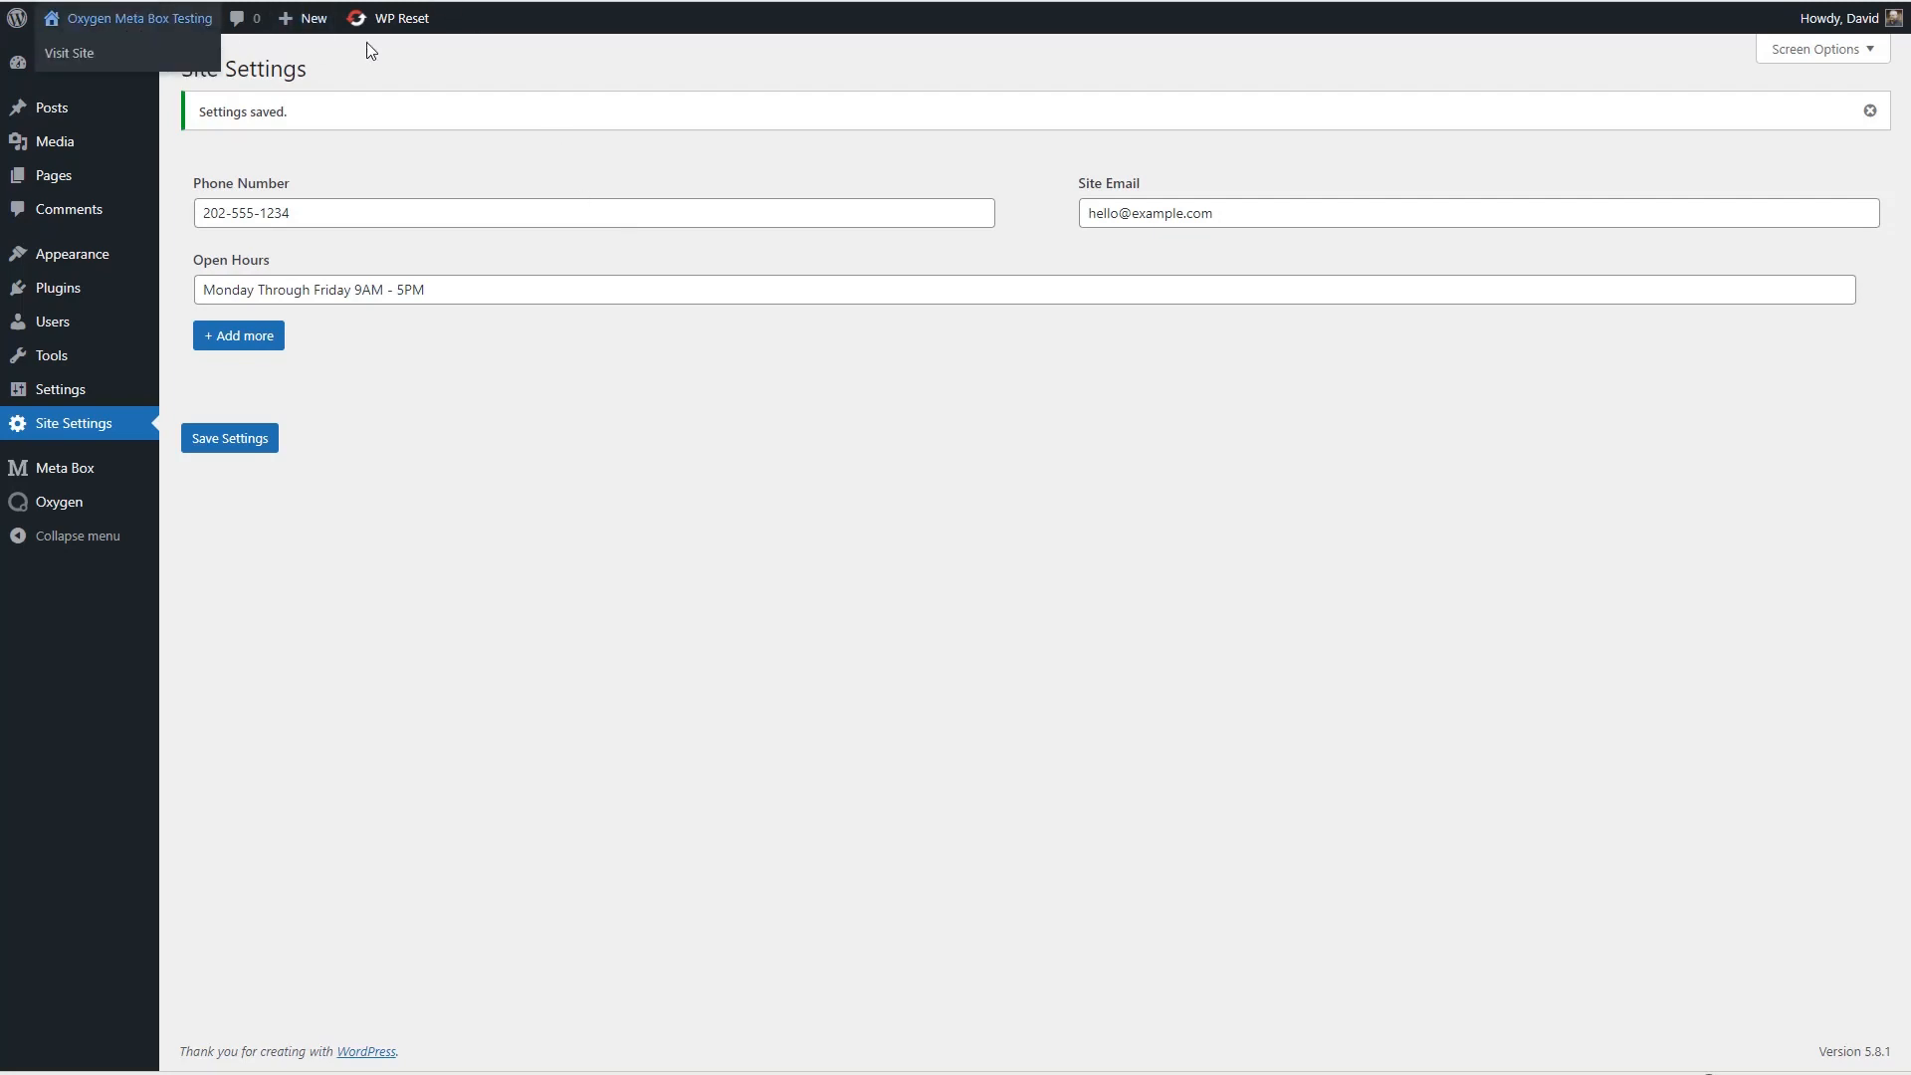
- Check the live site and Reading settings, update the Home page, and launch it in Oxygen
left_click(72, 53)
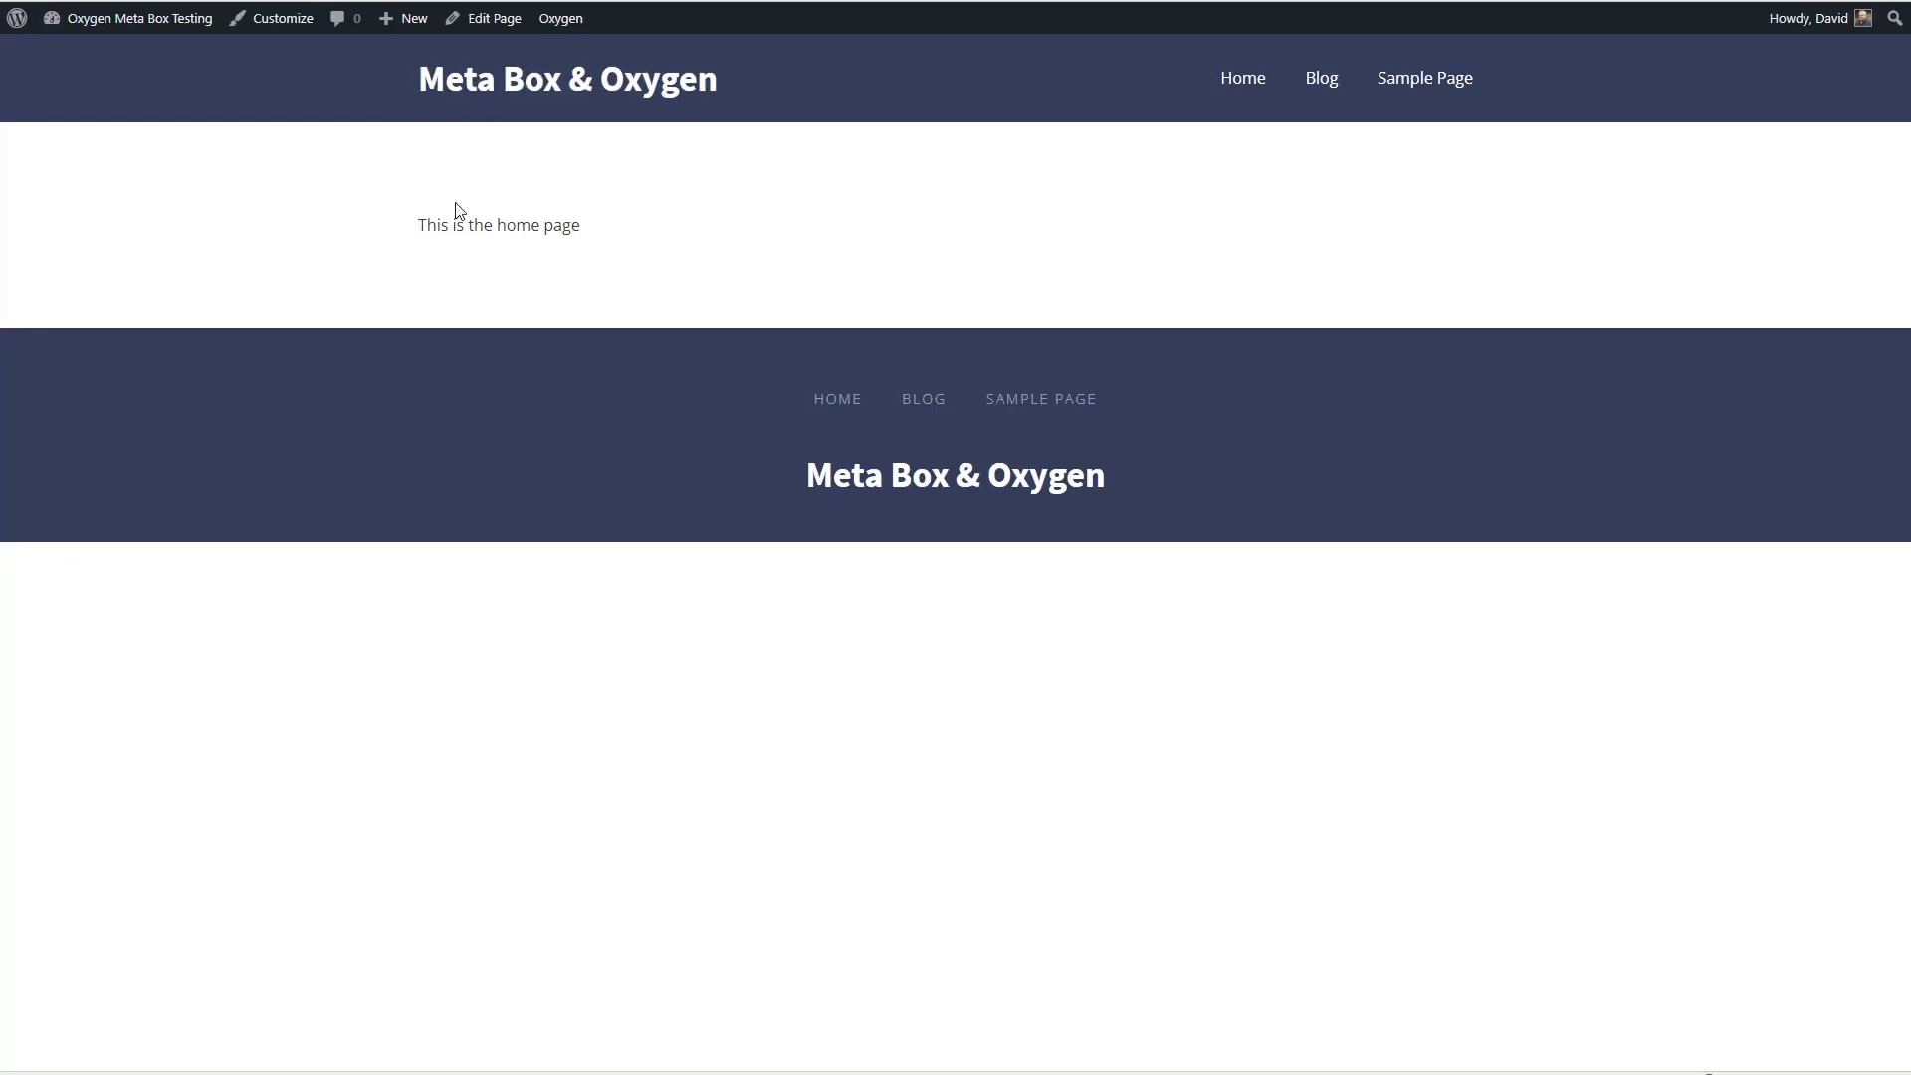
mouse_move(140, 52)
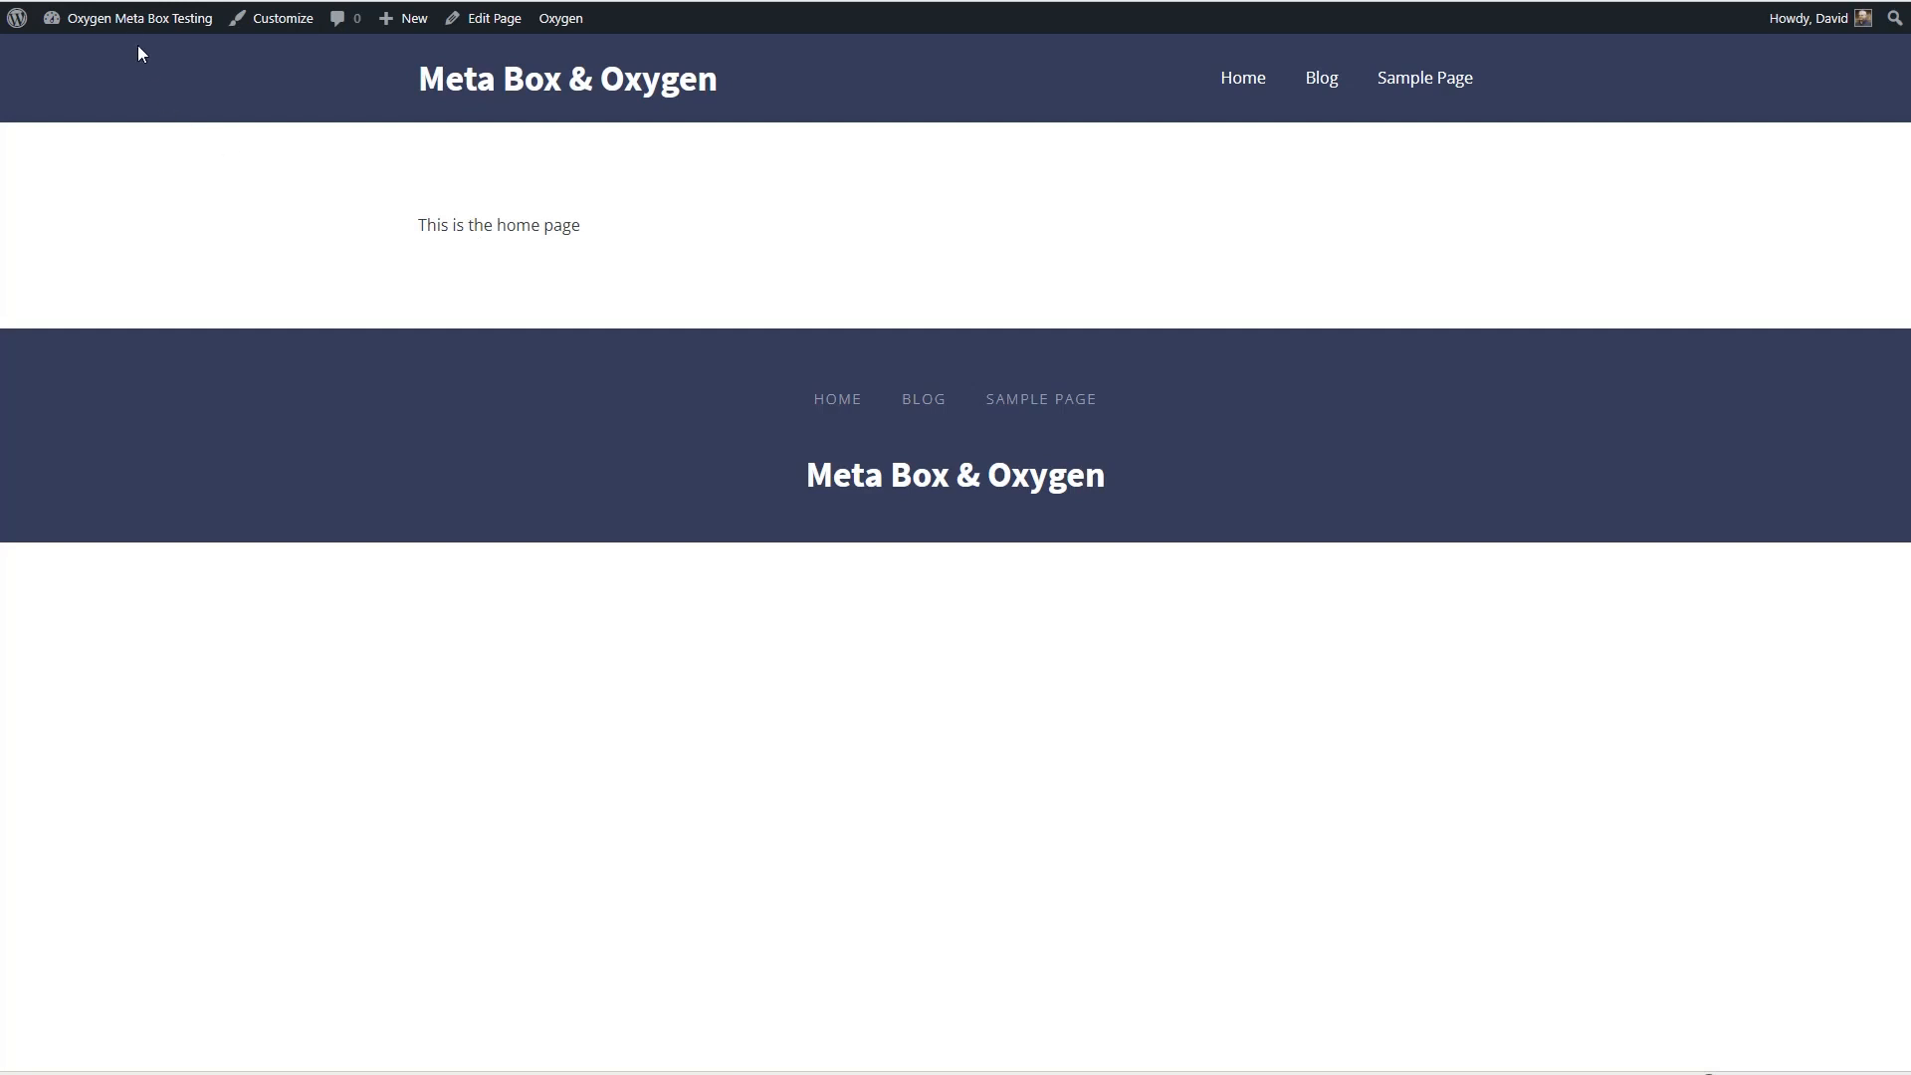
left_click(139, 18)
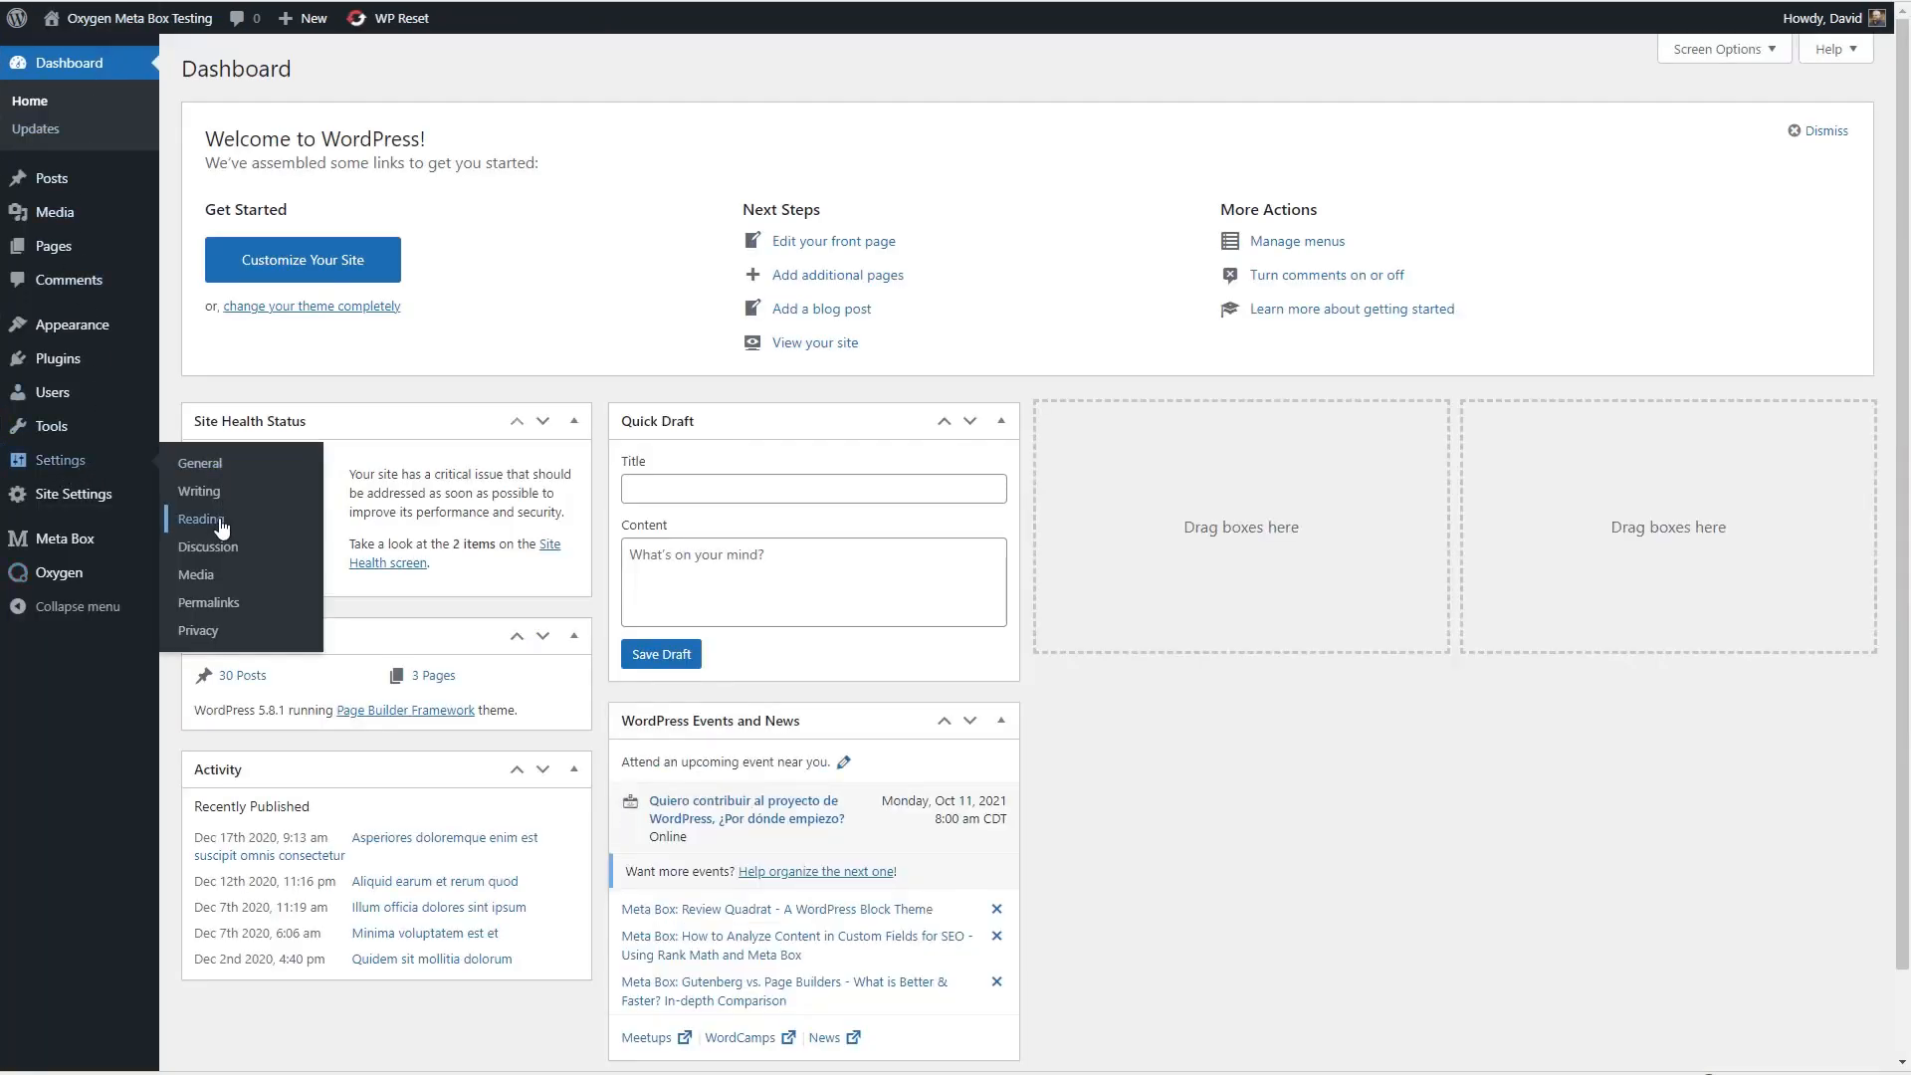
left_click(201, 518)
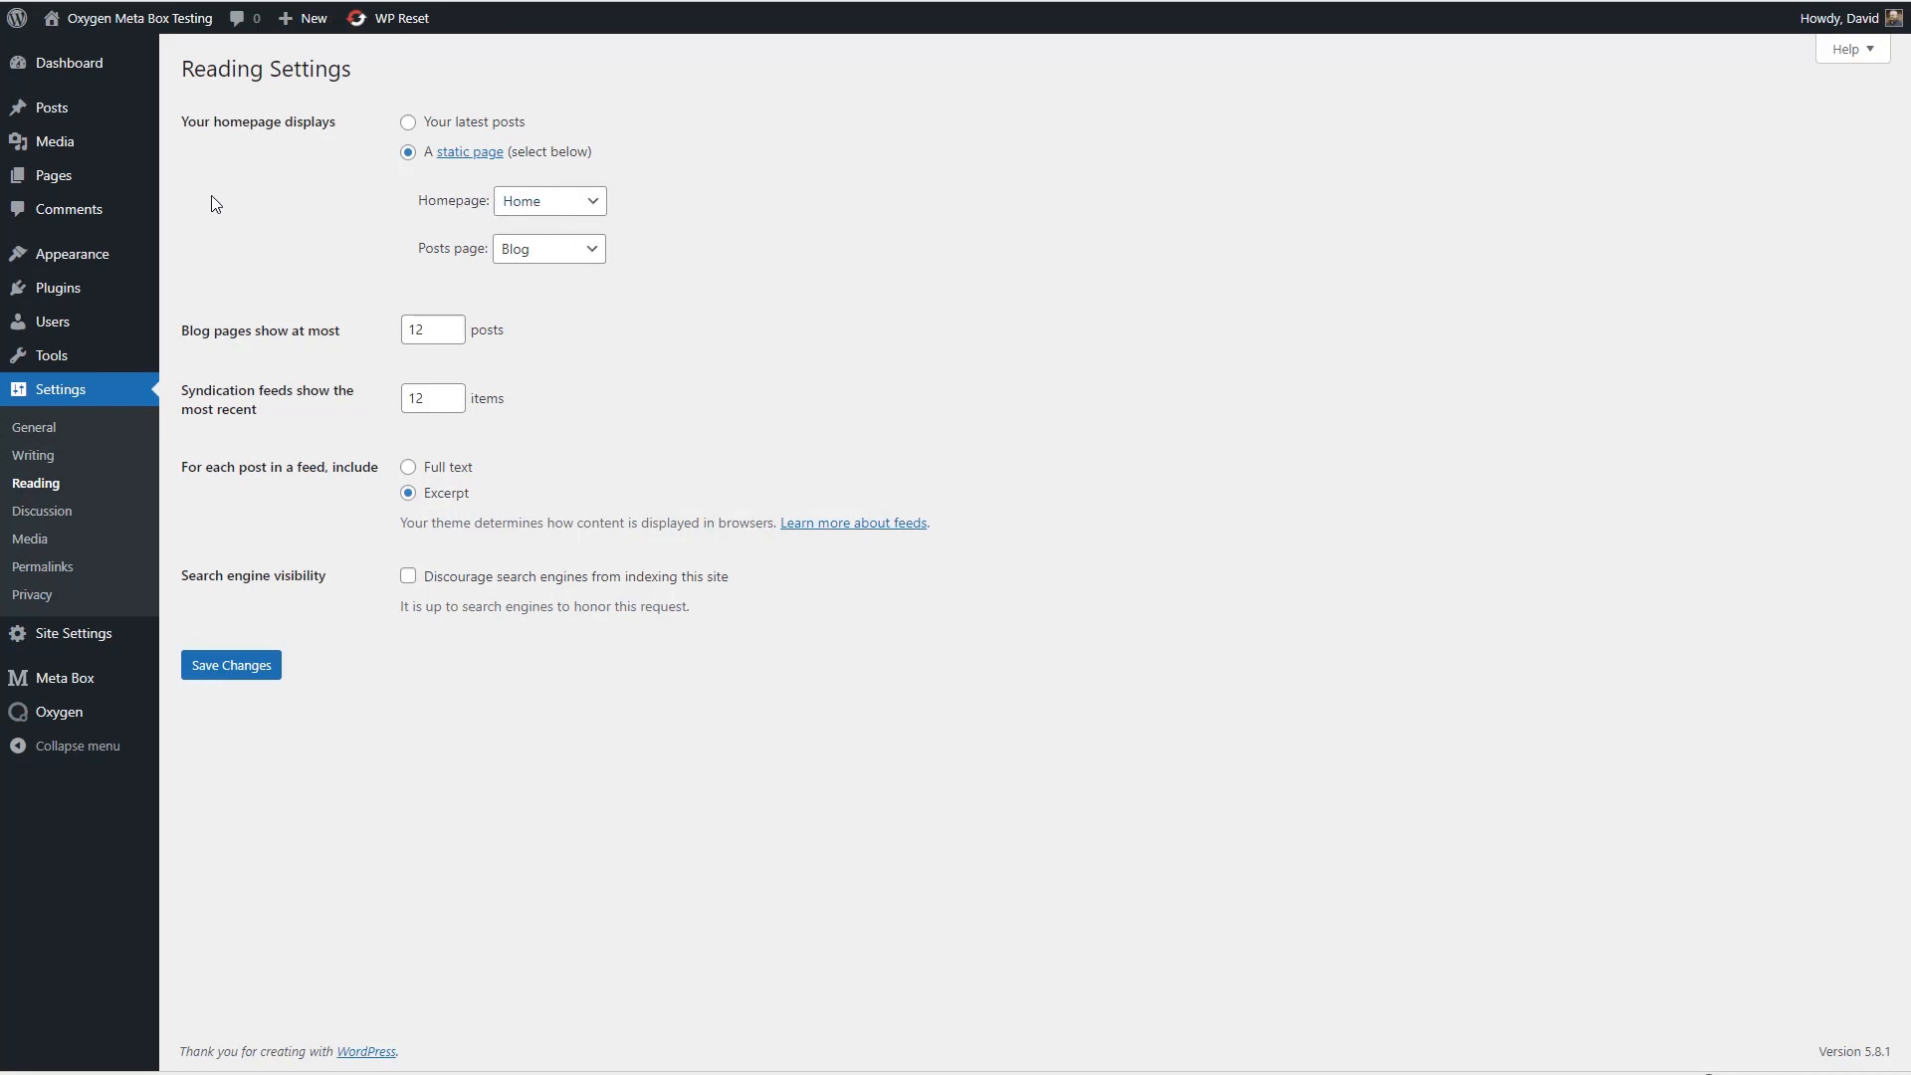
mouse_move(54, 174)
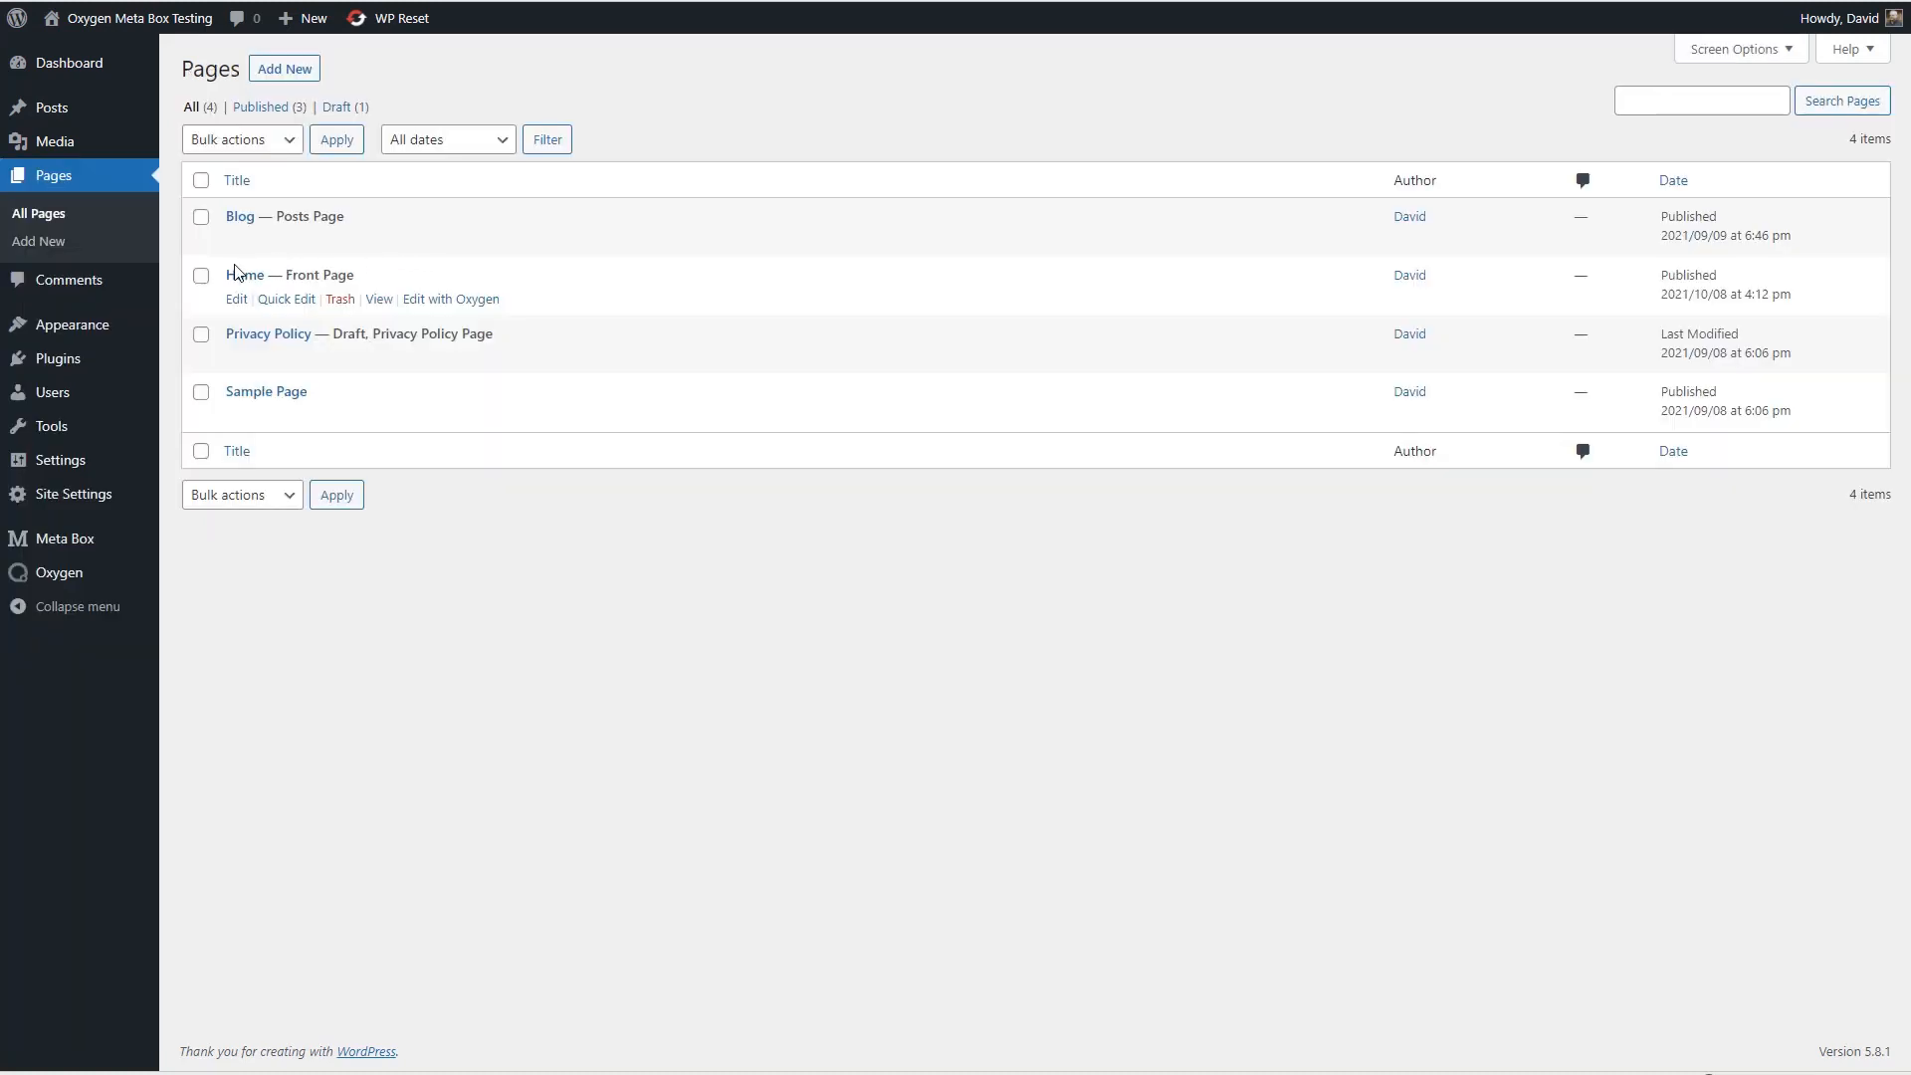
left_click(236, 299)
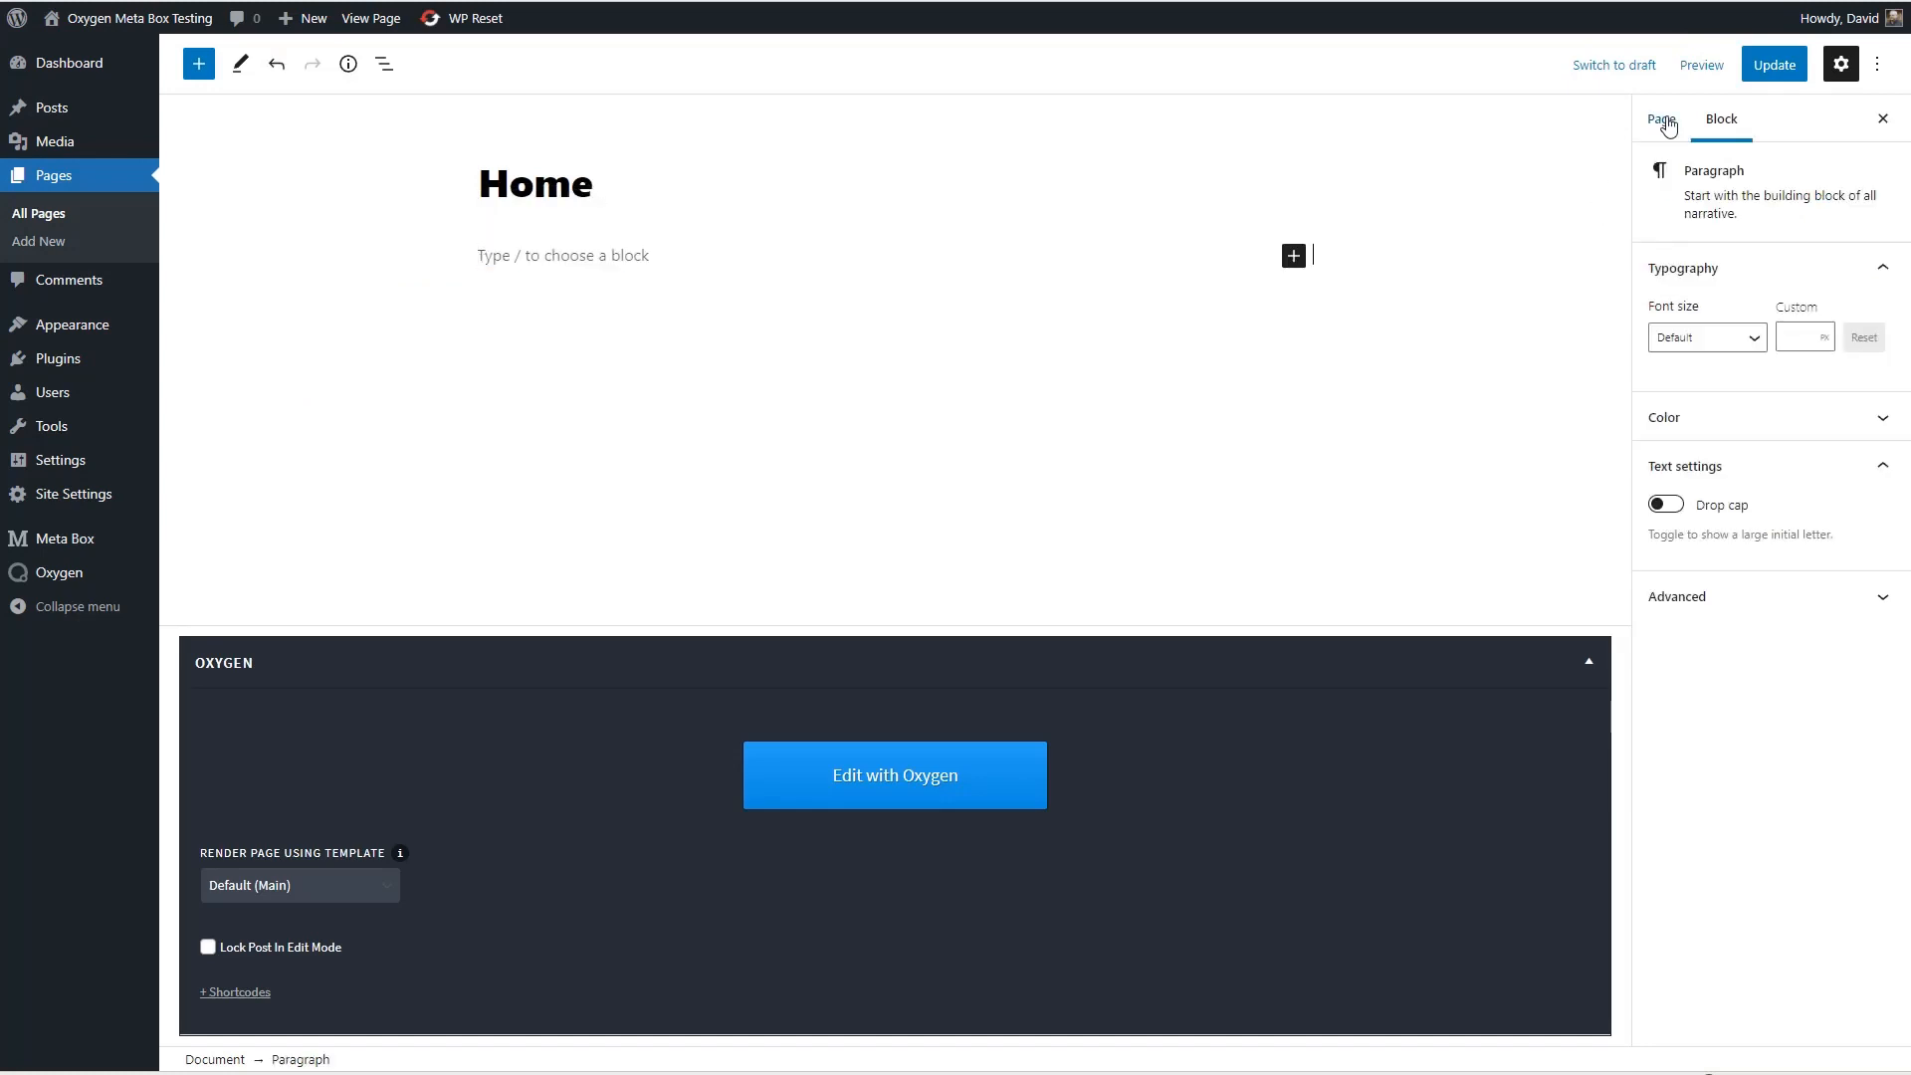
left_click(1772, 63)
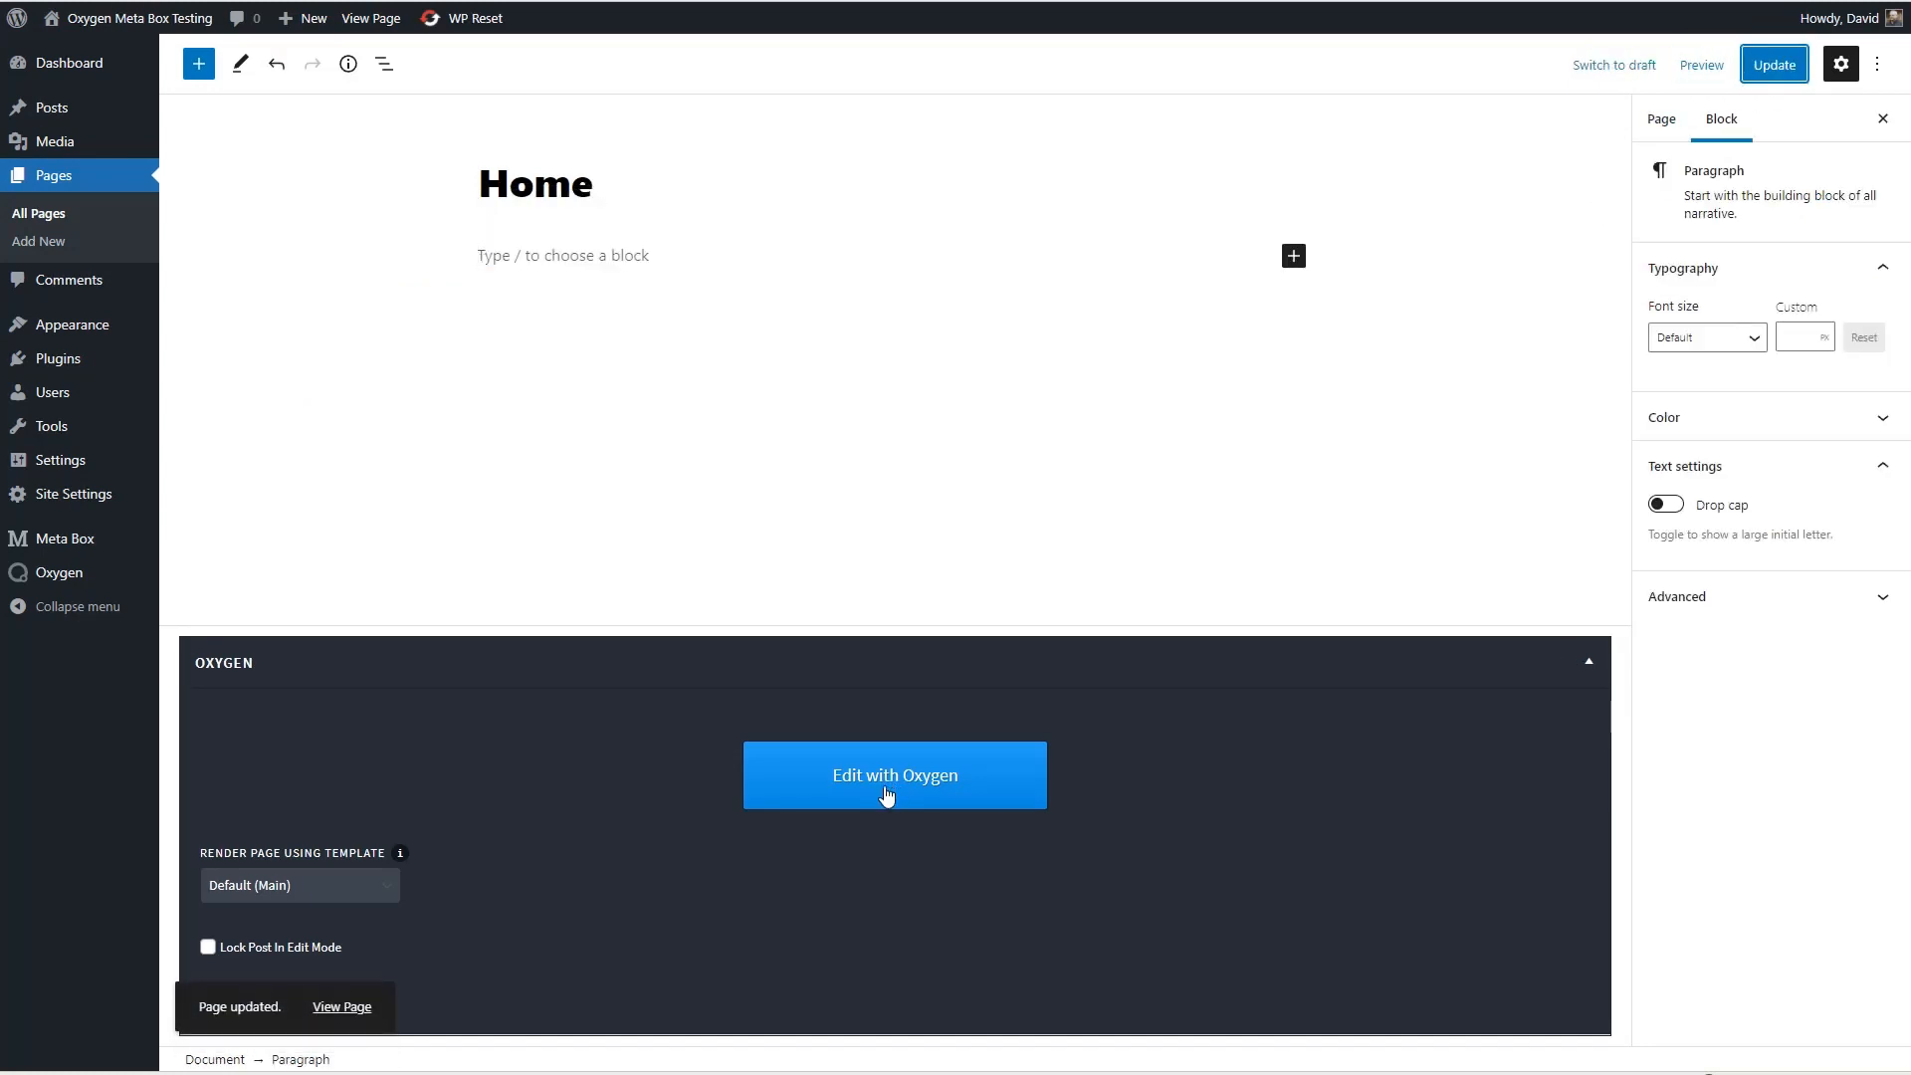
mouse_move(891, 789)
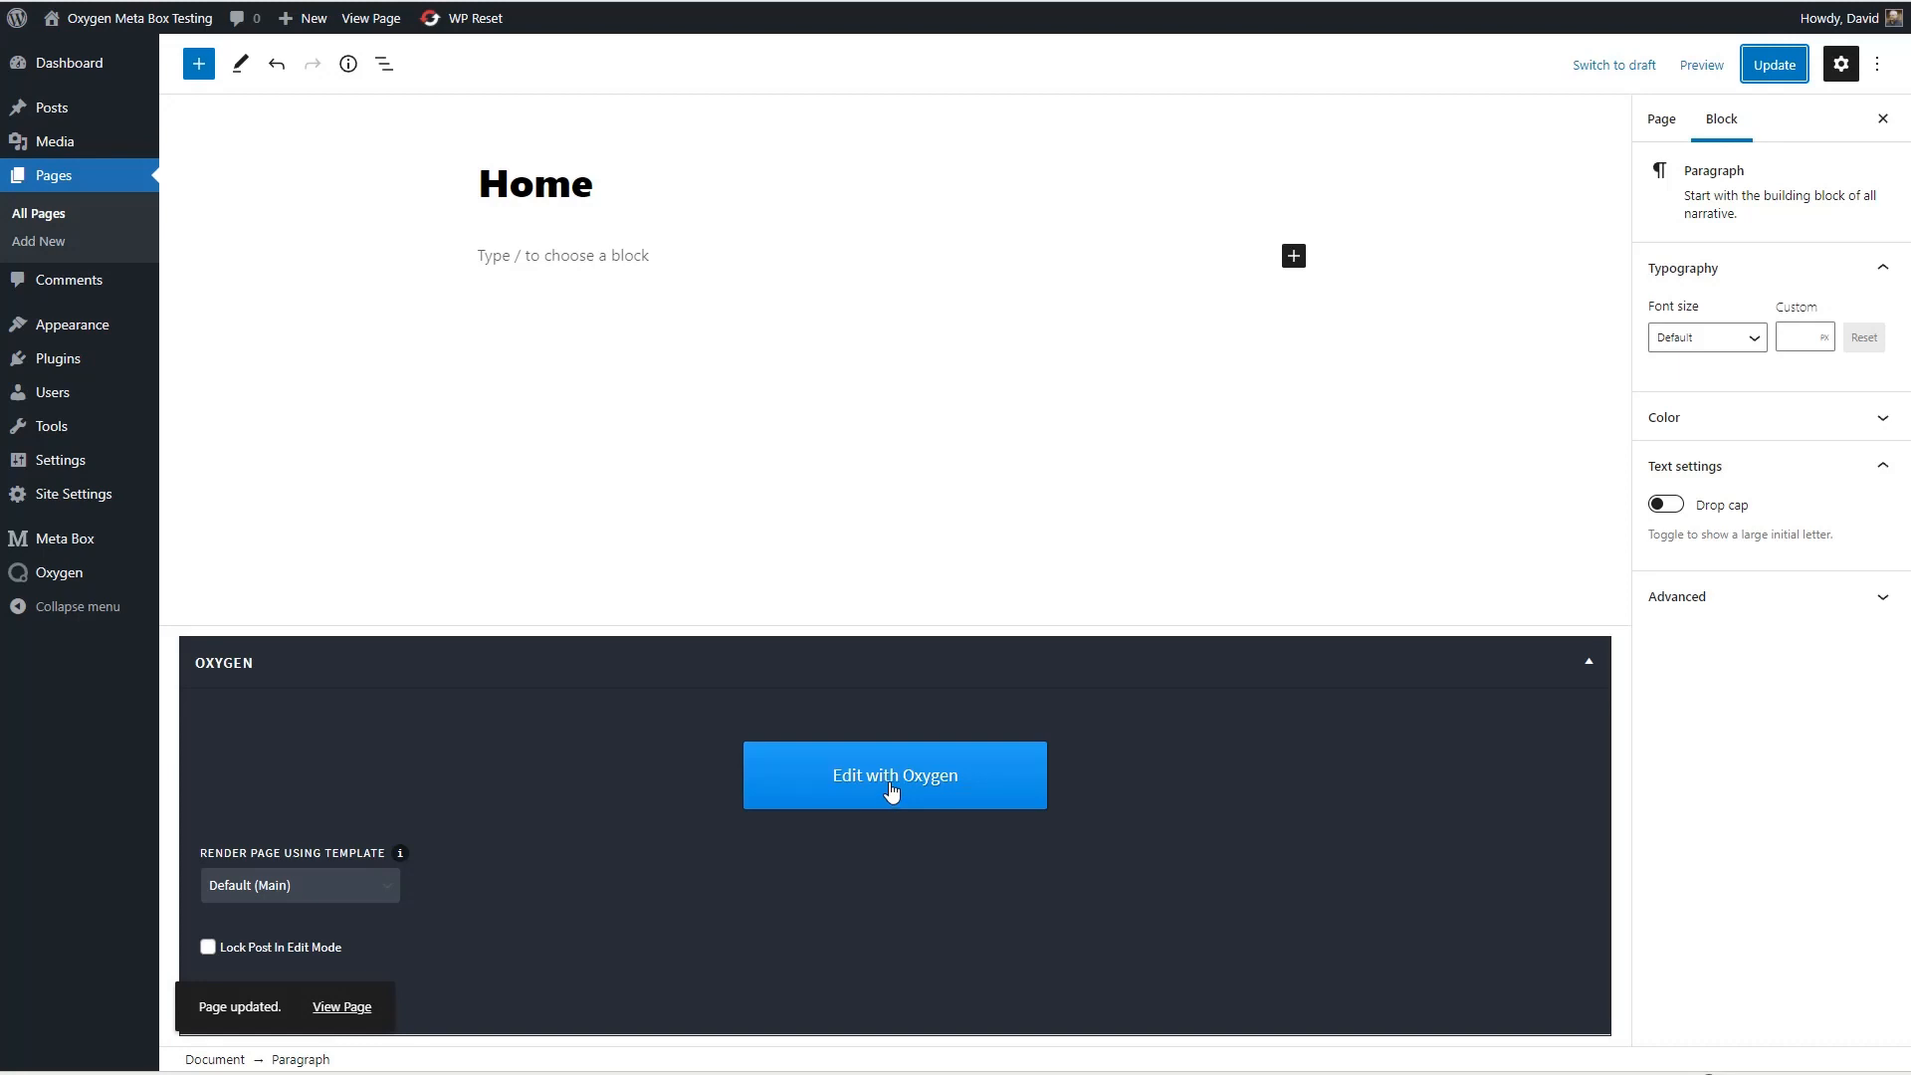
left_click(895, 775)
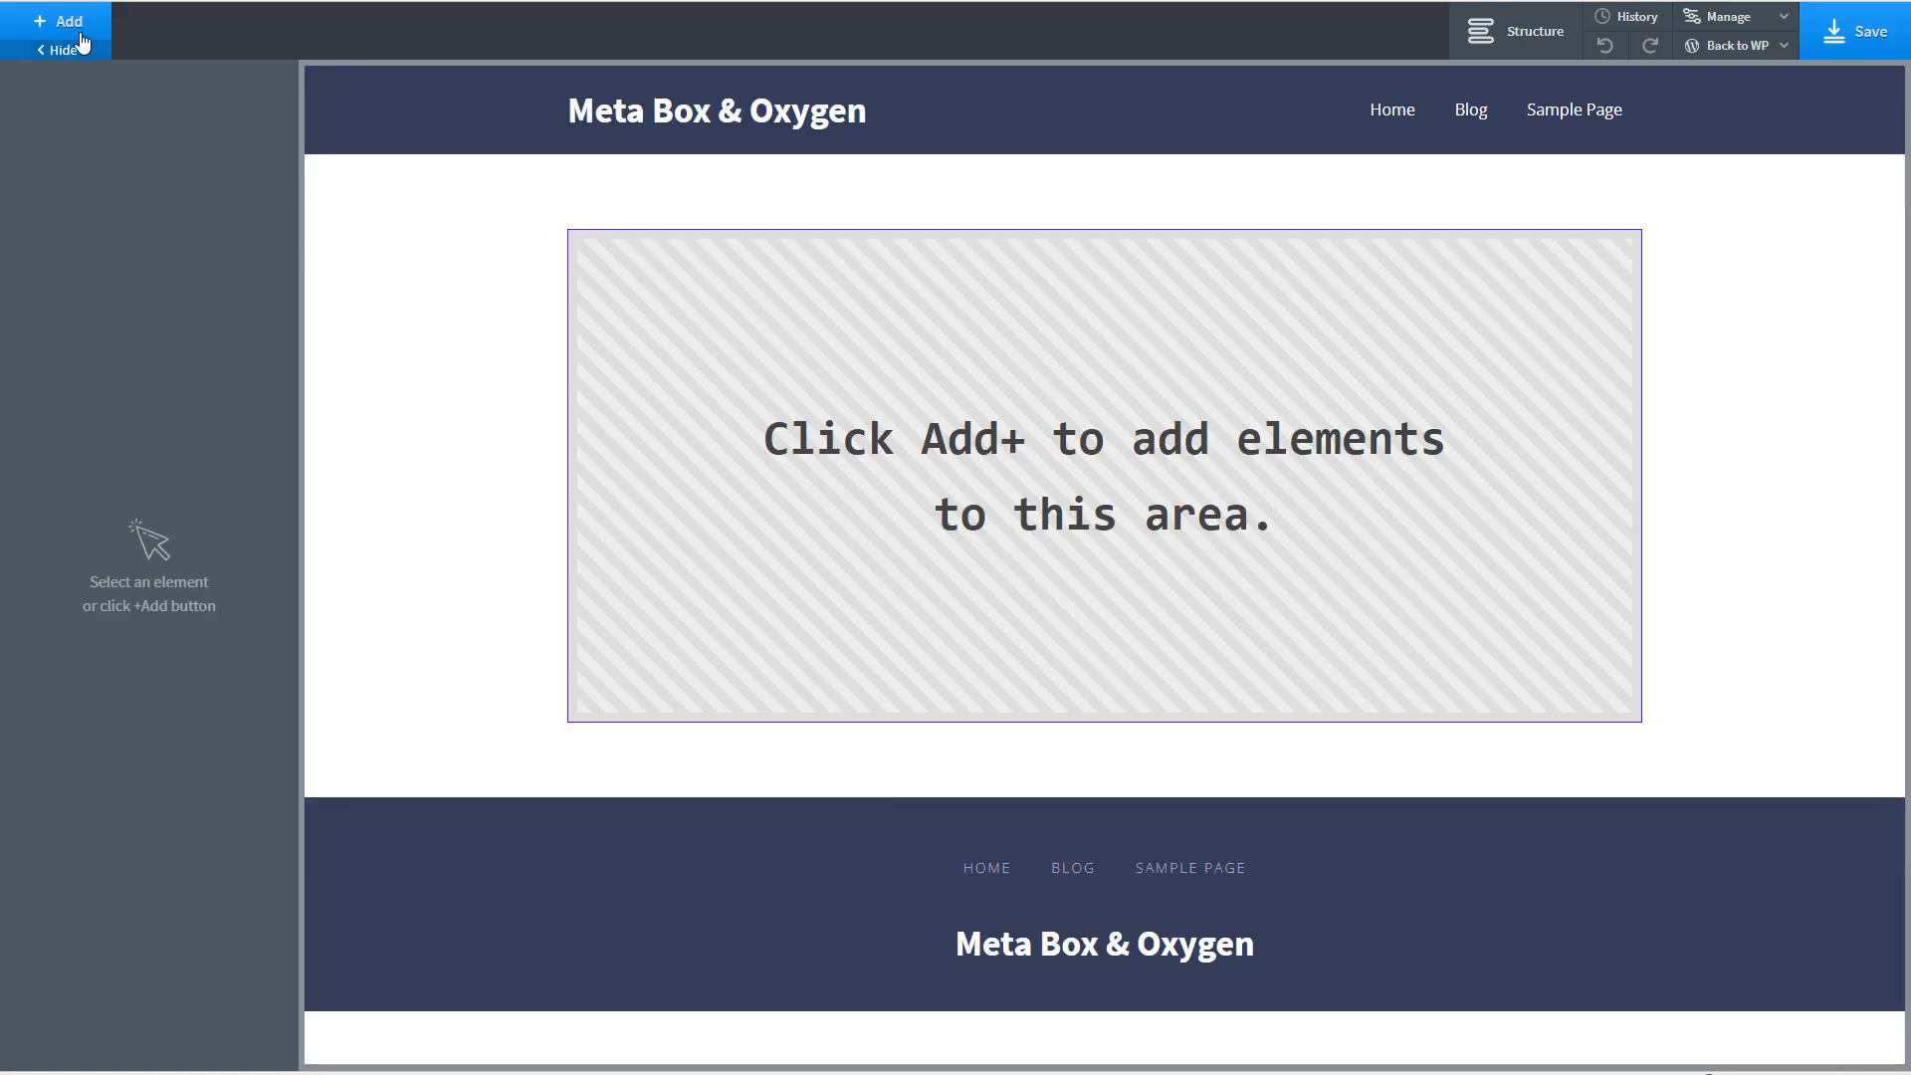
- Add a columns section with the media-library Welcome image, centred via Align Self
left_click(57, 21)
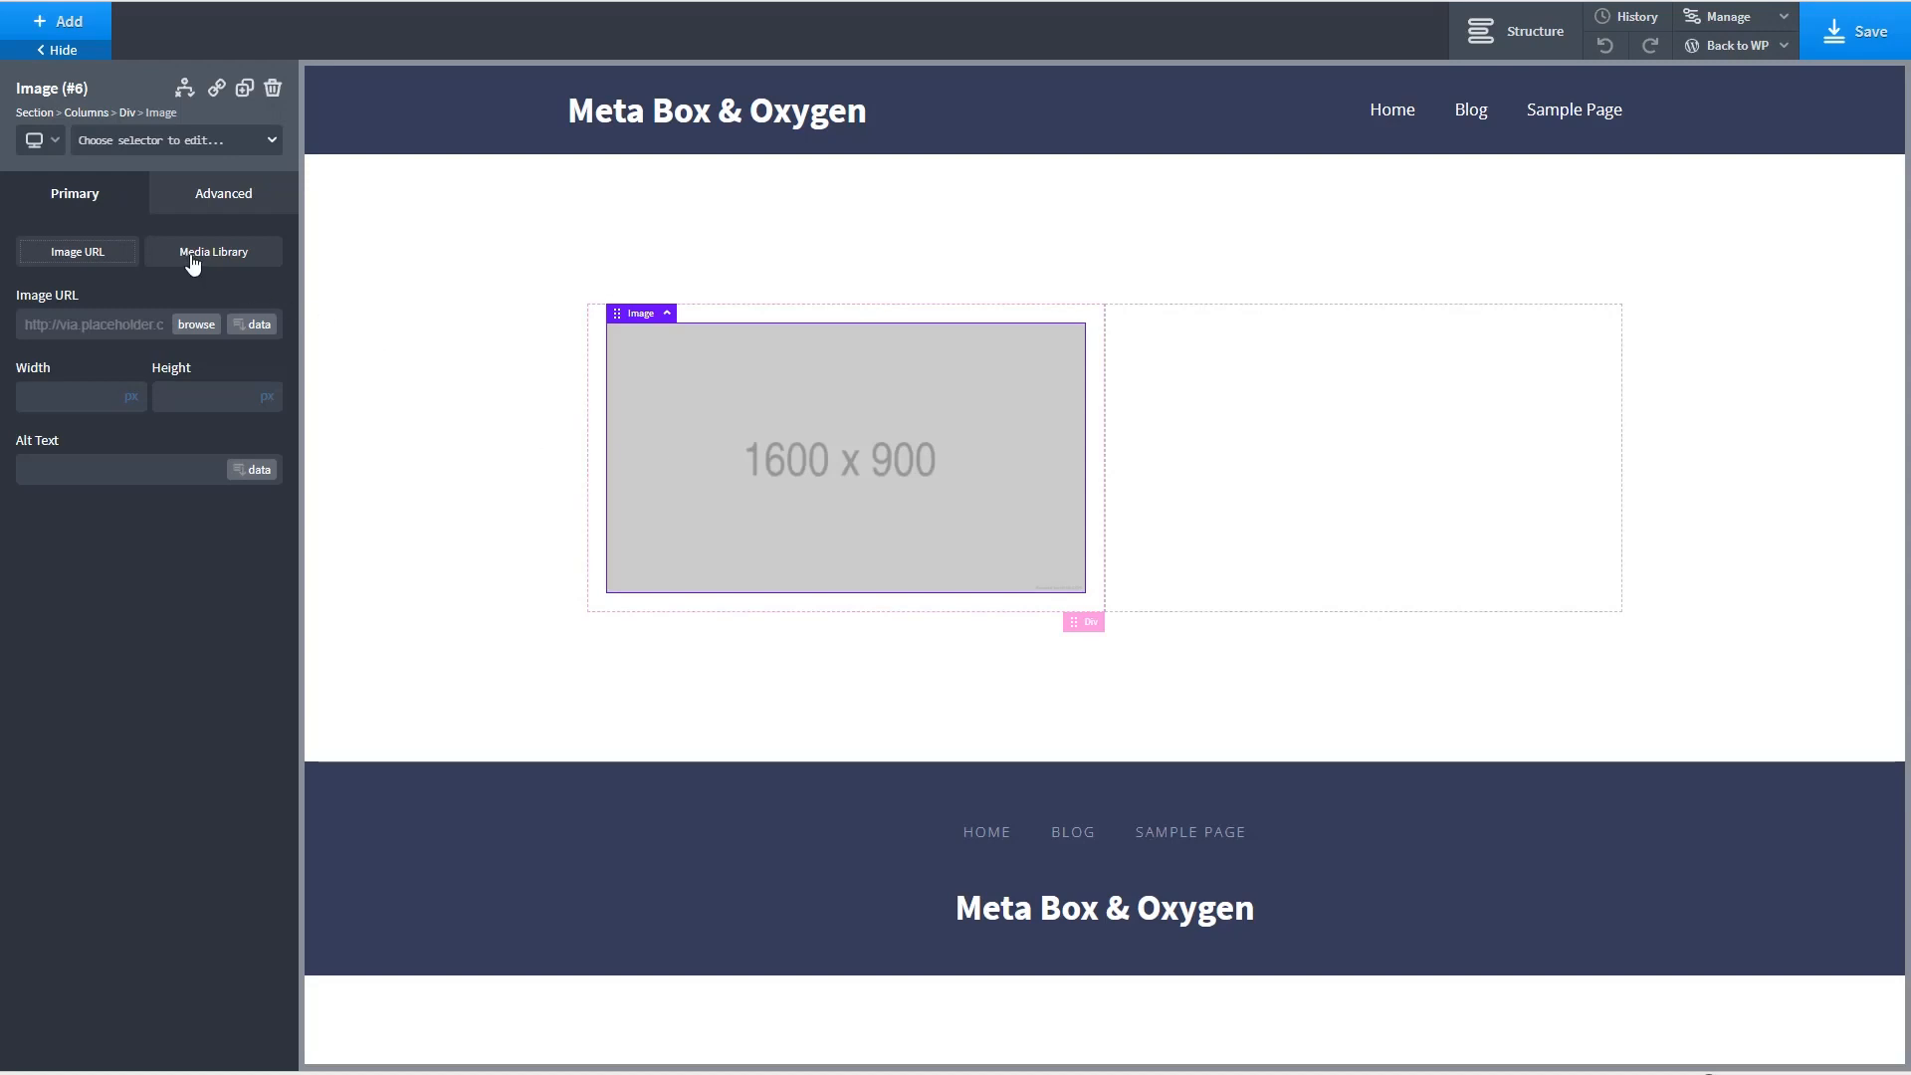
left_click(213, 251)
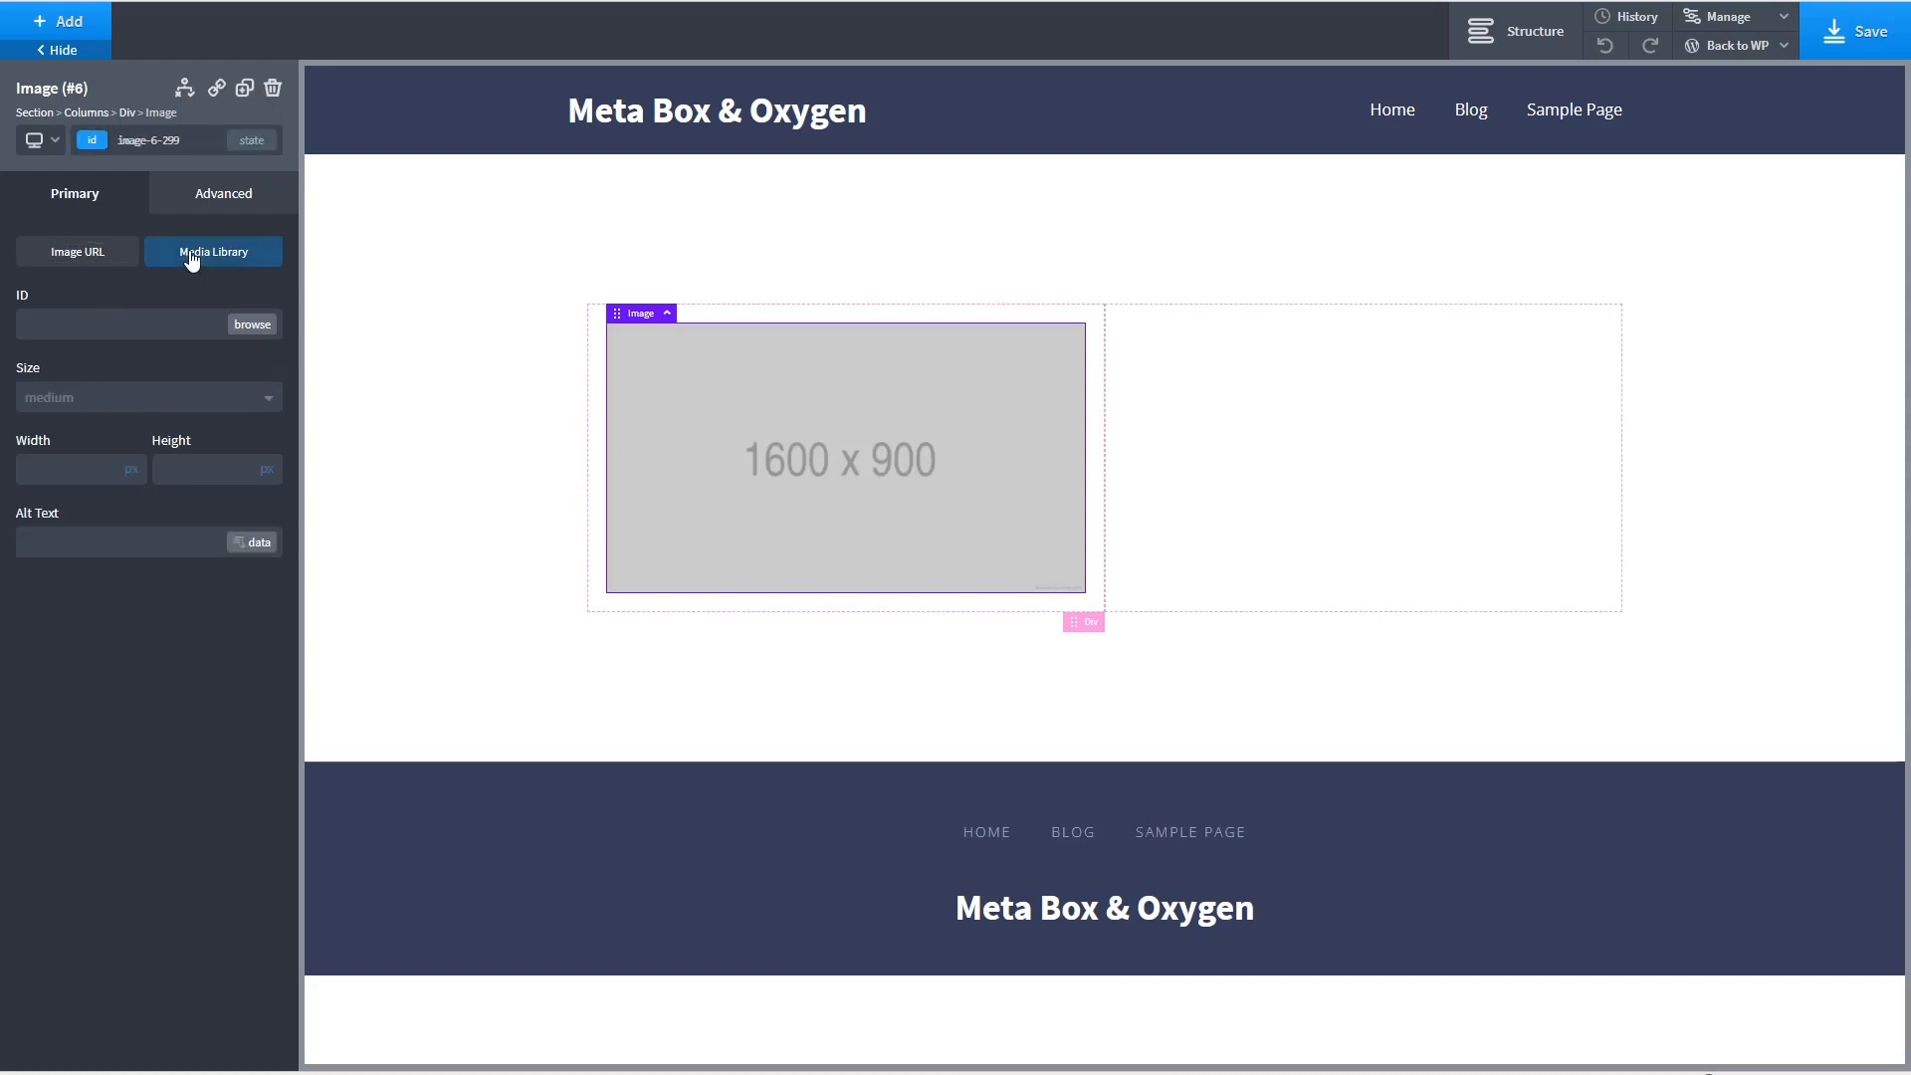
left_click(212, 251)
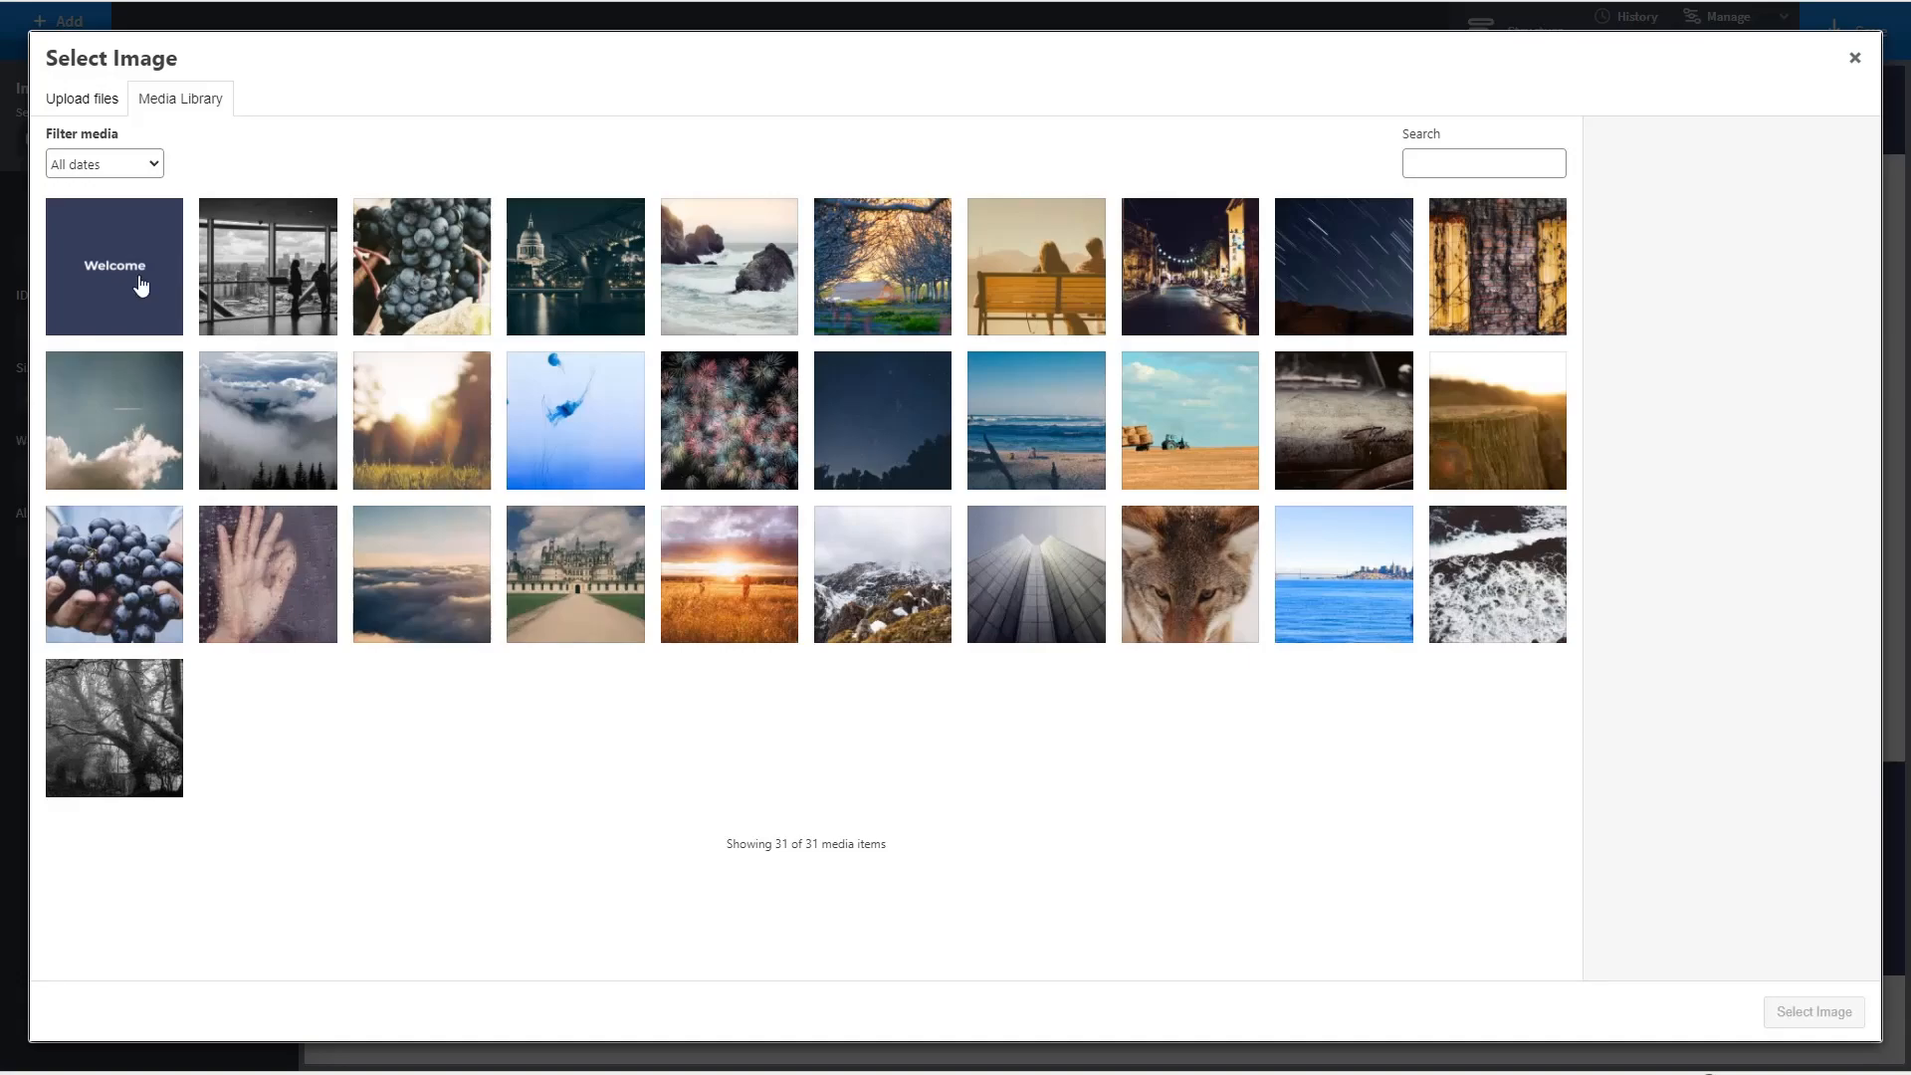
left_click(113, 266)
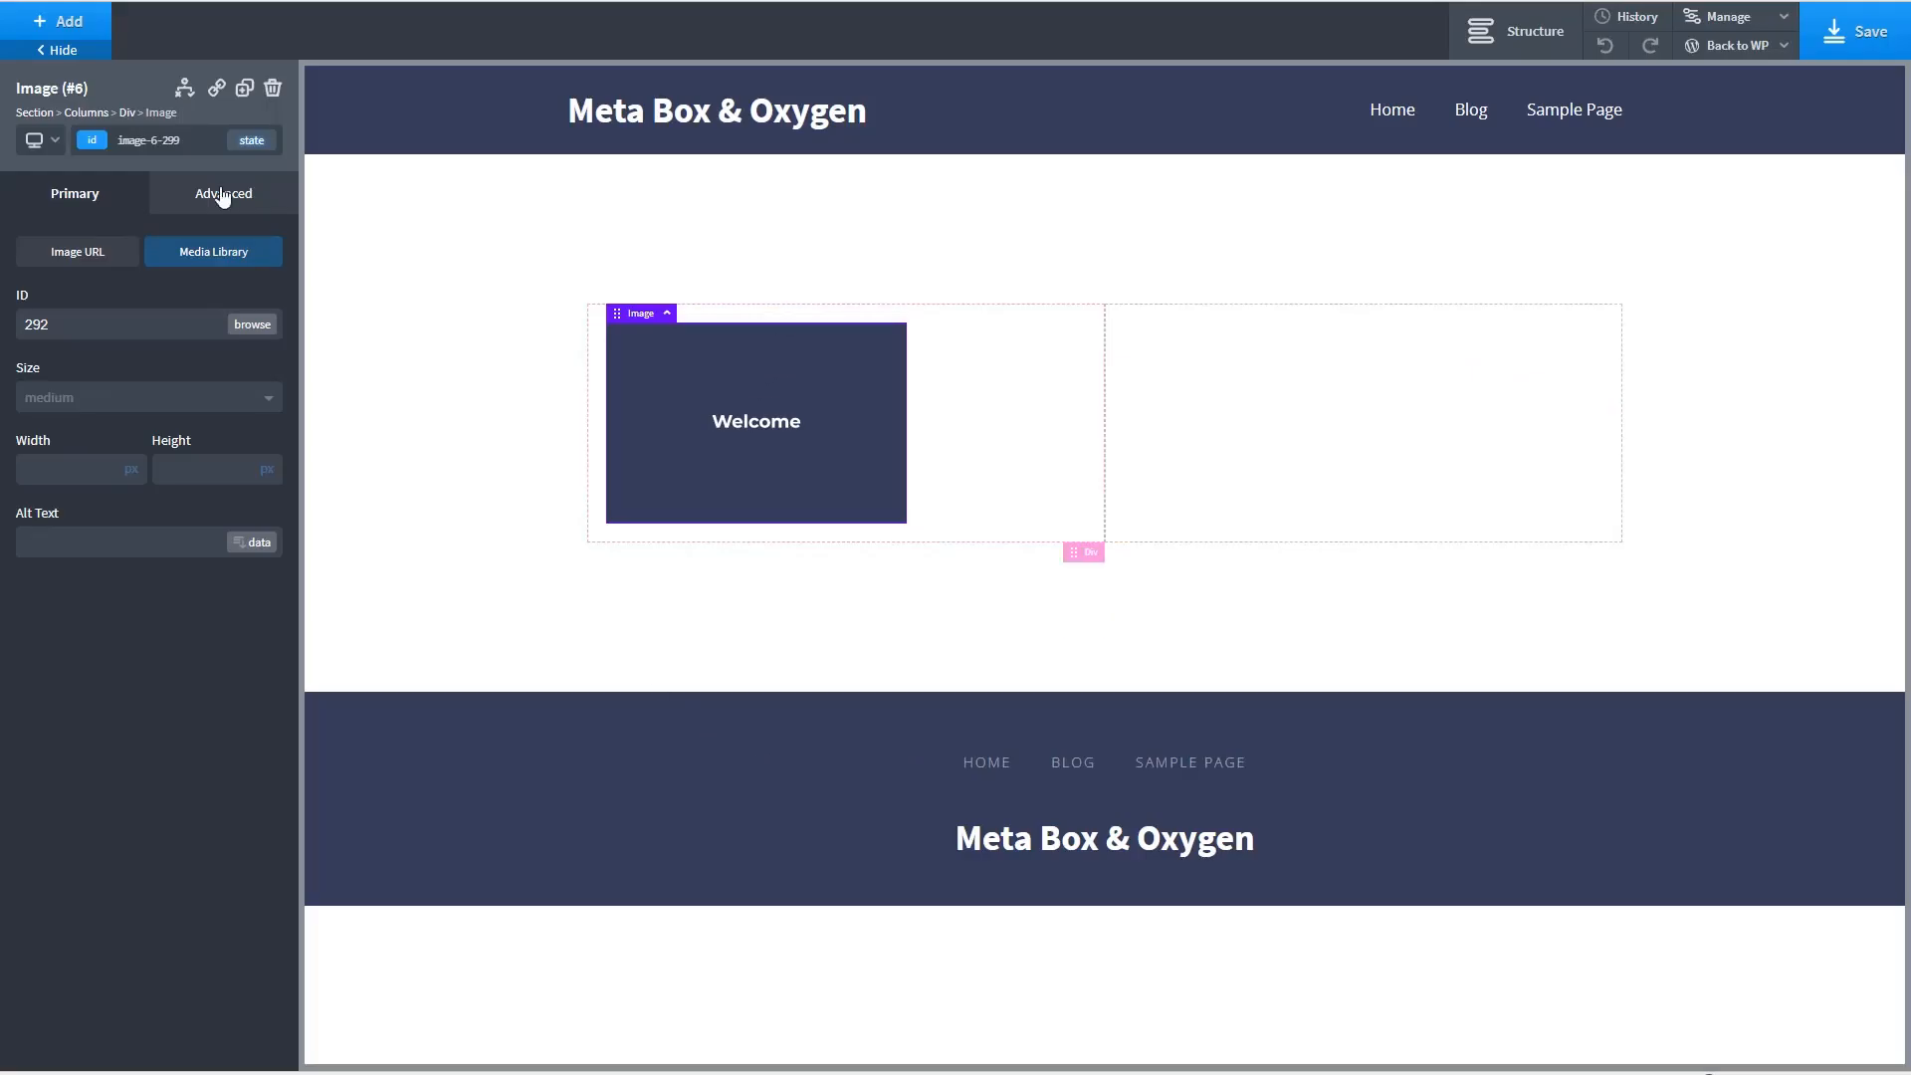
left_click(222, 193)
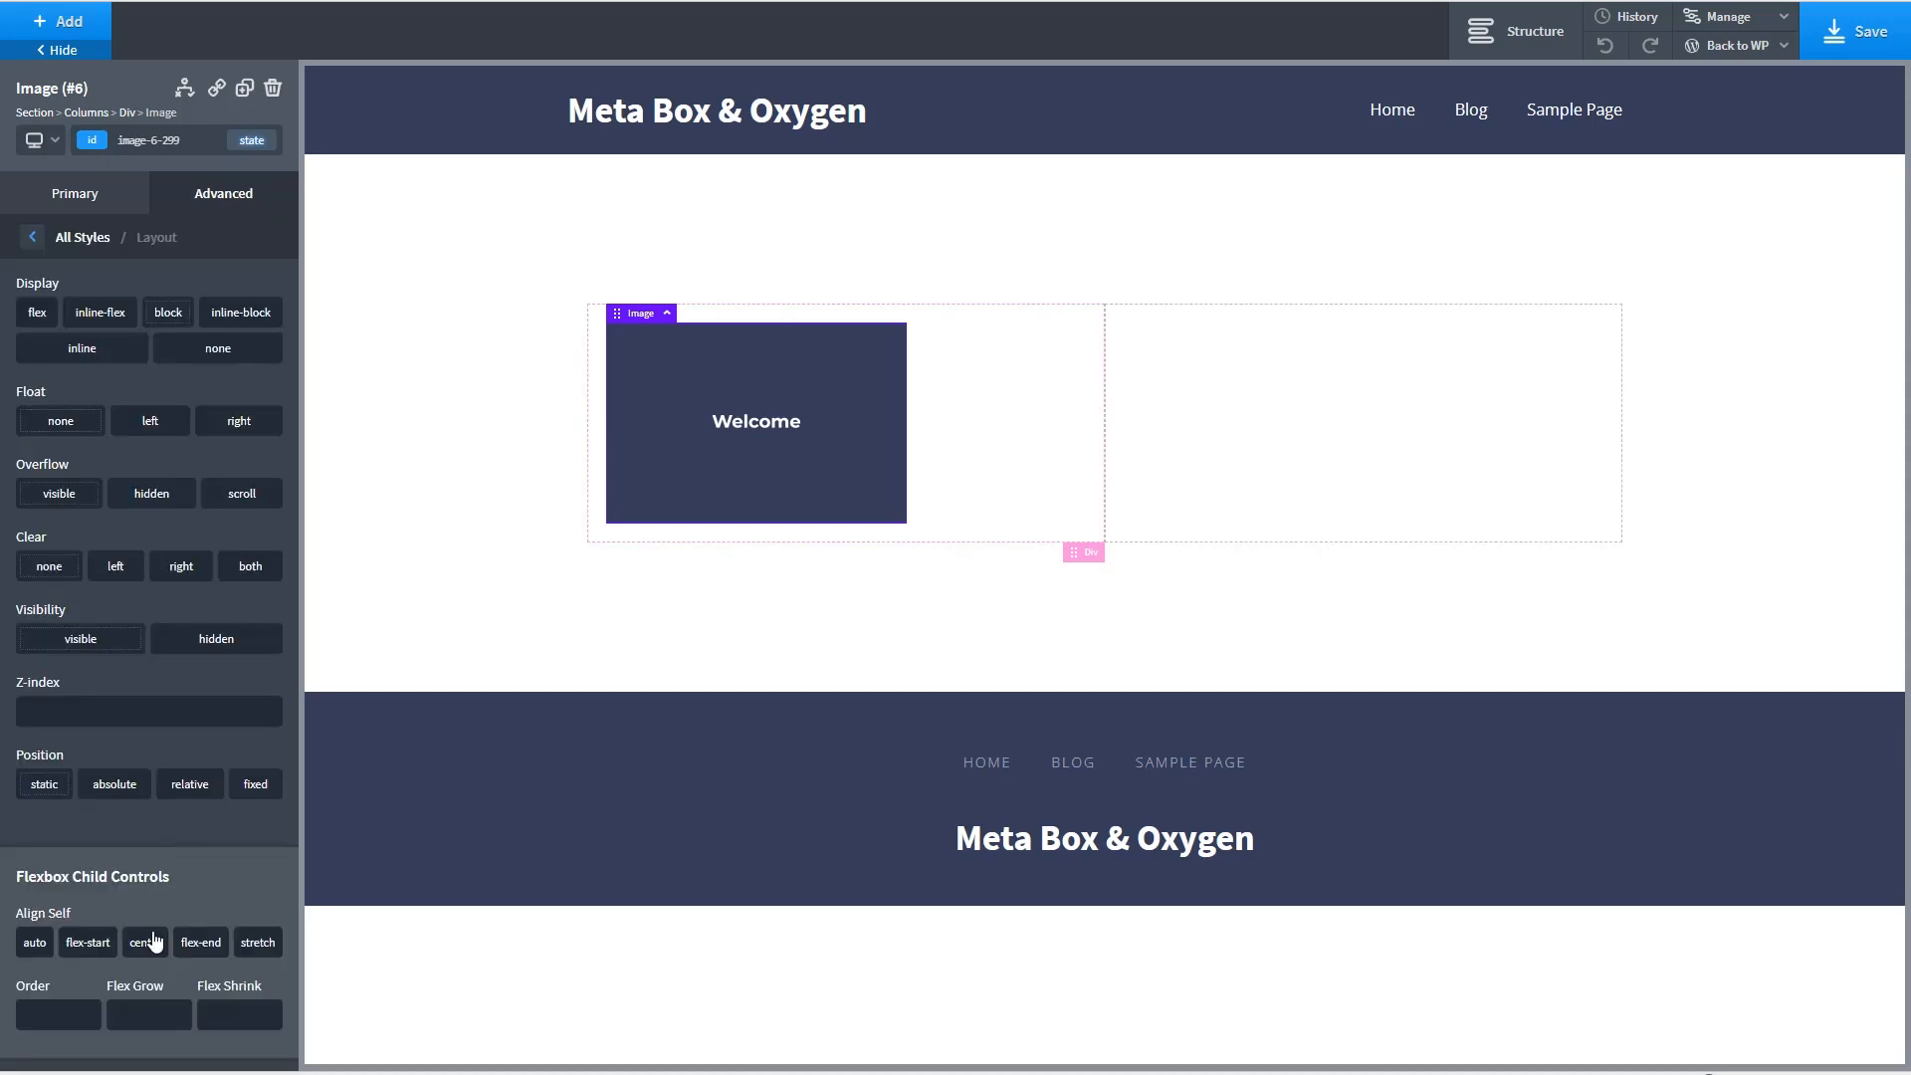
left_click(144, 942)
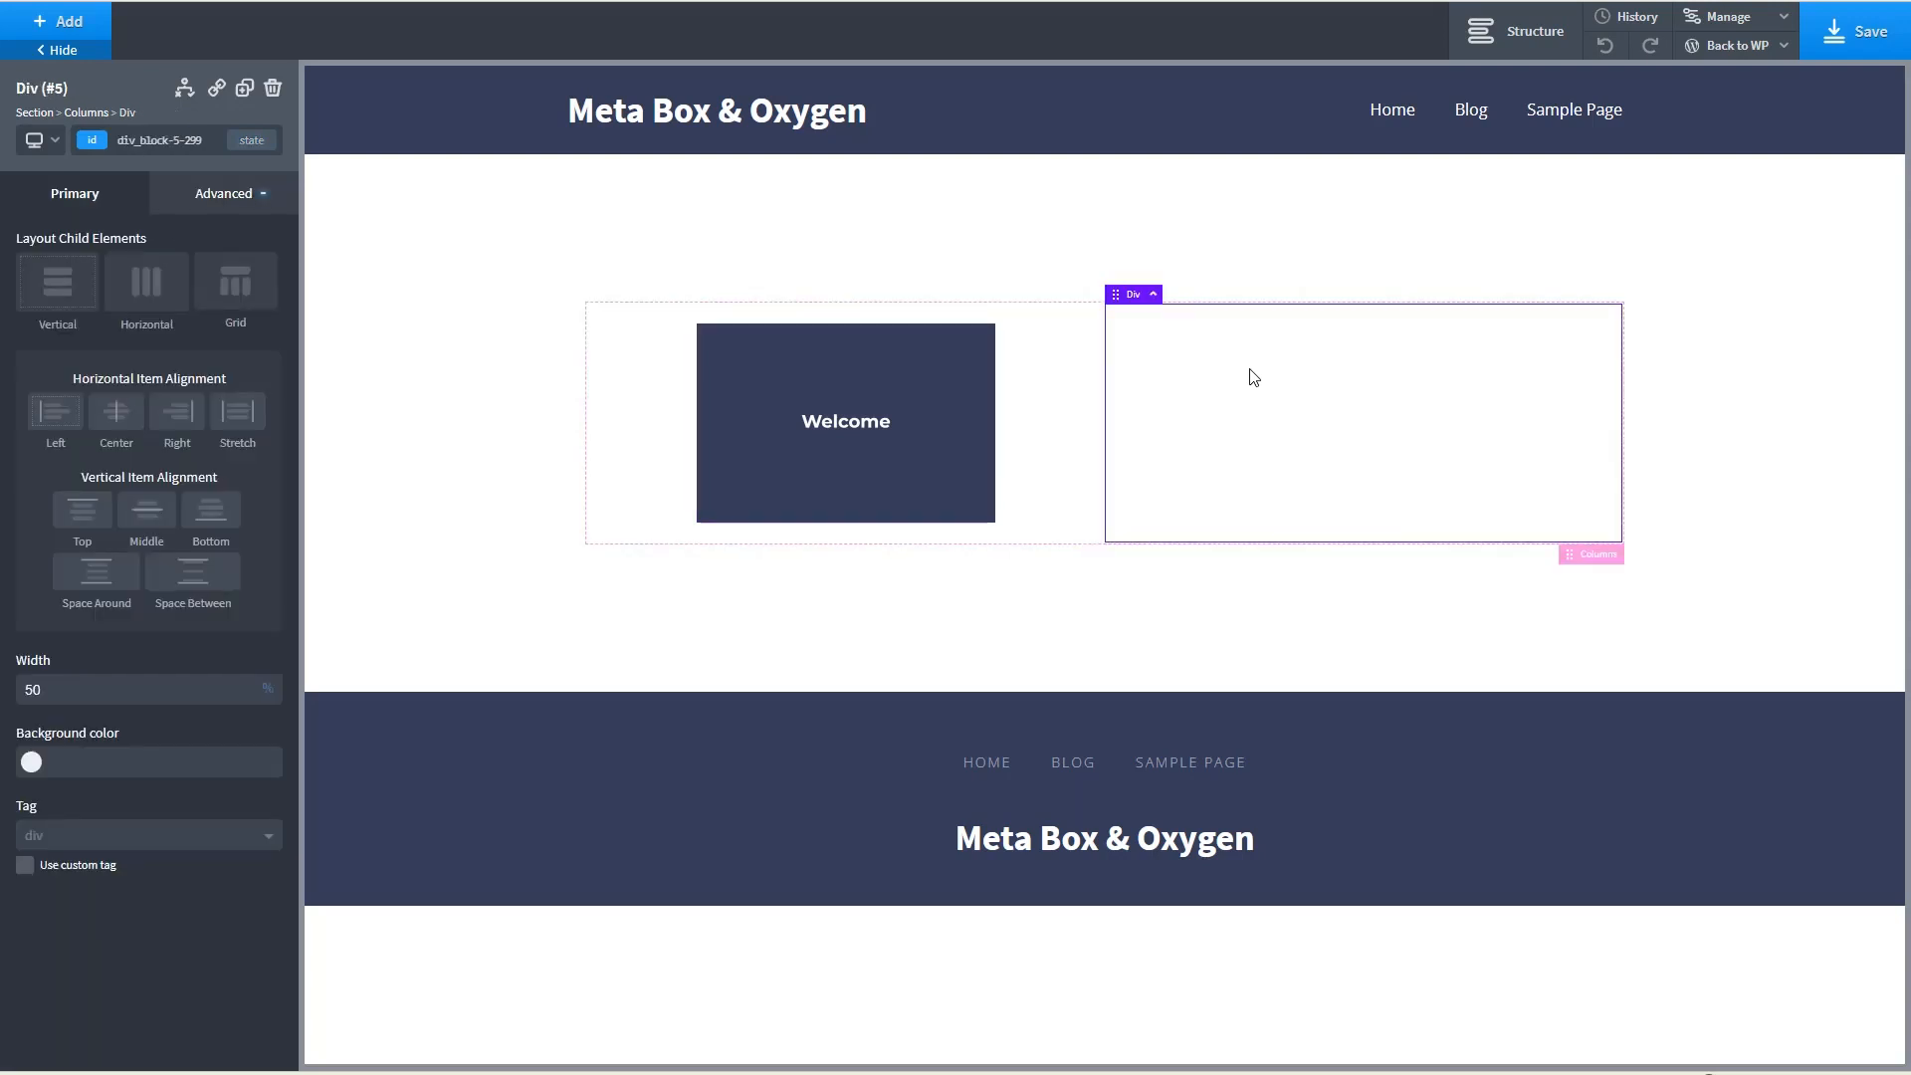
mouse_move(1227, 367)
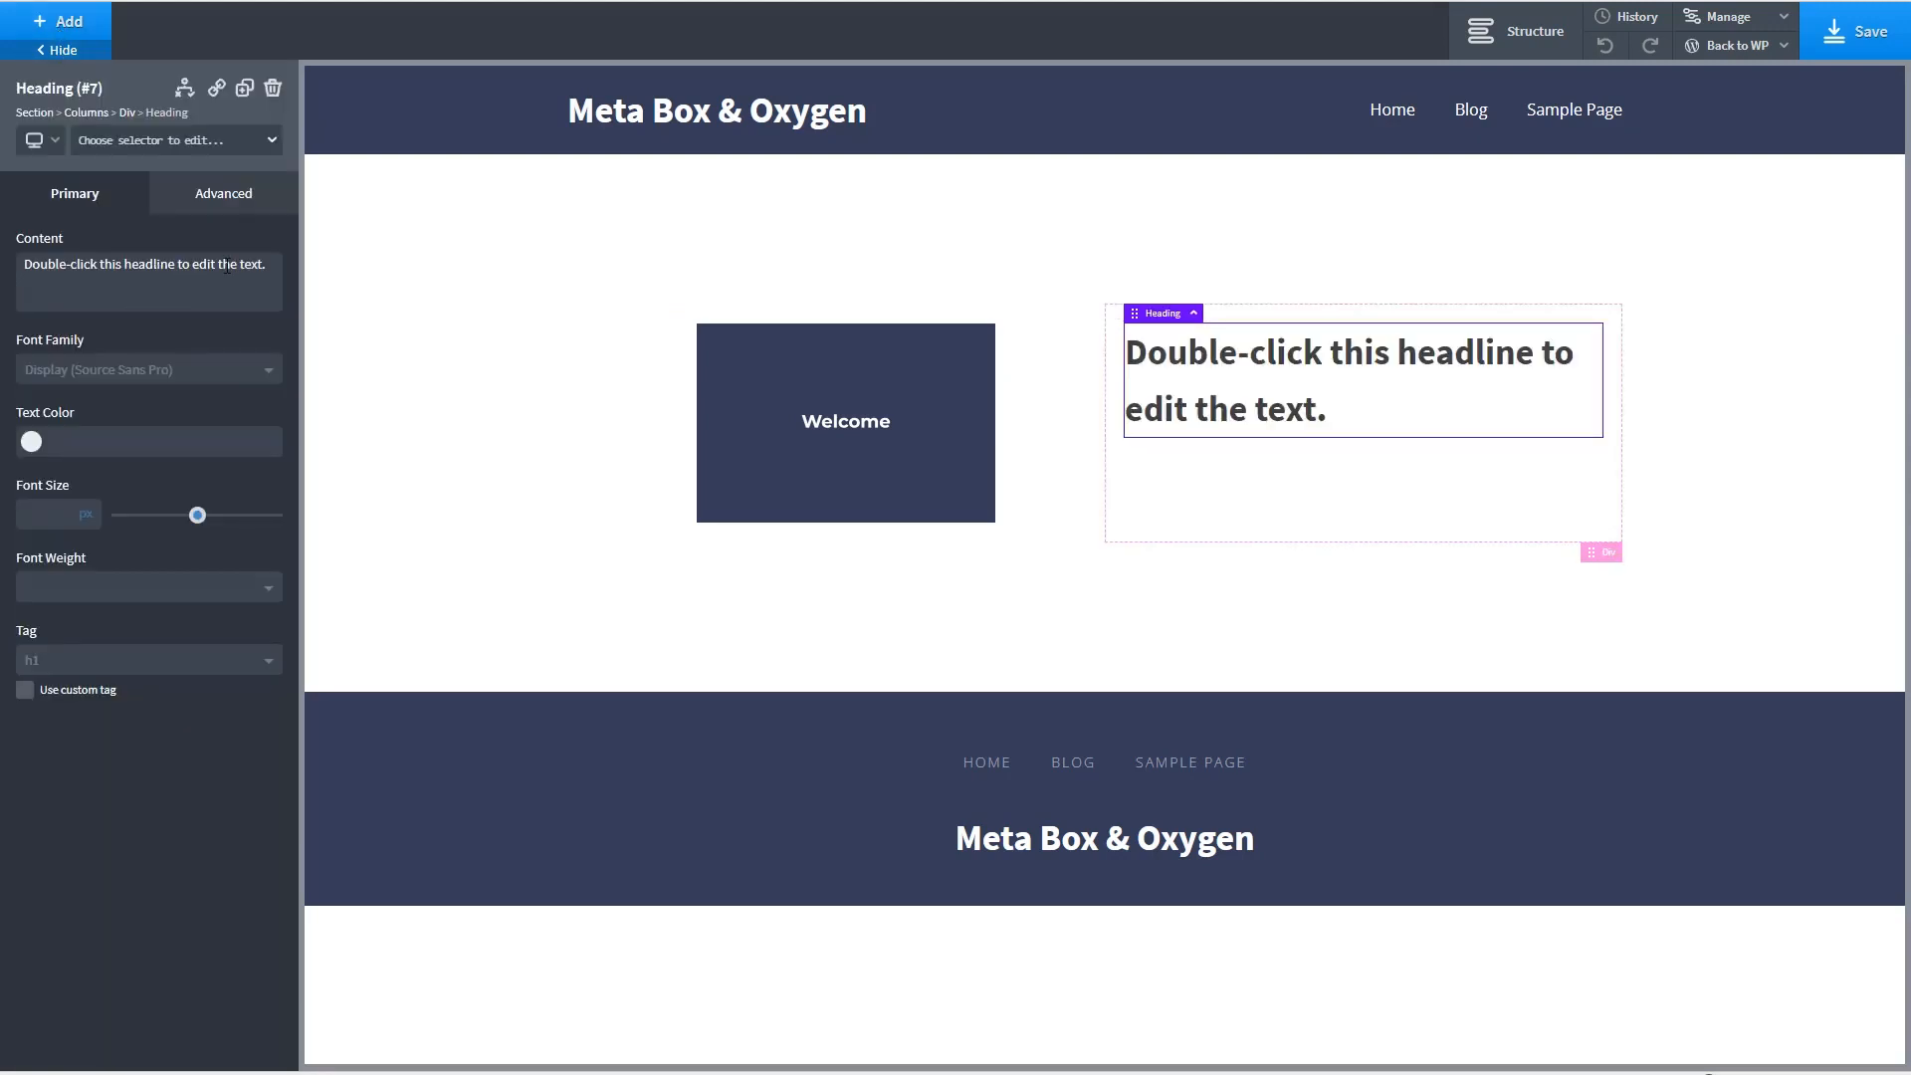
- Add a 'Contact Us' heading and a 'Phone number:' text block in the right column, then bring up Insert Data
type("Contact Us")
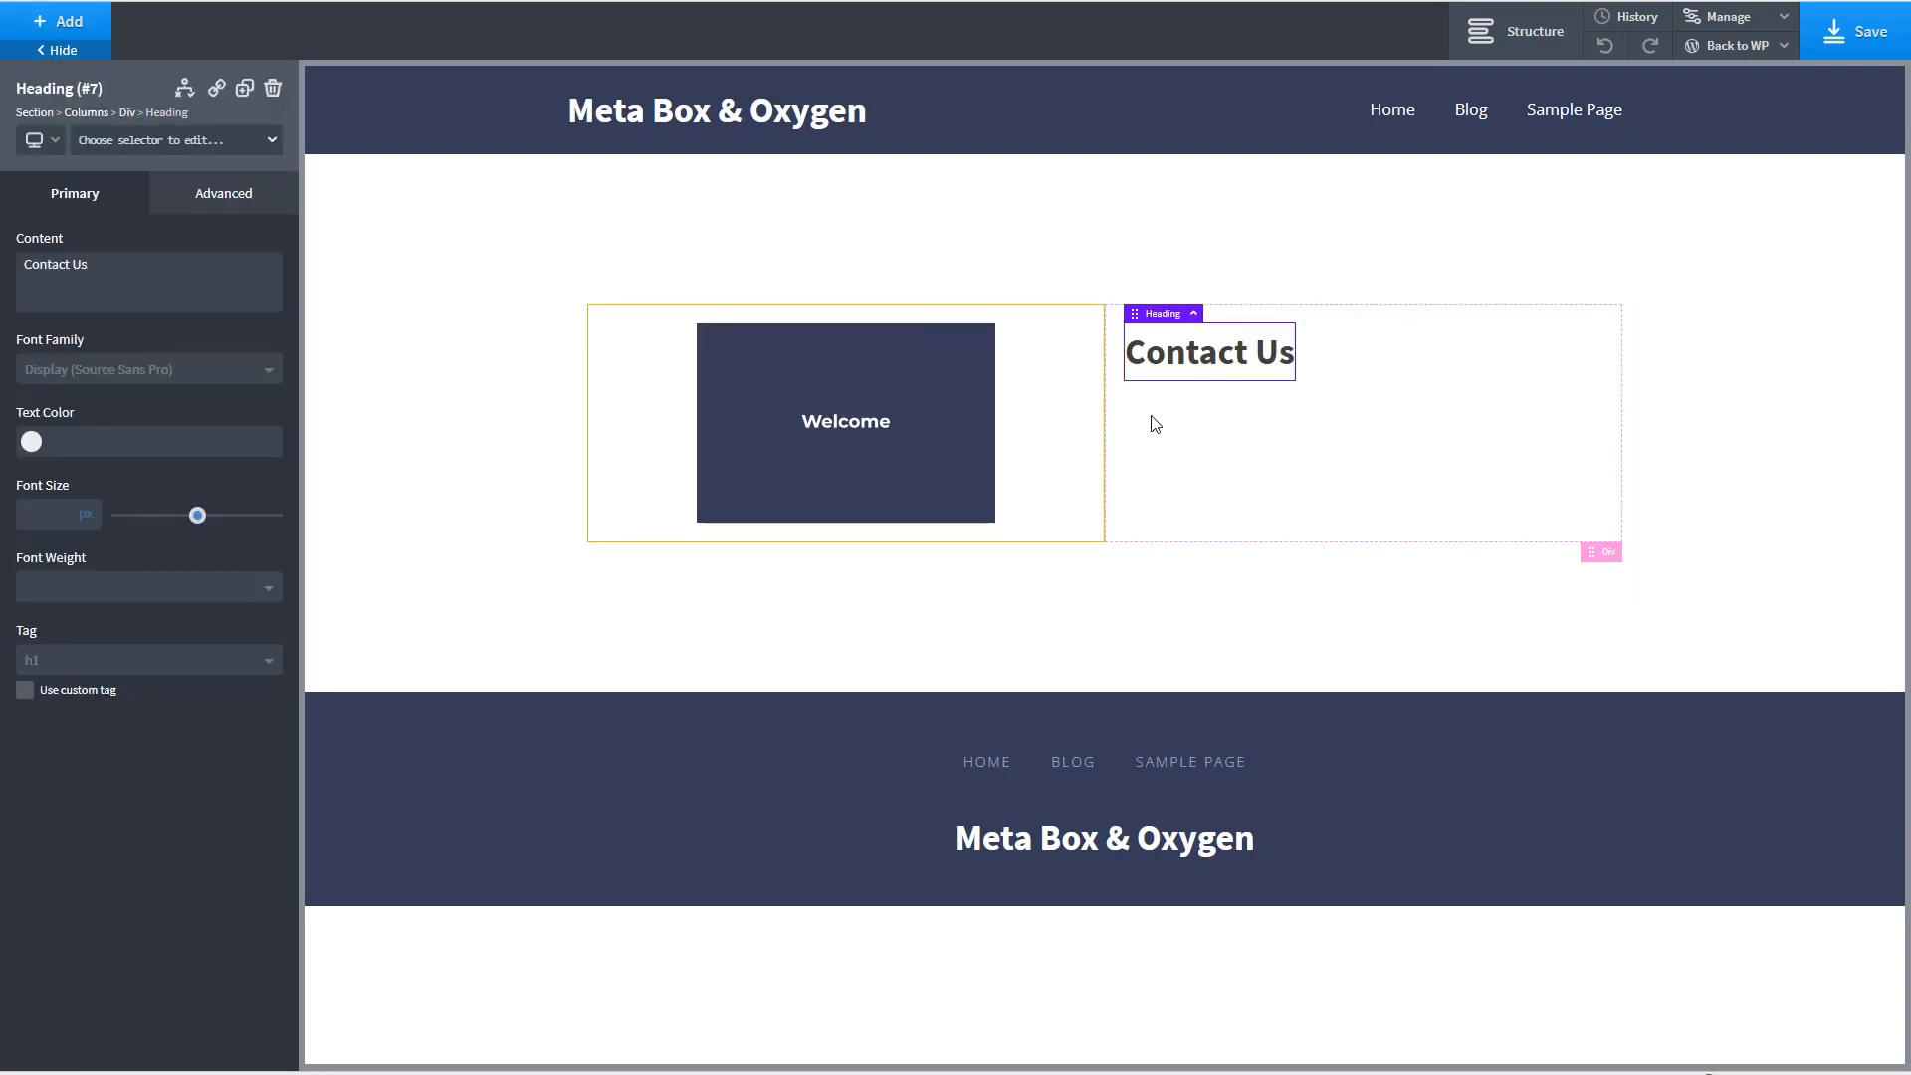
left_click(63, 21)
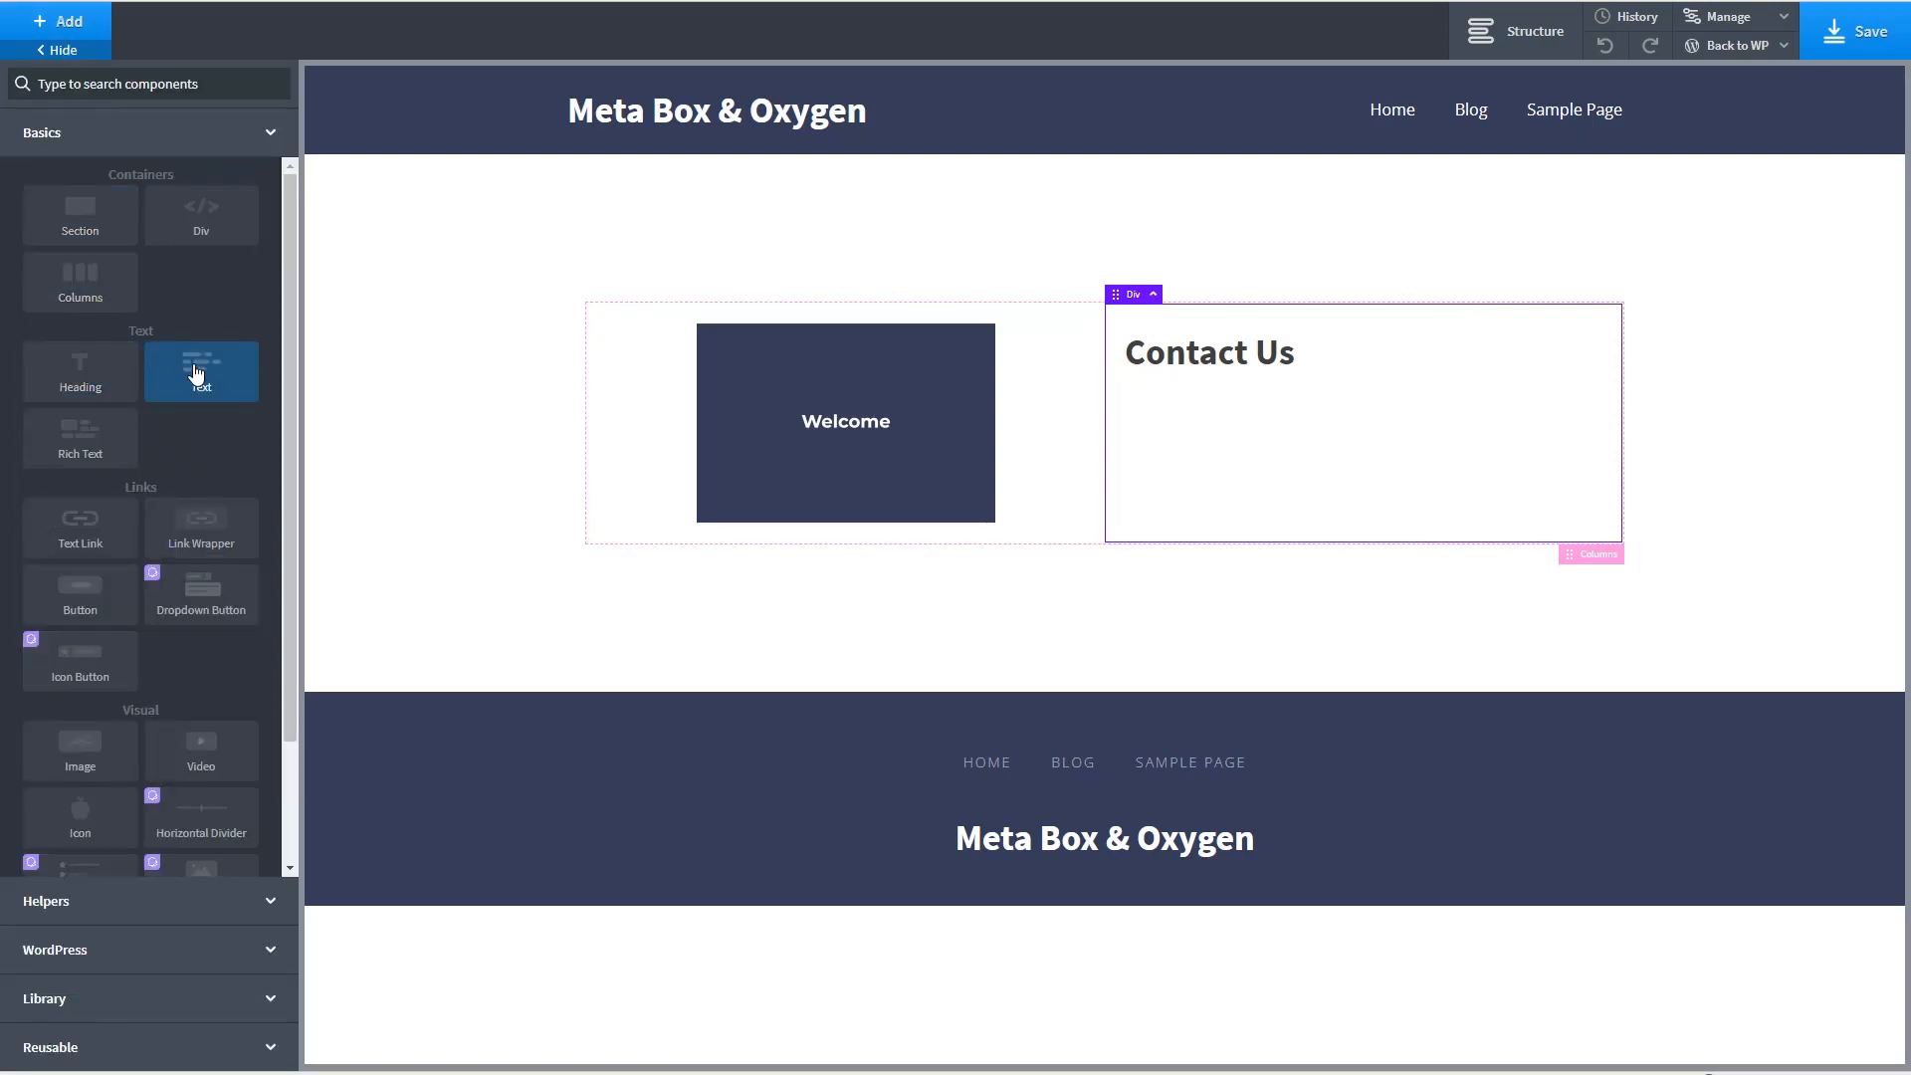
left_click(200, 372)
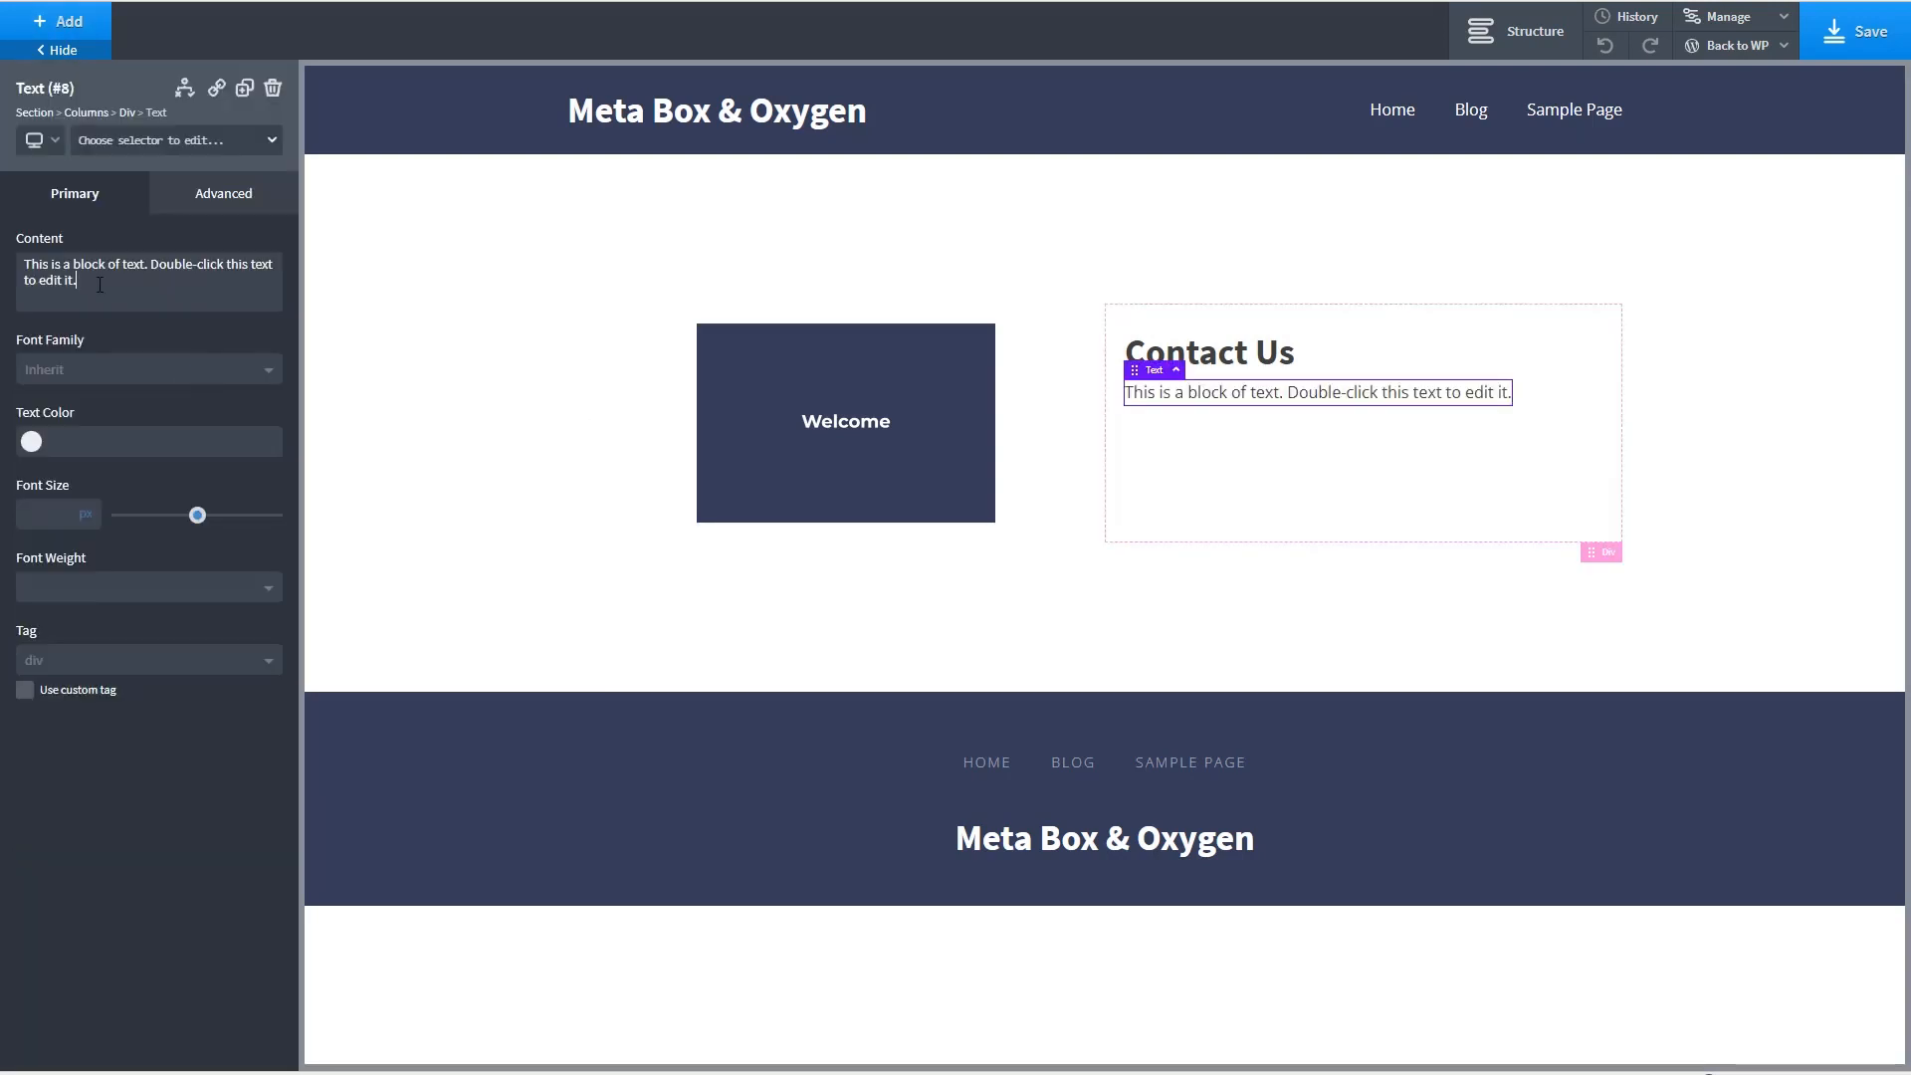
triple_click(97, 281)
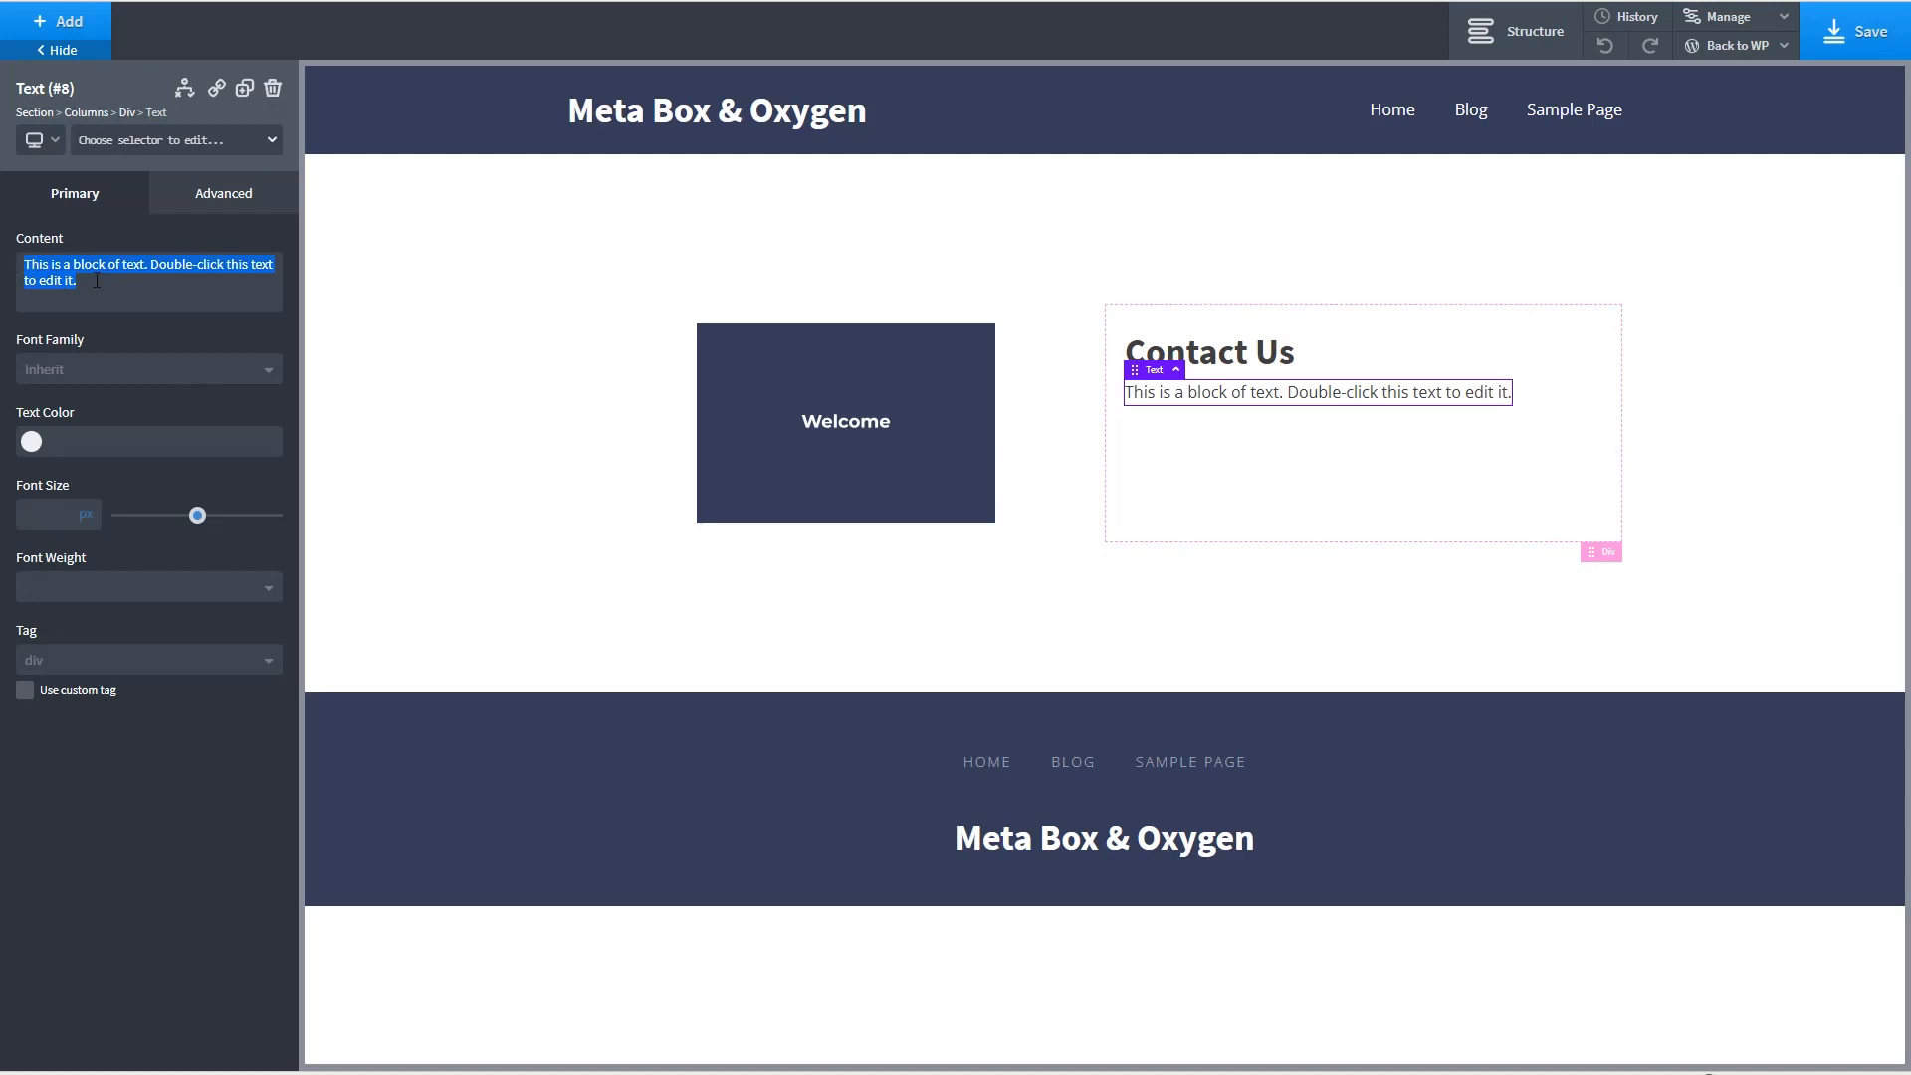
type("Phone number:")
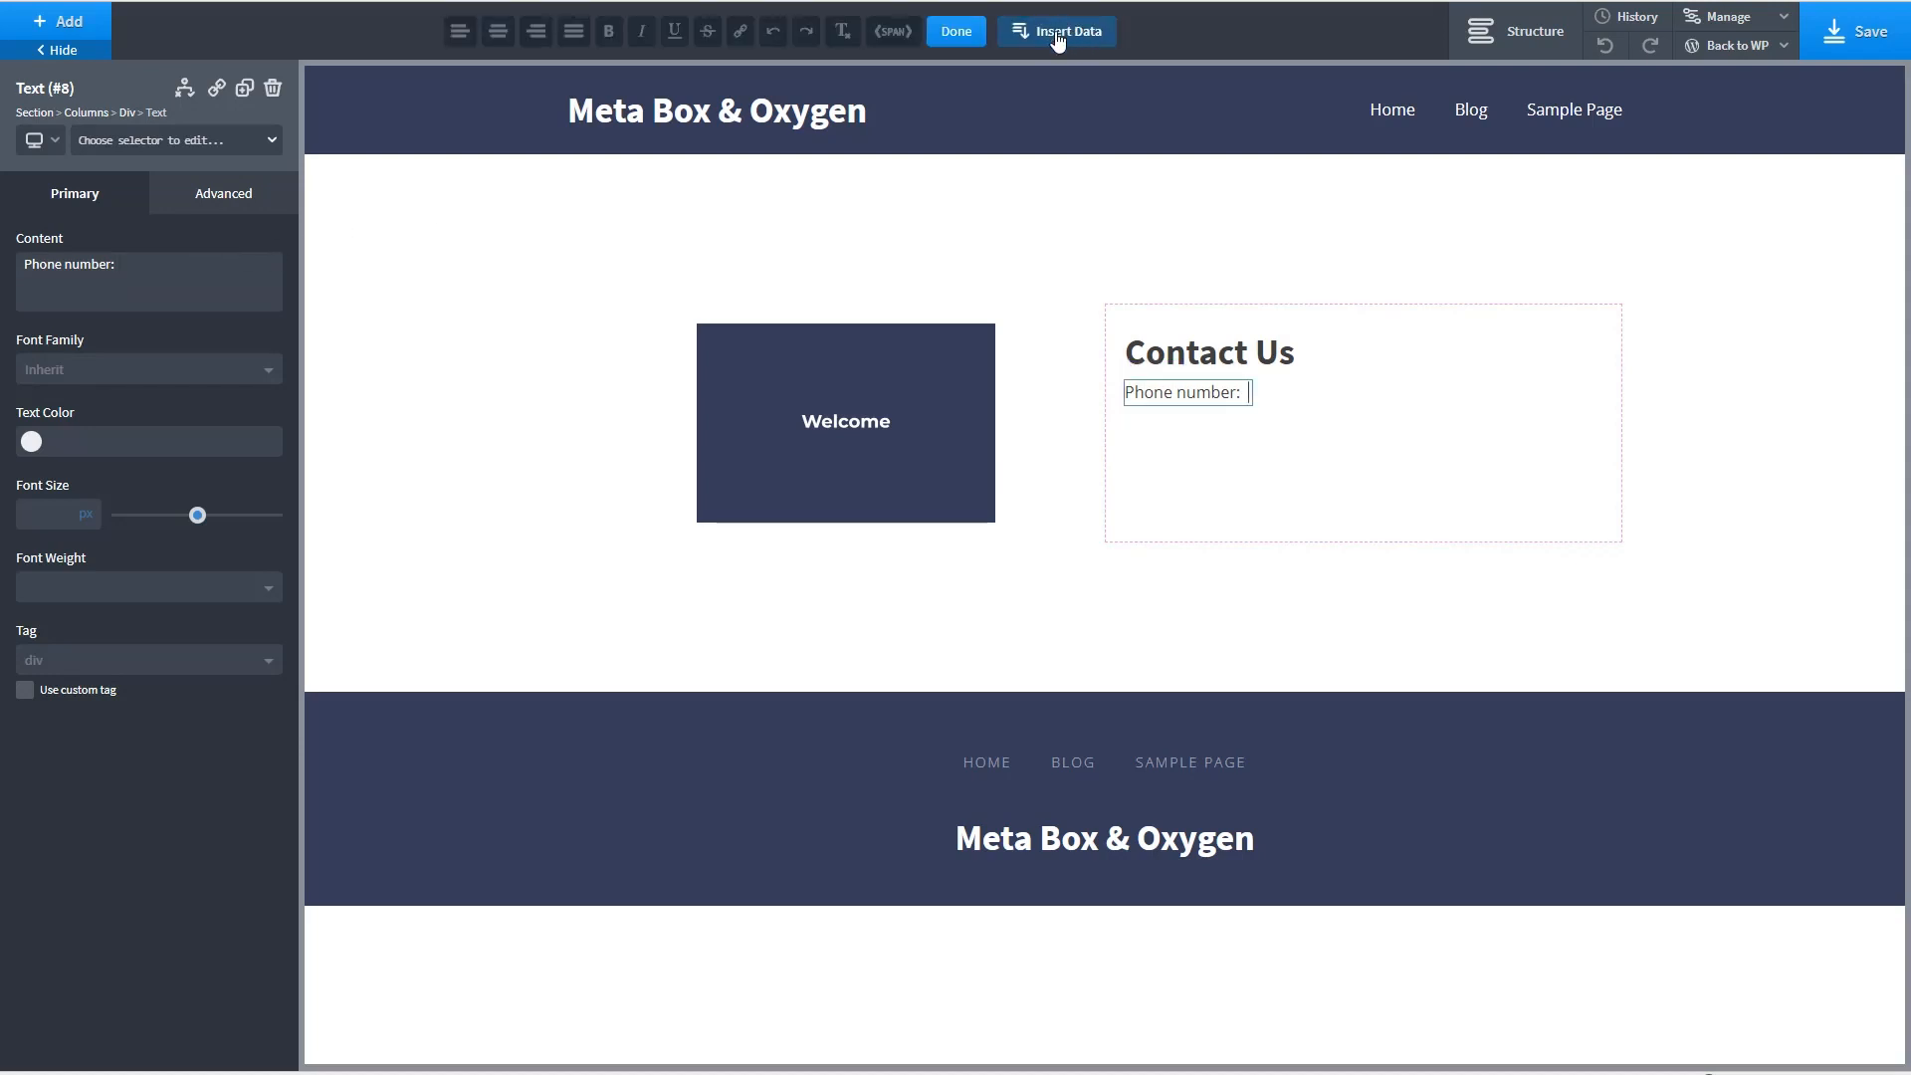
mouse_move(1060, 35)
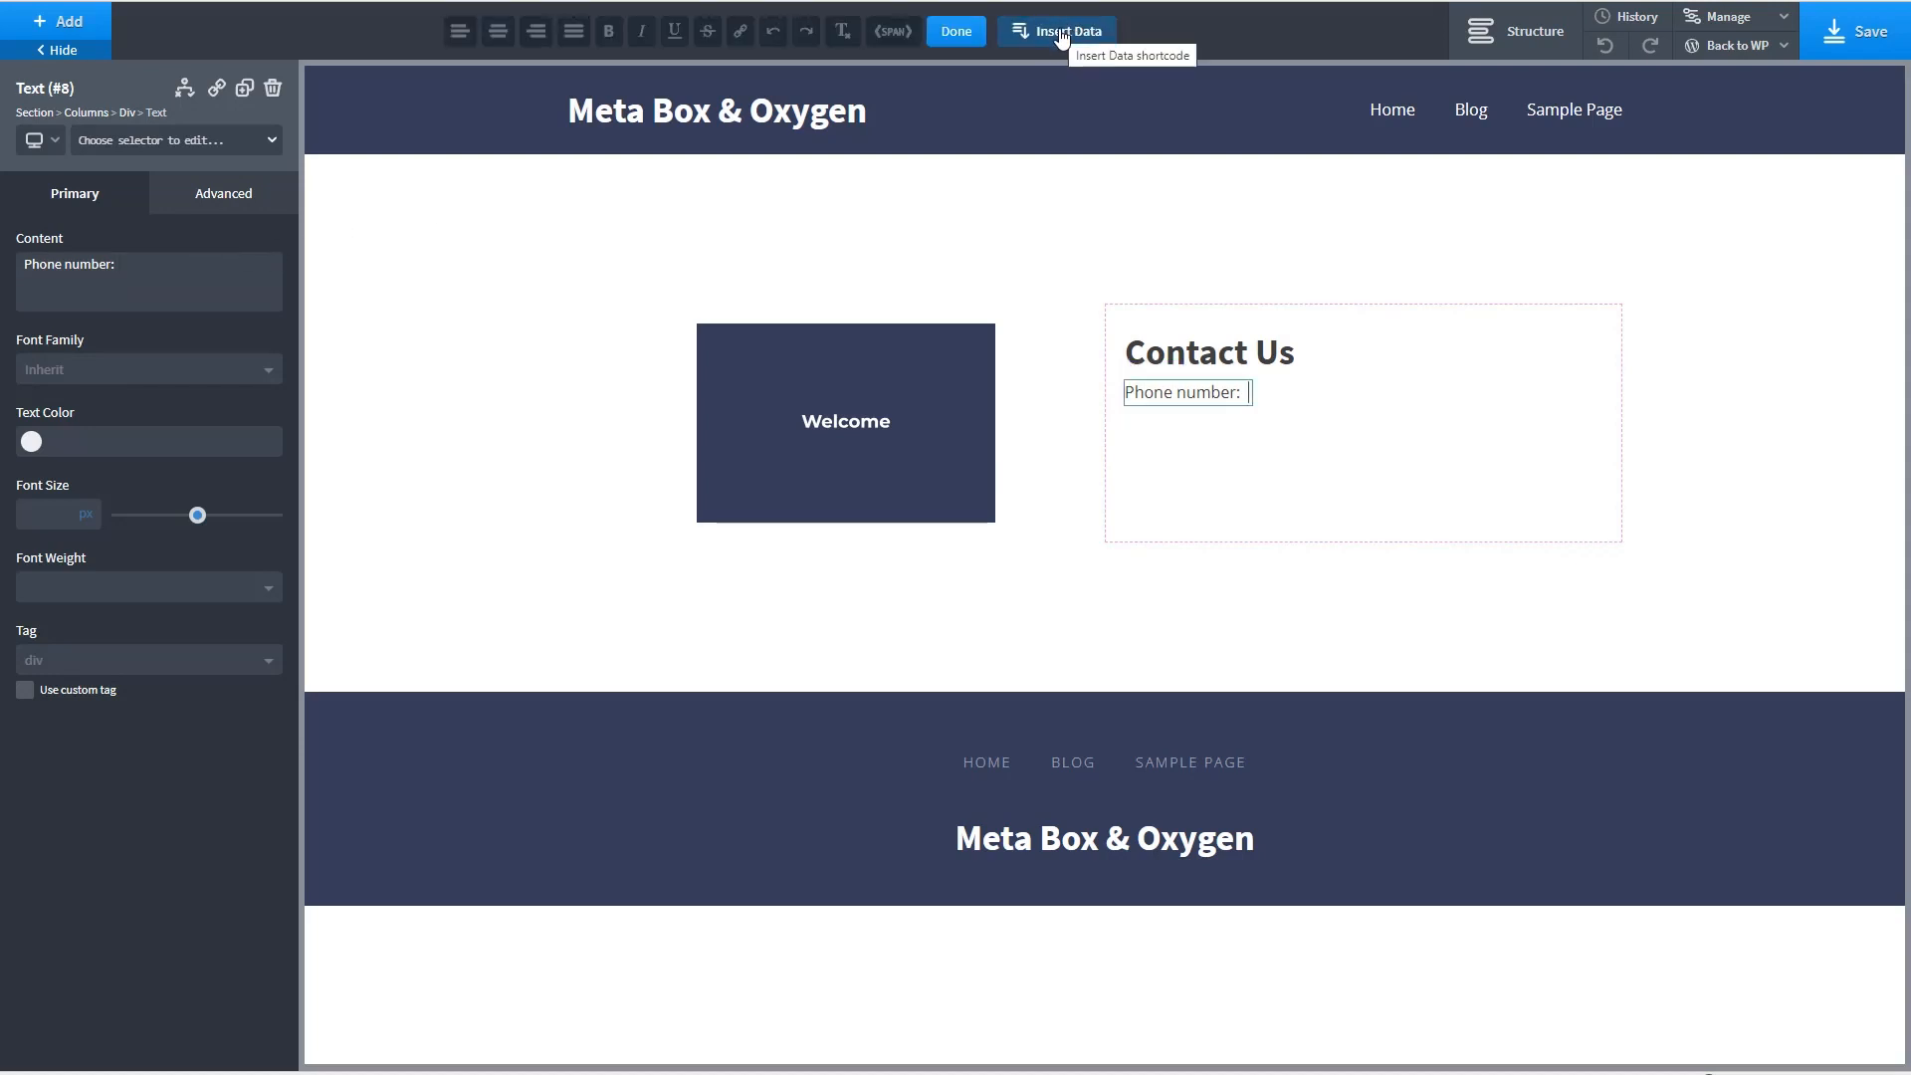
left_click(1061, 30)
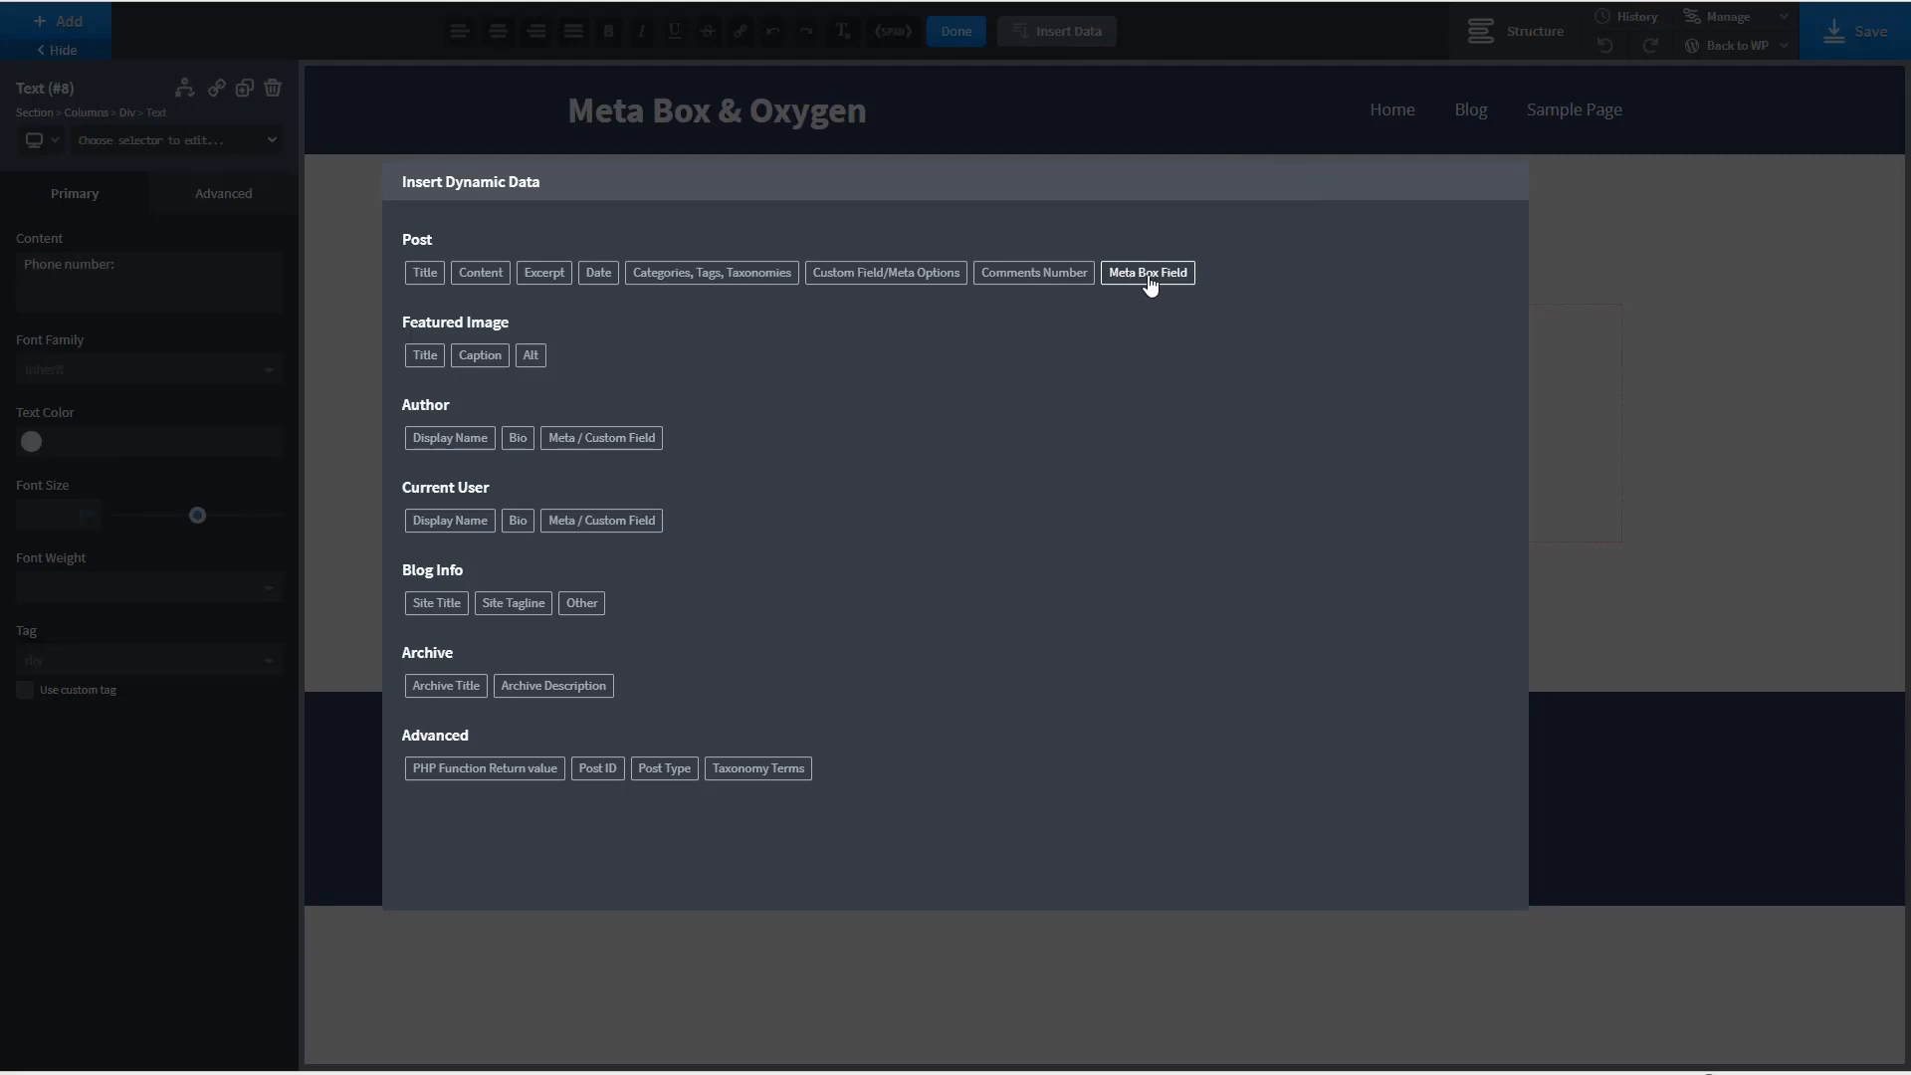
mouse_move(915, 286)
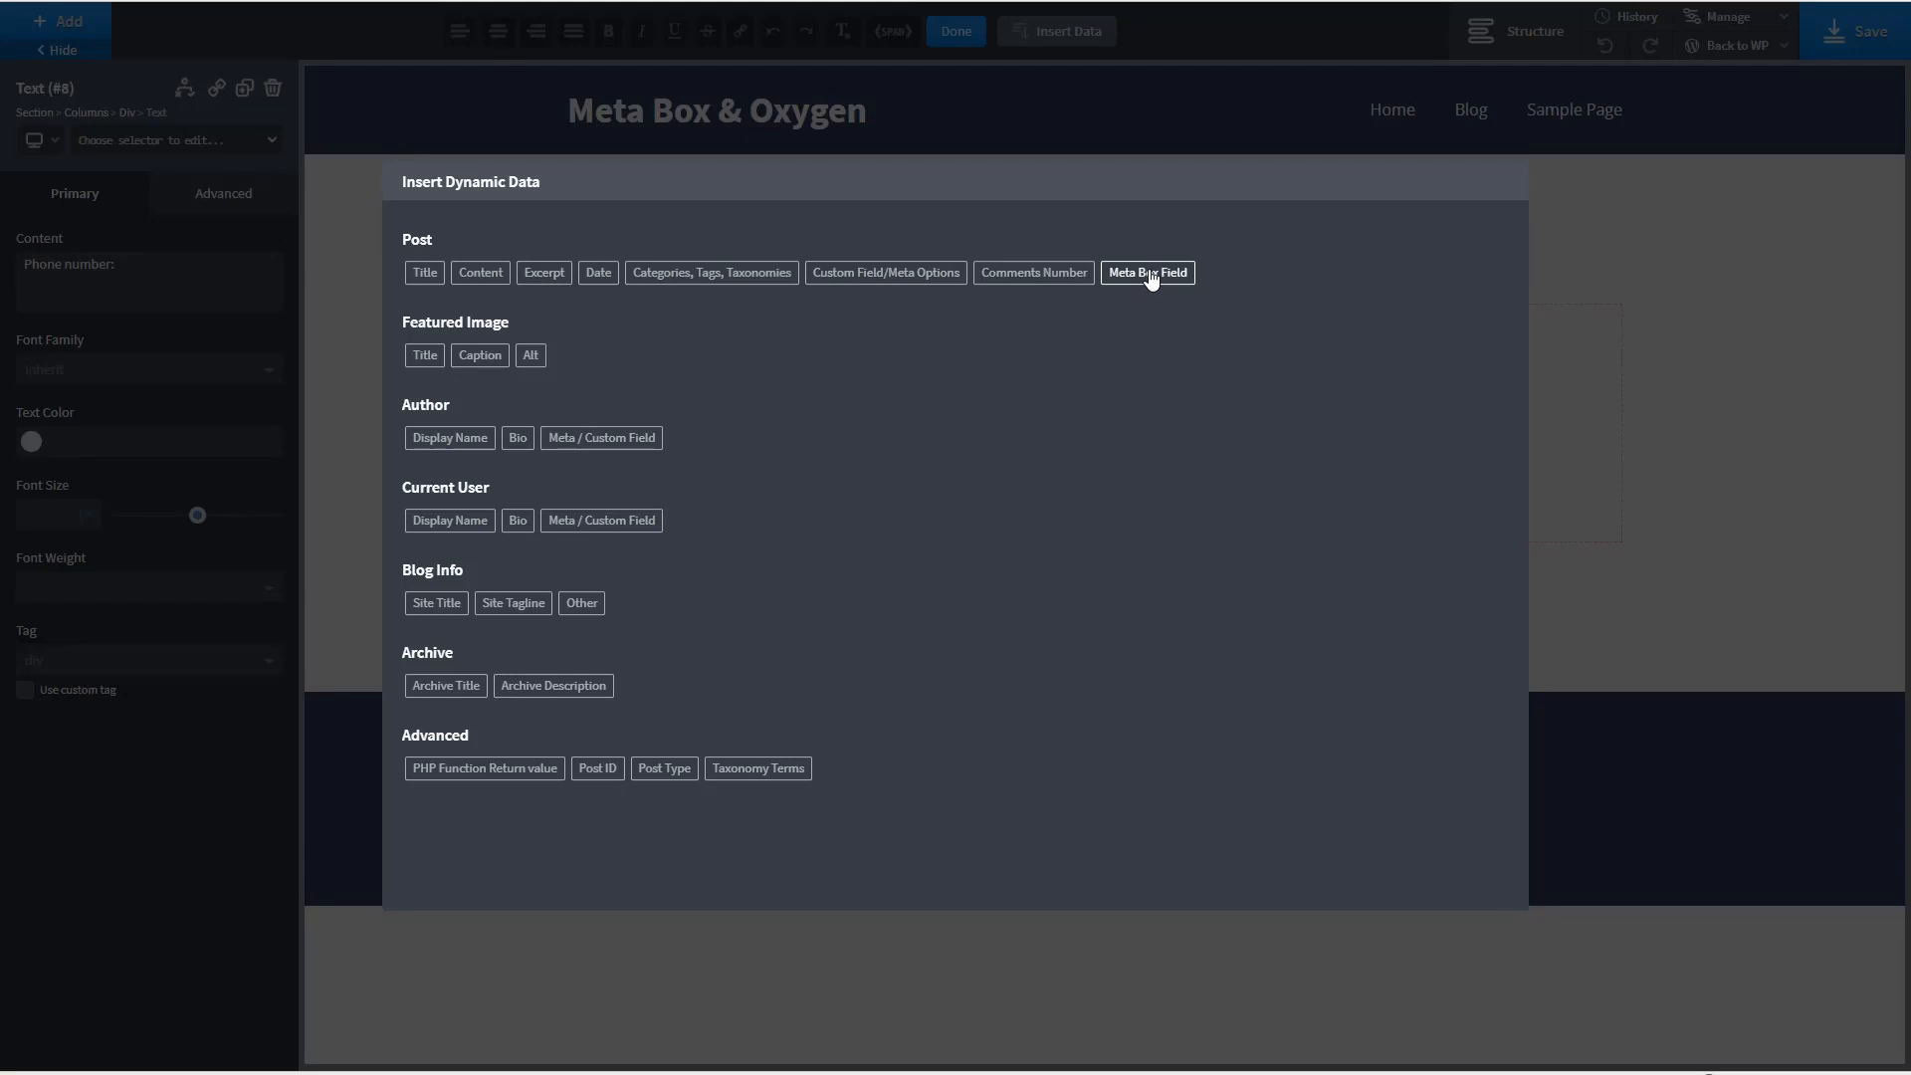
left_click(1147, 273)
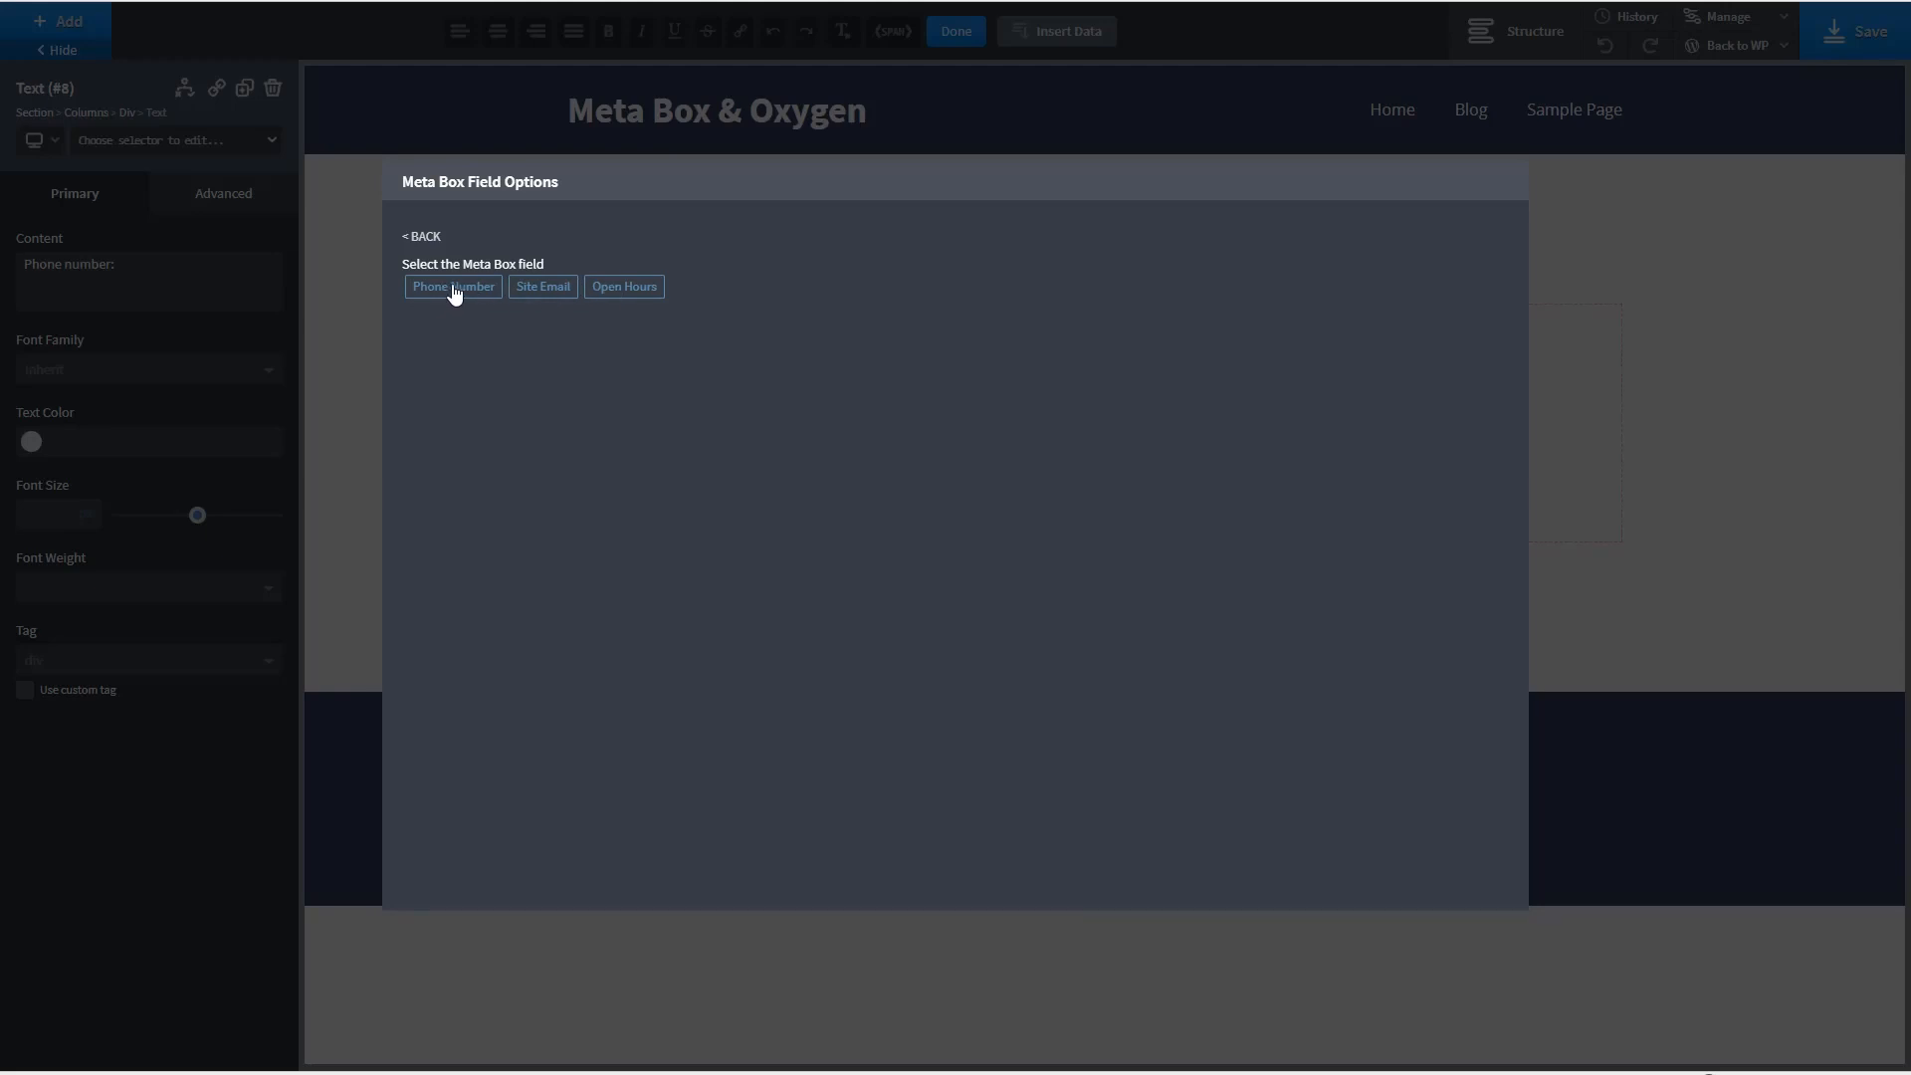
left_click(452, 286)
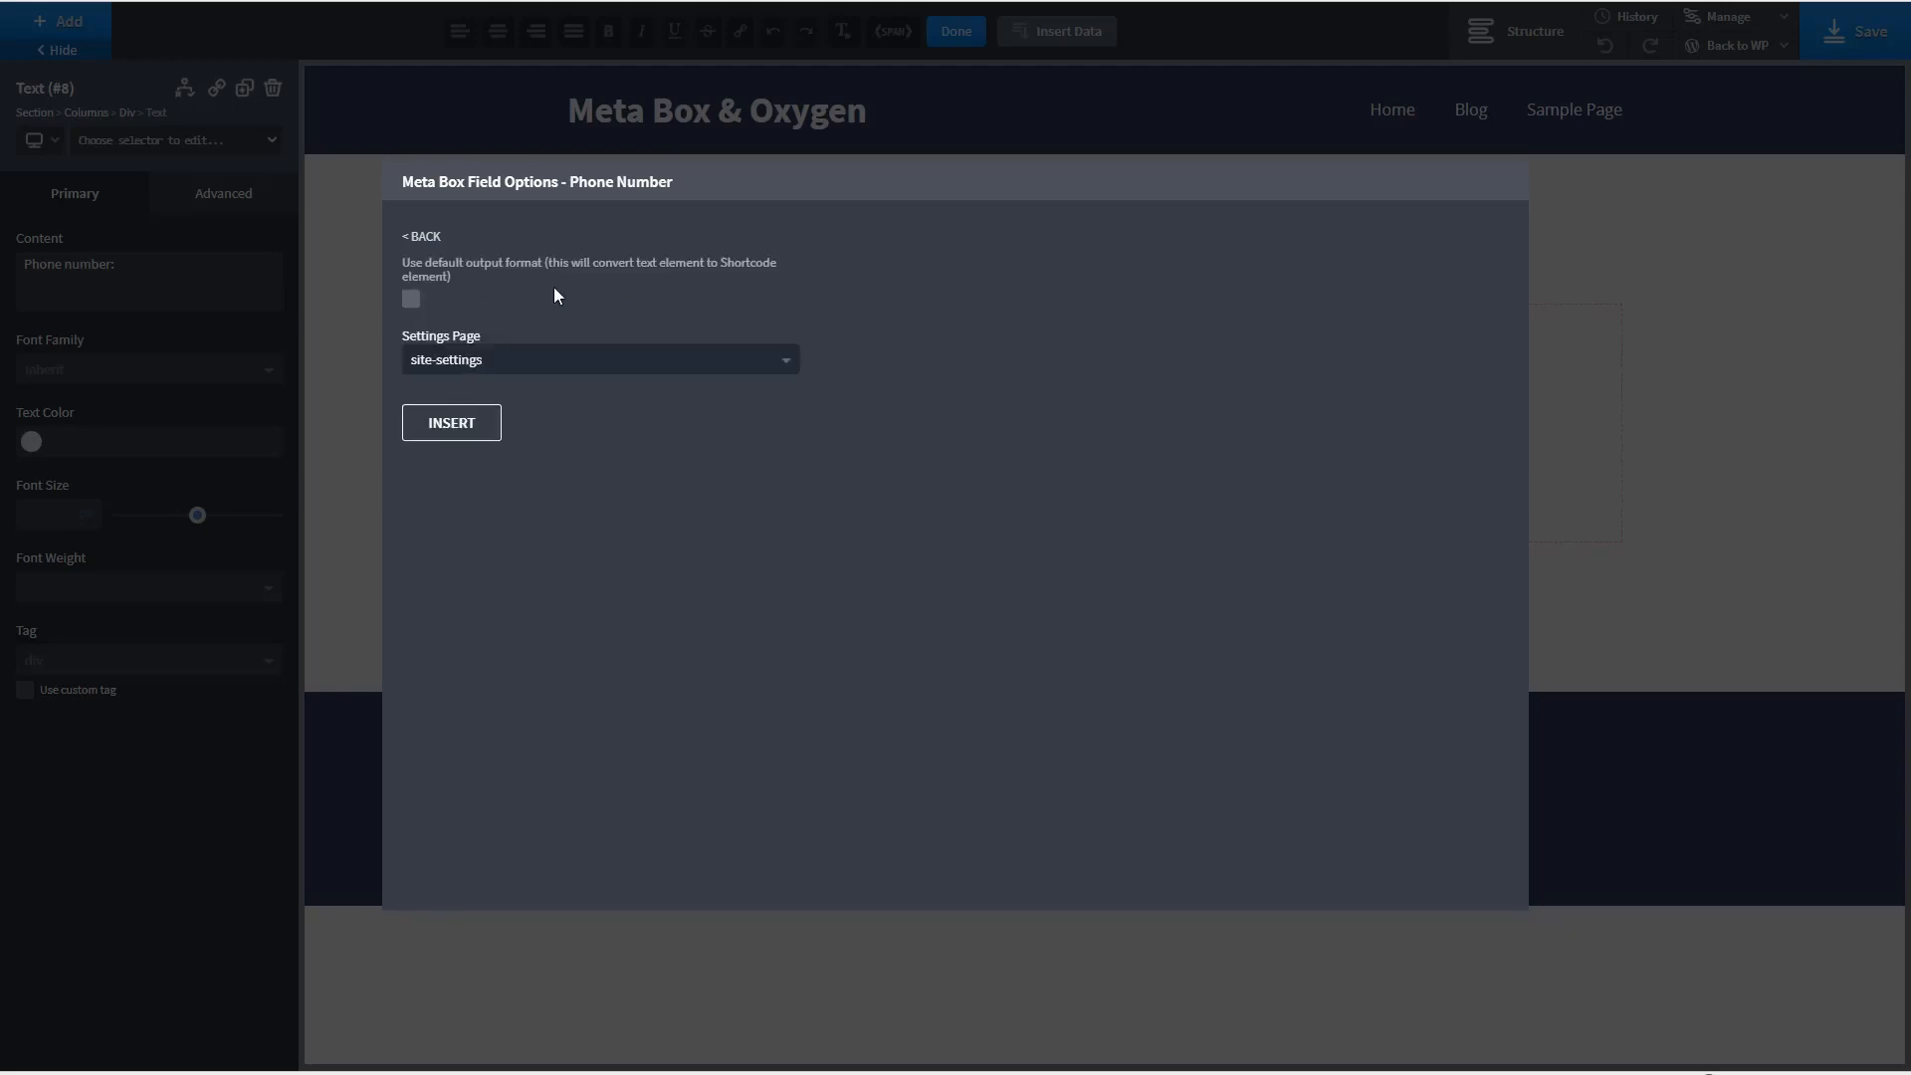
left_click(451, 421)
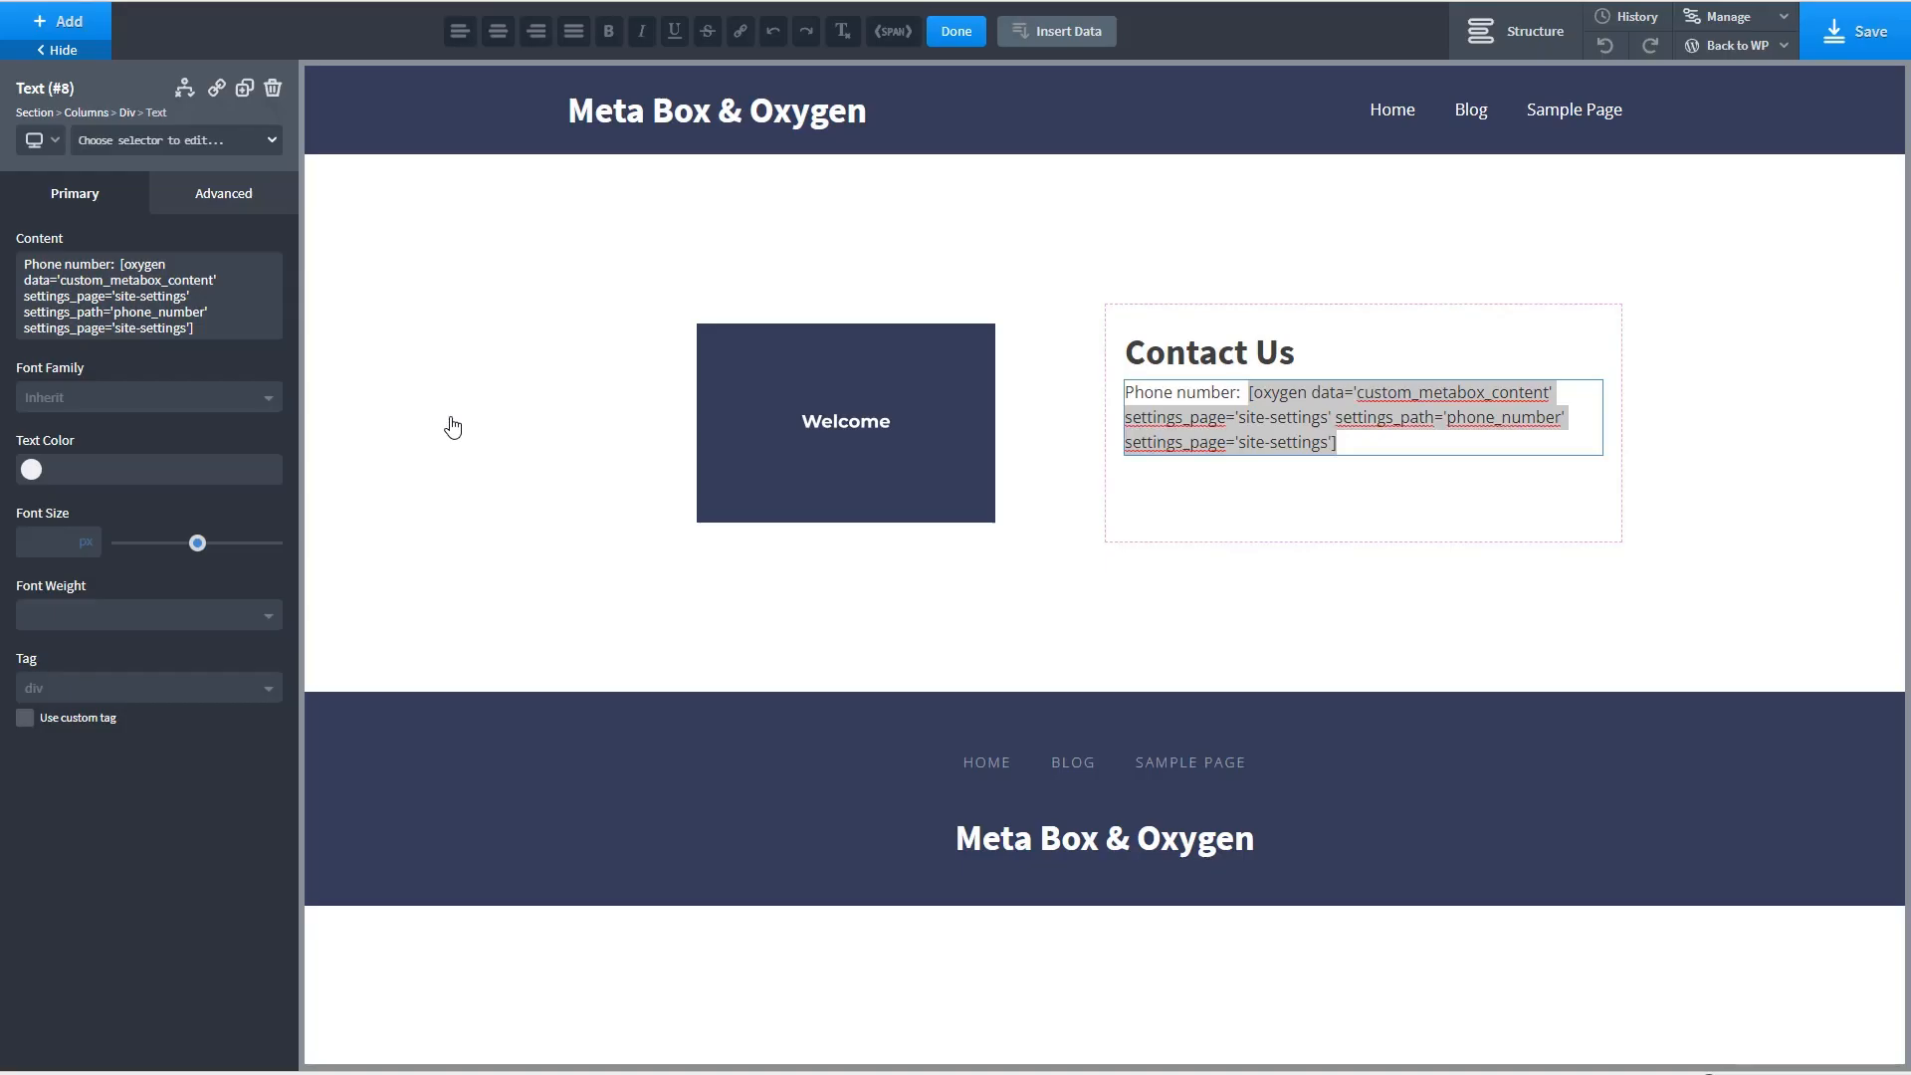
left_click(955, 31)
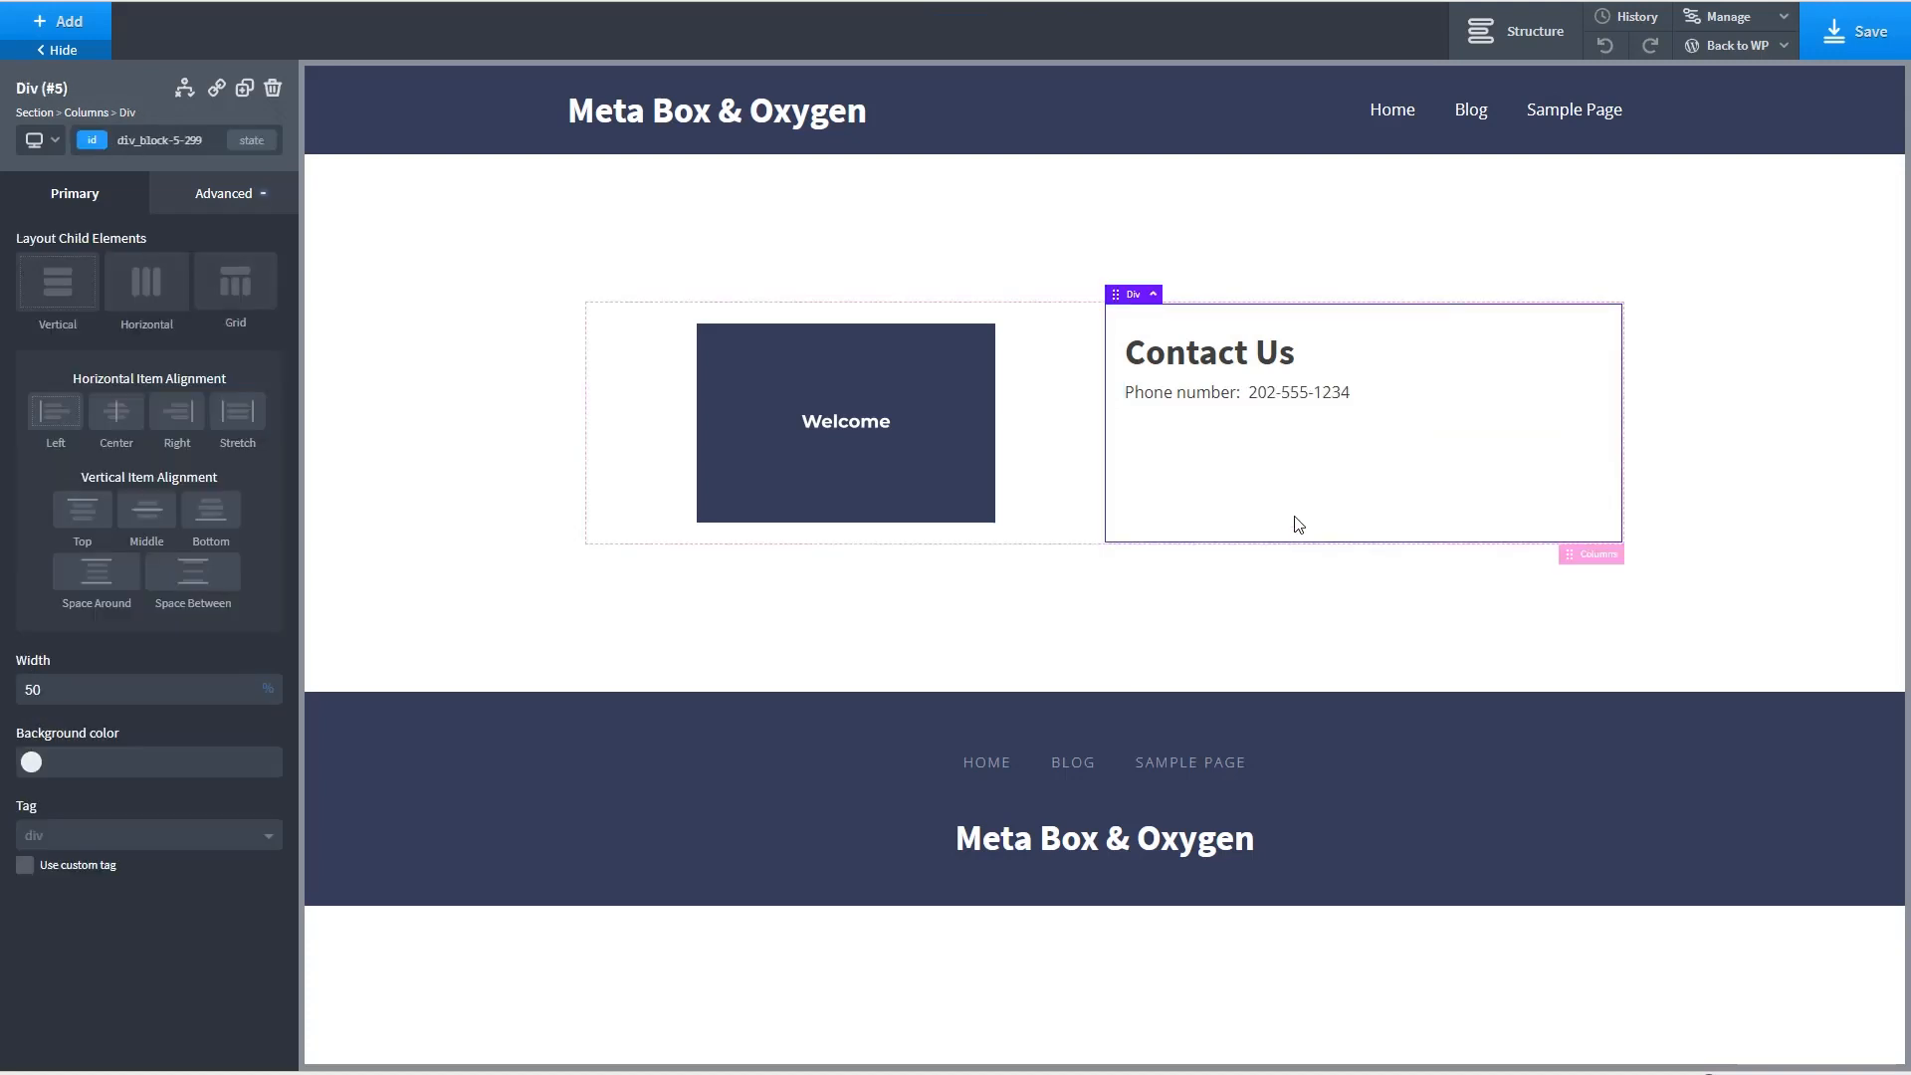
mouse_move(1330, 447)
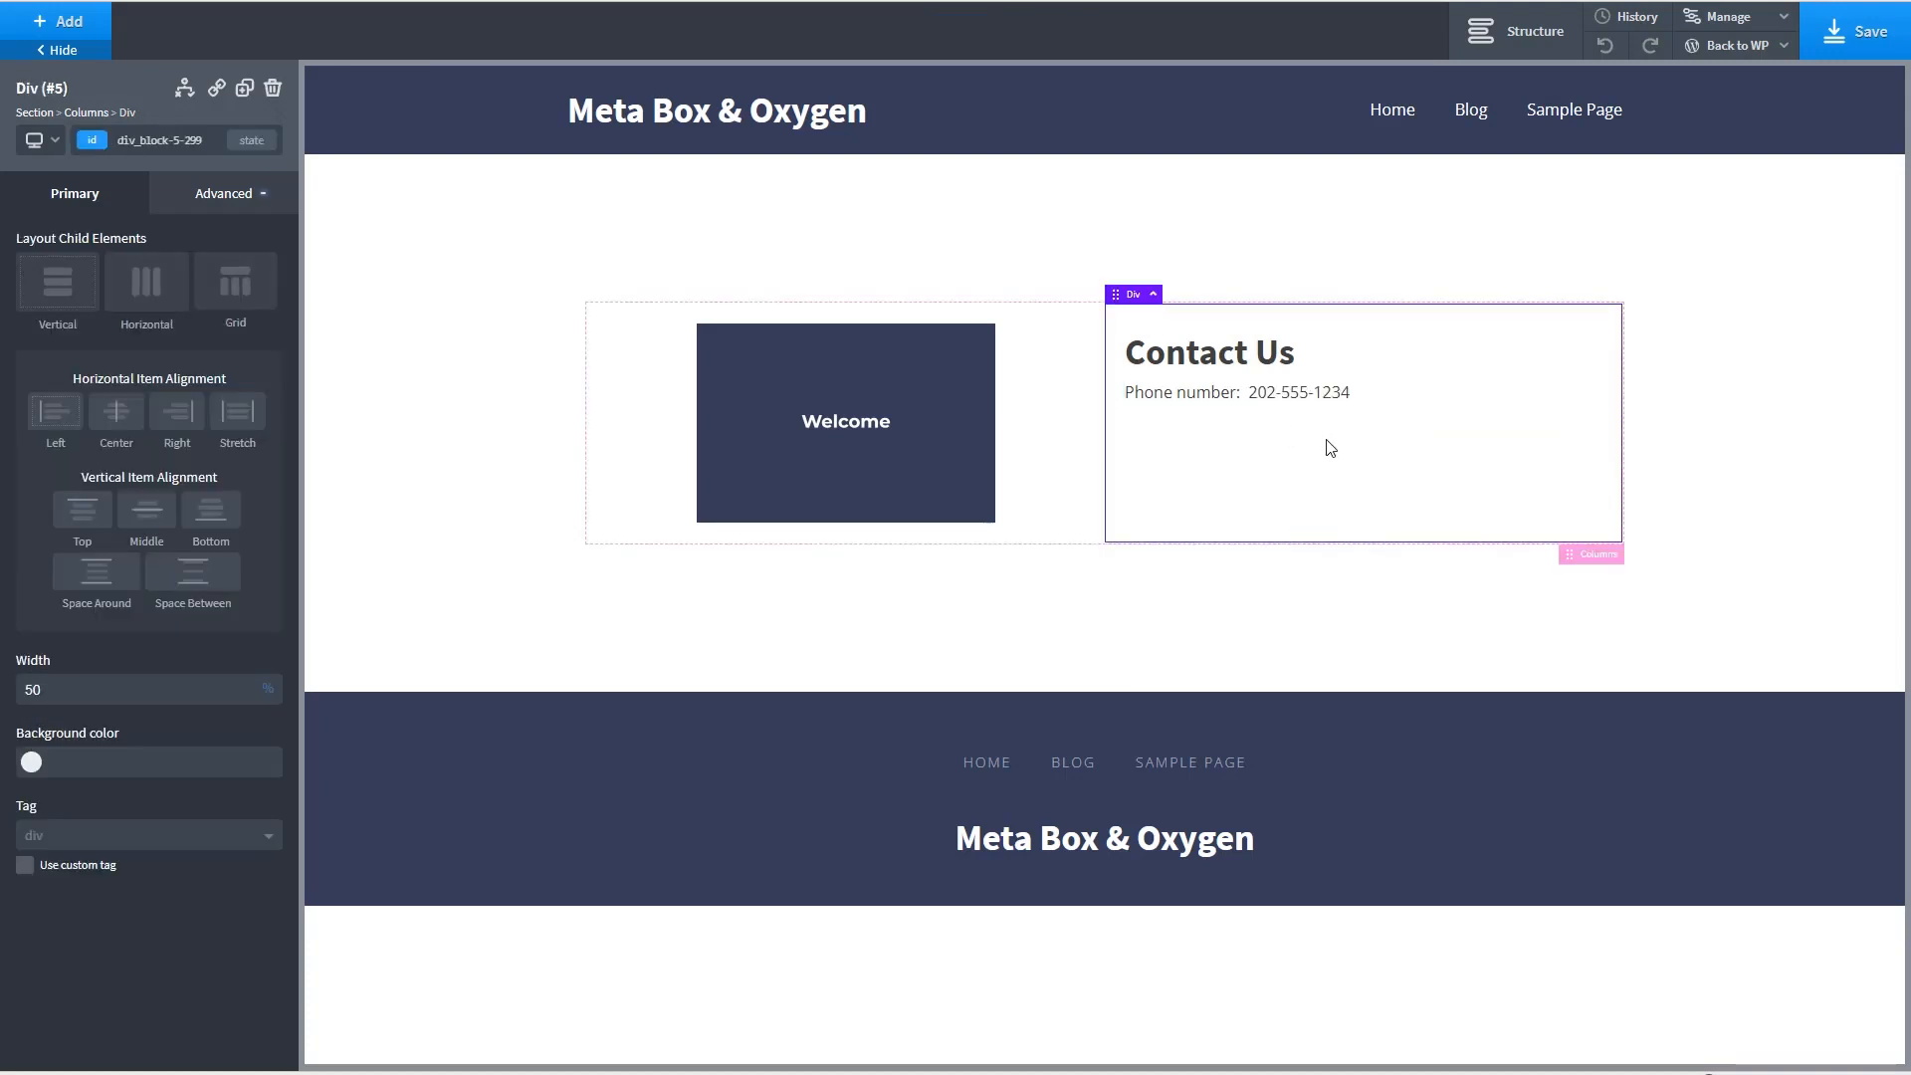
left_click(56, 20)
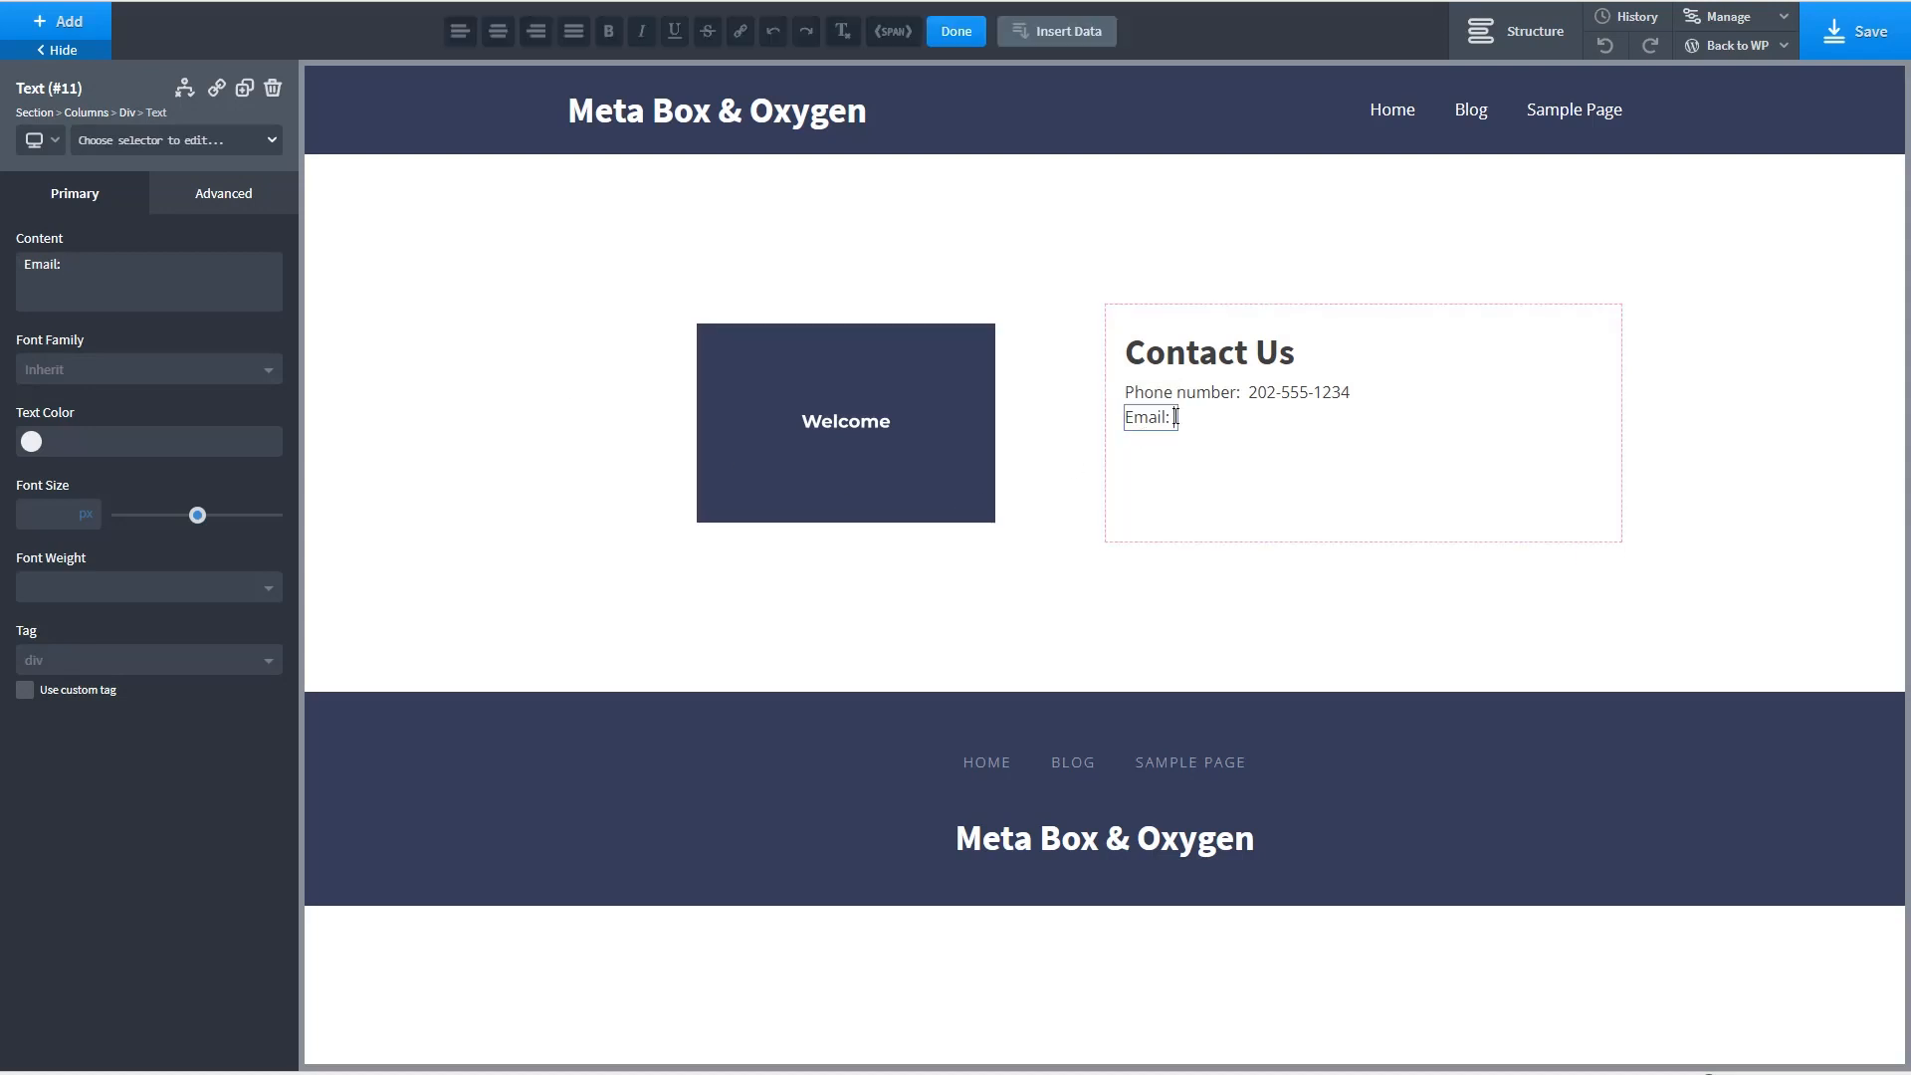
mouse_move(1056, 37)
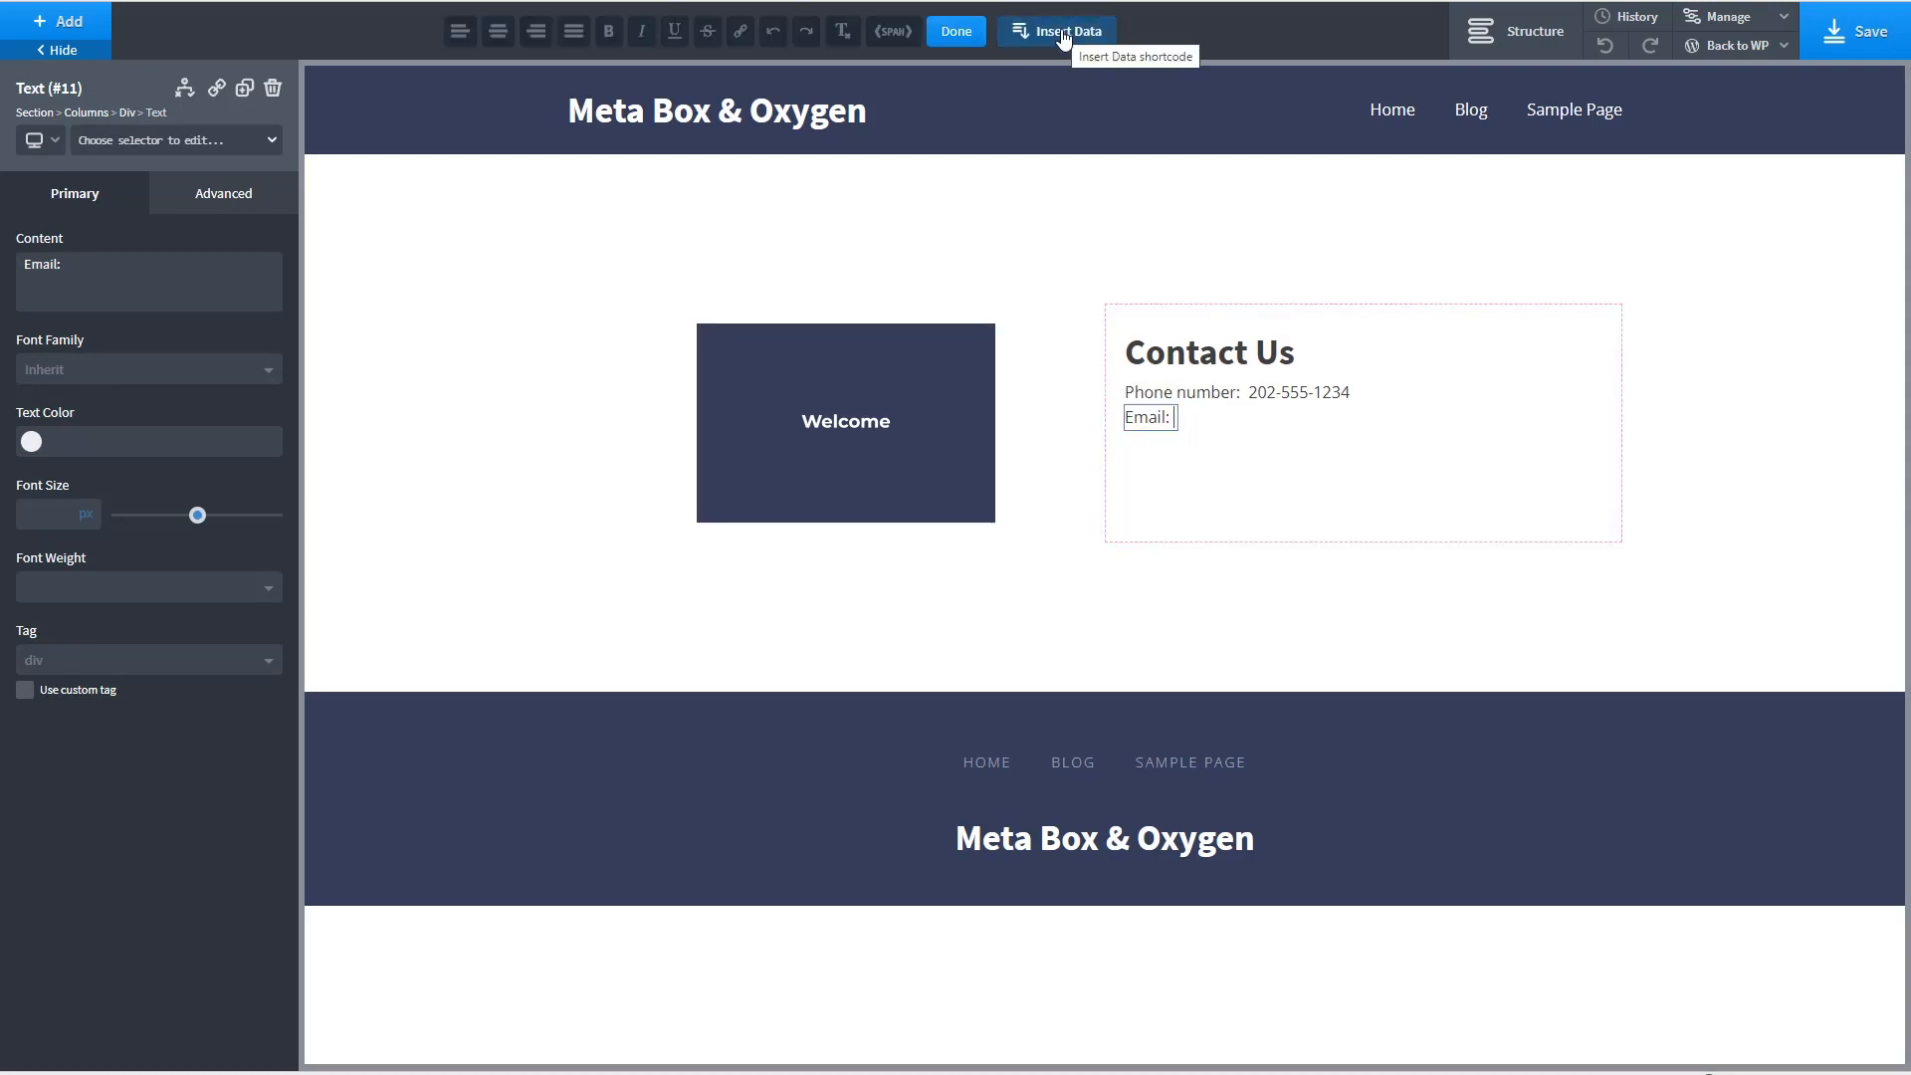
left_click(1065, 31)
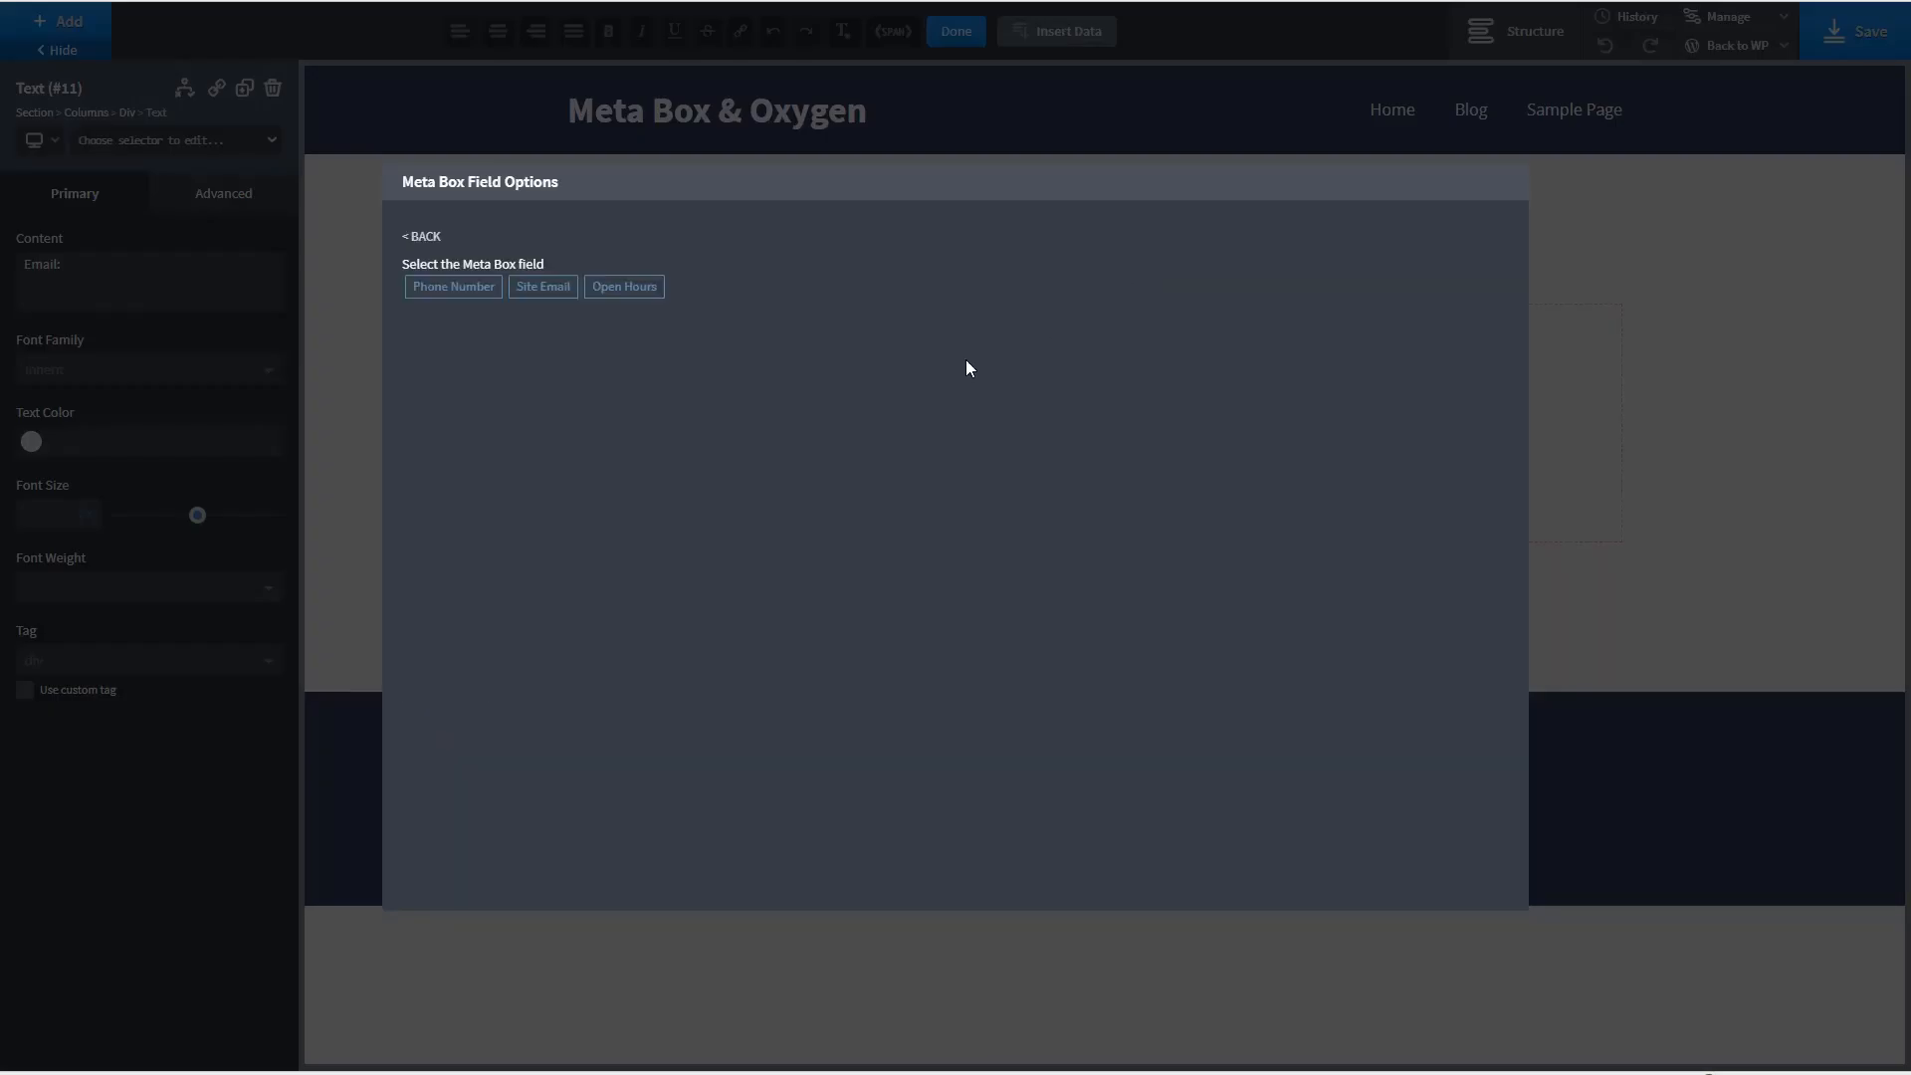
left_click(542, 287)
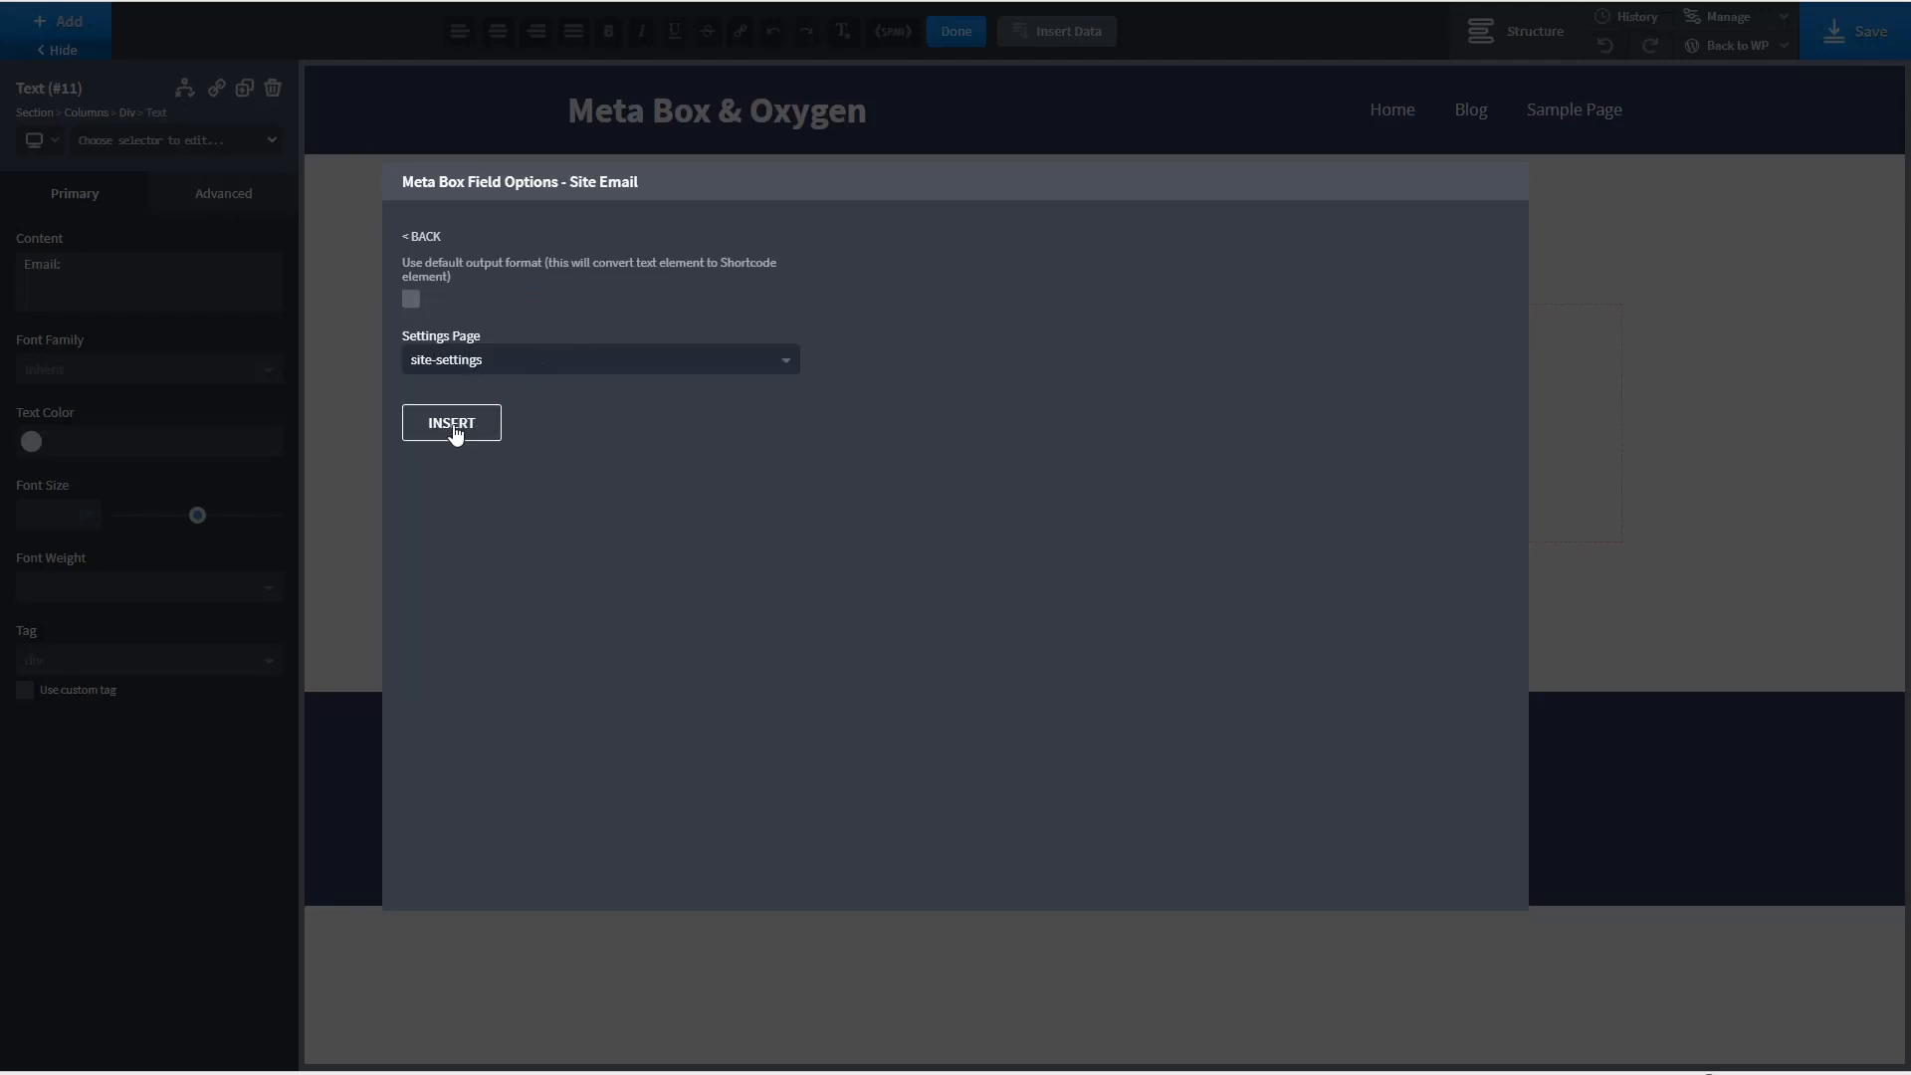
left_click(451, 422)
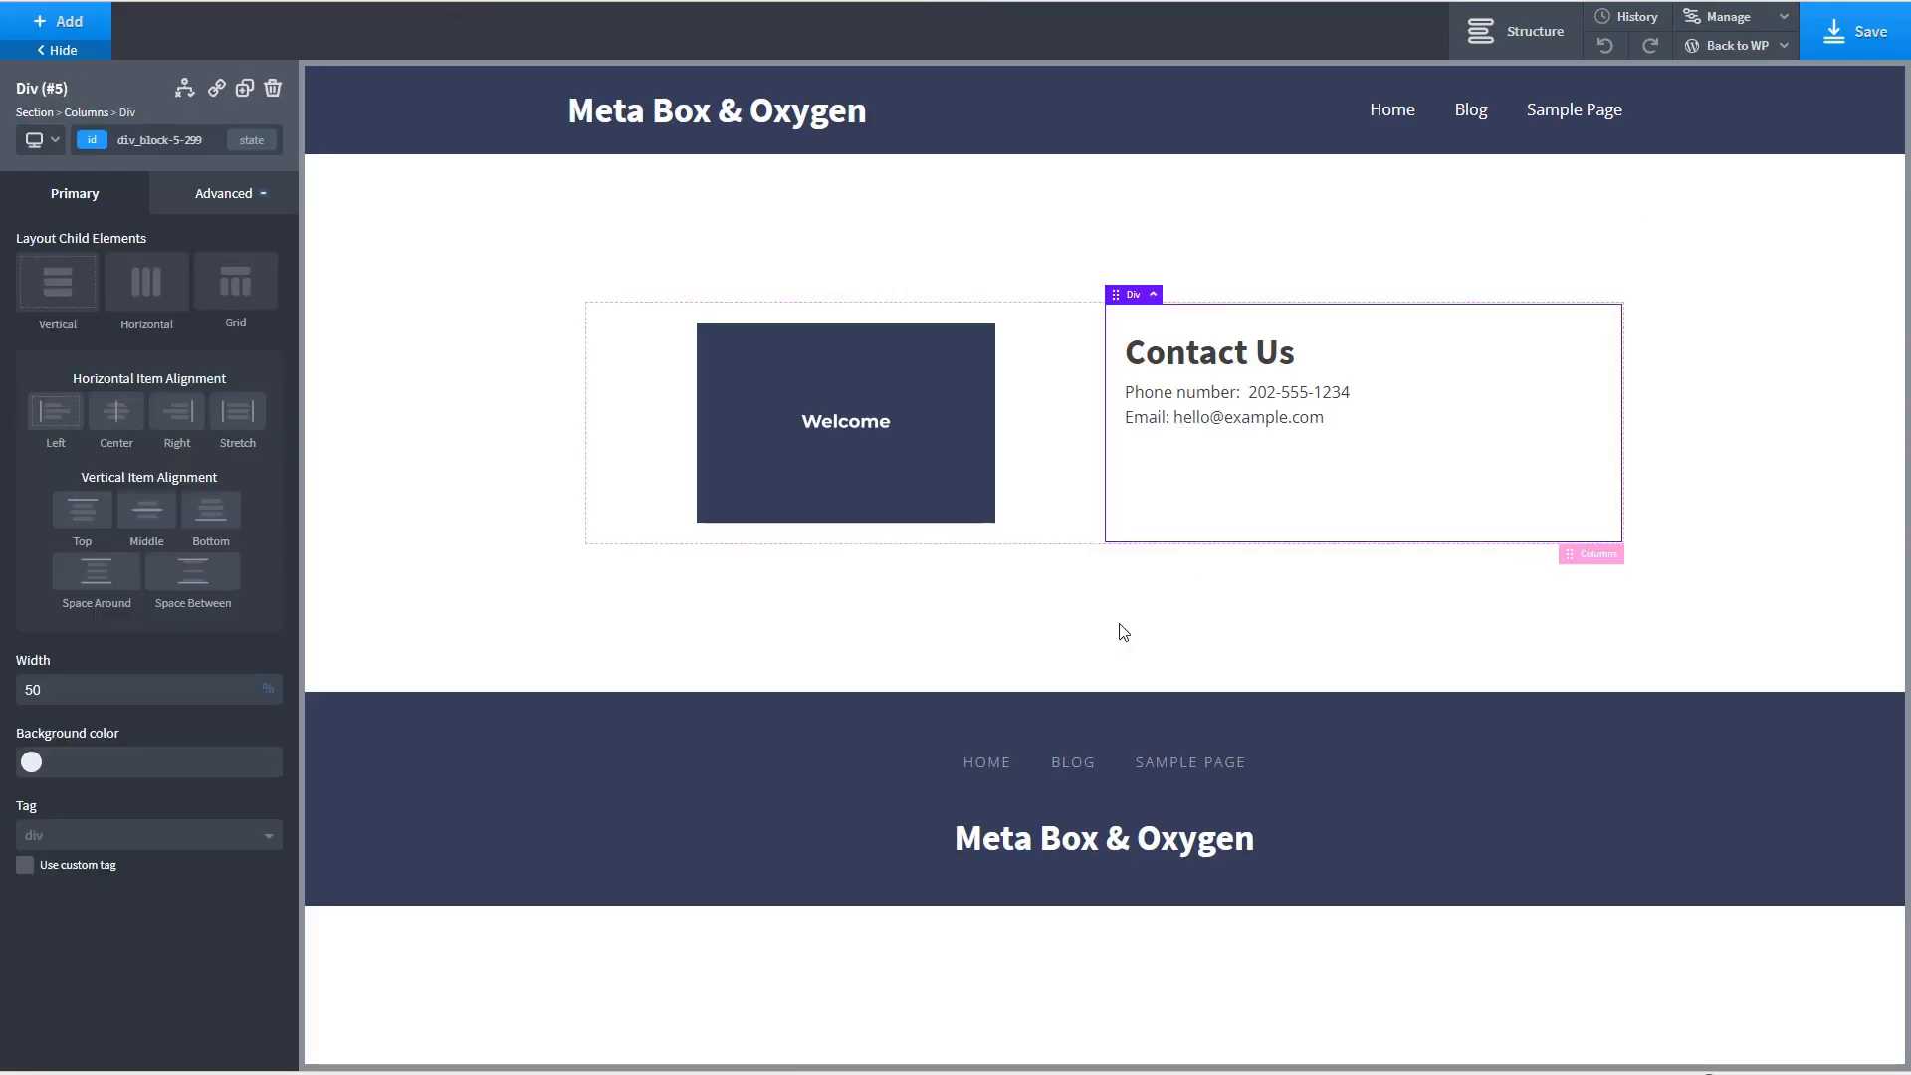
left_click(63, 20)
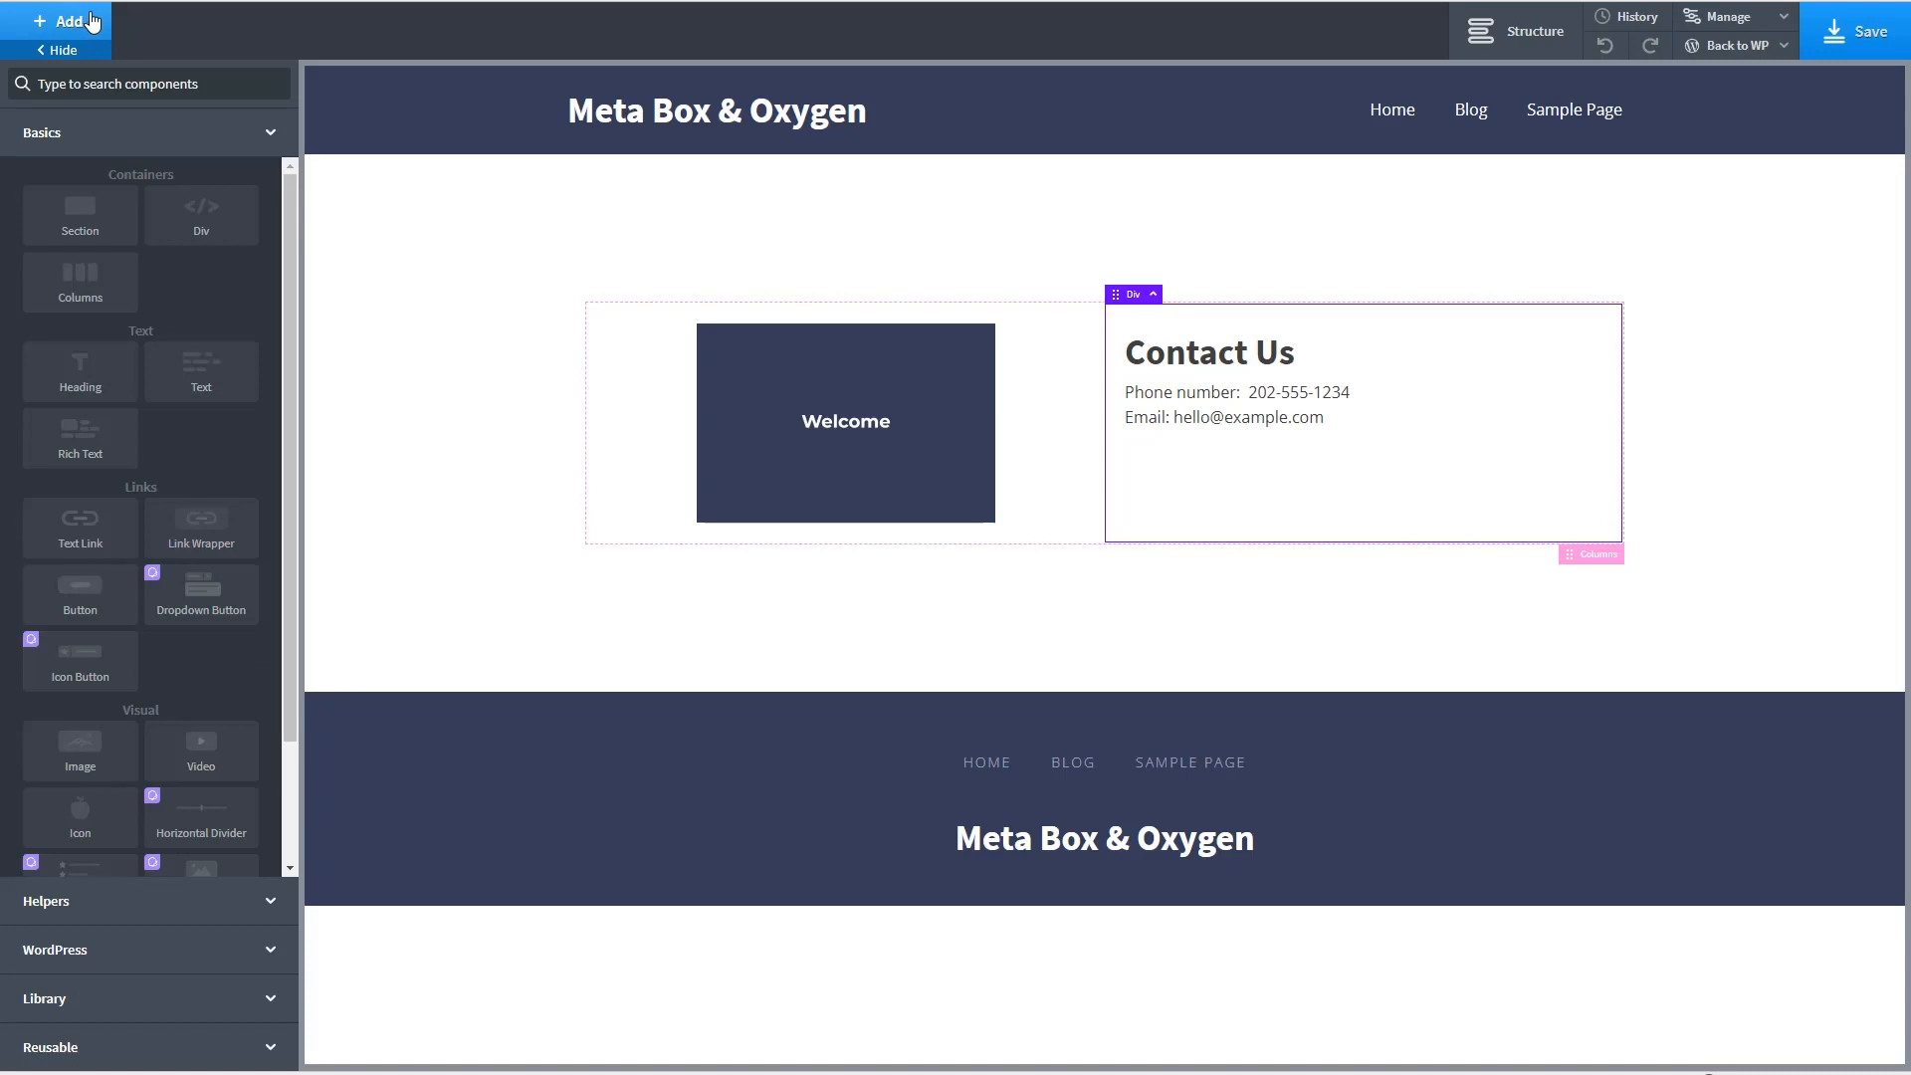
mouse_move(201, 372)
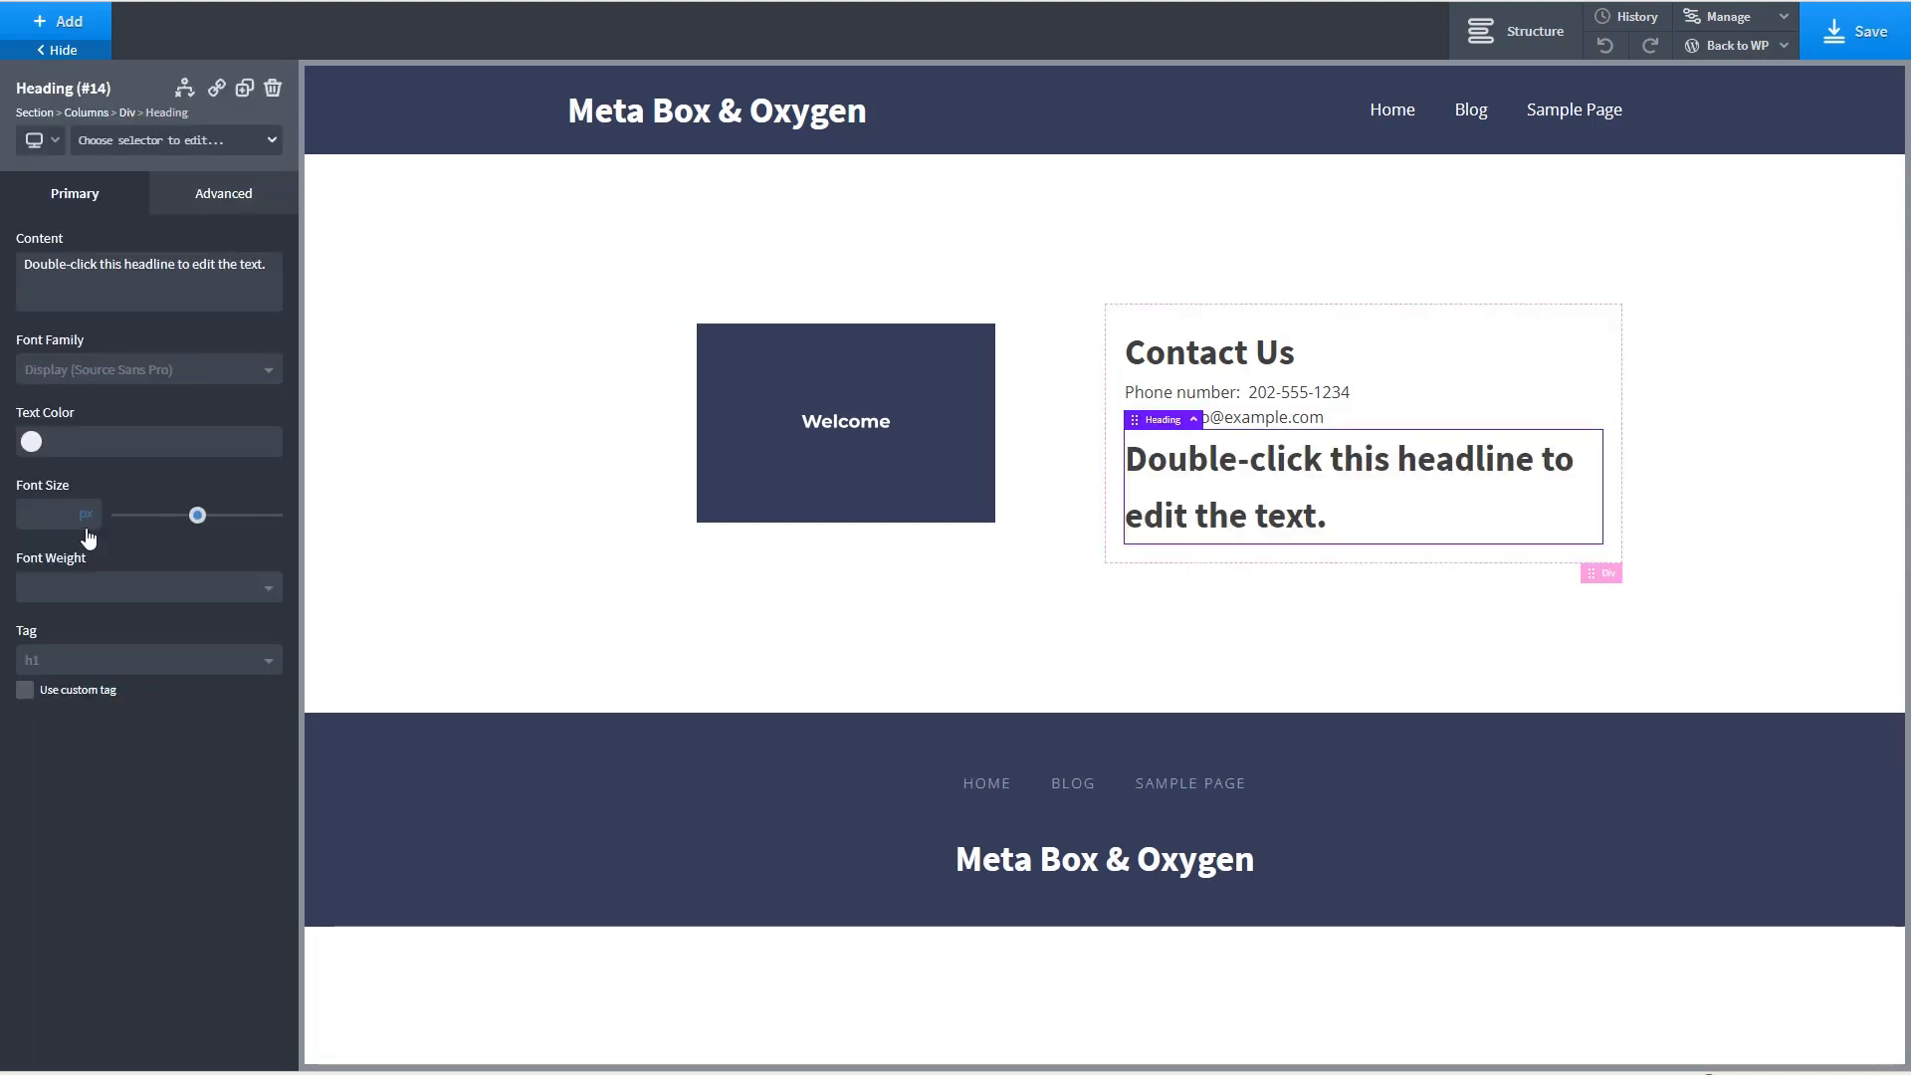
mouse_move(143, 661)
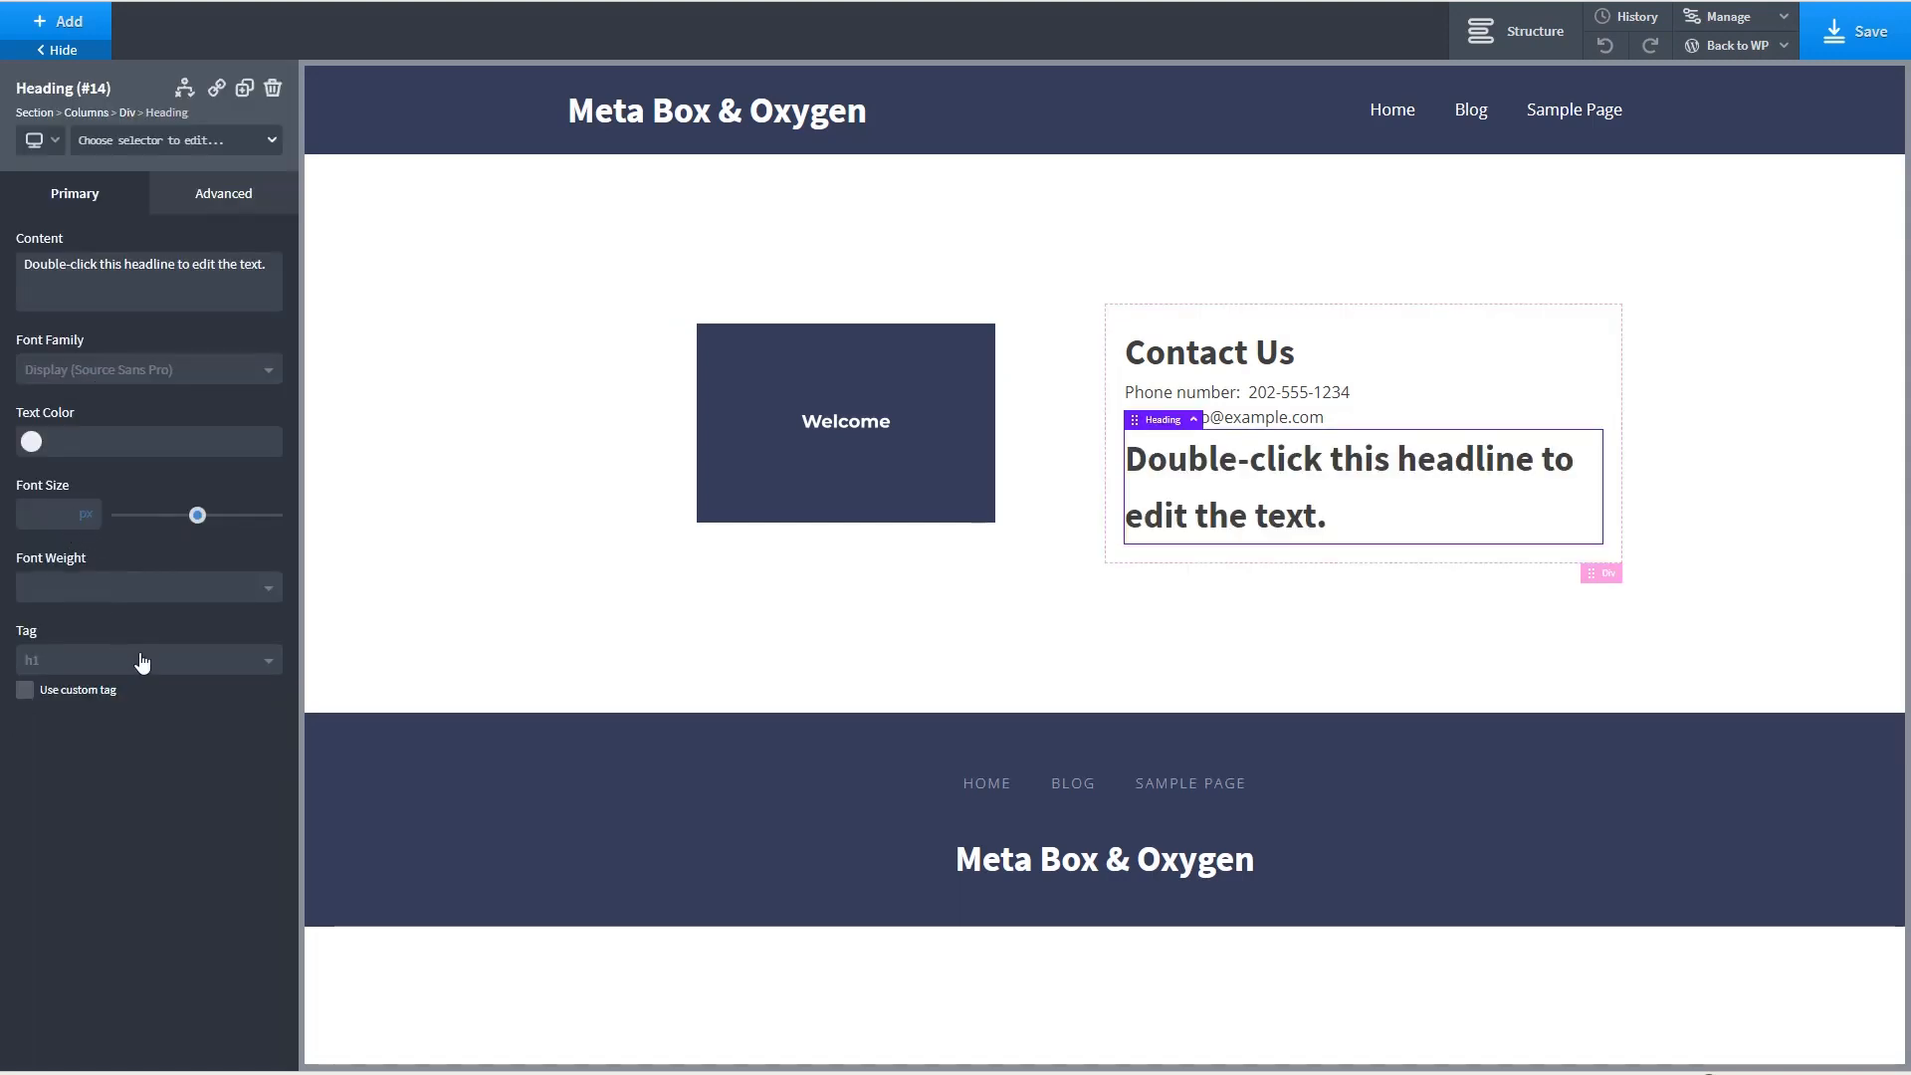
- Add an h2 heading reading 'Store Hours' beneath the email line
left_click(1208, 351)
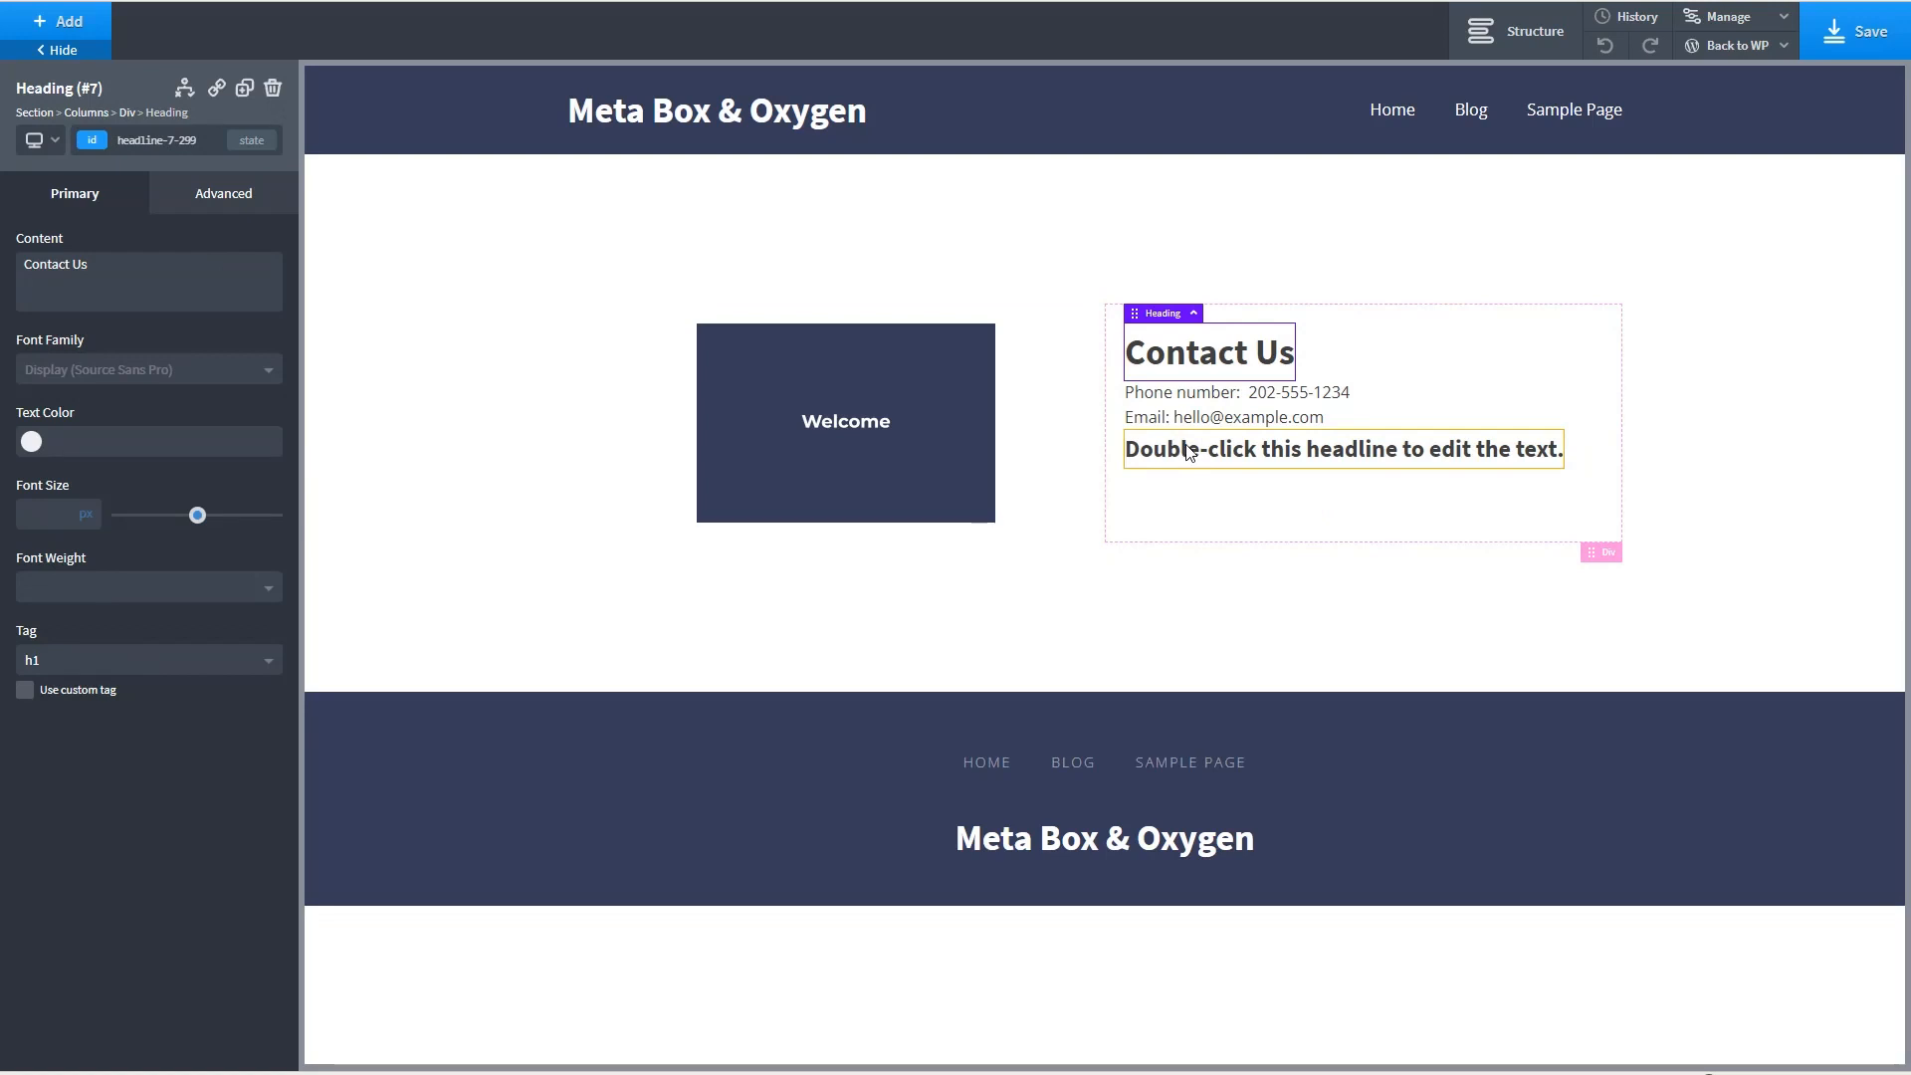
left_click(1343, 449)
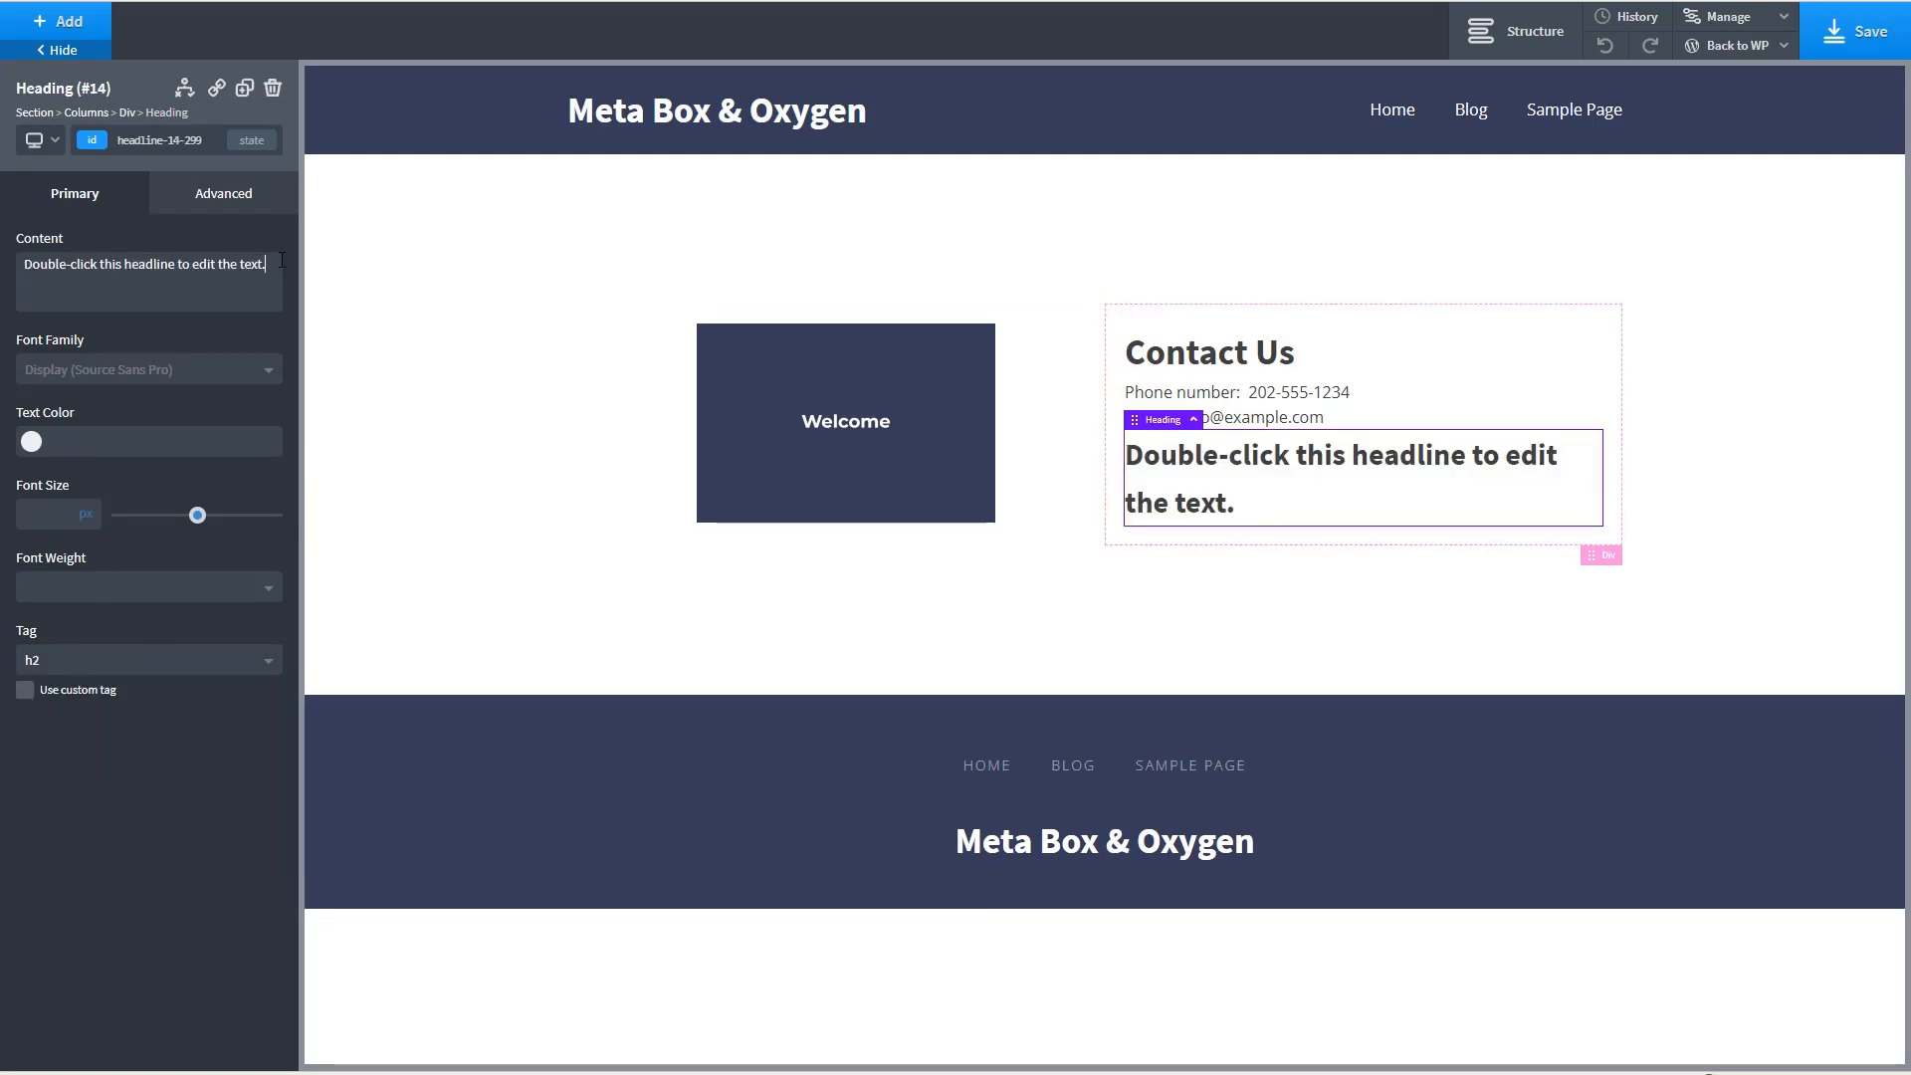
type("Store Hours")
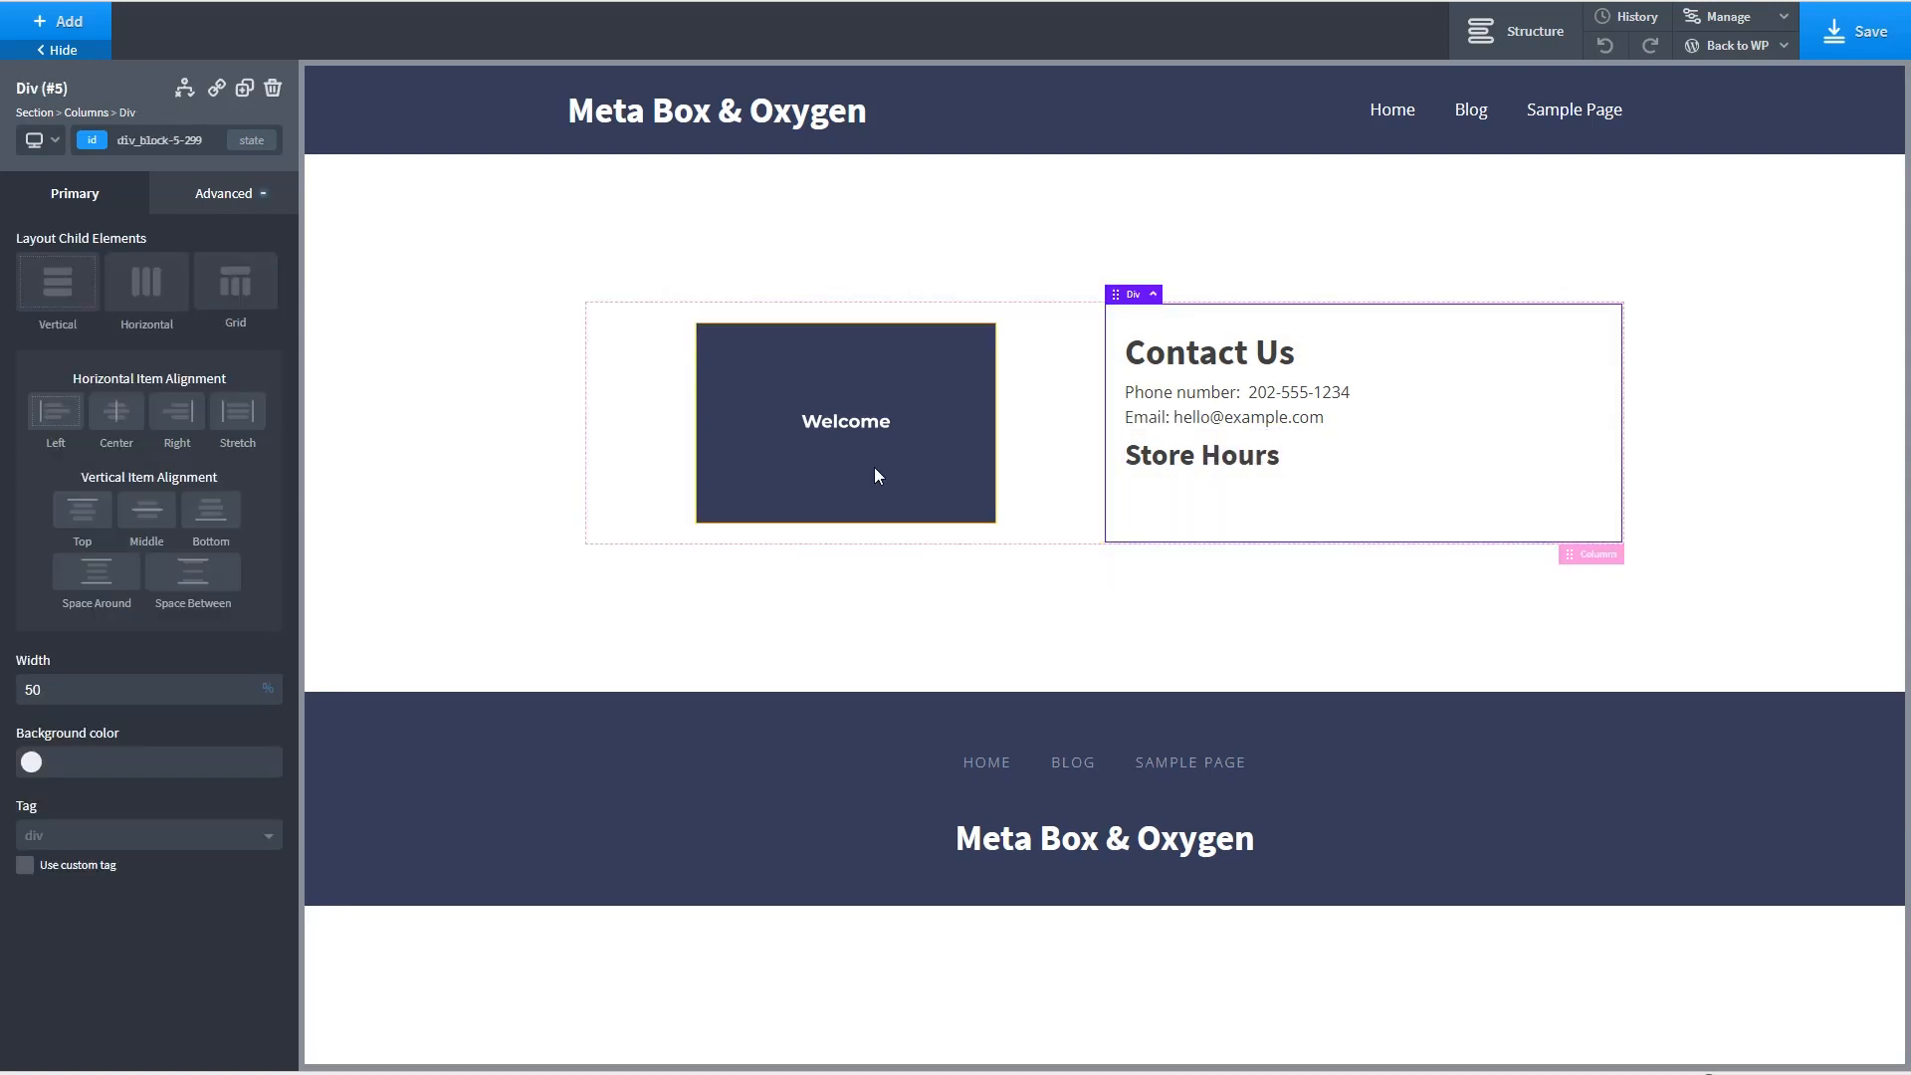
left_click(59, 20)
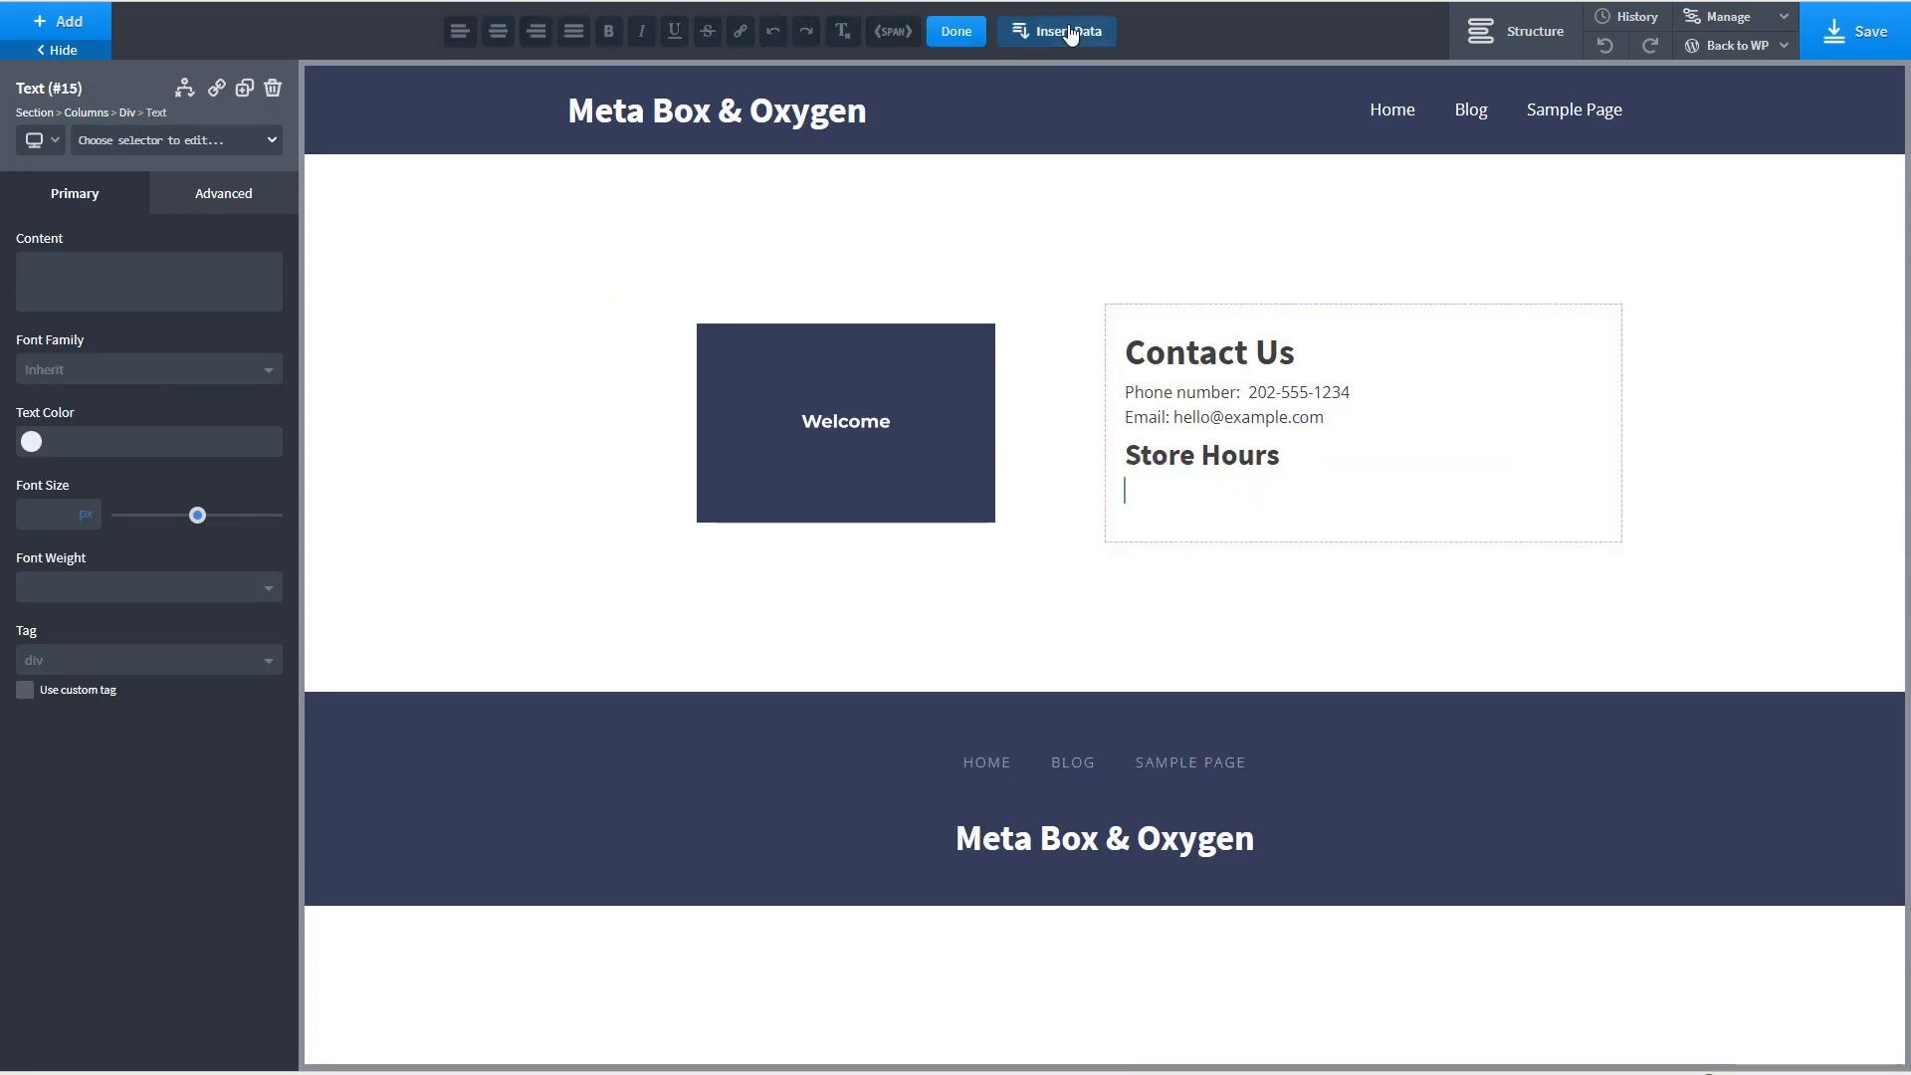
- Insert the Meta Box Open Hours field with a <br> separator, showing Monday Through Friday 9AM - 5PM
left_click(1057, 30)
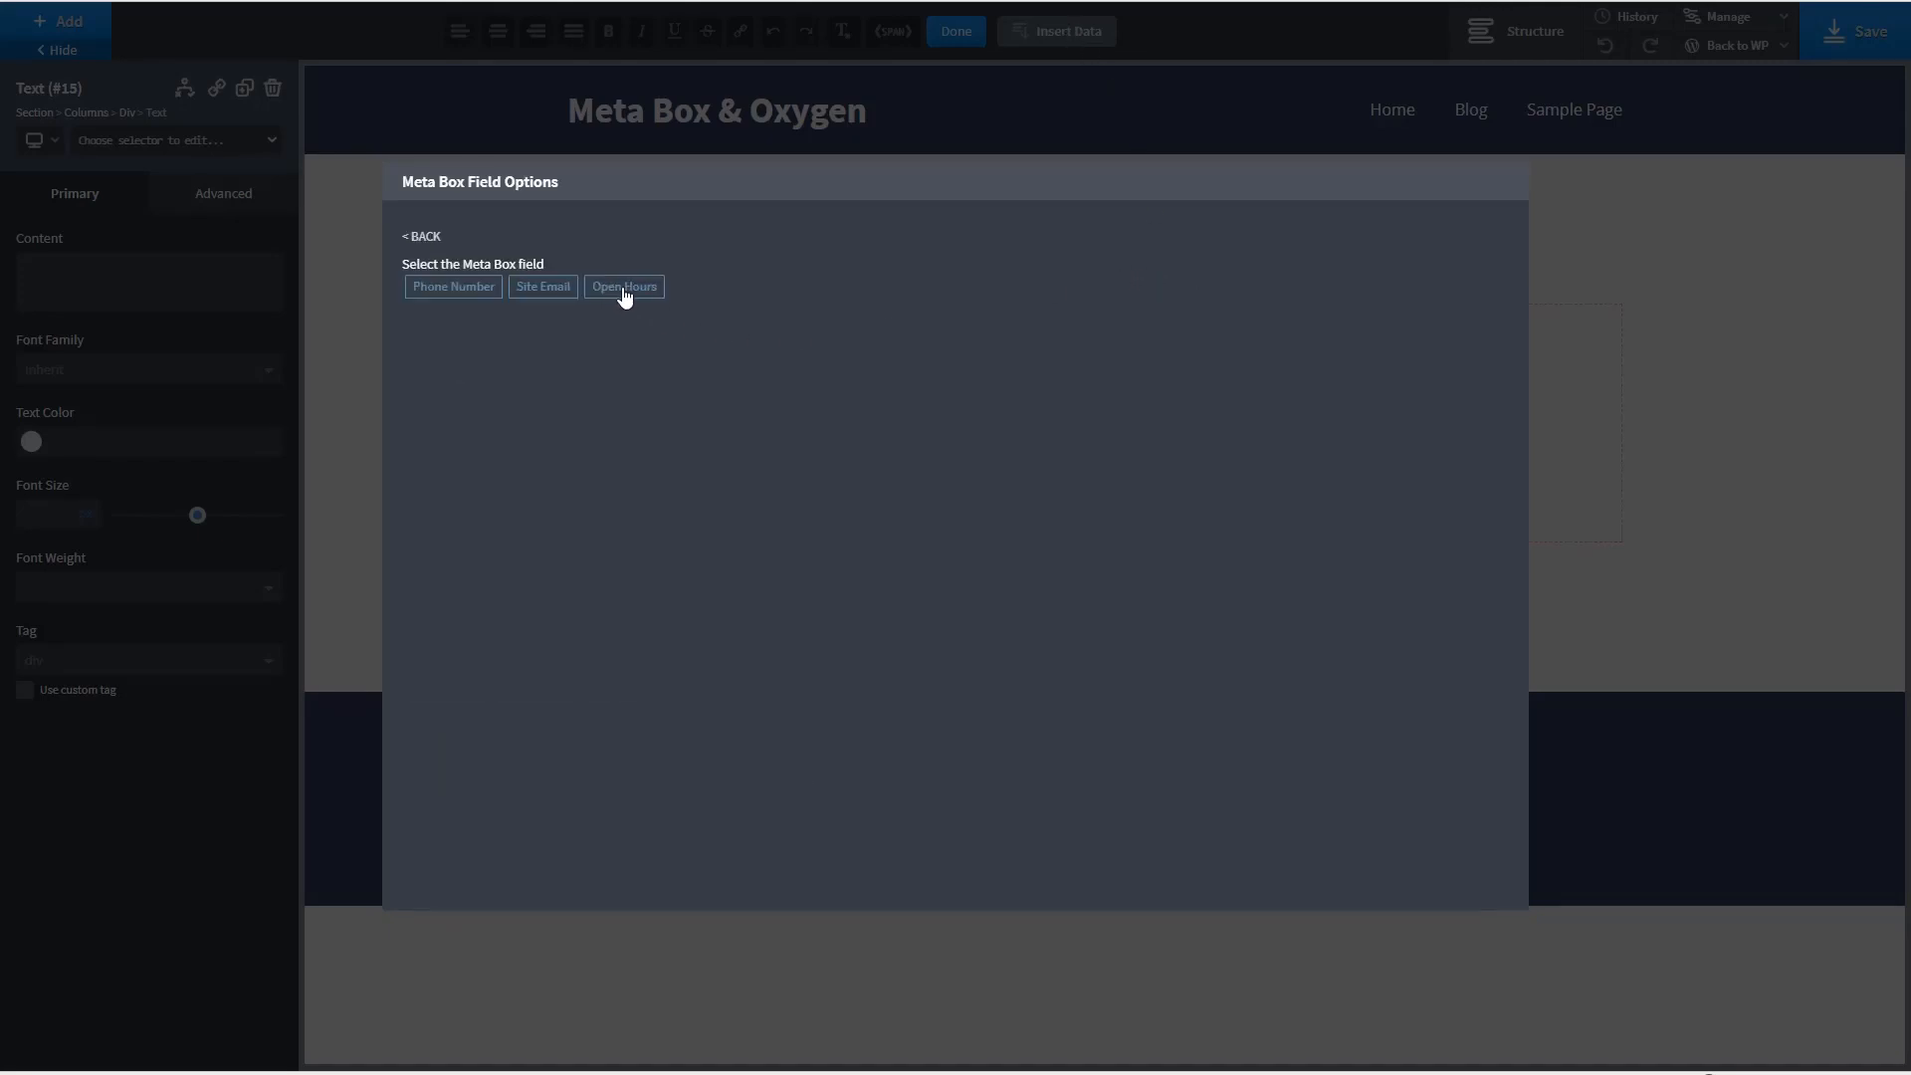
left_click(623, 287)
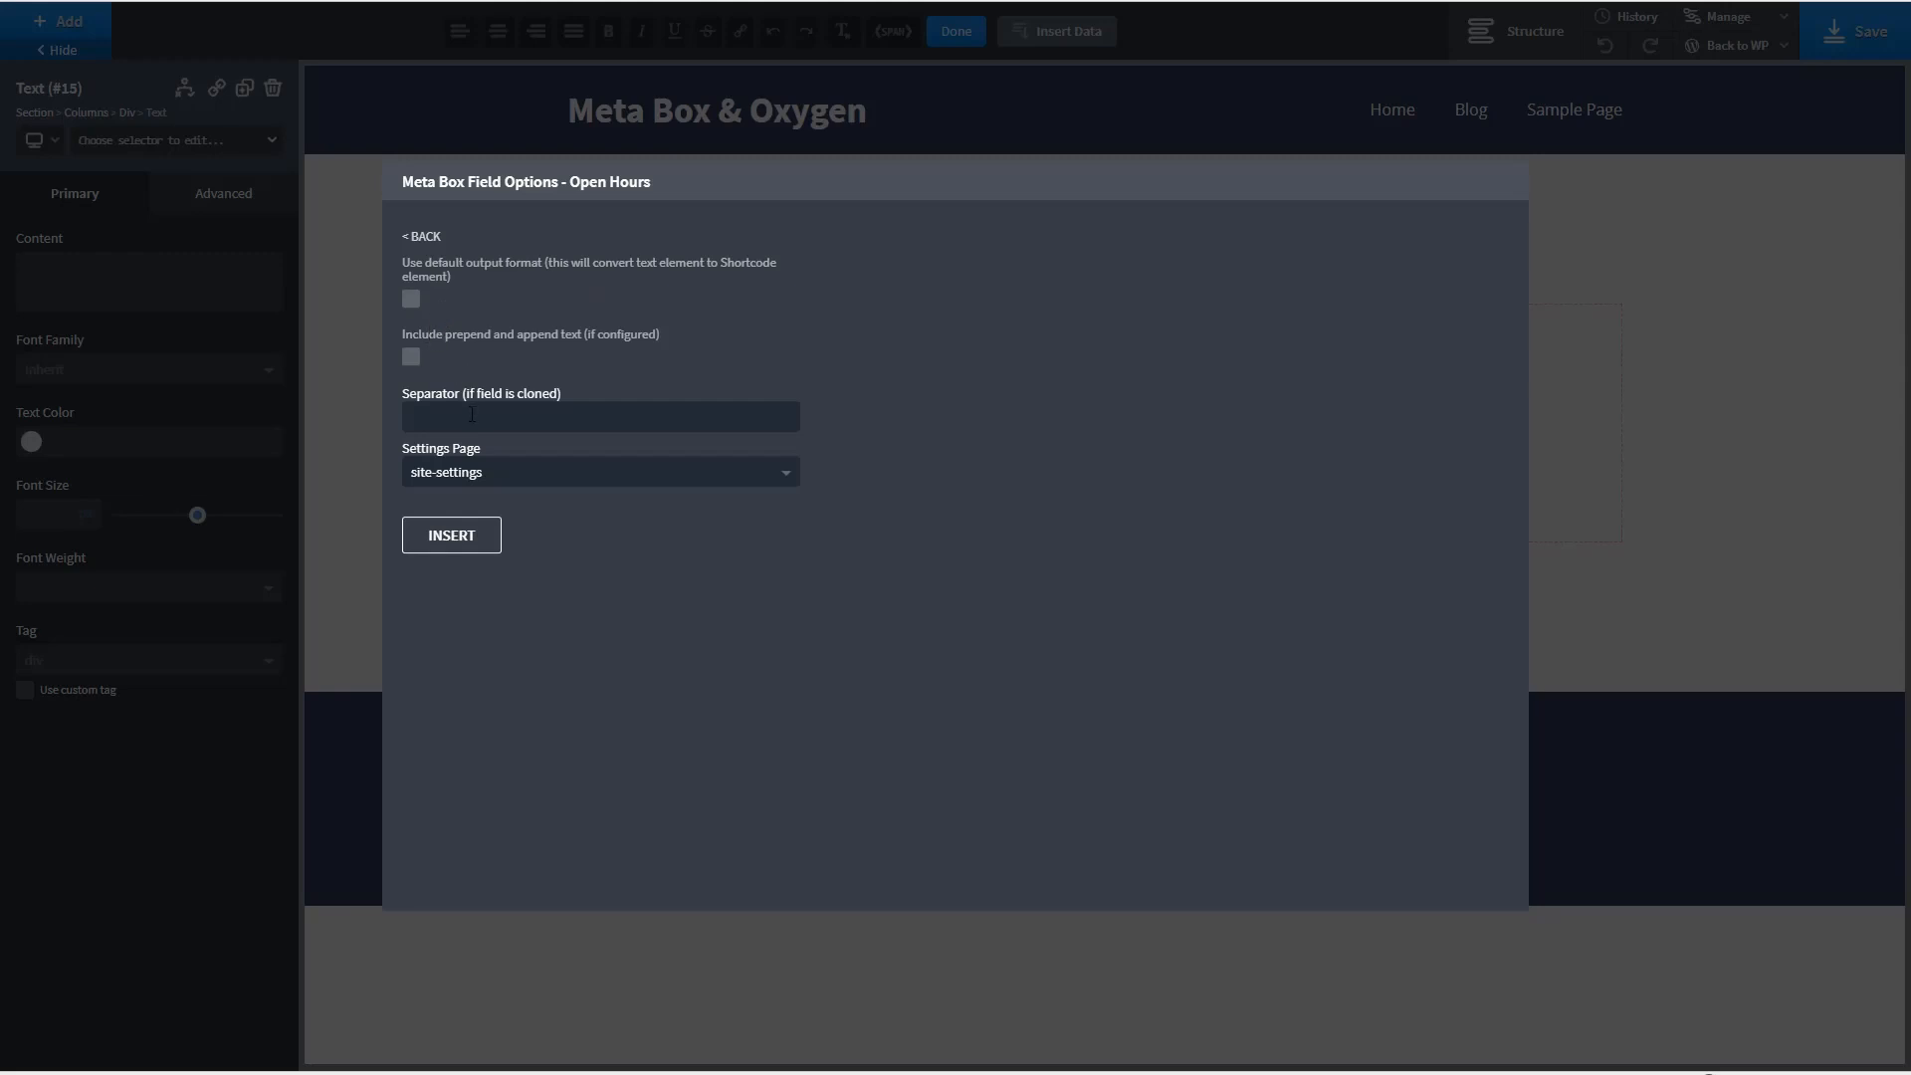
left_click(601, 415)
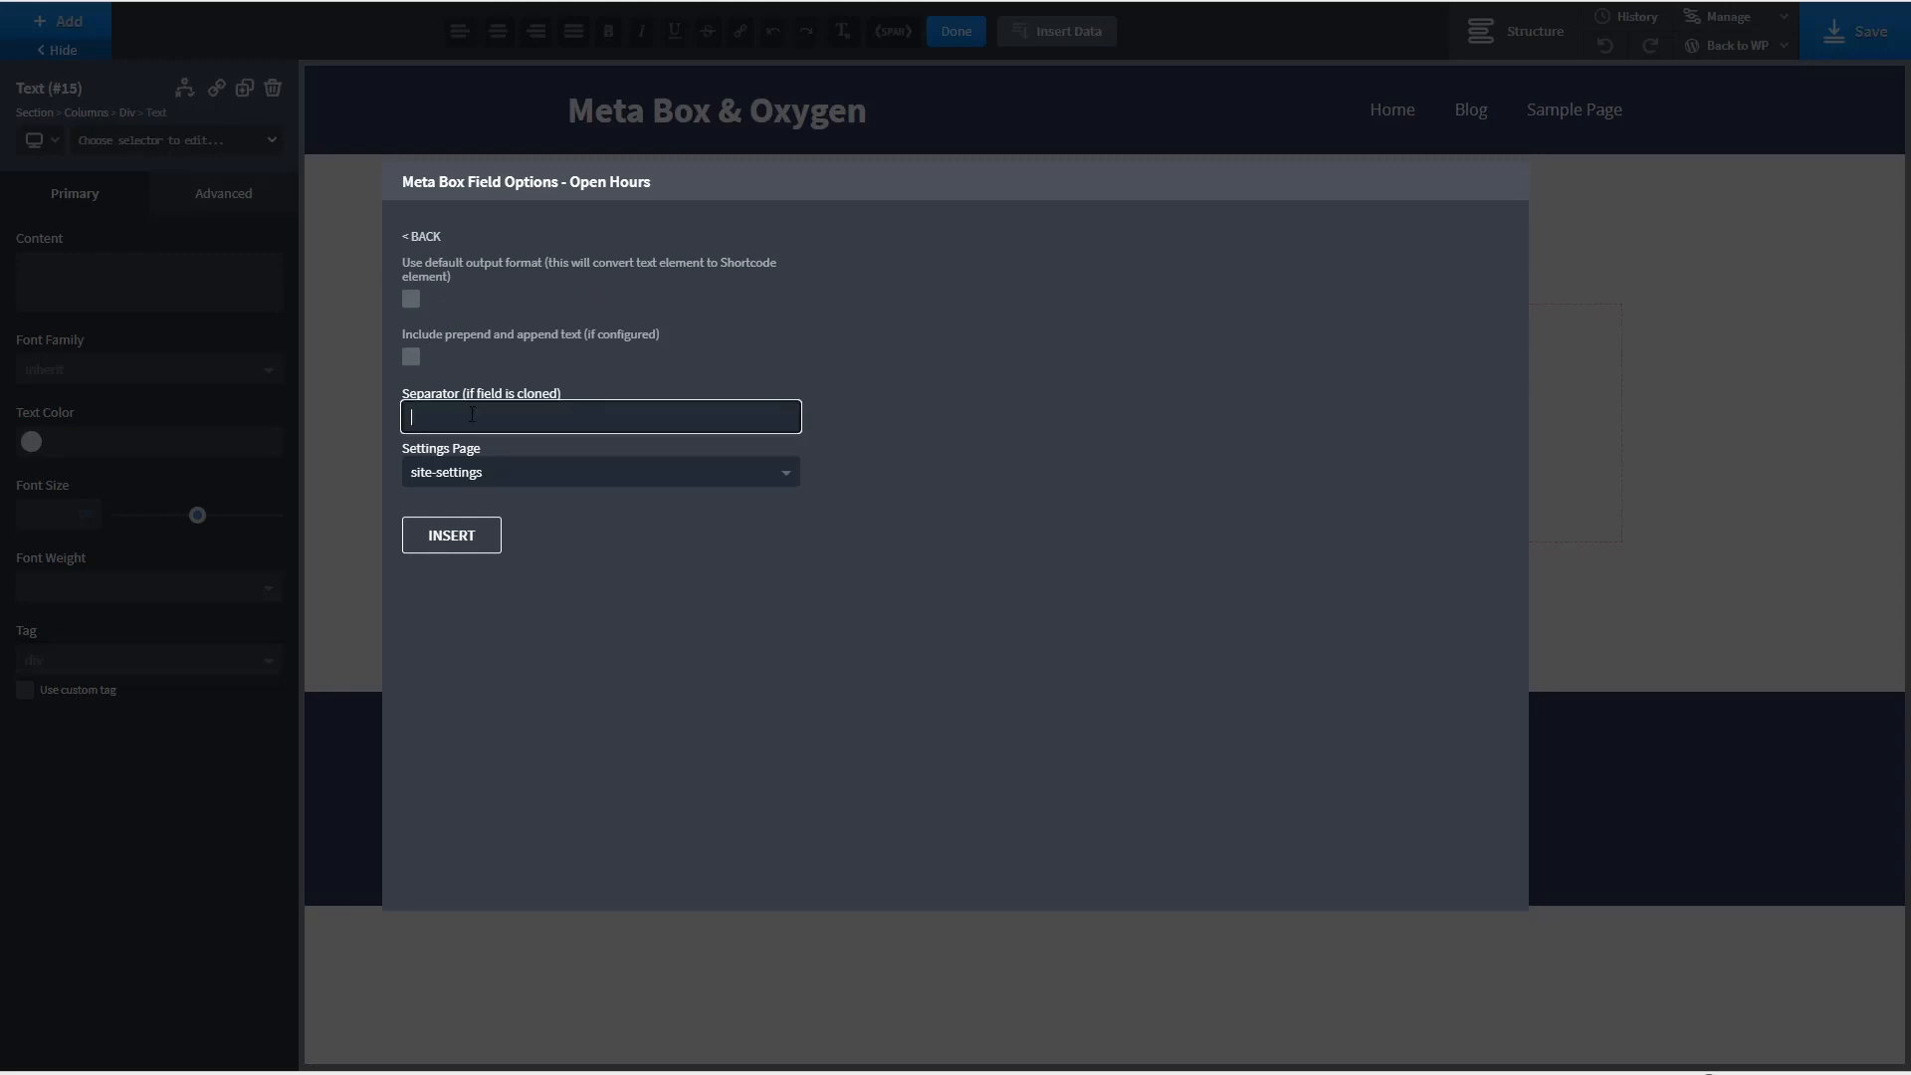
type("<br")
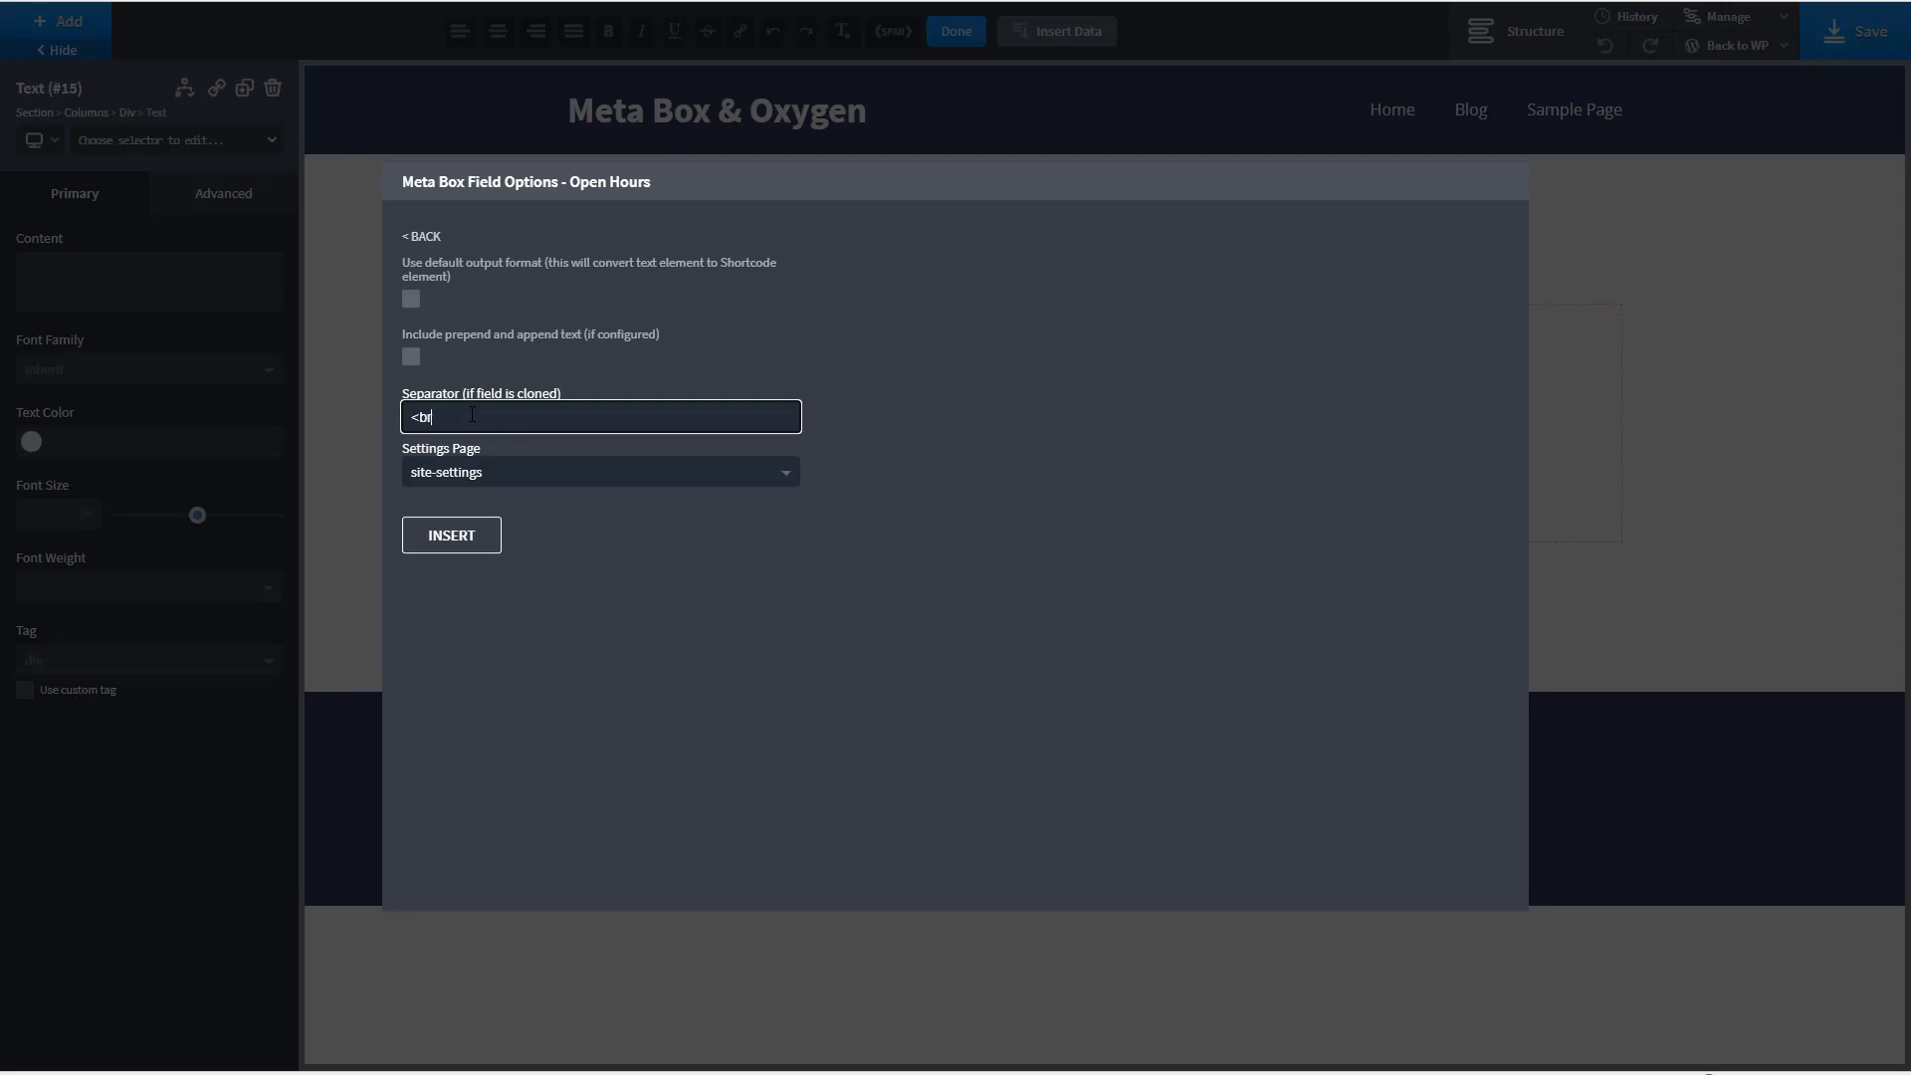
type(">")
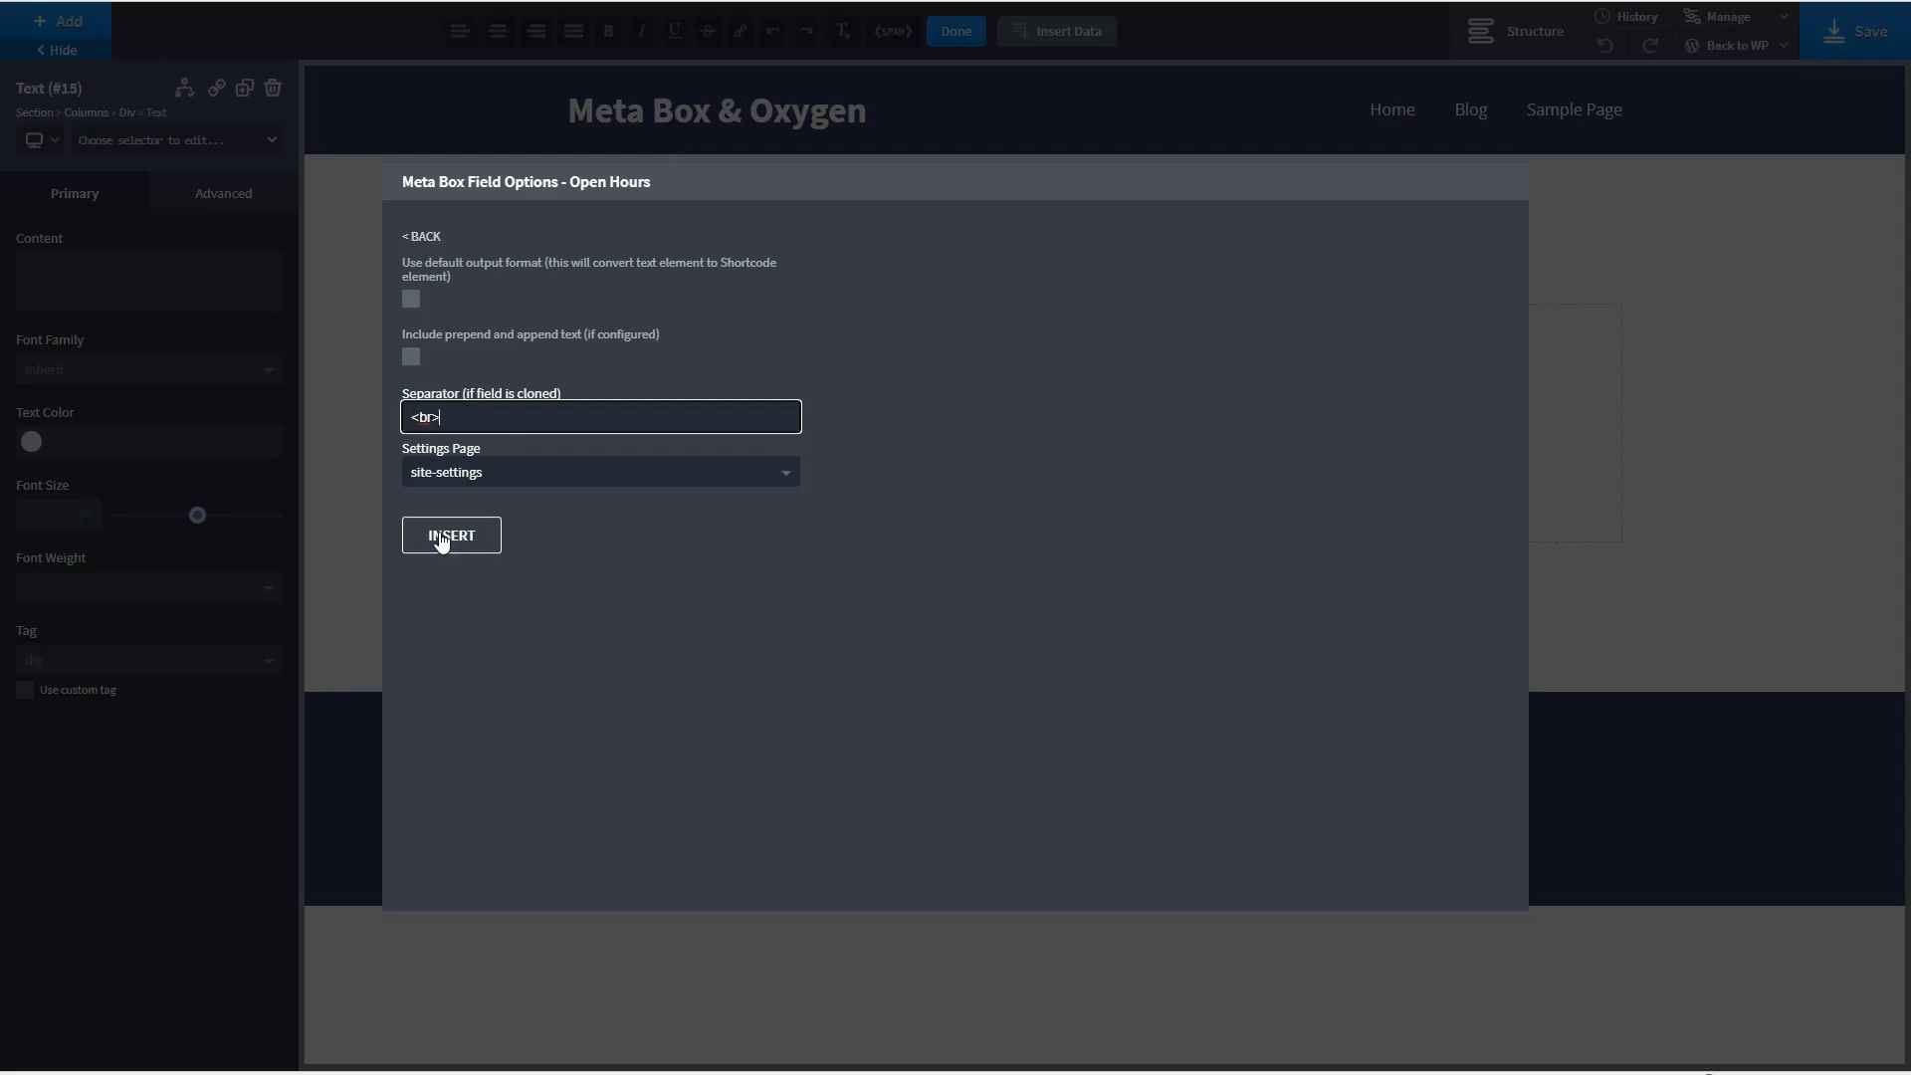
left_click(451, 535)
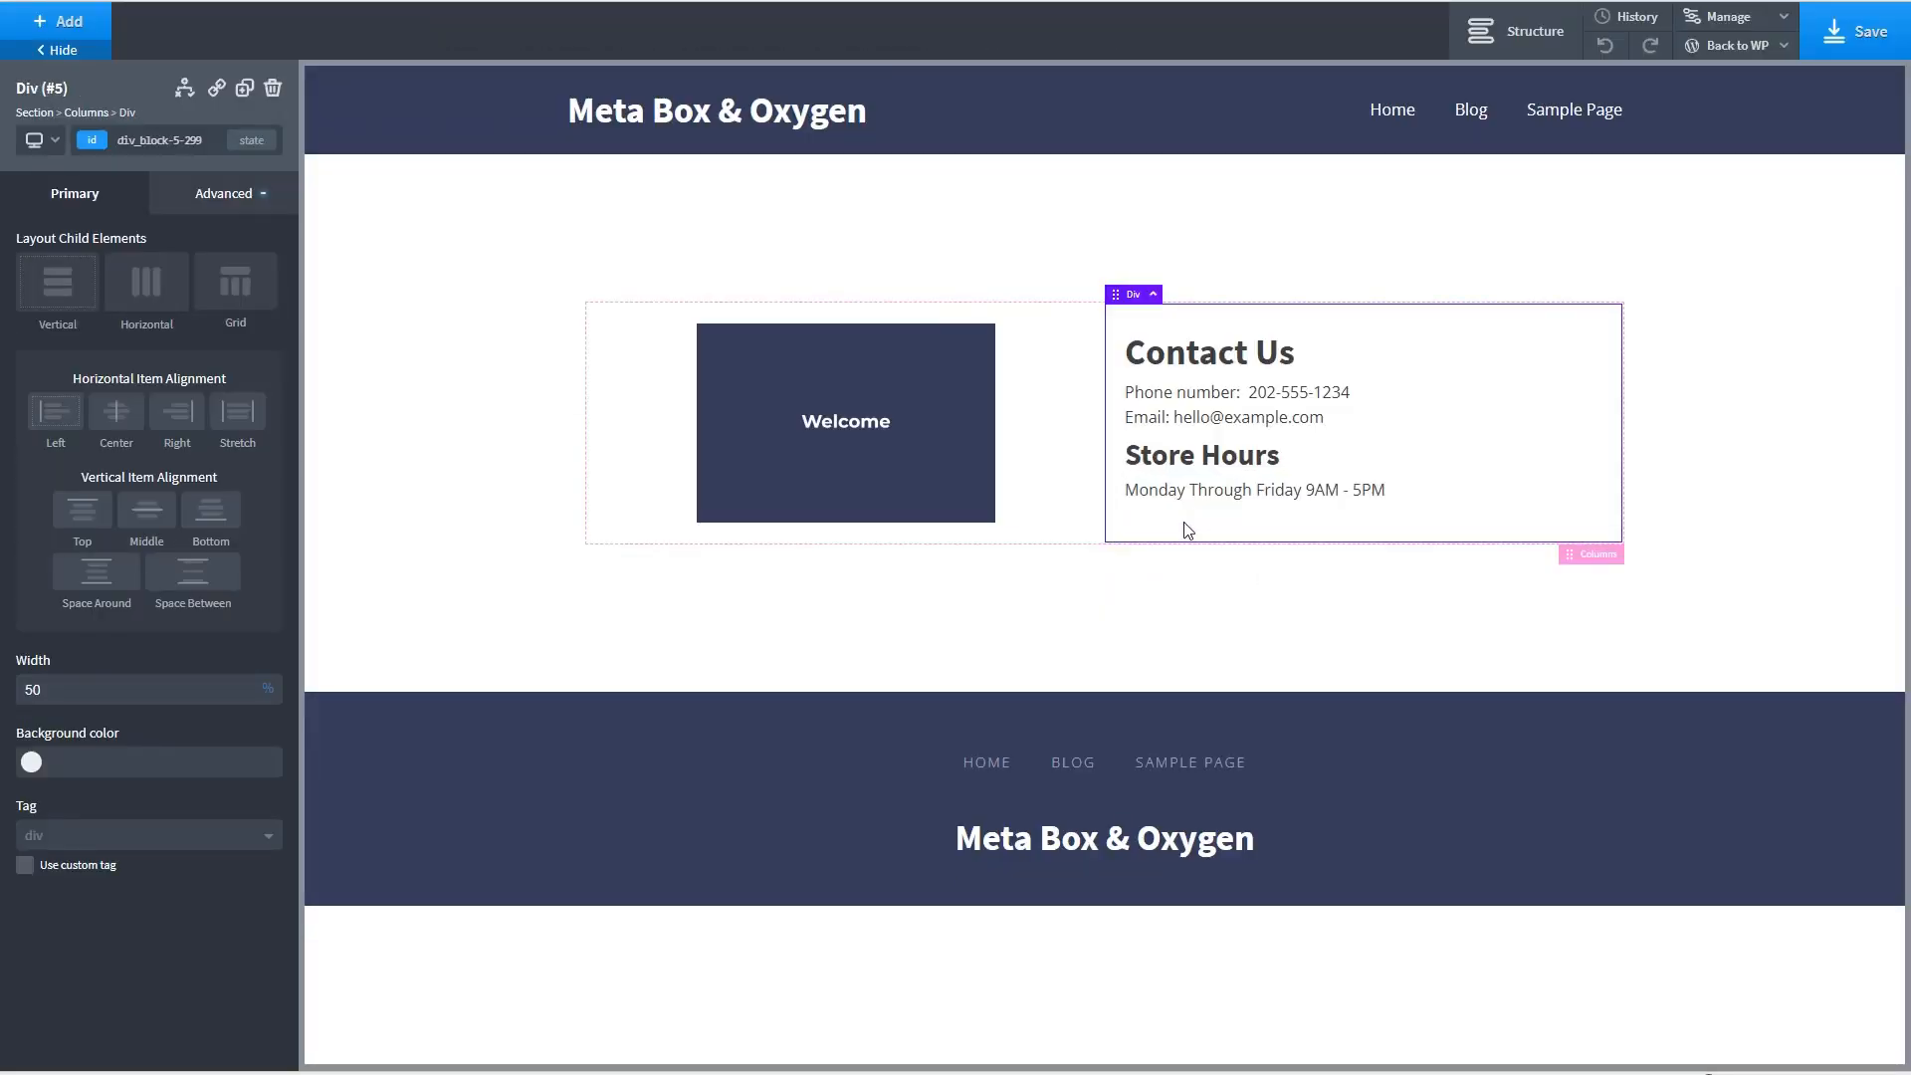
left_click(844, 421)
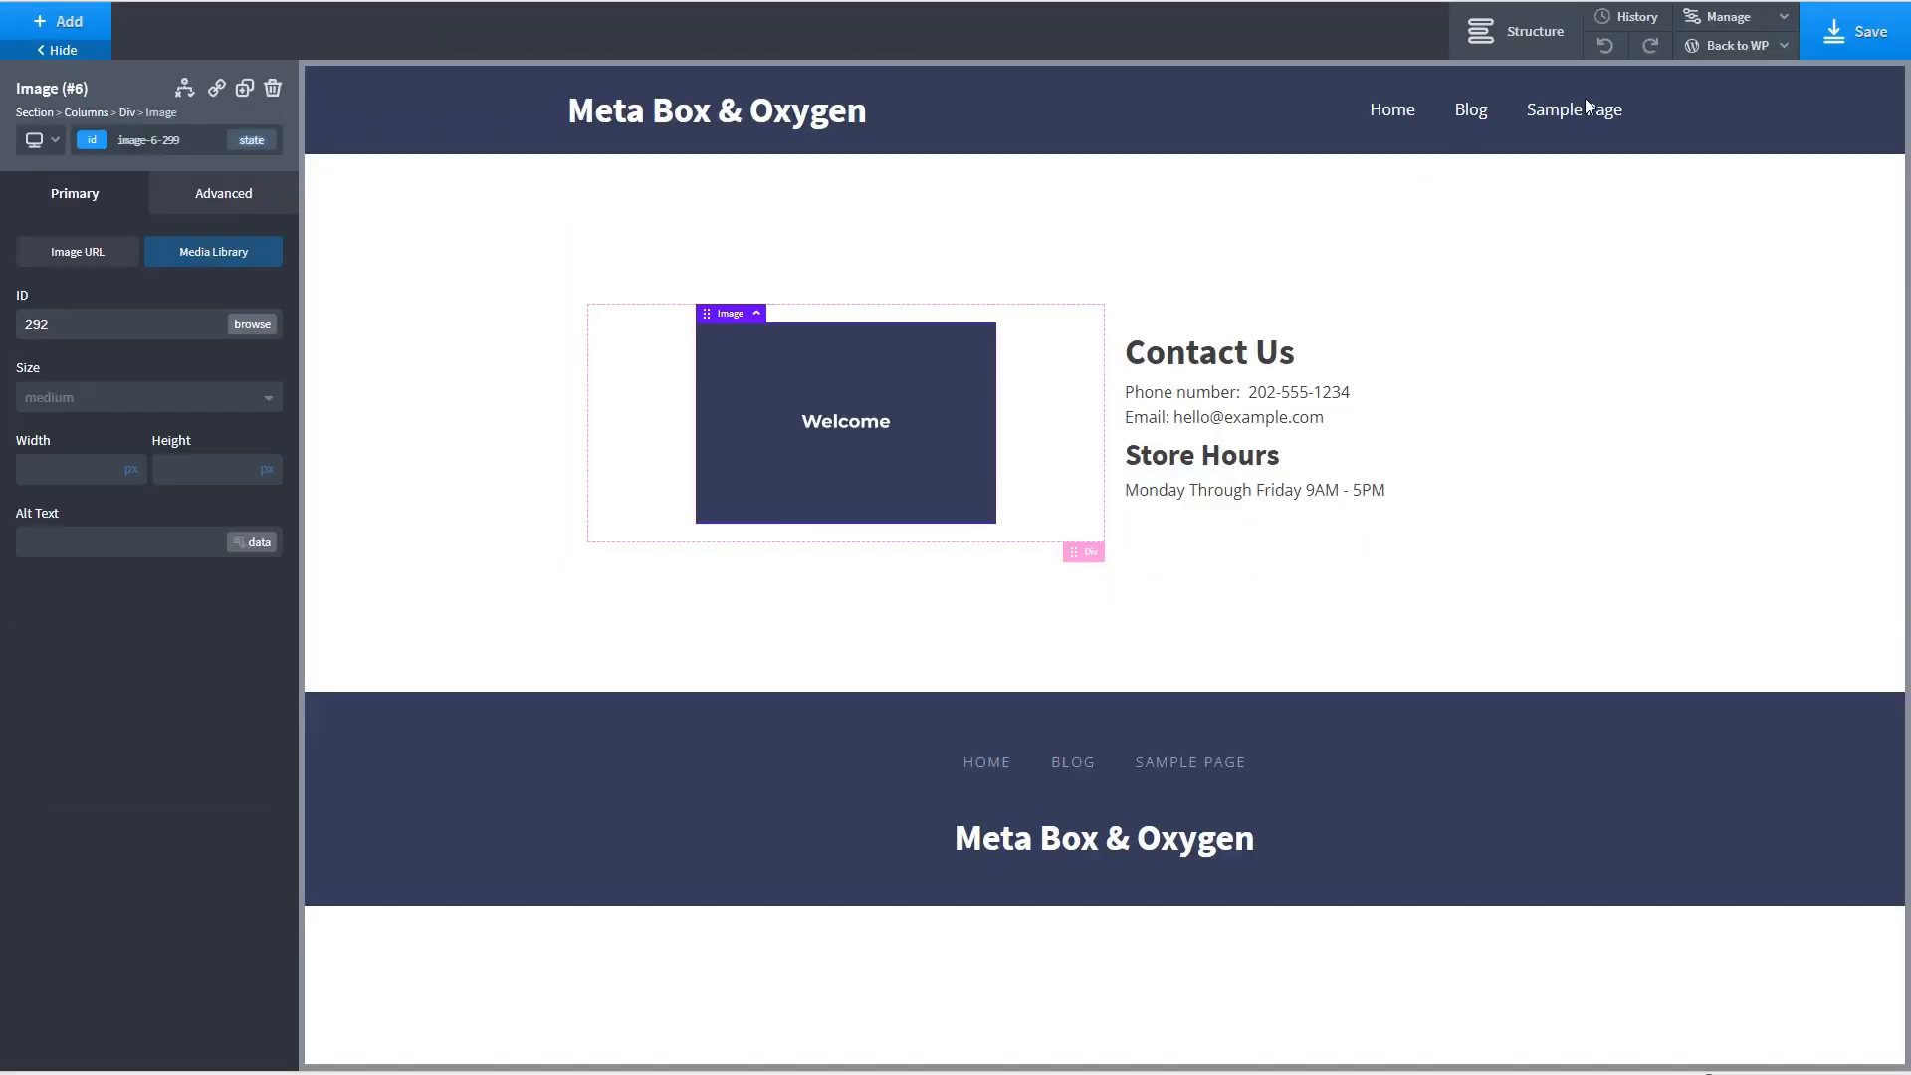
- Exit Oxygen to view the live Home page's contact details and hours, then open the Dashboard
left_click(1852, 31)
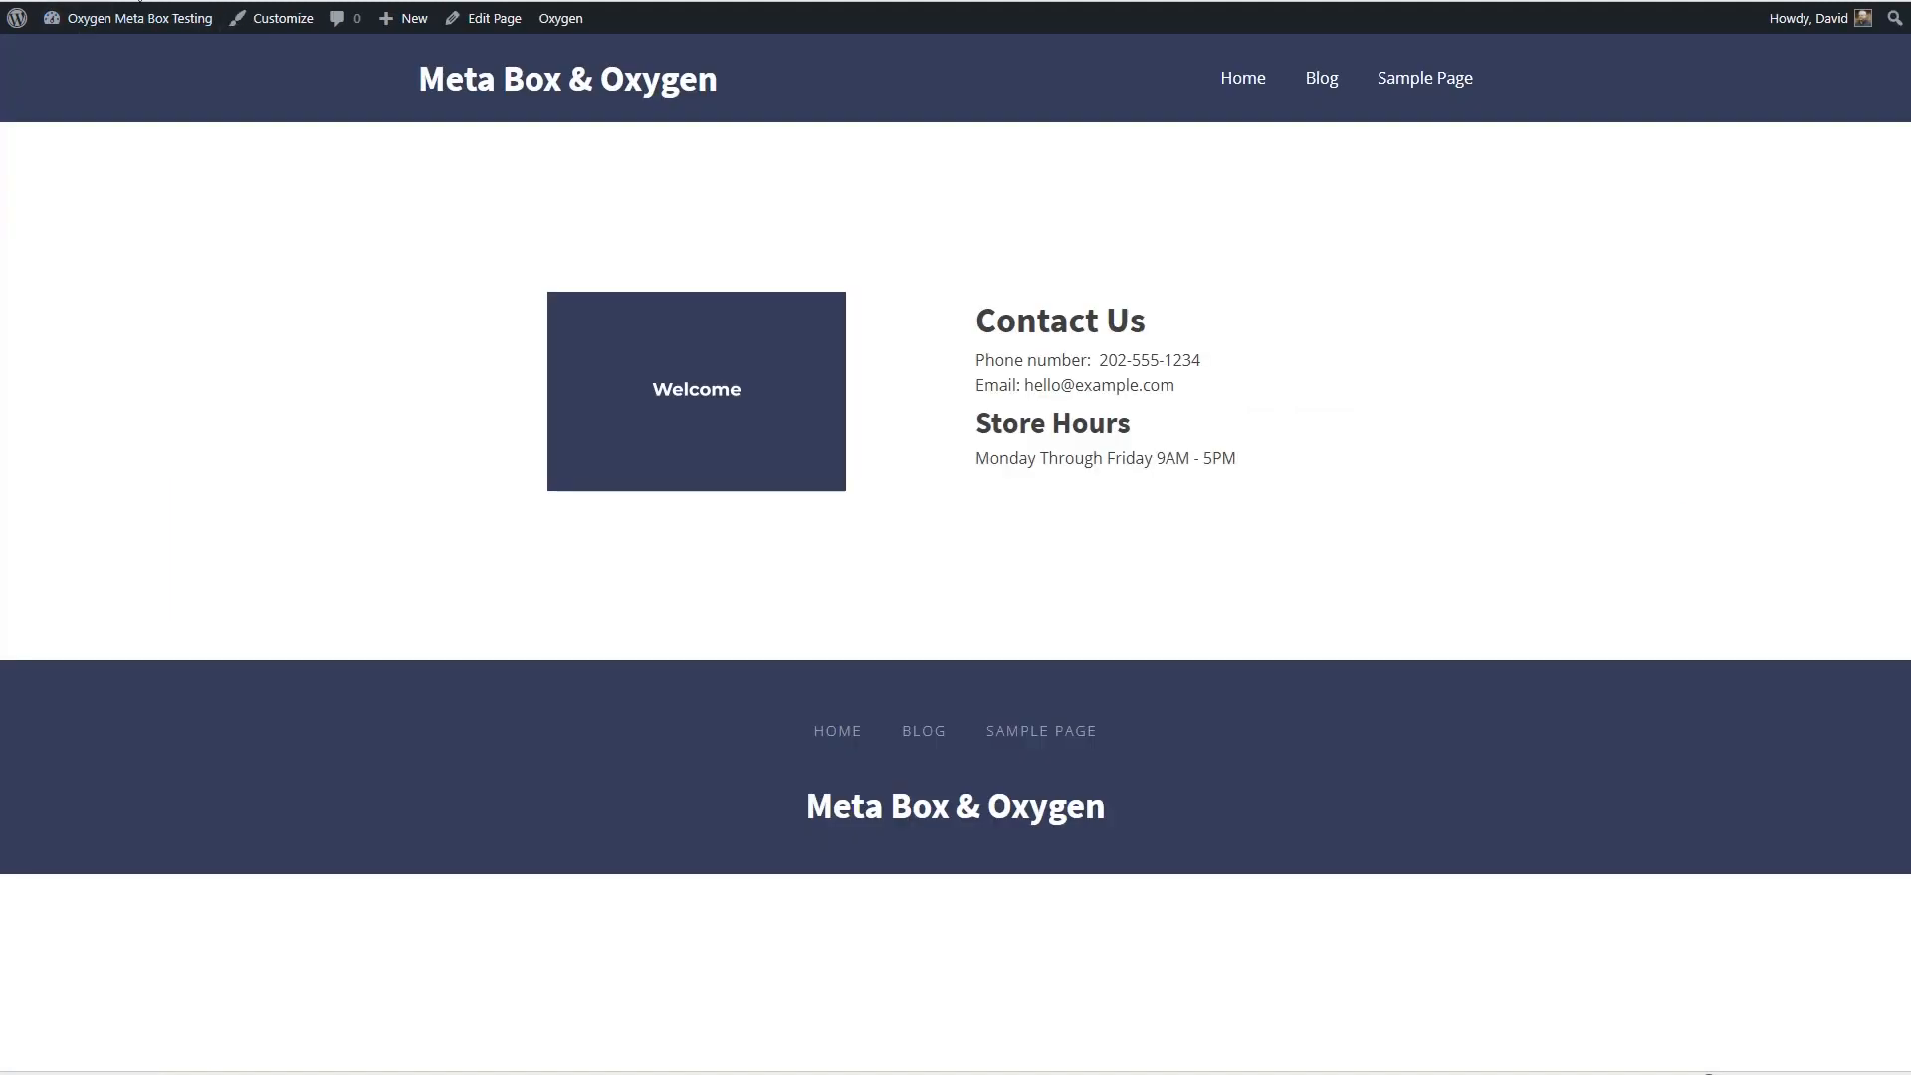
mouse_move(999, 458)
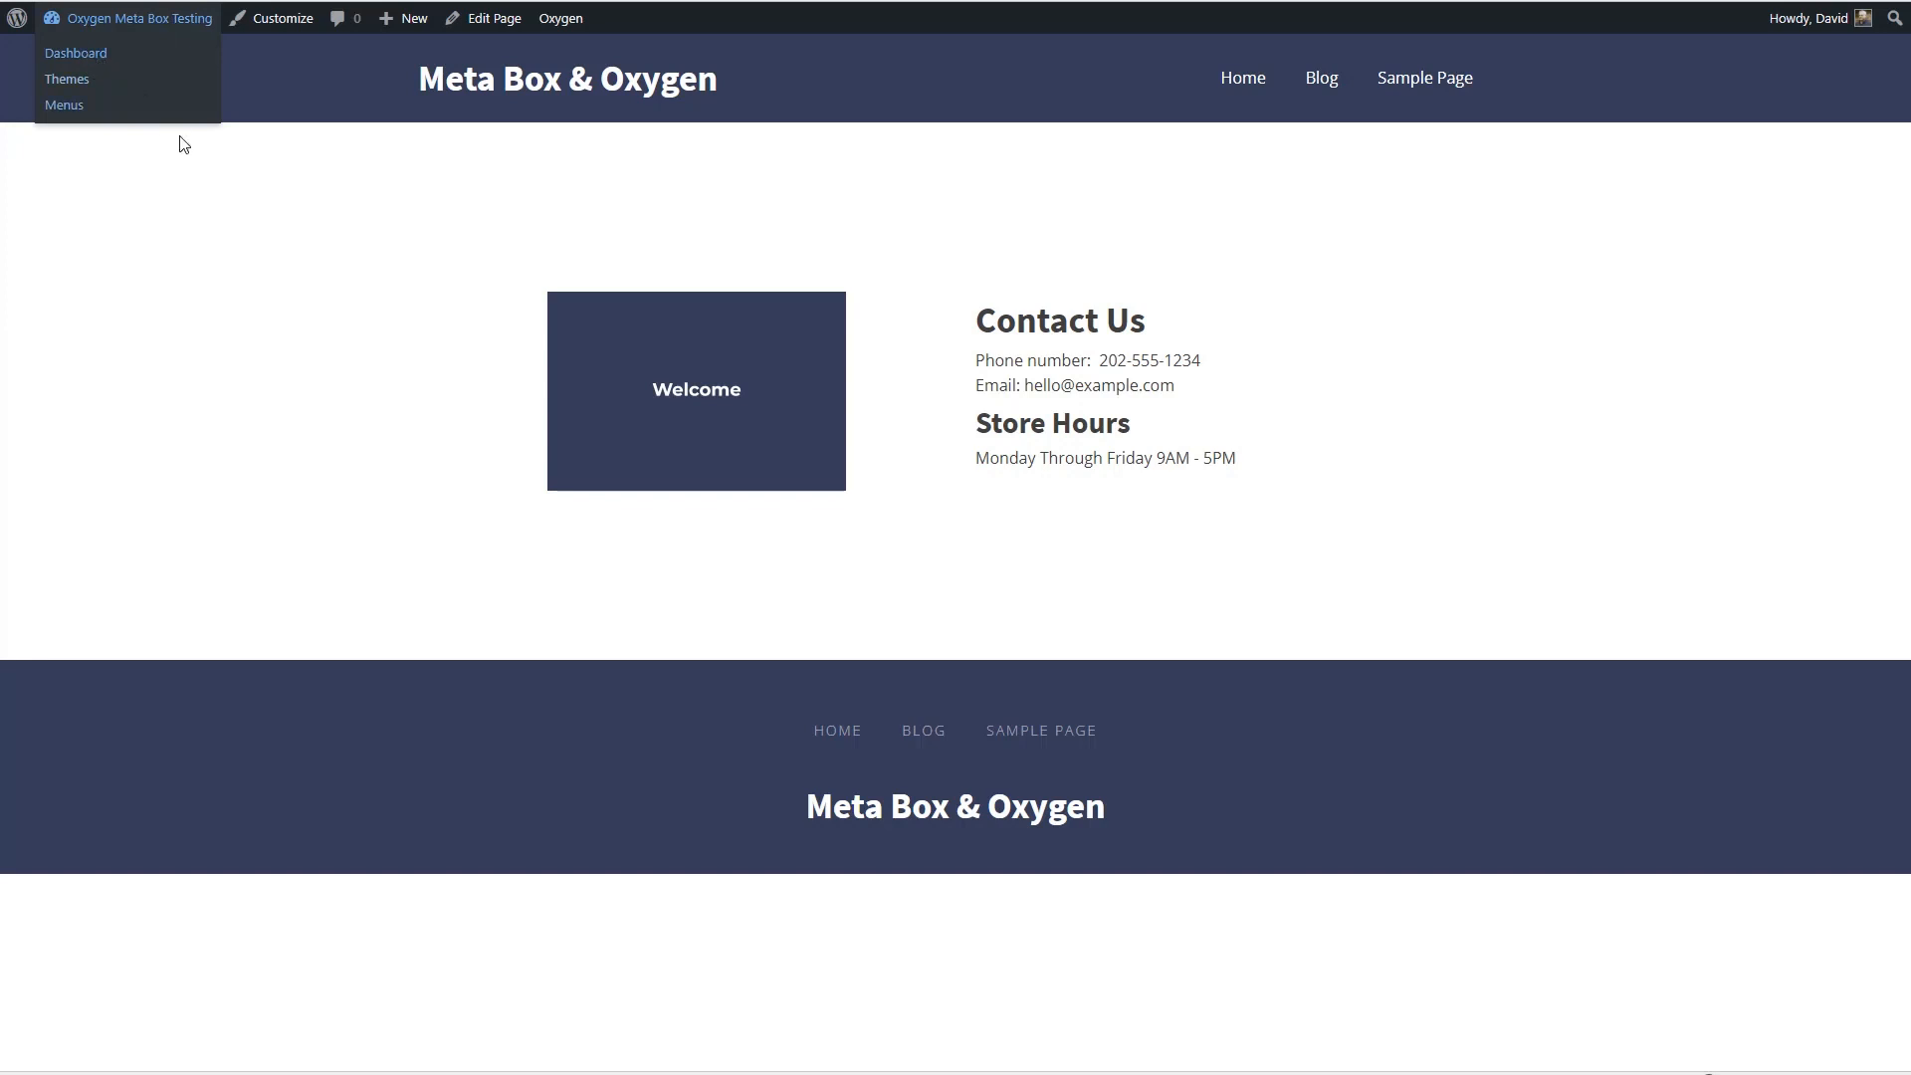
left_click(76, 52)
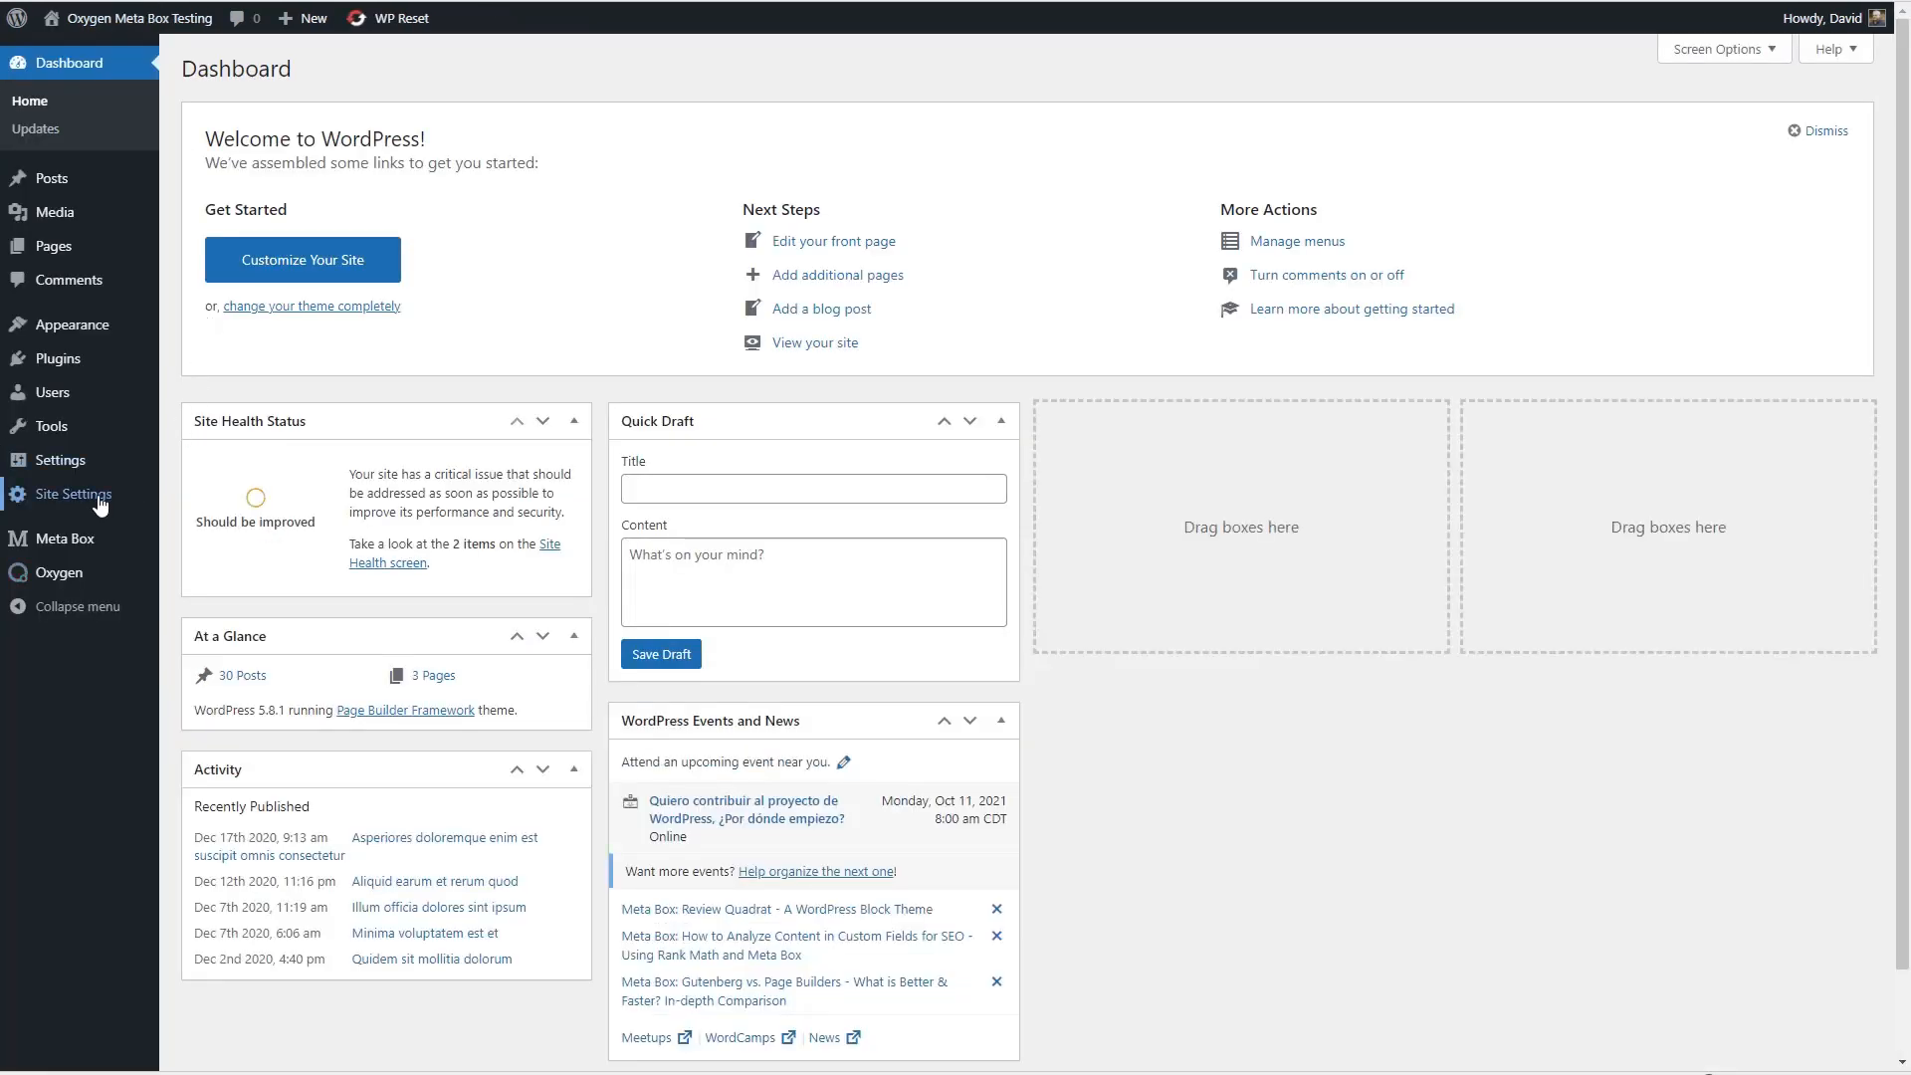
- Add a Saturday 10AM - 2PM Open Hours entry in Site Settings and save
left_click(67, 493)
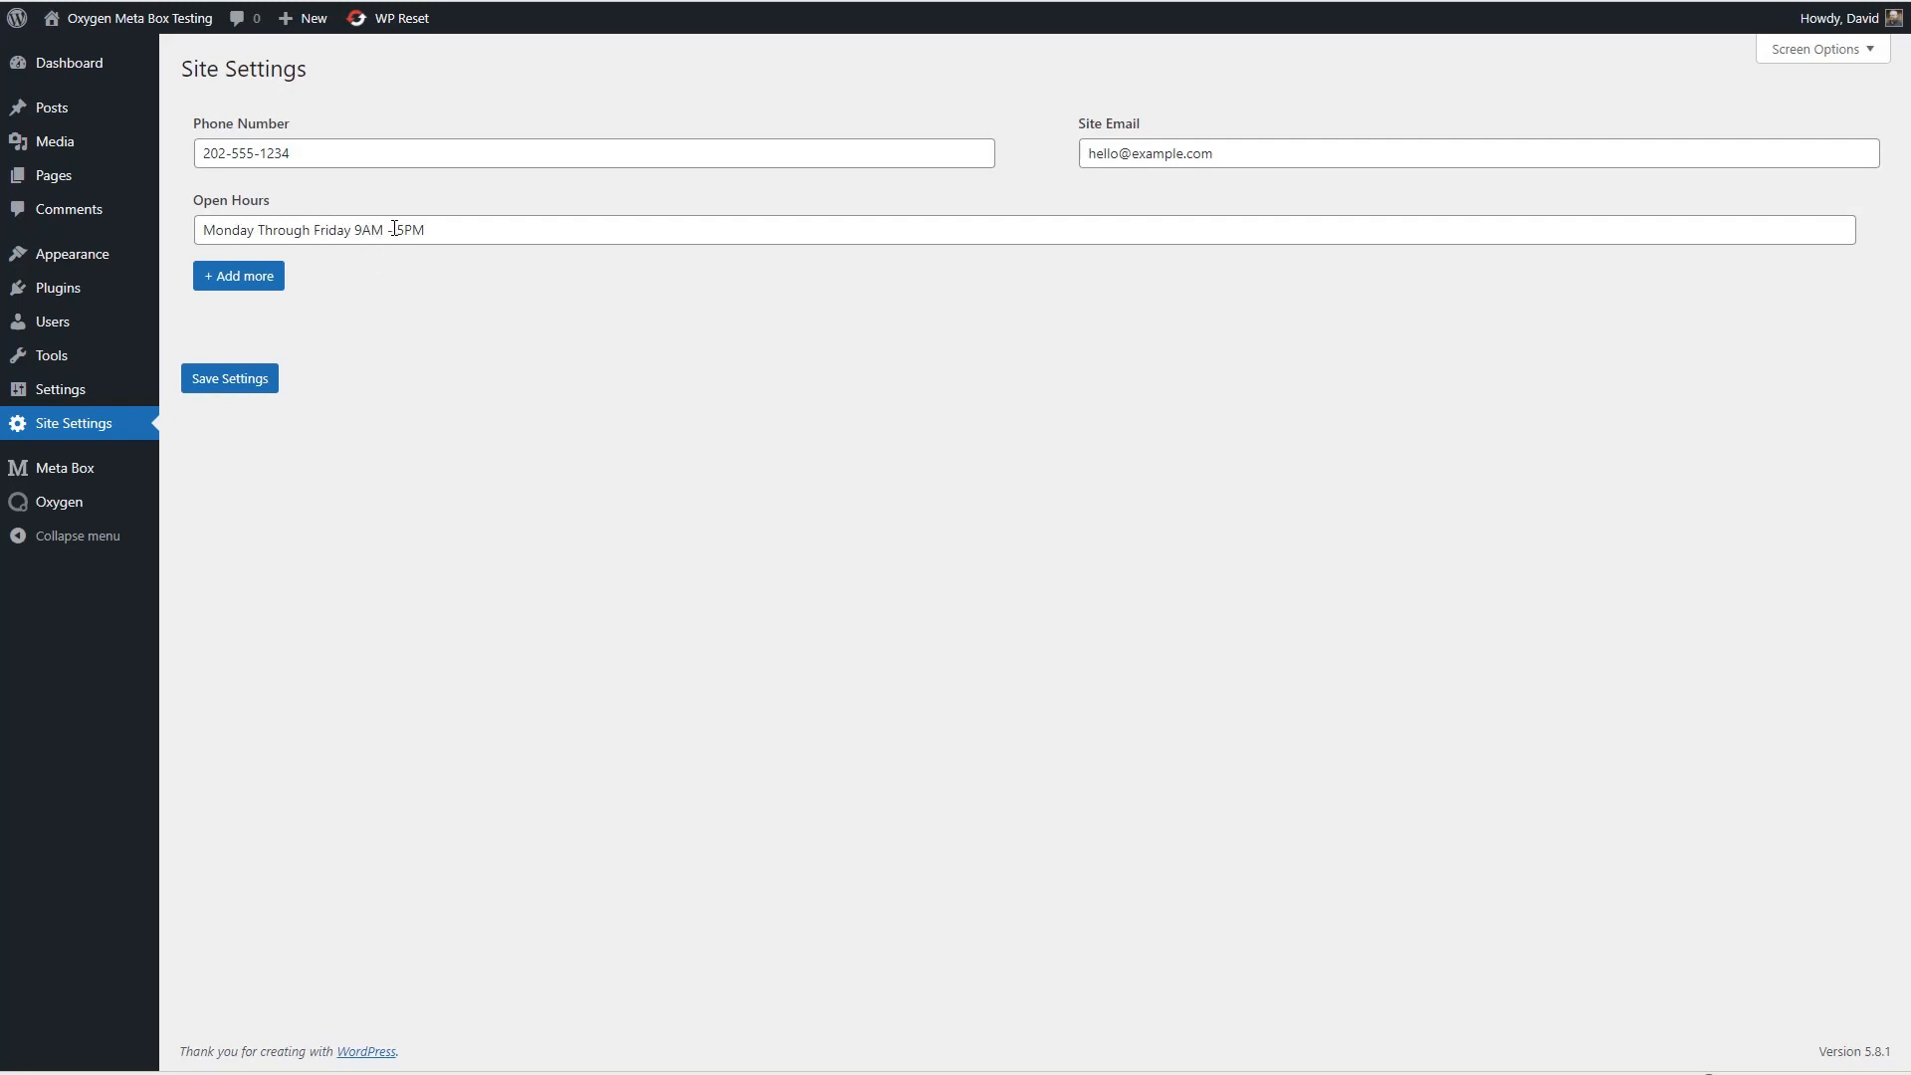
left_click(239, 276)
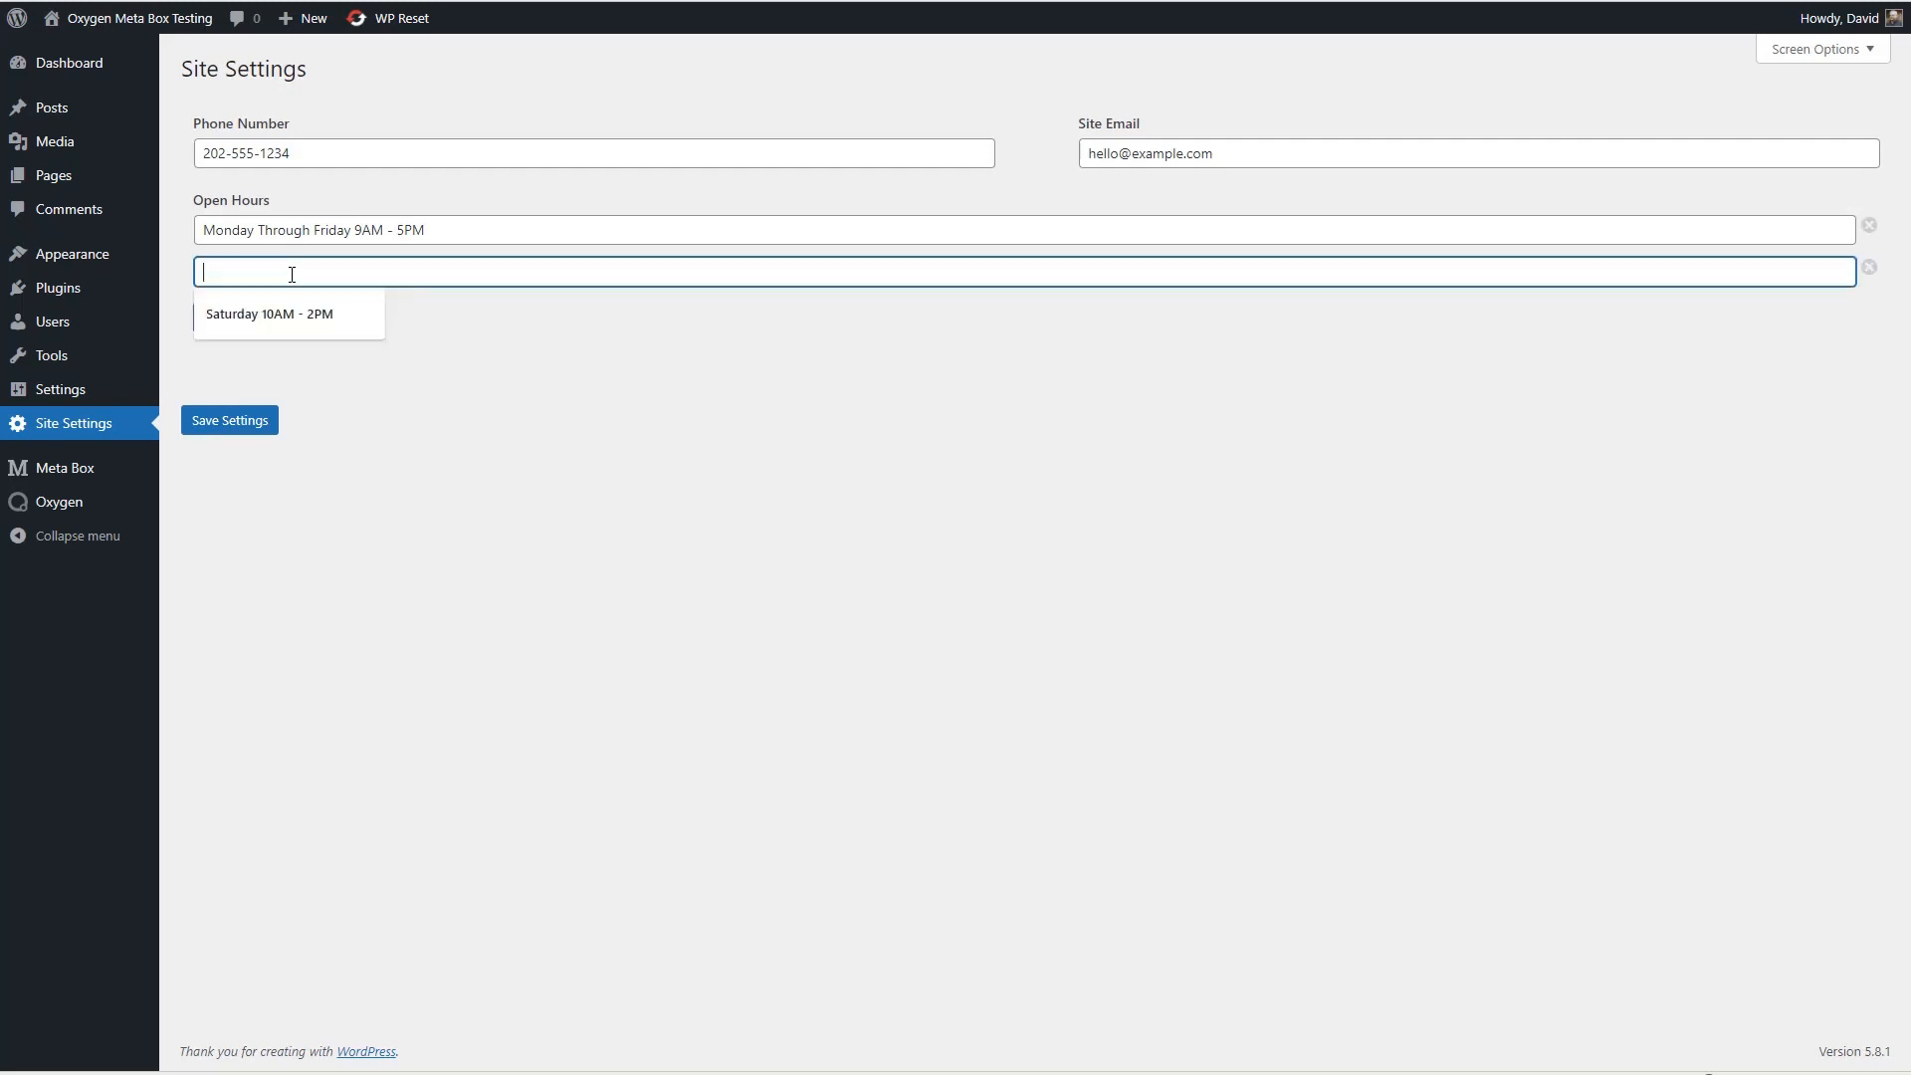
left_click(267, 313)
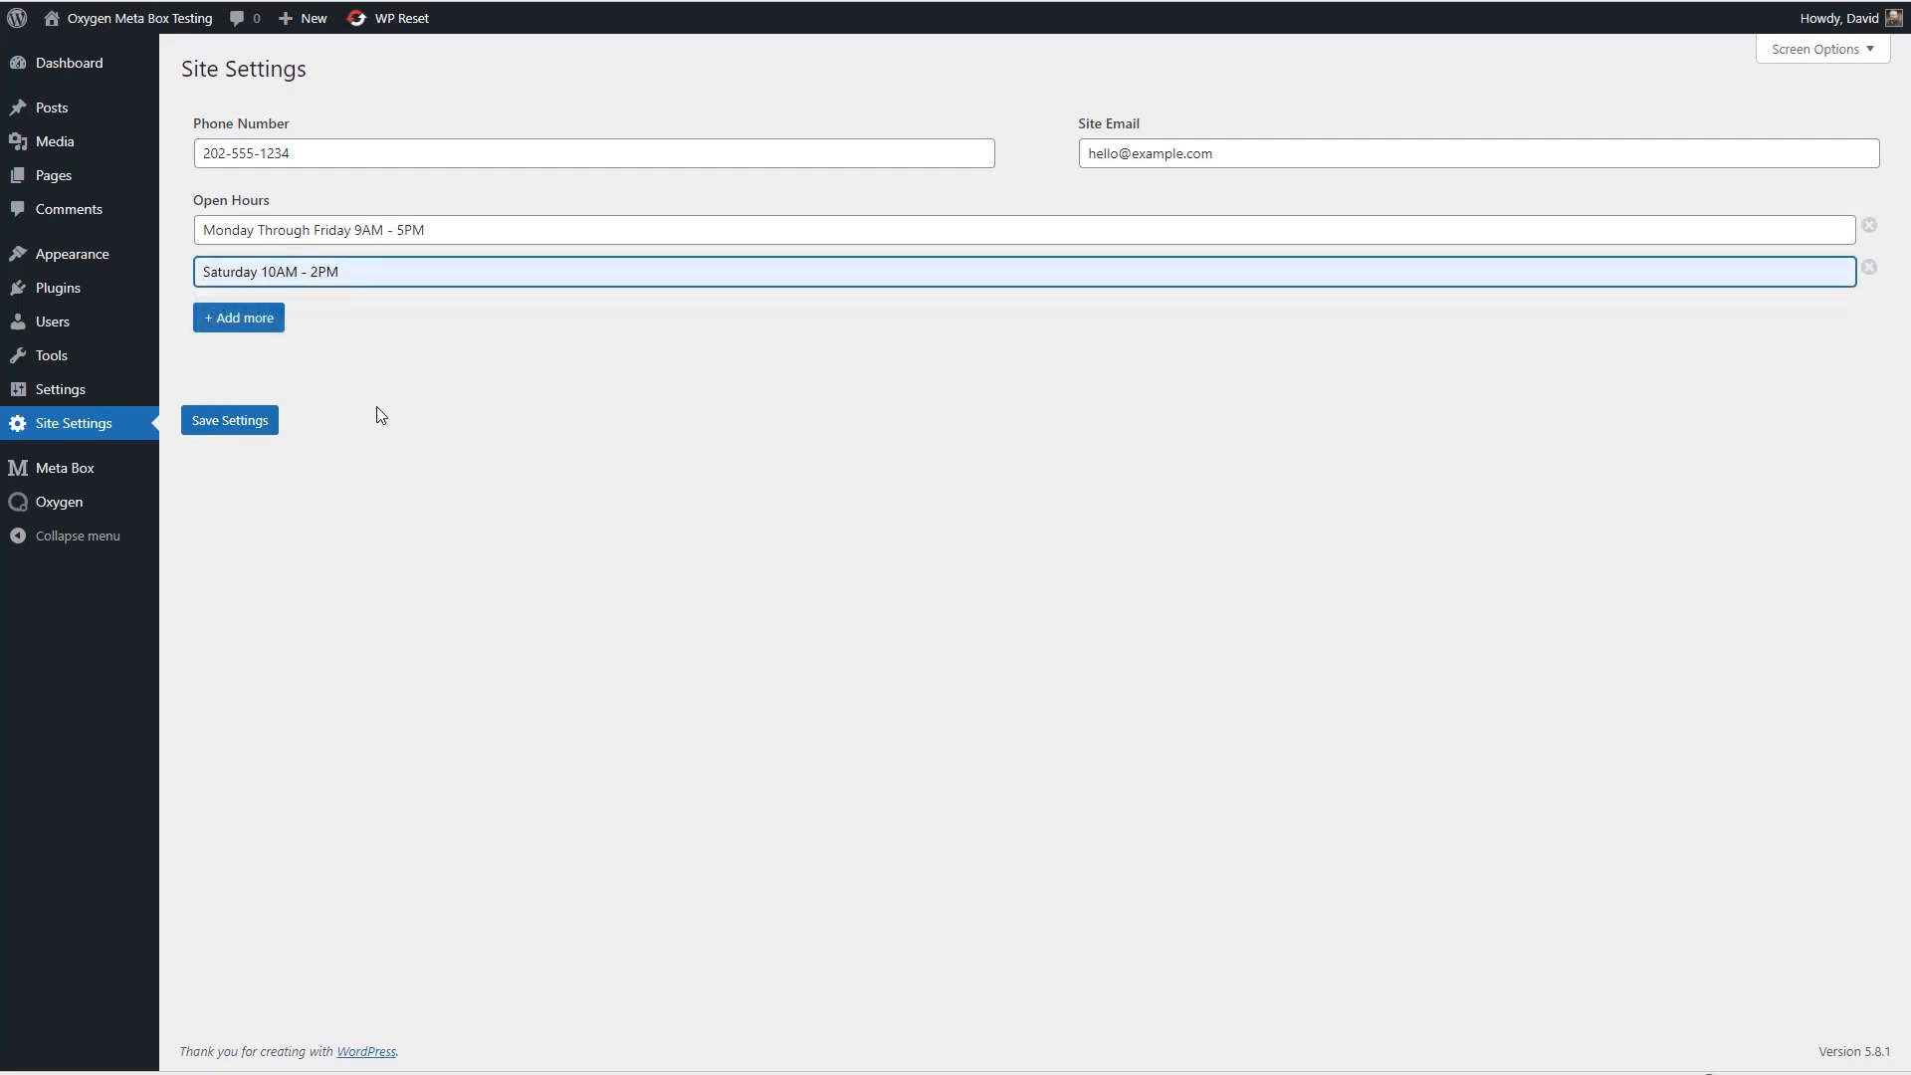
left_click(229, 420)
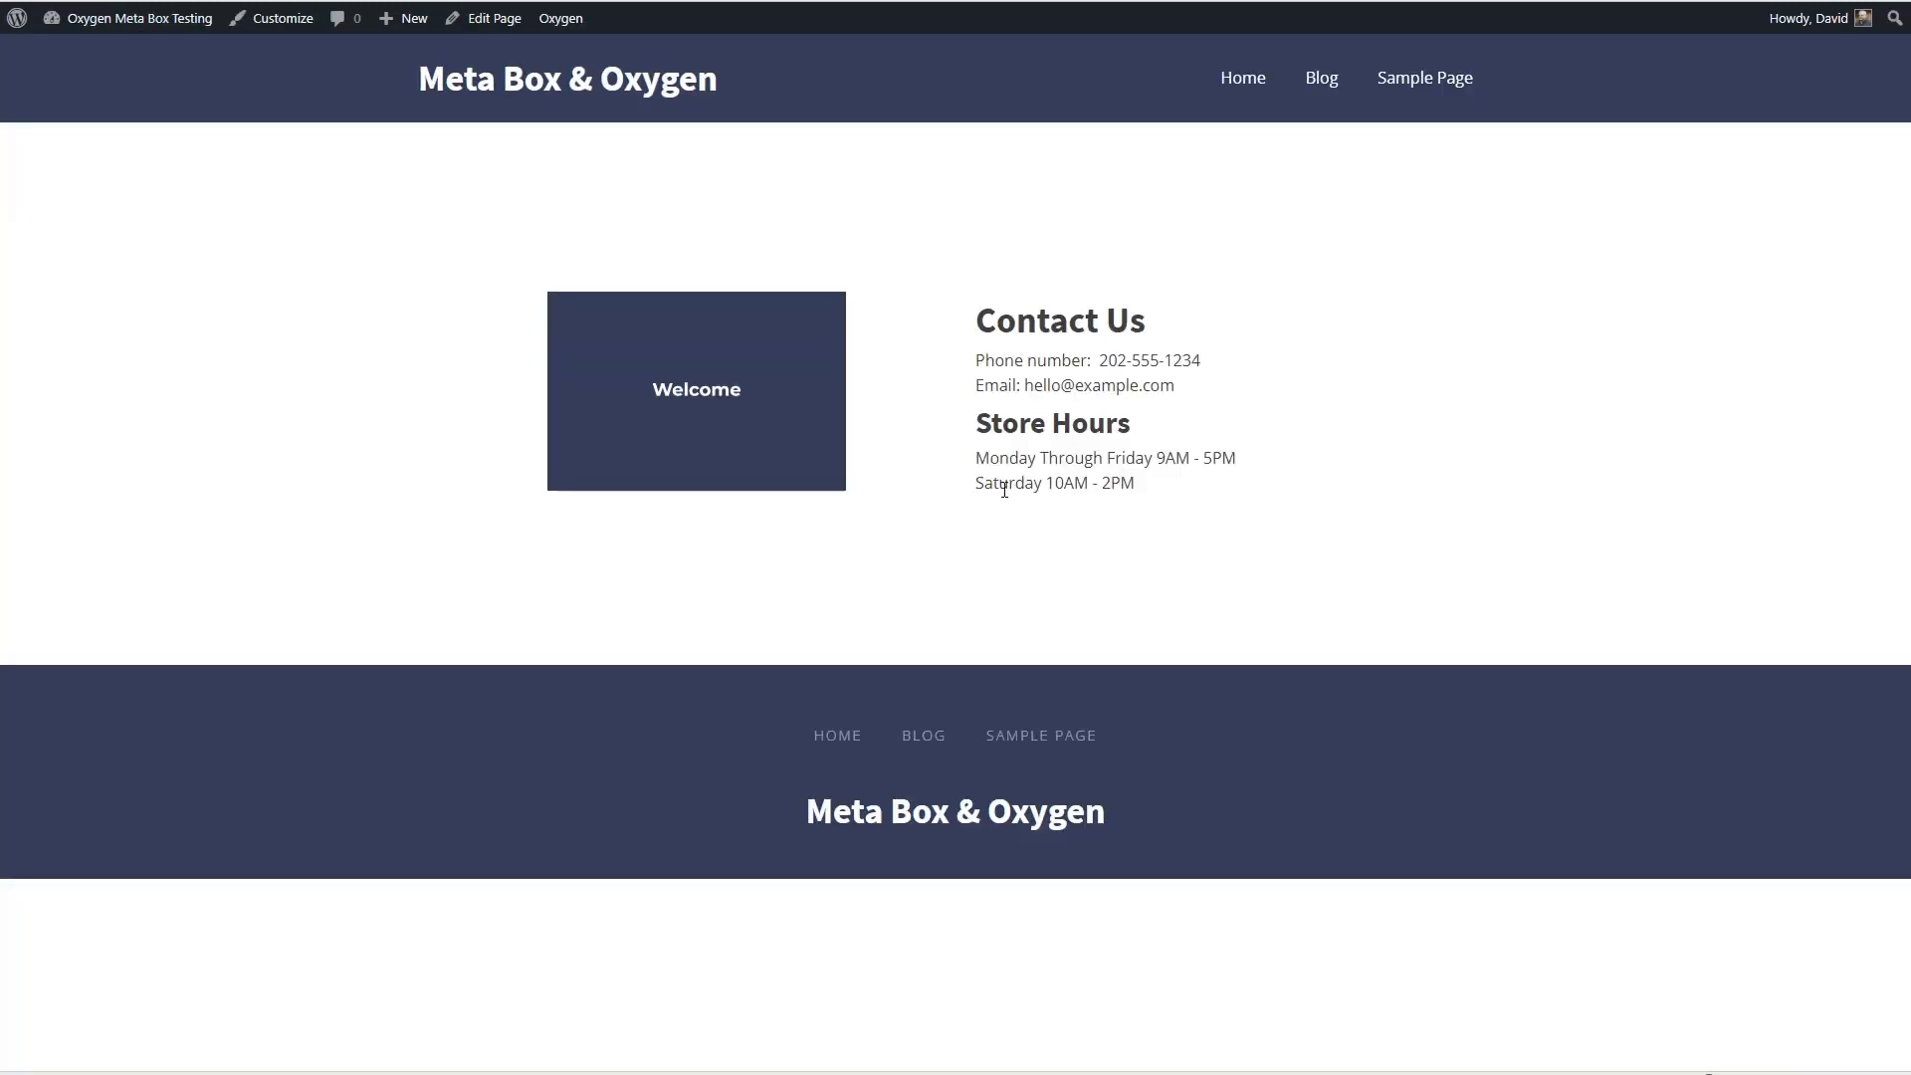
mouse_move(1059, 492)
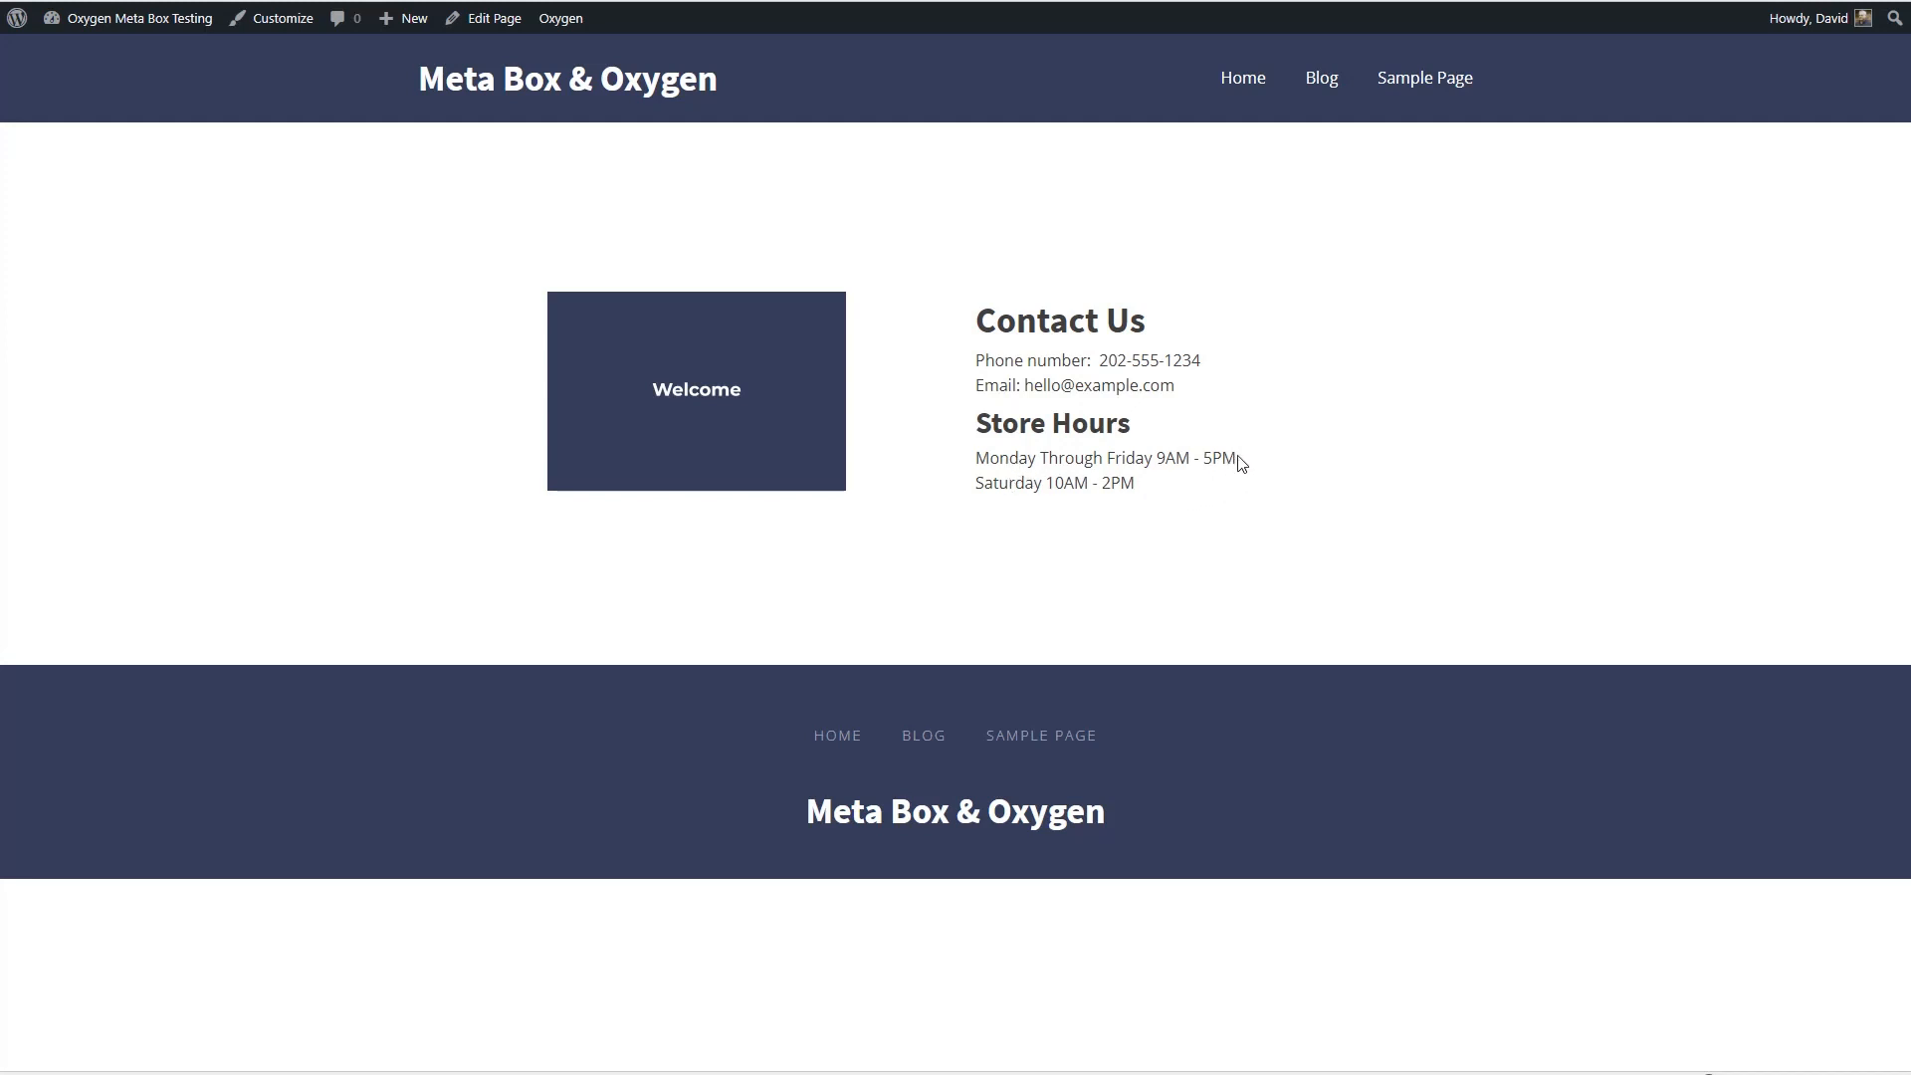
mouse_move(1179, 495)
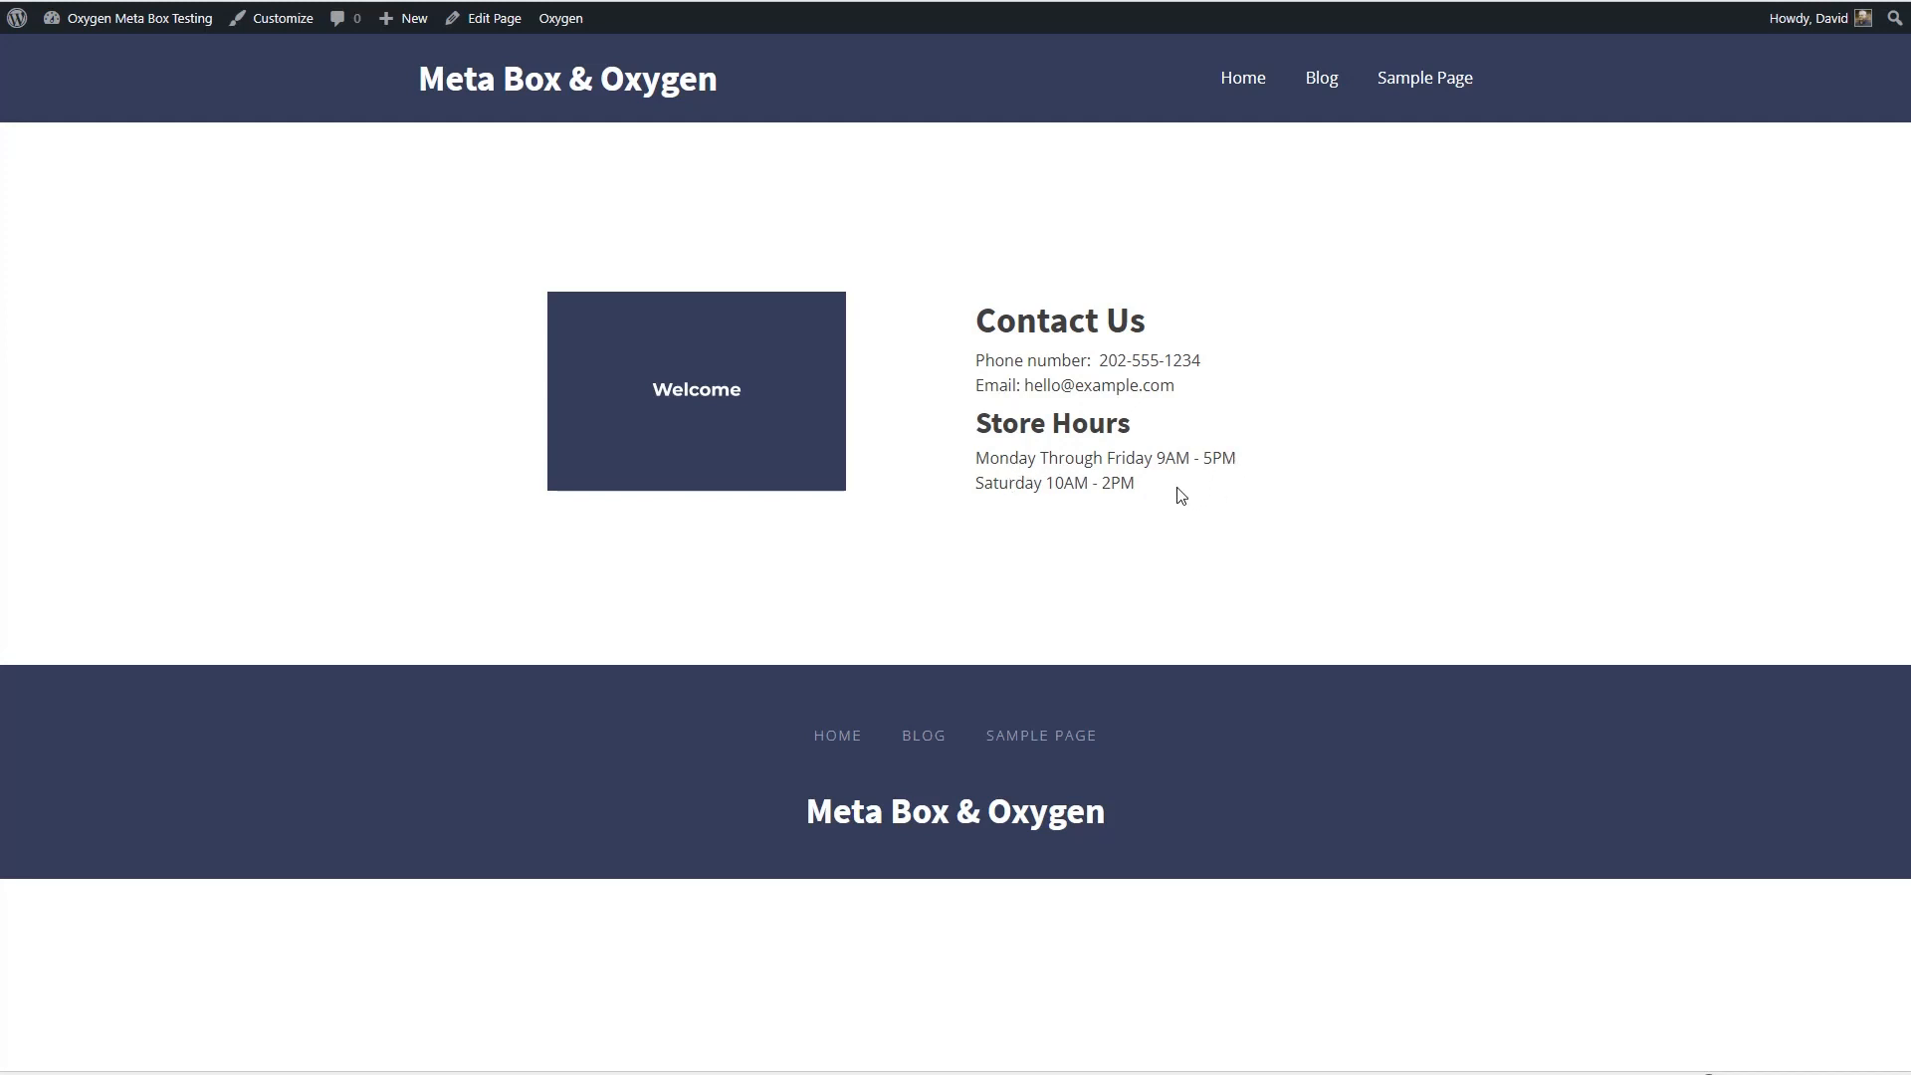